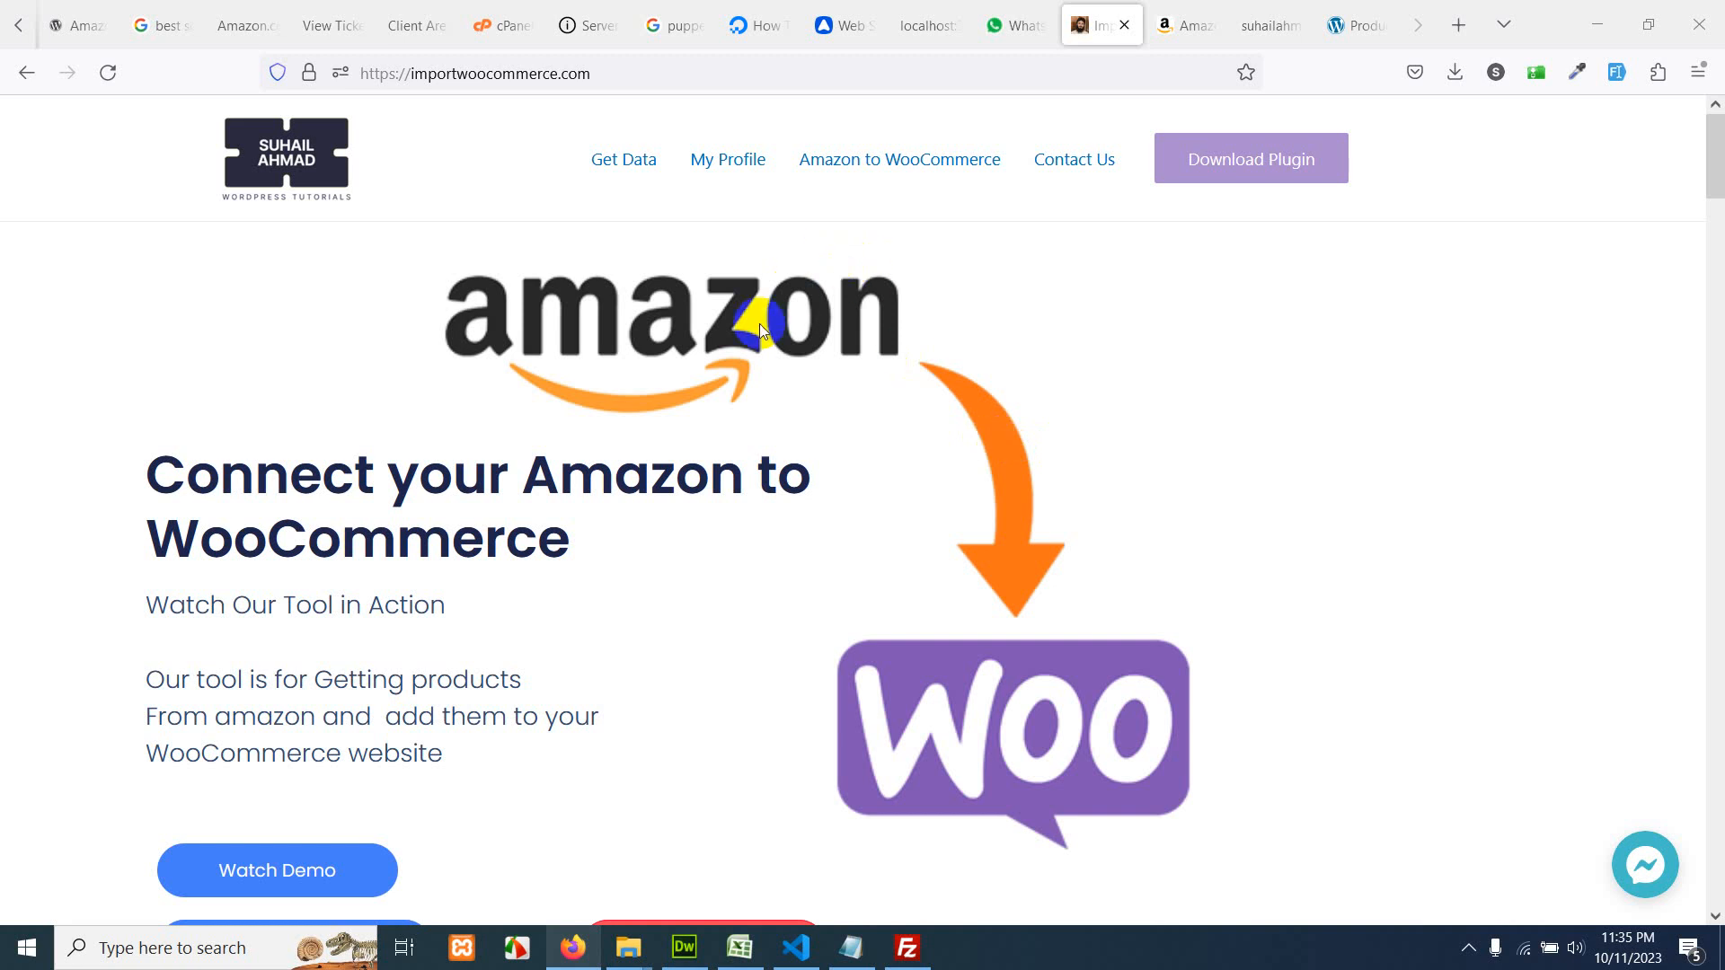
pyautogui.moveTo(1074, 437)
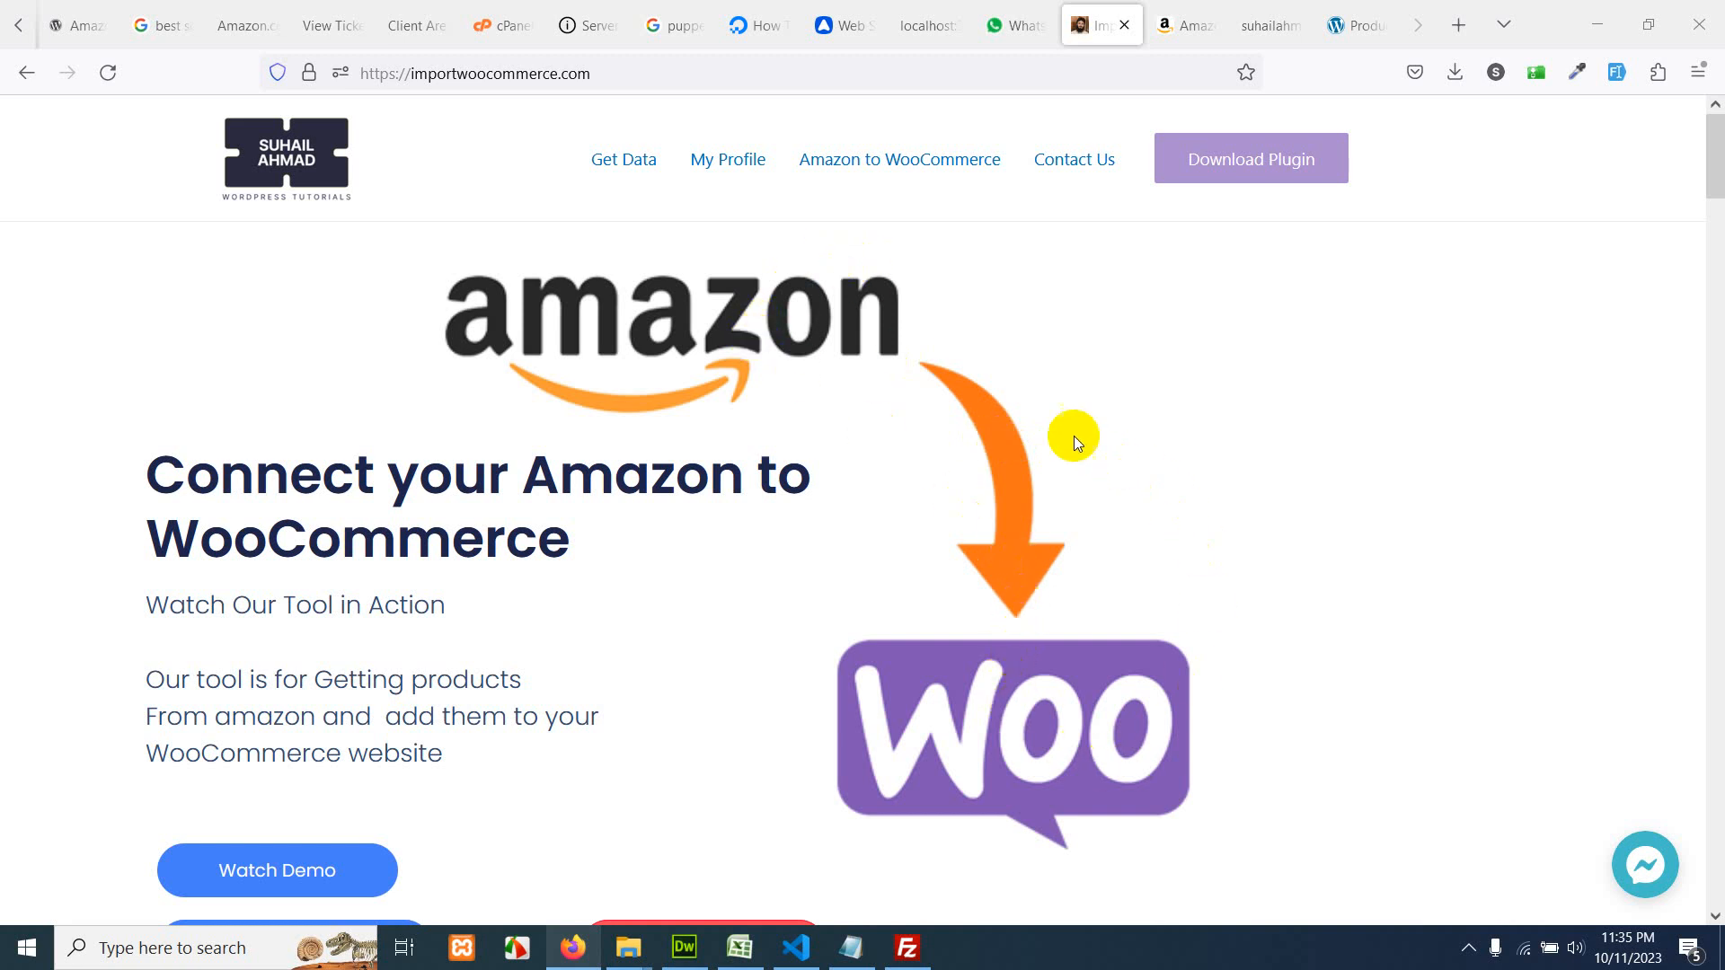
pyautogui.moveTo(528, 420)
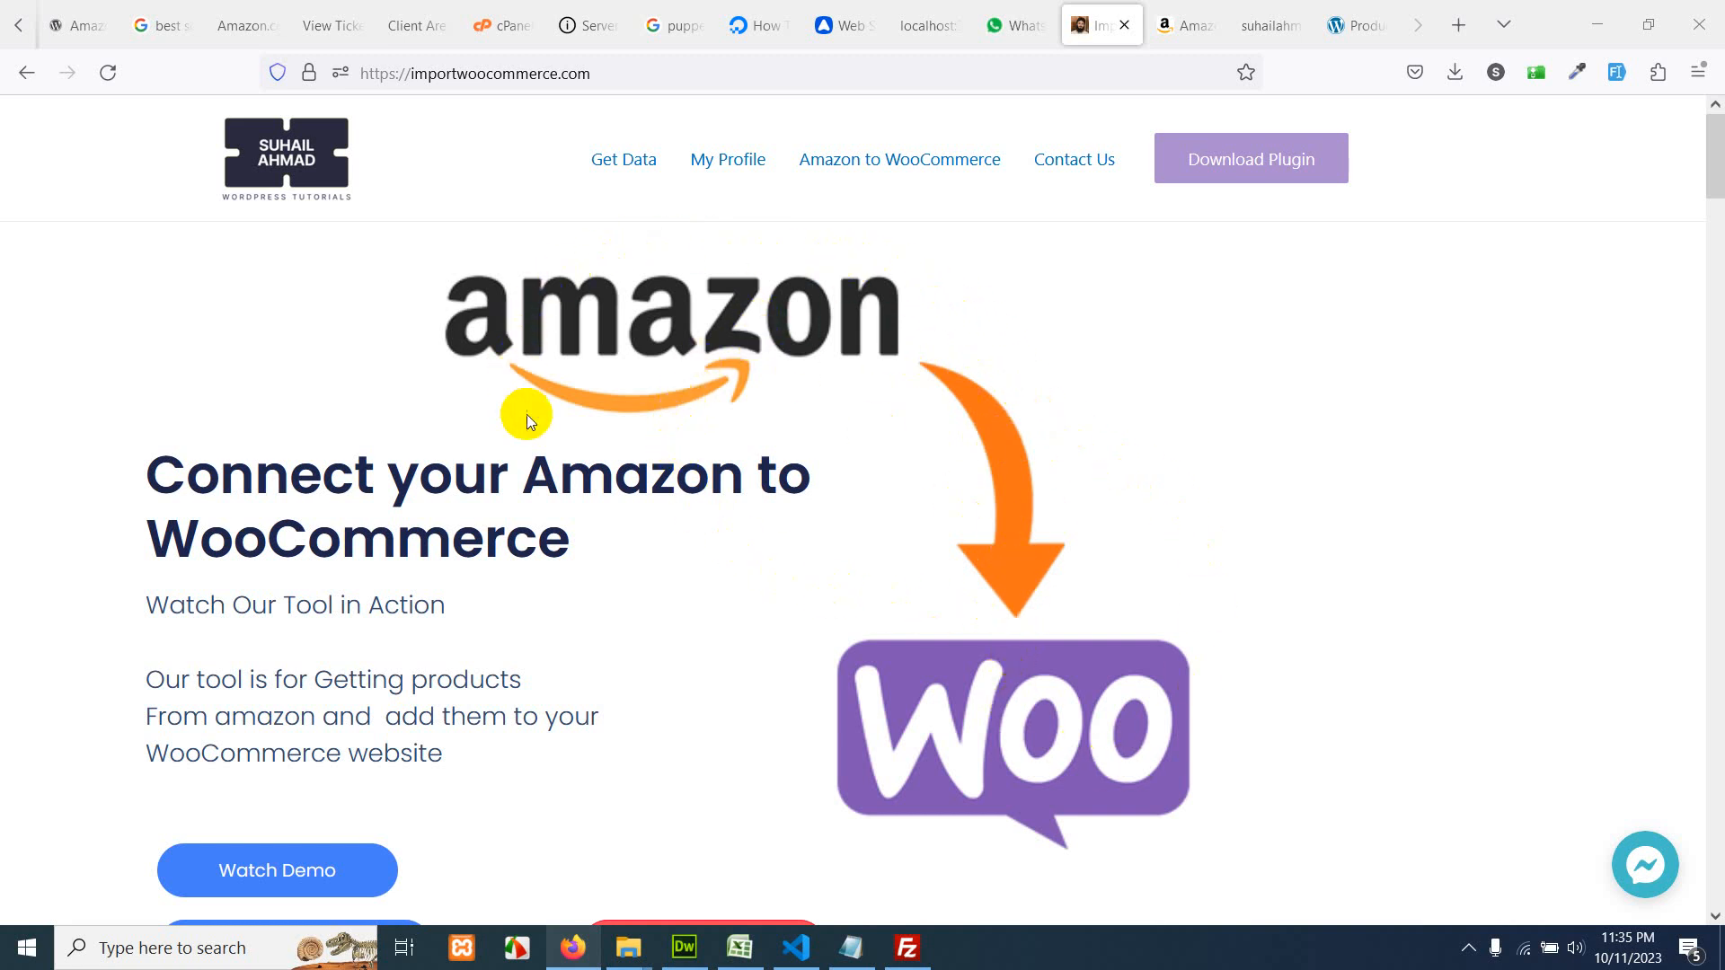
pyautogui.moveTo(727, 160)
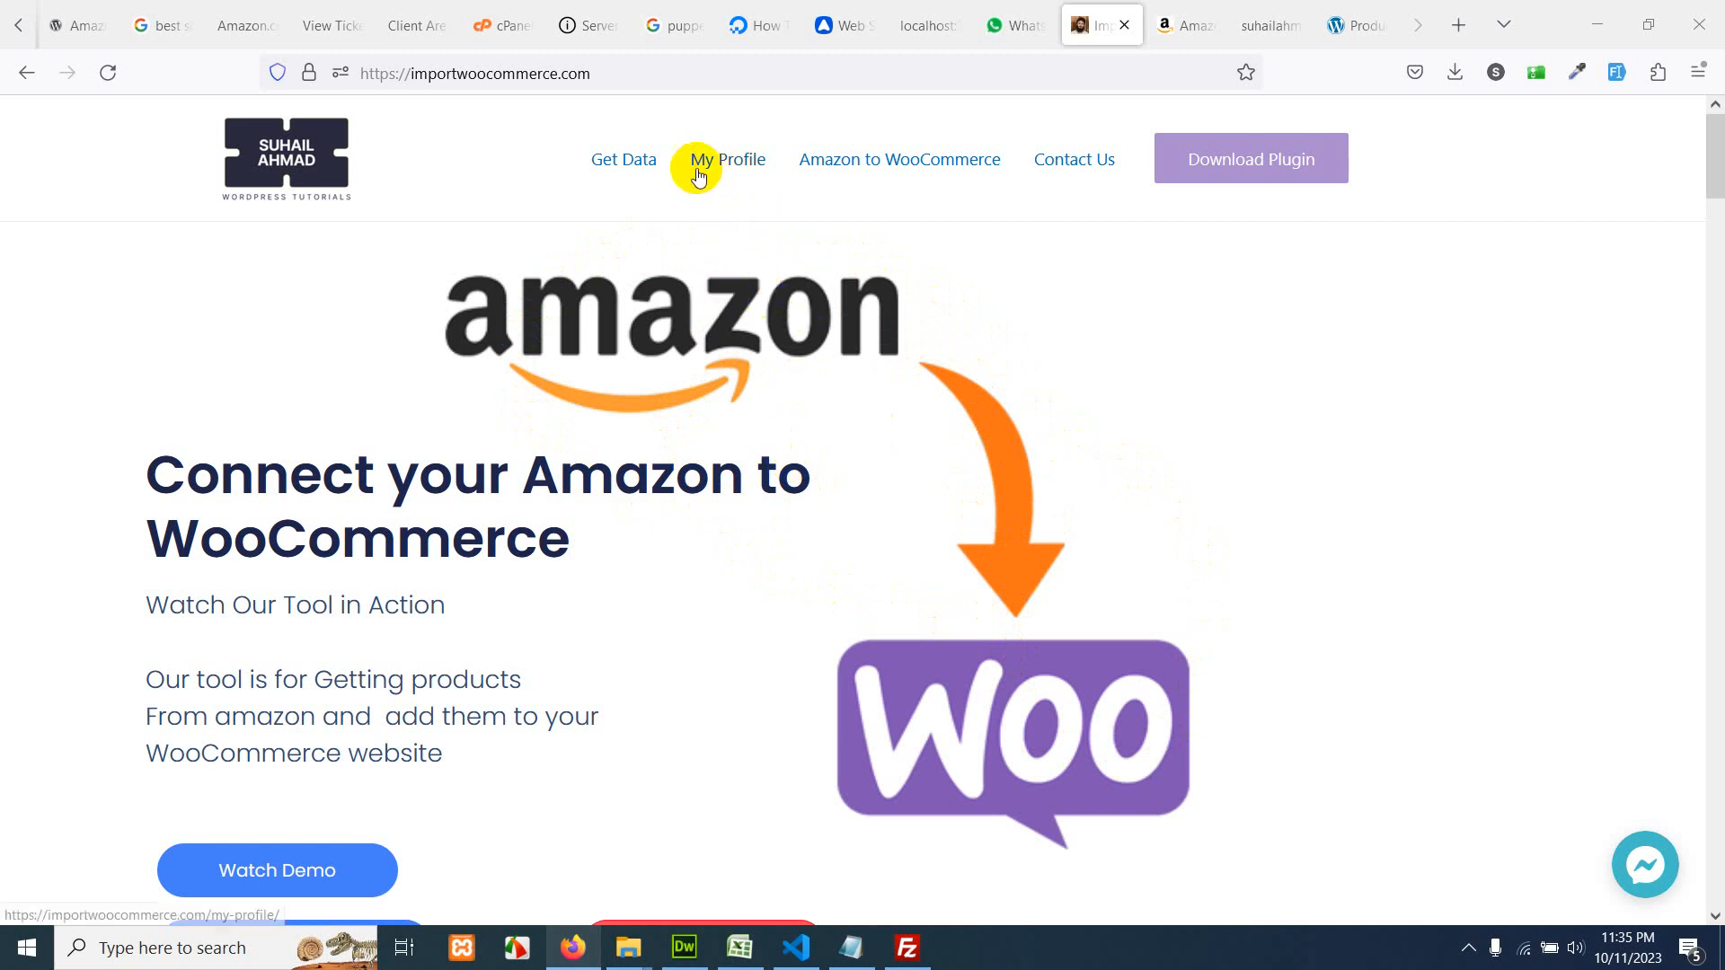
pyautogui.moveTo(621, 160)
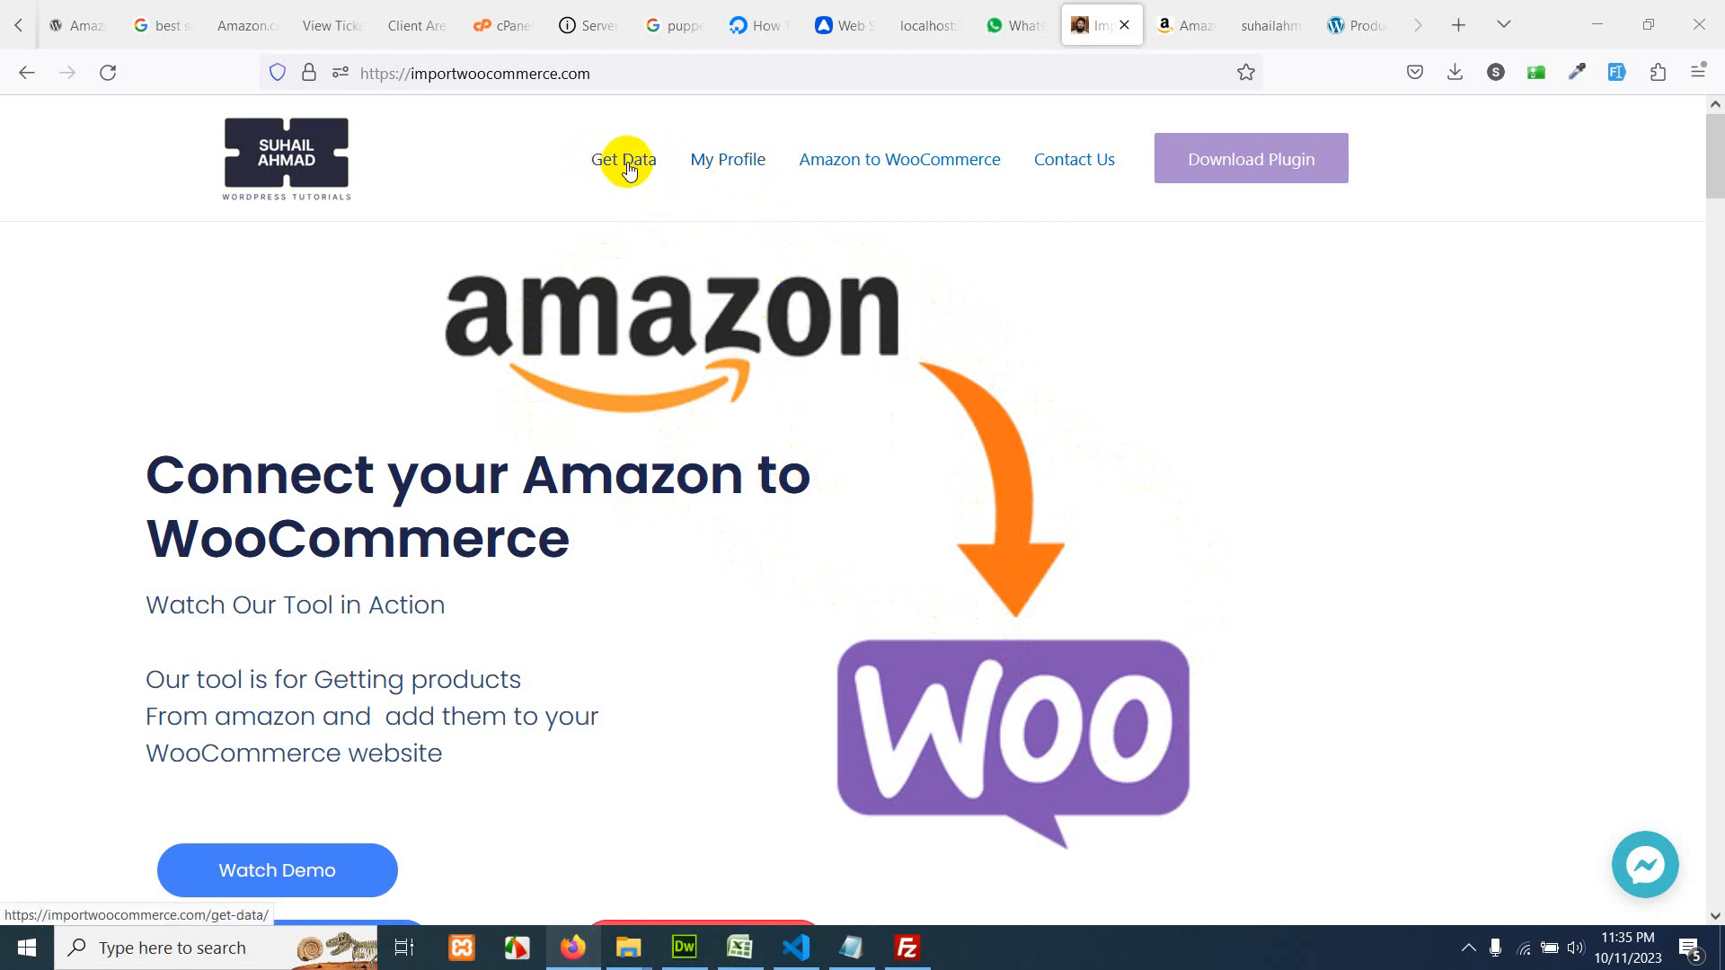
pyautogui.moveTo(902, 341)
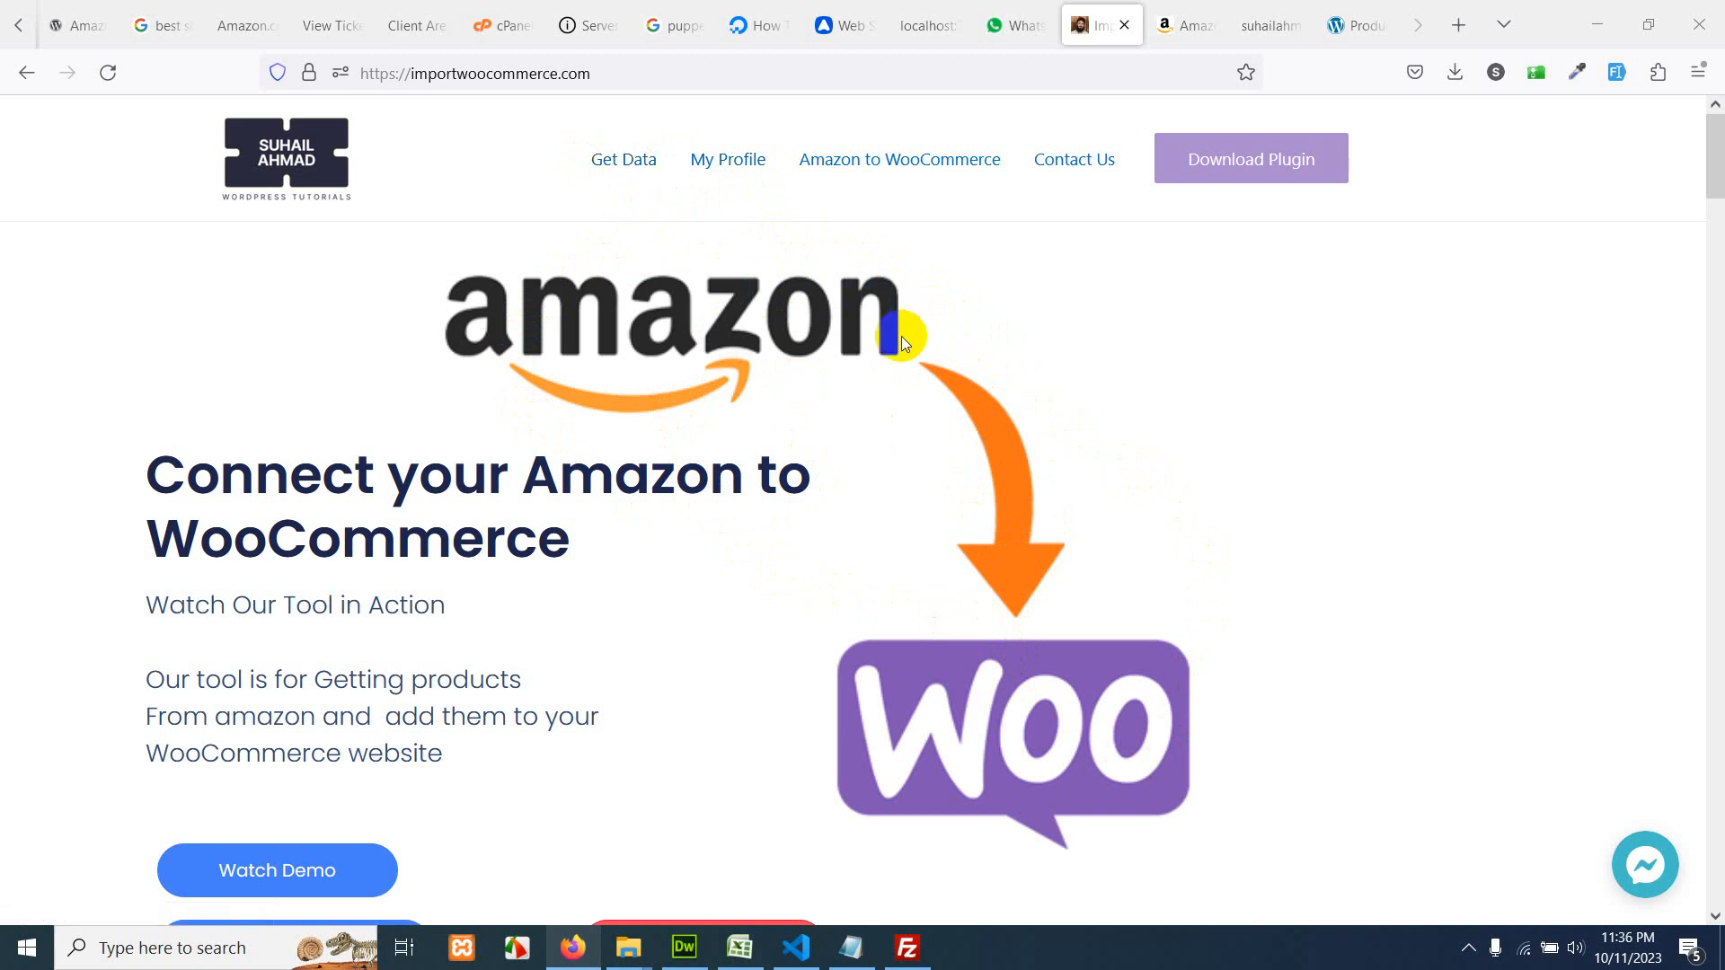
pyautogui.moveTo(905, 366)
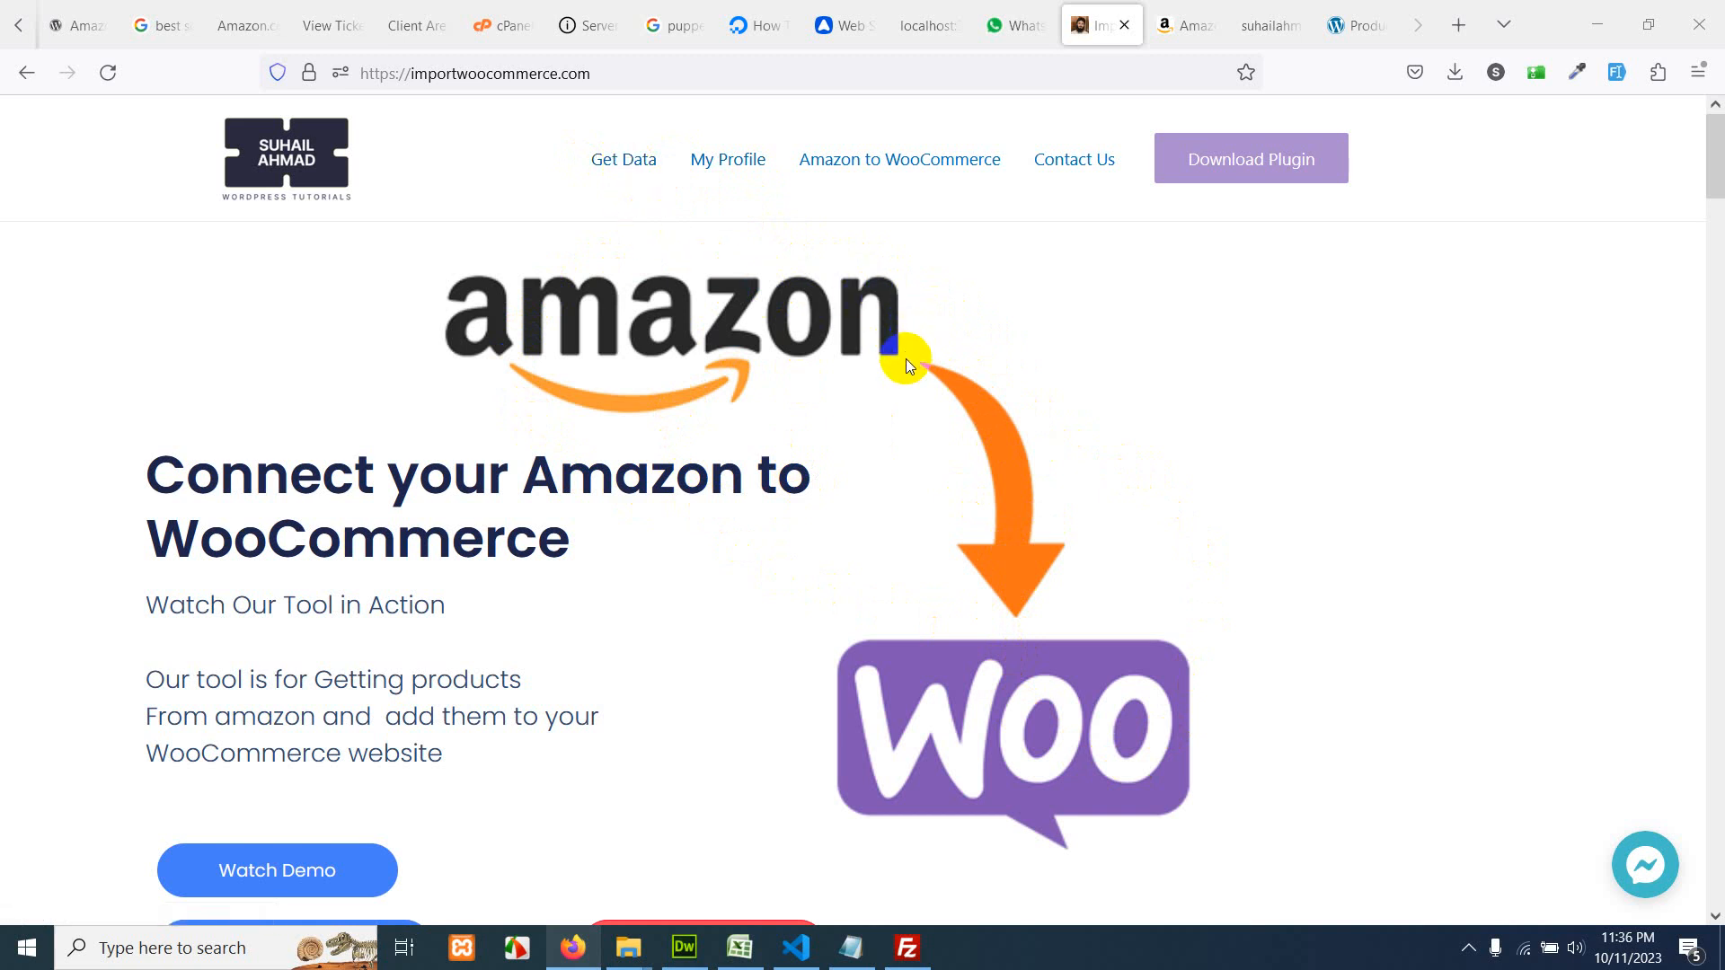
# Browse the WordPress store's product list of 1,507 imported products.
pyautogui.scroll(-3)
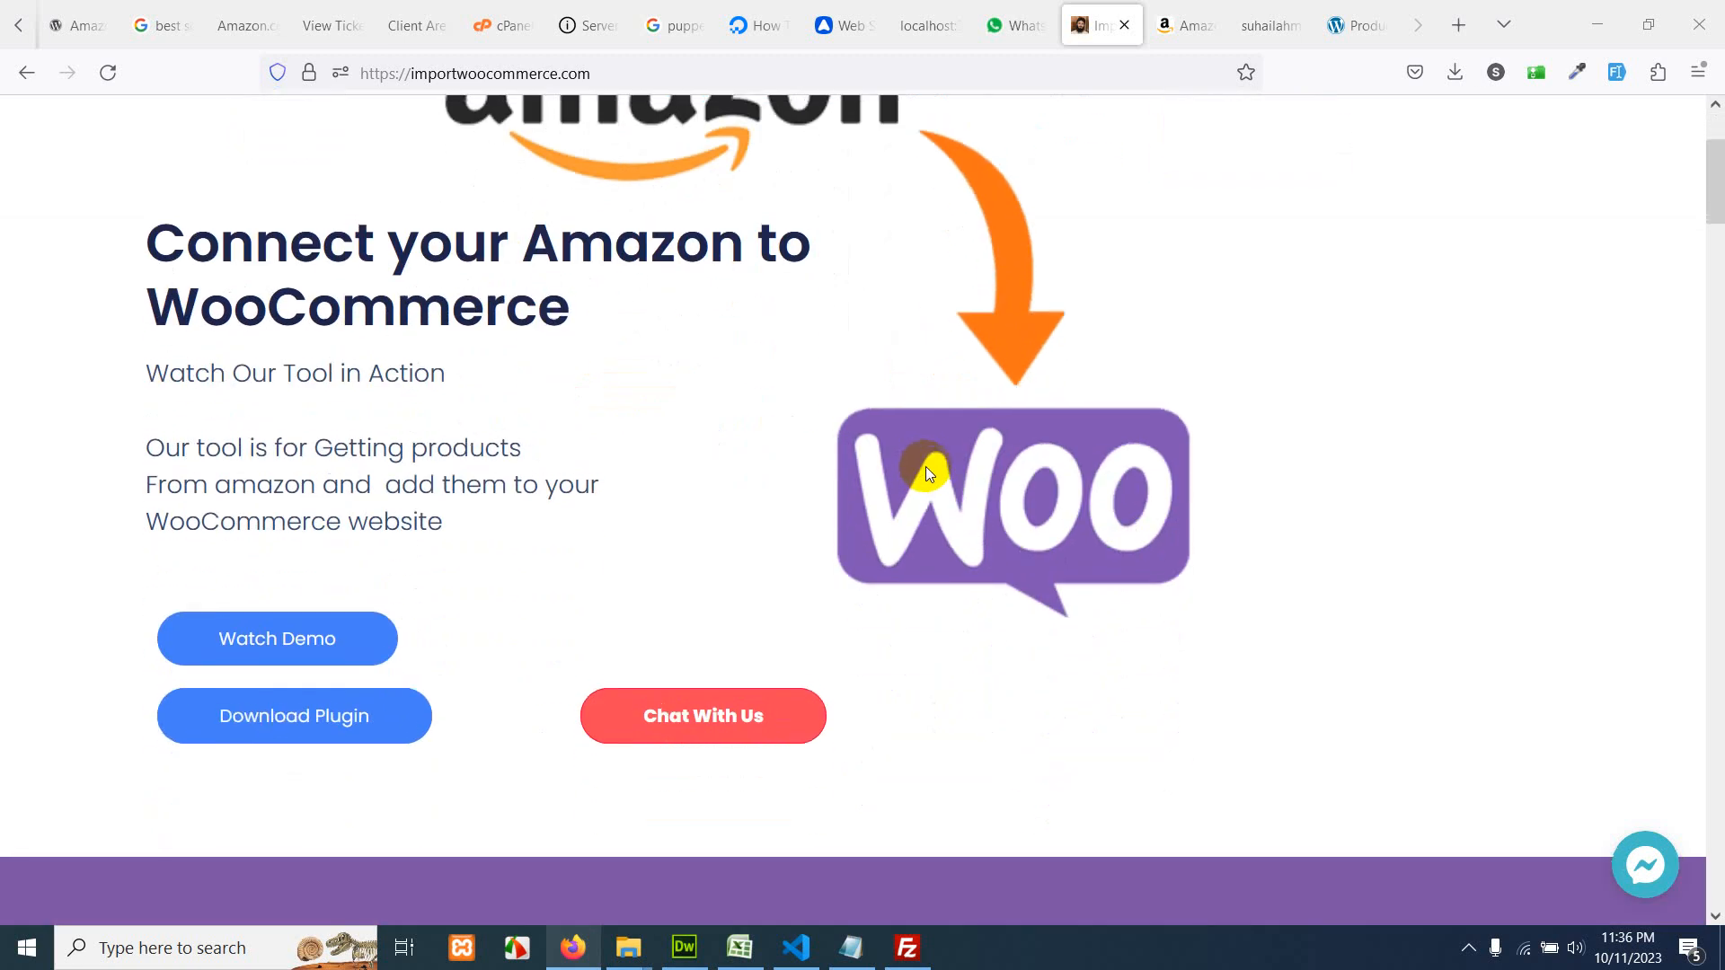
pyautogui.scroll(3)
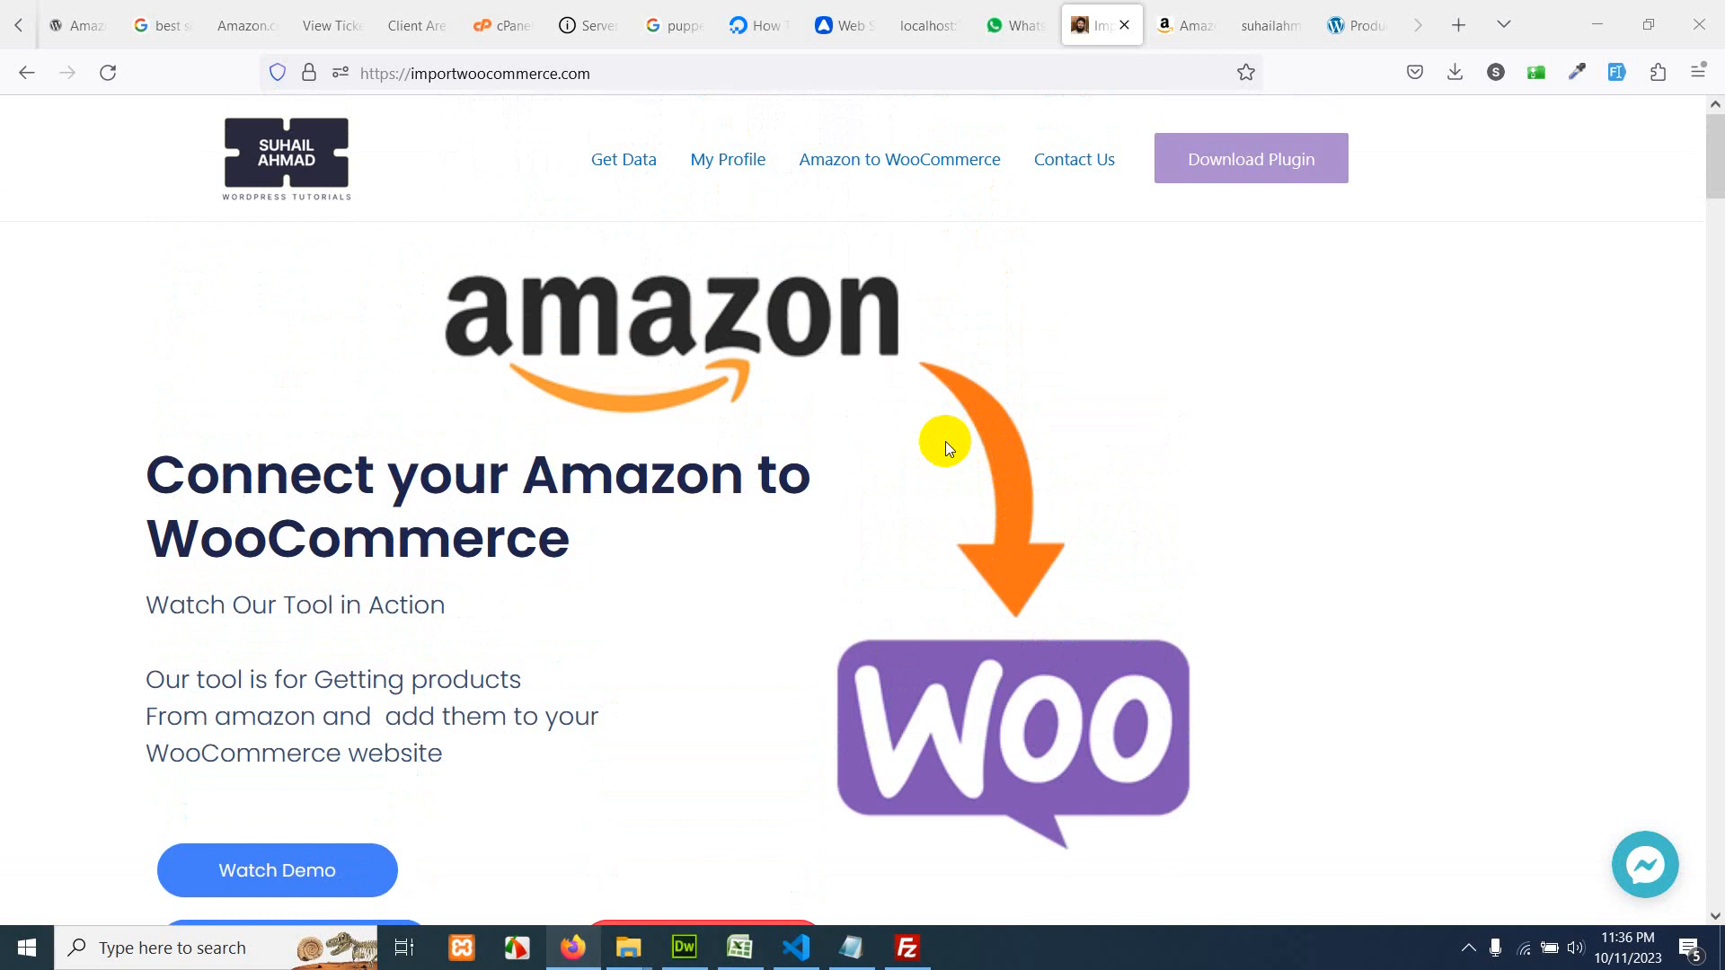
pyautogui.moveTo(966, 460)
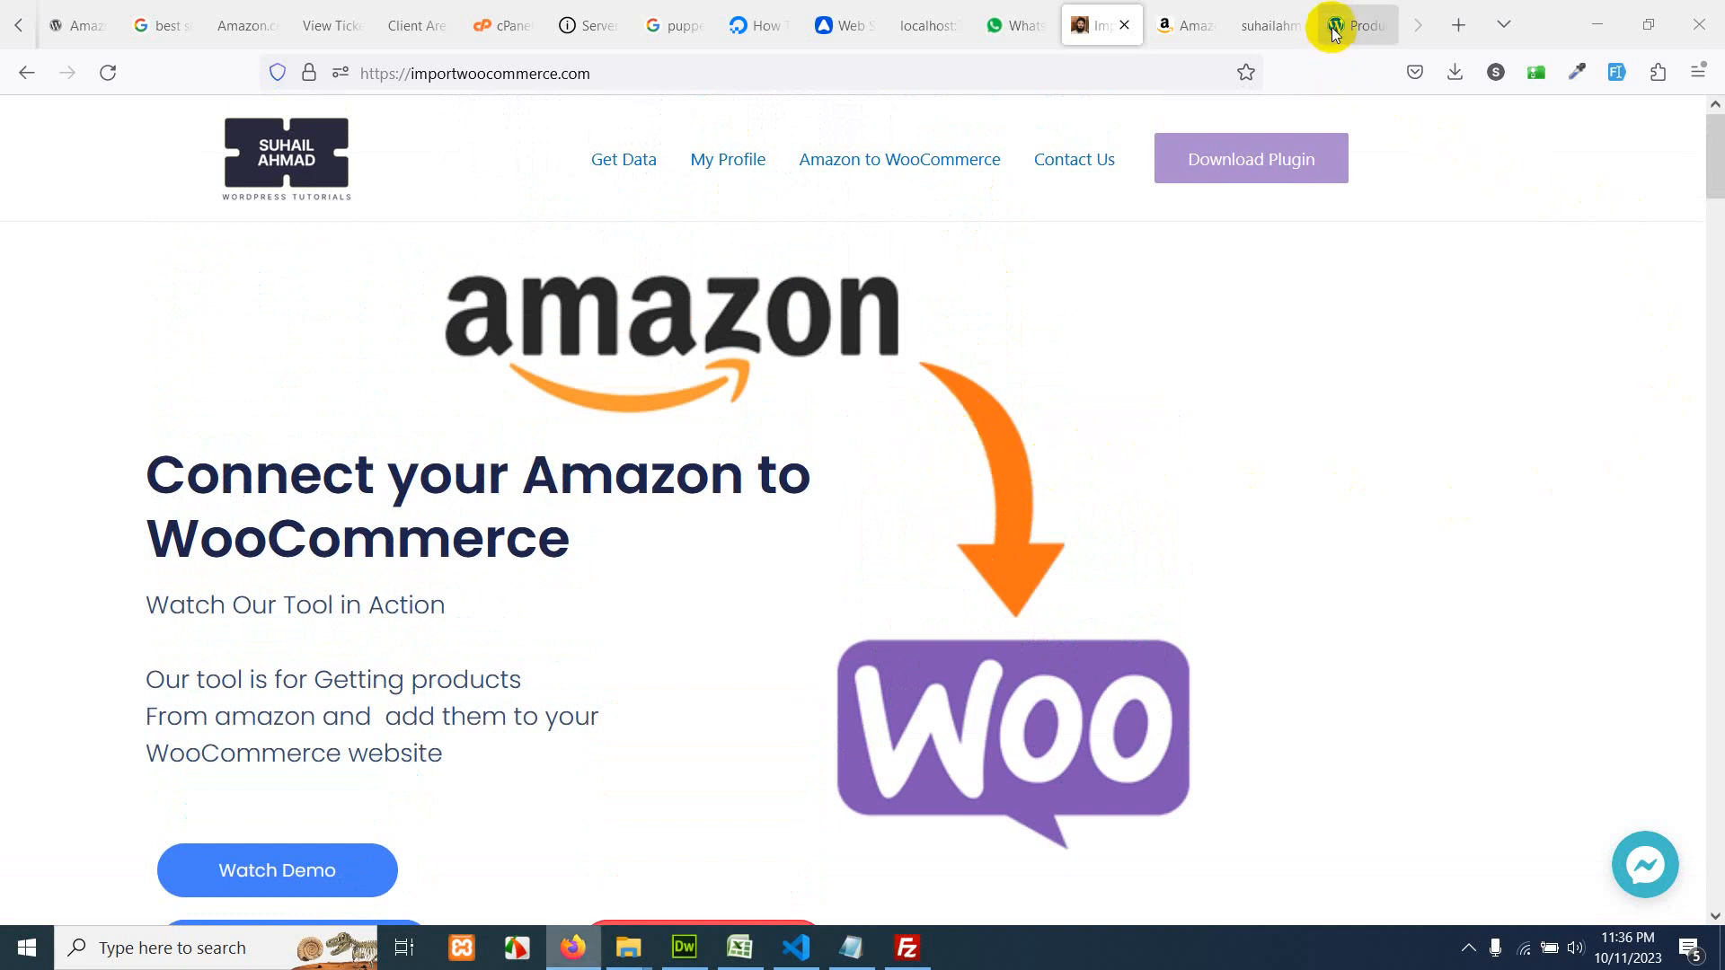
pyautogui.click(1351, 24)
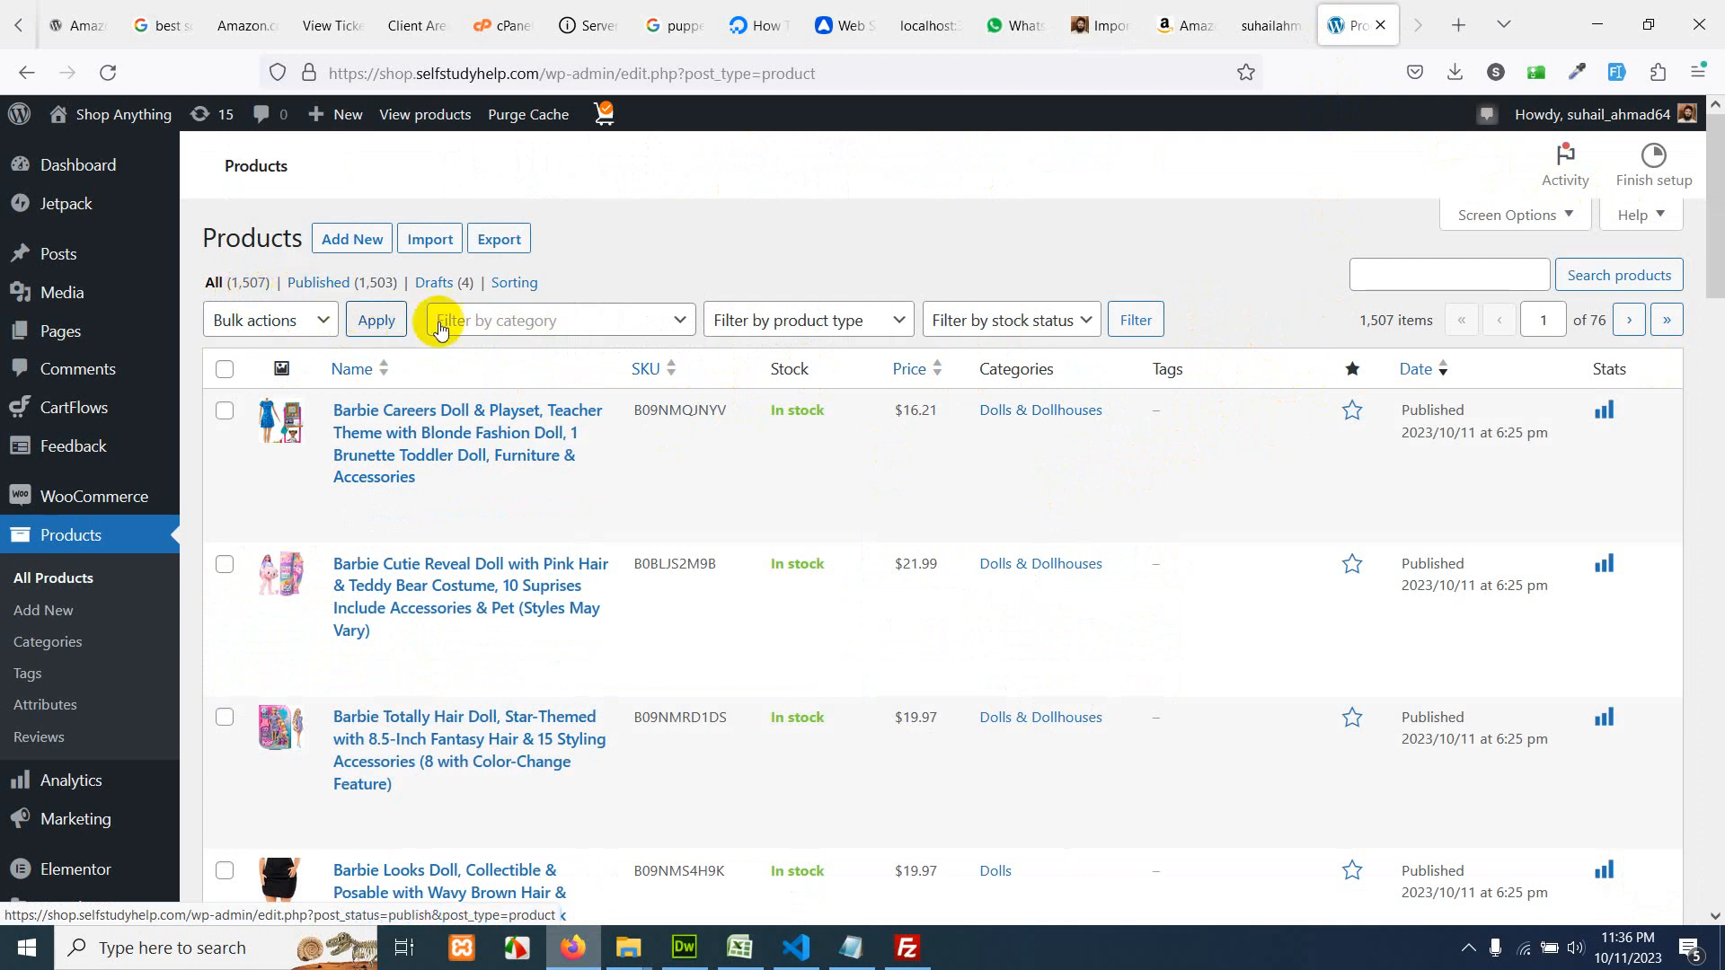
pyautogui.scroll(-3)
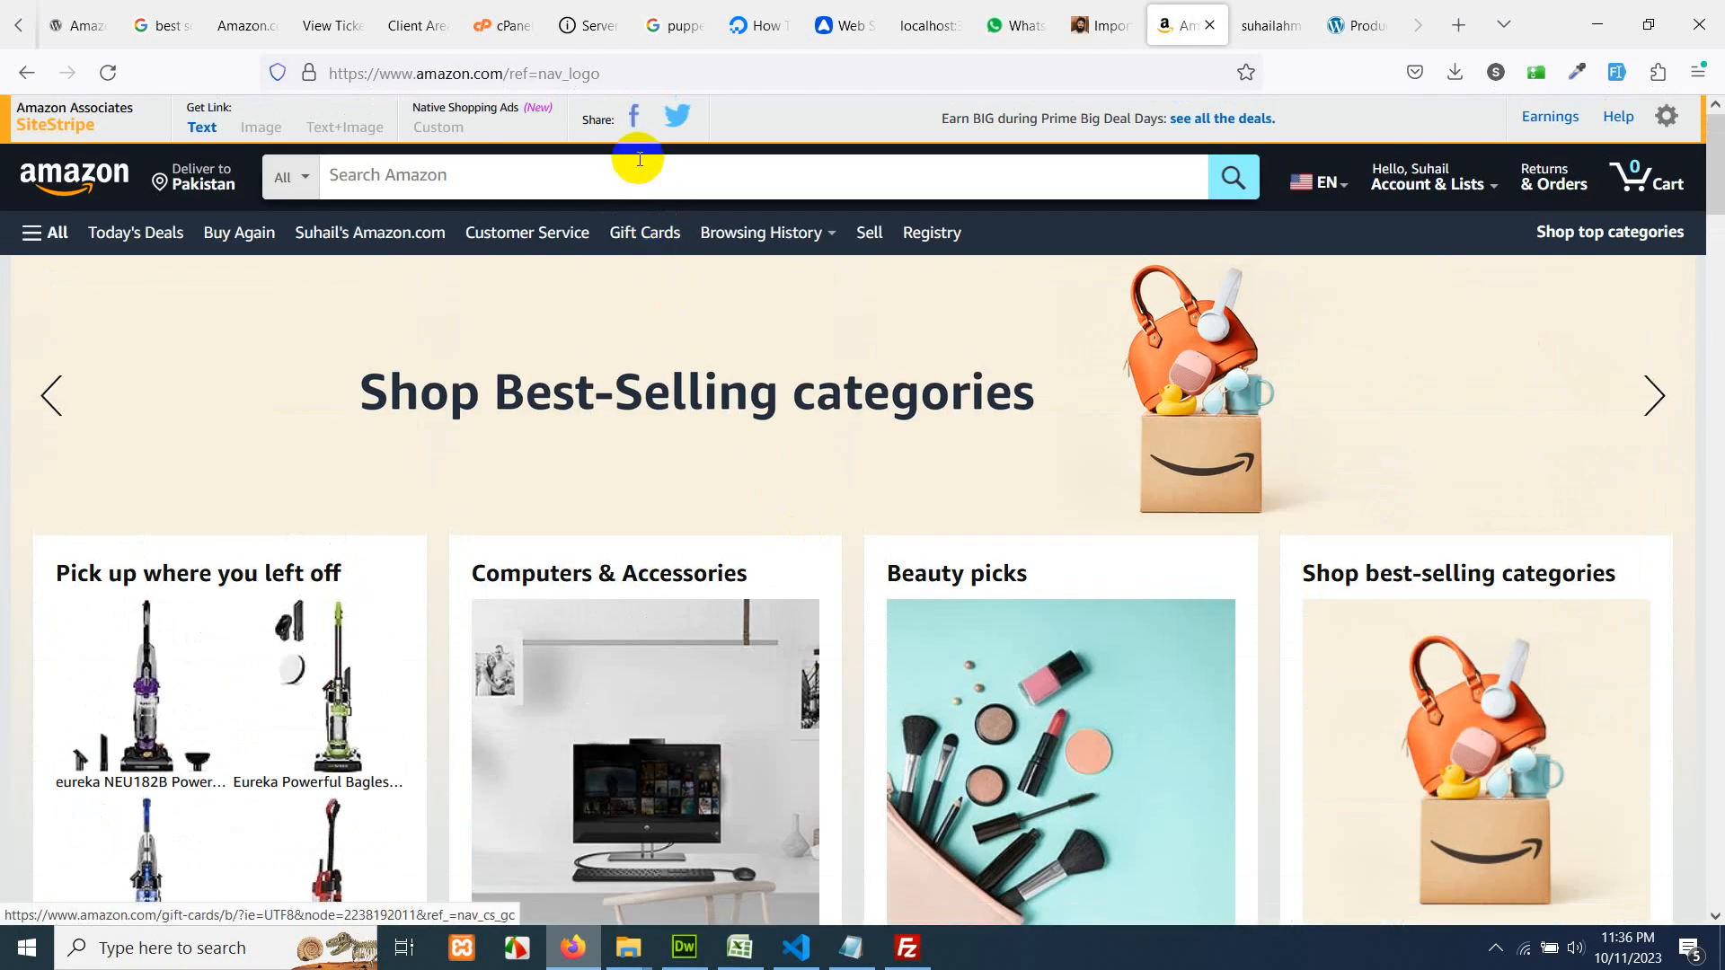
# Search Amazon for 'led tv' using the search suggestion.
pyautogui.click(638, 175)
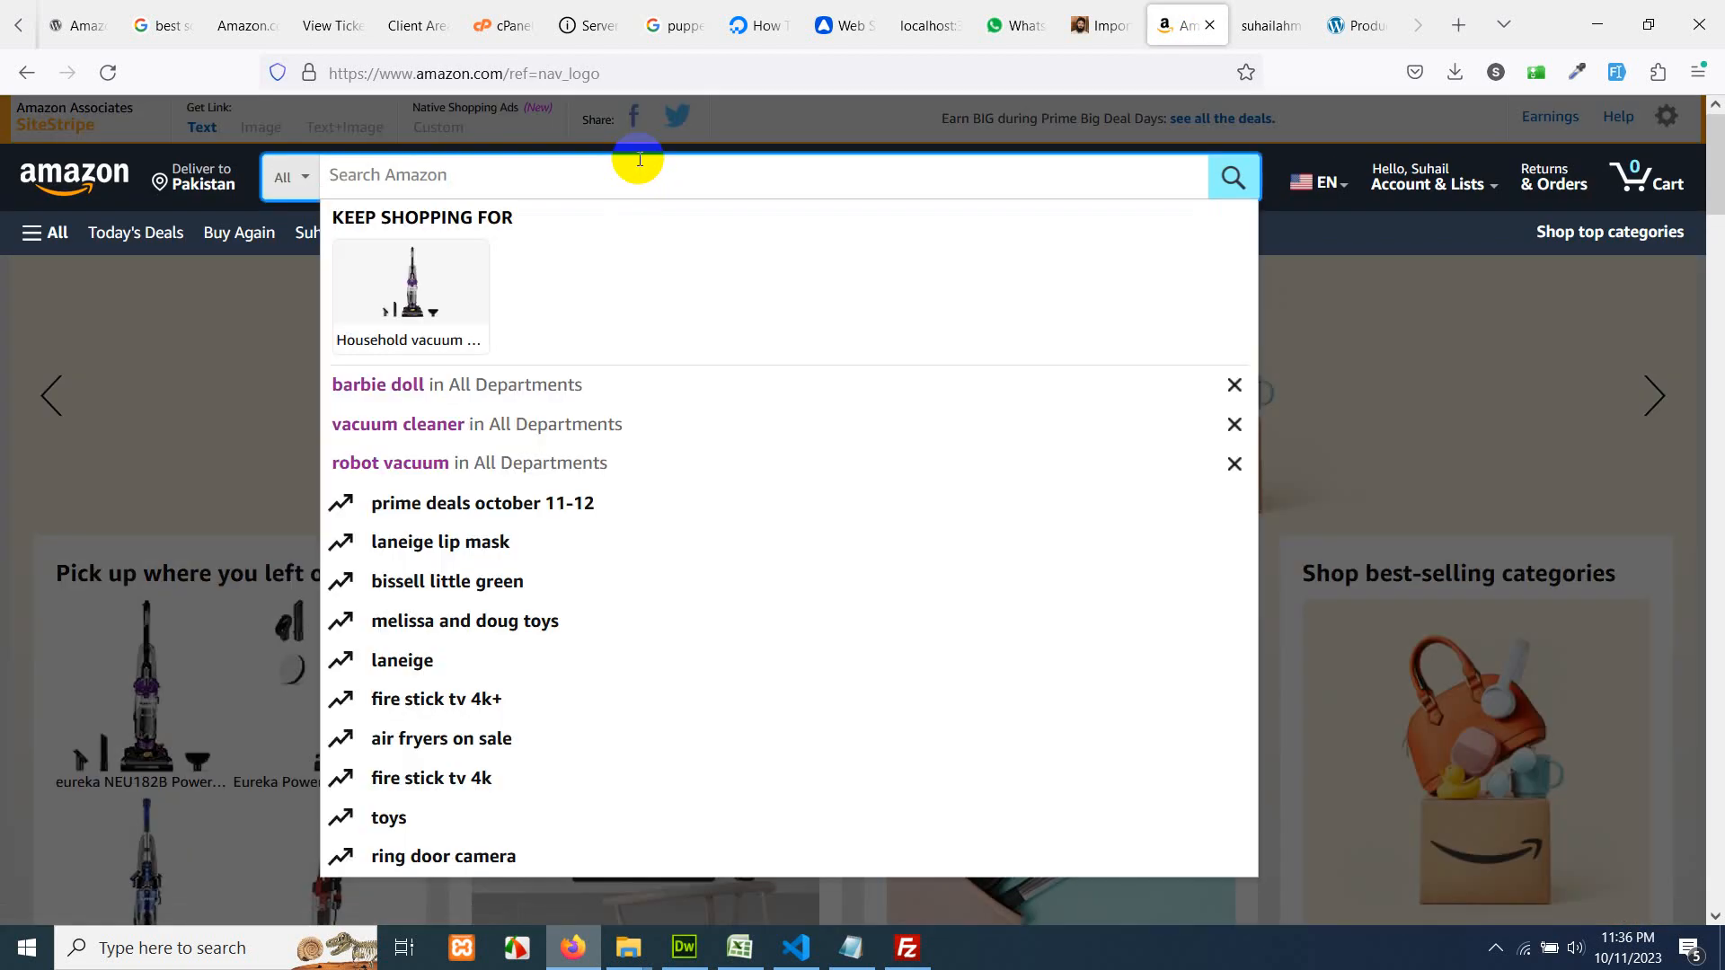
pyautogui.write('led tvv')
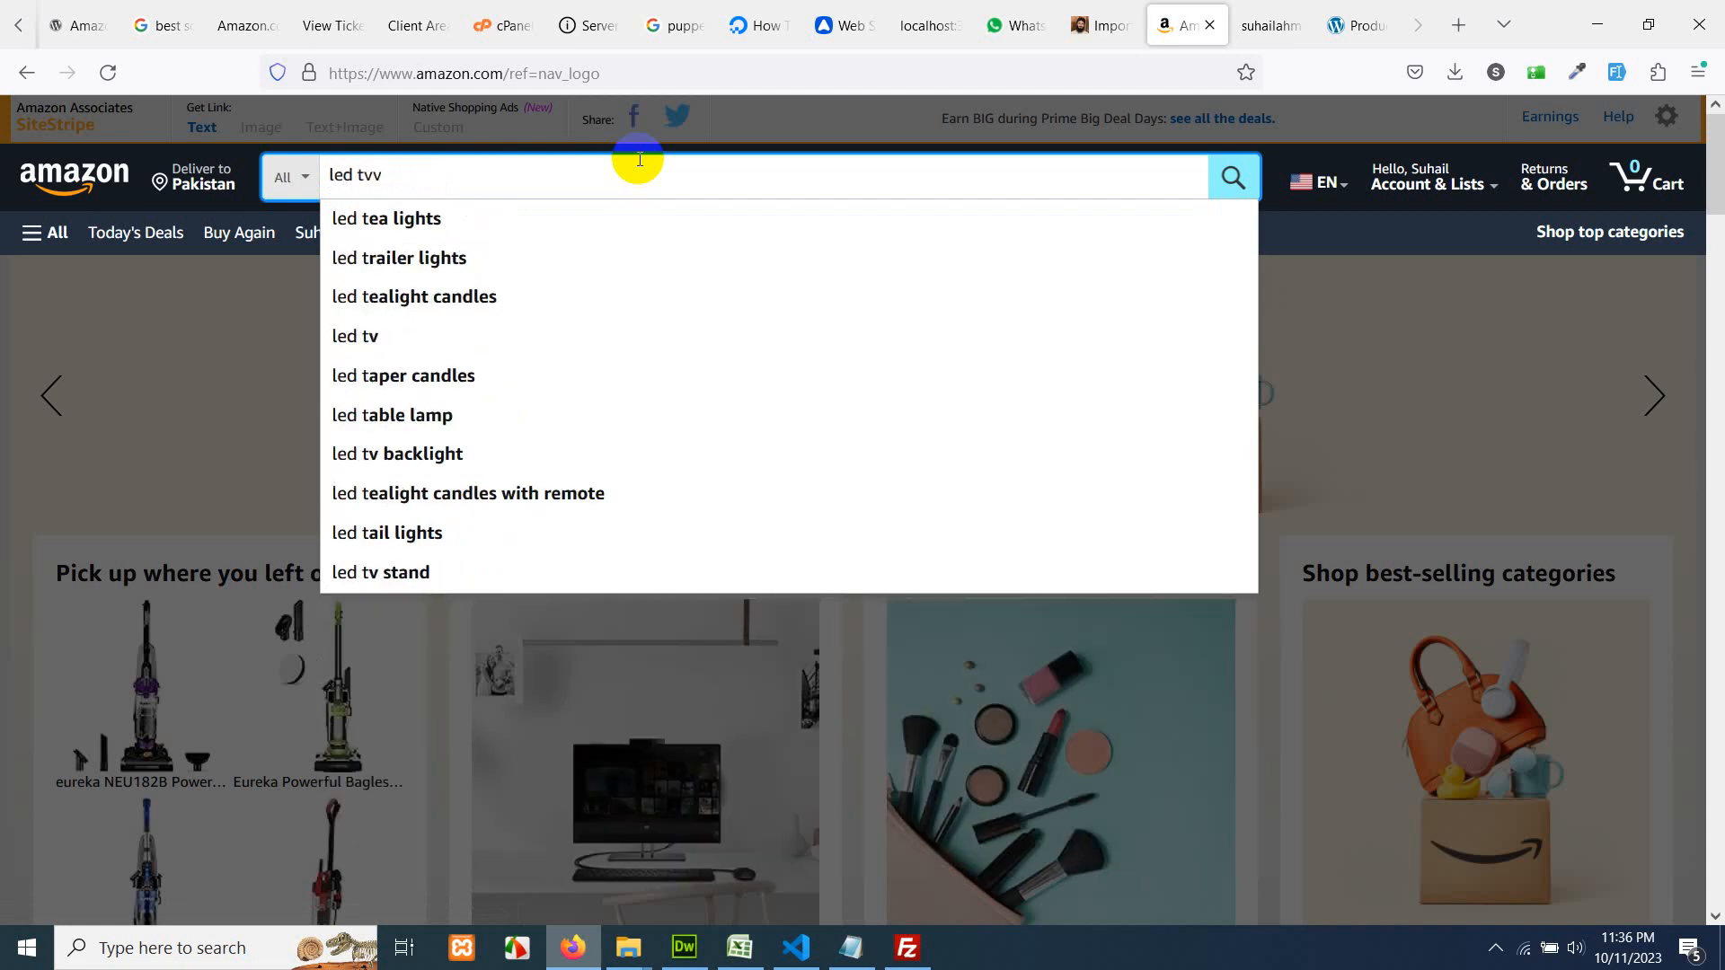
pyautogui.click(356, 335)
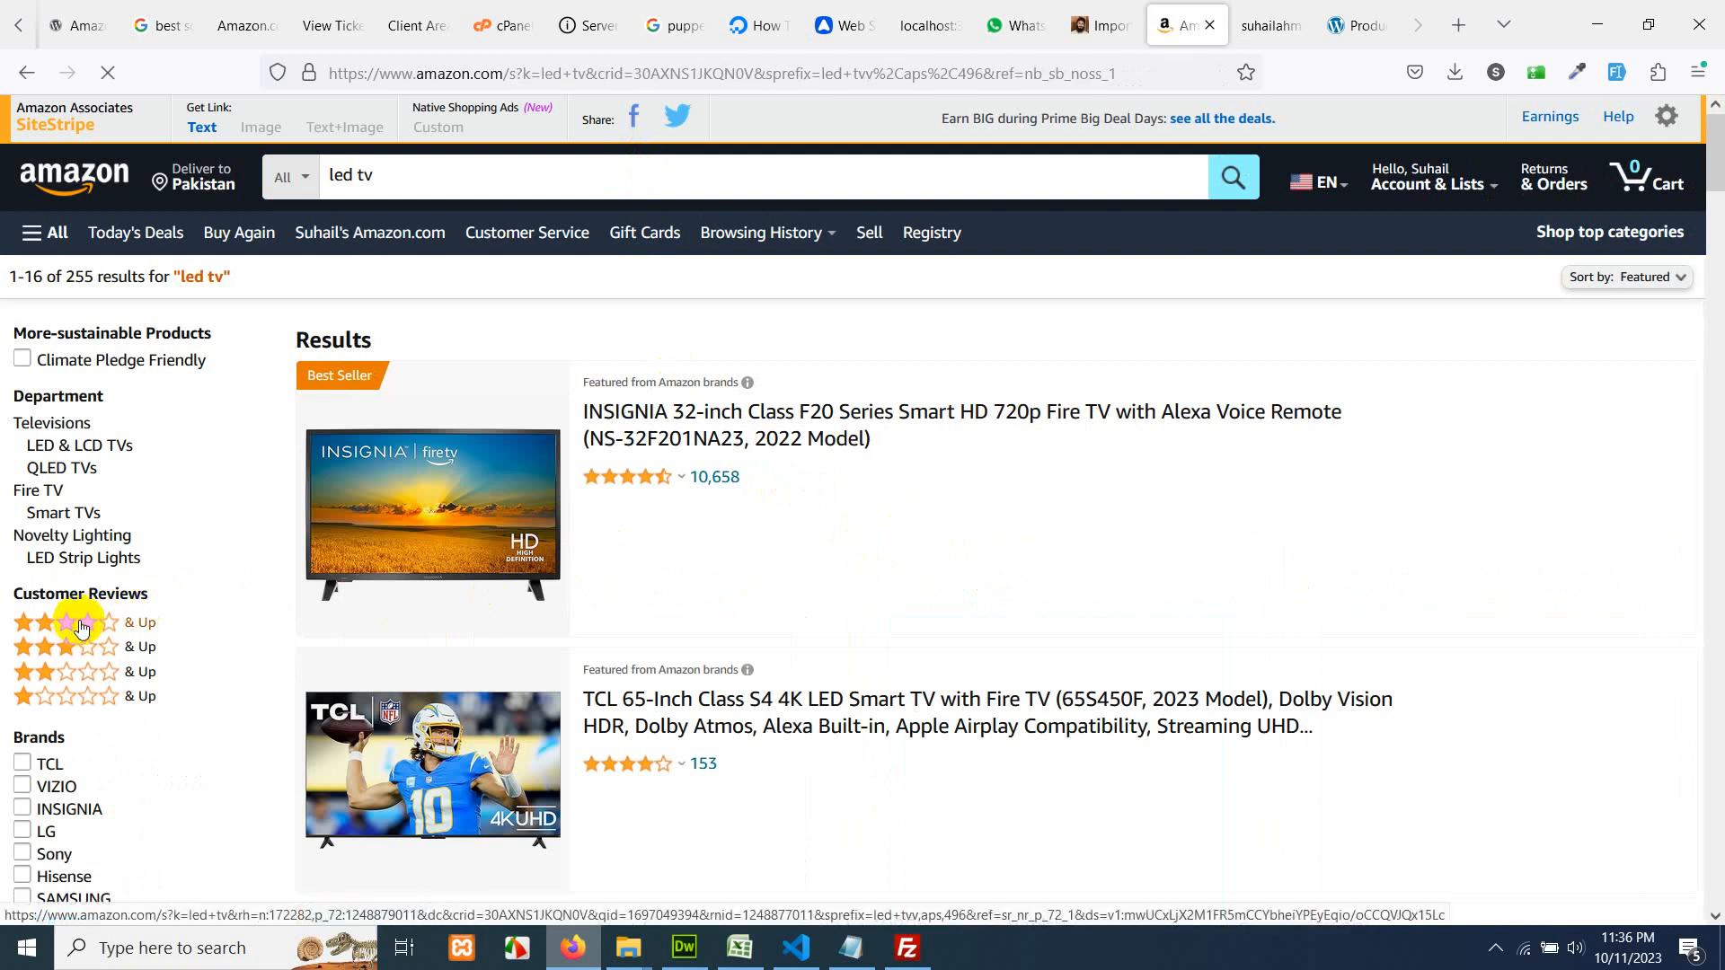
# Filter the led tv results to 4 Stars & Up and browse the TV listings.
pyautogui.click(104, 623)
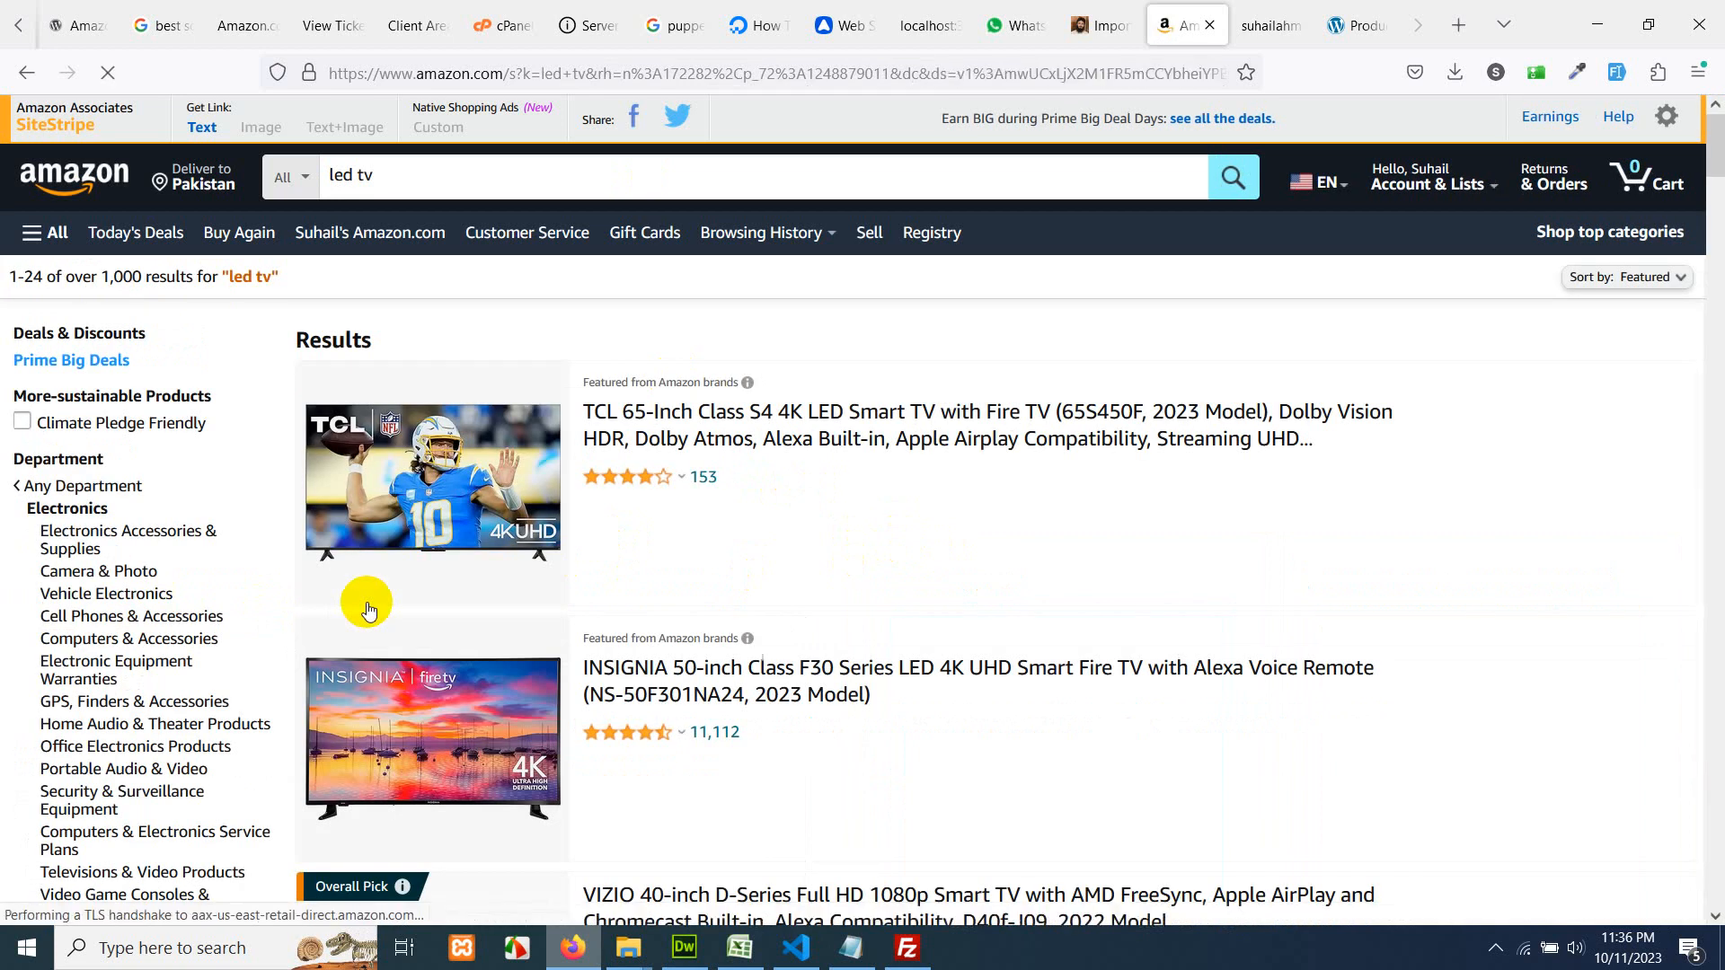
pyautogui.moveTo(630, 594)
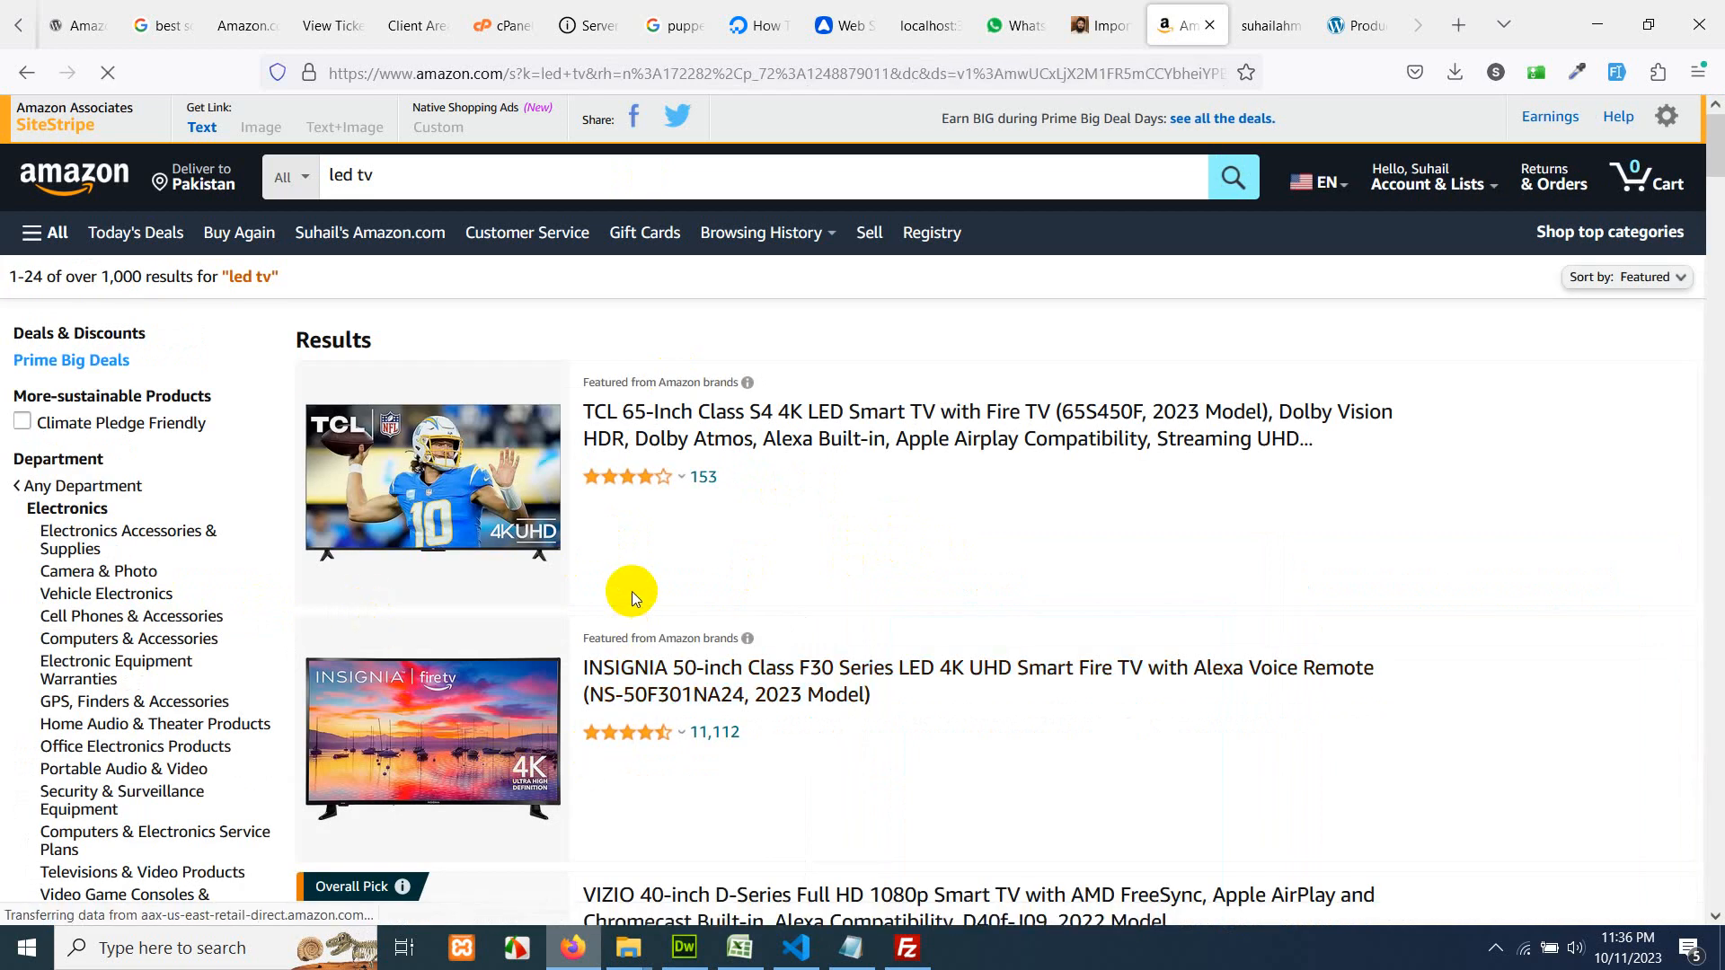
pyautogui.scroll(-3)
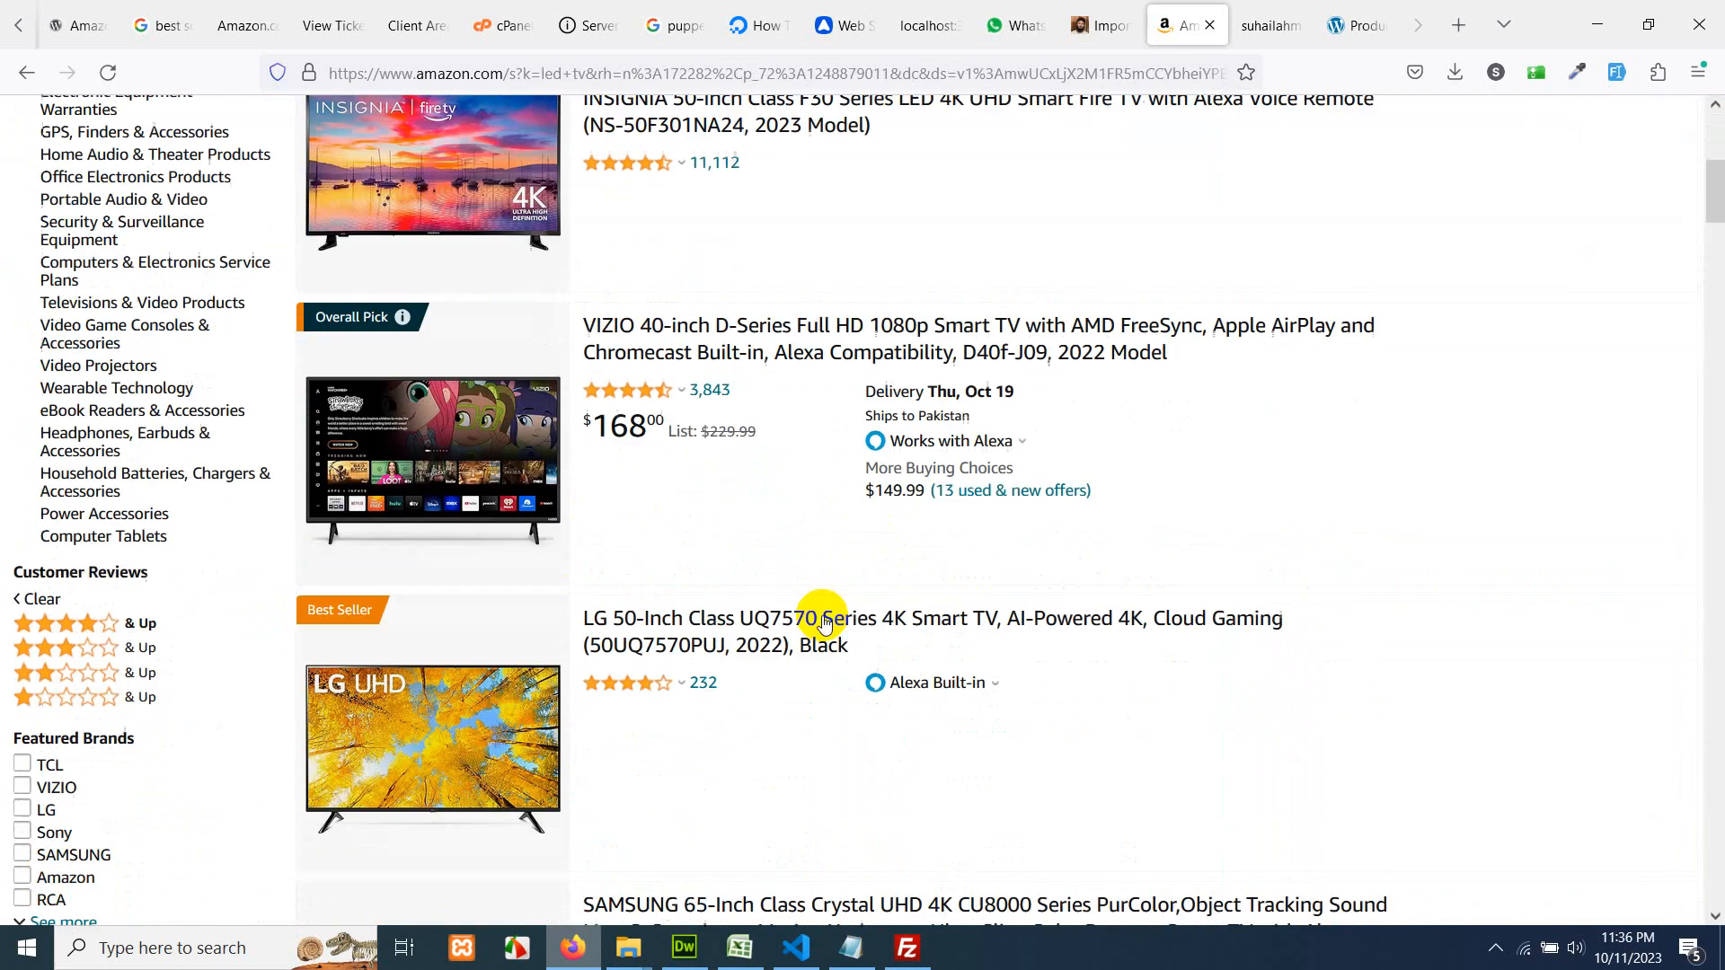
pyautogui.scroll(-3)
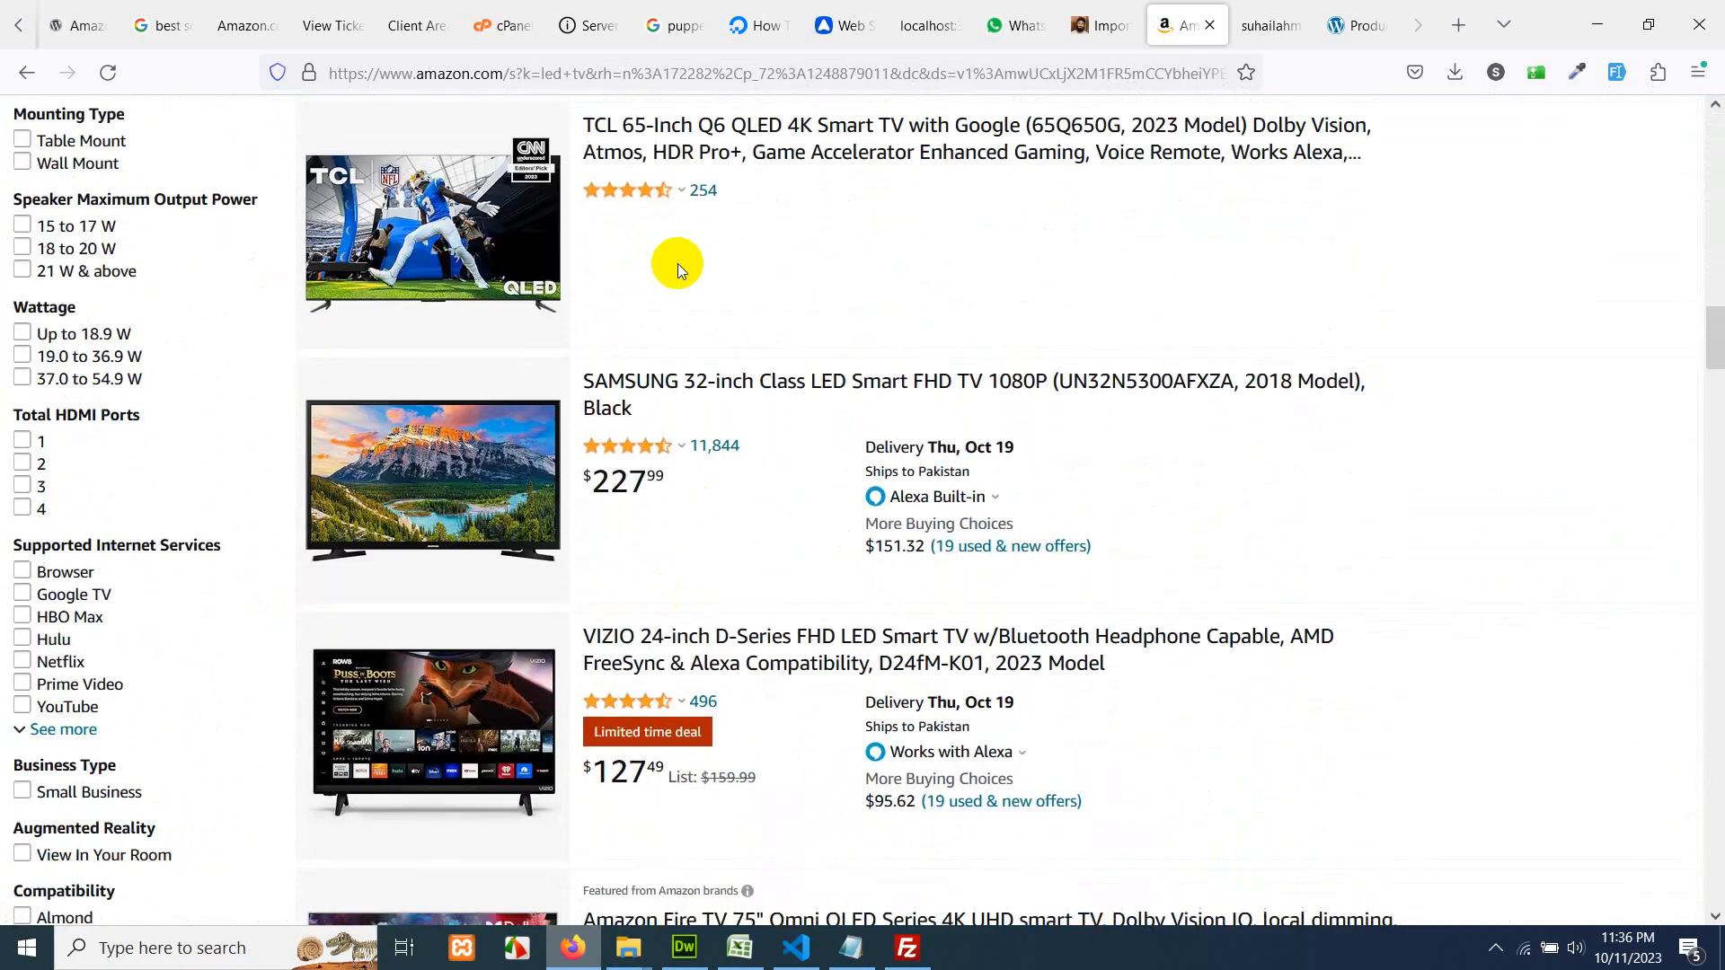
pyautogui.scroll(-3)
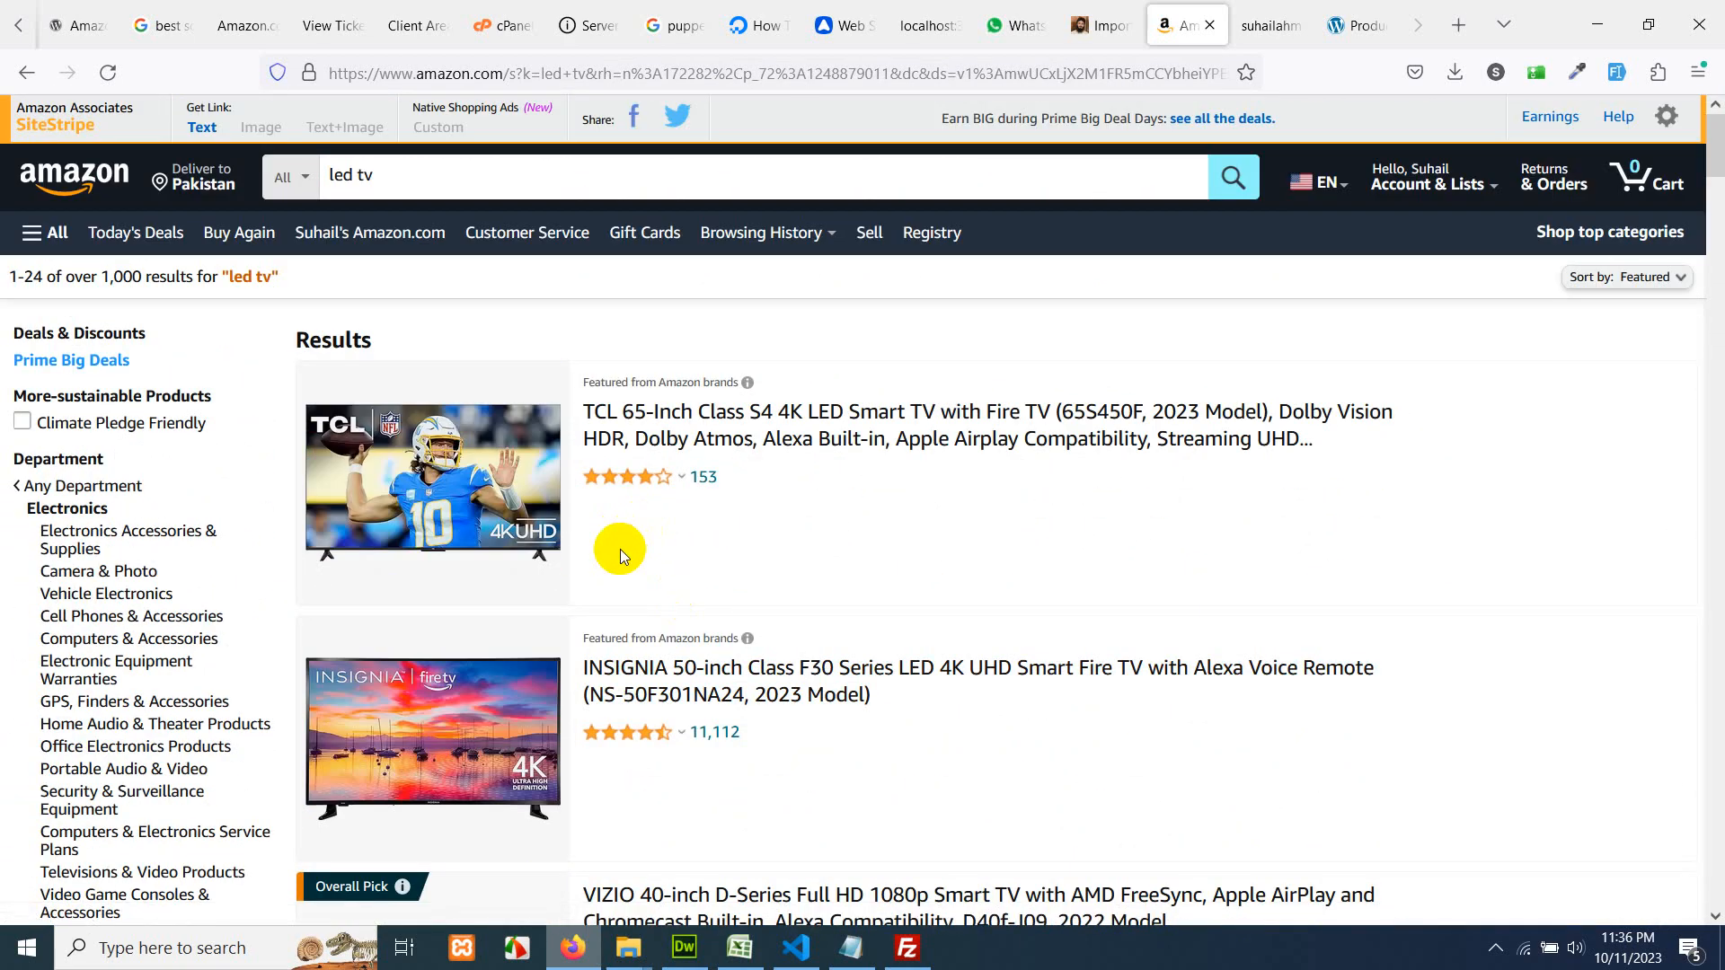
pyautogui.moveTo(627, 519)
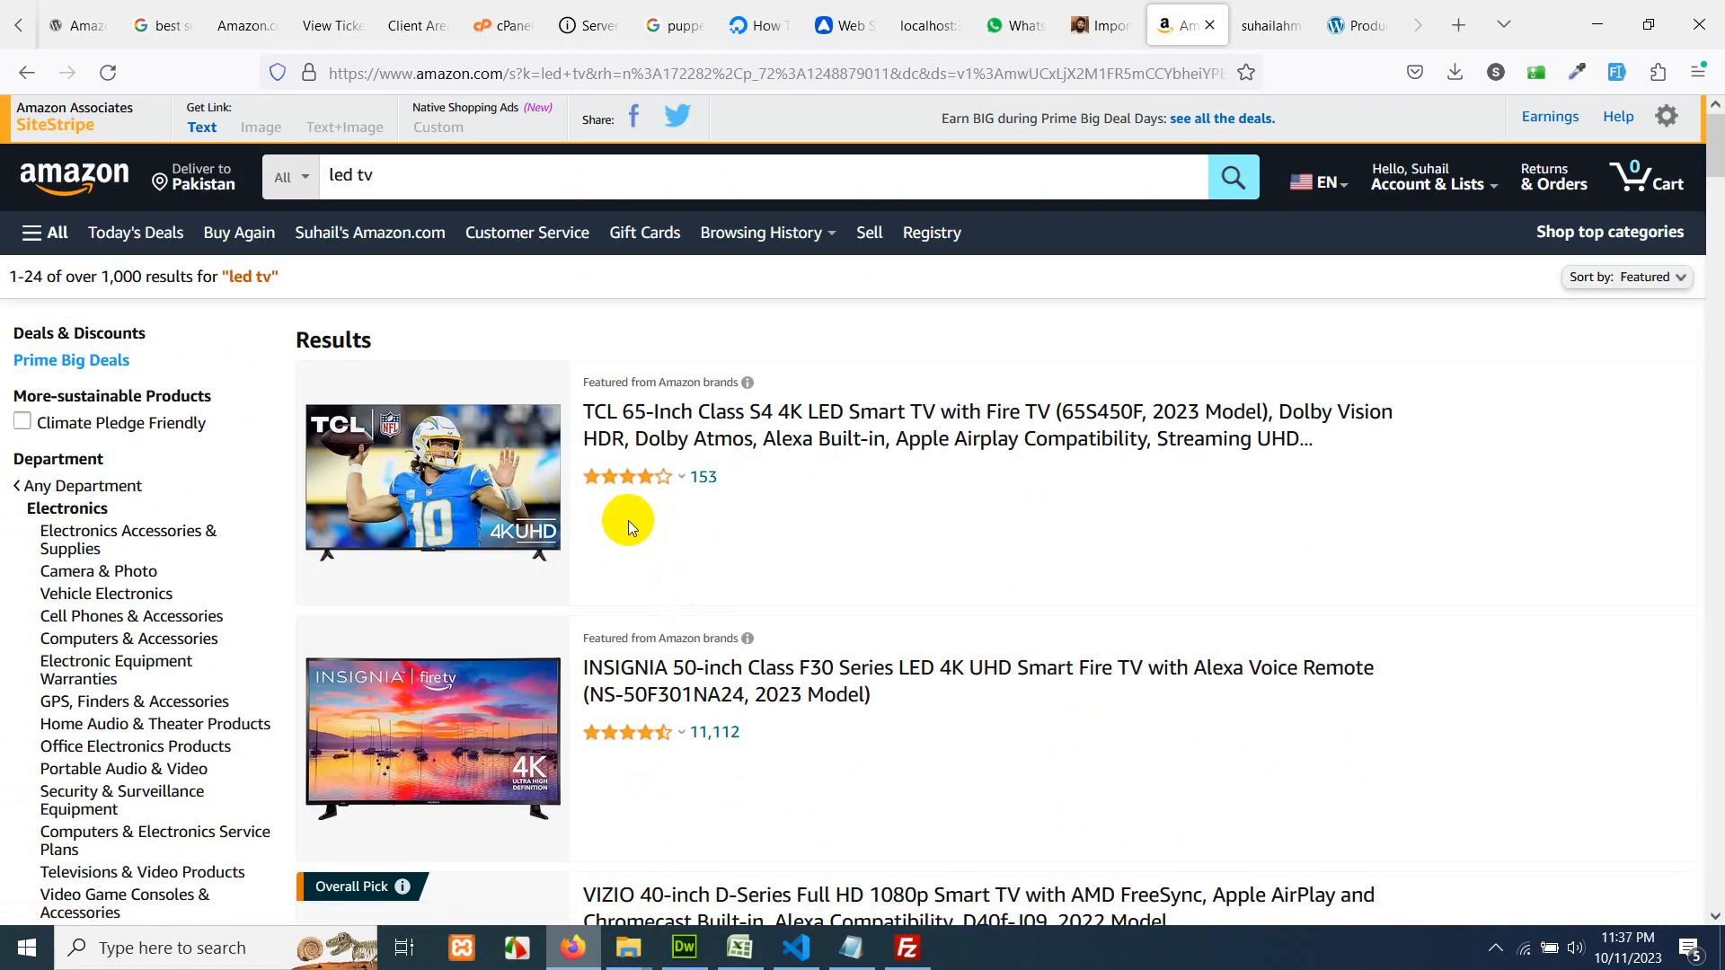
pyautogui.scroll(-3)
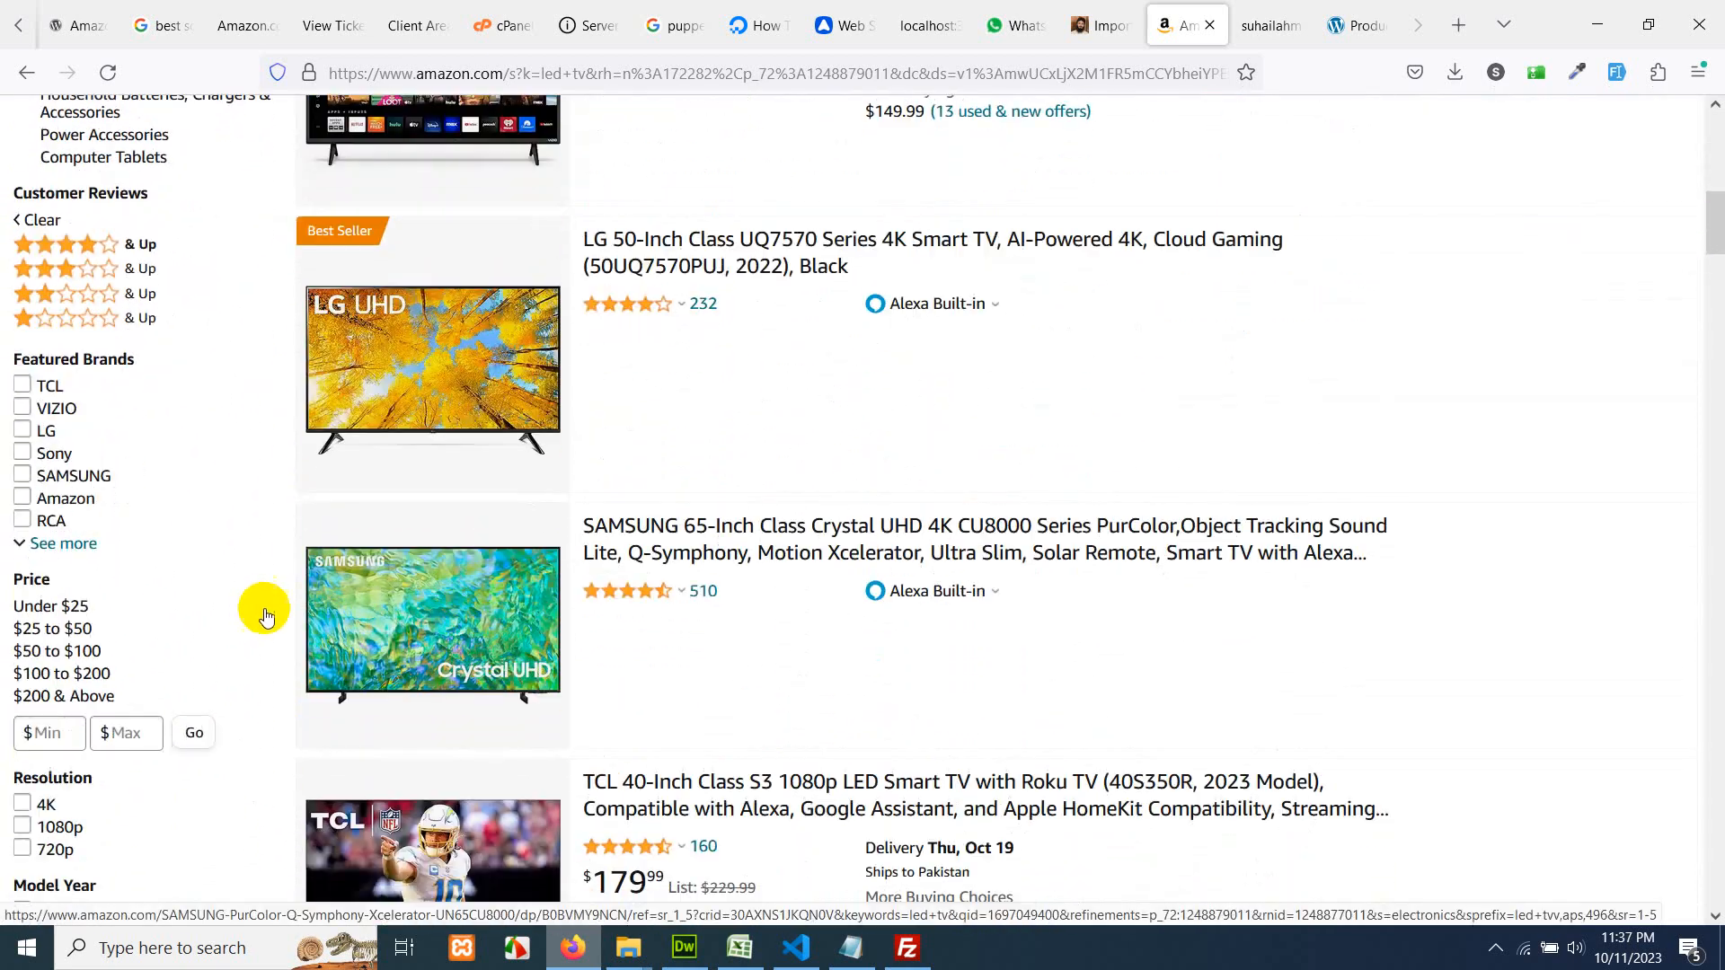
pyautogui.scroll(-3)
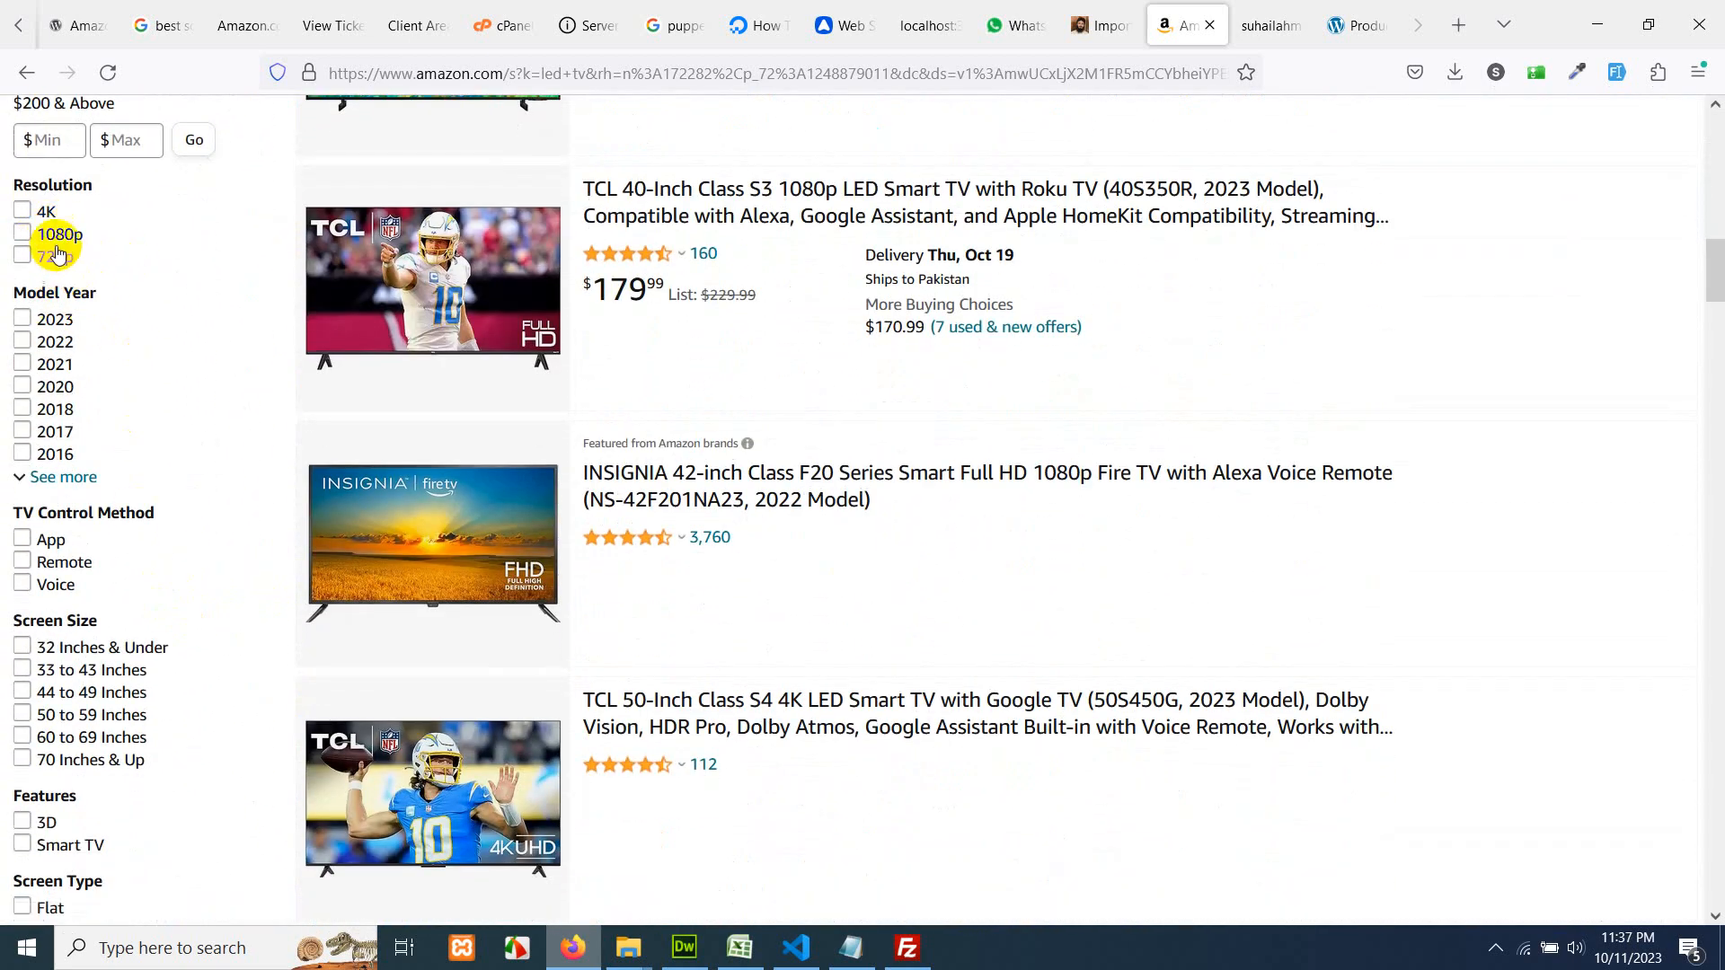
# Apply 4K television filters to narrow the led tv results to 90 listings, then browse them.
pyautogui.click(21, 328)
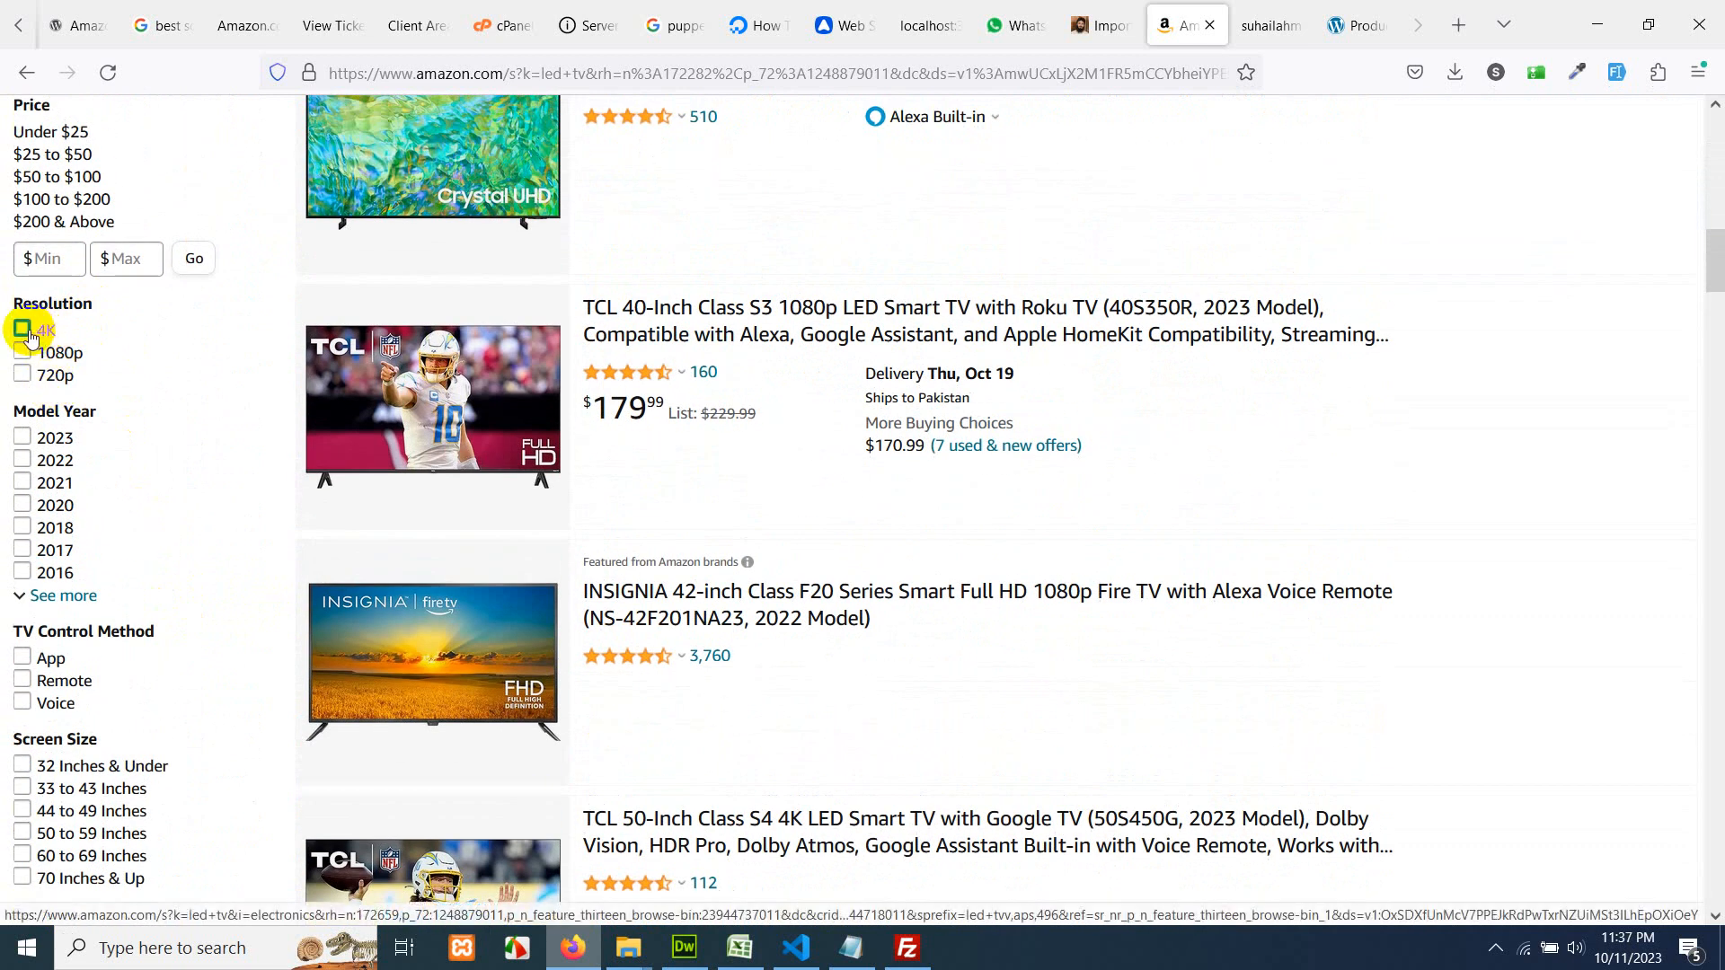
pyautogui.click(21, 330)
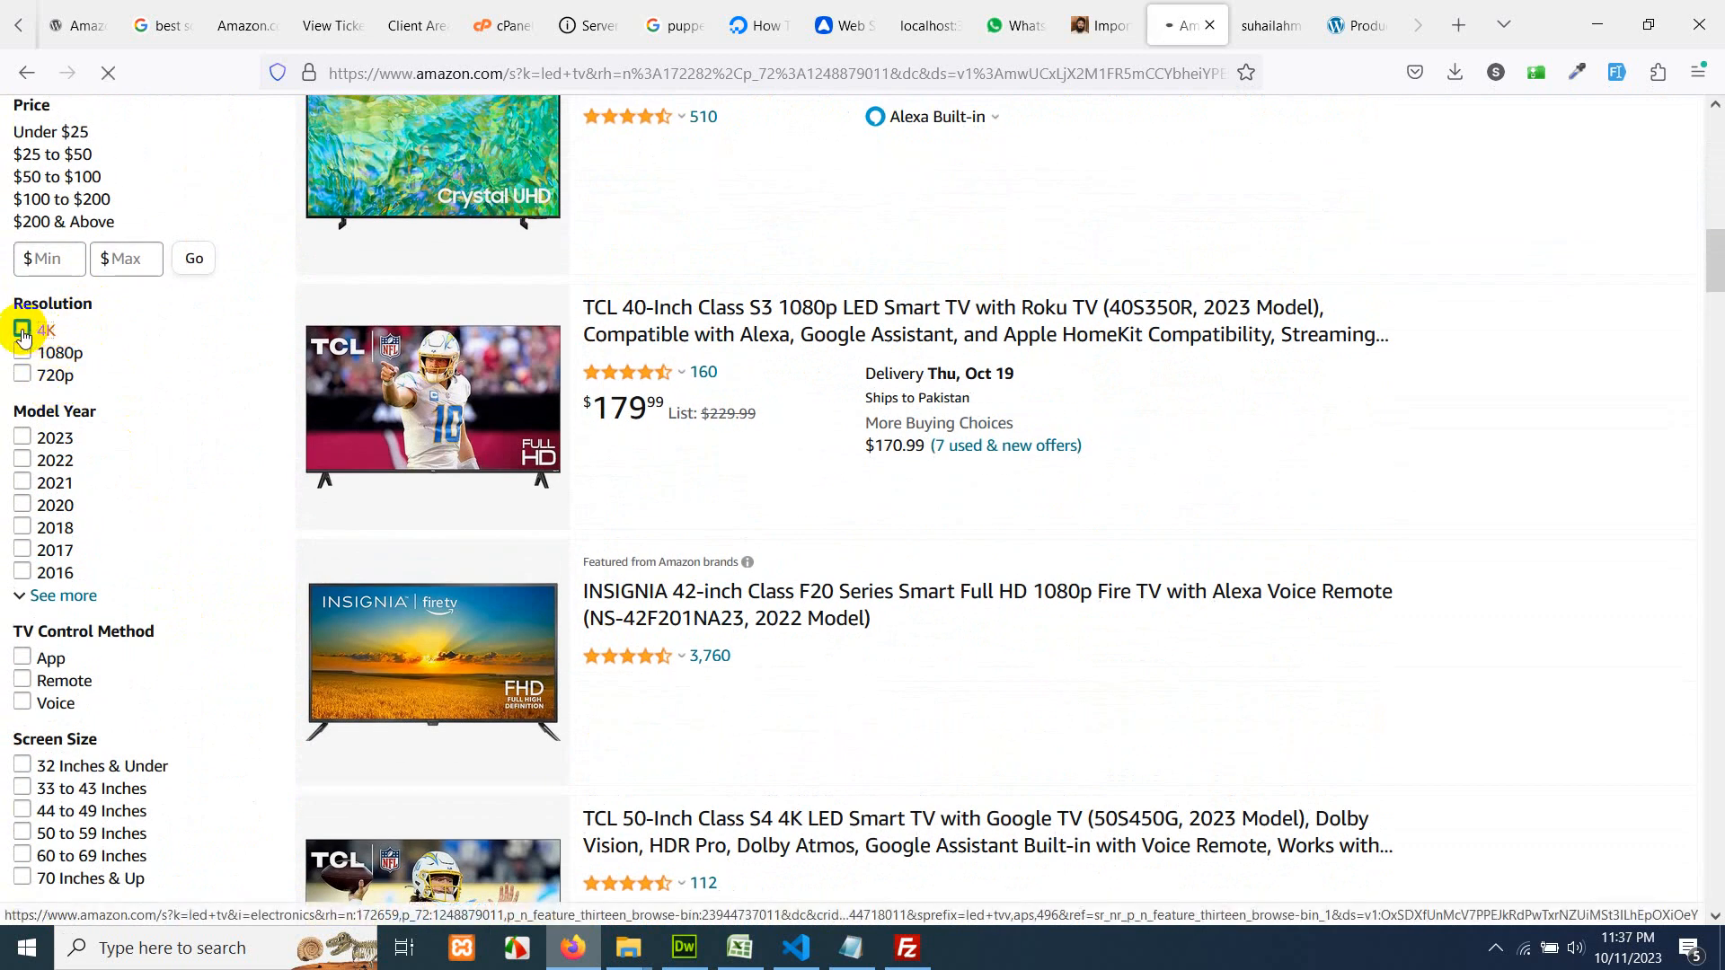
pyautogui.click(22, 329)
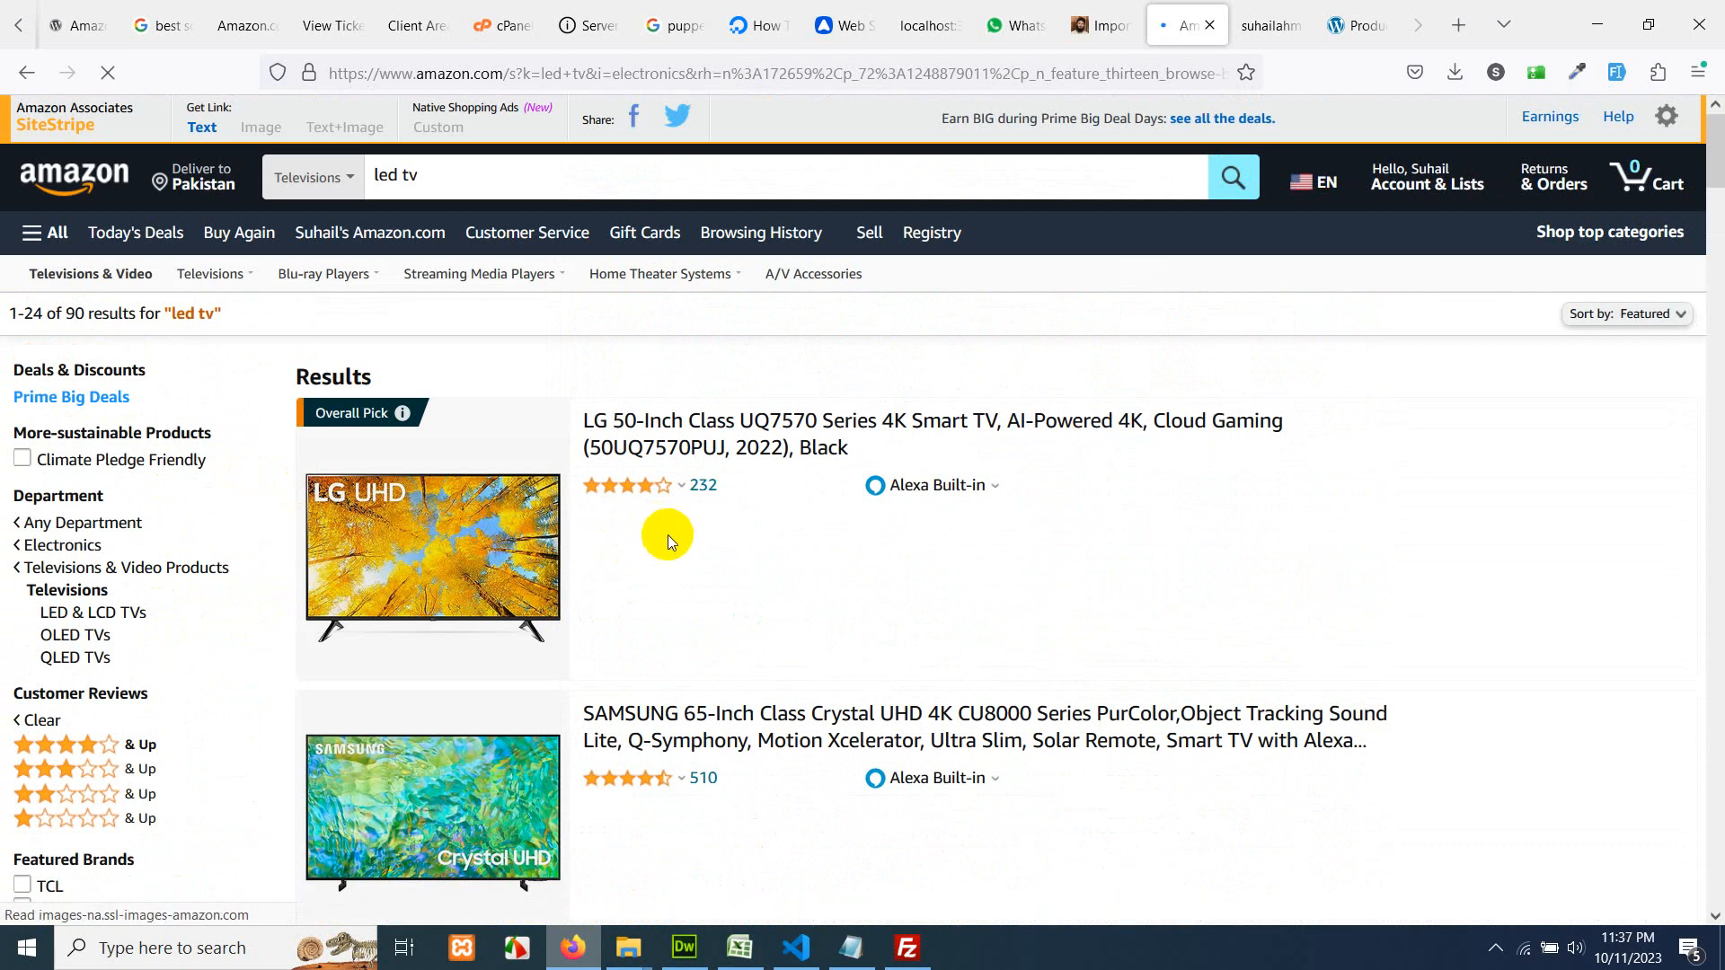
pyautogui.scroll(-3)
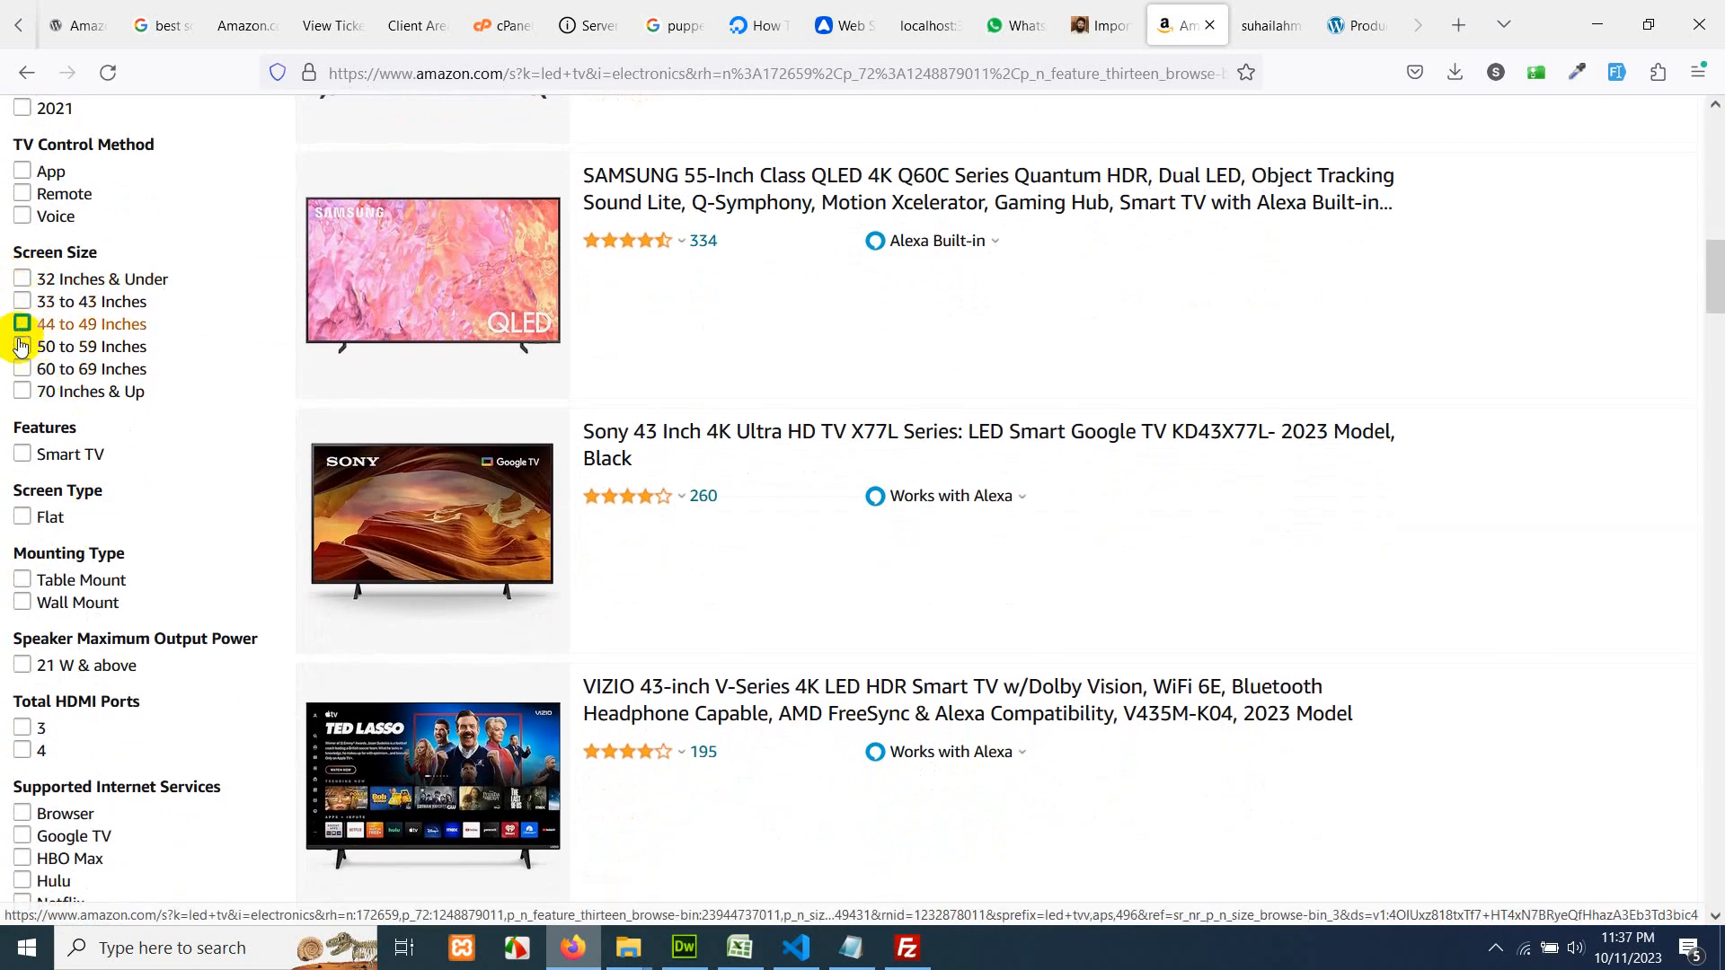
pyautogui.click(21, 391)
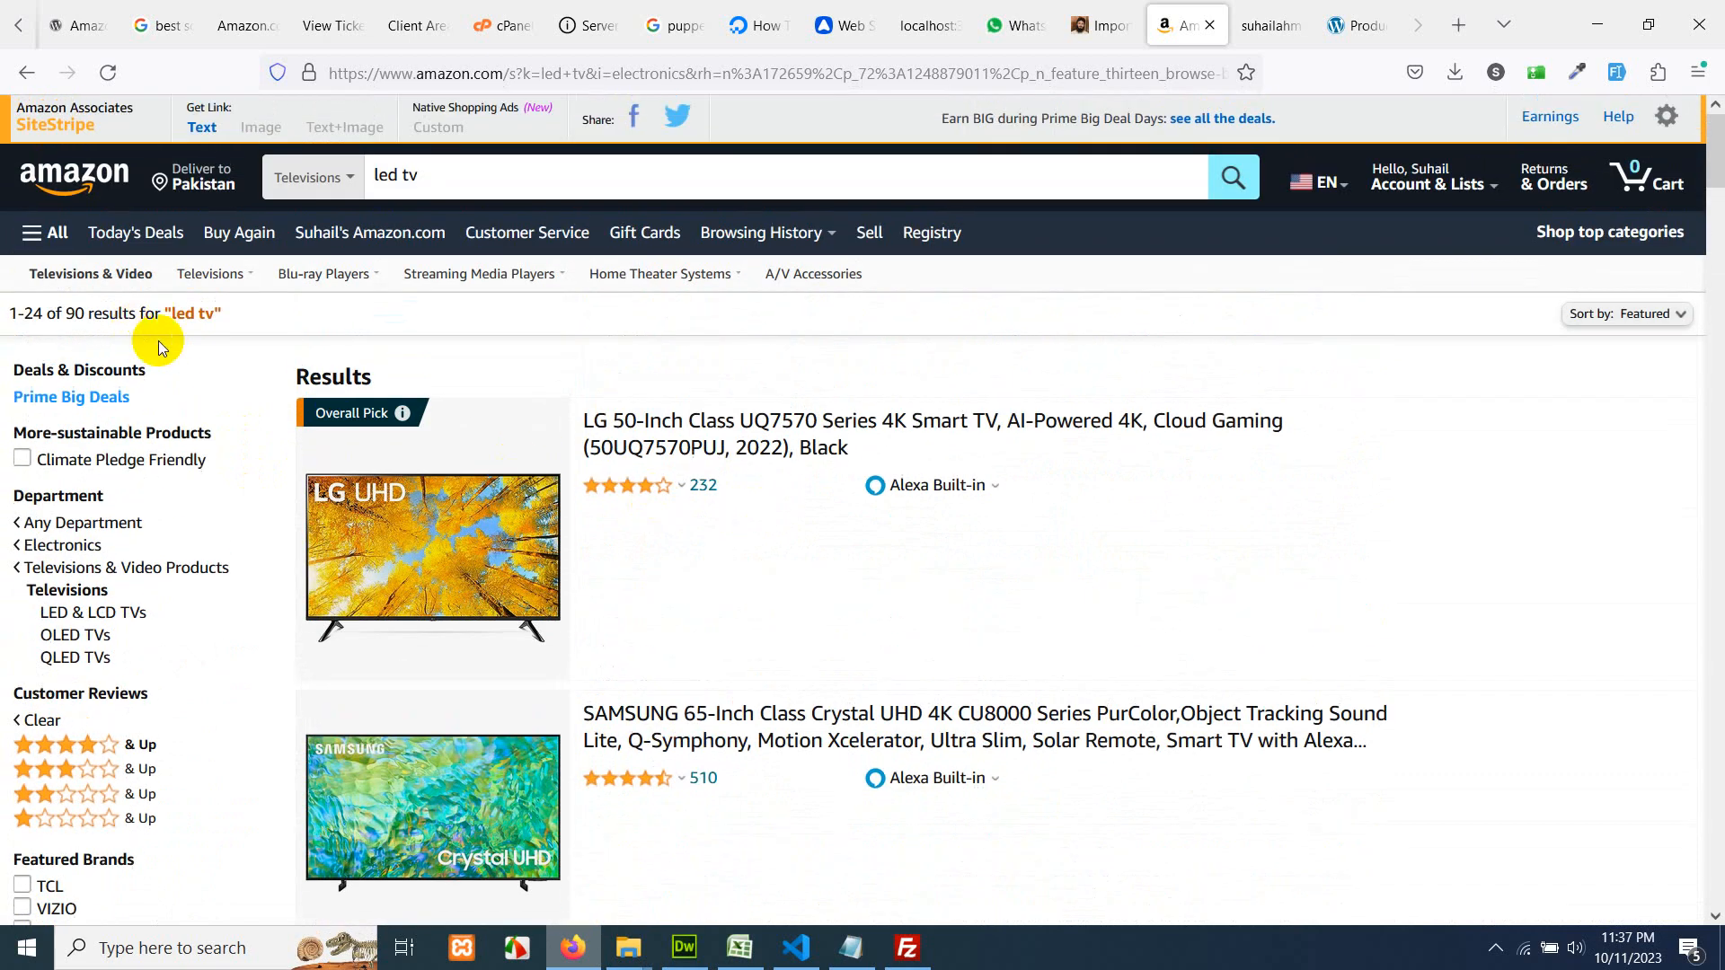
pyautogui.moveTo(781, 572)
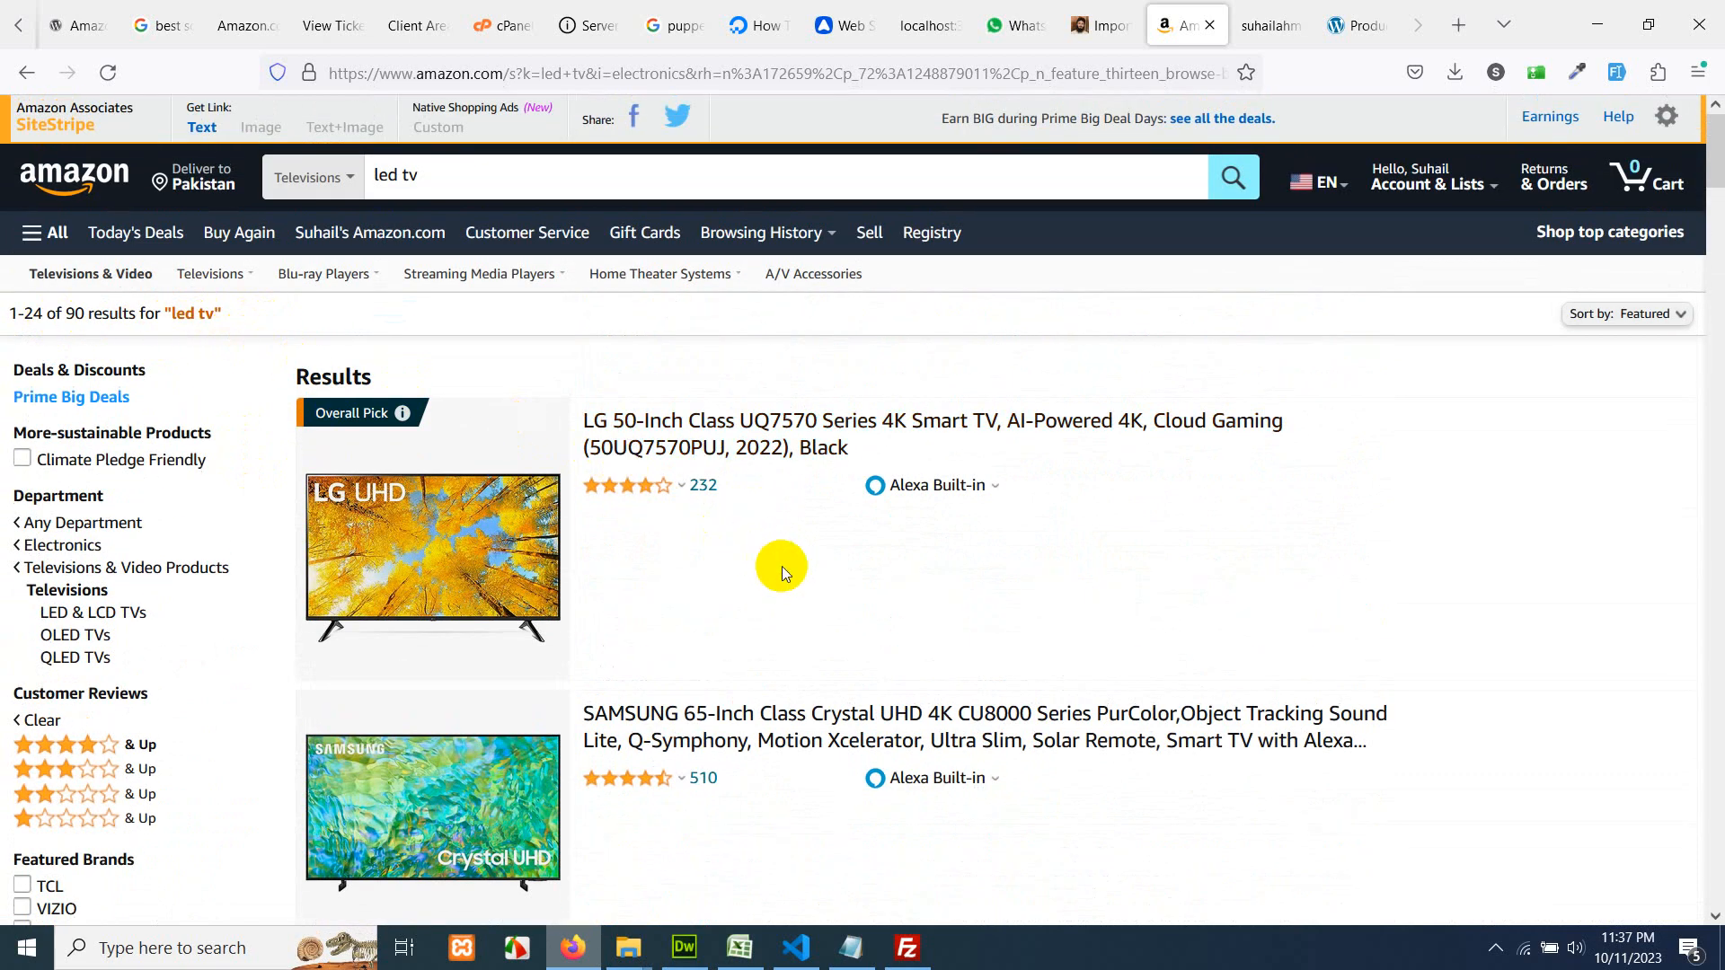
pyautogui.scroll(-3)
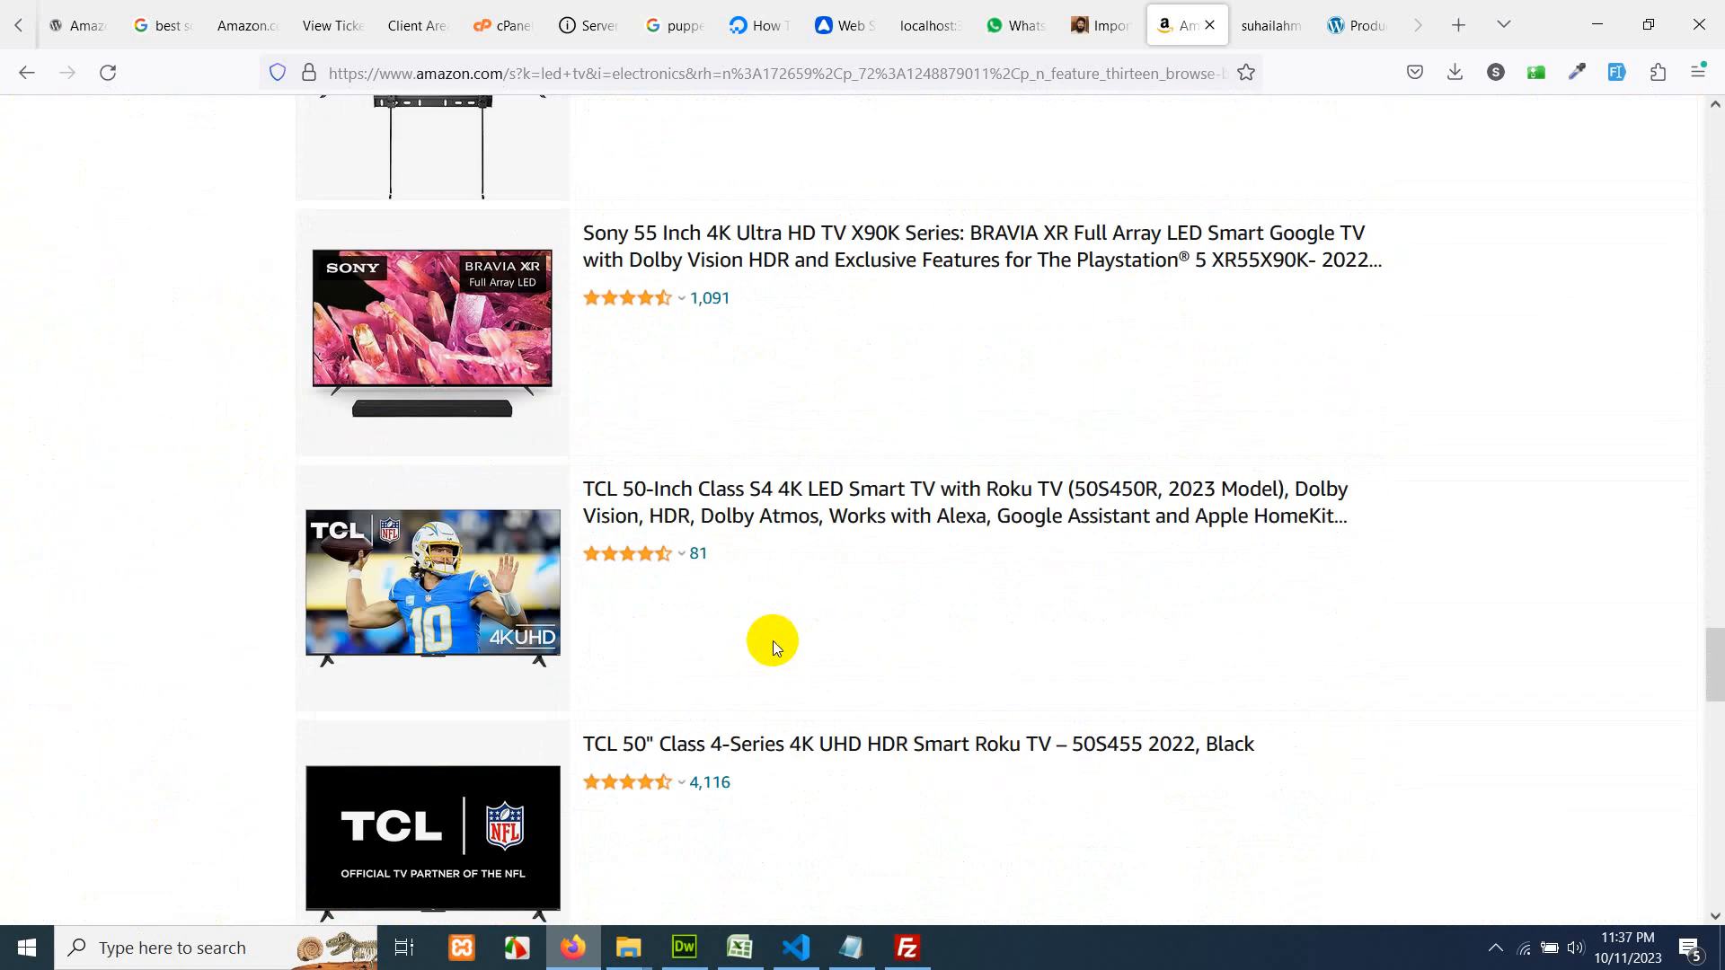
pyautogui.scroll(-3)
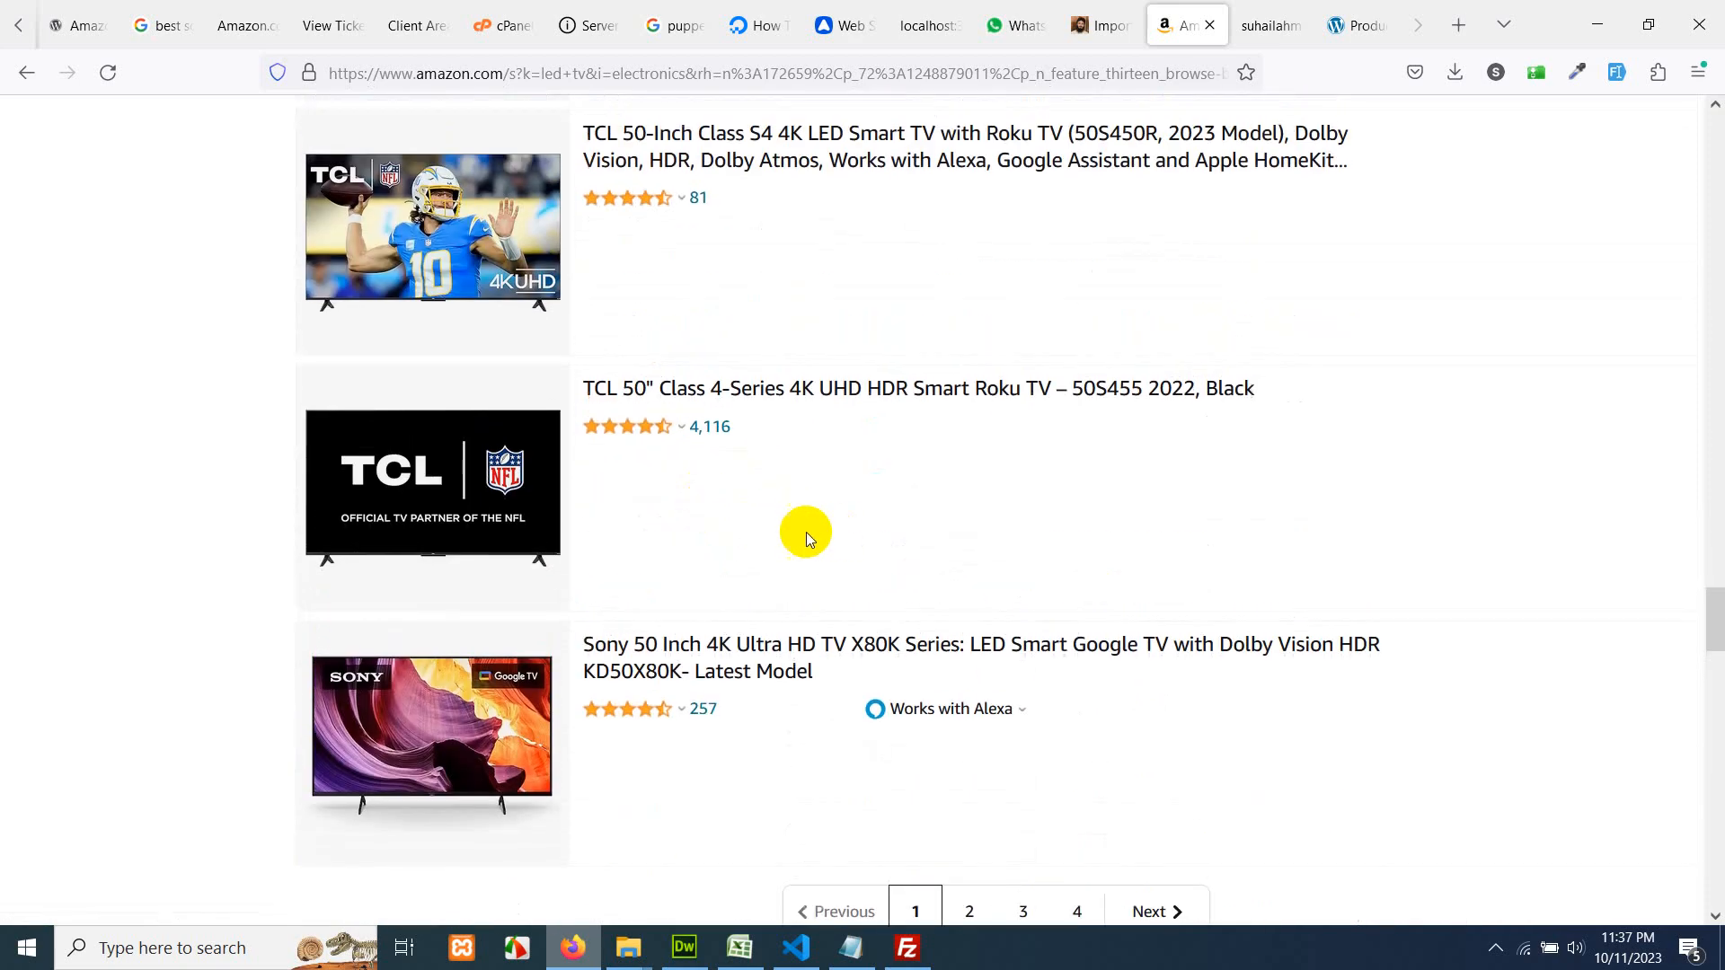
pyautogui.scroll(3)
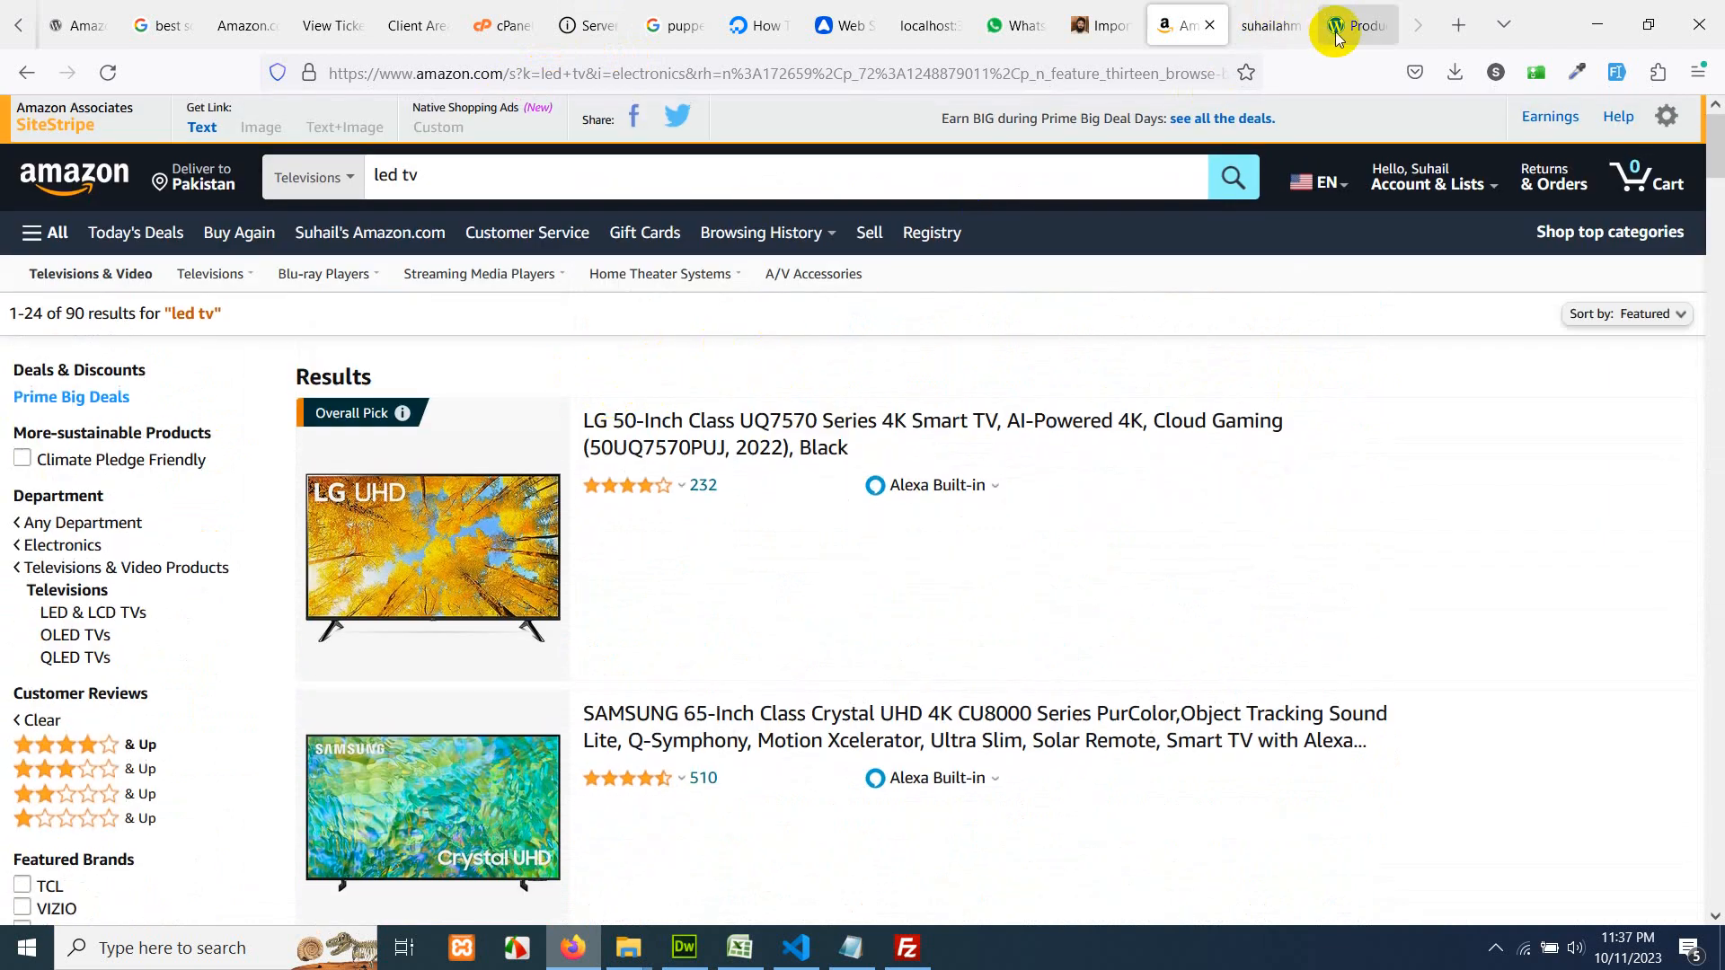
# Go to Plugins > Add New in the WordPress admin, ready to search plugins.
pyautogui.click(1356, 24)
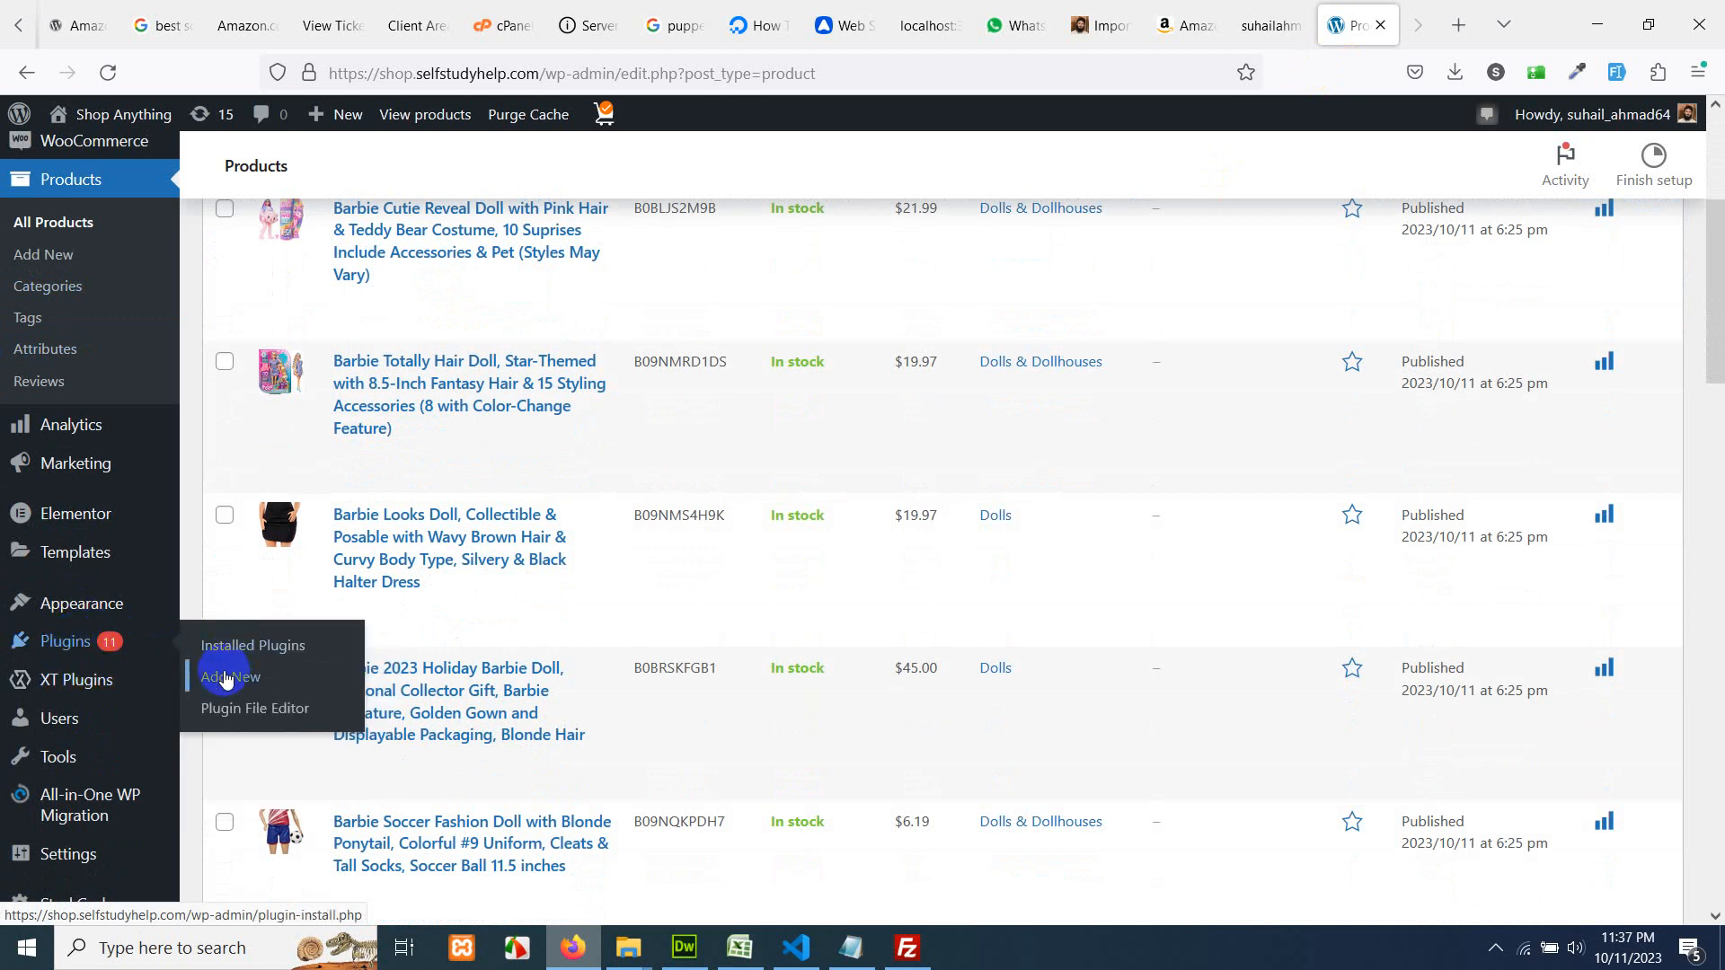
pyautogui.click(229, 676)
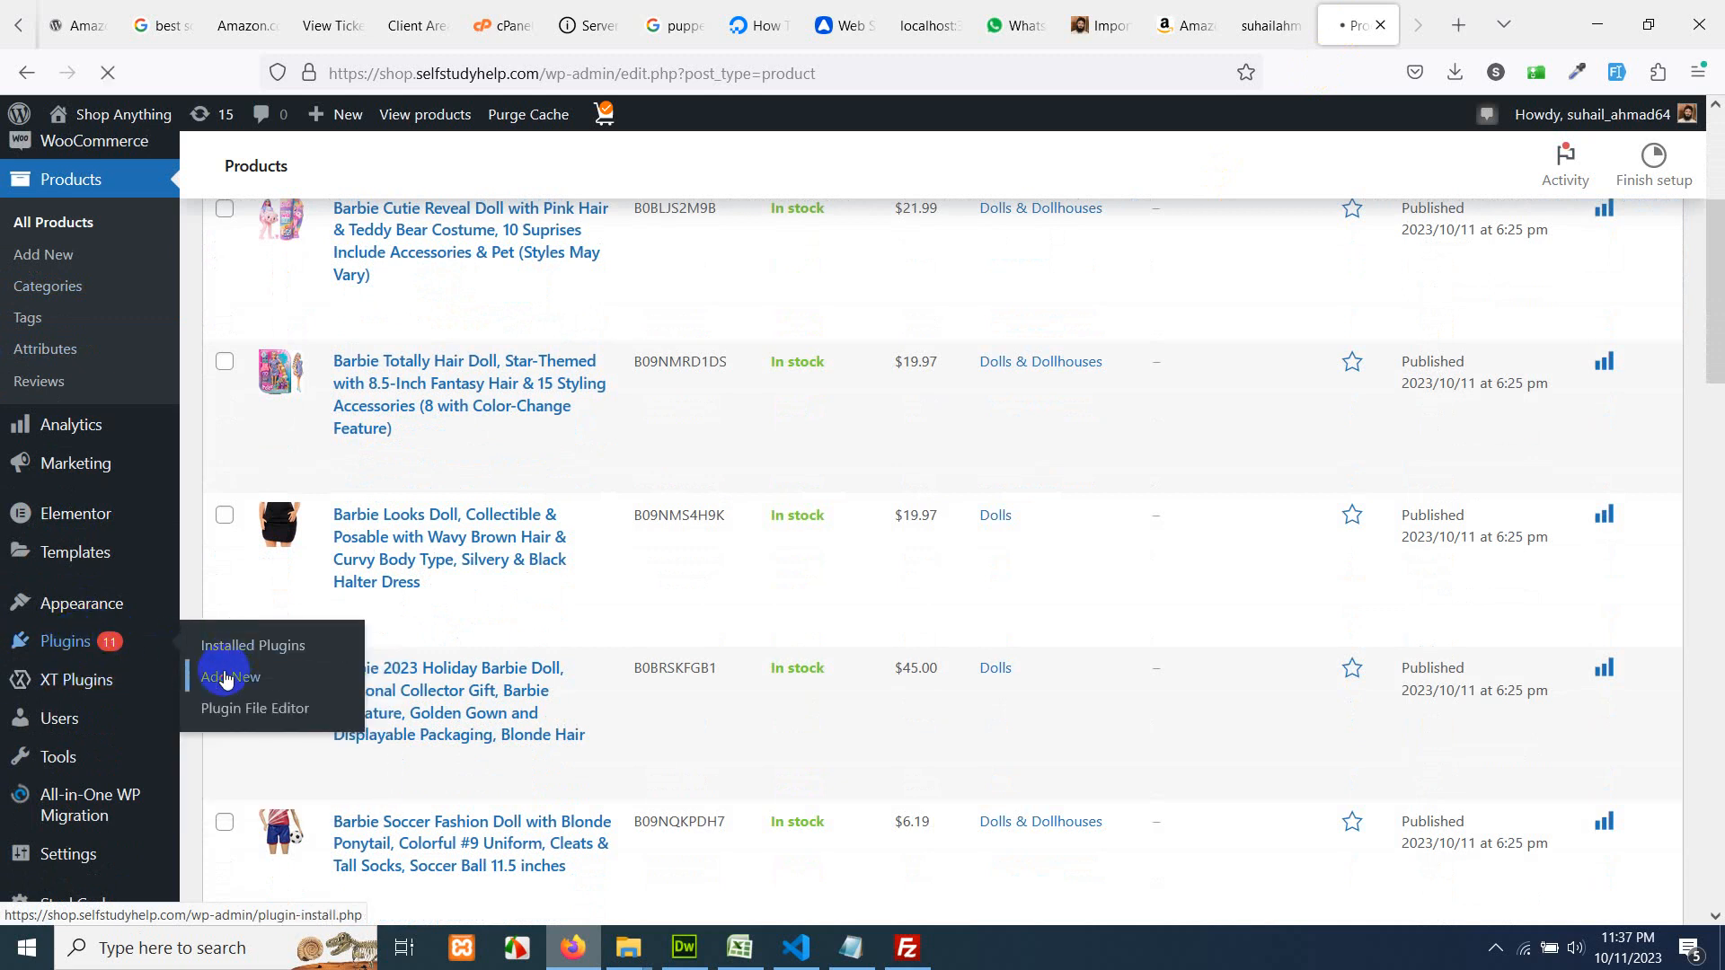
pyautogui.click(230, 676)
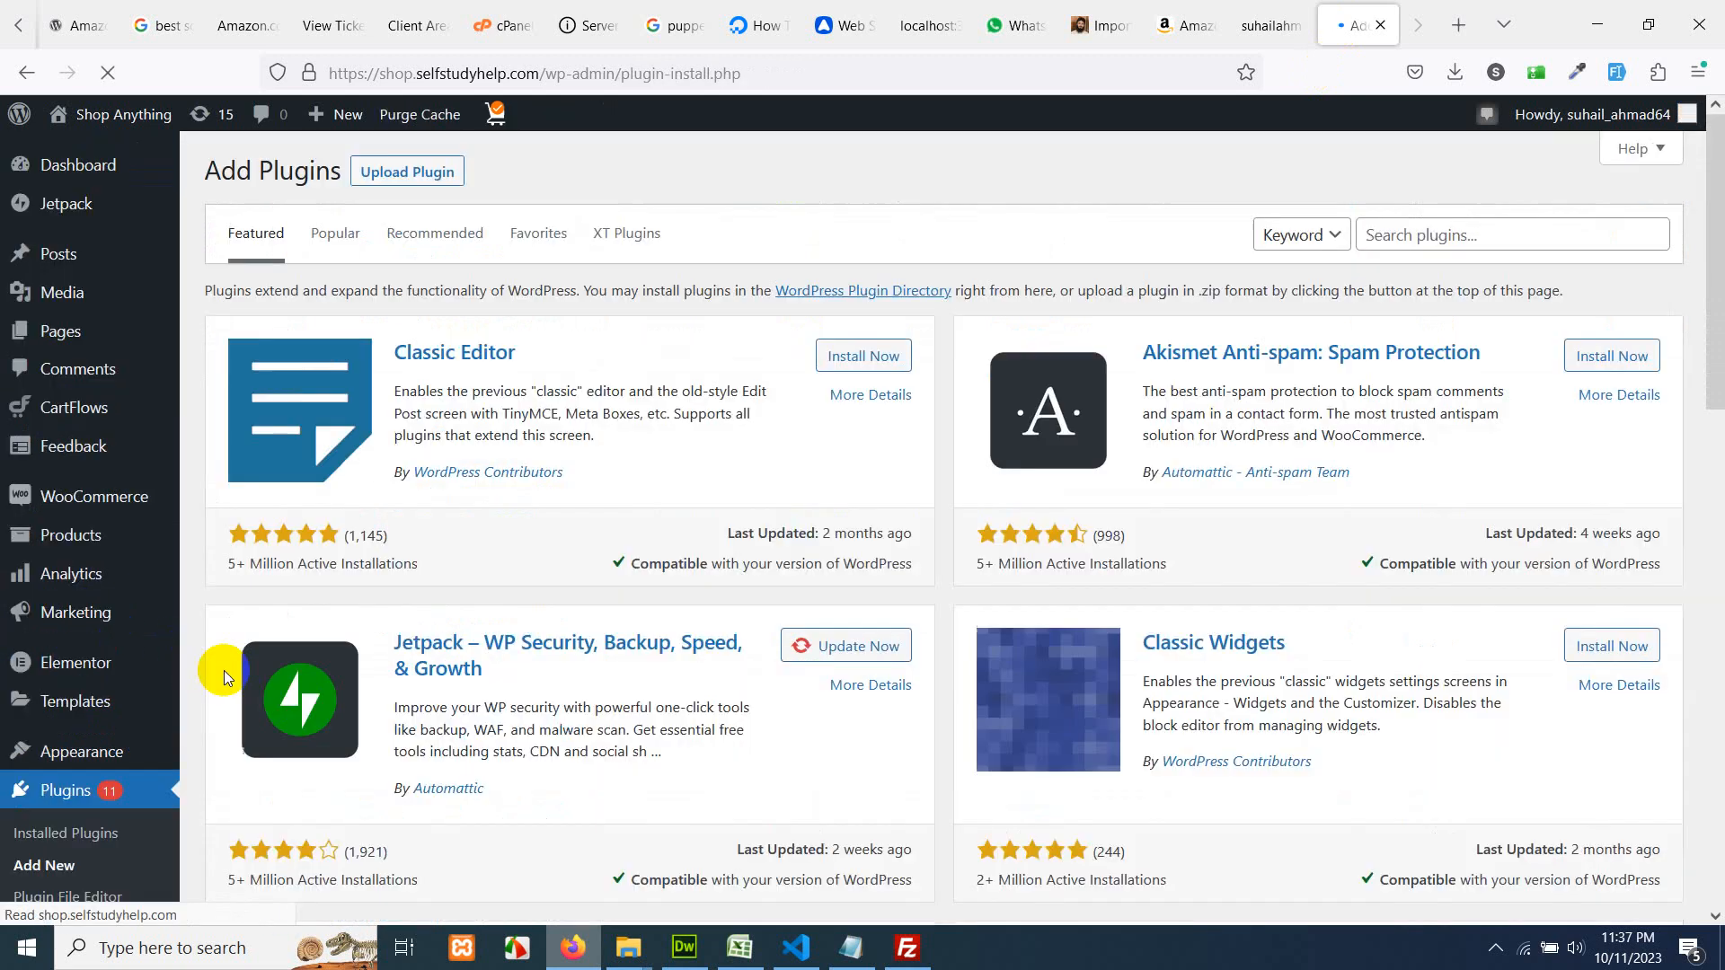
pyautogui.click(1510, 234)
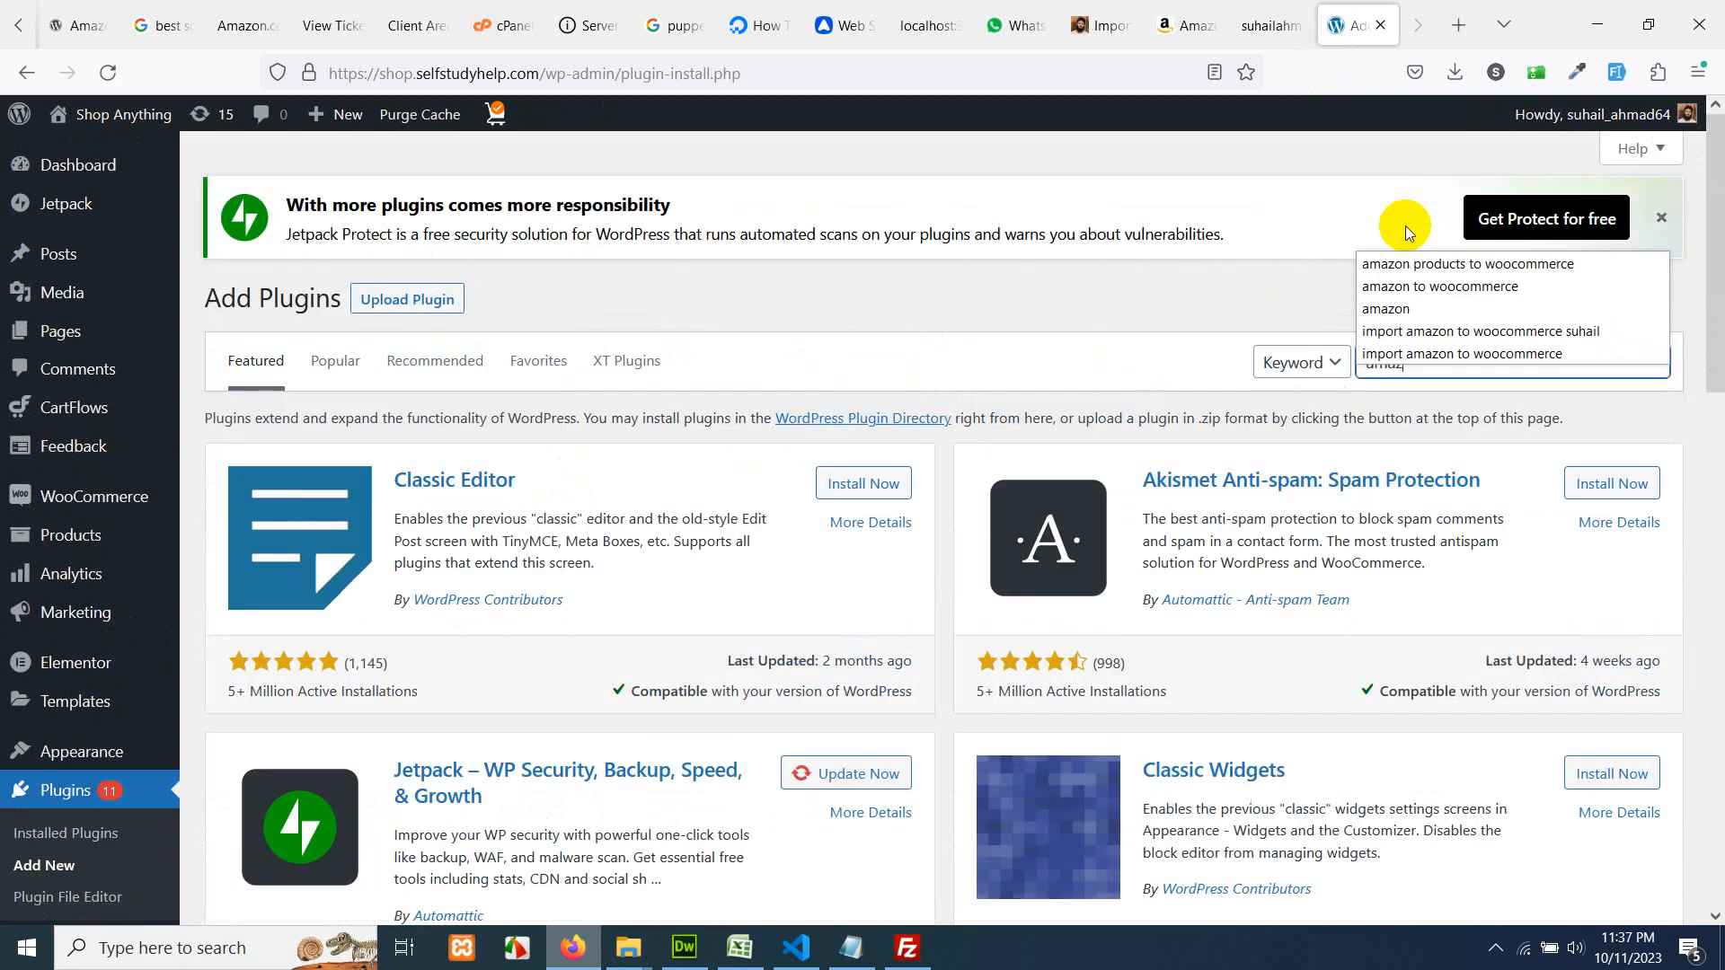
# Search plugins for 'amazon to woocommerce' and pick out the Amazon Products to WooCommerce author.
pyautogui.write('amazon to woocommerce')
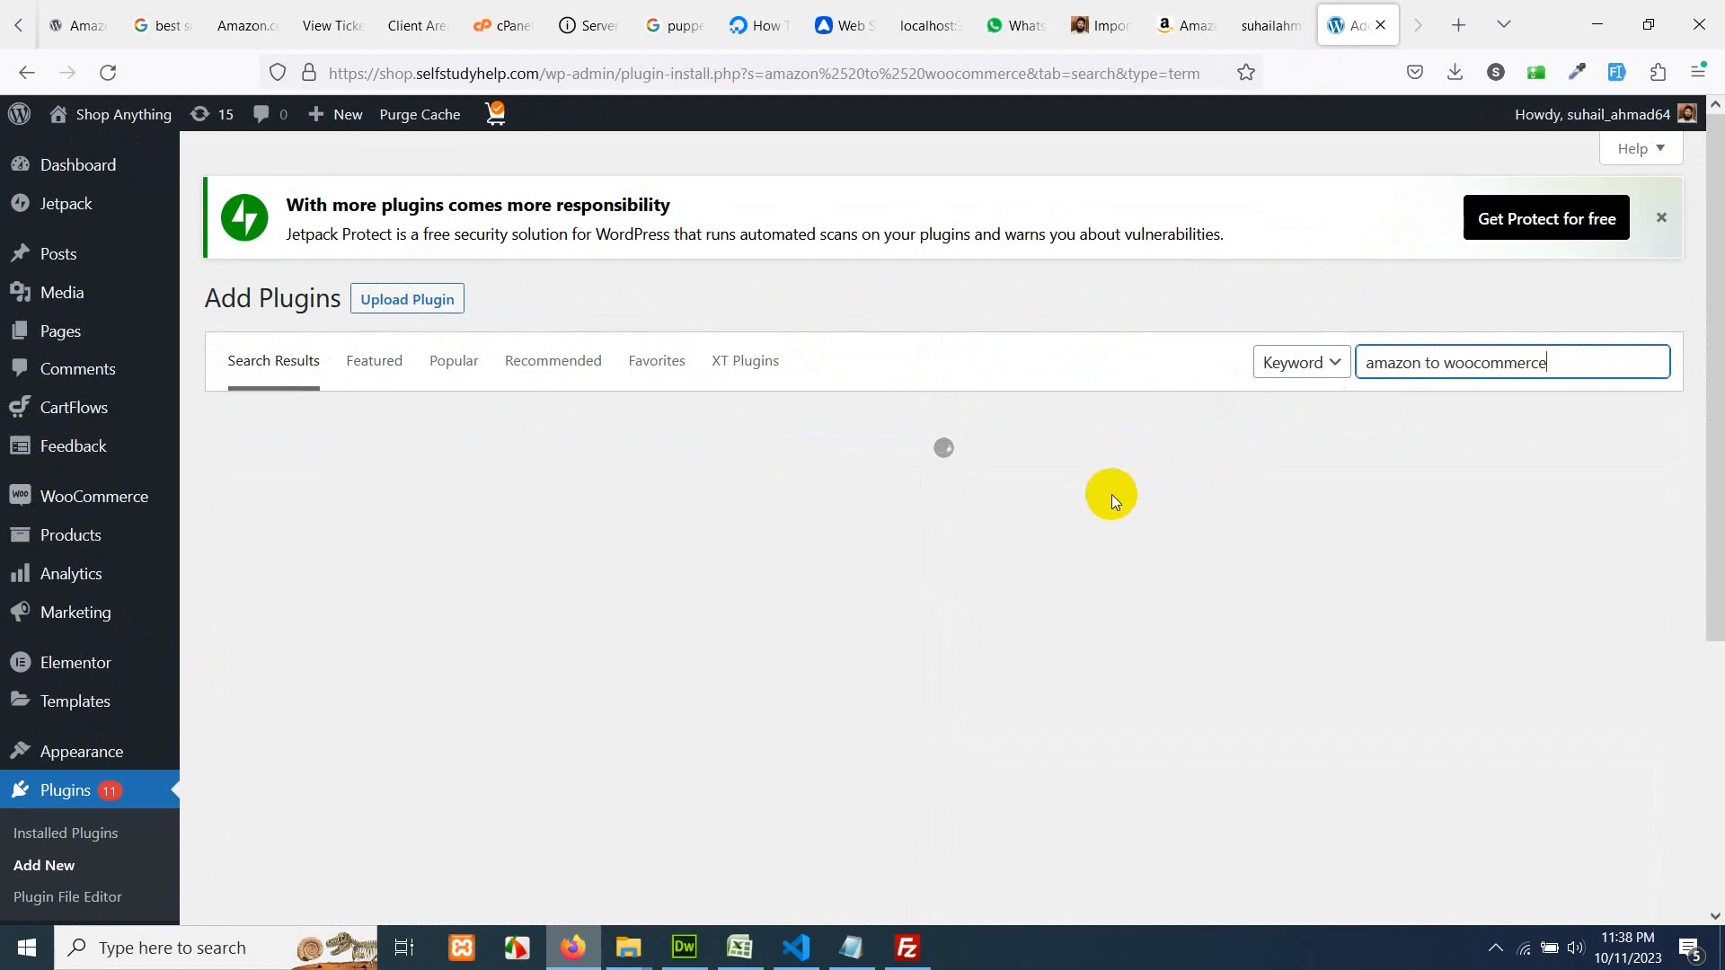
pyautogui.press('Enter')
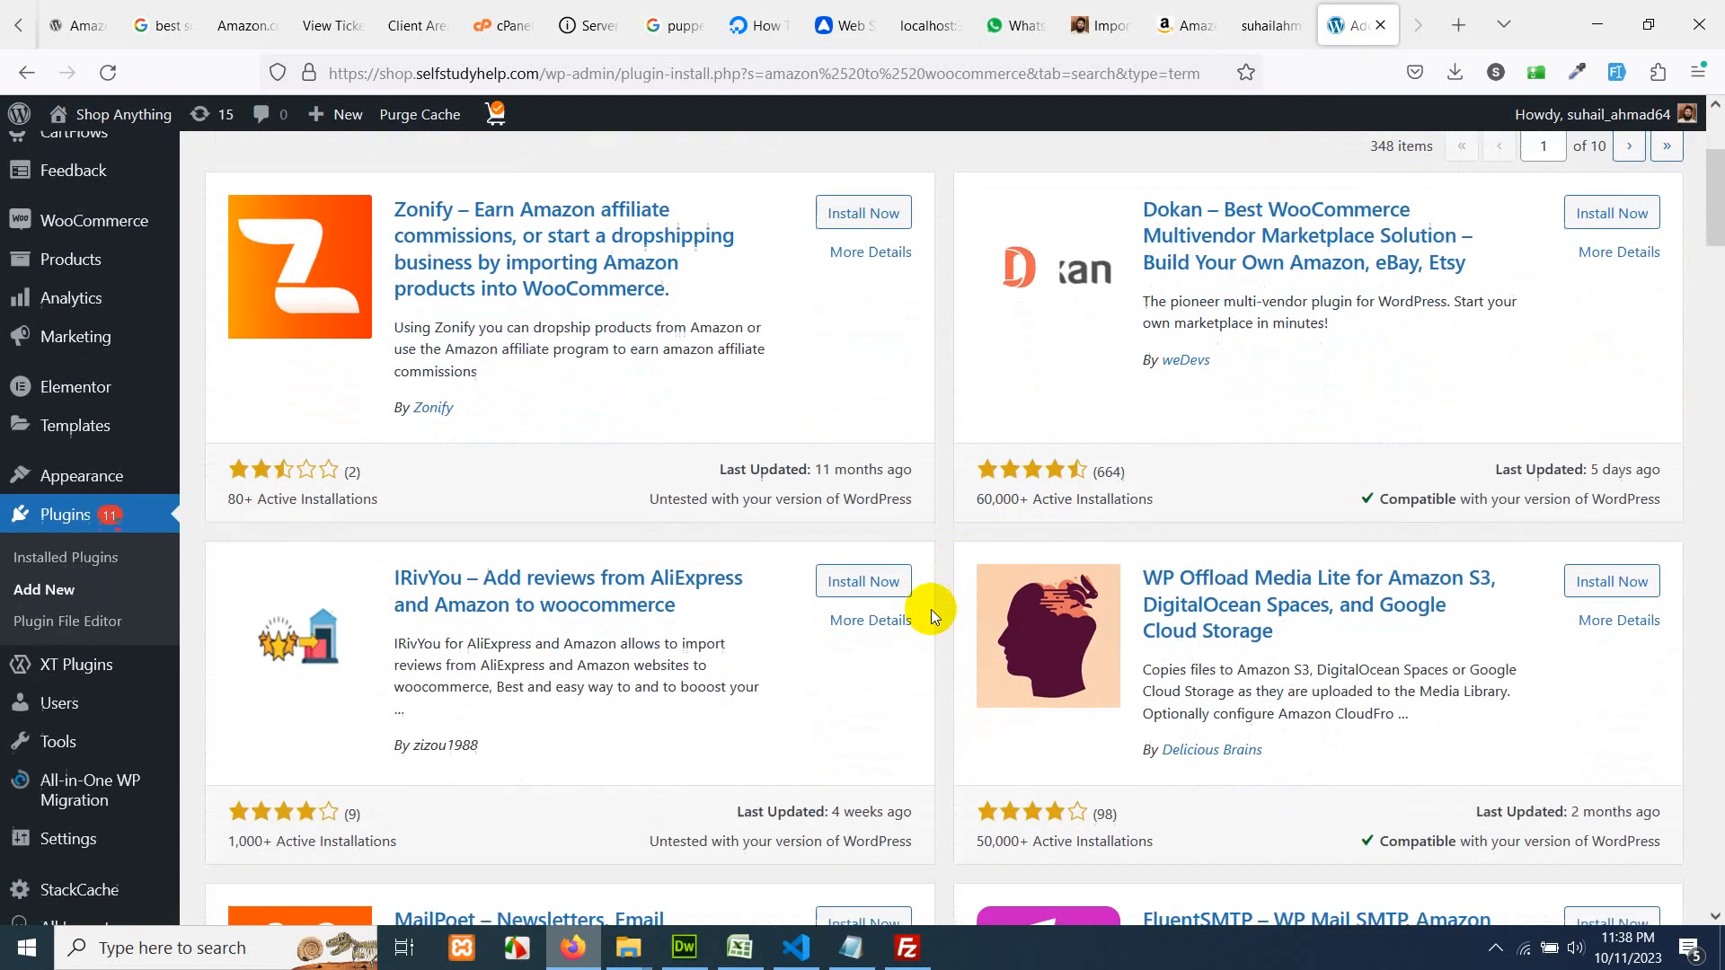
pyautogui.scroll(-3)
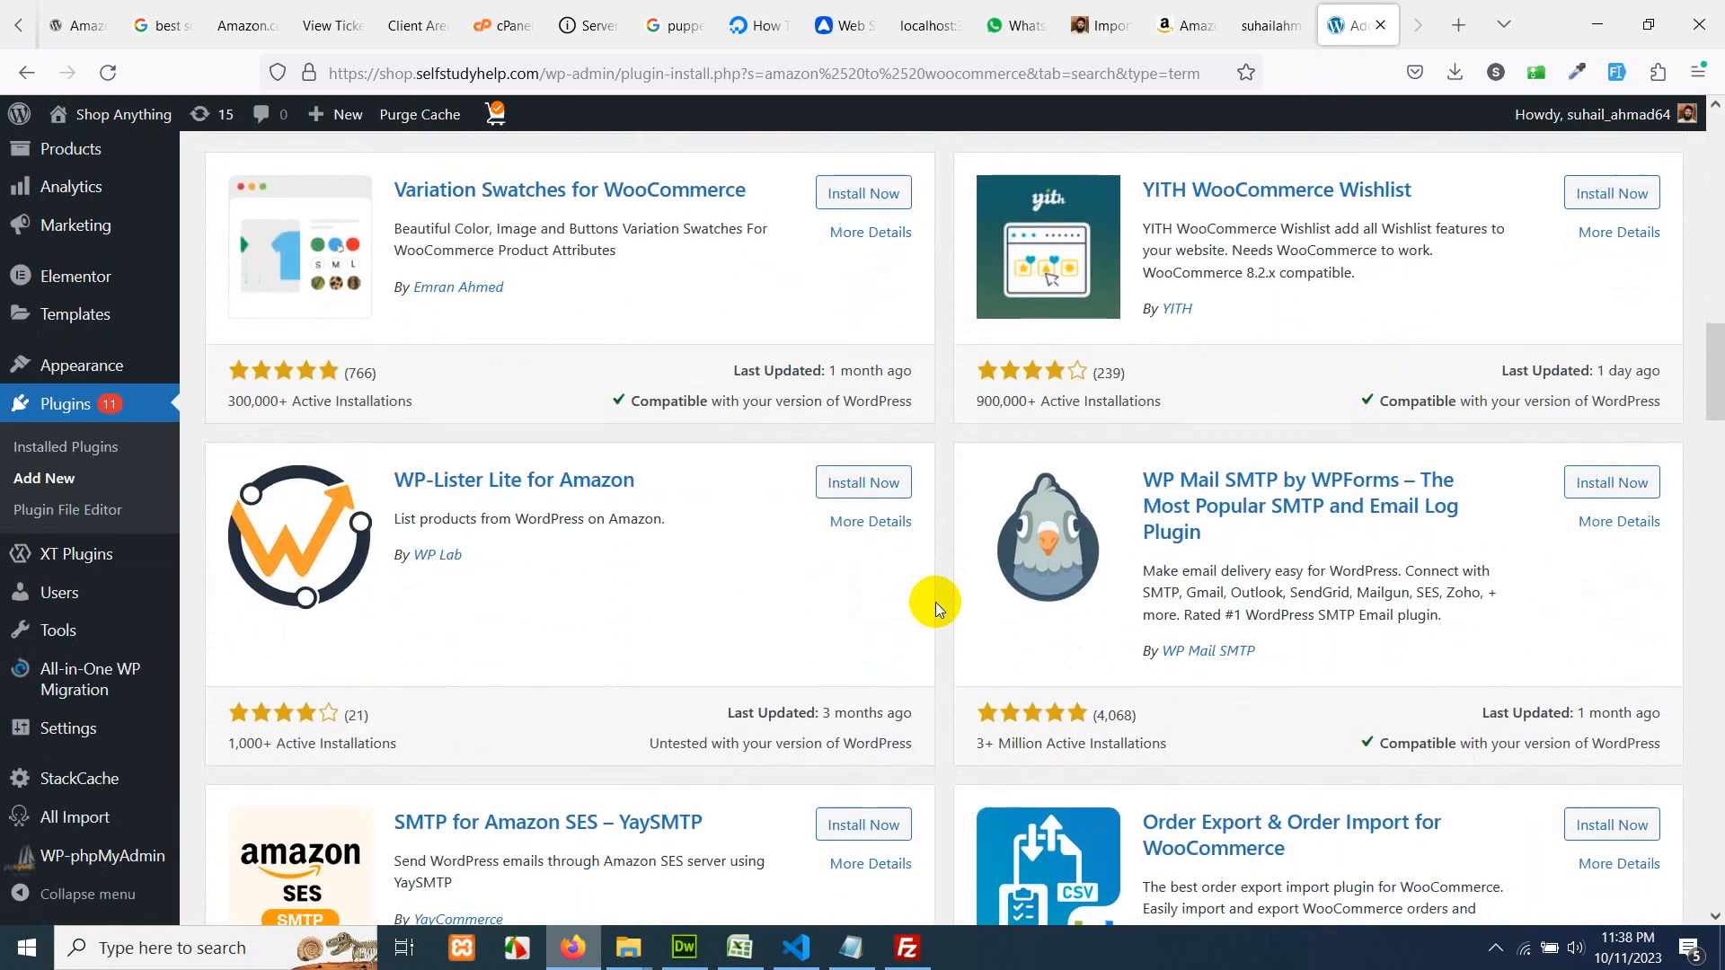
pyautogui.scroll(-3)
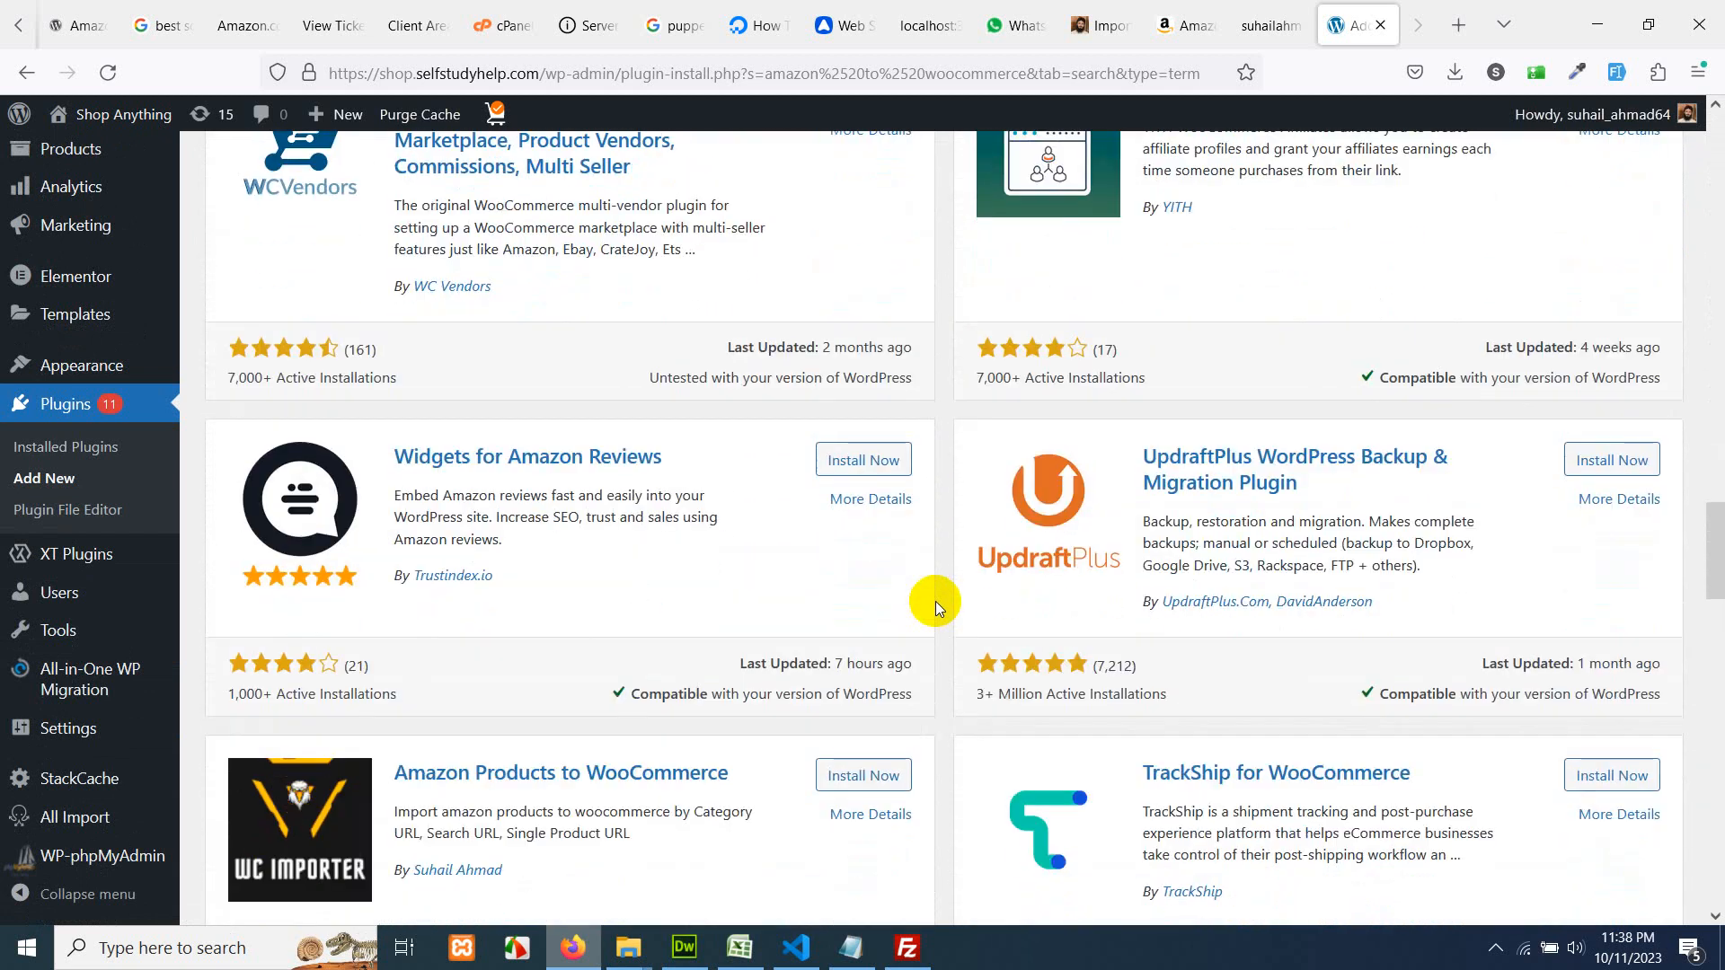
pyautogui.scroll(-3)
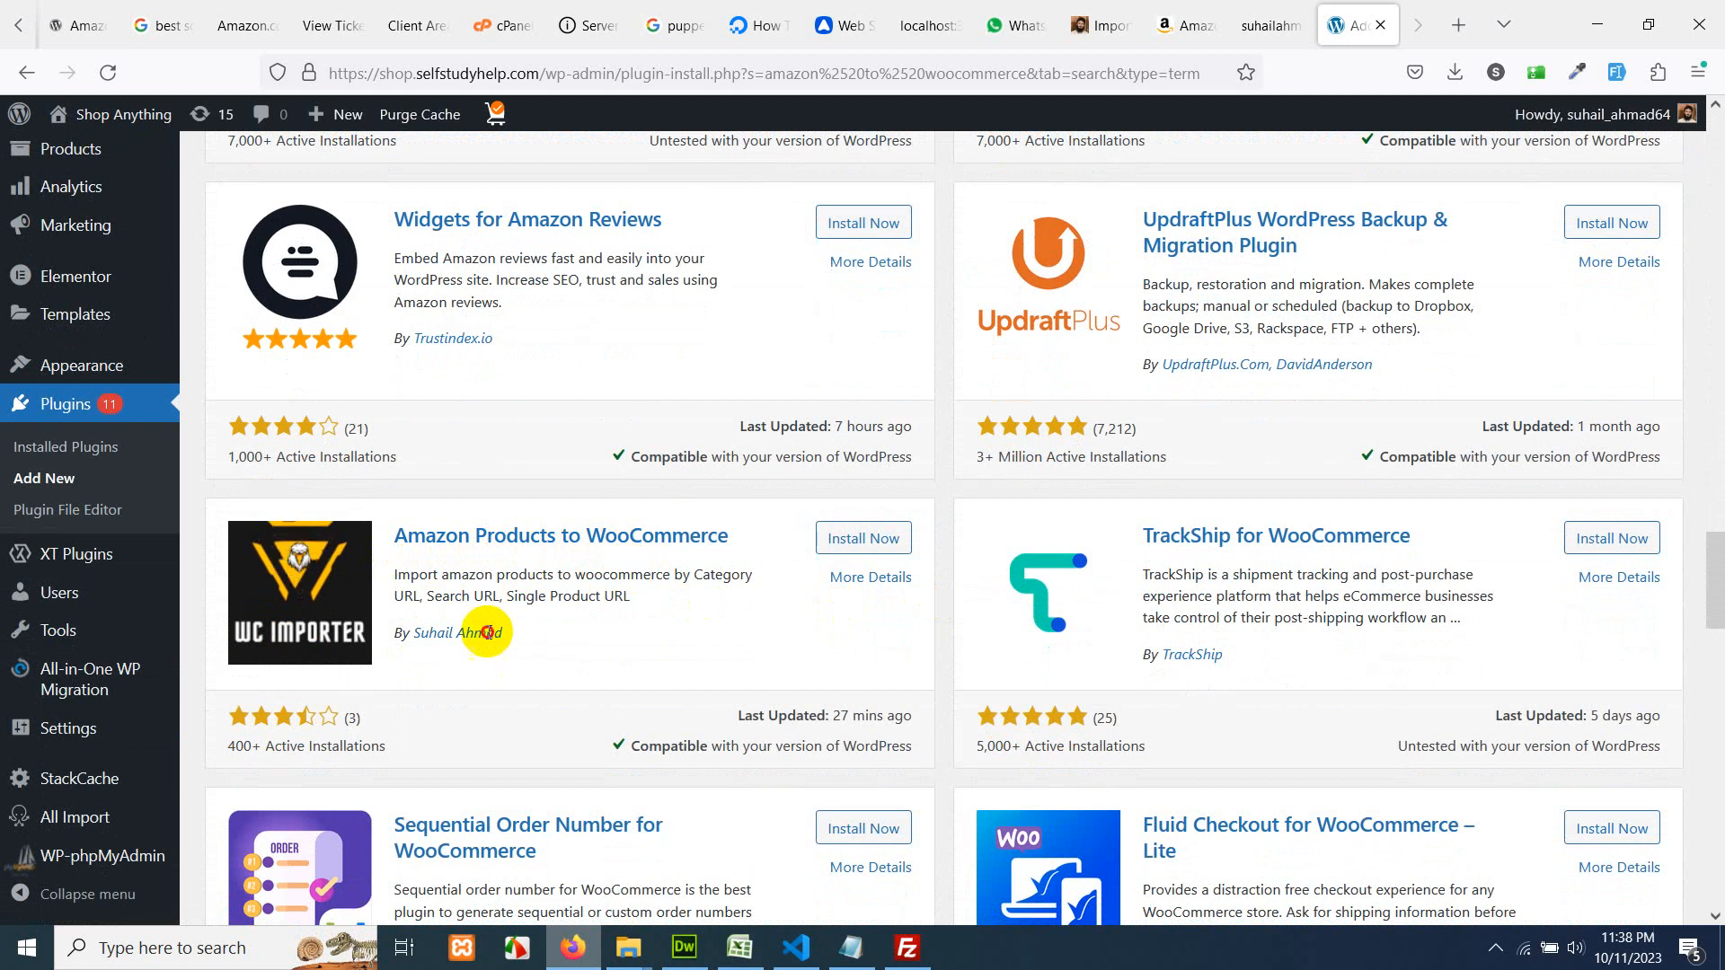
pyautogui.doubleClick(455, 632)
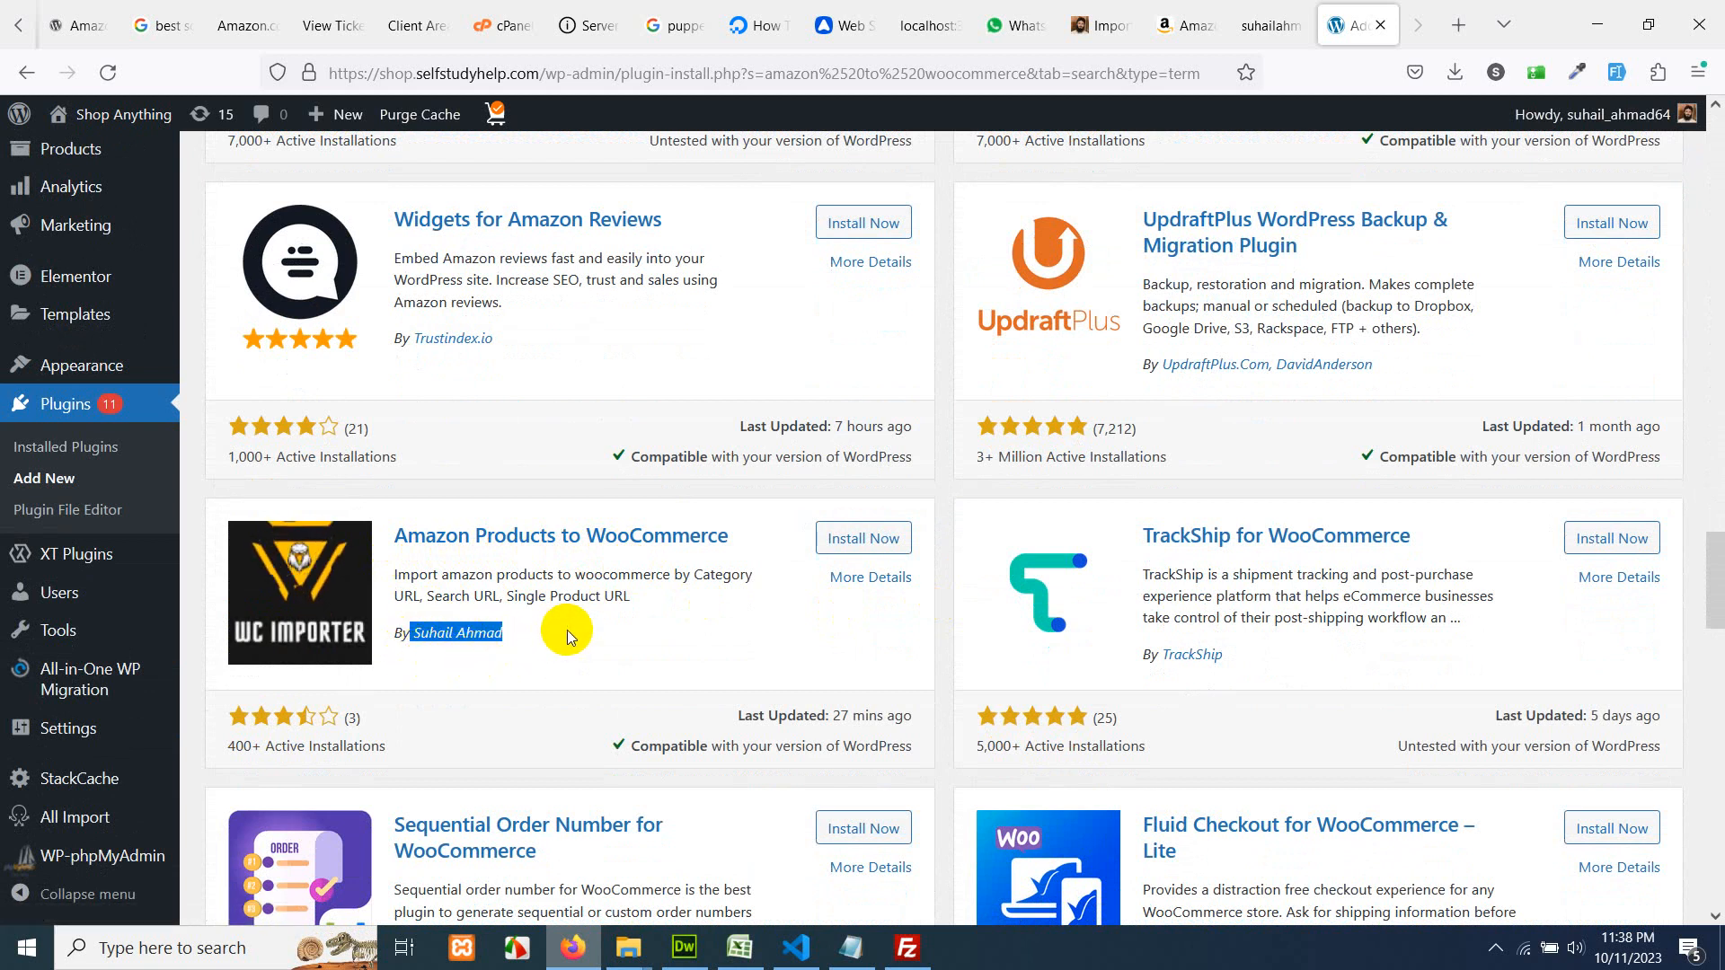
pyautogui.moveTo(936, 457)
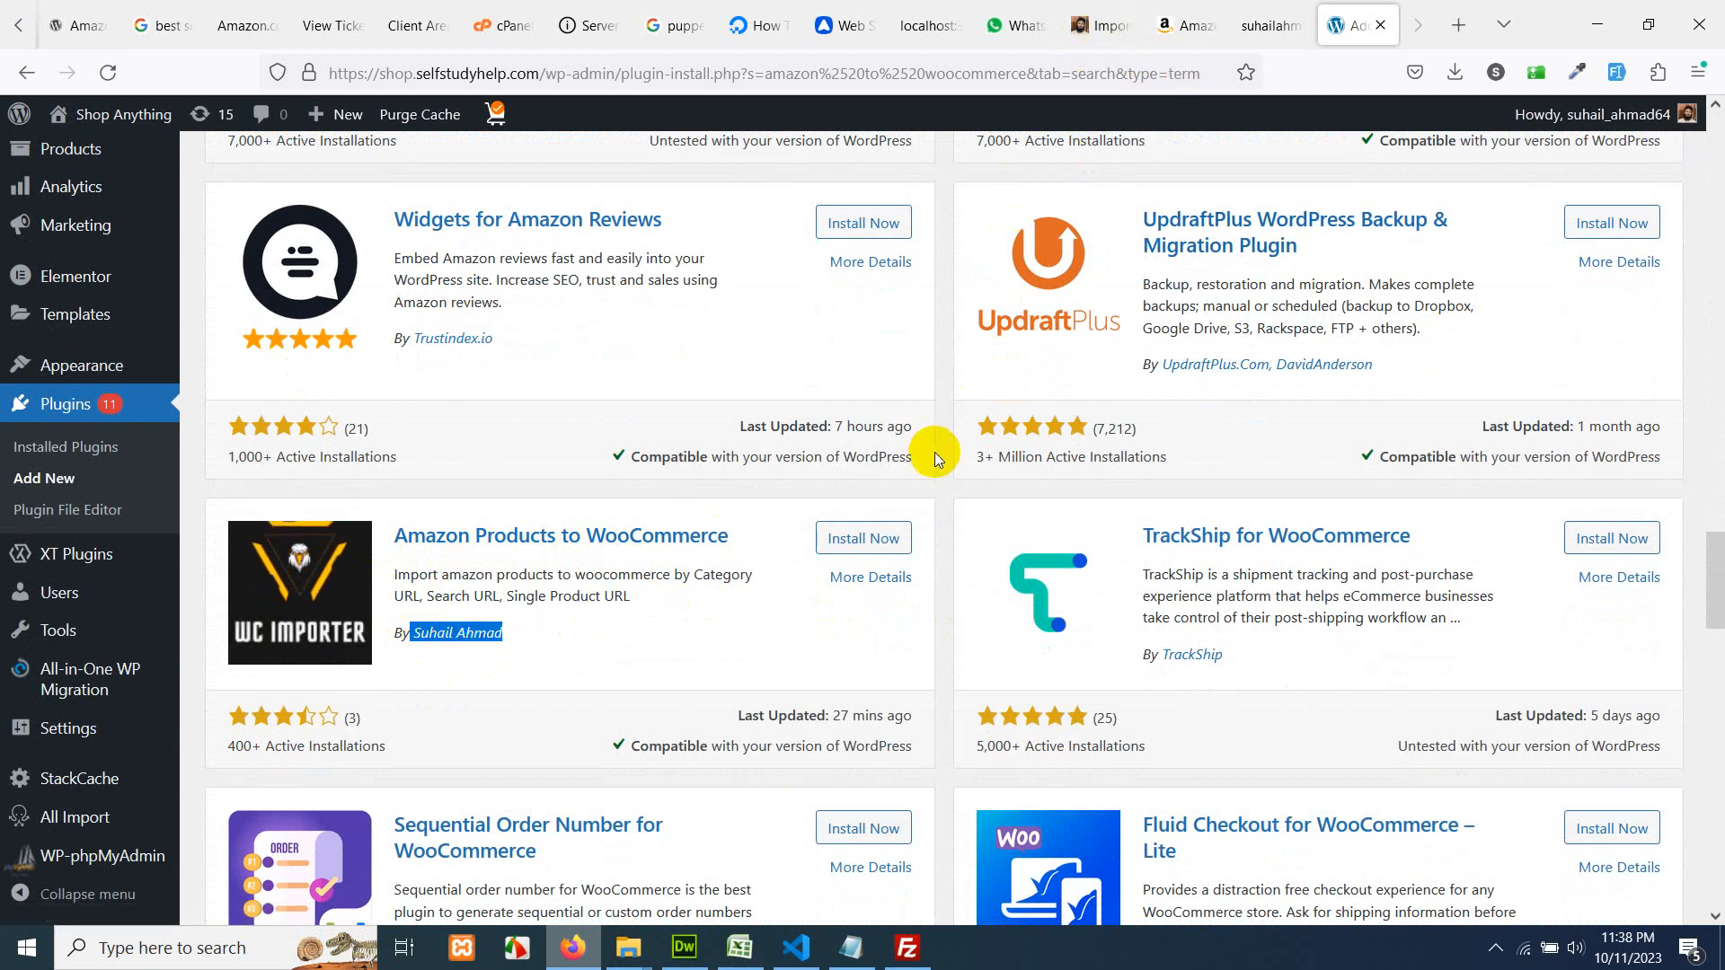
pyautogui.moveTo(940, 628)
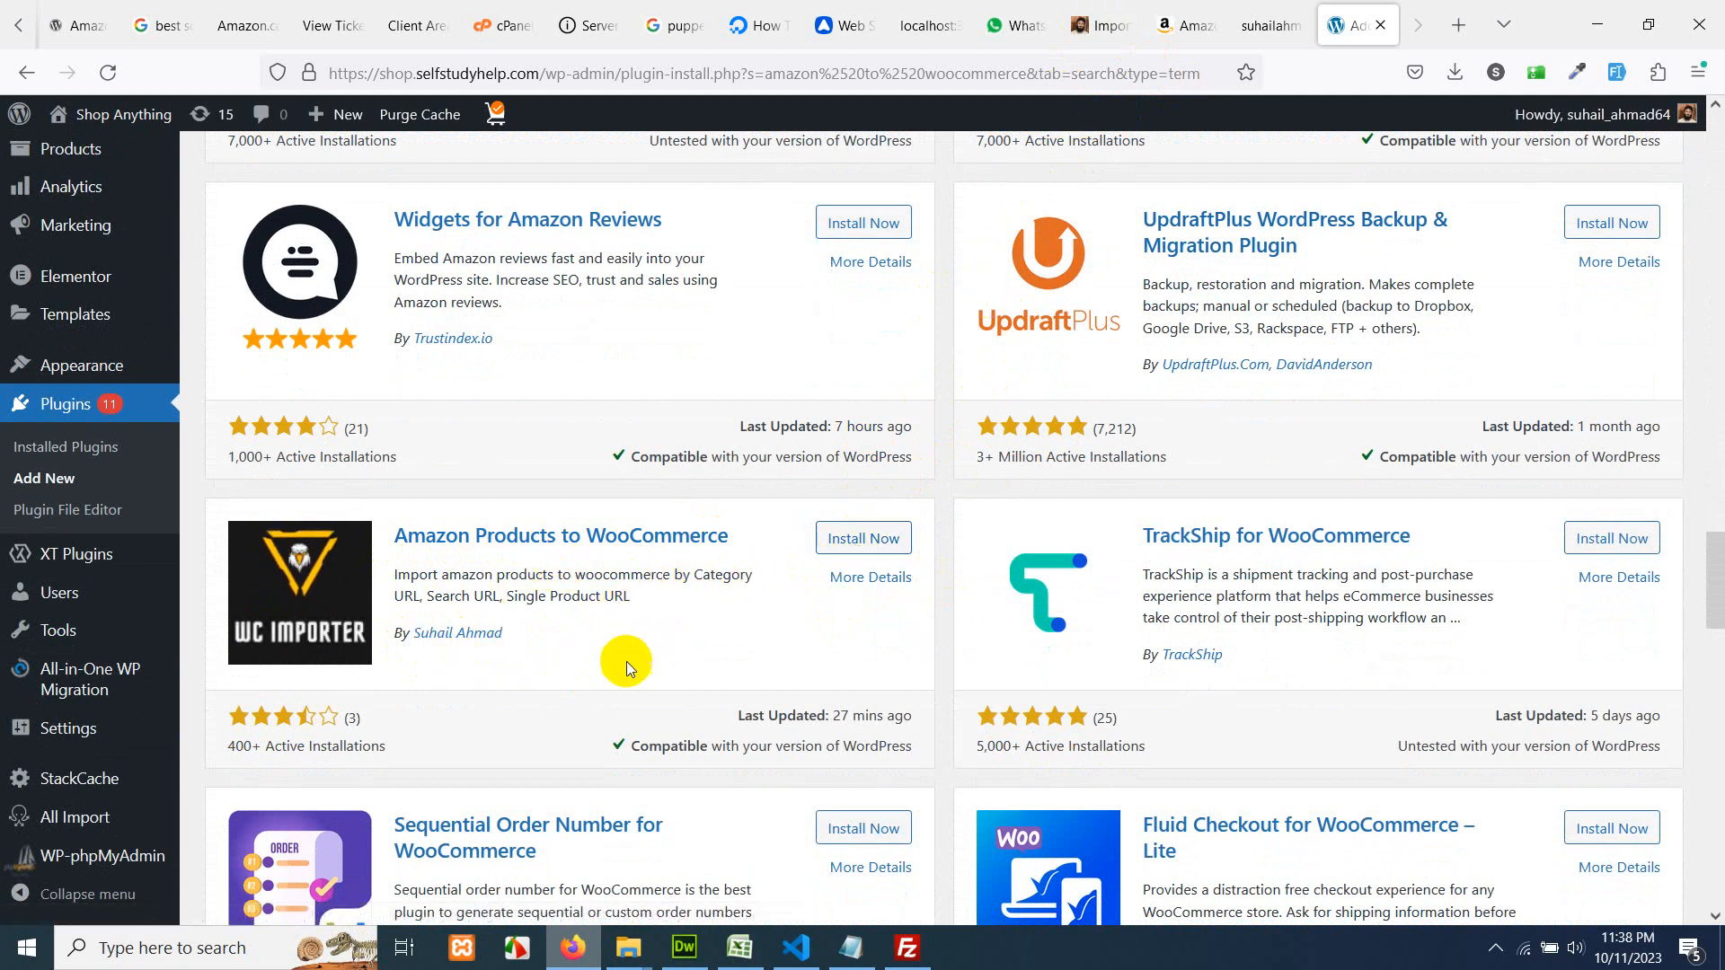
pyautogui.scroll(-3)
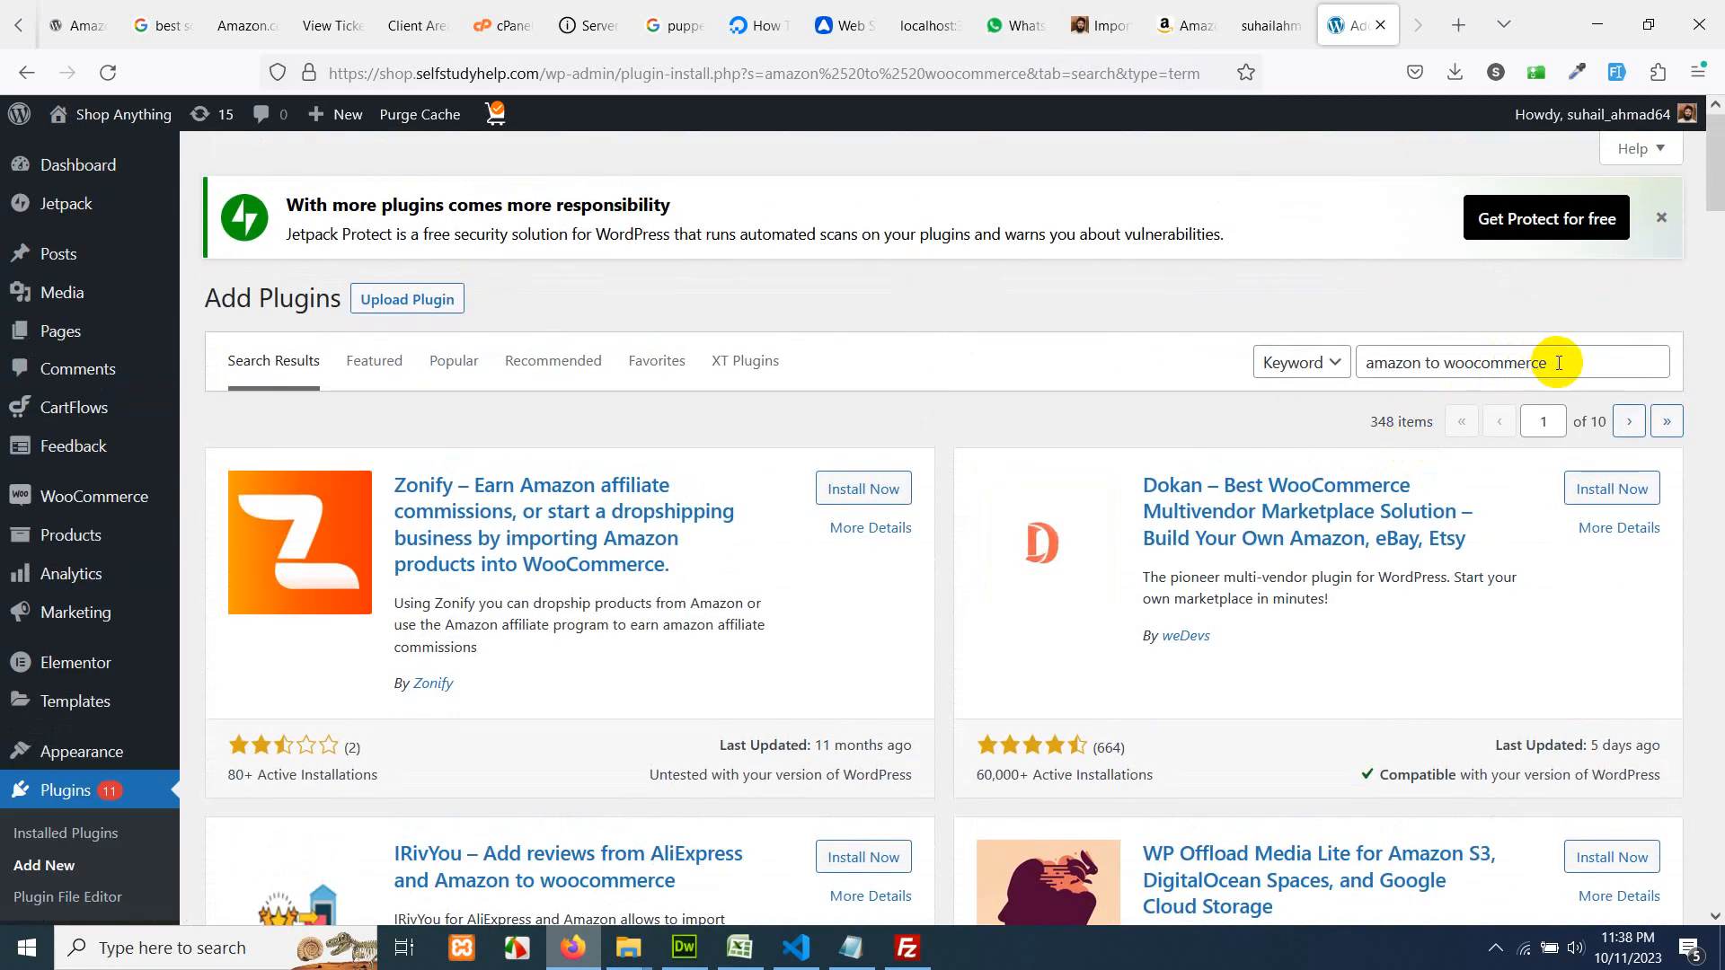
# Refine the plugin search to 'amazon to woocommerce suhail'.
pyautogui.write('s')
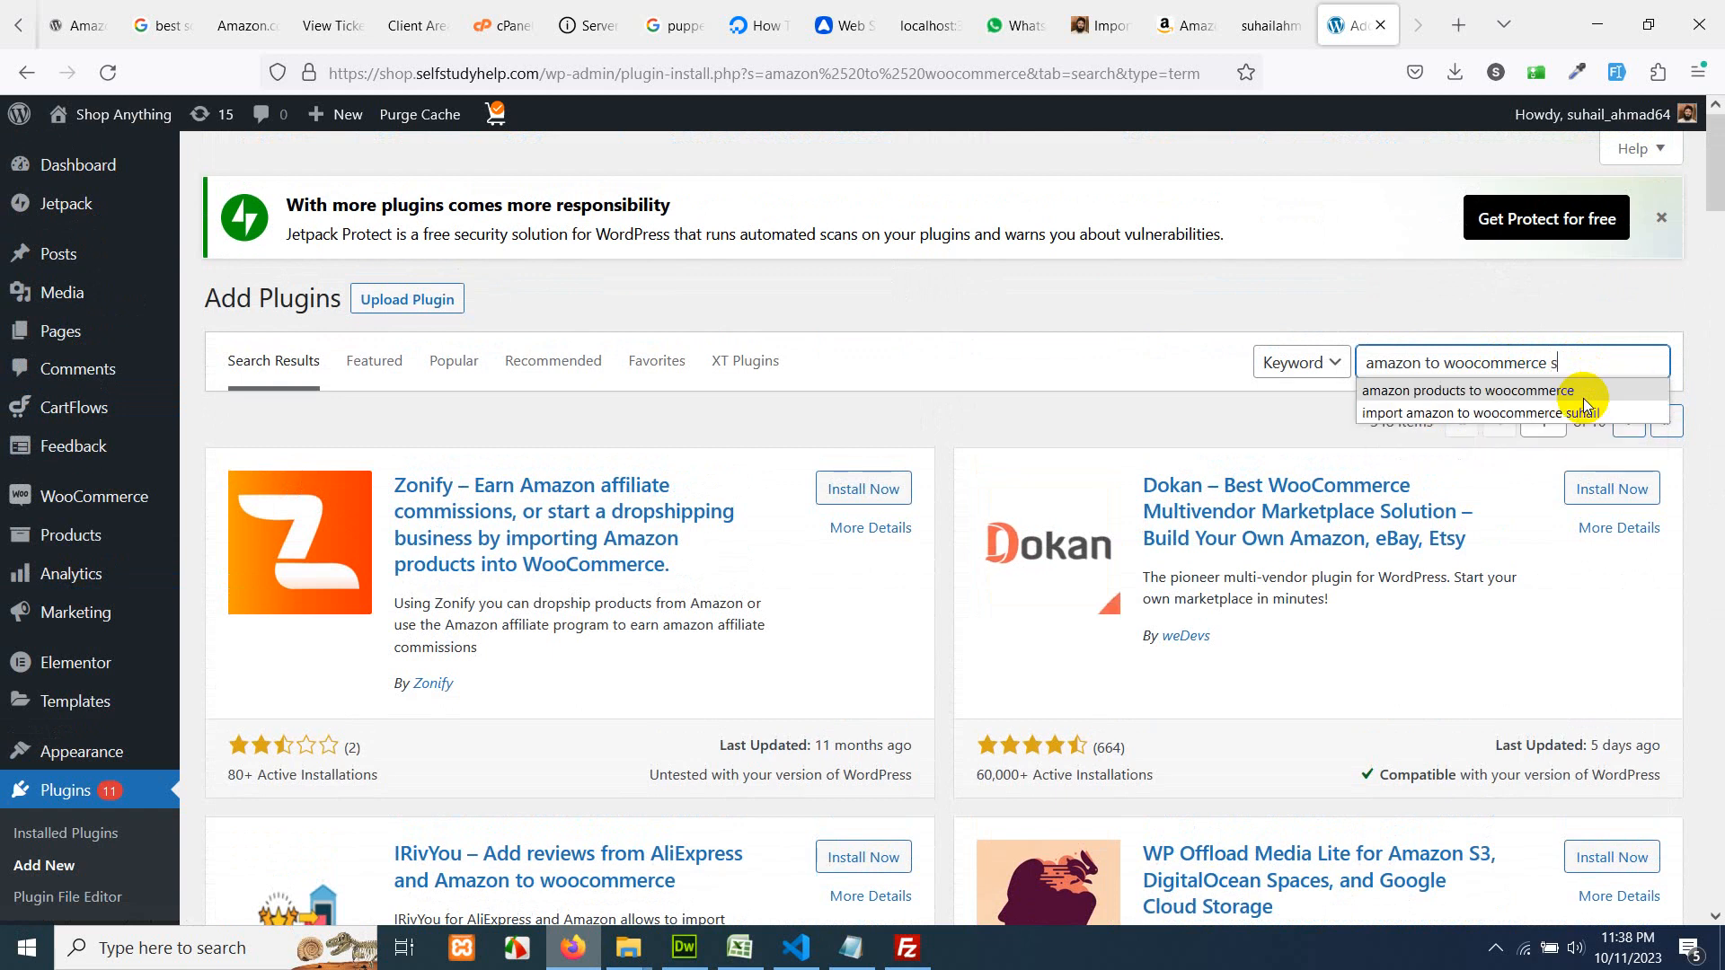
pyautogui.write('suhail')
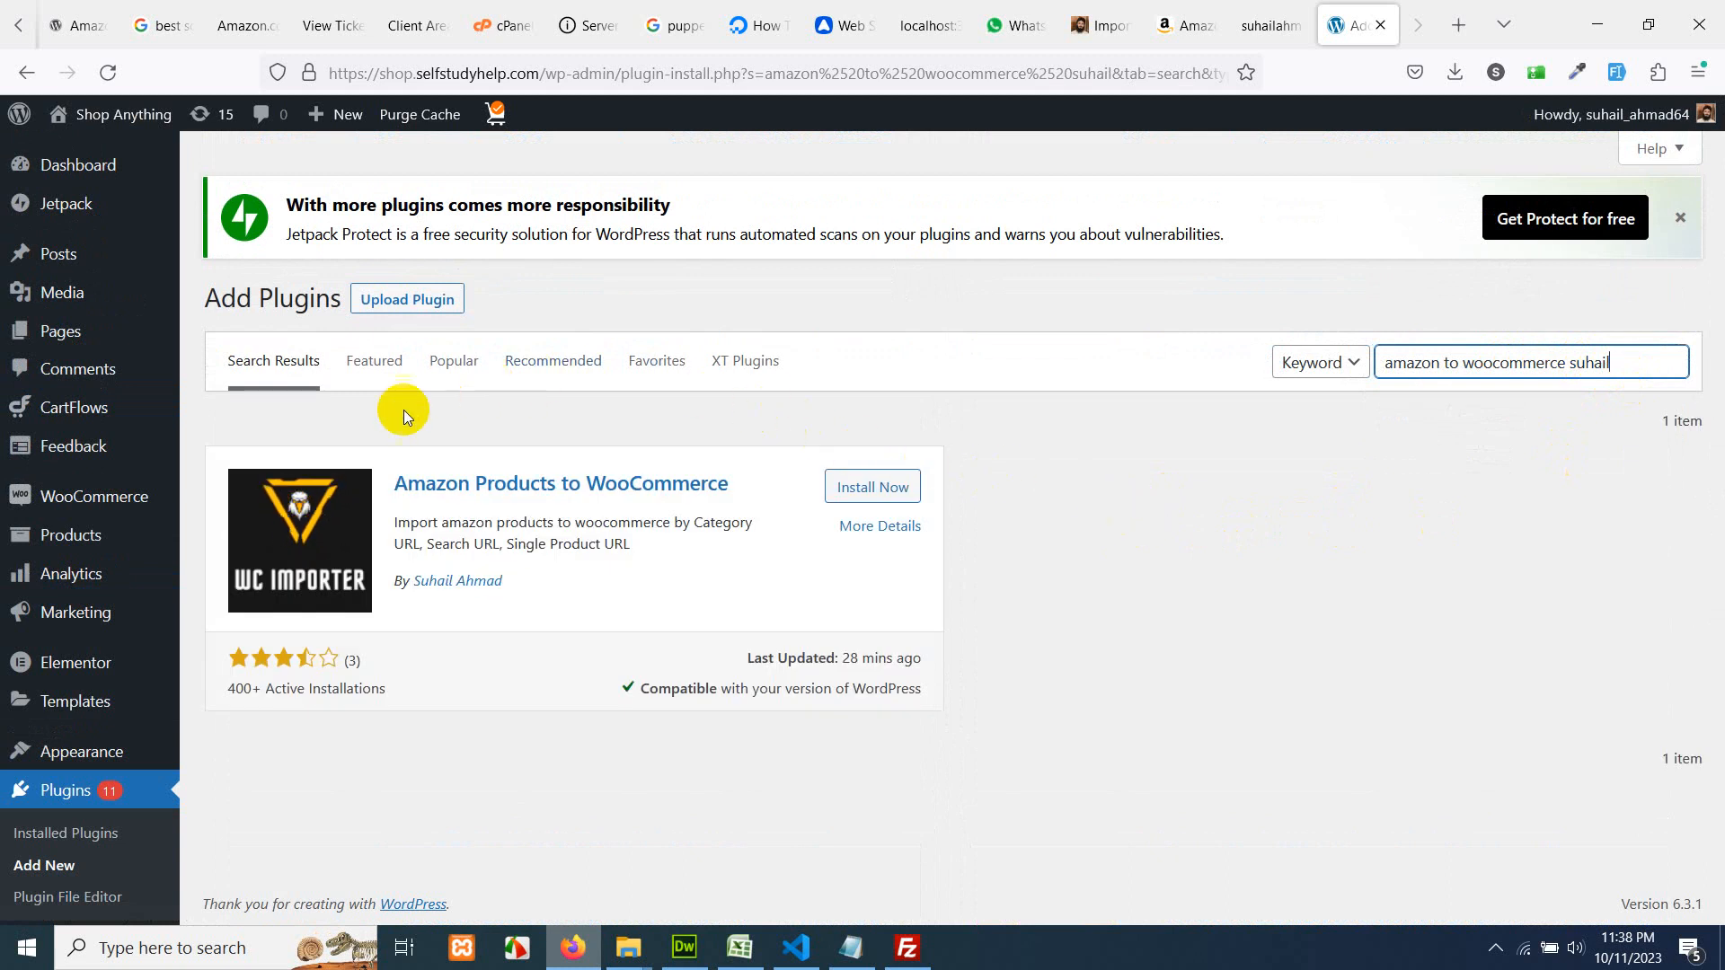
pyautogui.moveTo(871, 495)
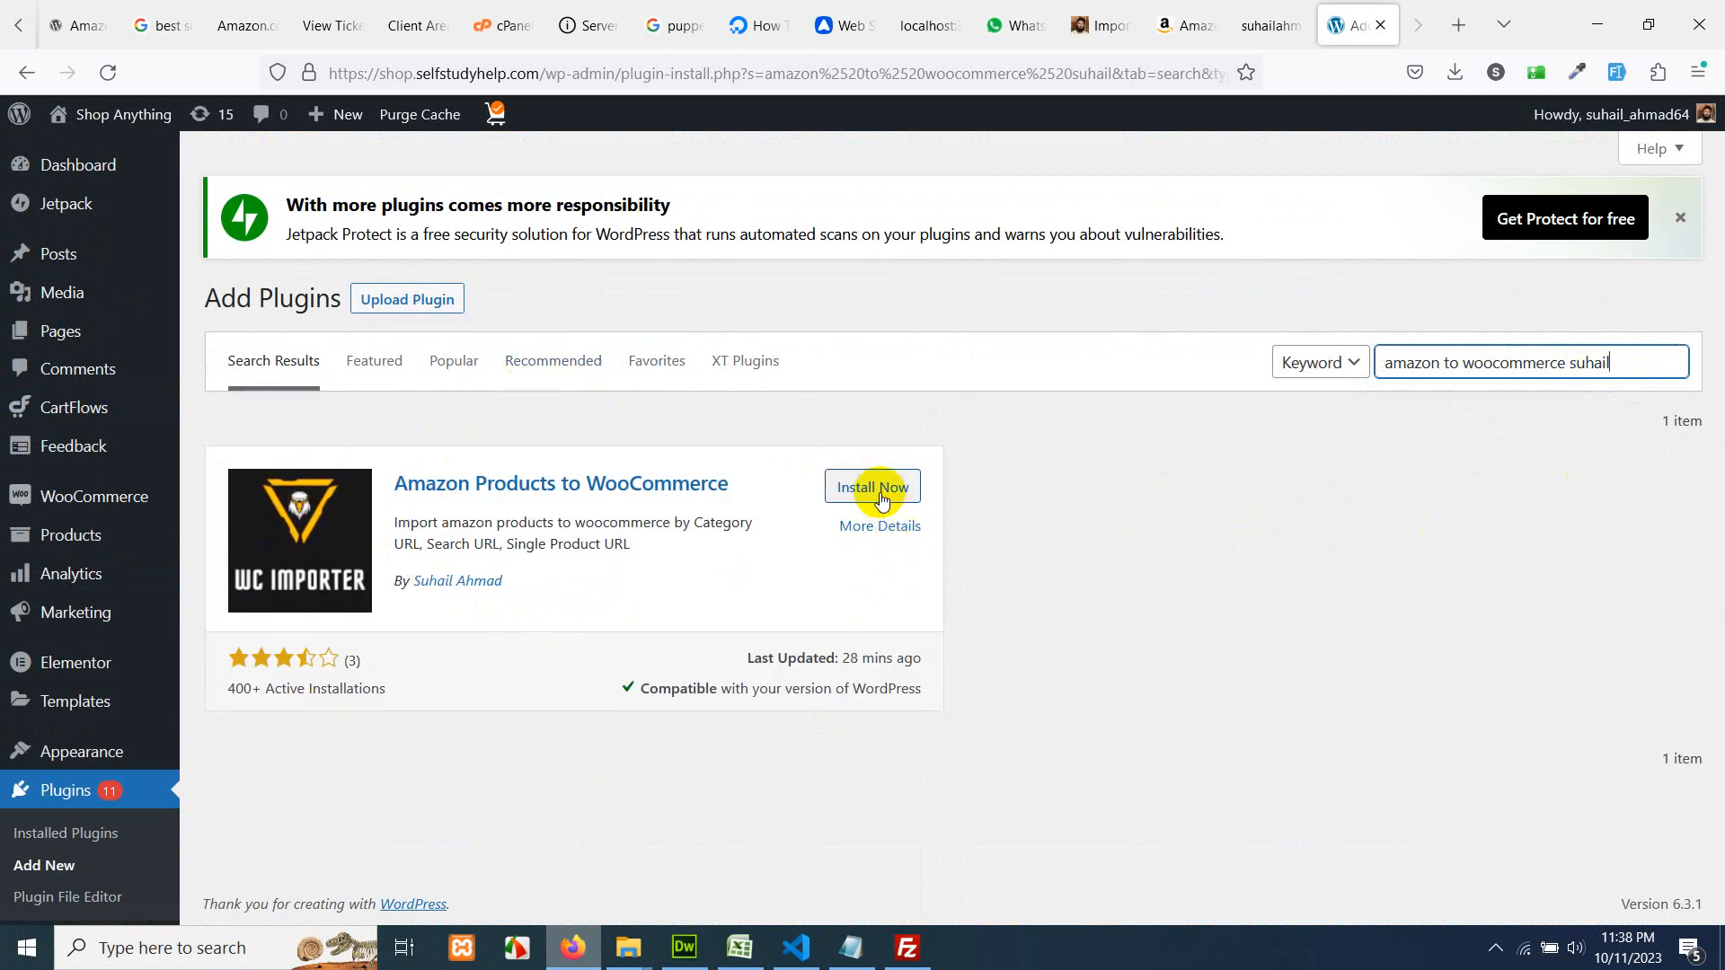
# Install Amazon Products to WooCommerce from the search results and activate it.
pyautogui.click(871, 486)
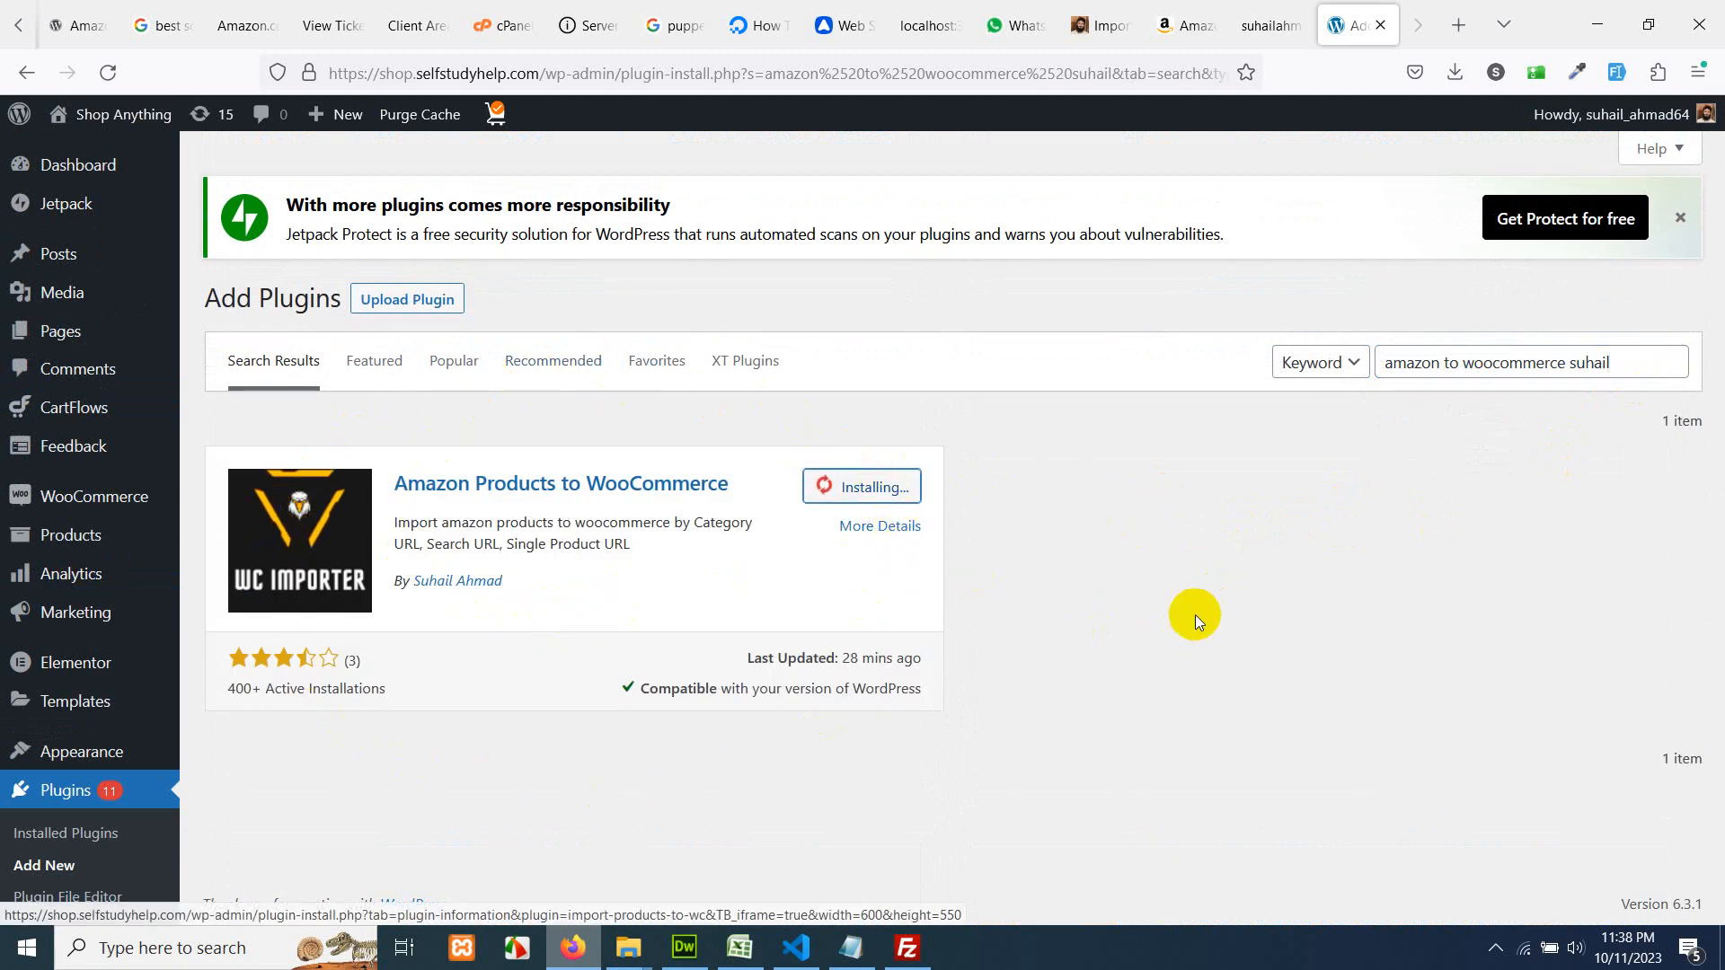
pyautogui.moveTo(1127, 611)
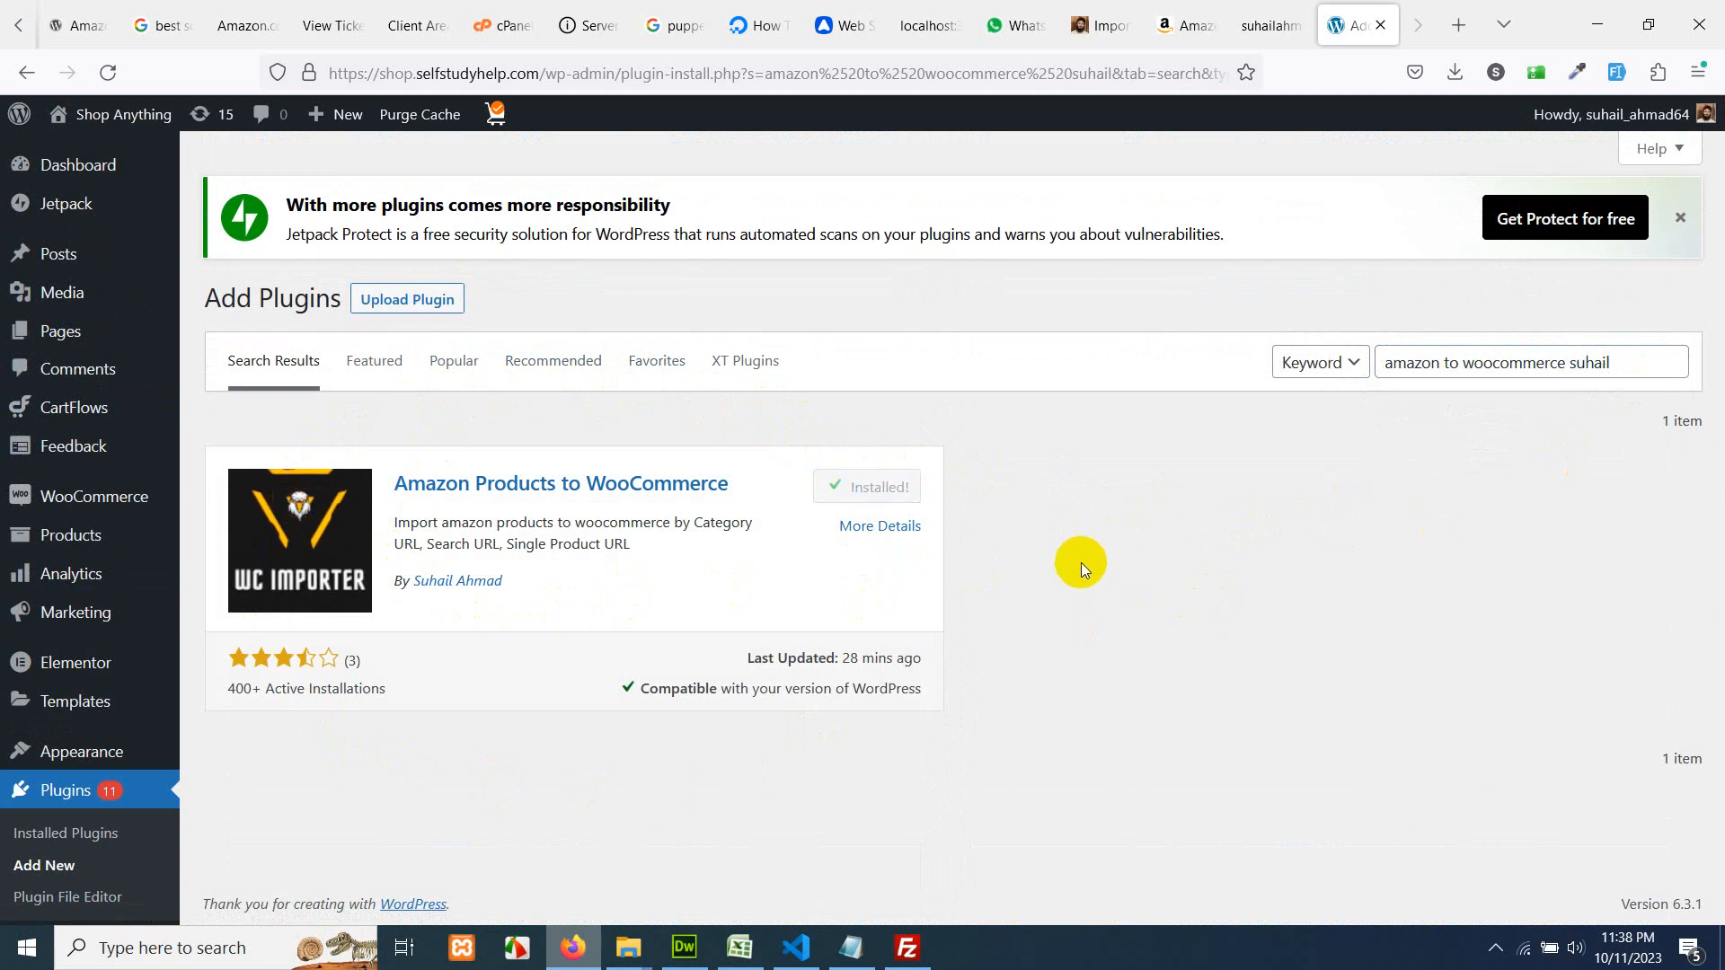
pyautogui.click(867, 486)
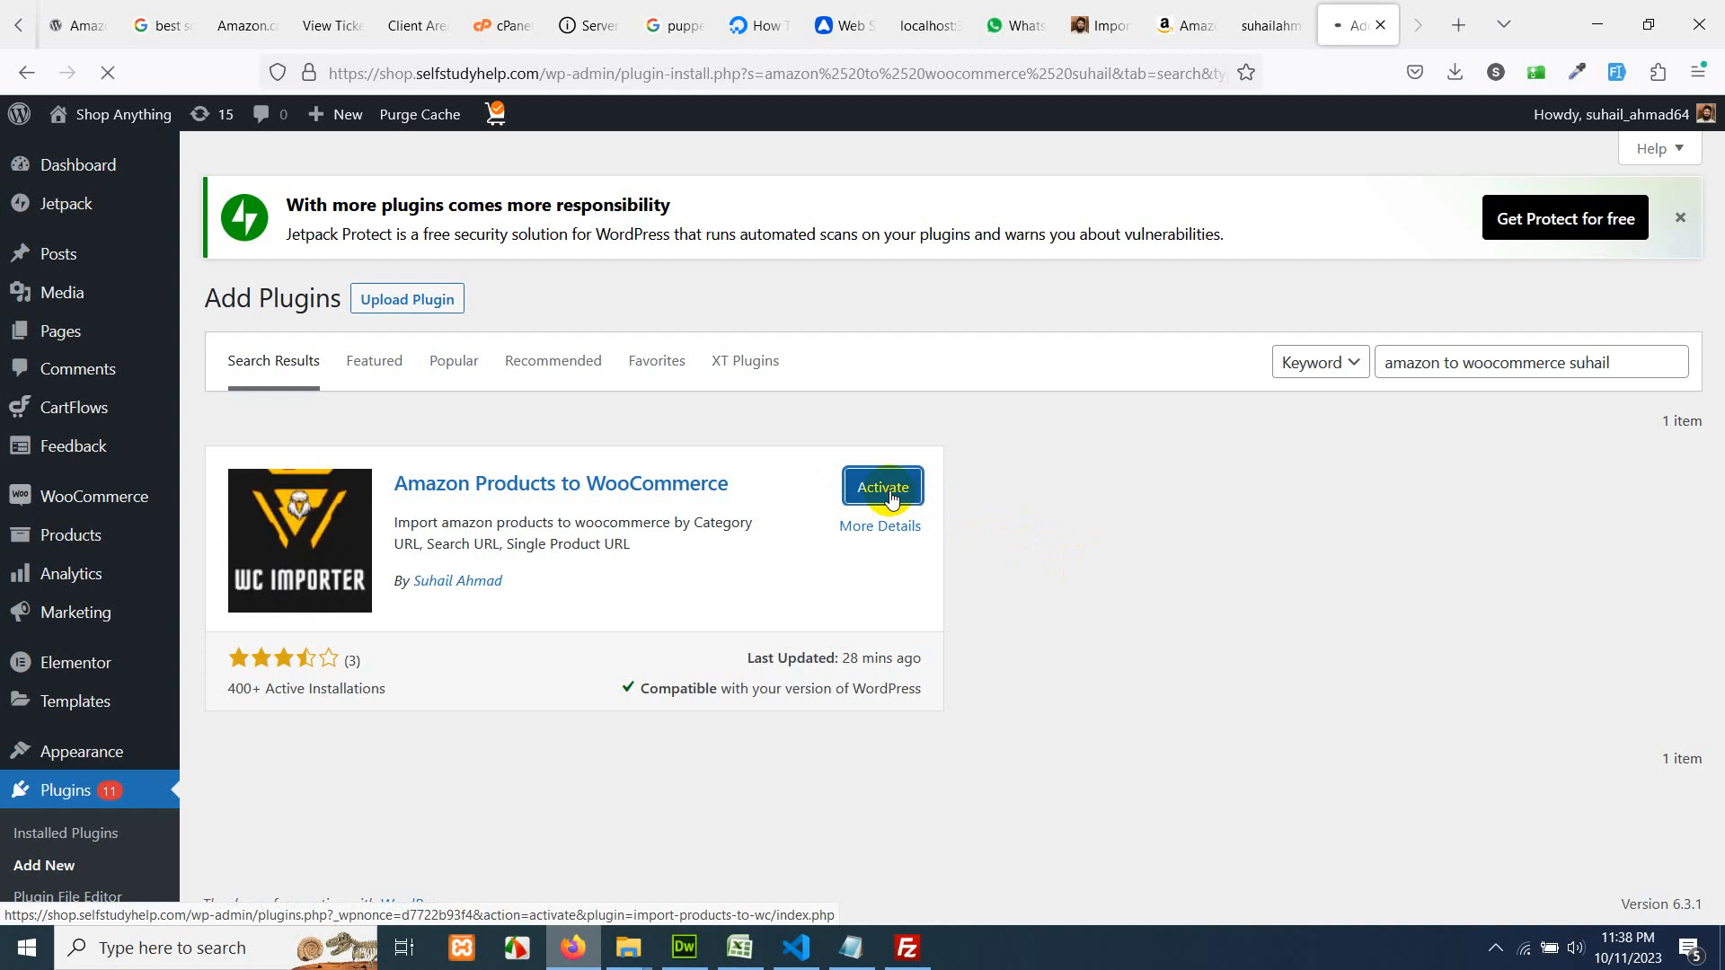
pyautogui.click(882, 486)
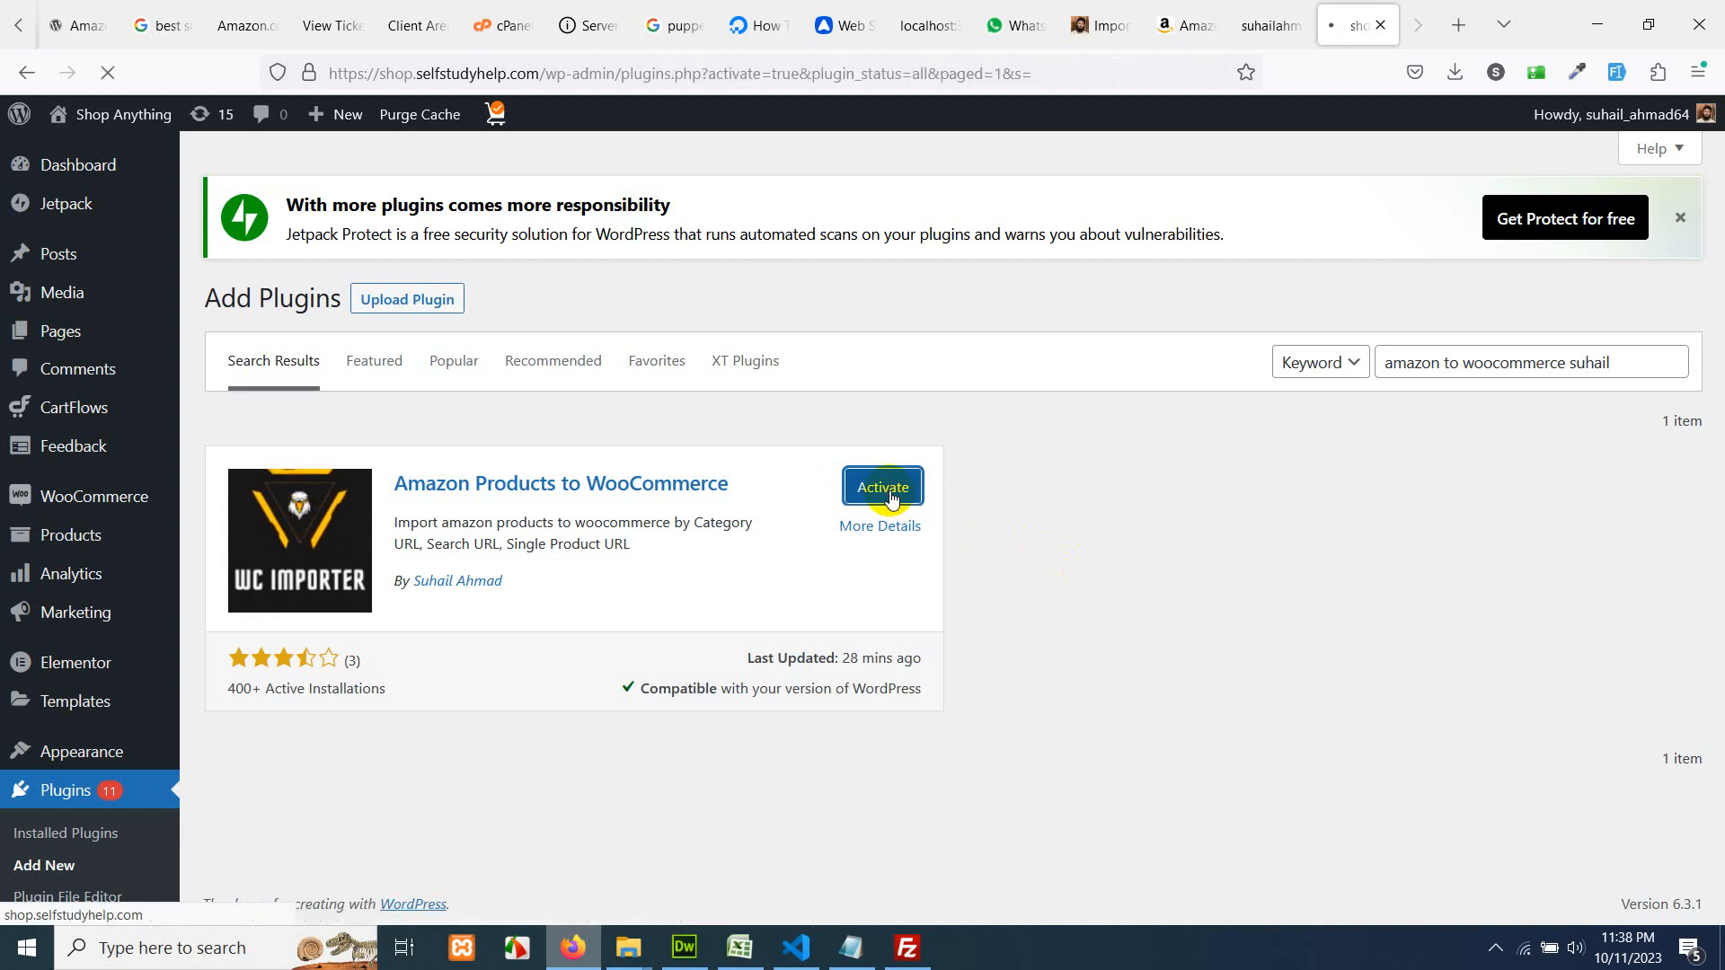
pyautogui.click(881, 487)
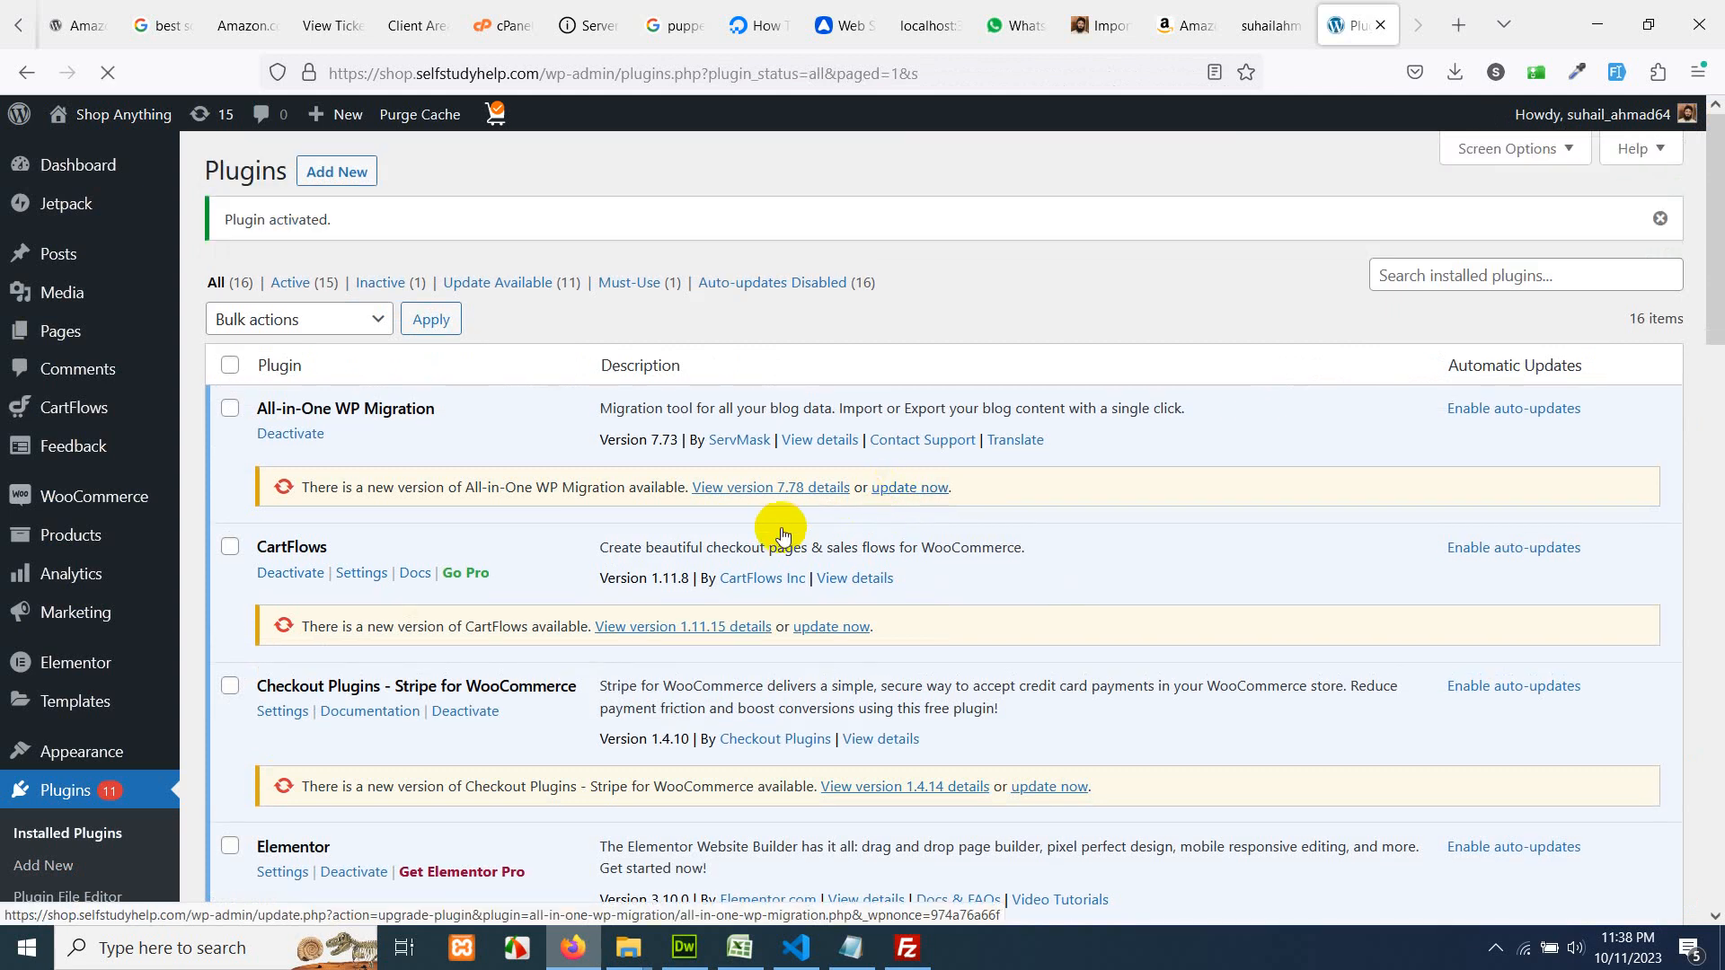
# Find Import Products to WC among installed plugins and open its Amazon Settings page.
pyautogui.scroll(-3)
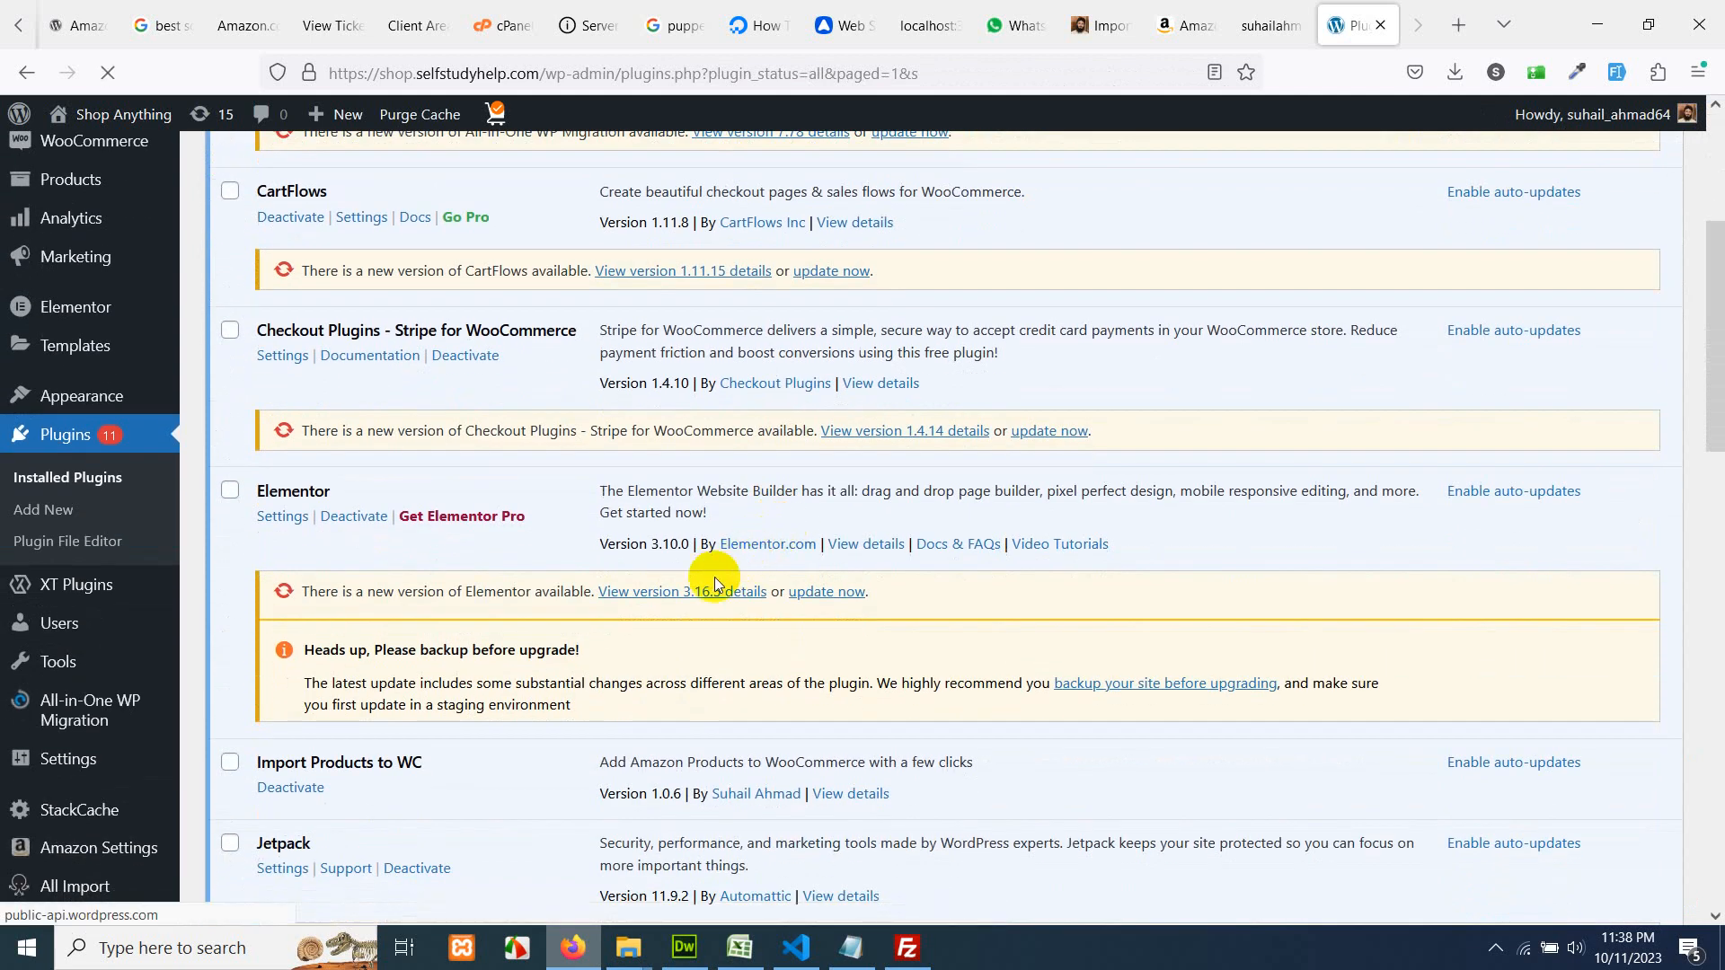
pyautogui.scroll(-3)
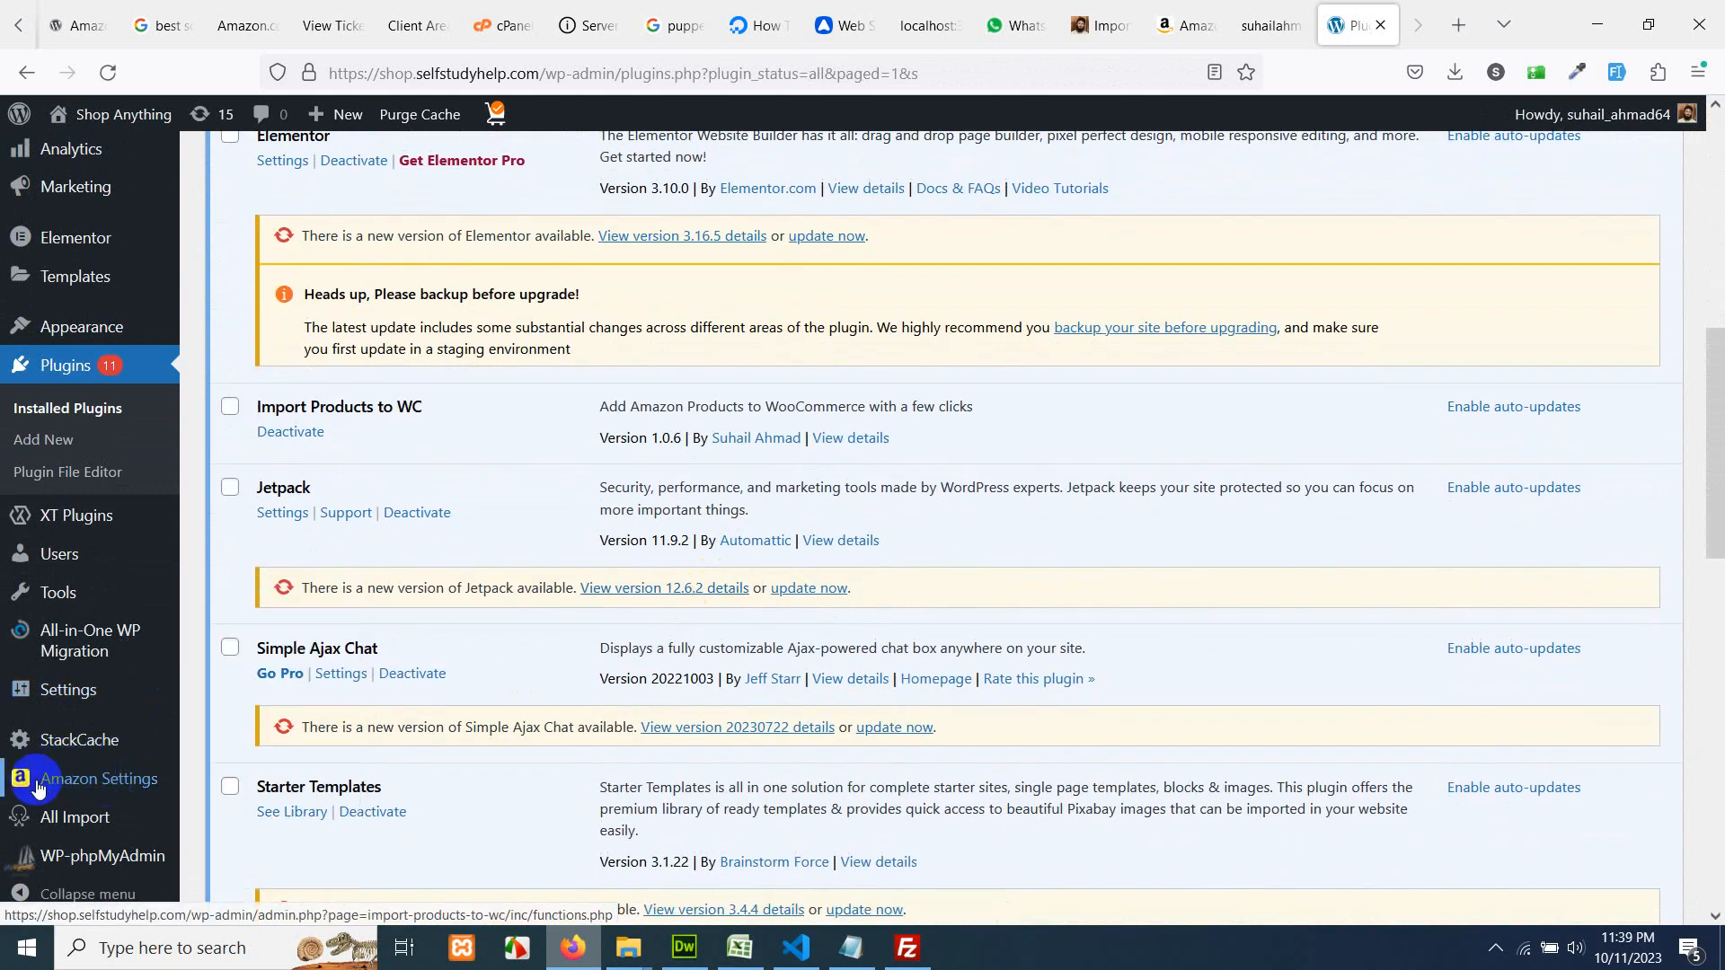
pyautogui.moveTo(73, 784)
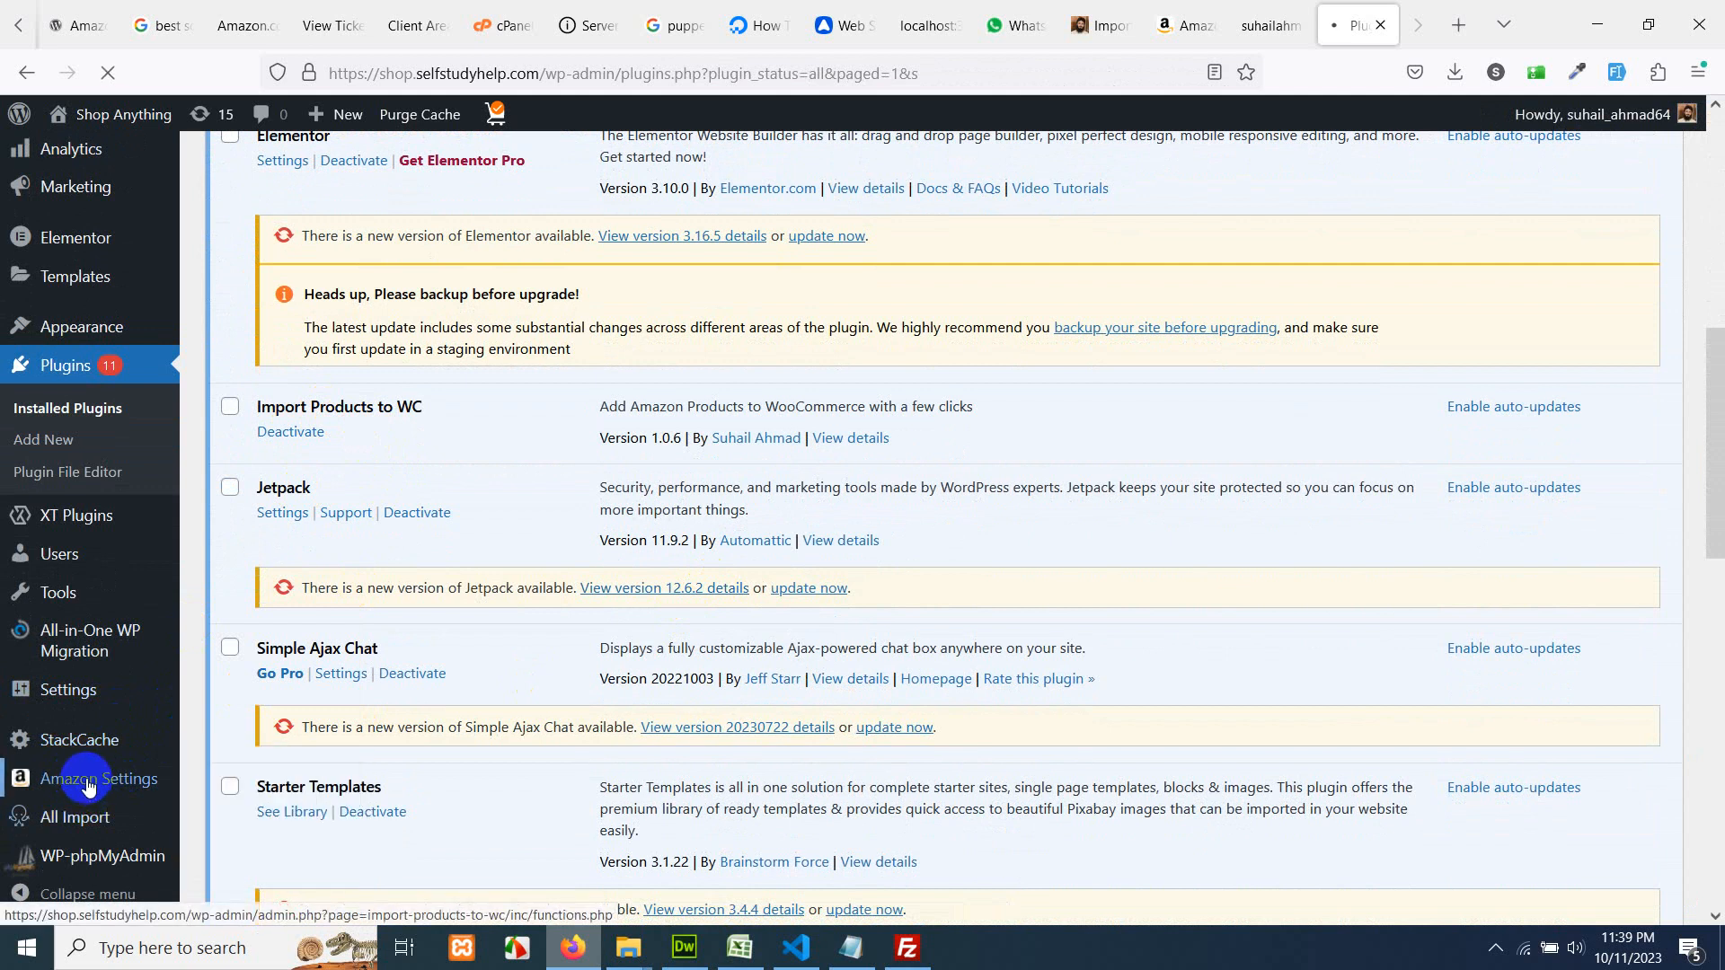
pyautogui.click(97, 779)
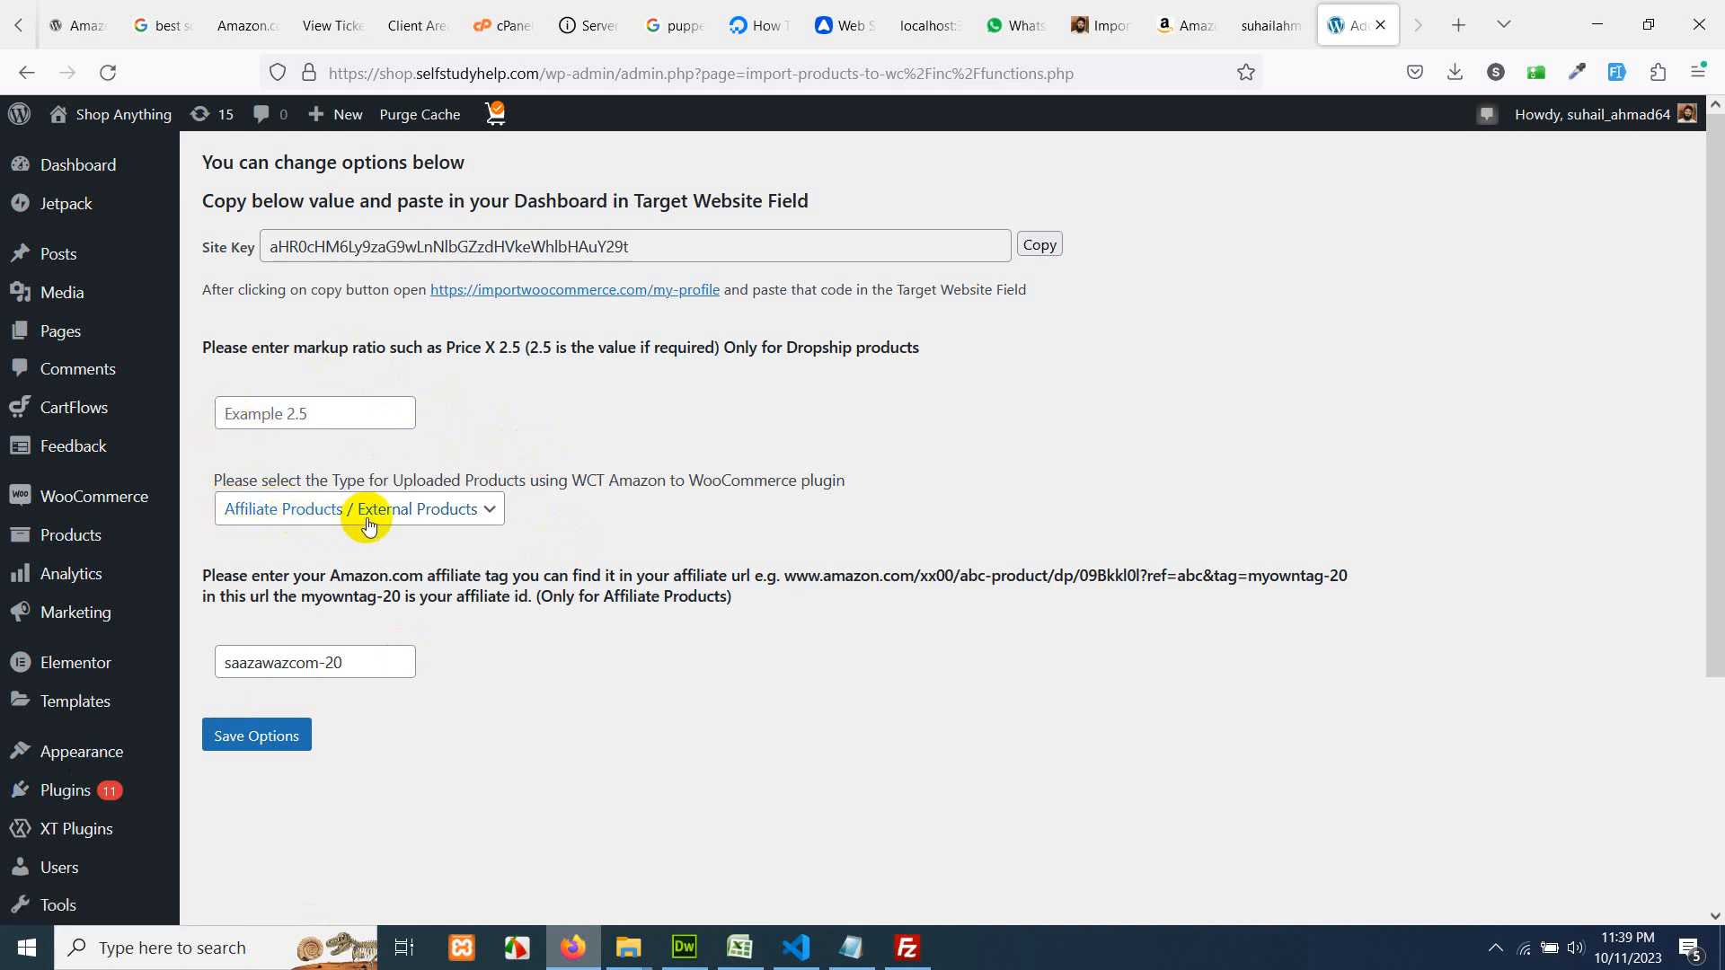
pyautogui.moveTo(490, 523)
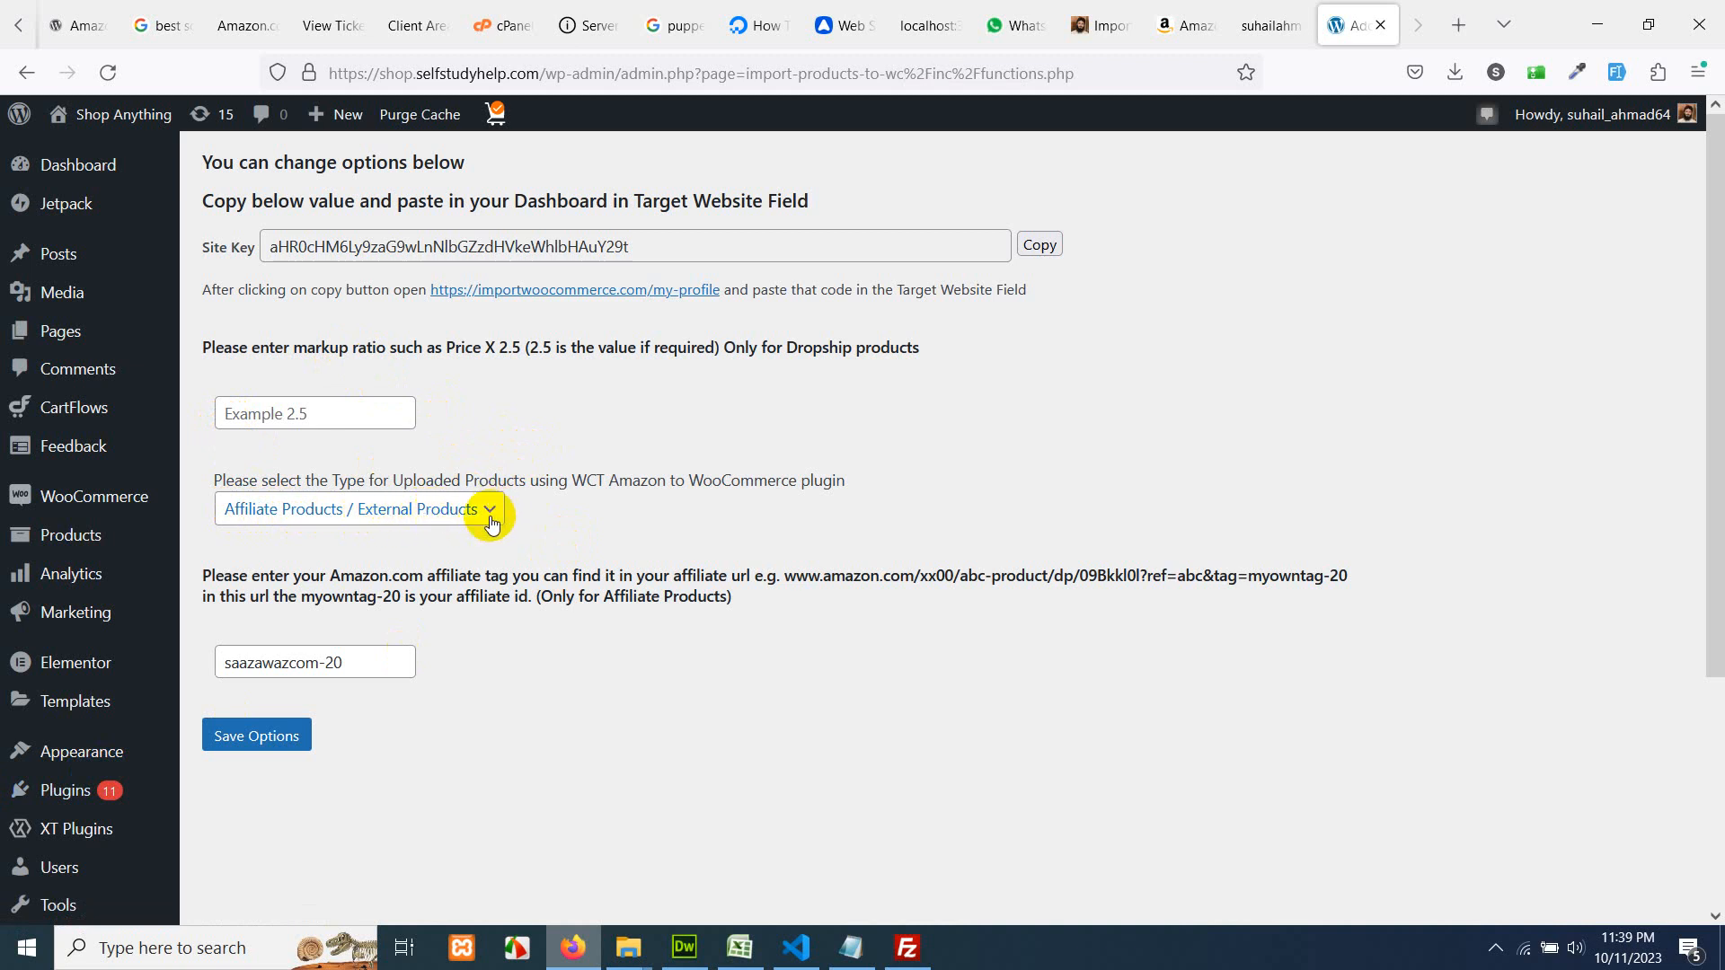
pyautogui.moveTo(627, 578)
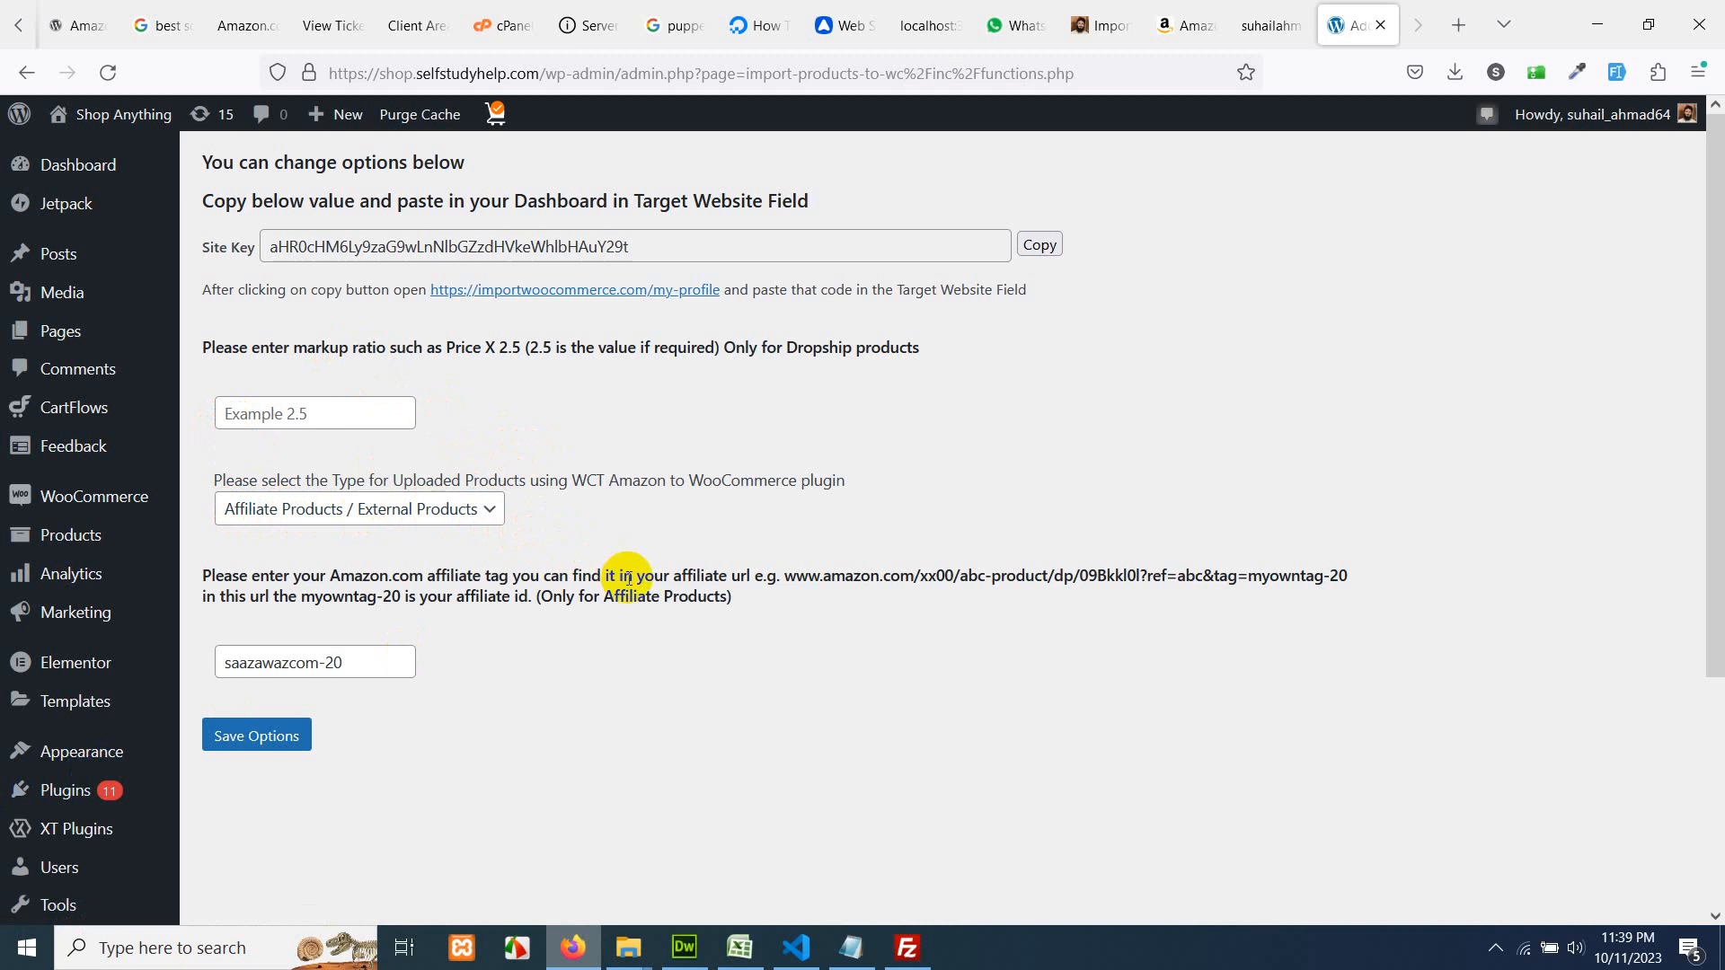
pyautogui.moveTo(862, 613)
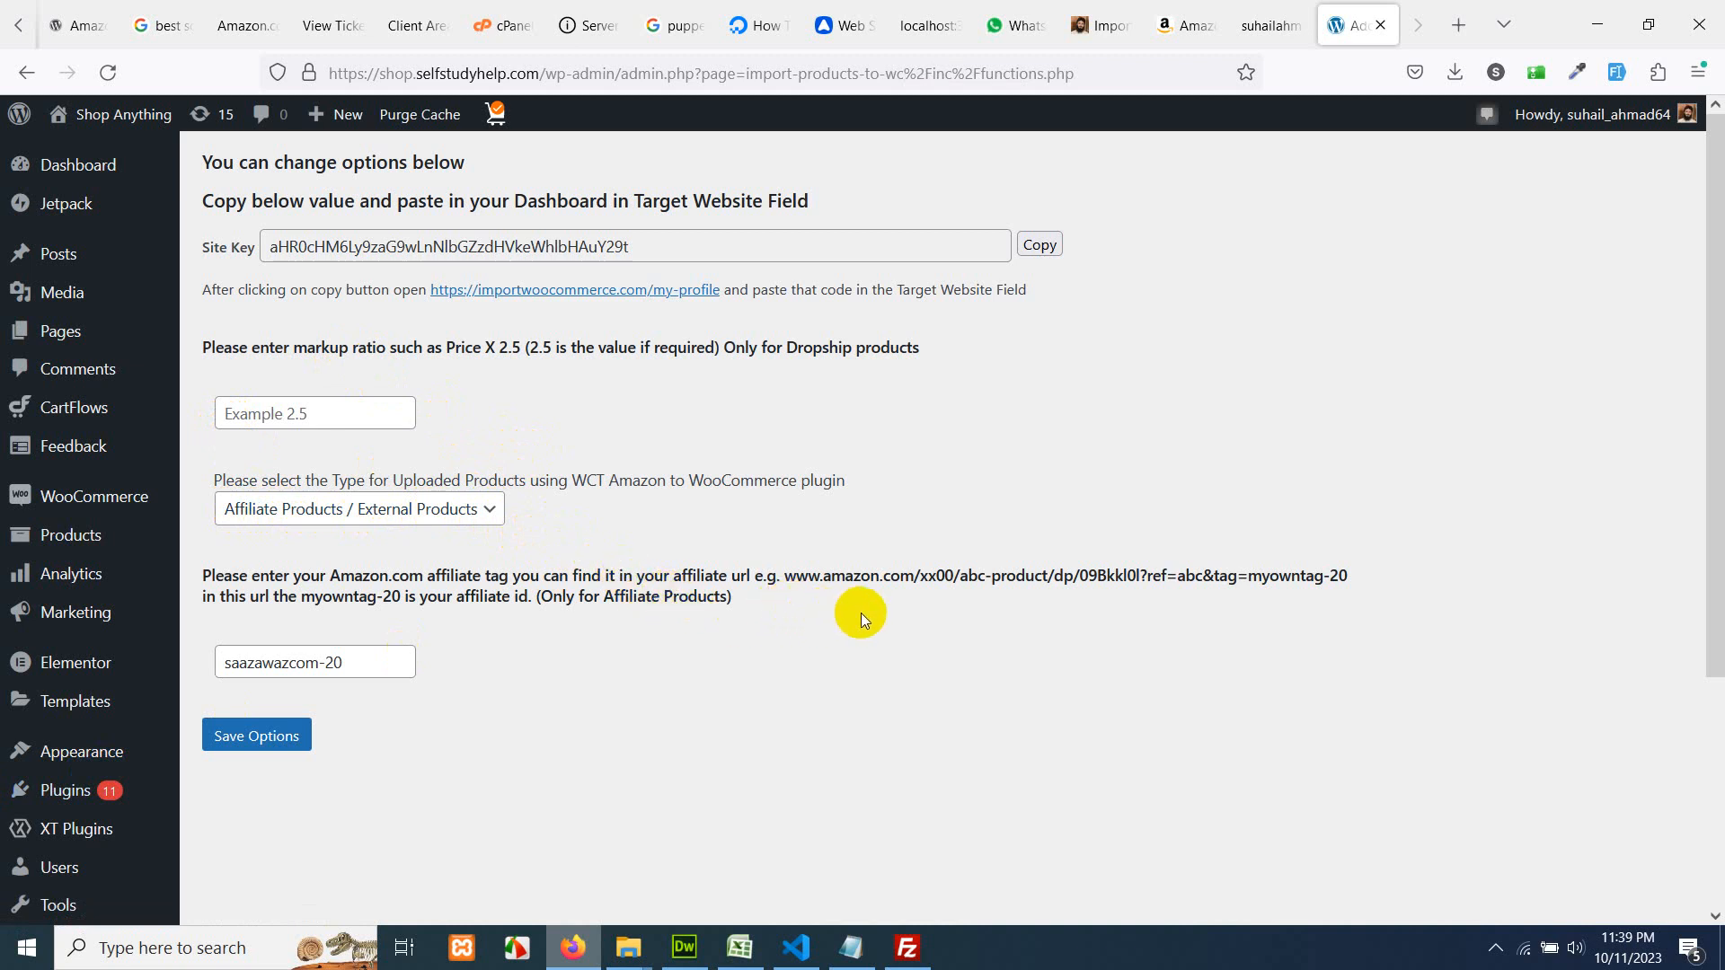
pyautogui.moveTo(862, 613)
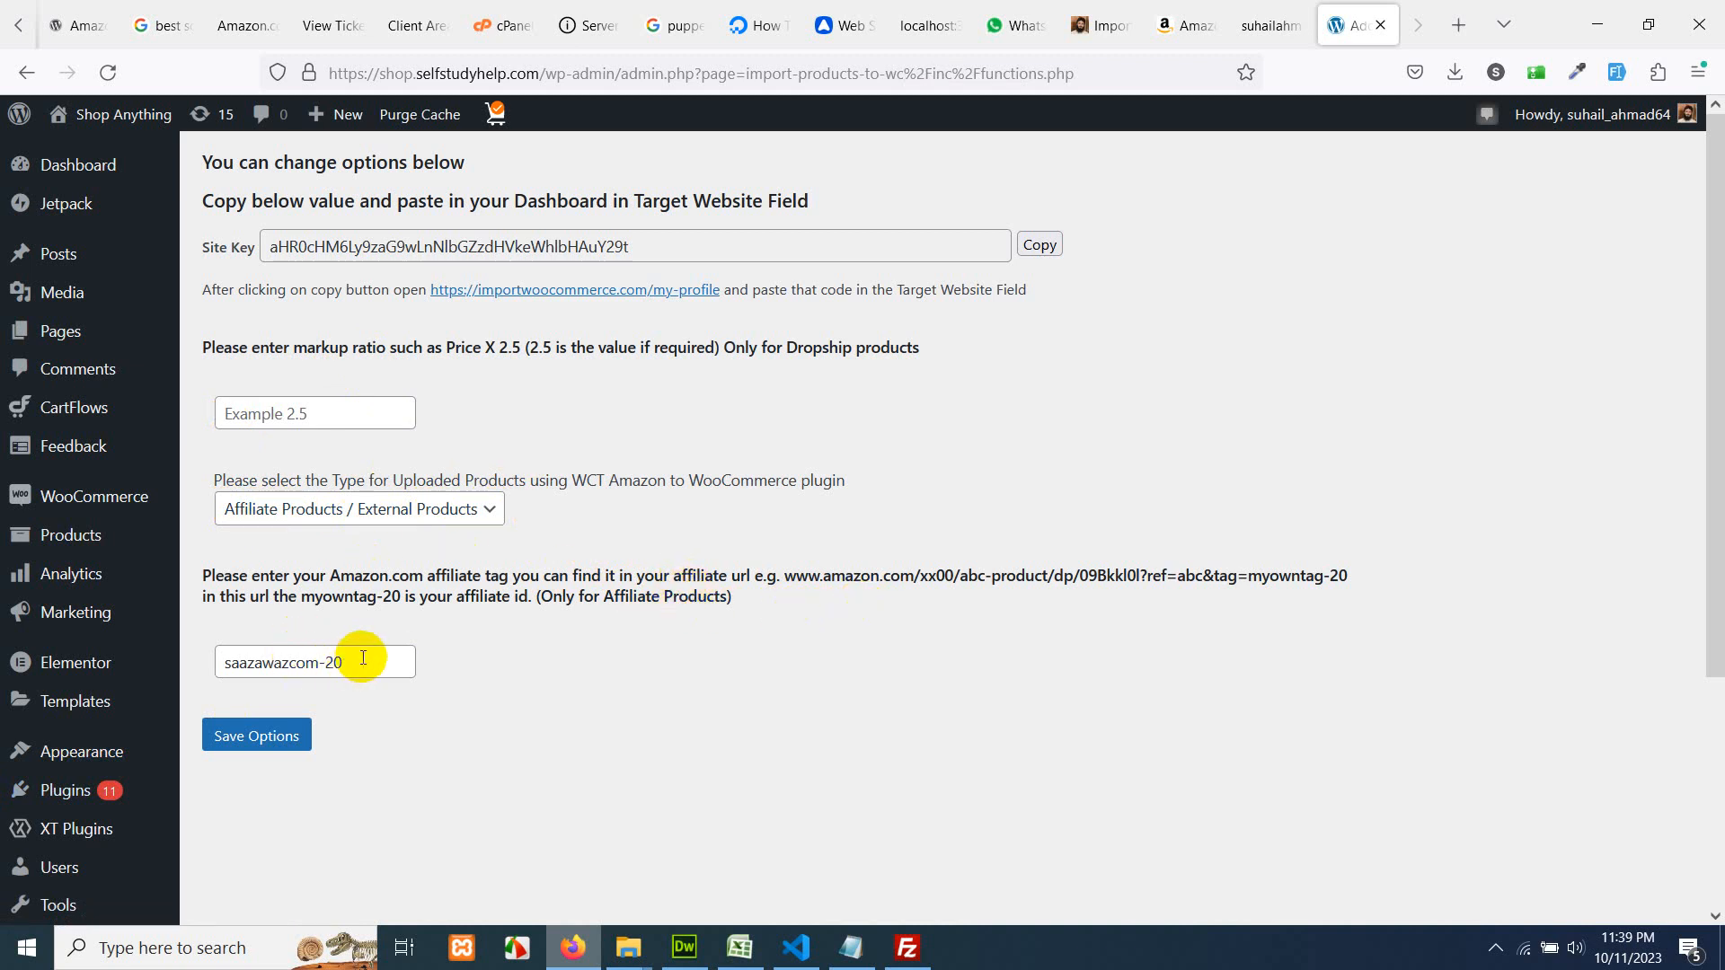
# Replace the affiliate tag with saazawazcom-20 from autocomplete and save the import options.
pyautogui.tripleClick(314, 661)
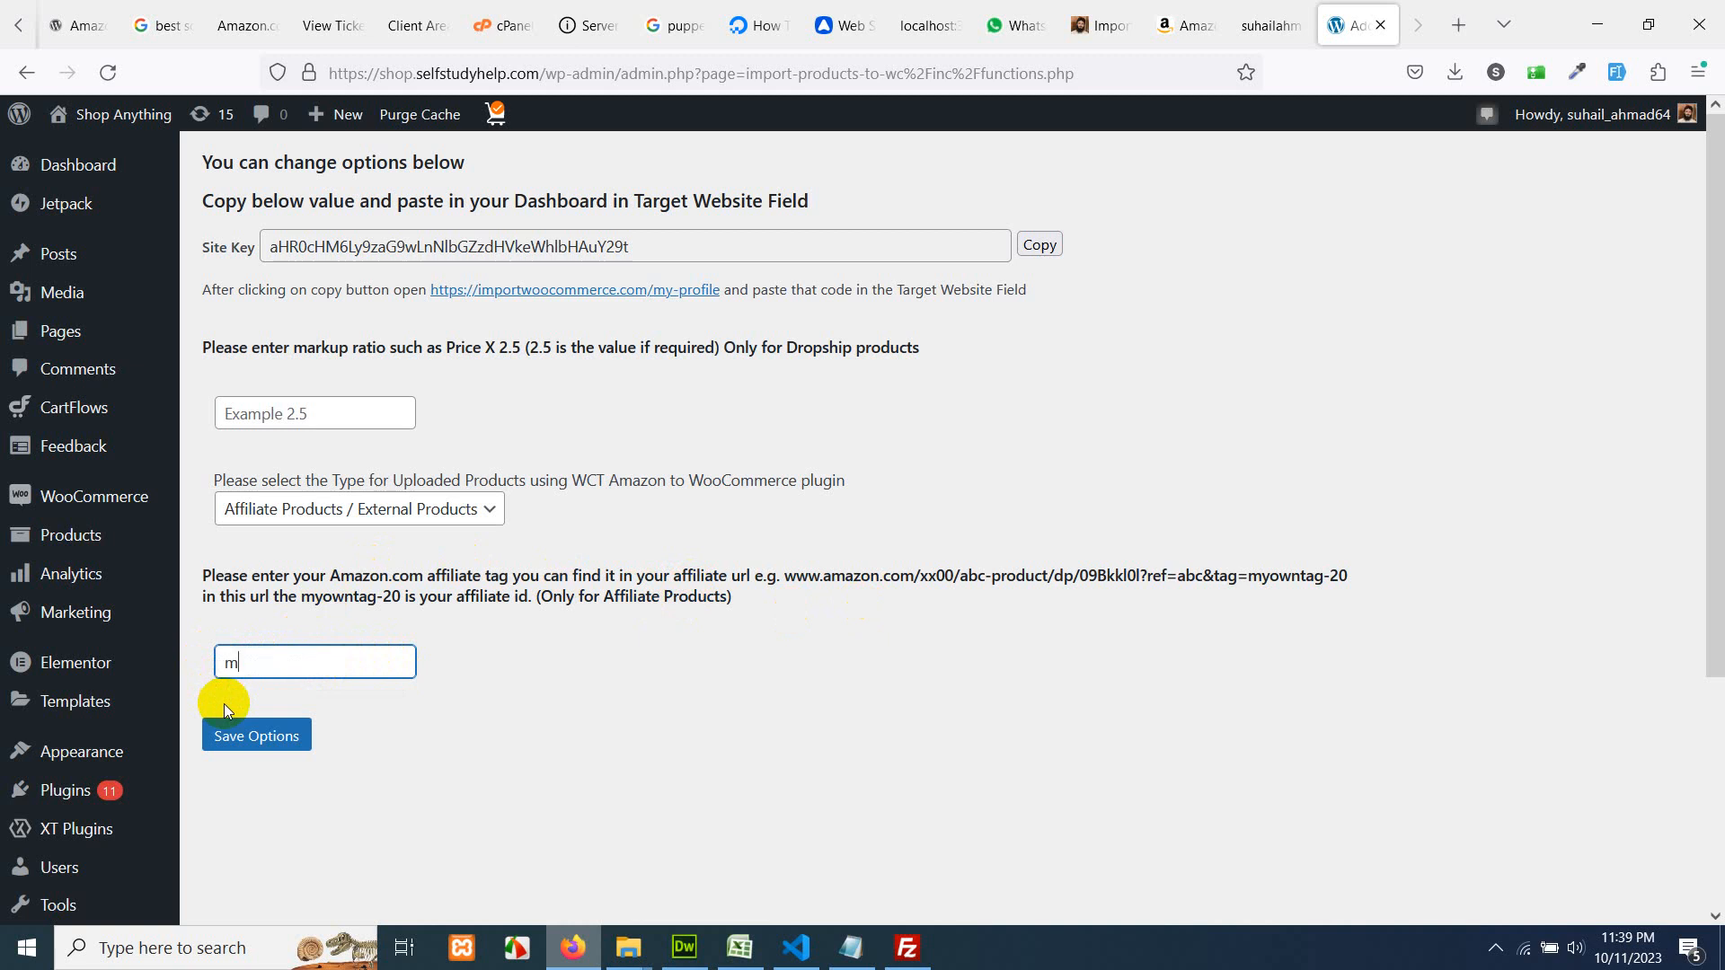
pyautogui.write('yowntag-')
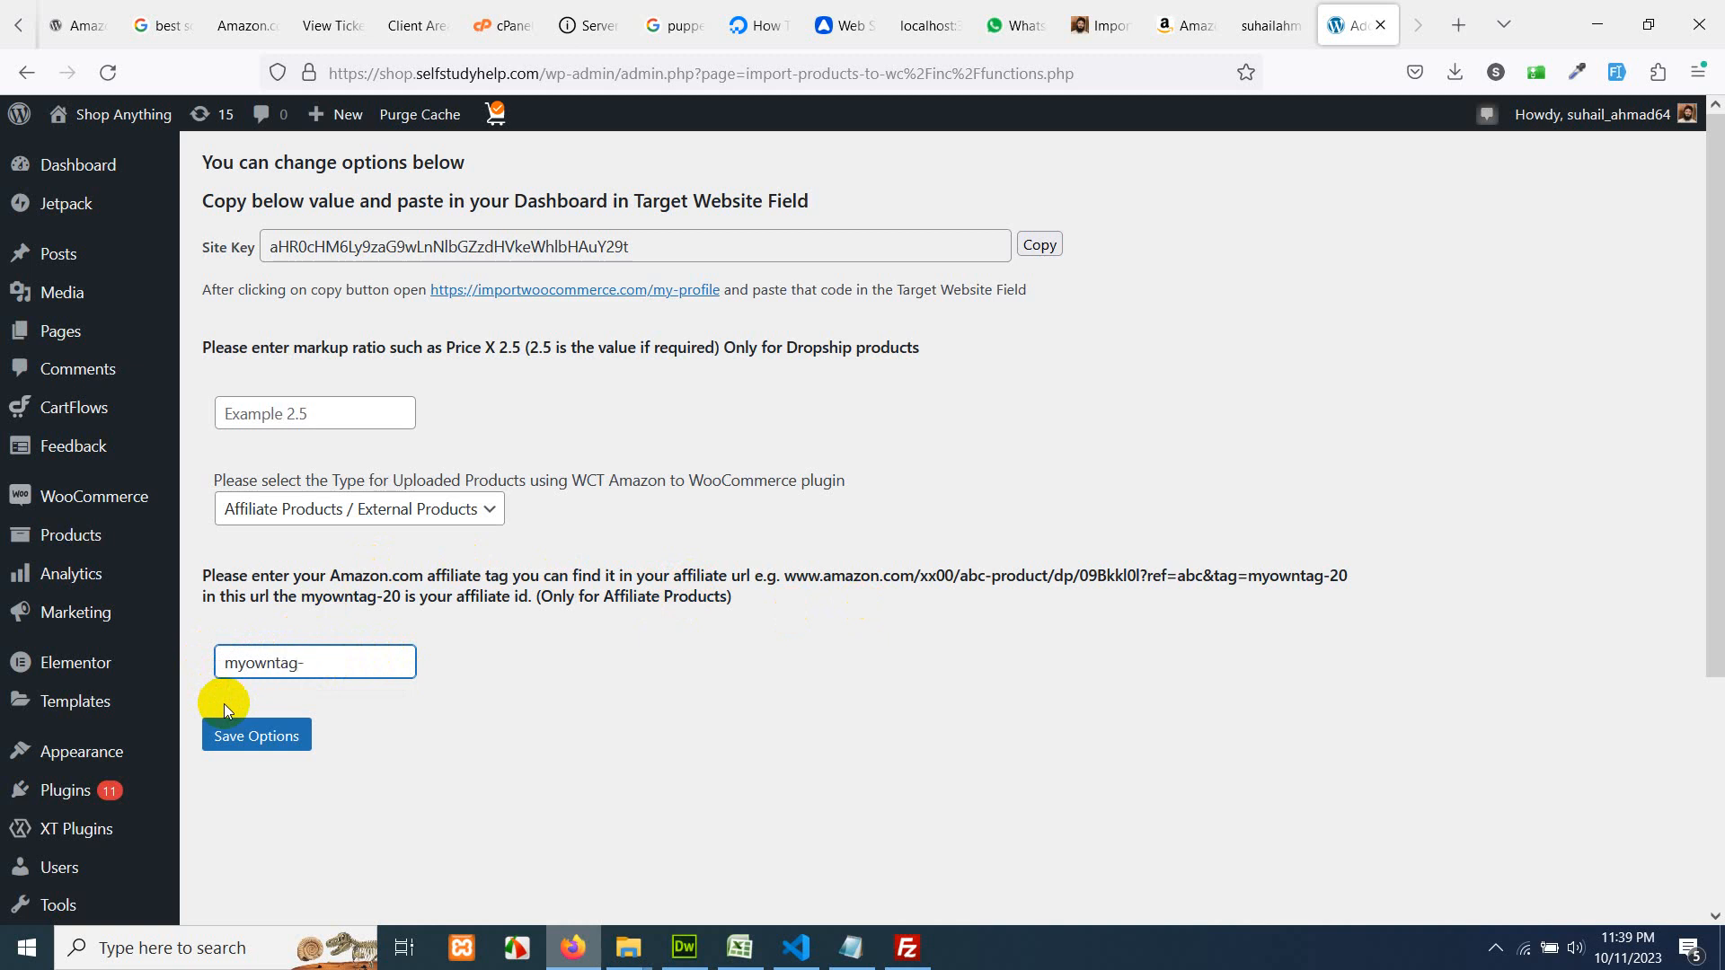
pyautogui.write('20')
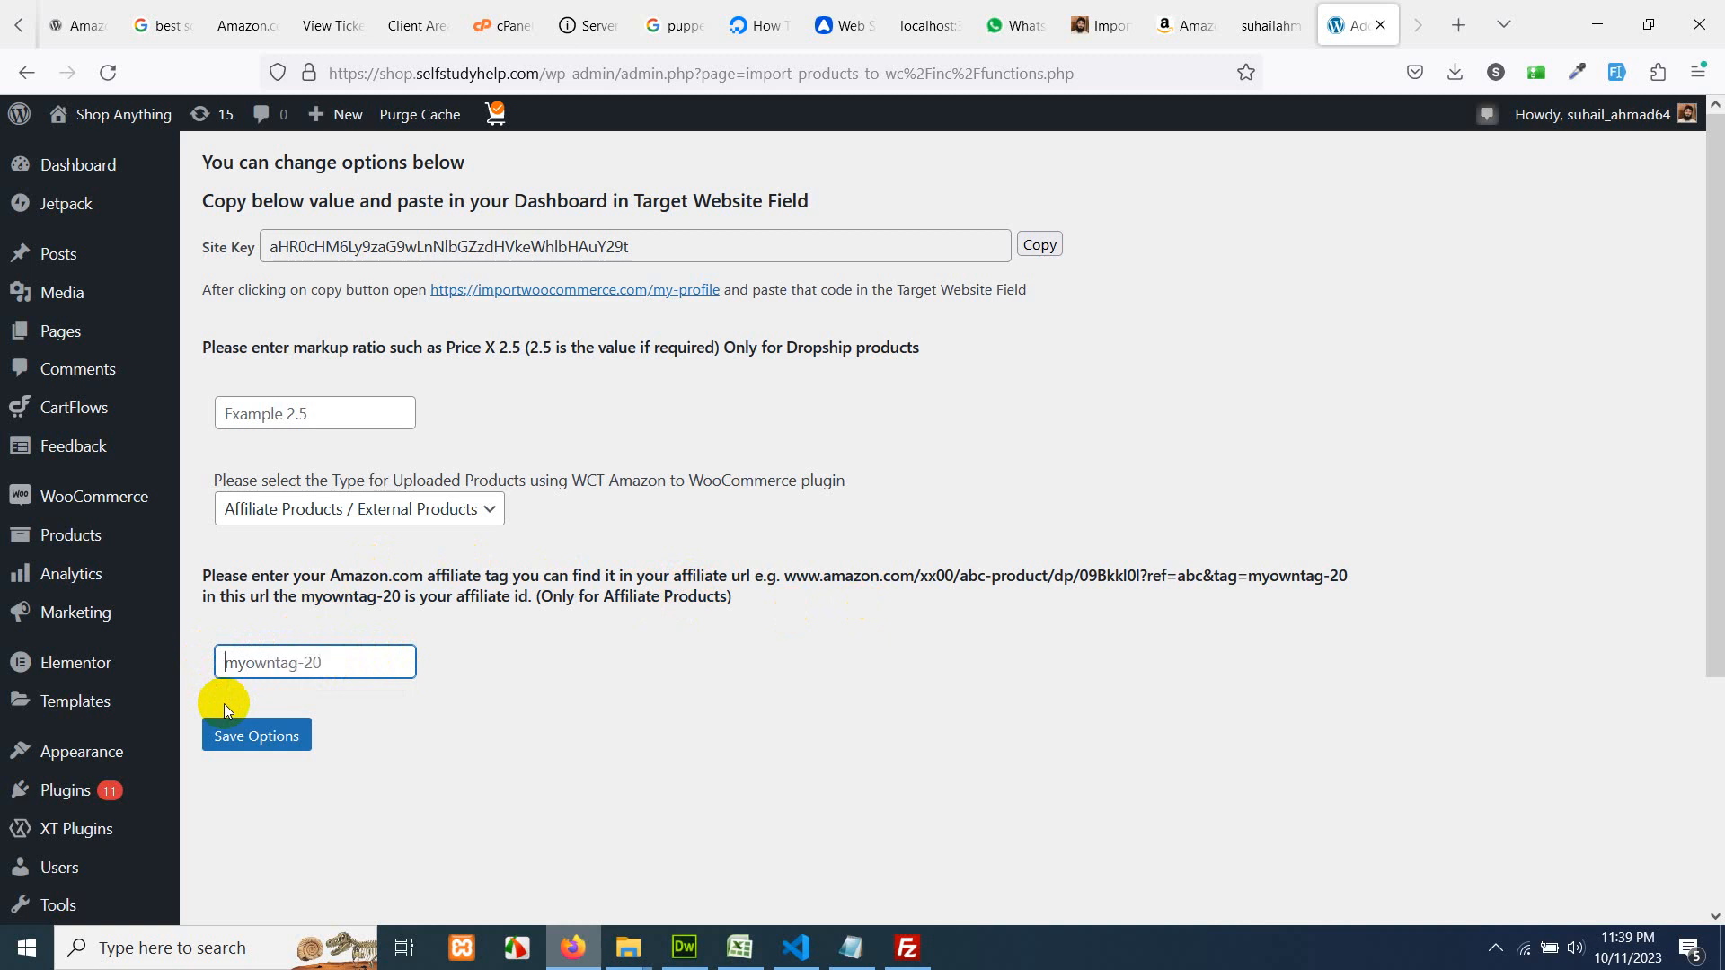
pyautogui.write('s')
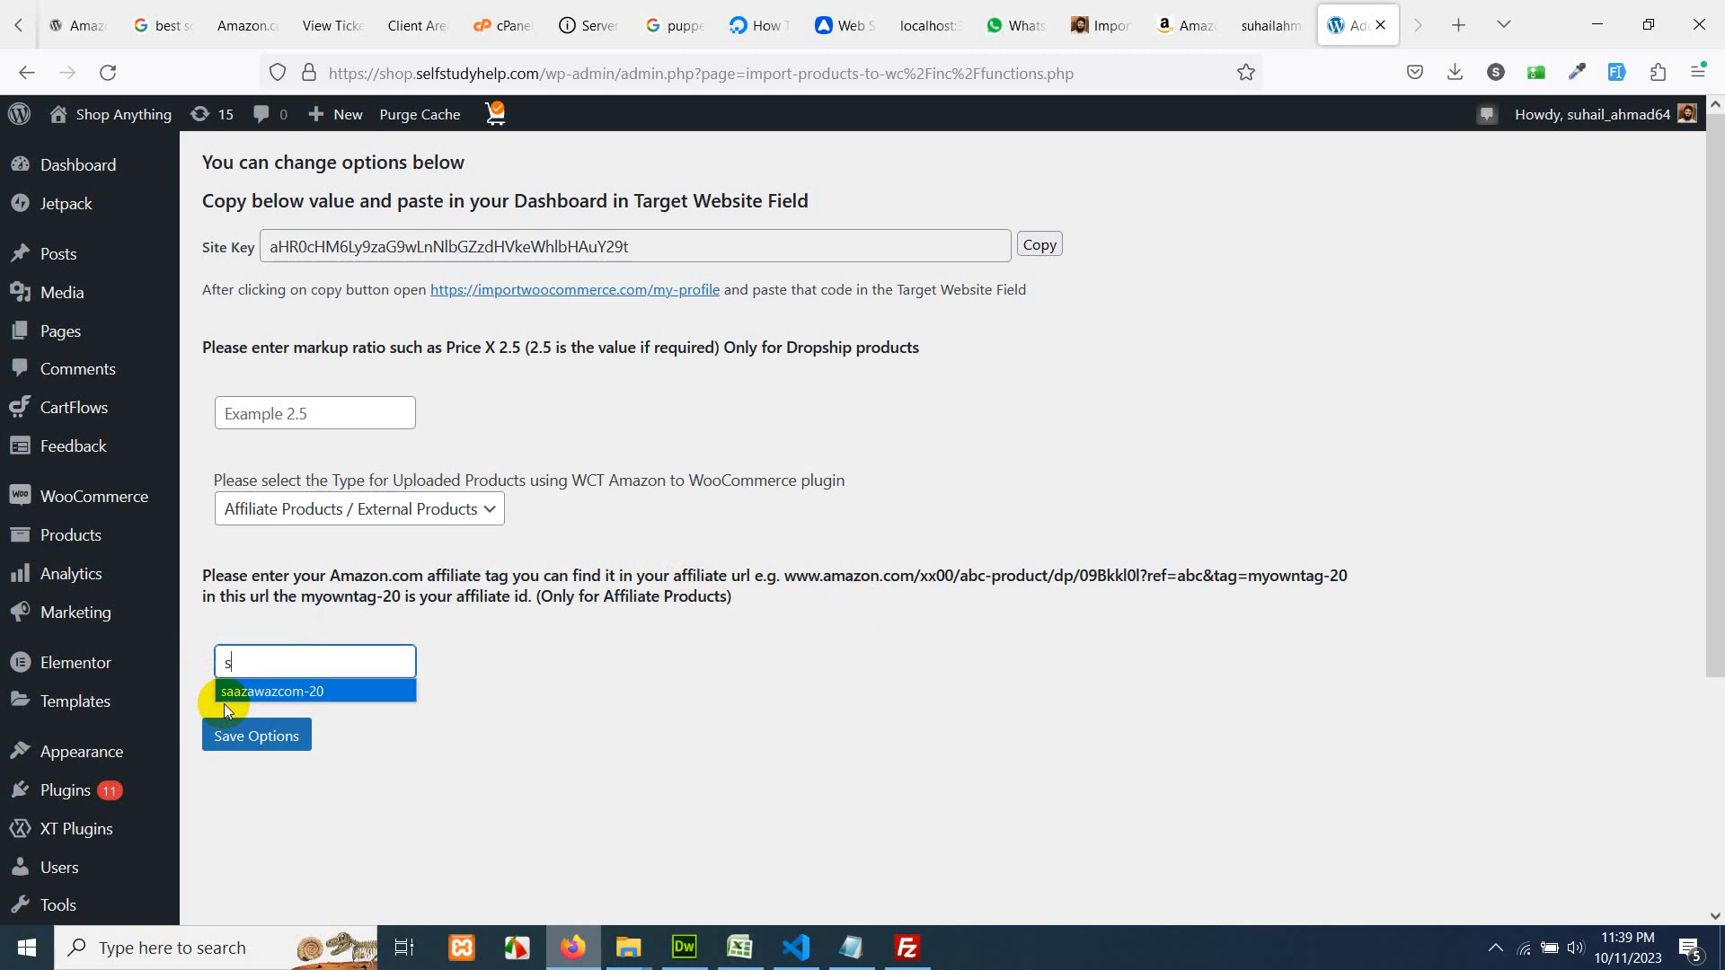
pyautogui.click(271, 690)
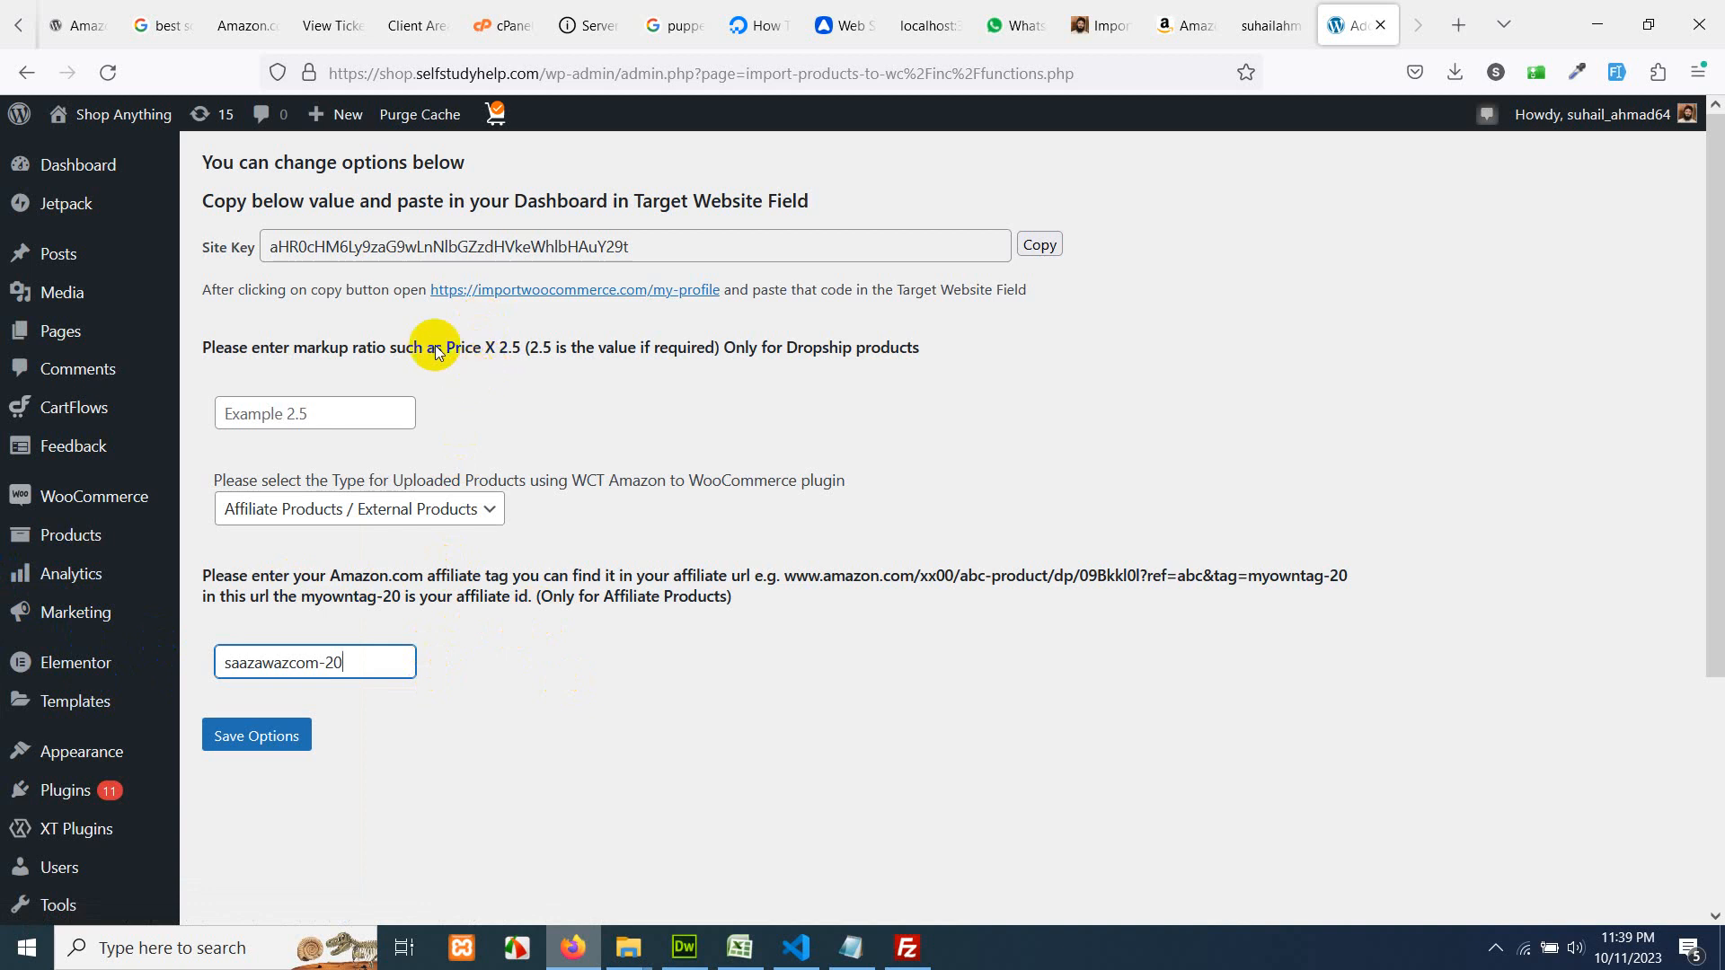
pyautogui.click(255, 735)
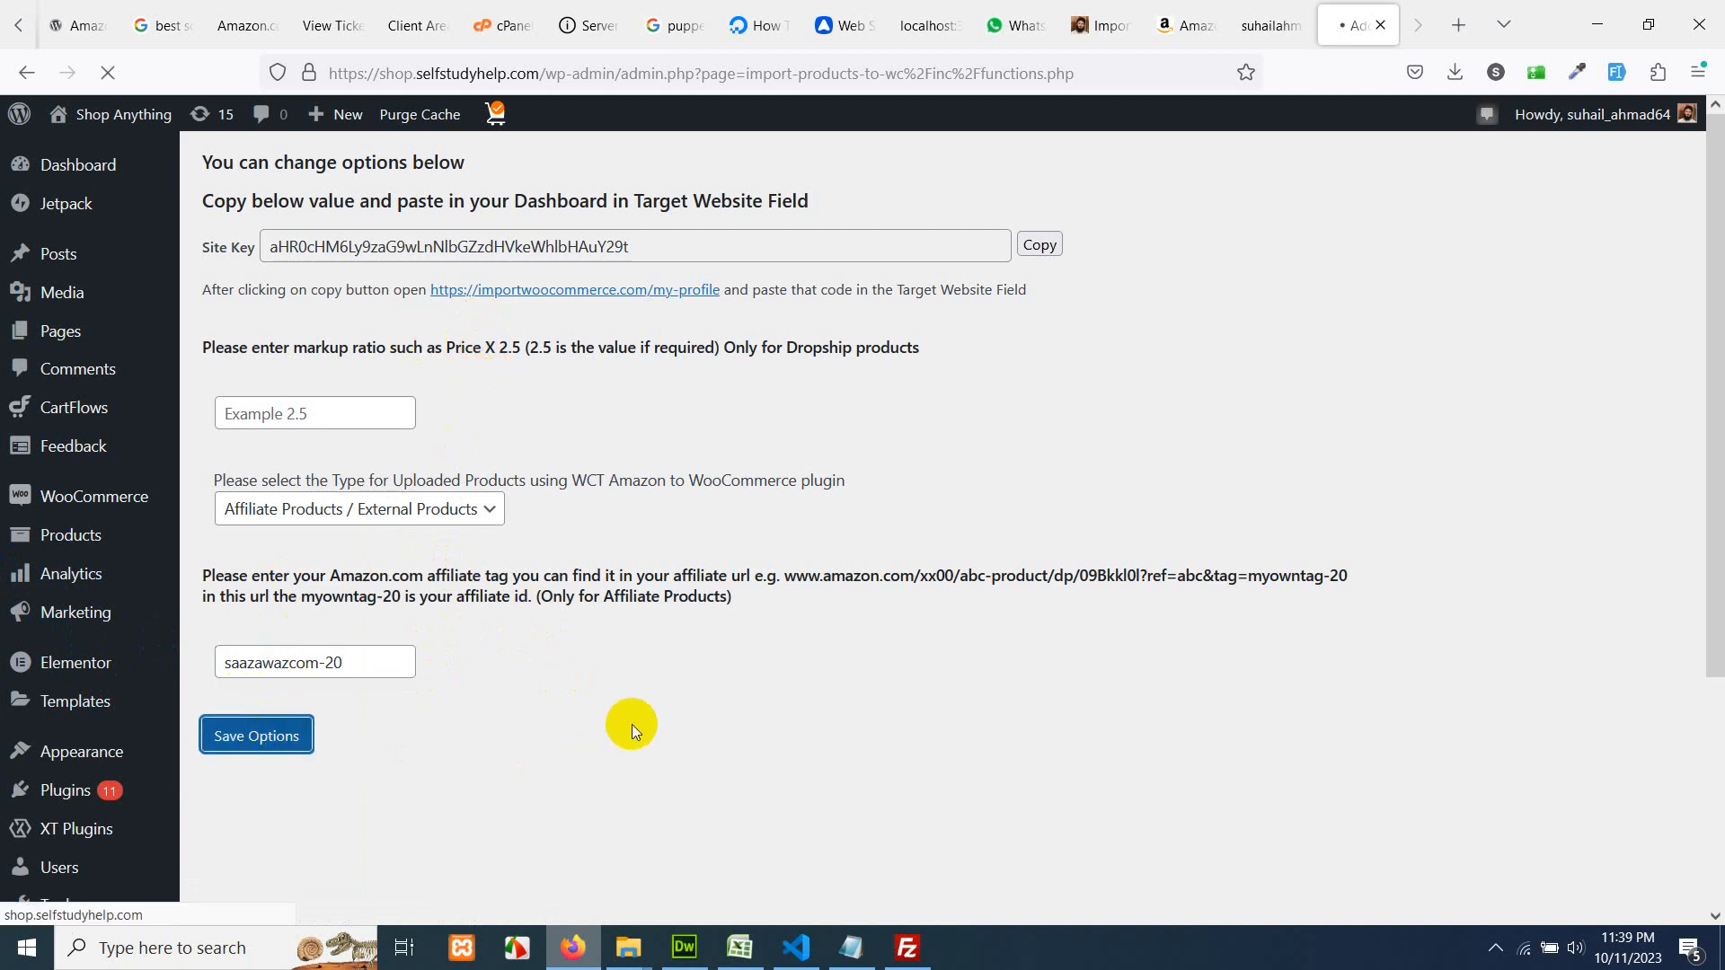
pyautogui.moveTo(360, 686)
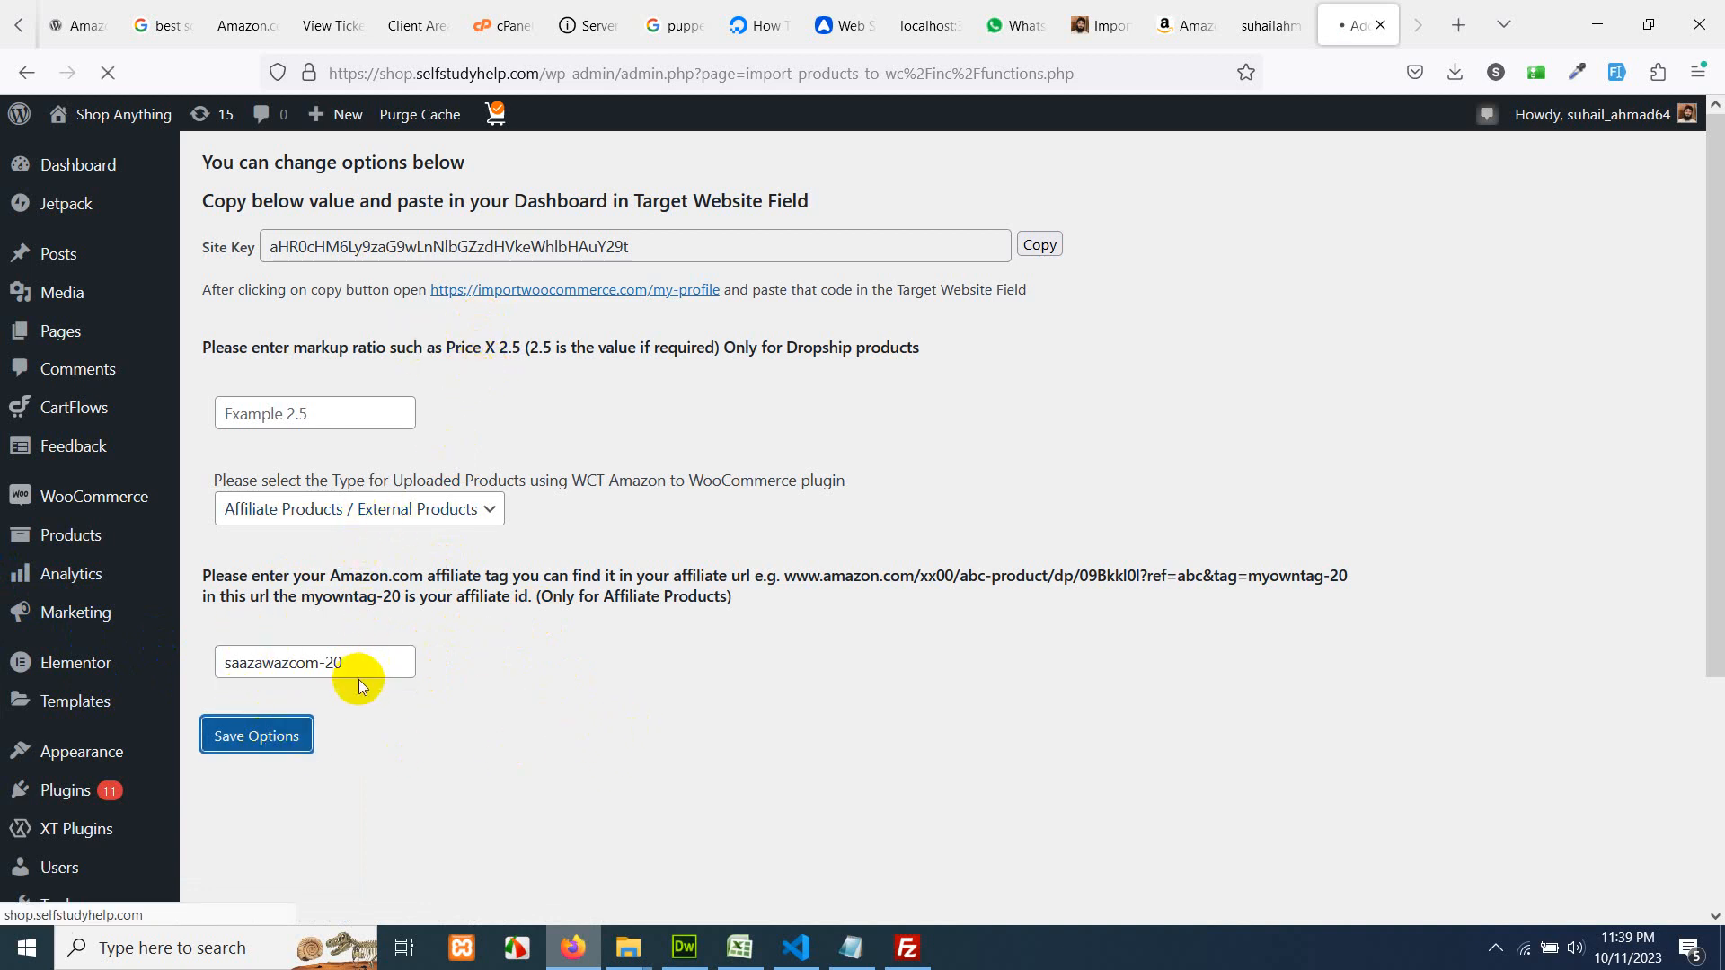
pyautogui.click(256, 735)
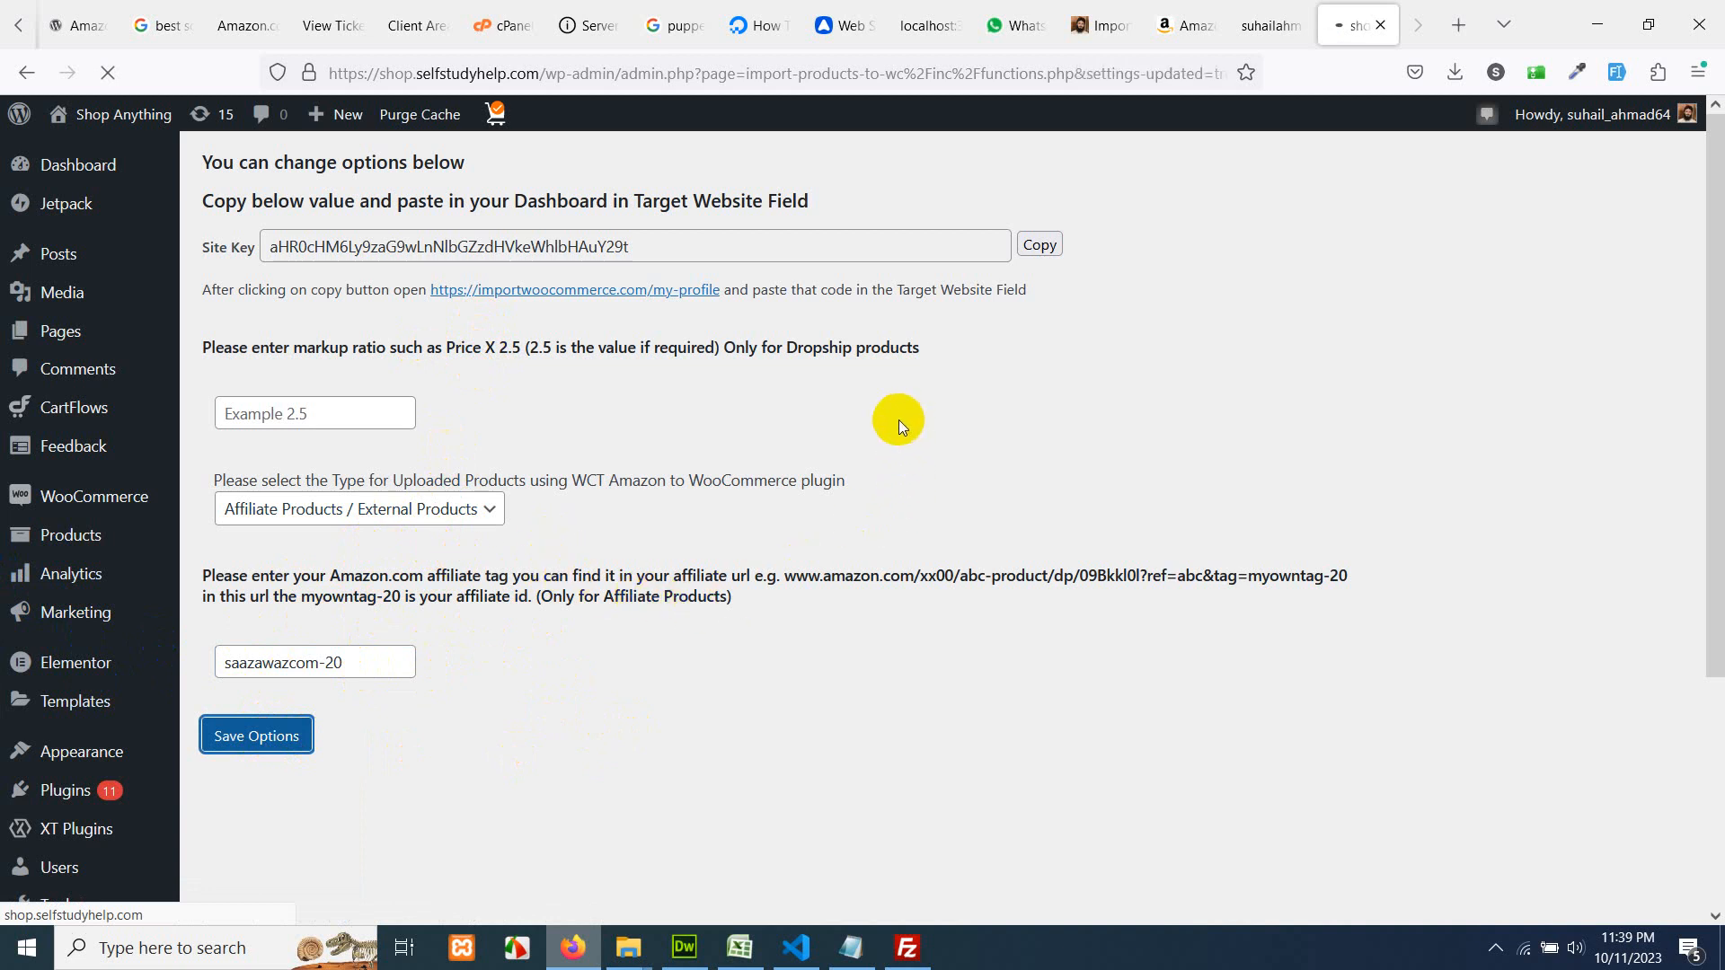
pyautogui.click(255, 735)
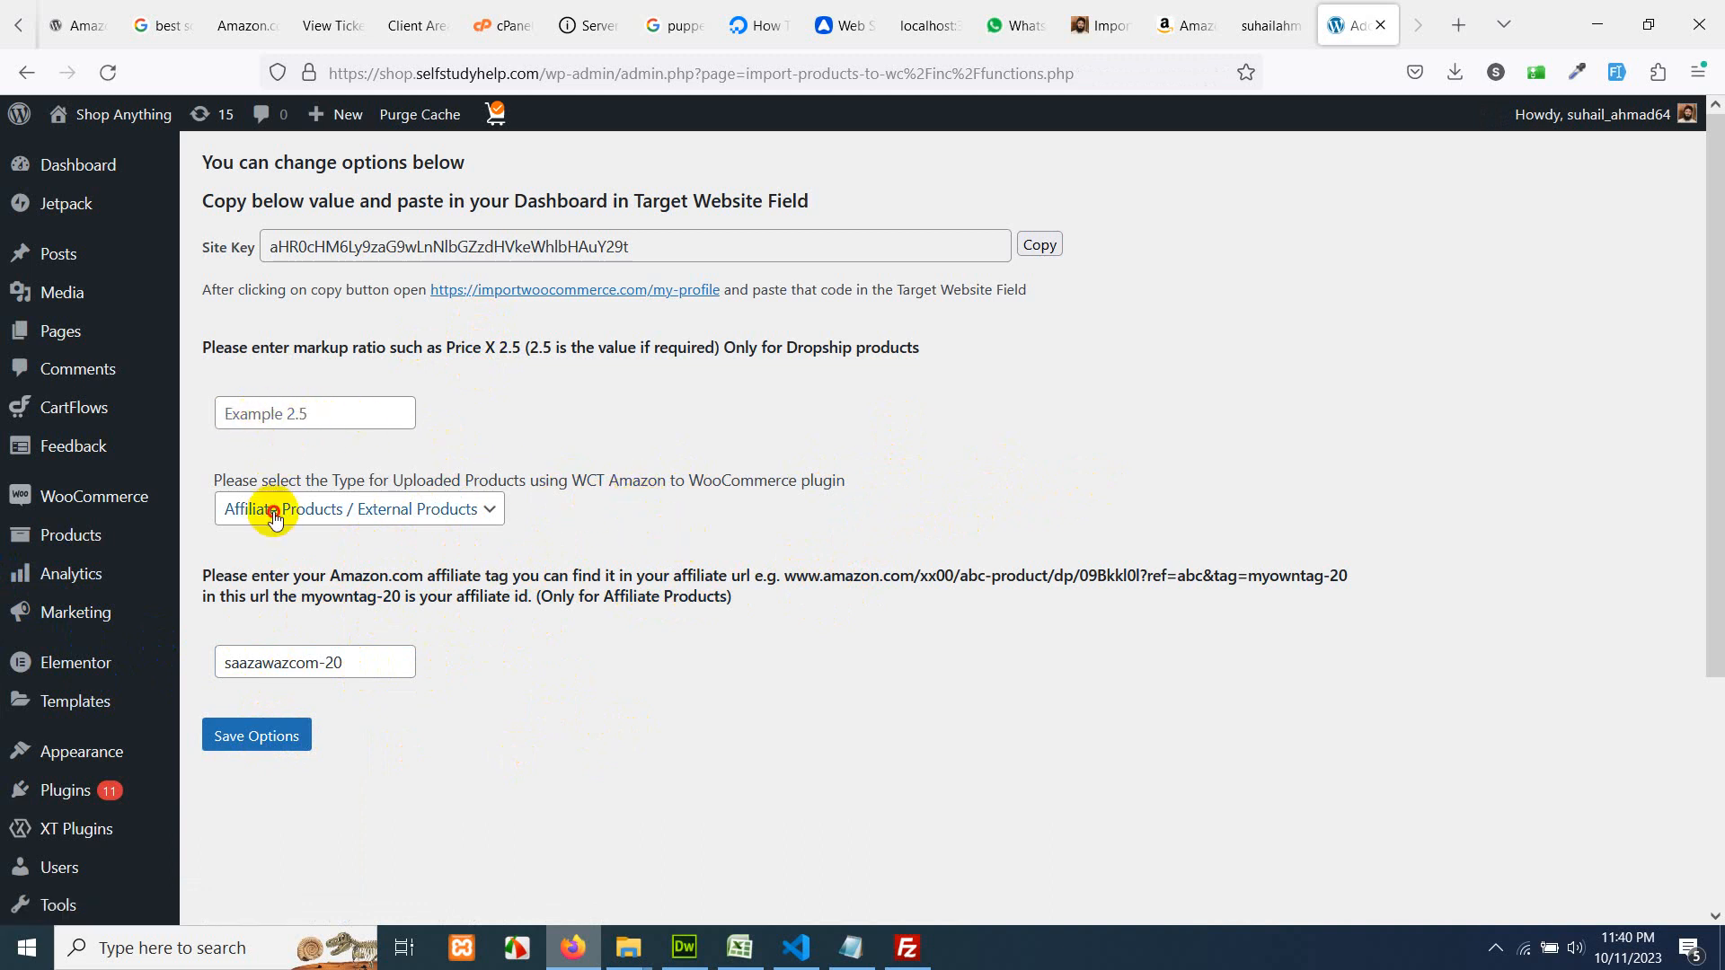
pyautogui.click(358, 508)
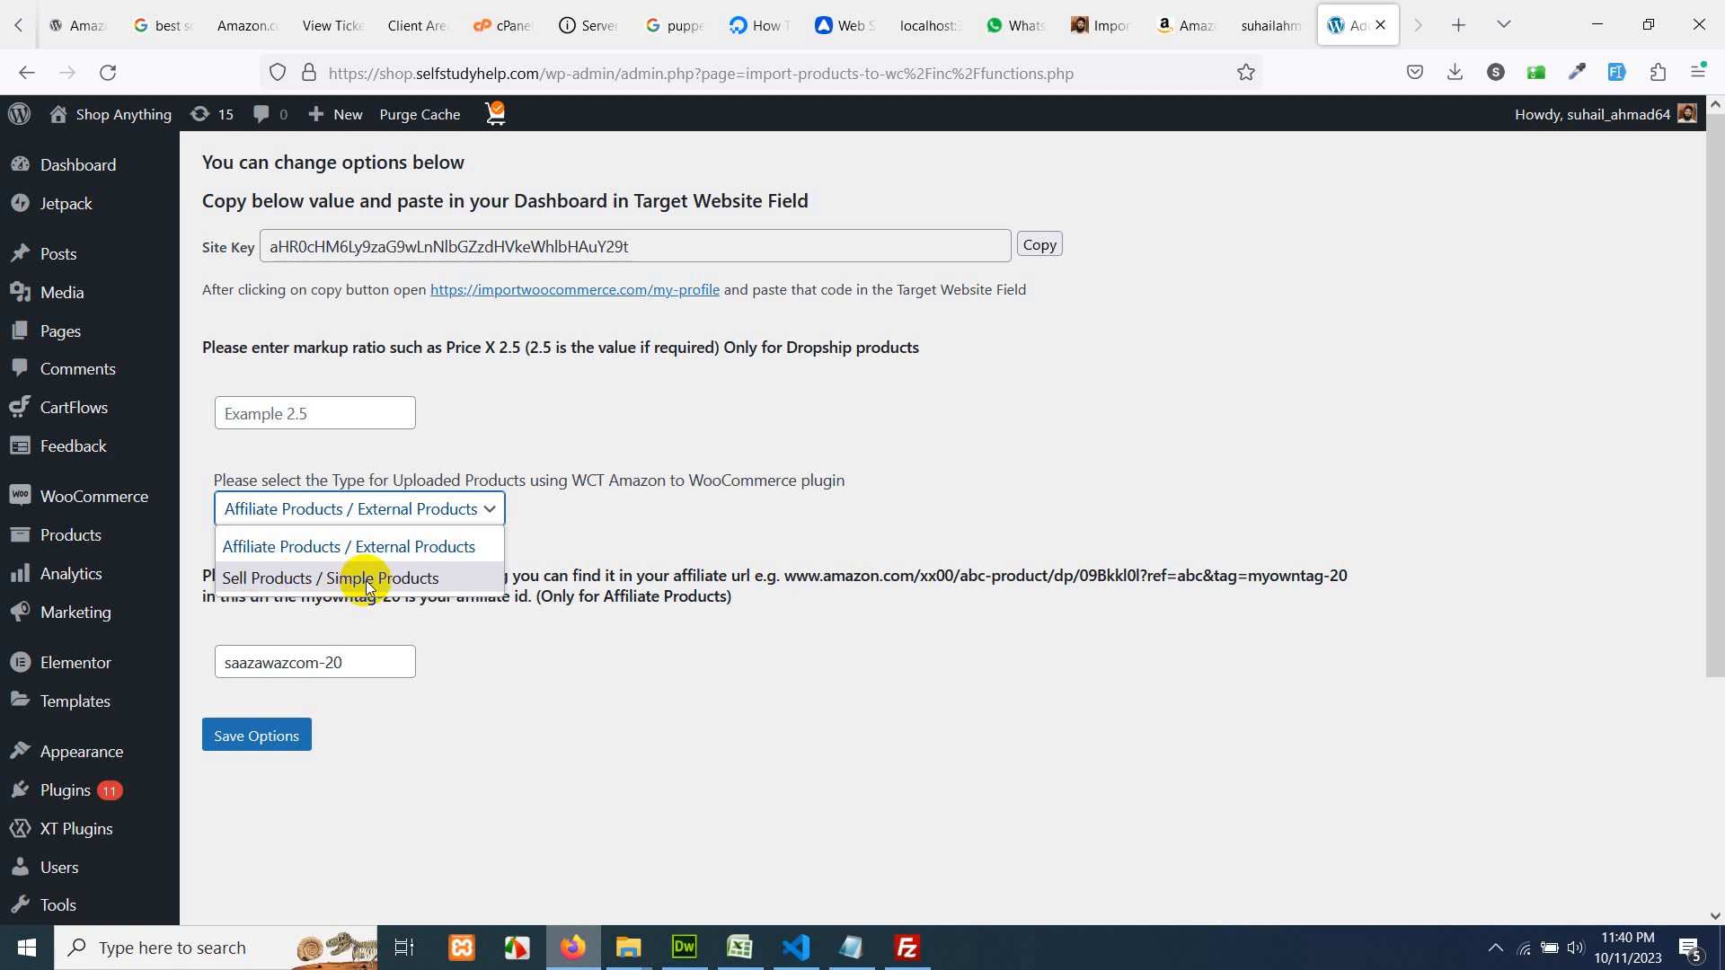
pyautogui.moveTo(631, 497)
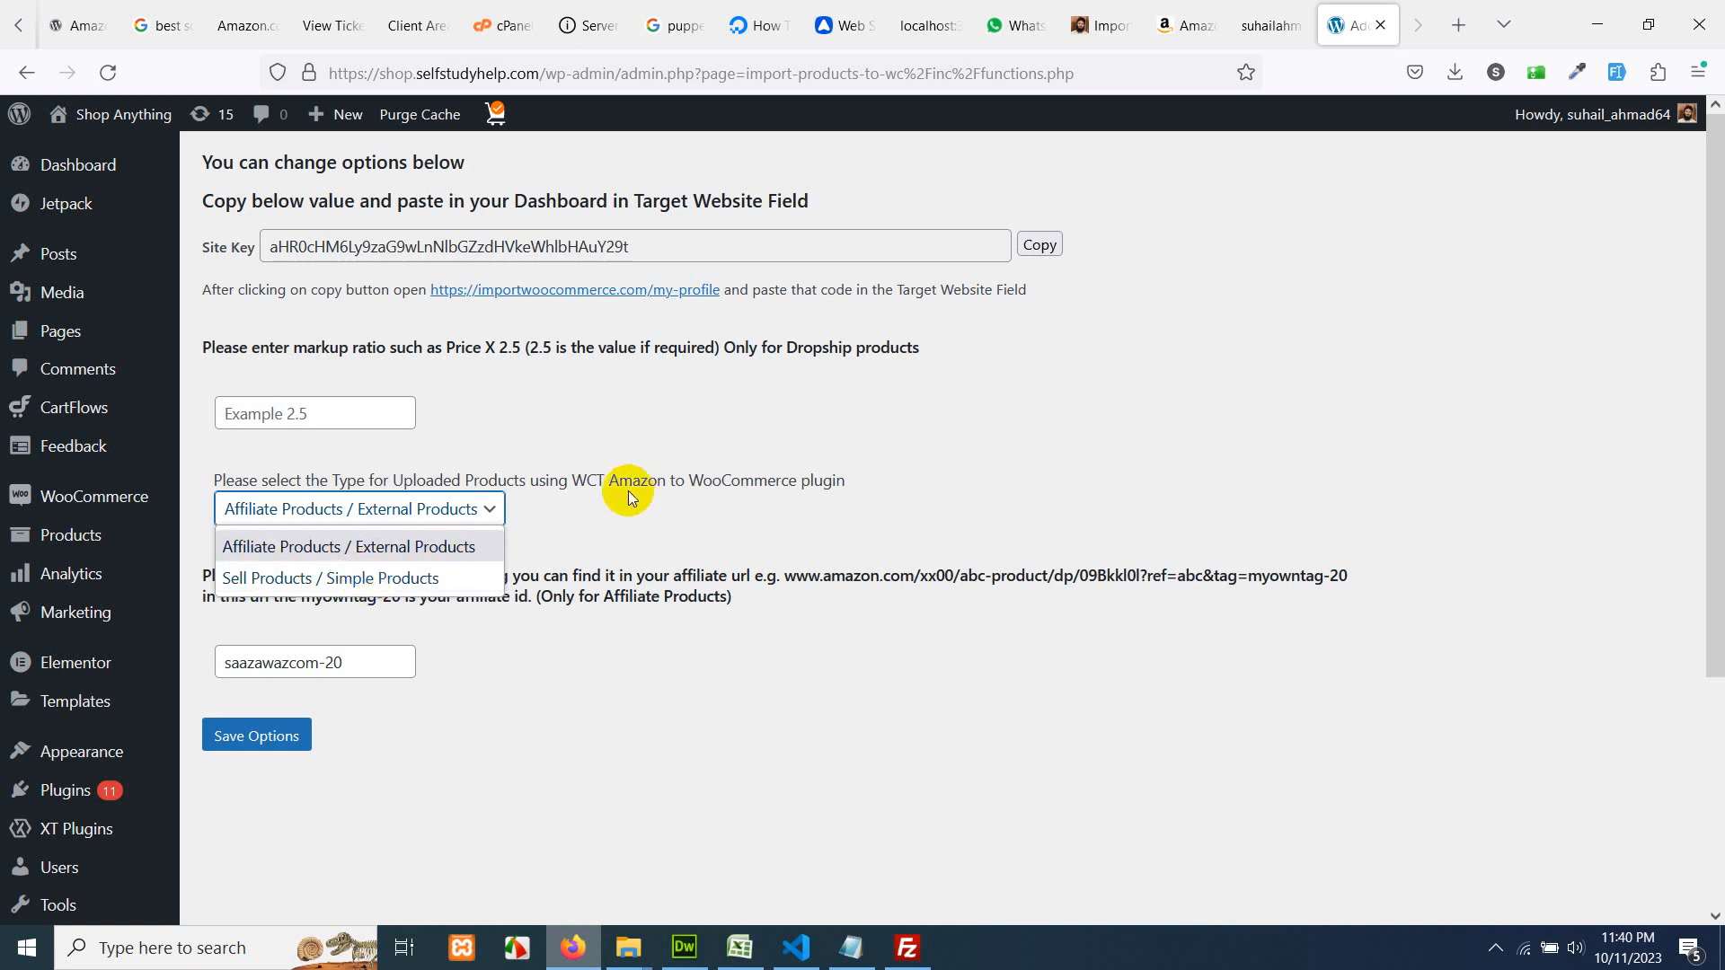
pyautogui.moveTo(622, 496)
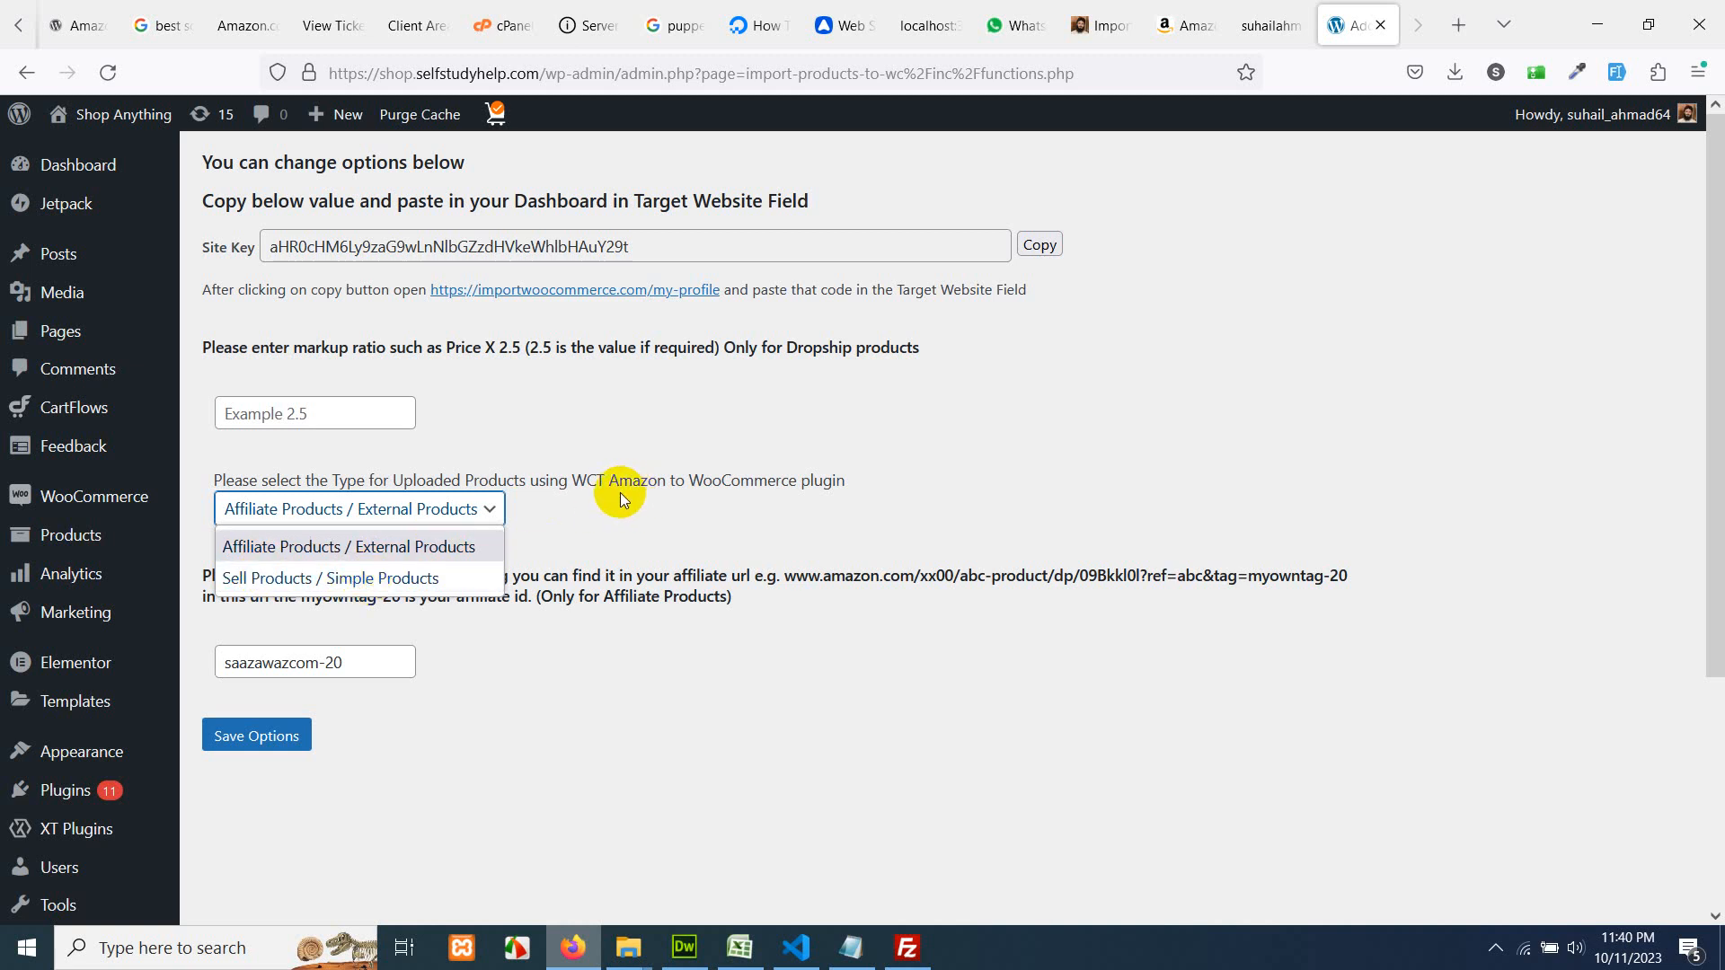
pyautogui.moveTo(643, 482)
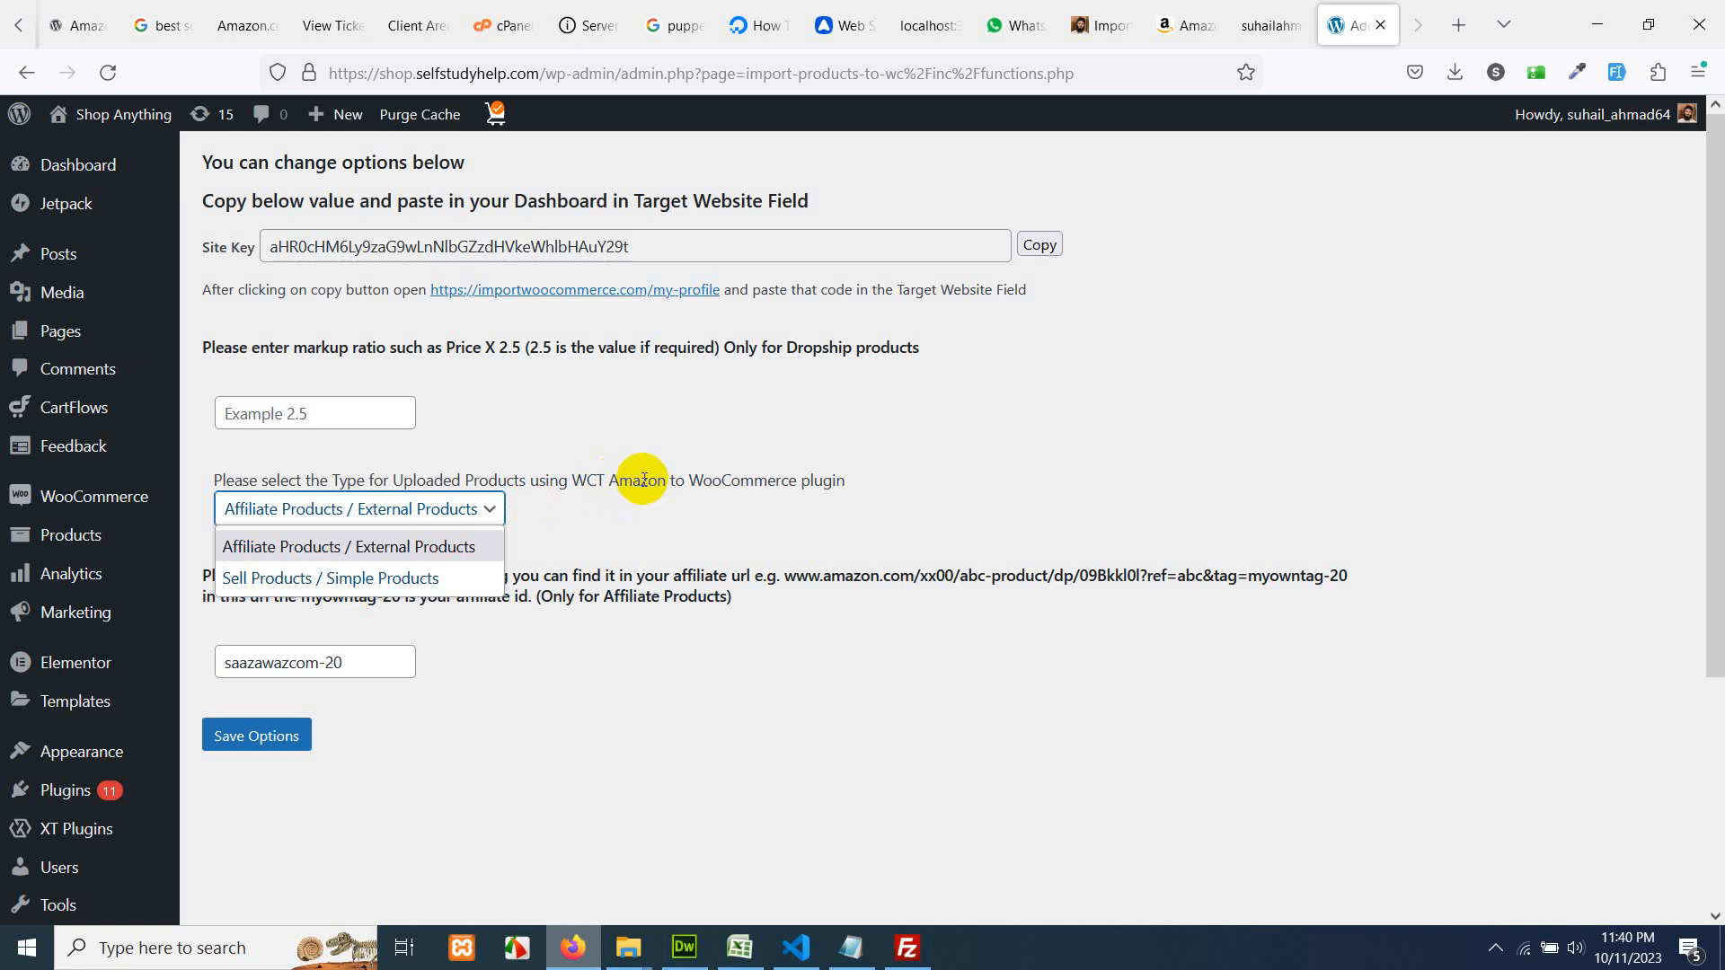
pyautogui.click(349, 546)
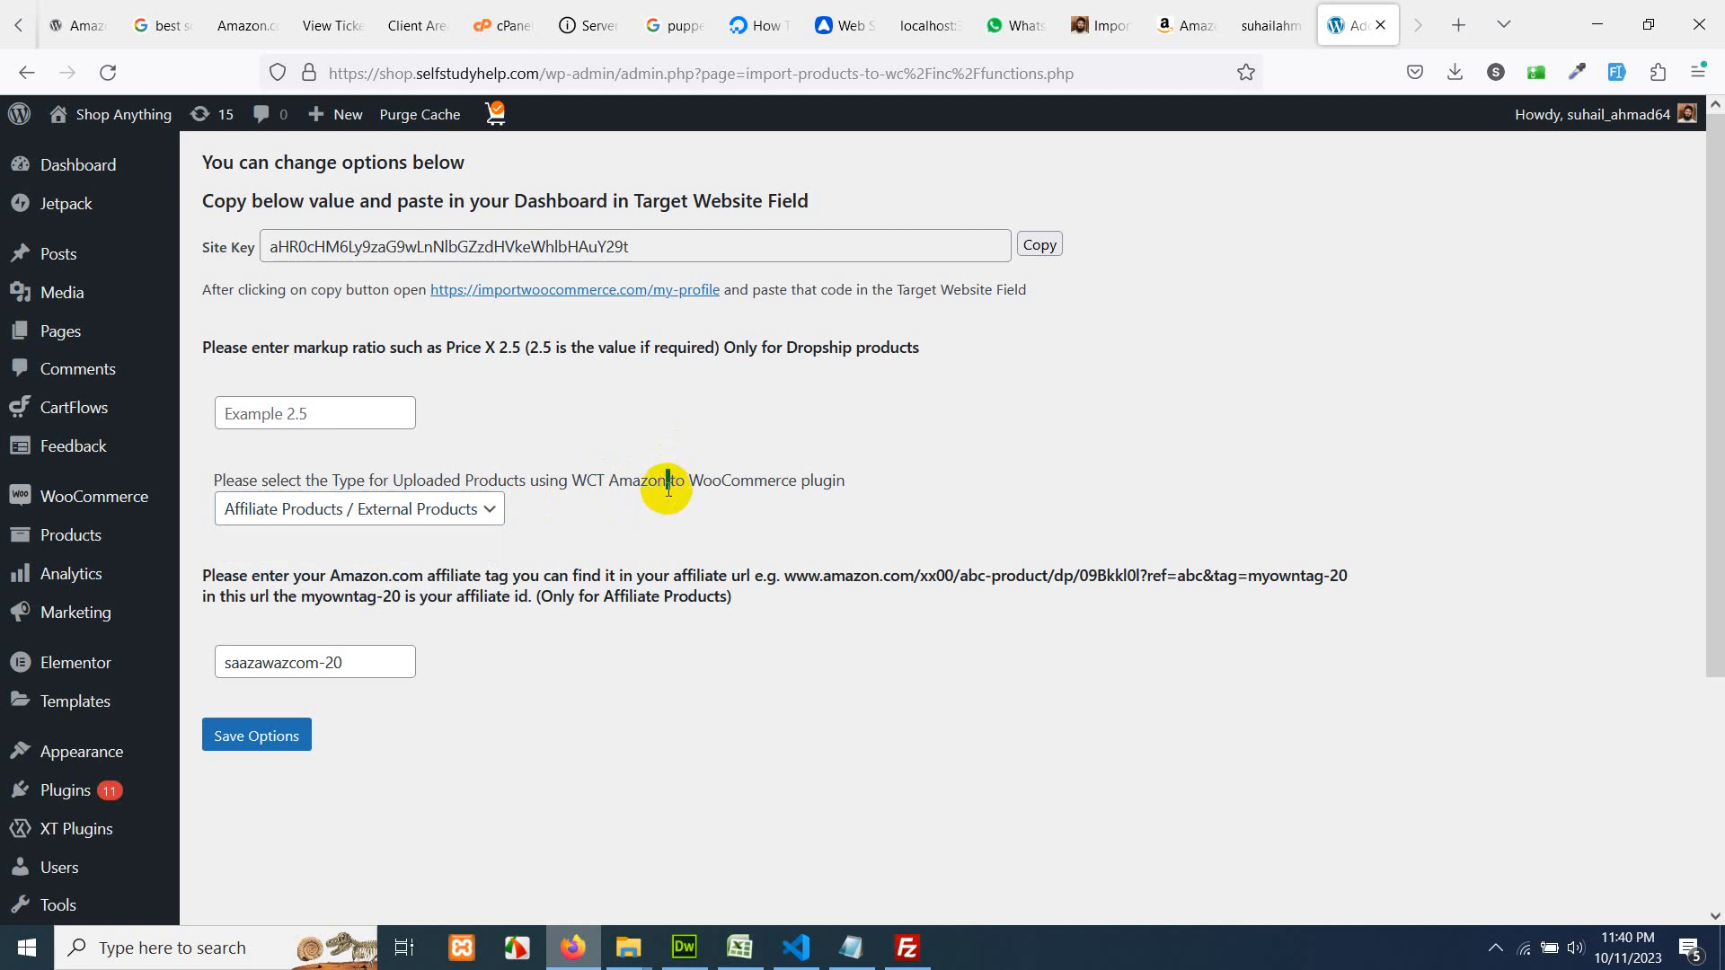
pyautogui.moveTo(602, 487)
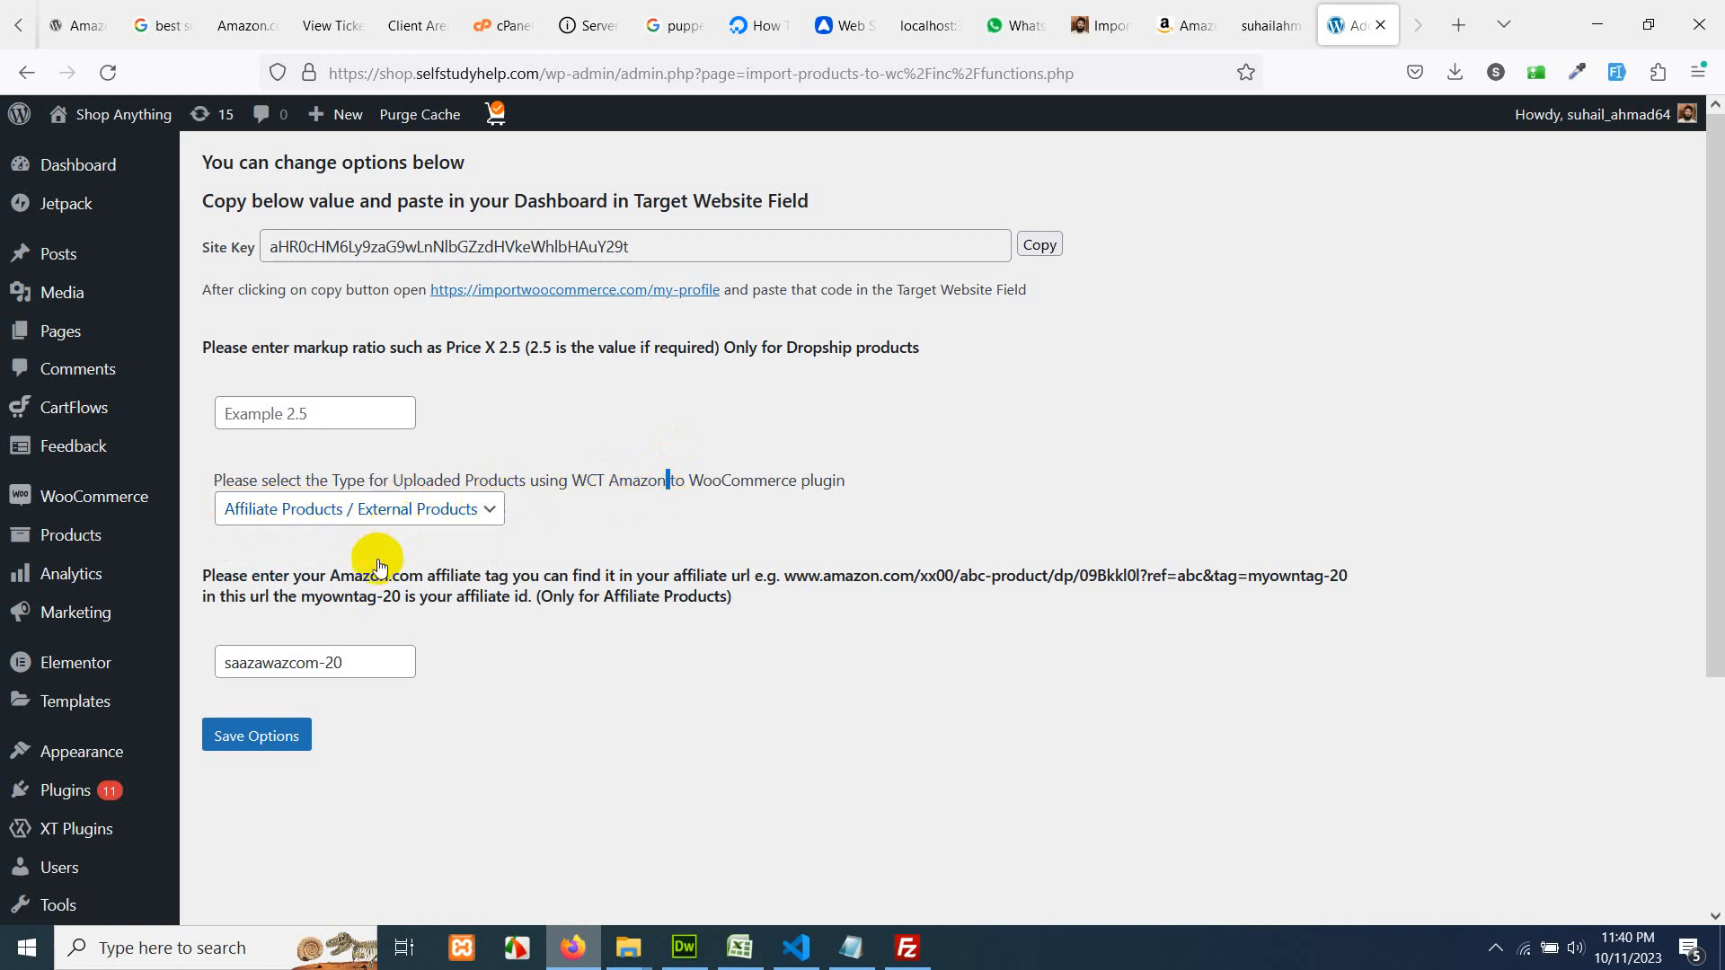
pyautogui.click(358, 508)
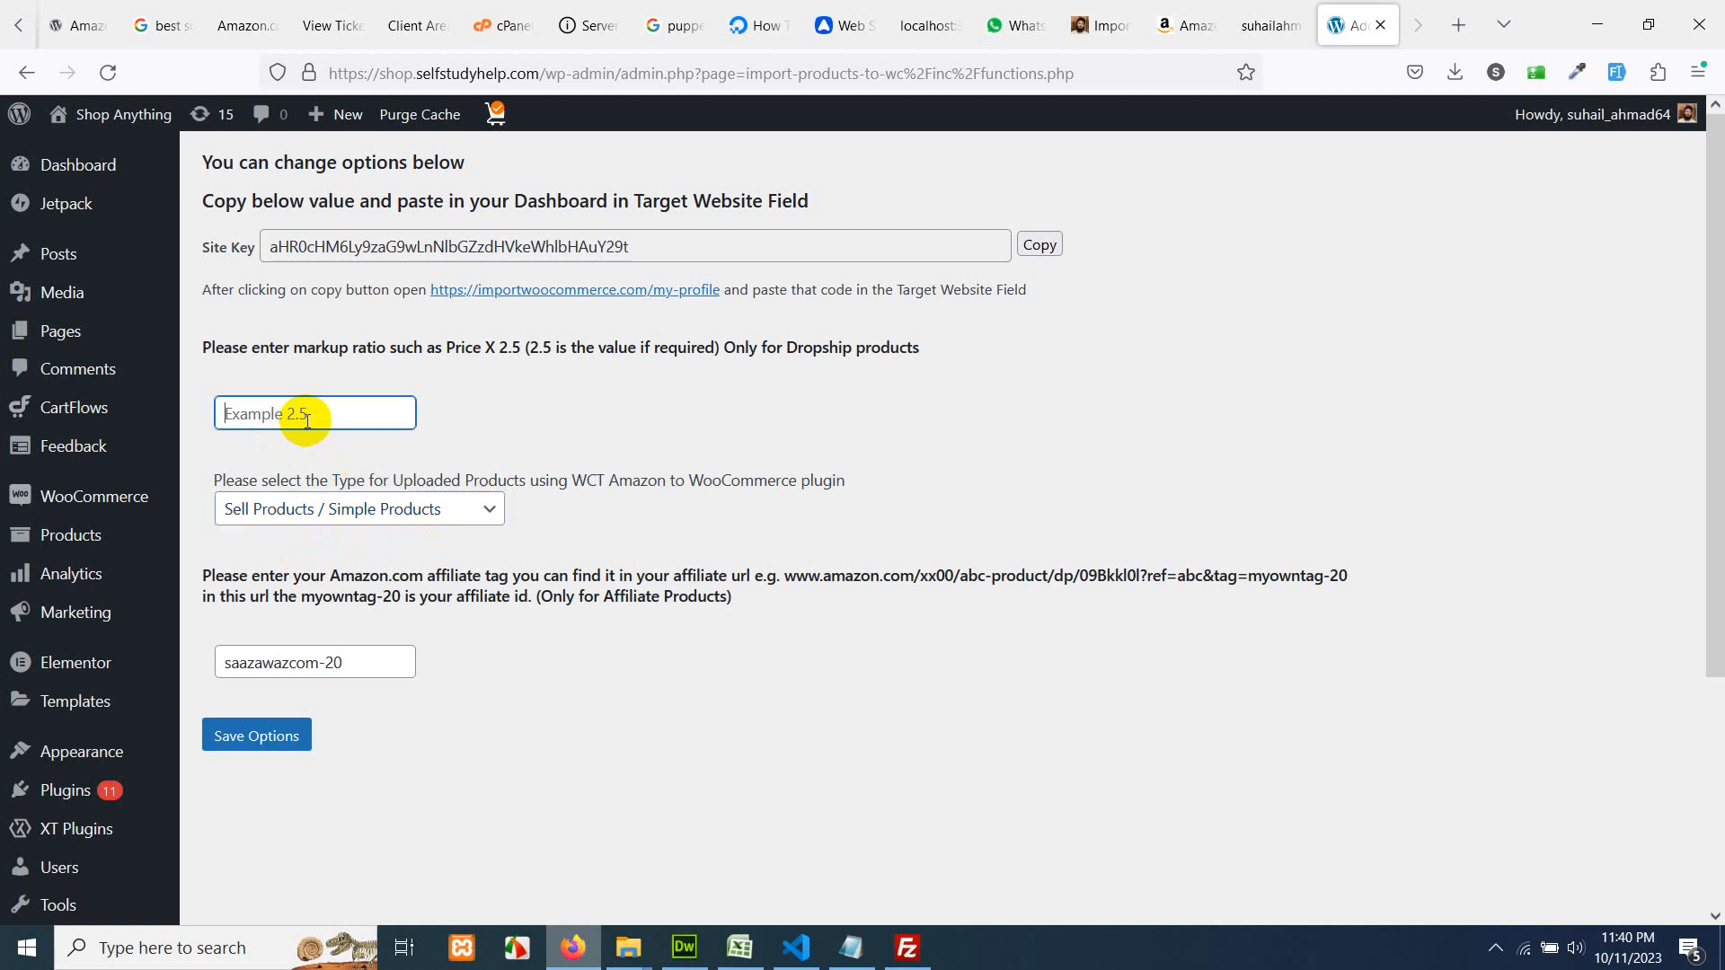
pyautogui.moveTo(466, 432)
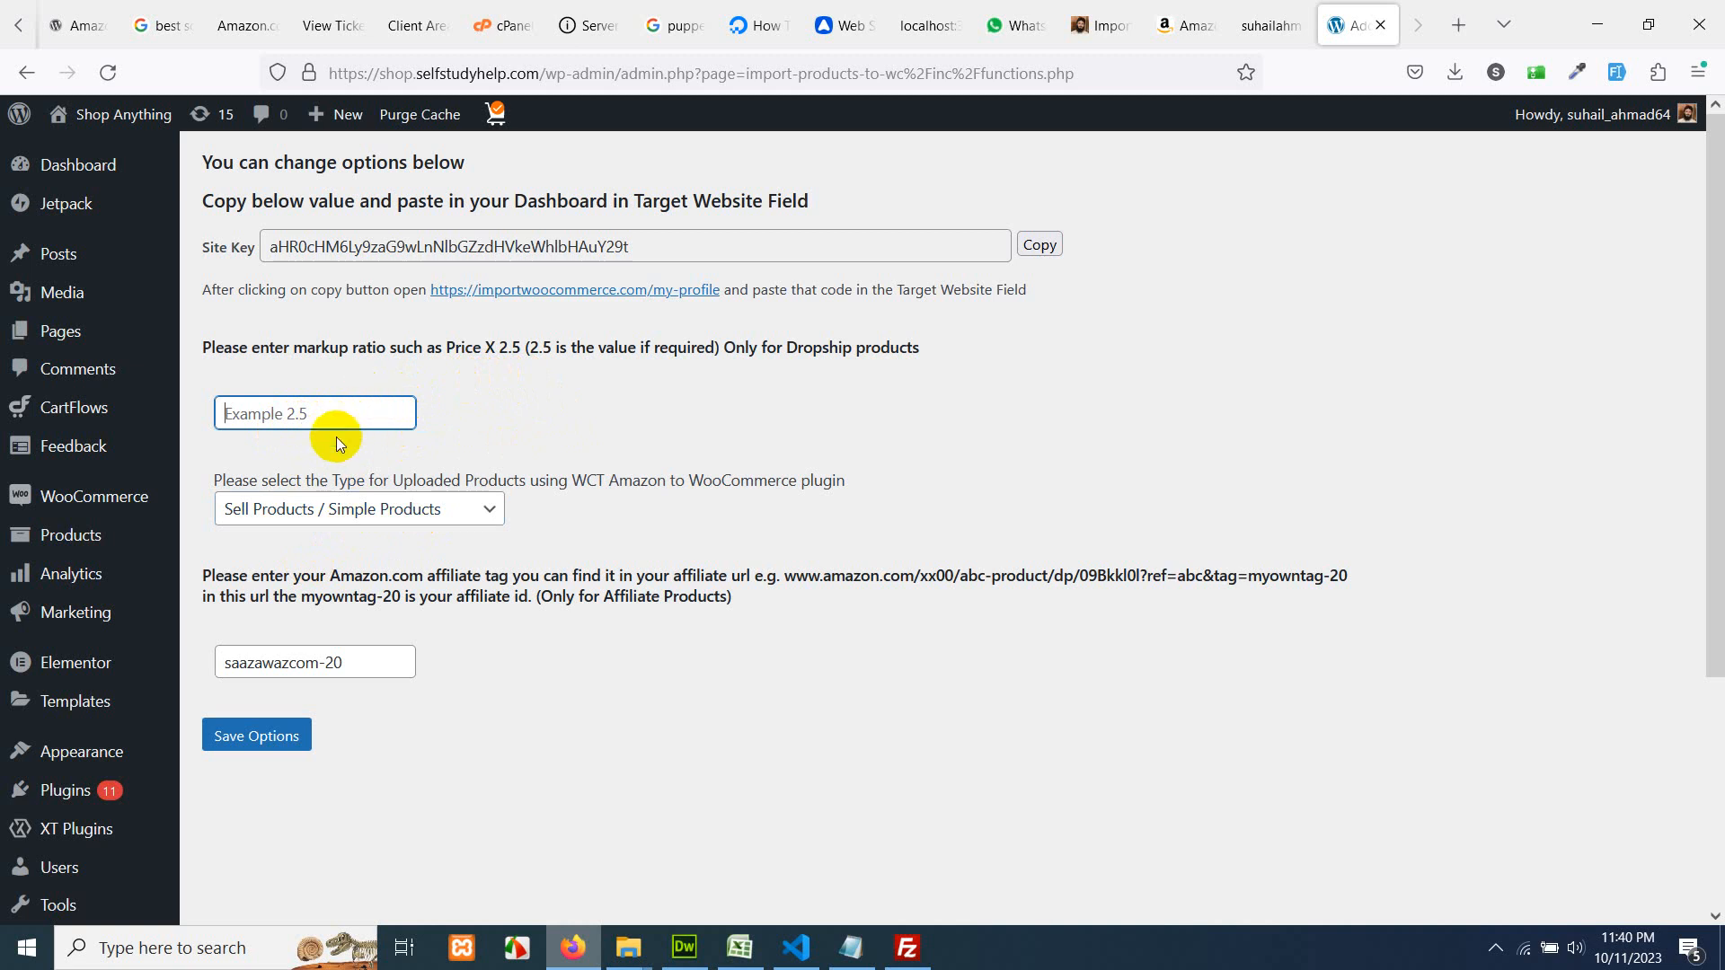
pyautogui.moveTo(386, 461)
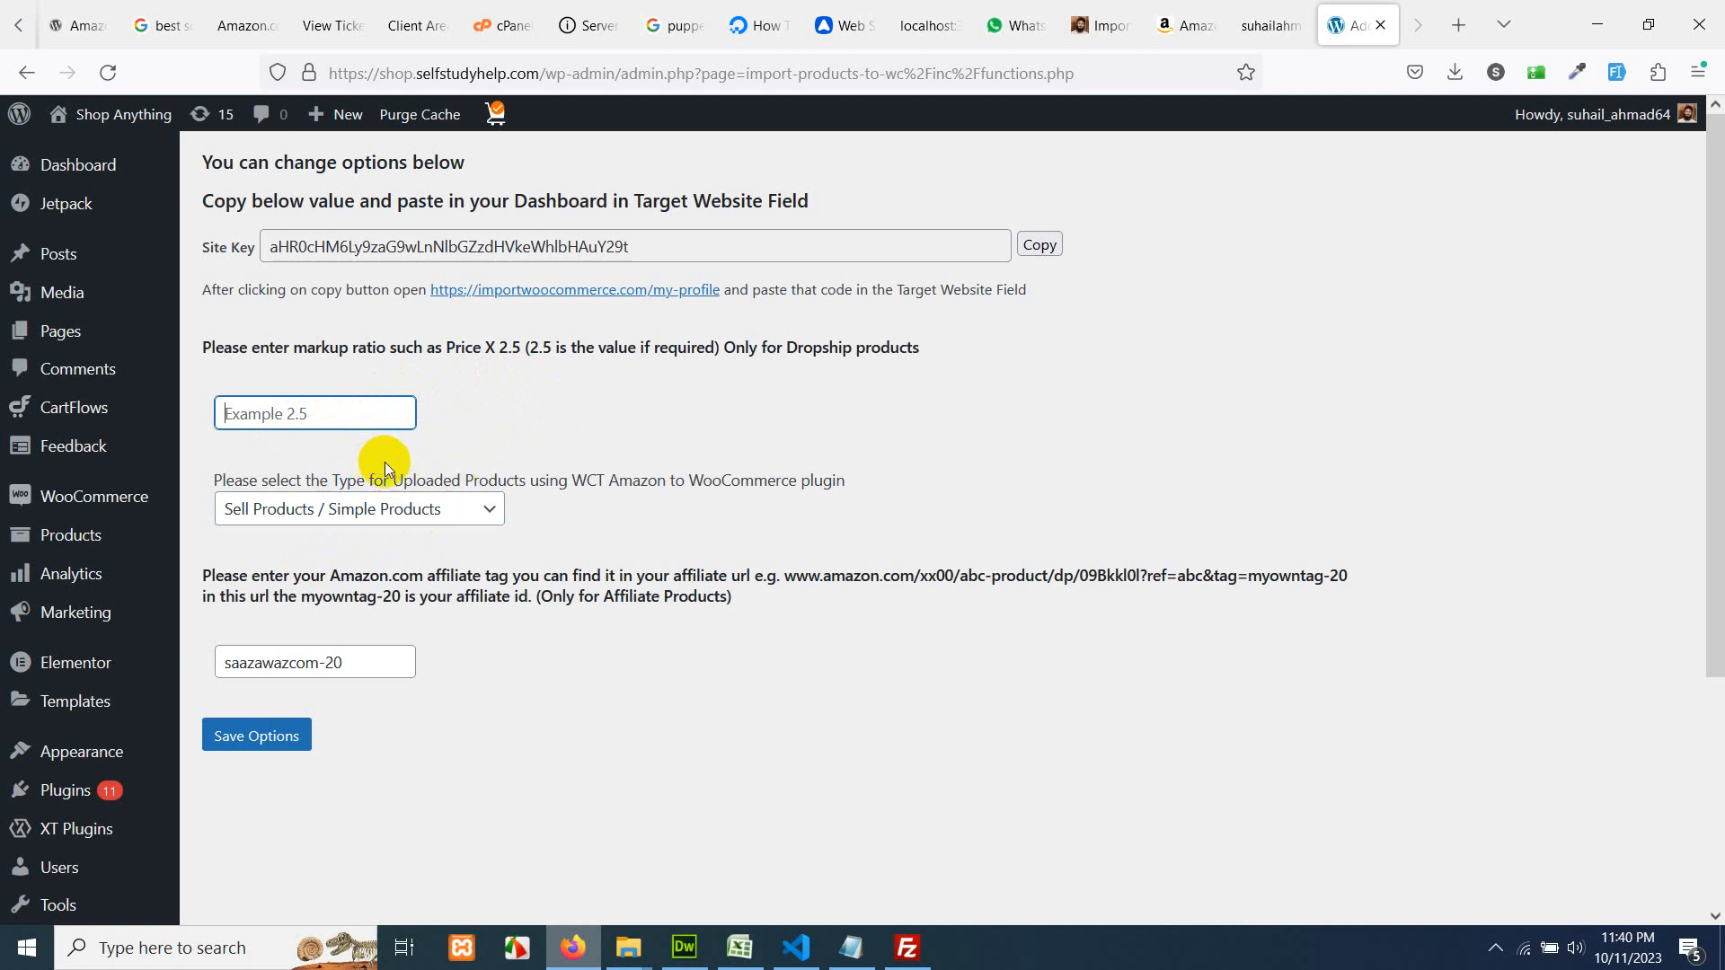
pyautogui.write('1.5')
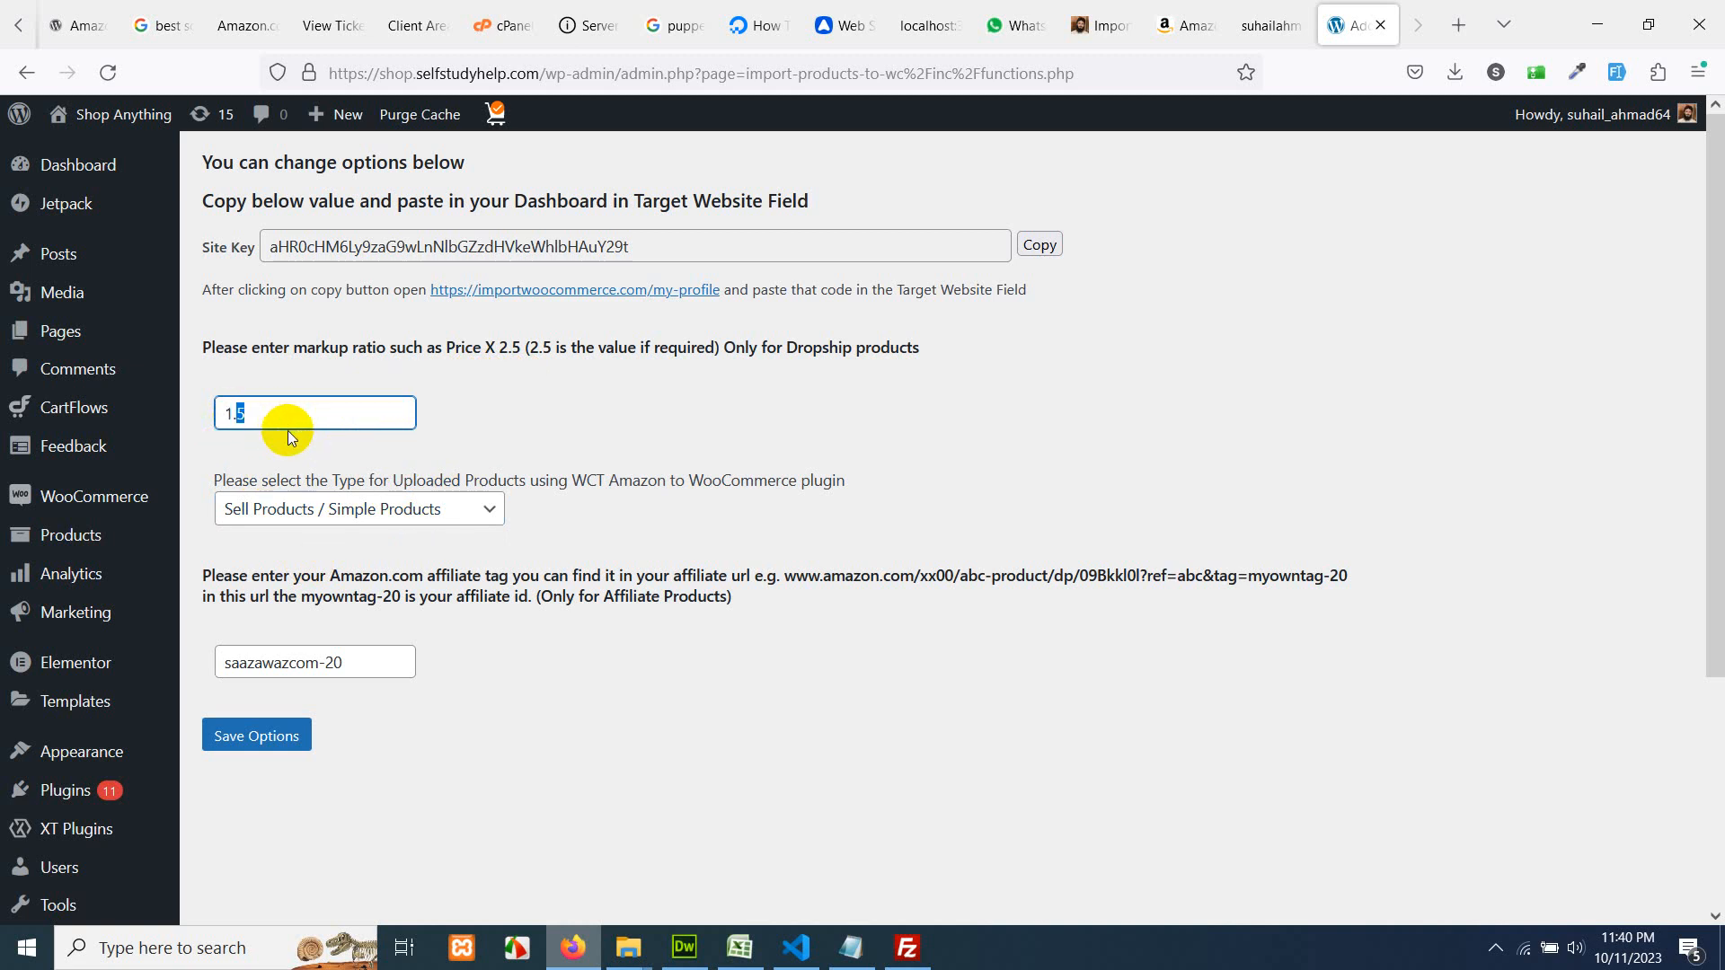
pyautogui.write('1.2')
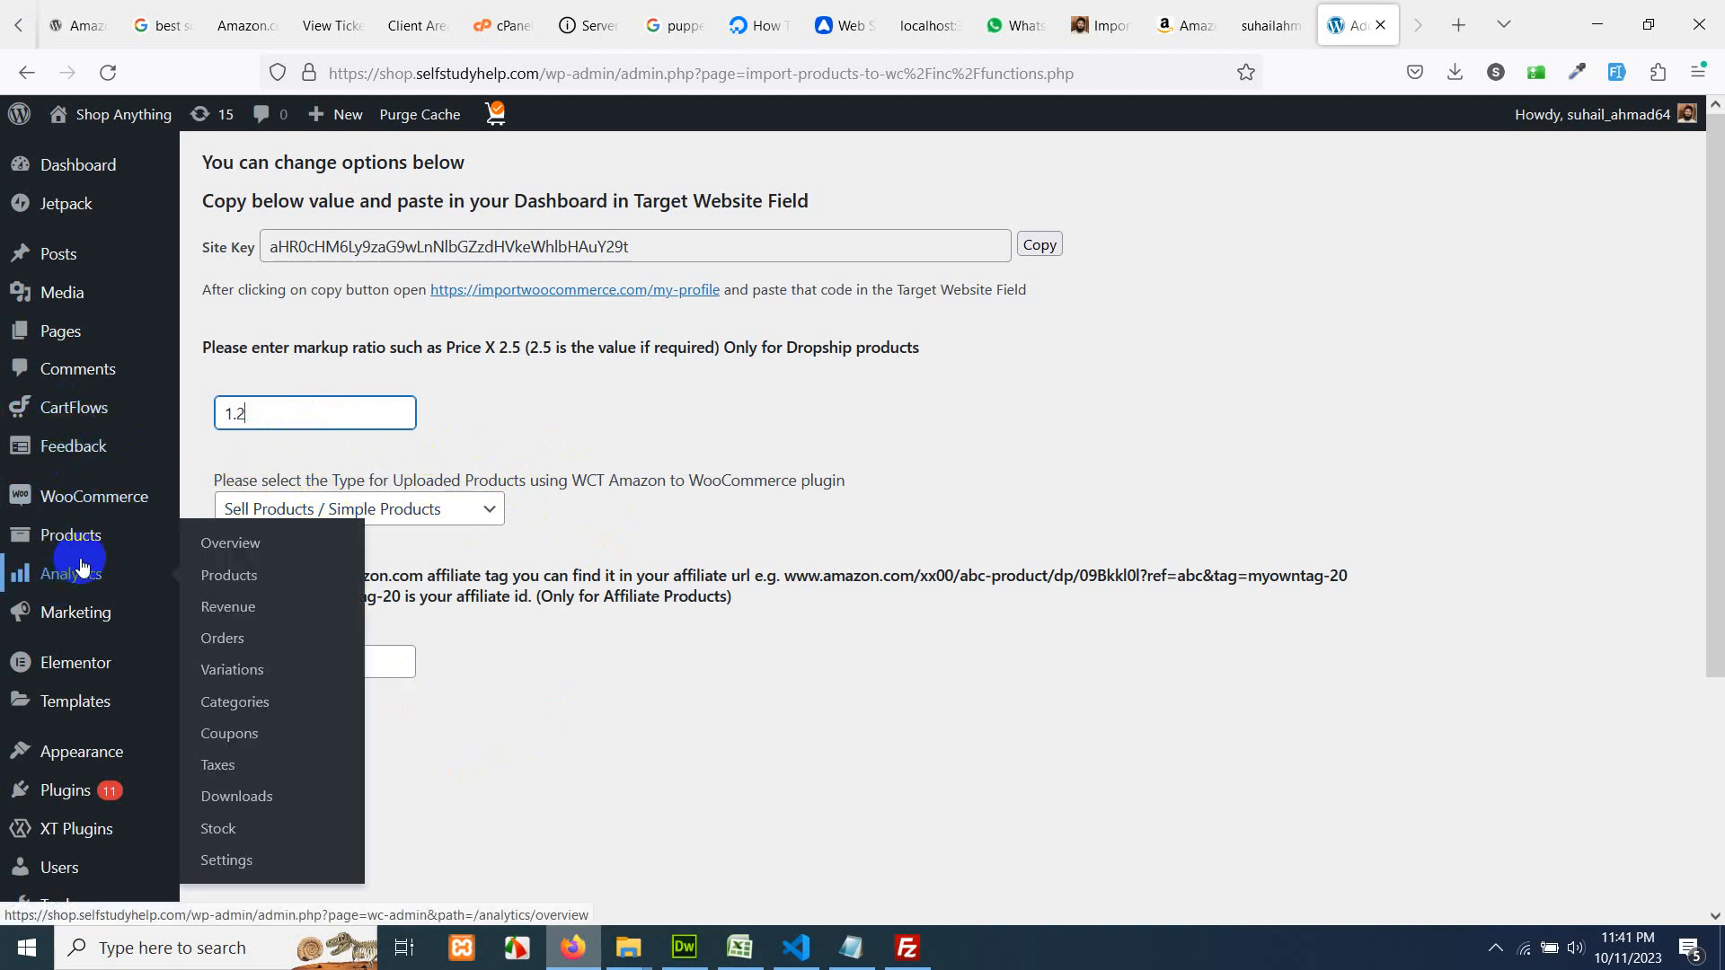
pyautogui.moveTo(338, 456)
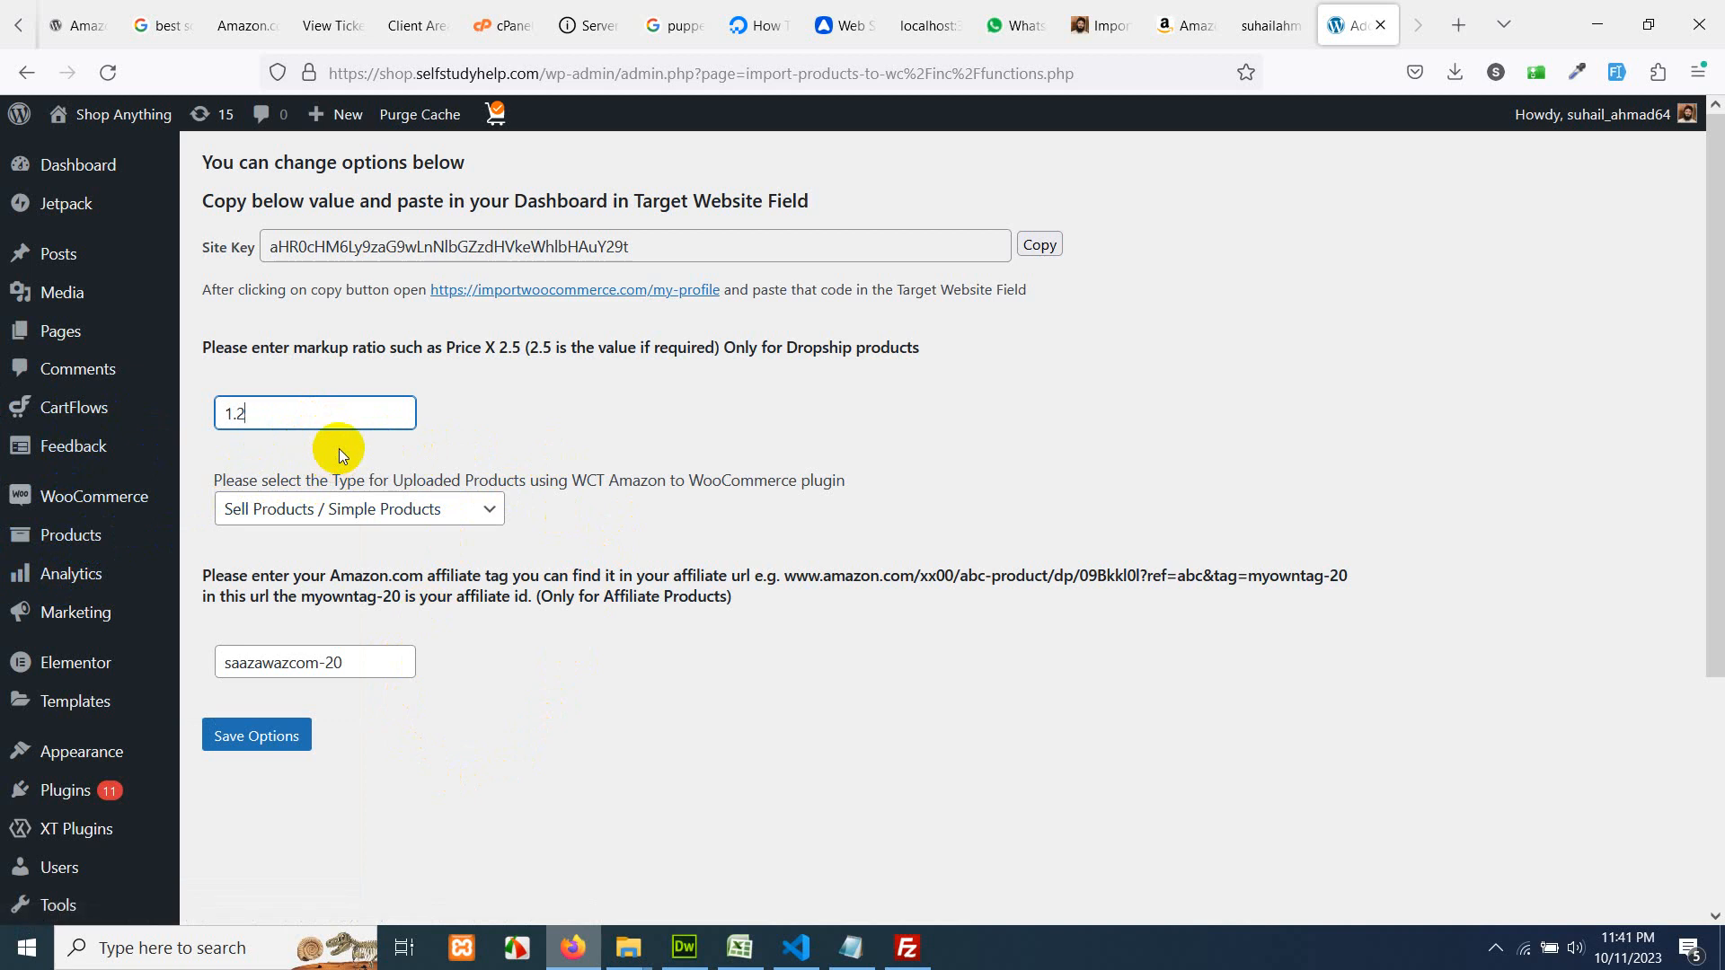
pyautogui.moveTo(215, 393)
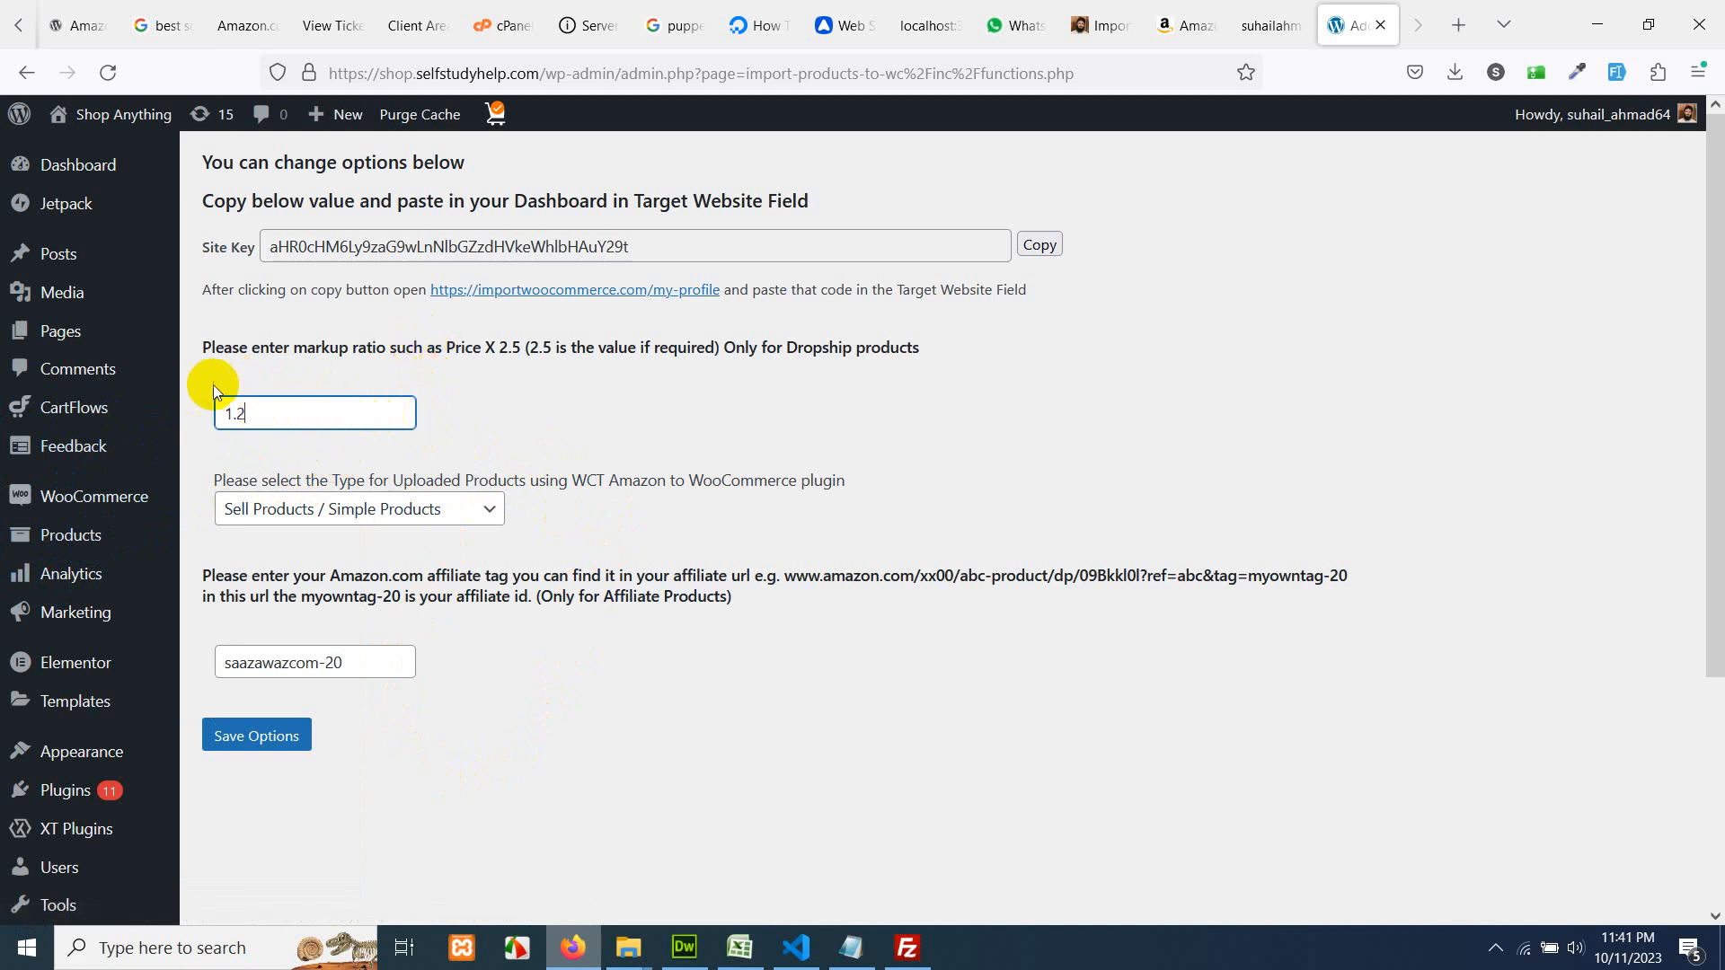
pyautogui.moveTo(573, 130)
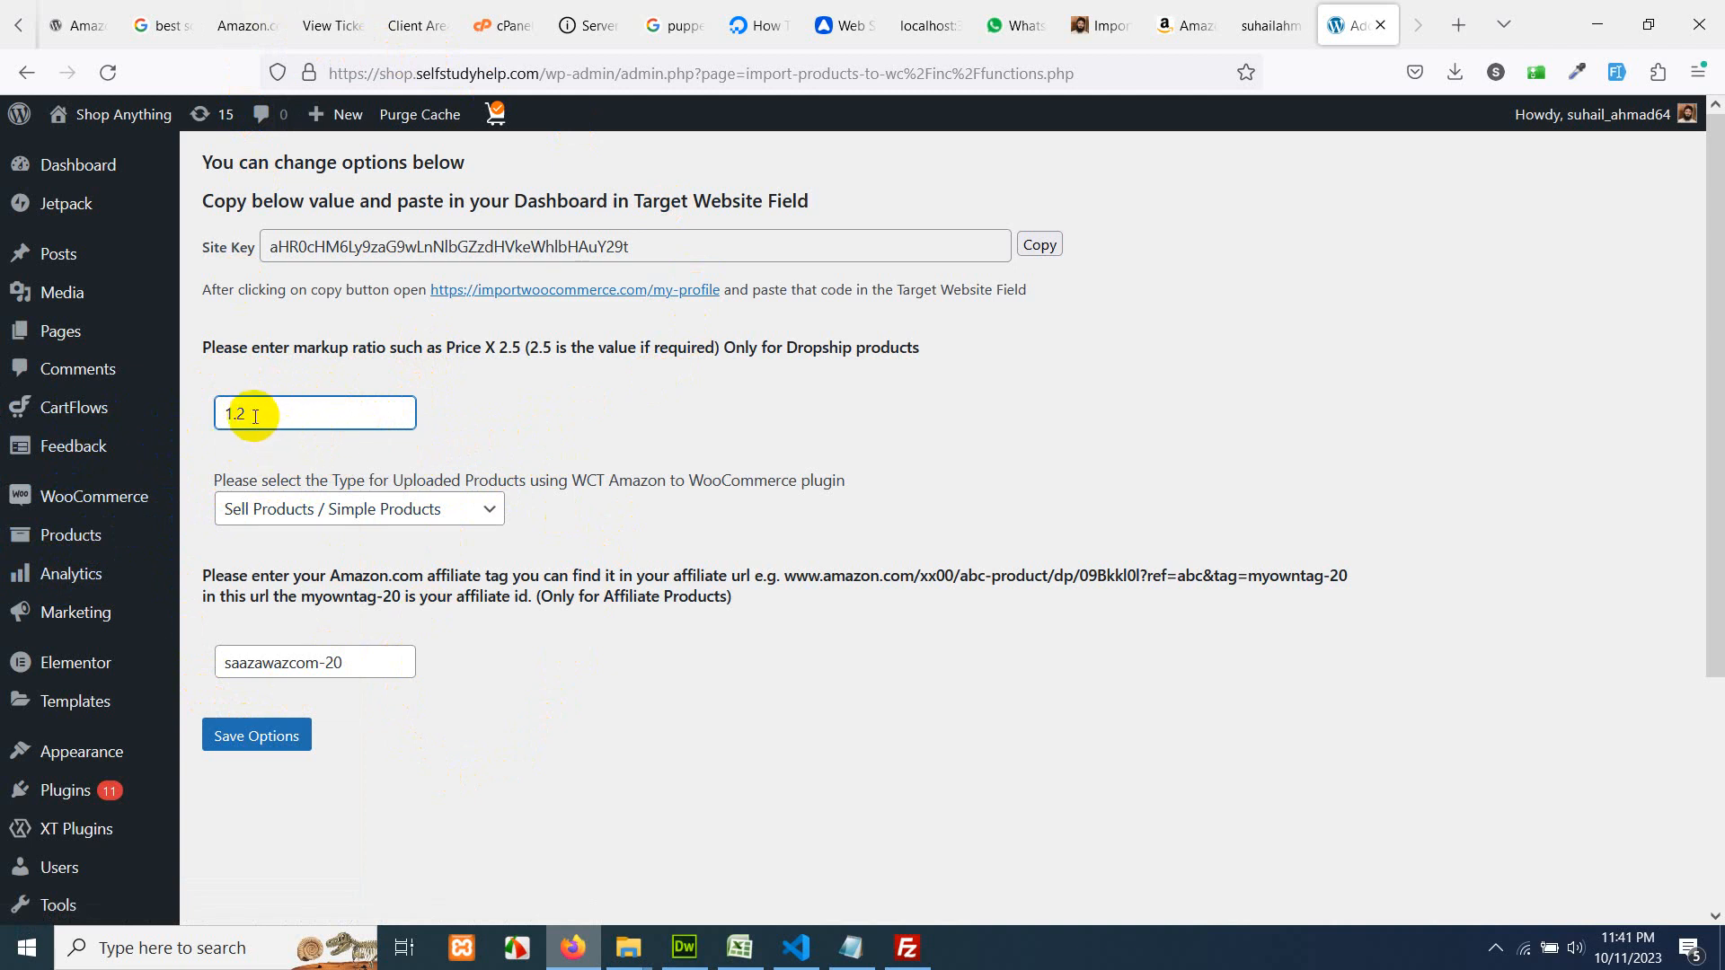
pyautogui.doubleClick(234, 412)
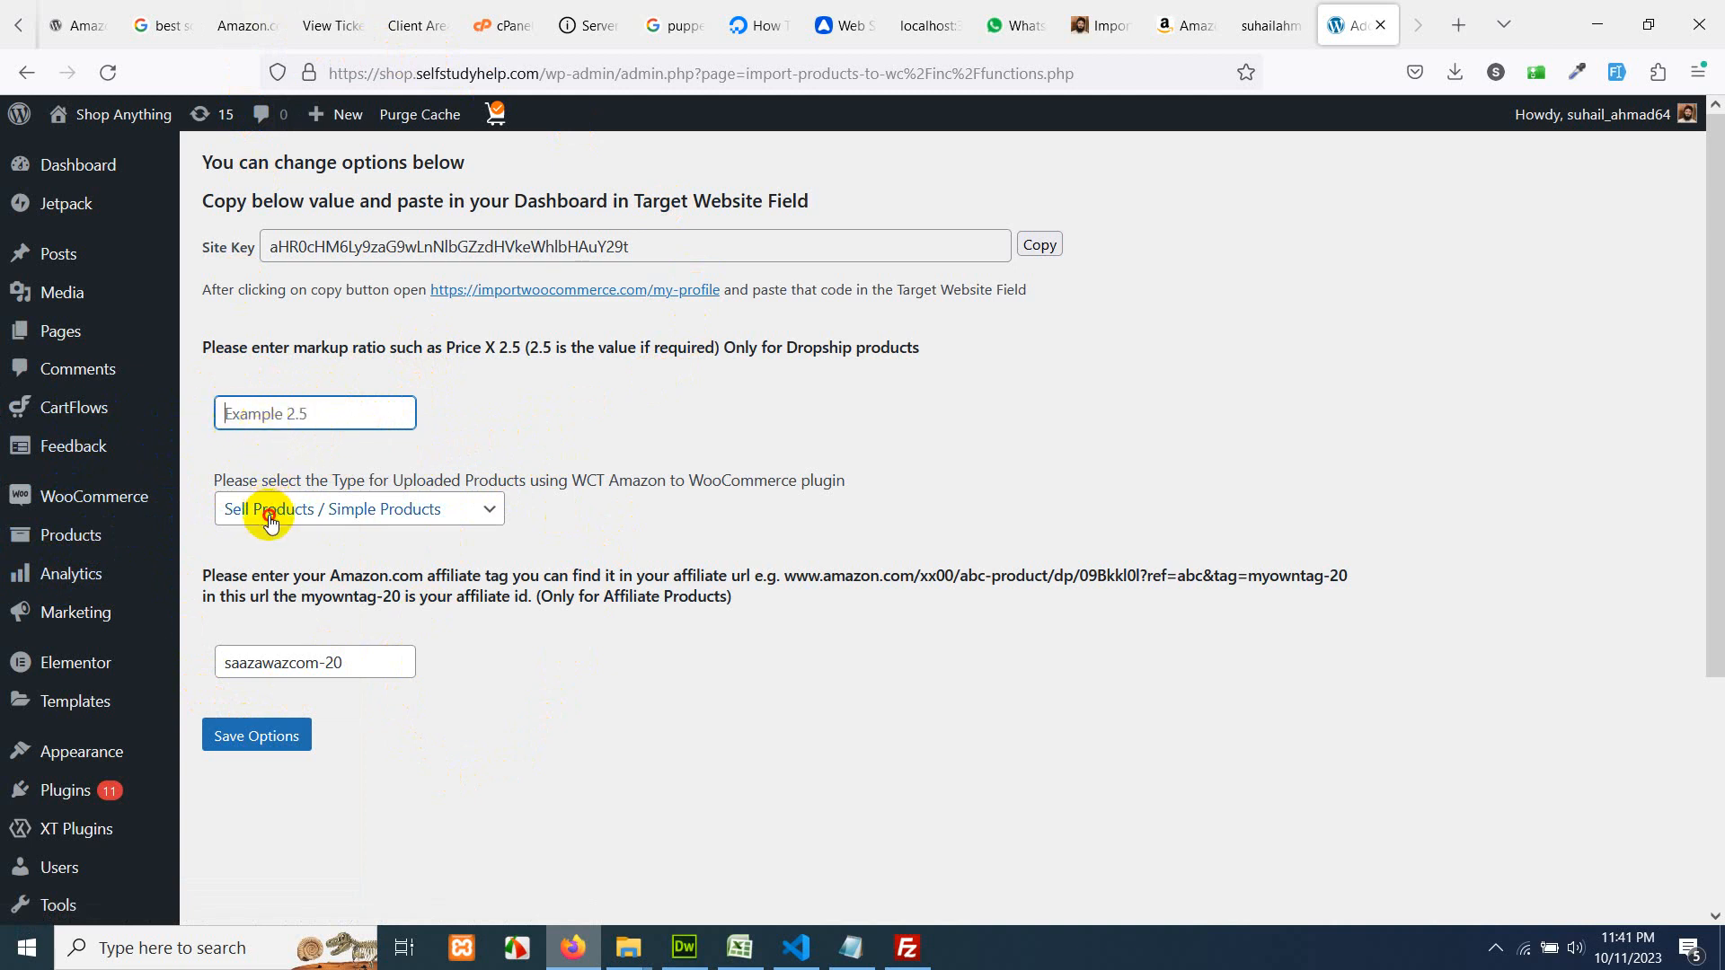
pyautogui.click(357, 509)
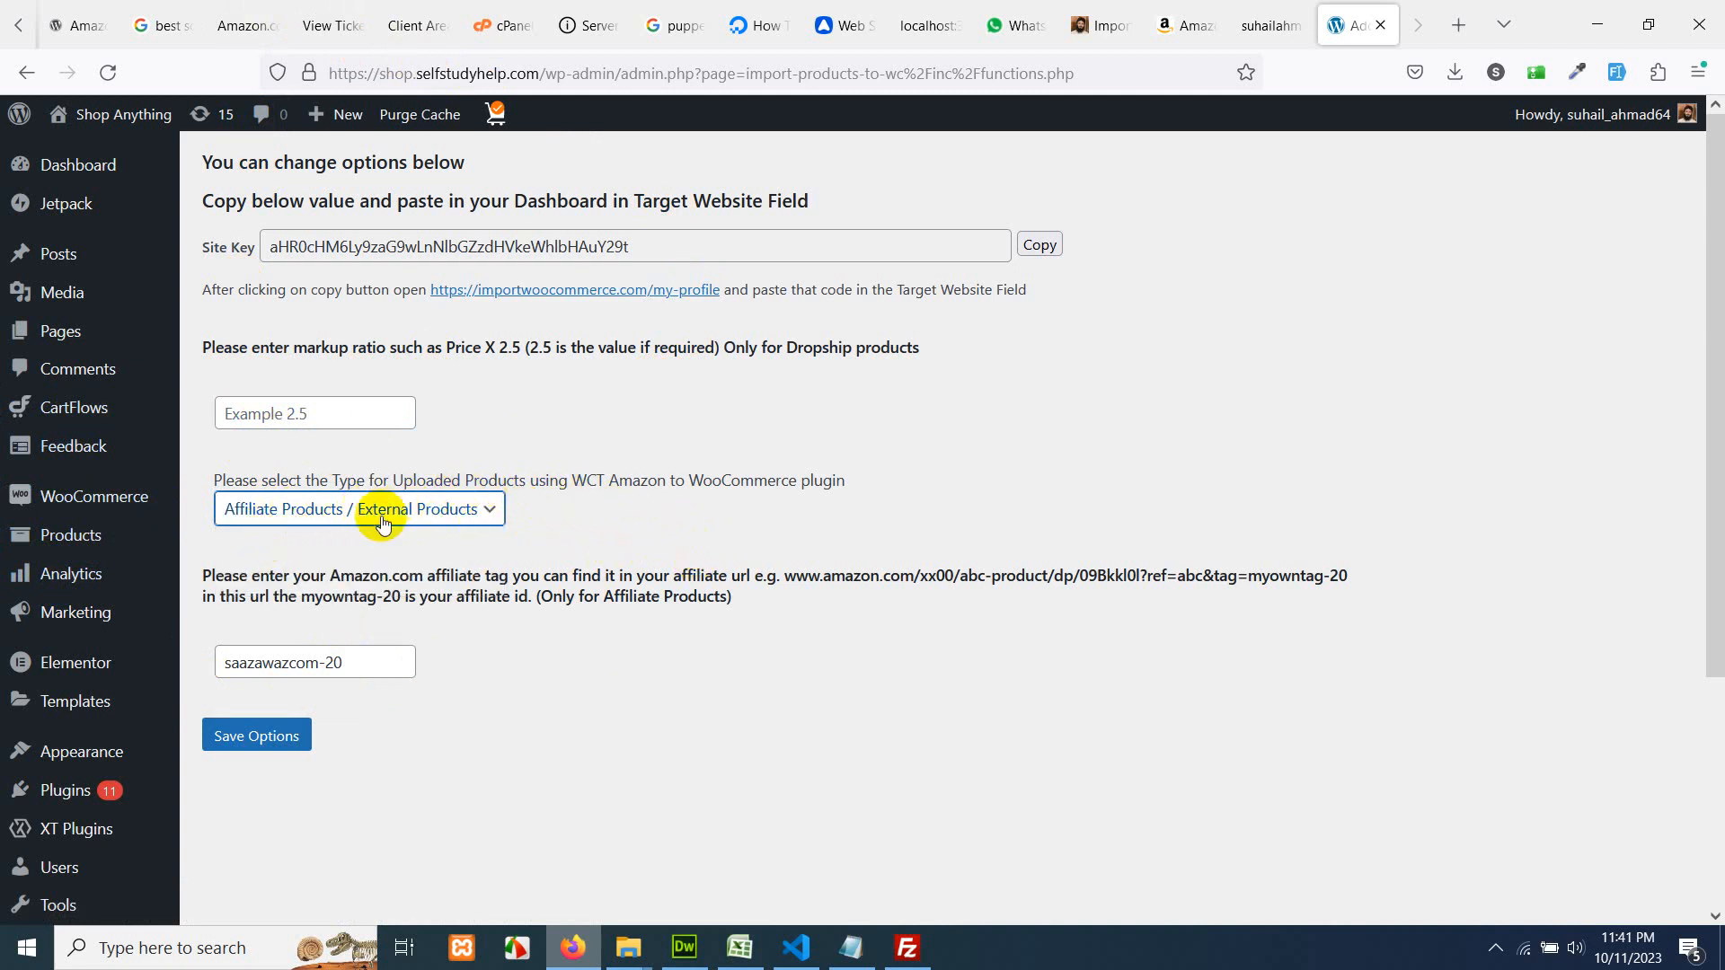
pyautogui.moveTo(716, 543)
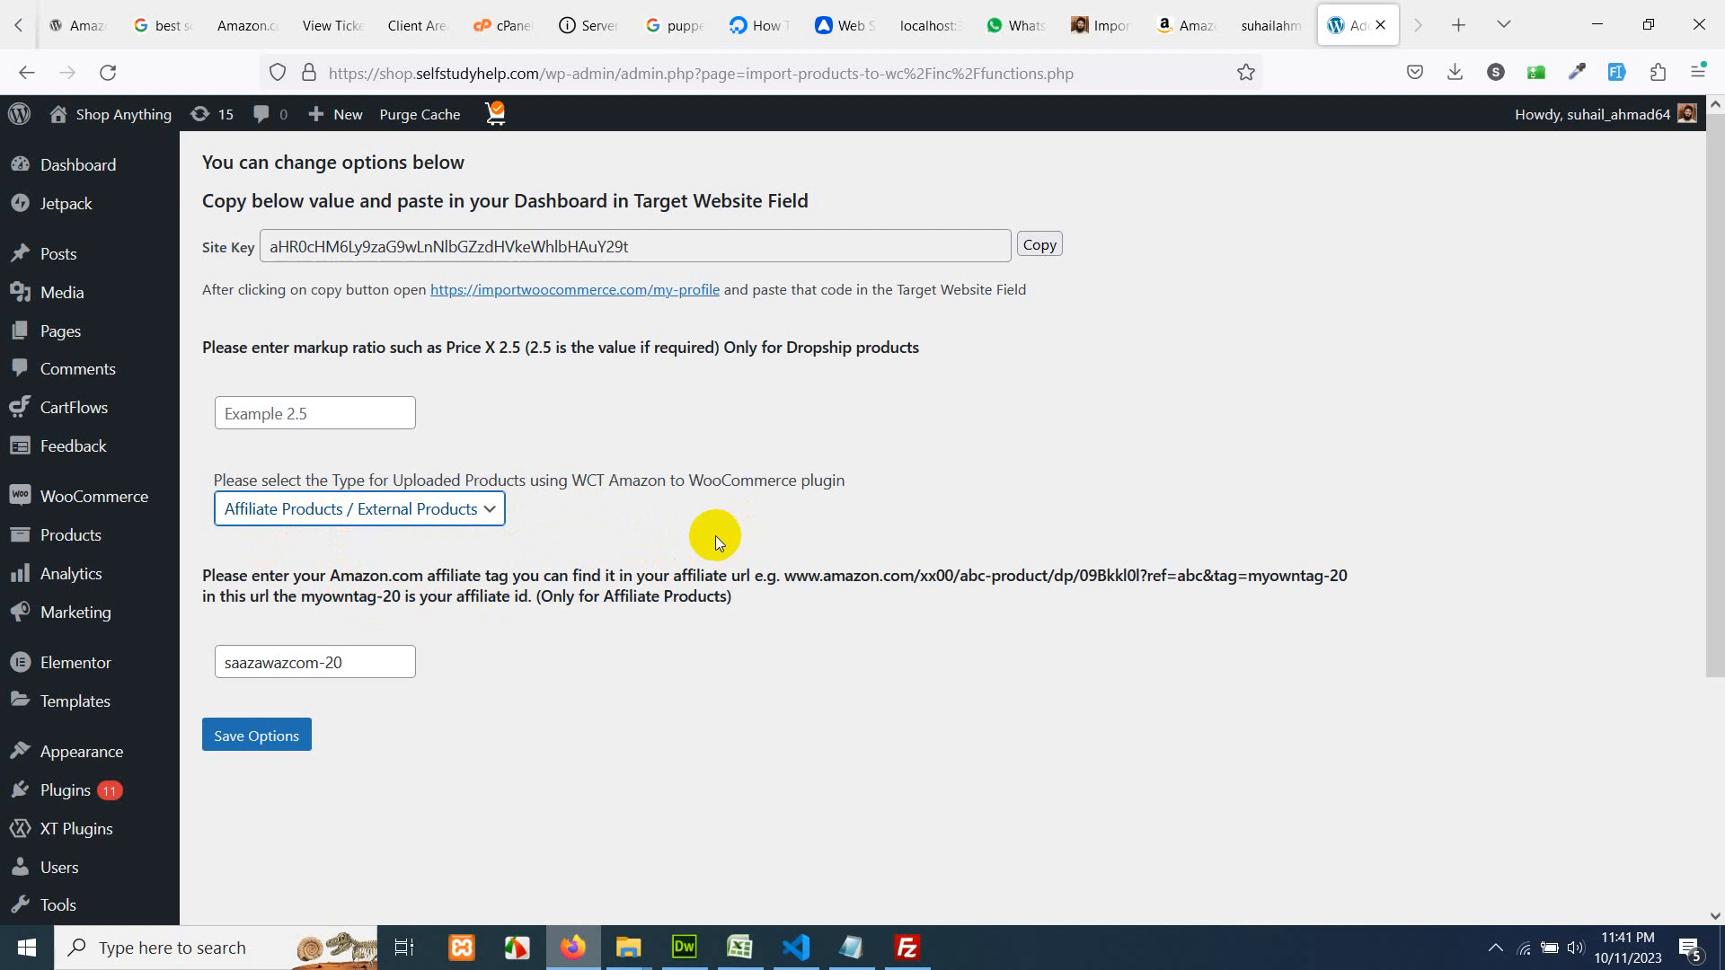
pyautogui.moveTo(495, 607)
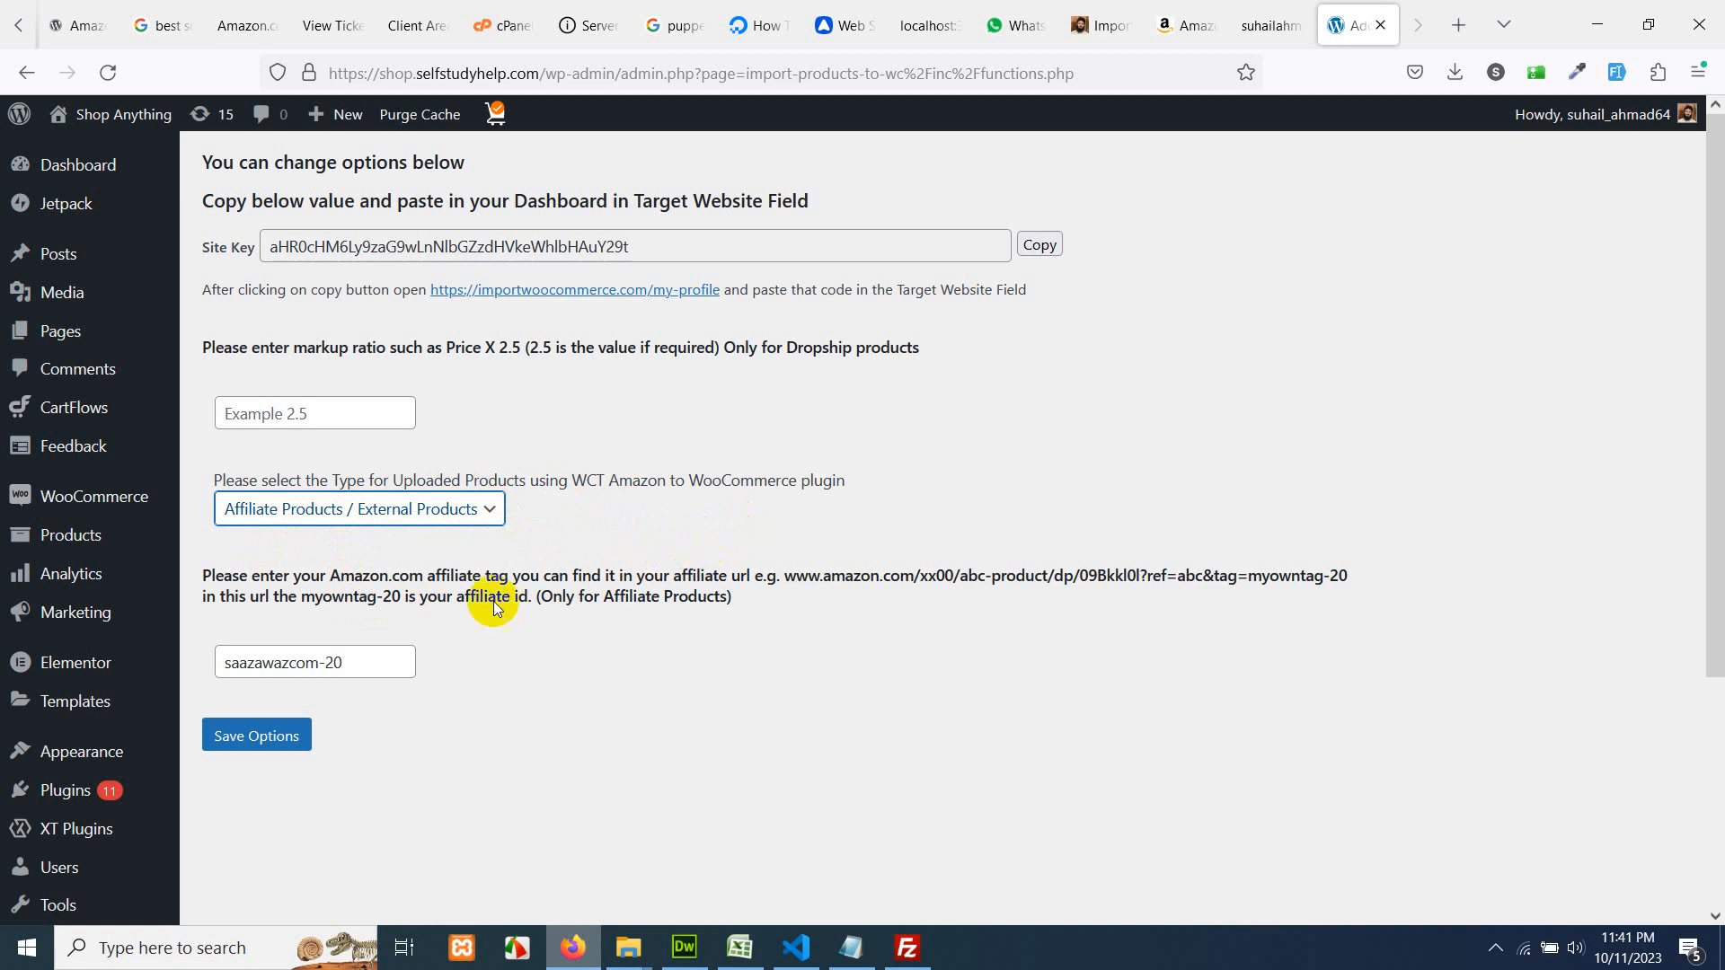
pyautogui.click(255, 734)
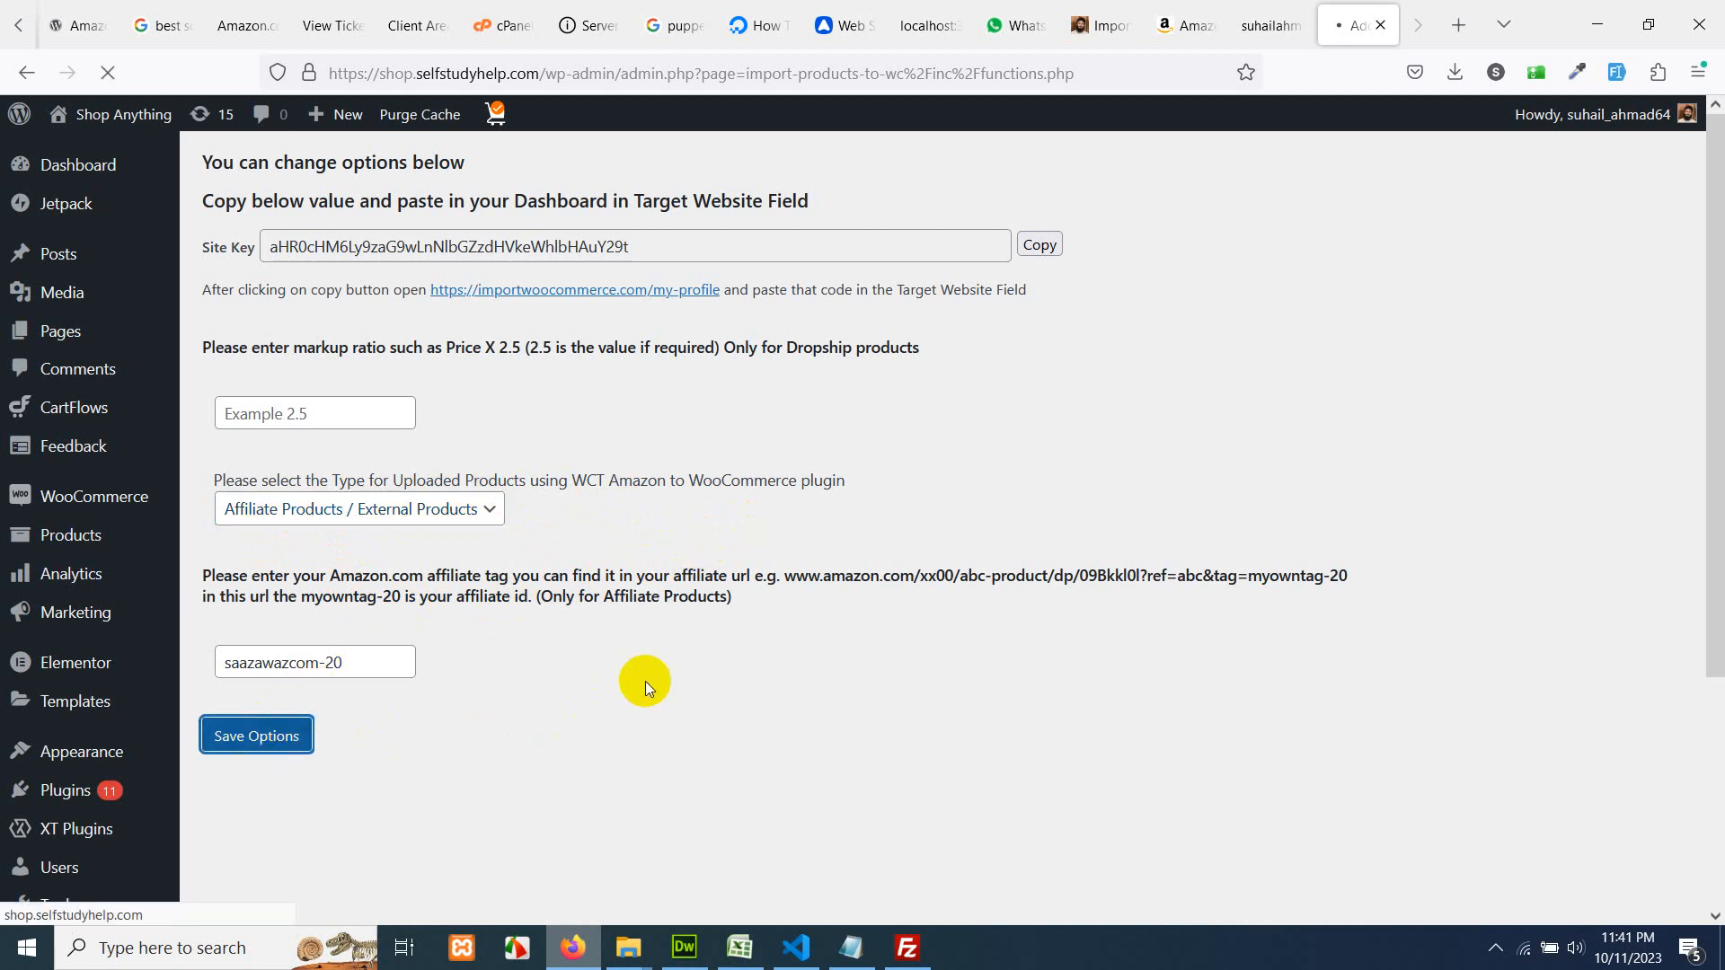
pyautogui.moveTo(613, 701)
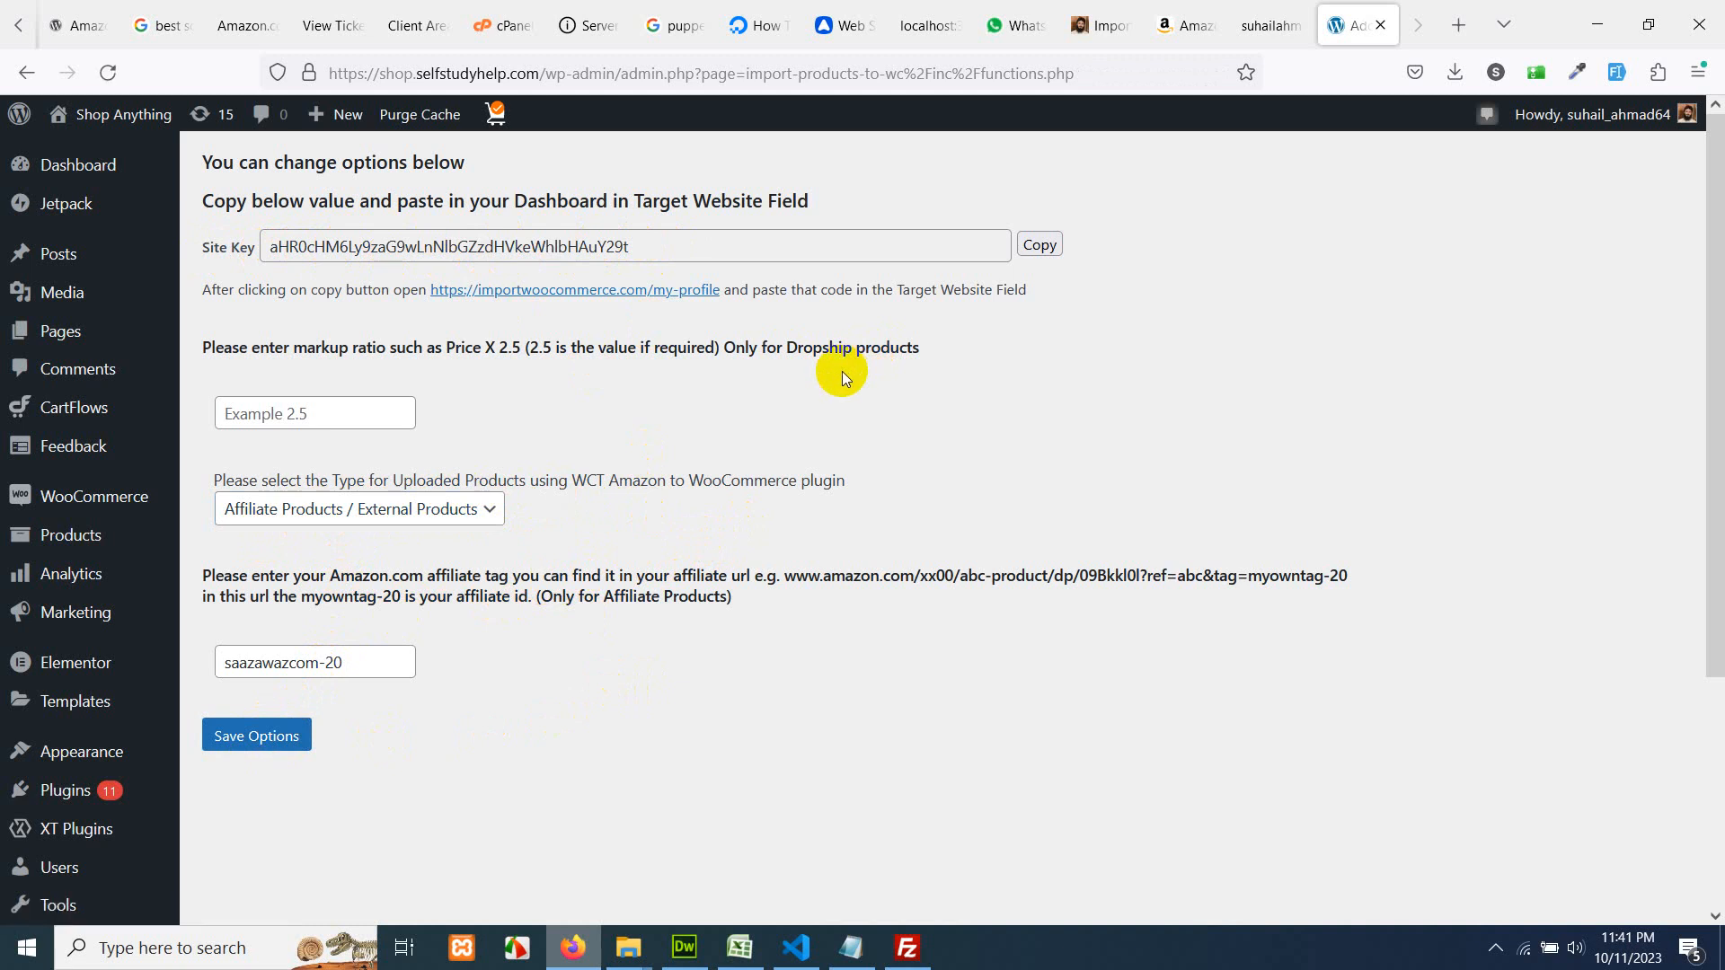
# On importwoocommerce.com, scroll the homepage and open the My Profile page.
pyautogui.click(1087, 24)
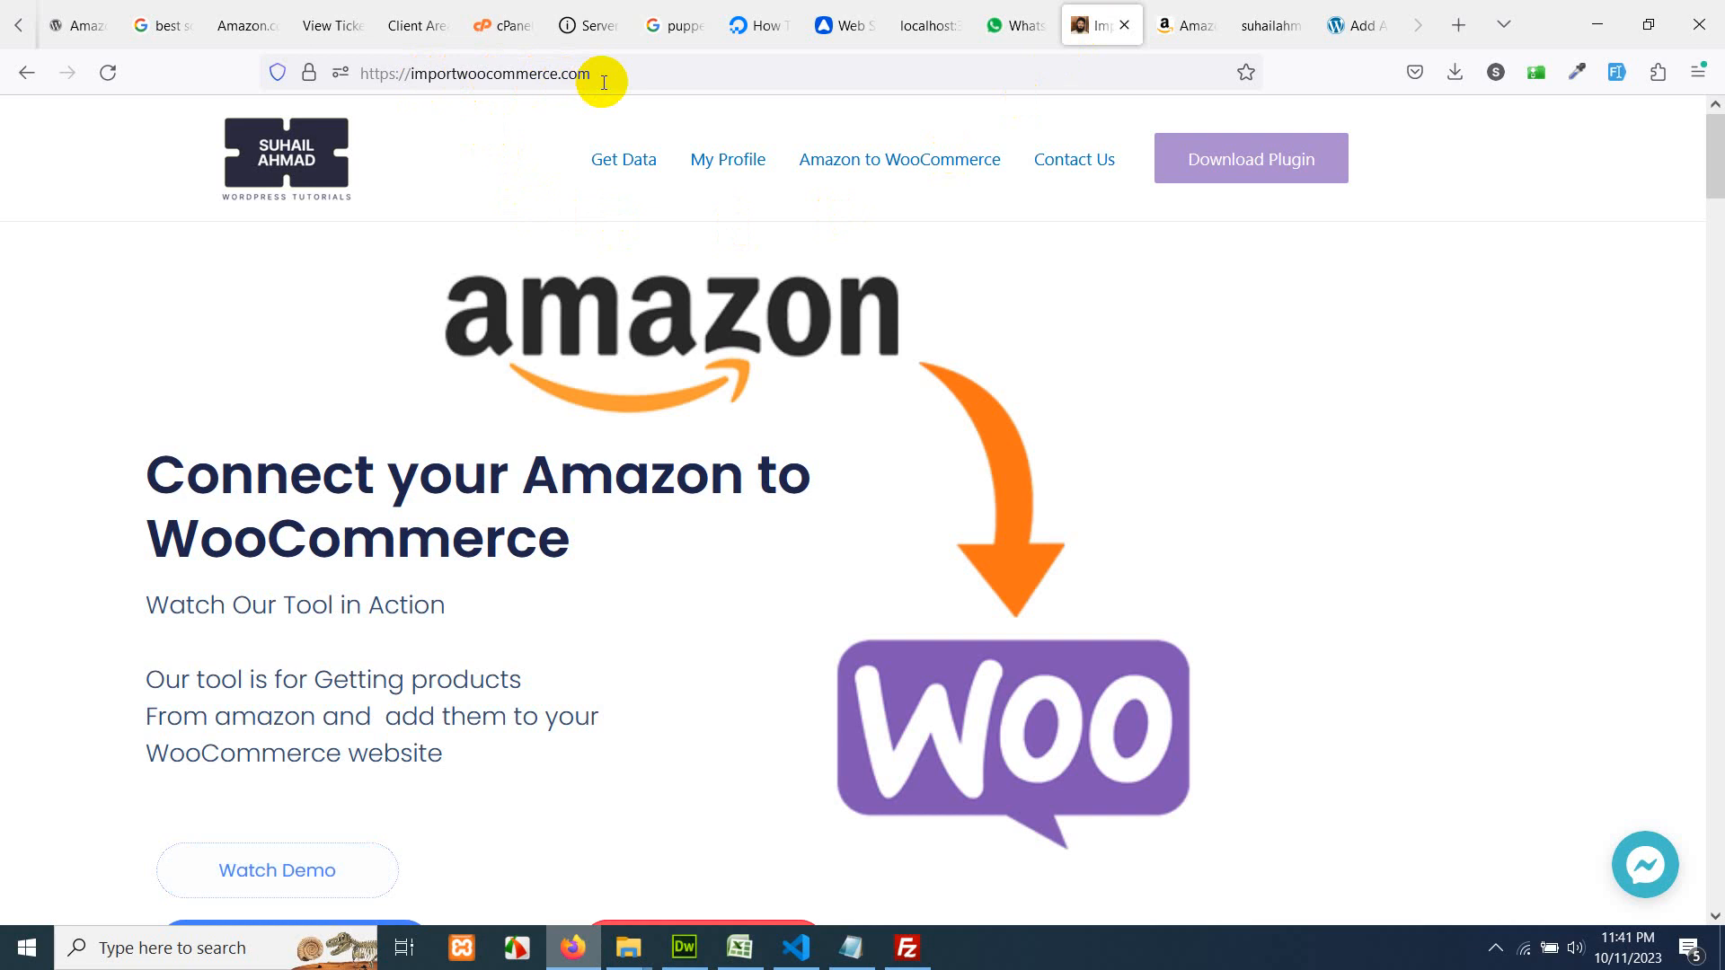
pyautogui.moveTo(748, 81)
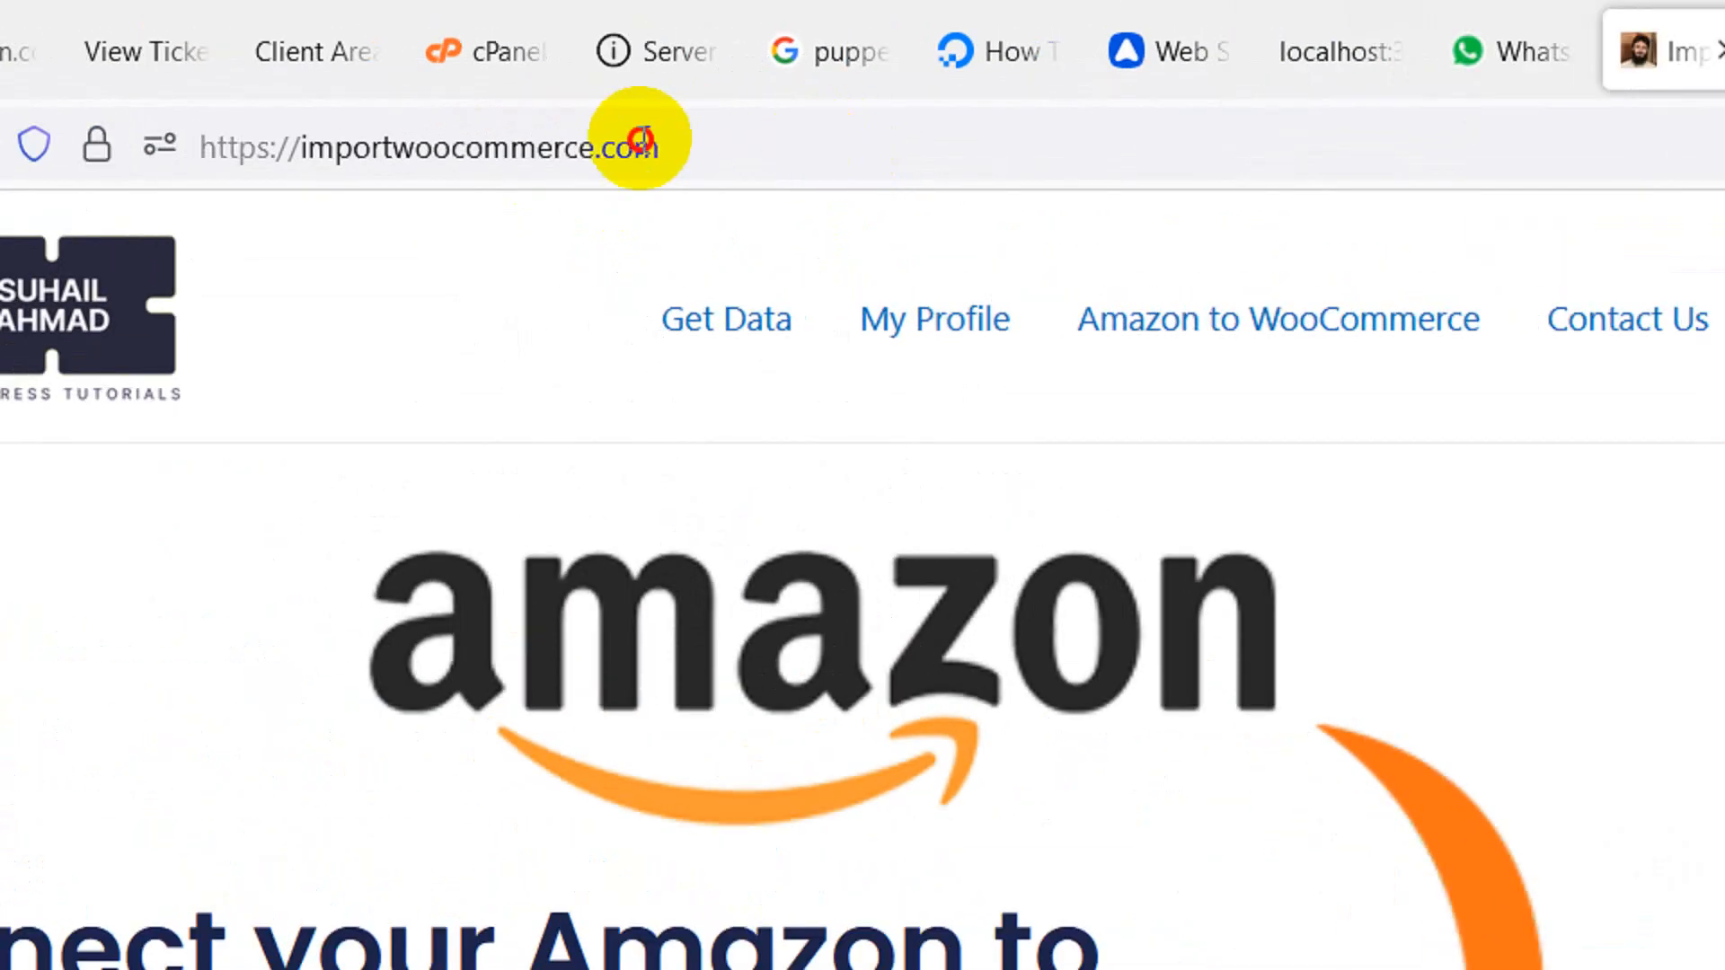
pyautogui.click(441, 146)
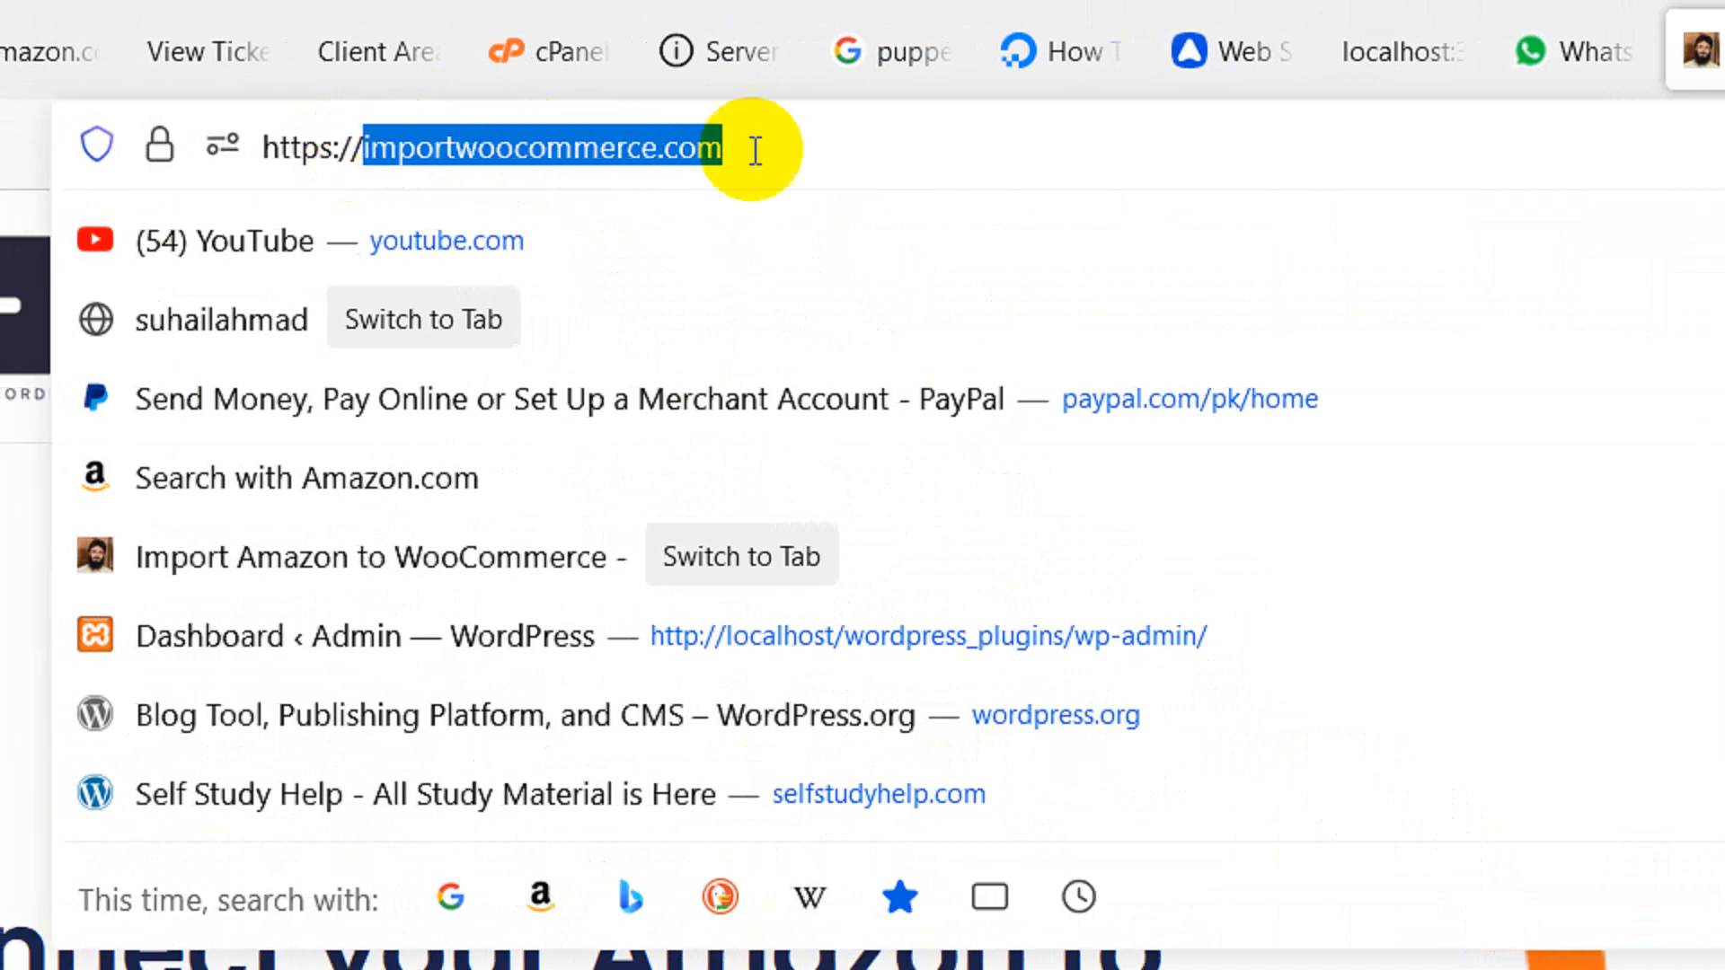
pyautogui.moveTo(979, 151)
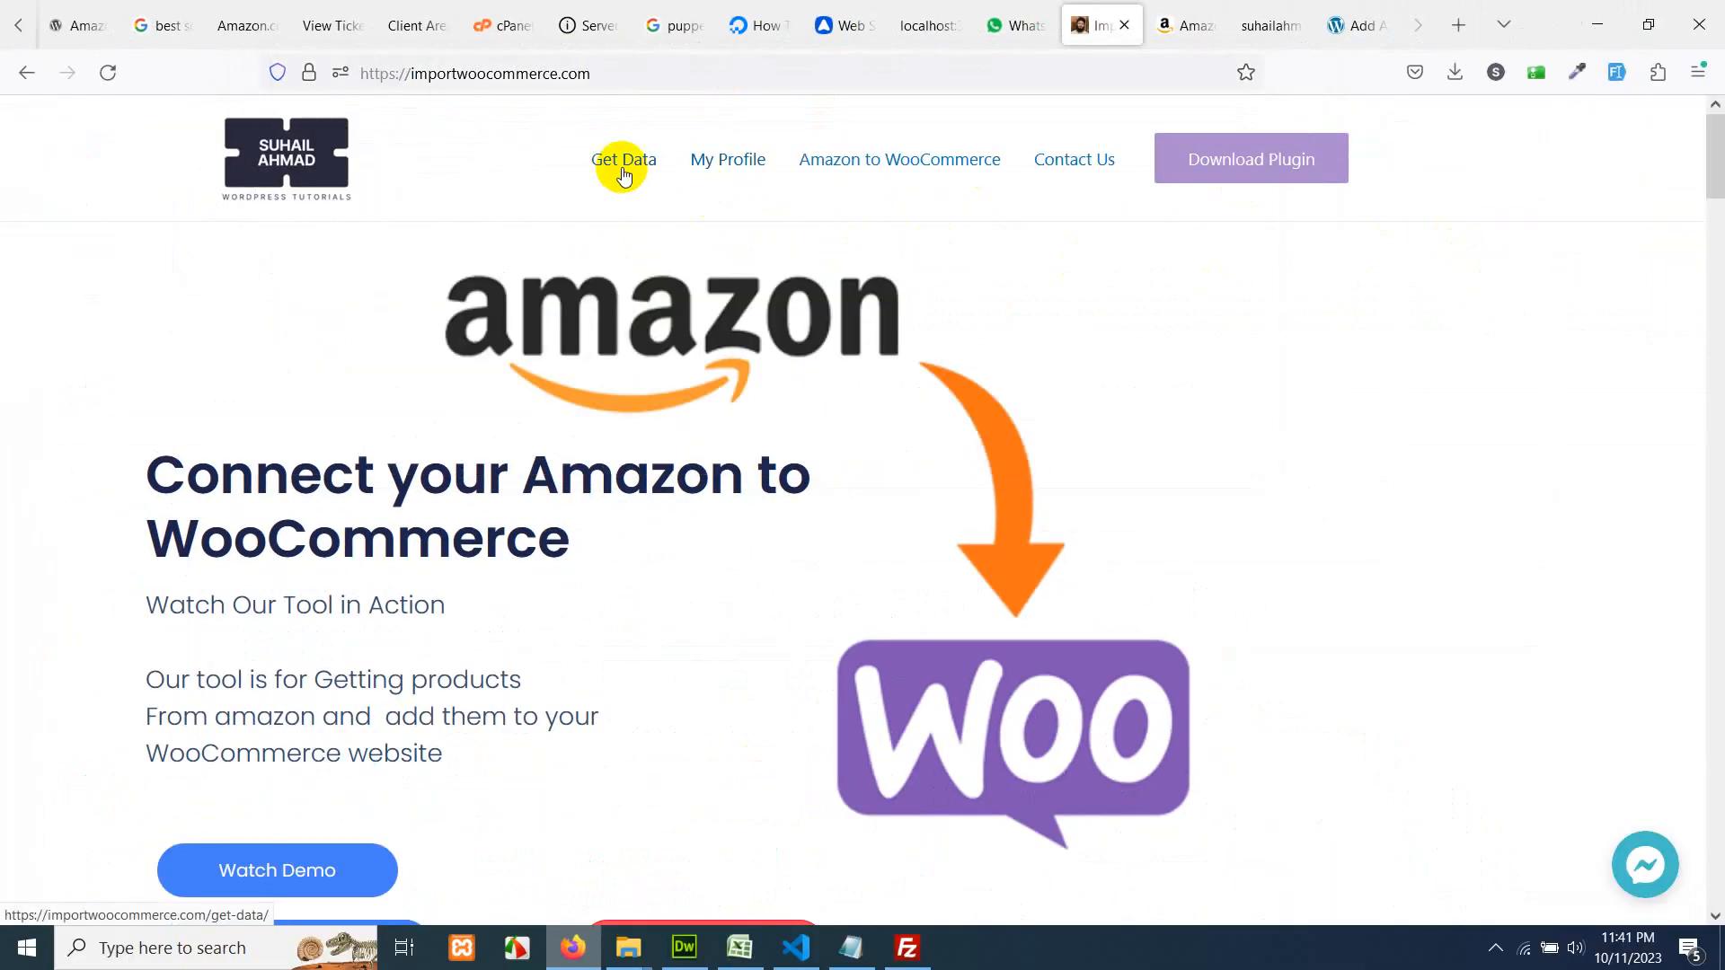
pyautogui.moveTo(622, 165)
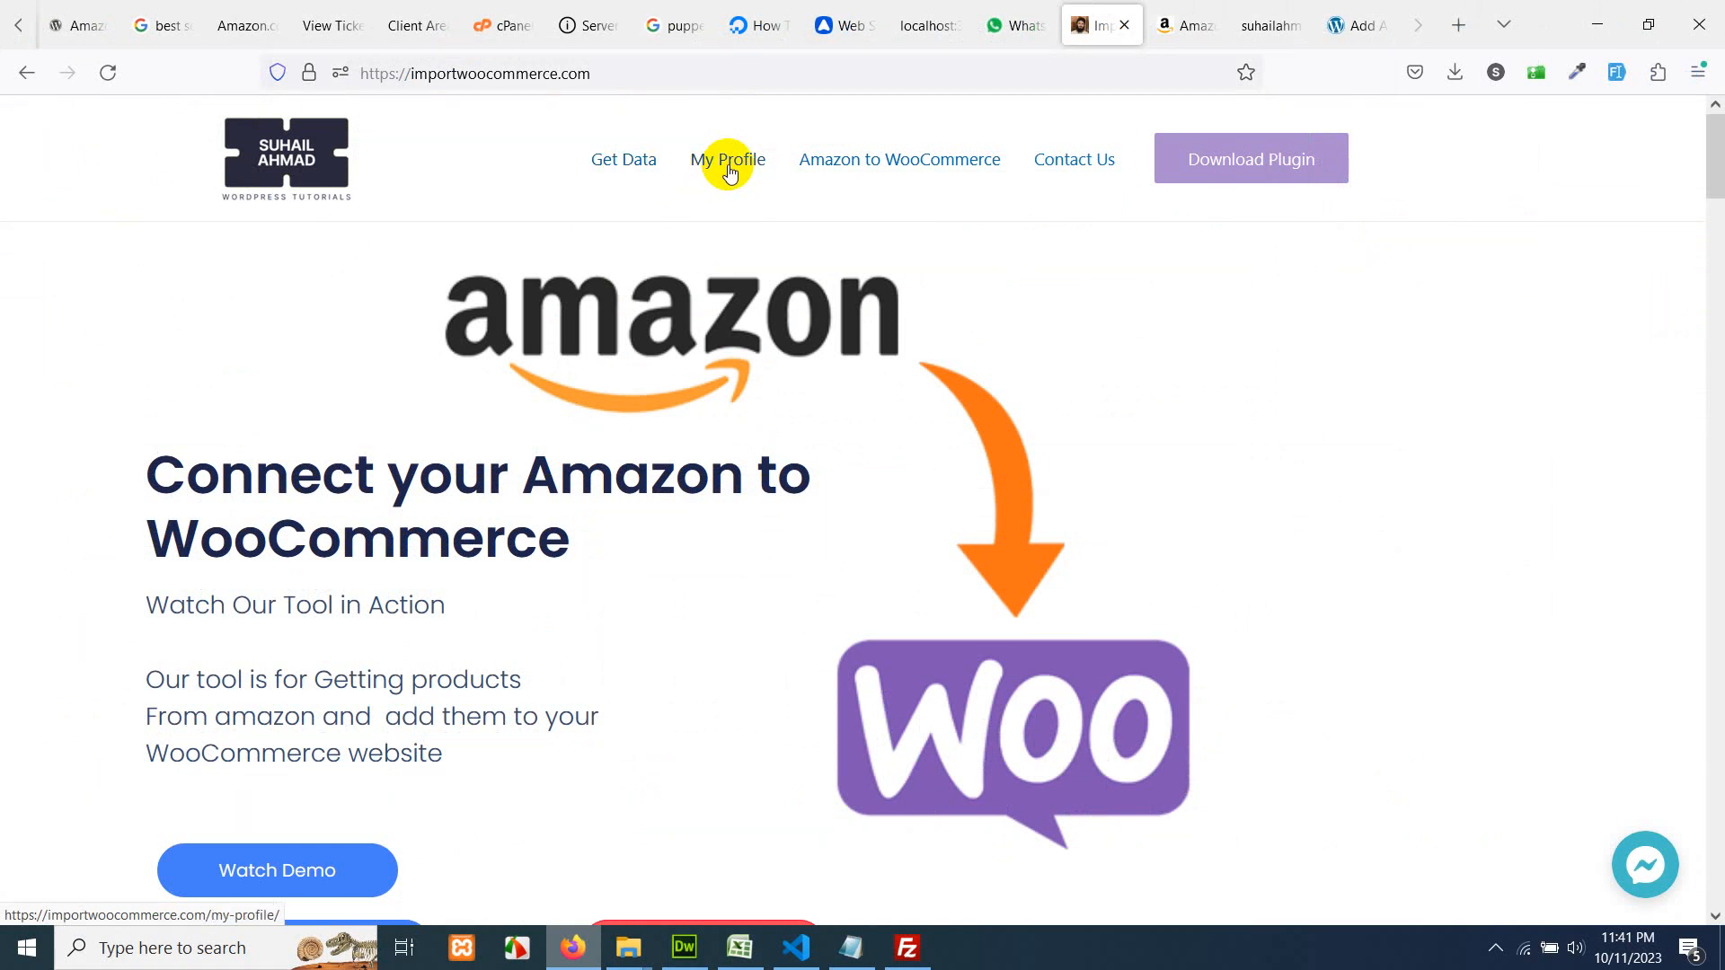
pyautogui.moveTo(737, 475)
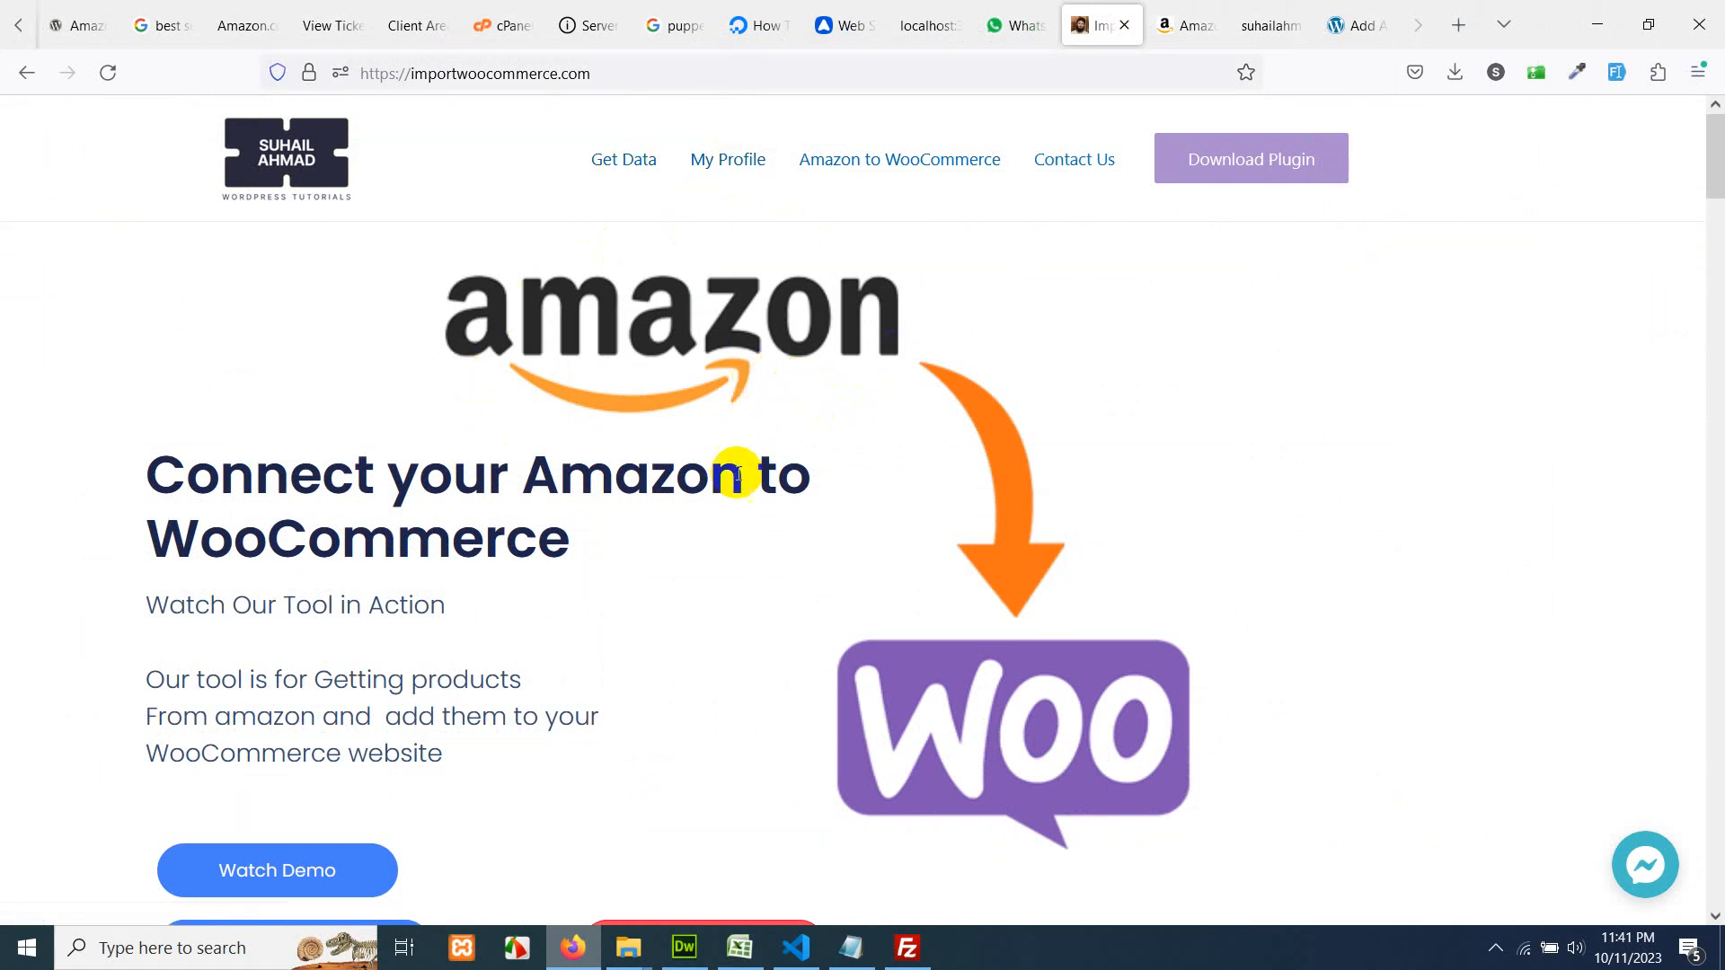
pyautogui.scroll(-3)
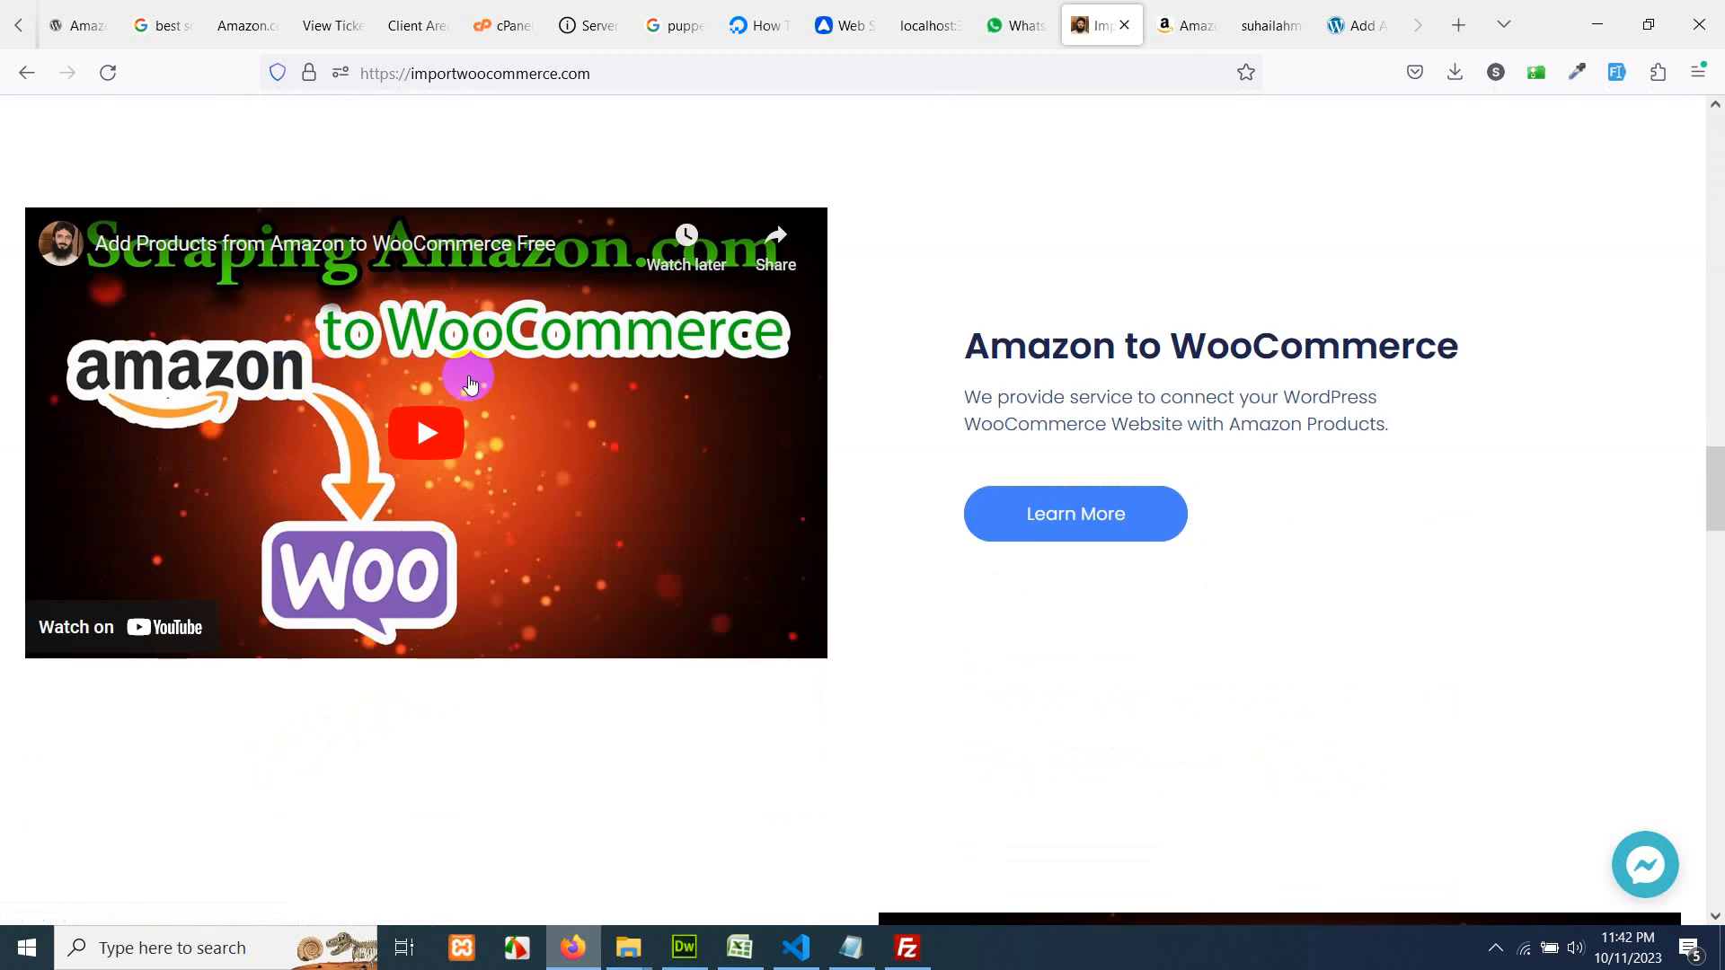
pyautogui.scroll(-3)
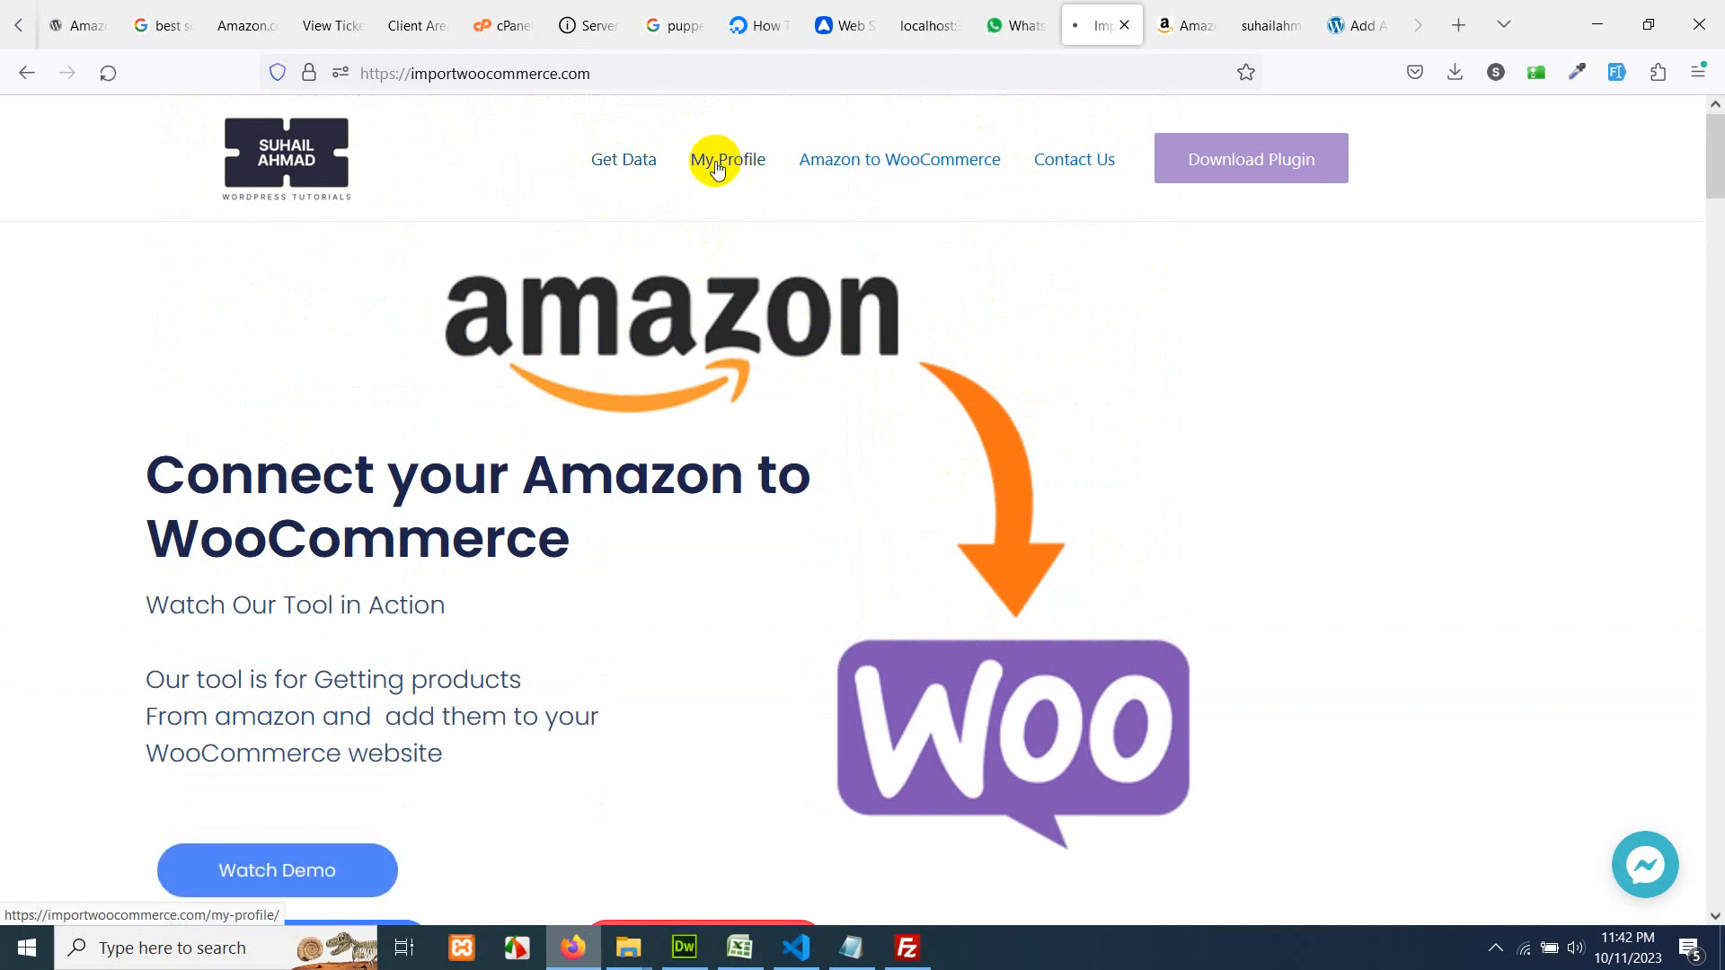
pyautogui.click(726, 160)
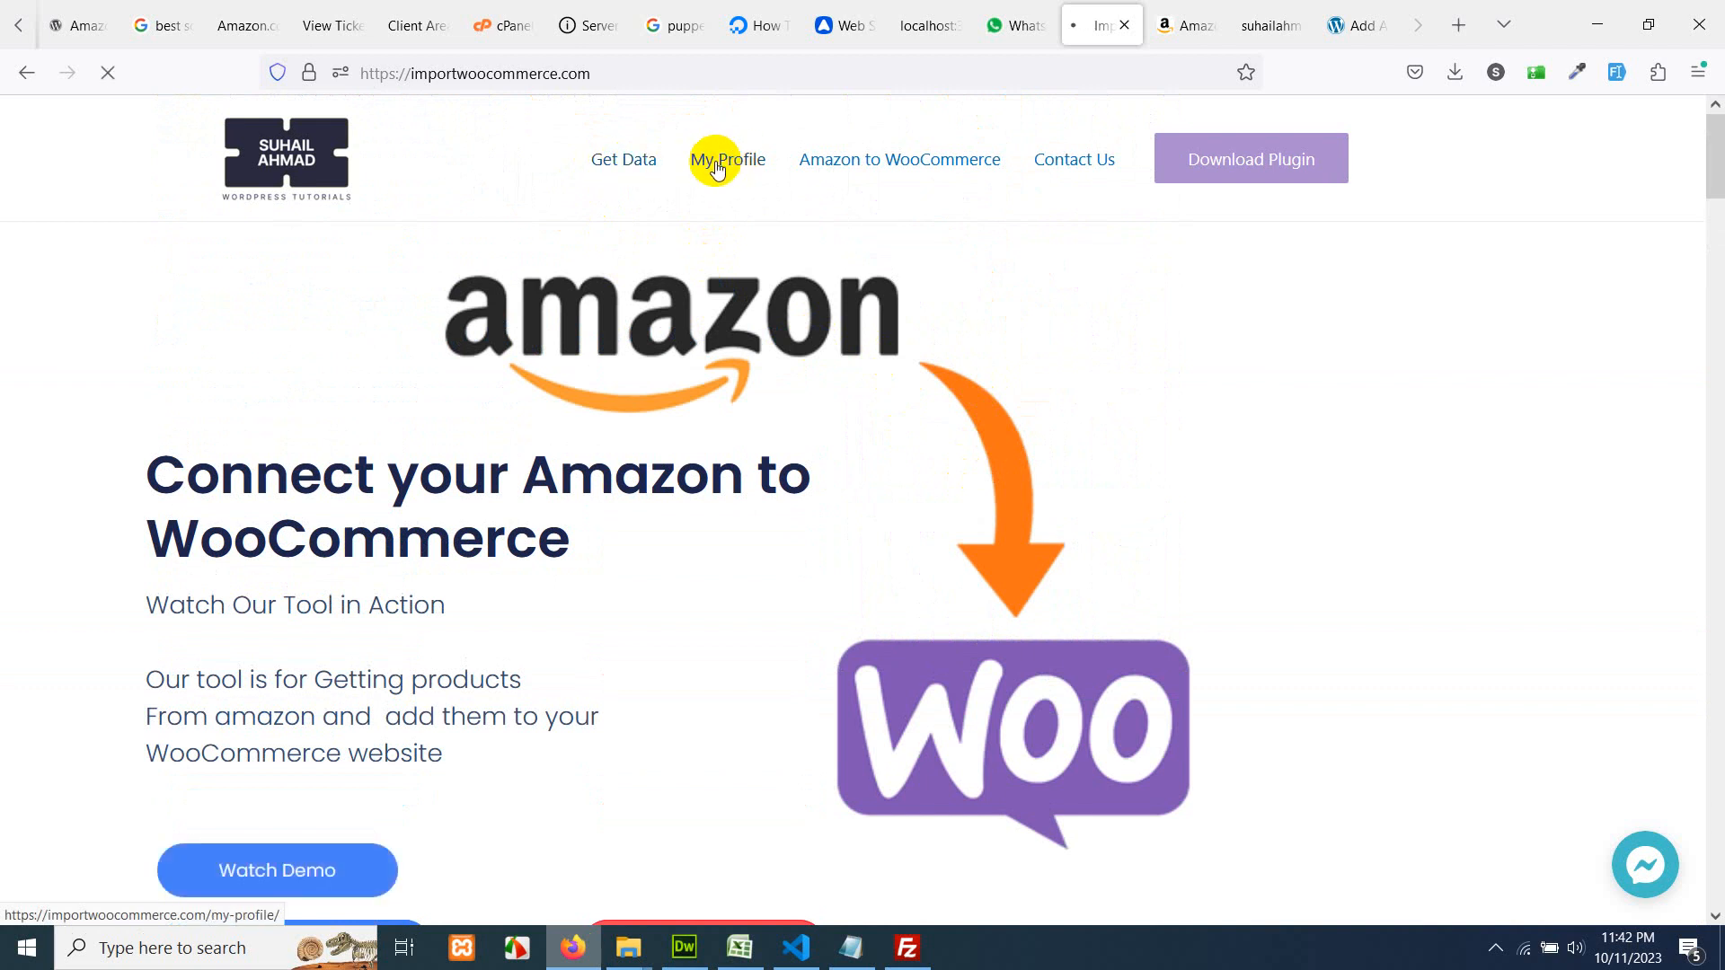
pyautogui.click(726, 160)
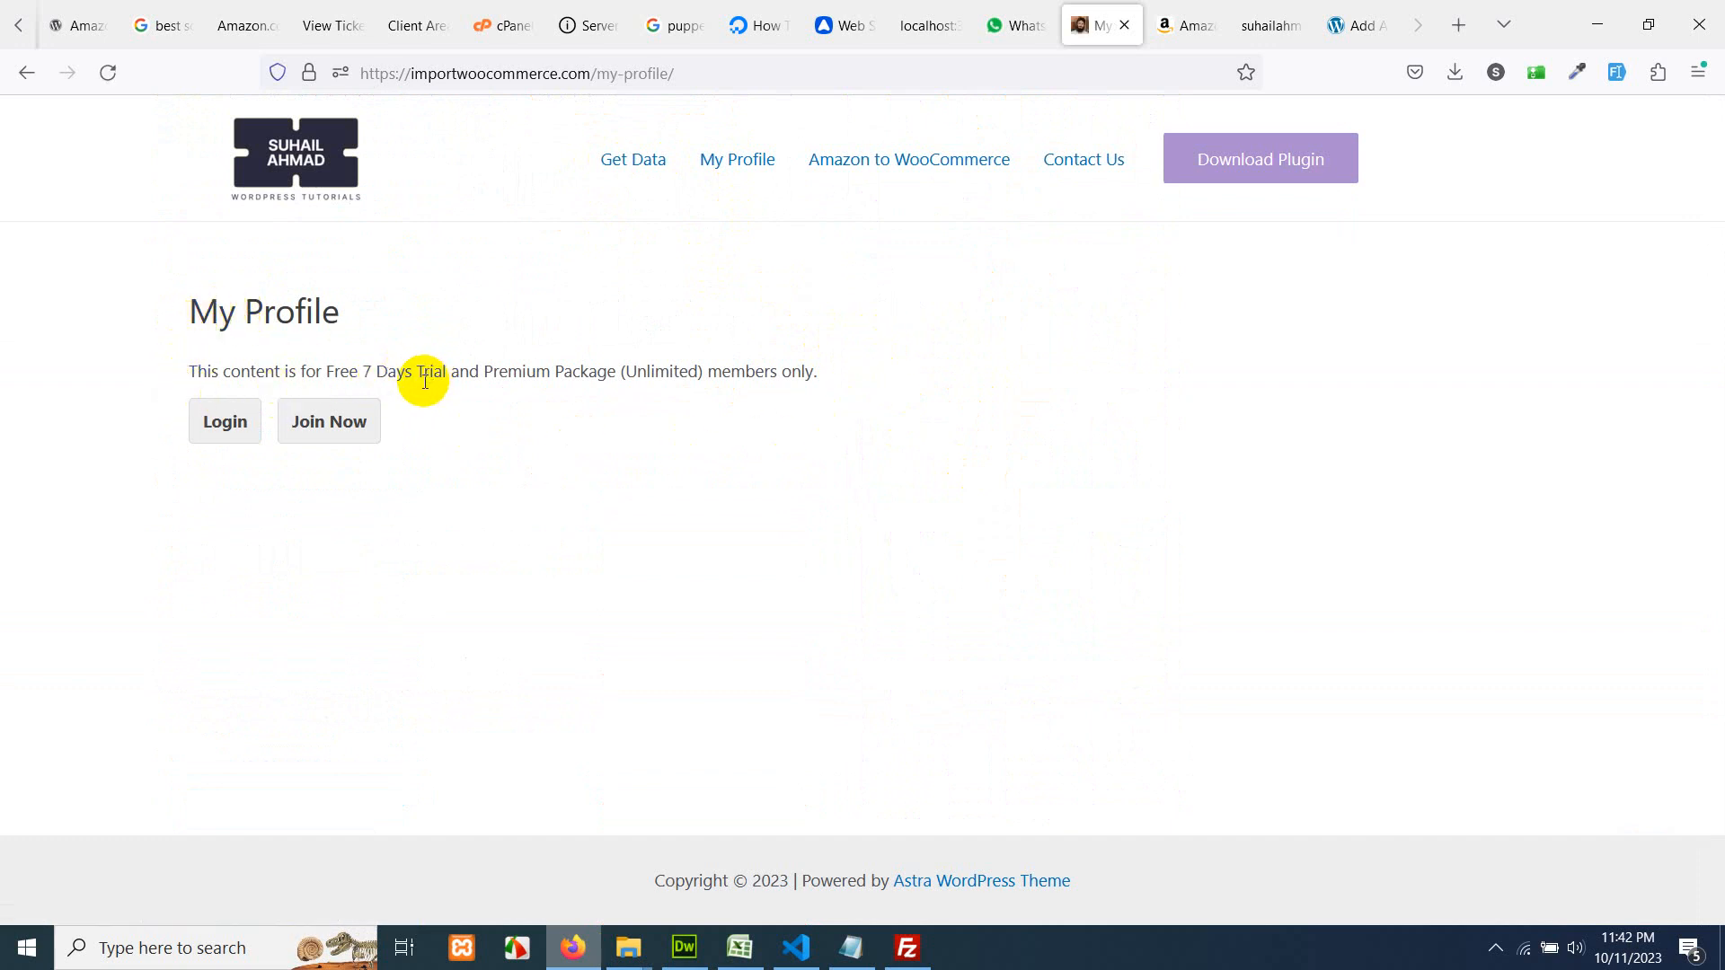
pyautogui.moveTo(709, 373)
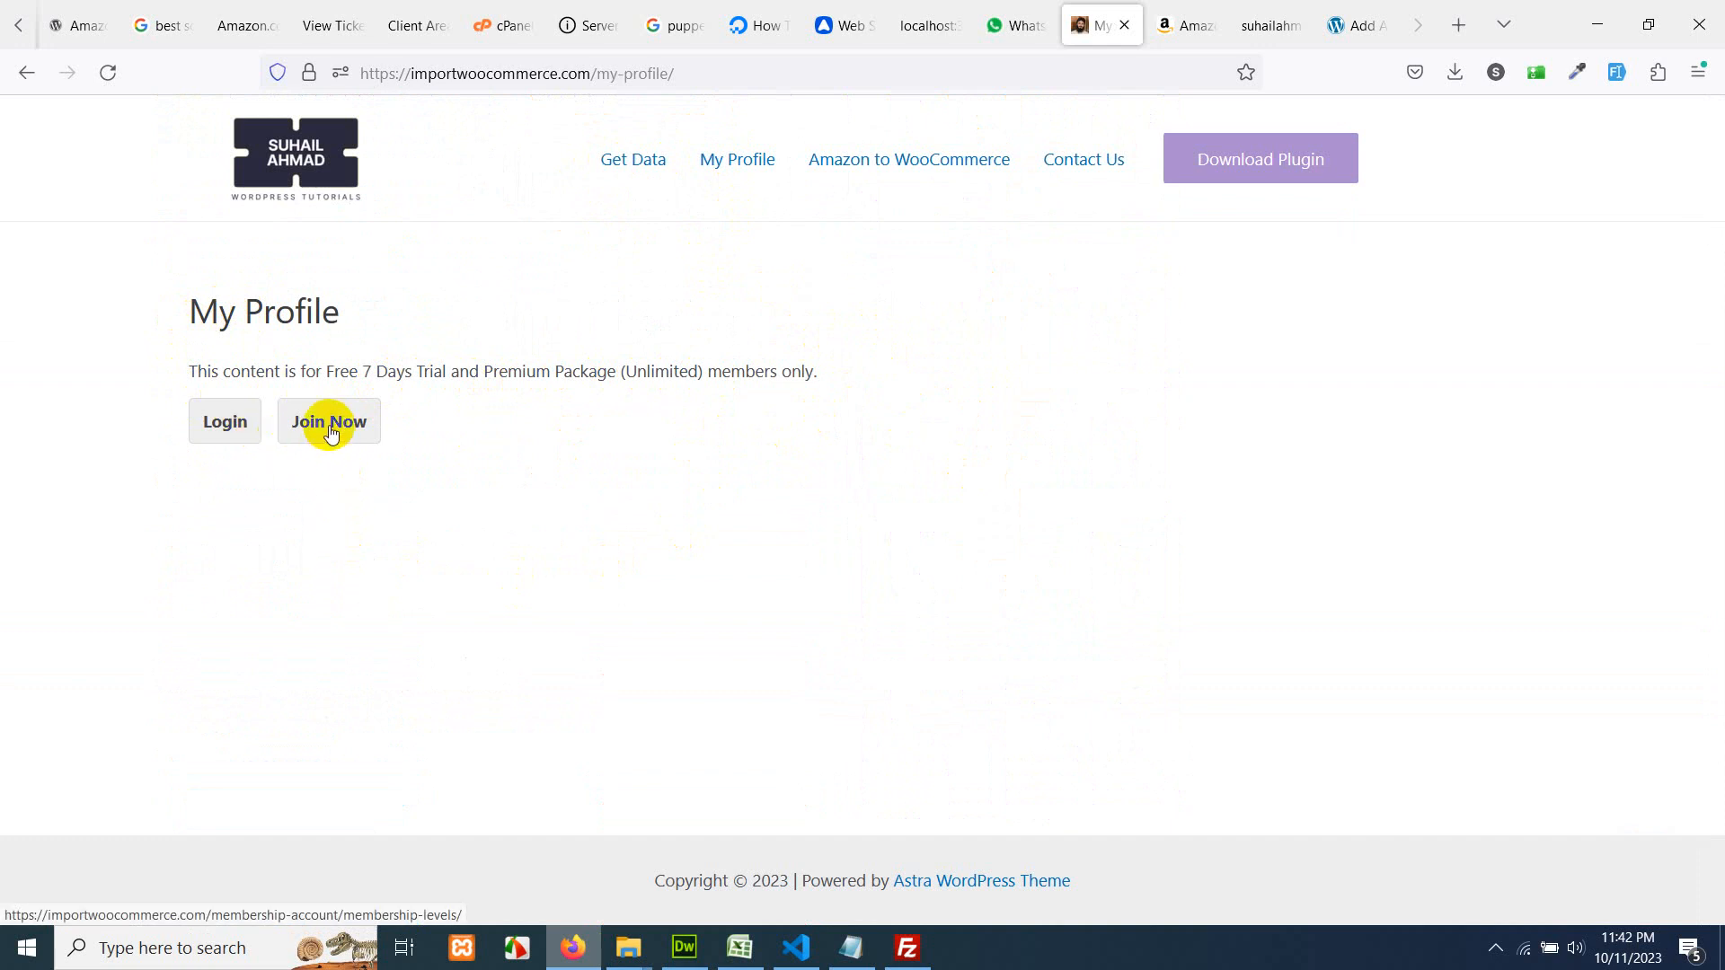
# Choose the Free 7 Days Trial from the available membership levels.
pyautogui.click(328, 421)
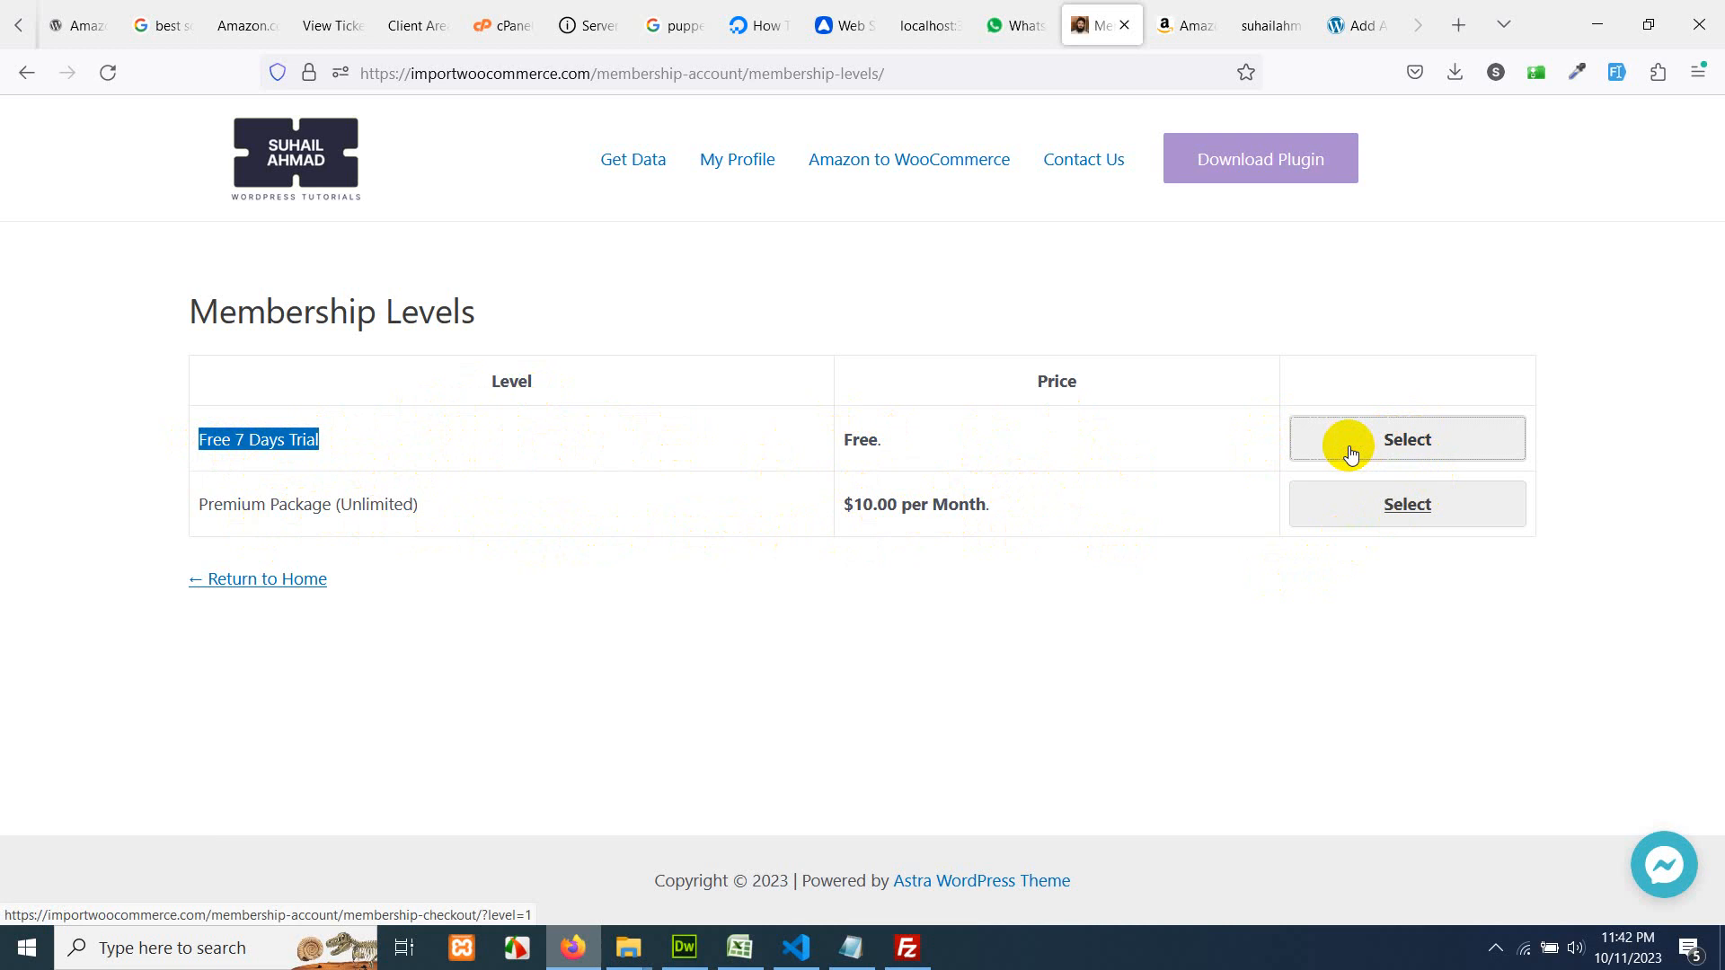
pyautogui.click(1406, 439)
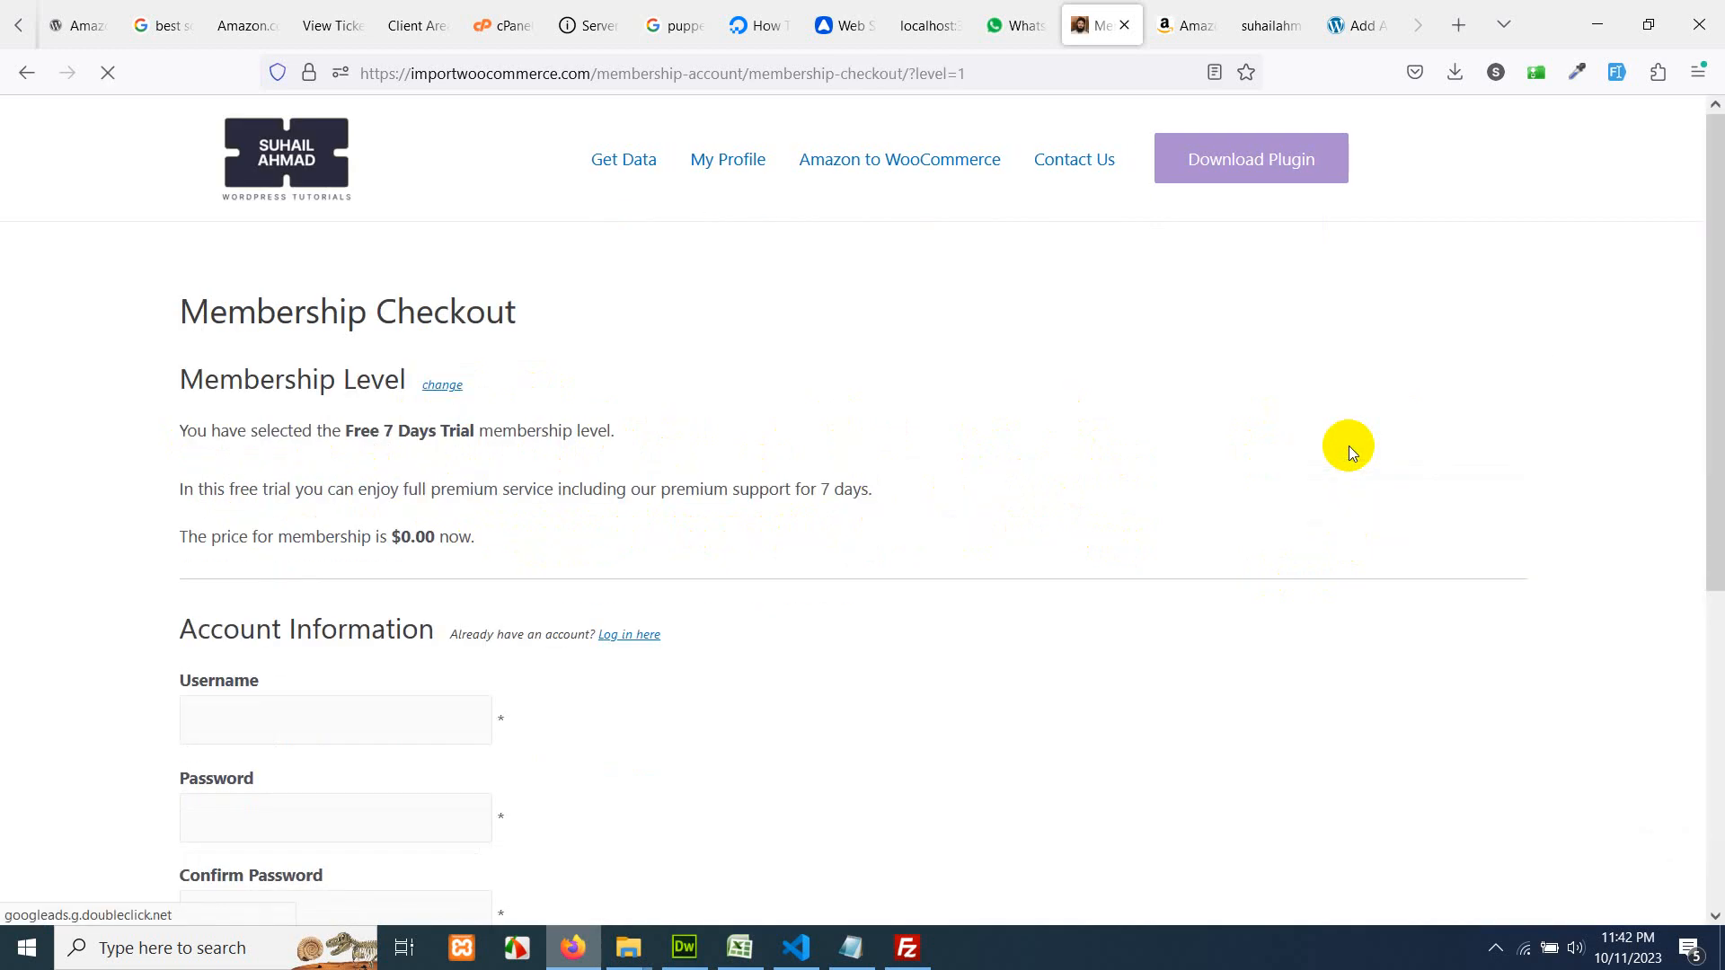
pyautogui.scroll(-3)
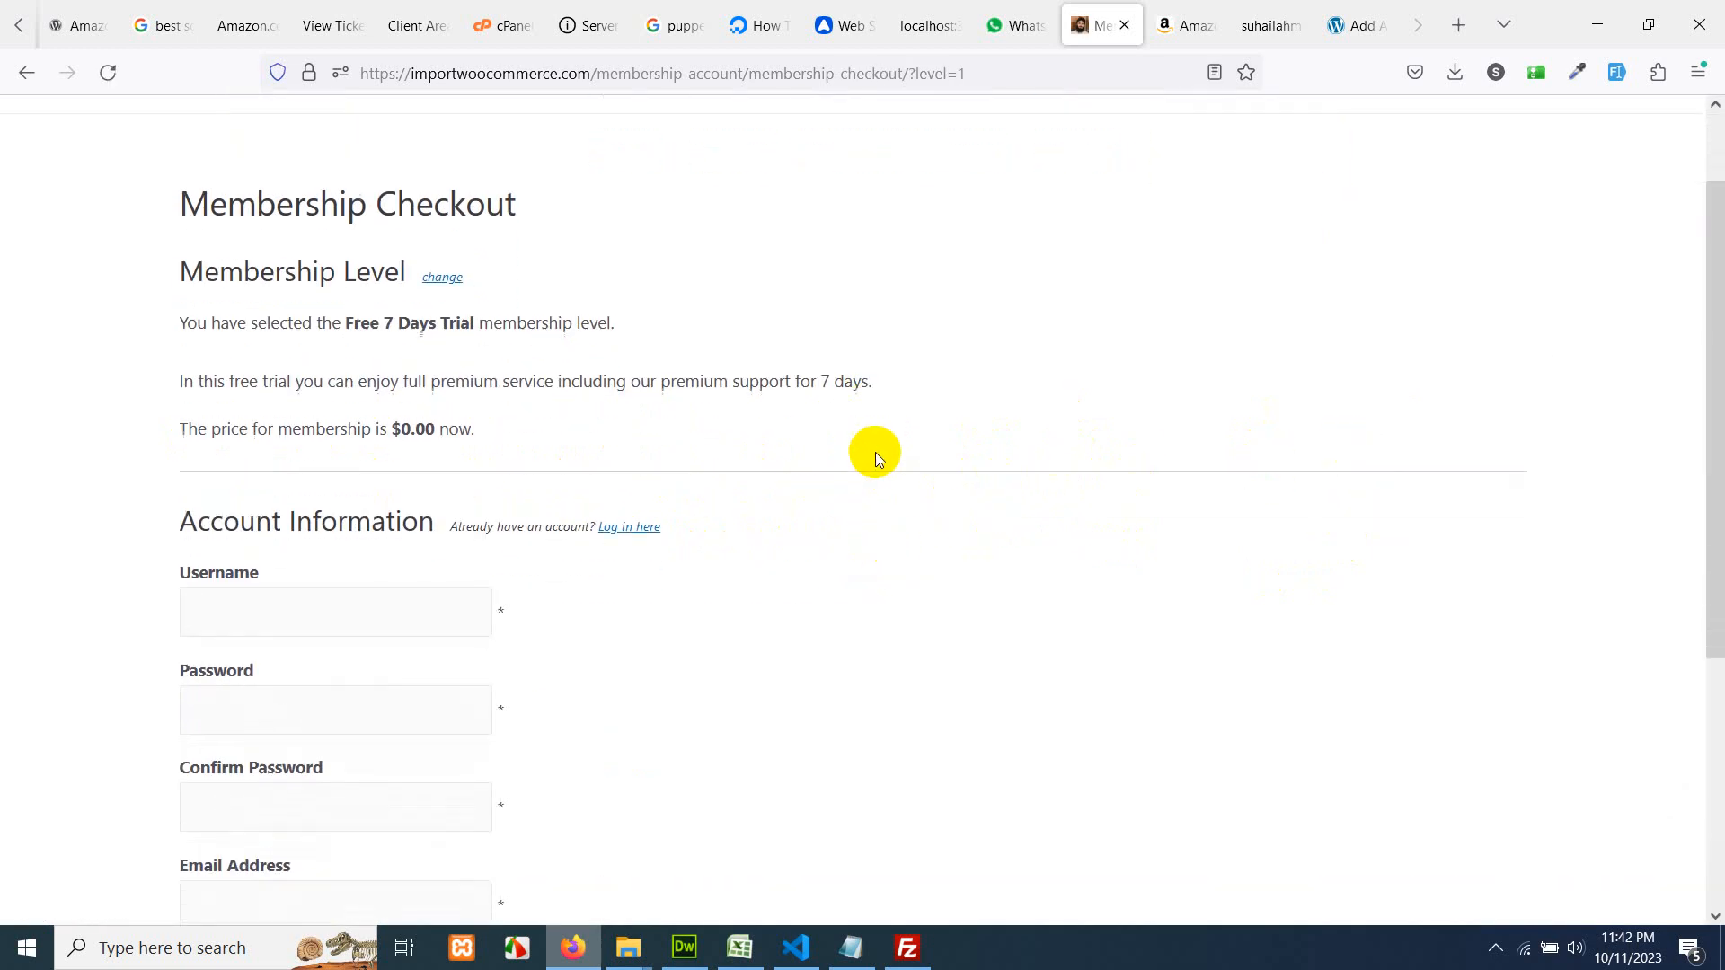
pyautogui.scroll(-3)
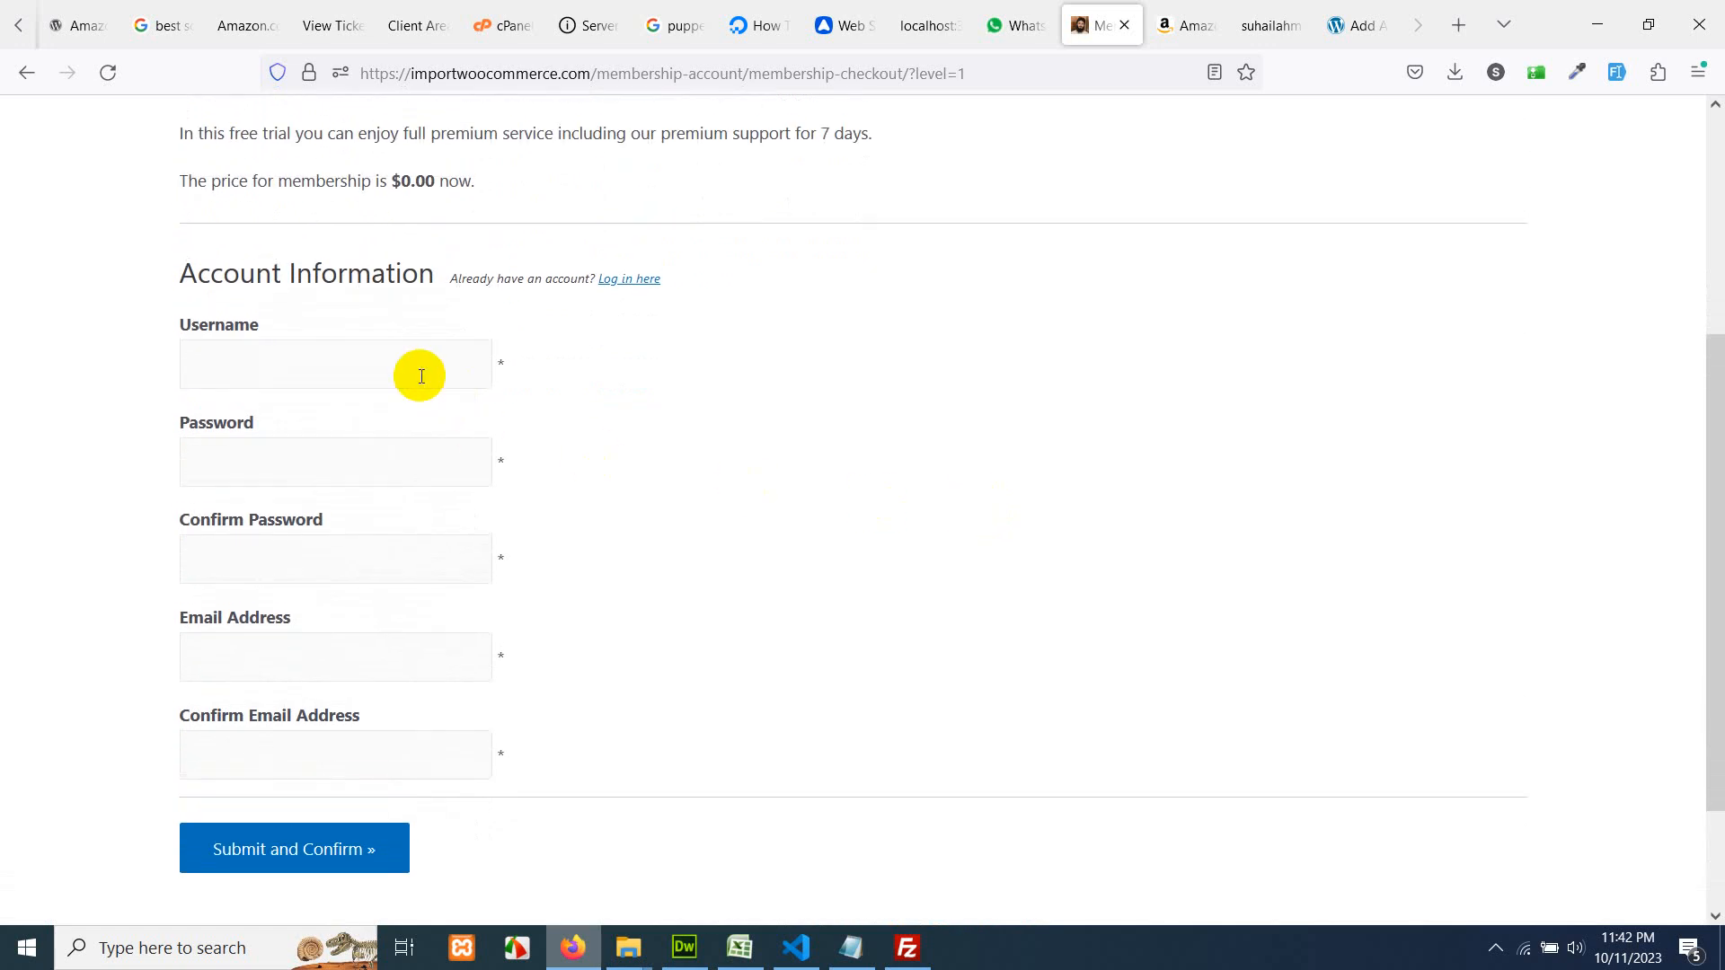
pyautogui.click(335, 364)
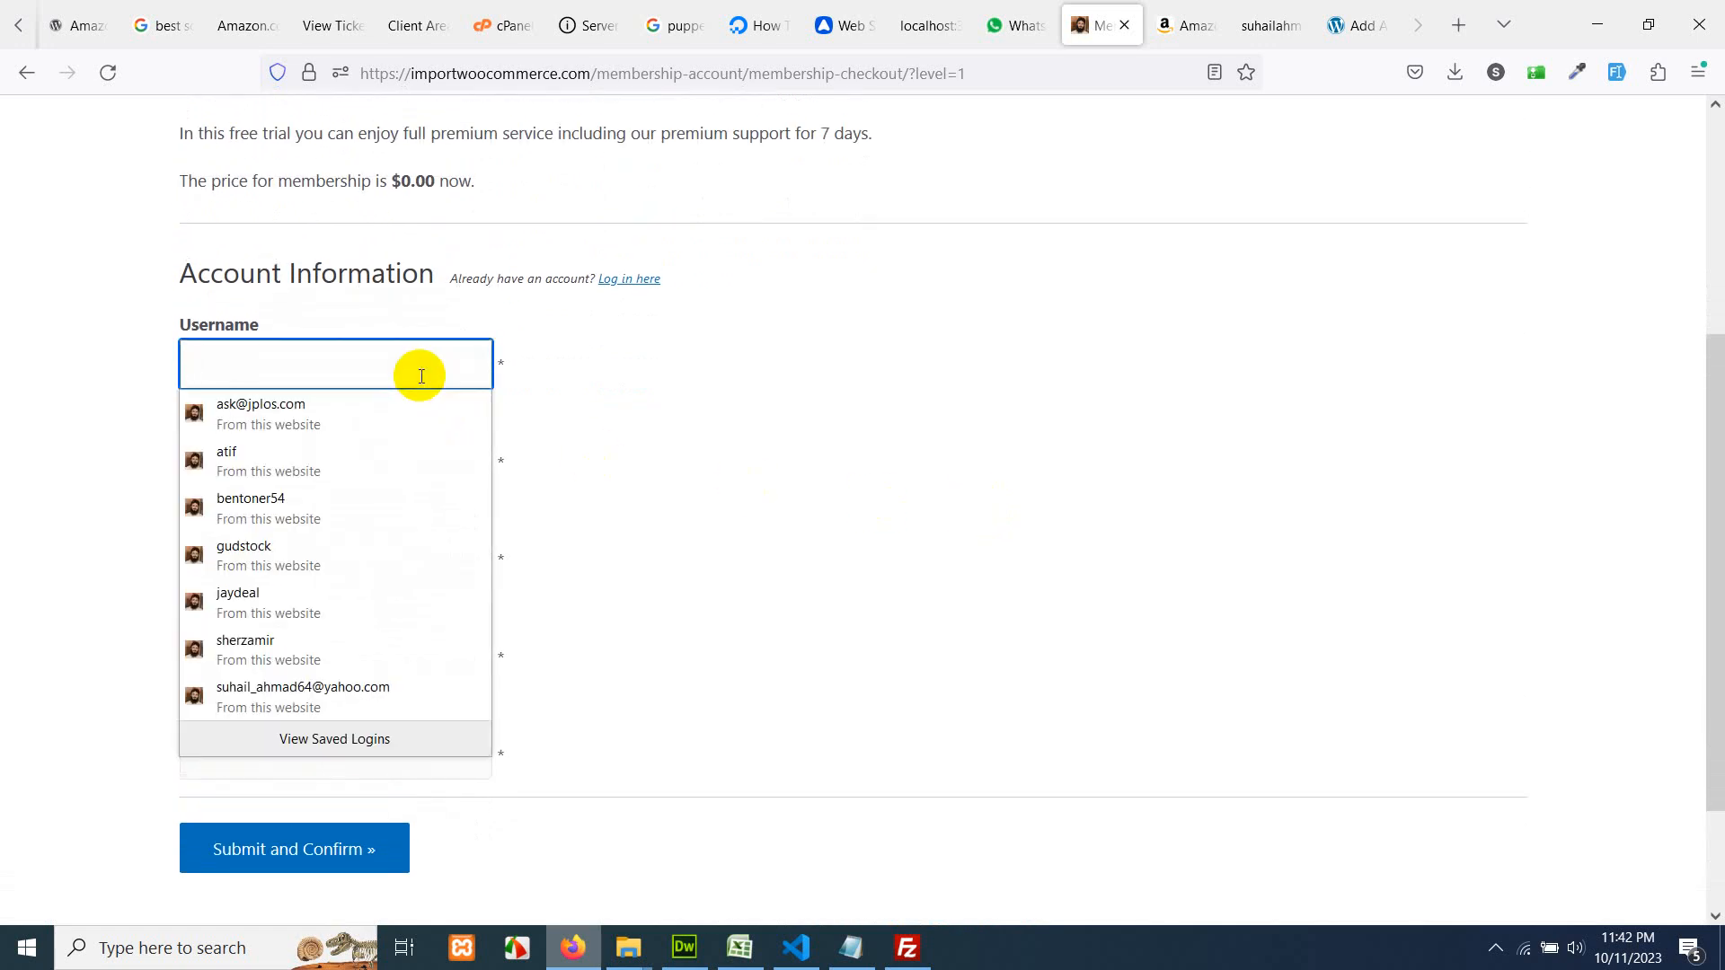
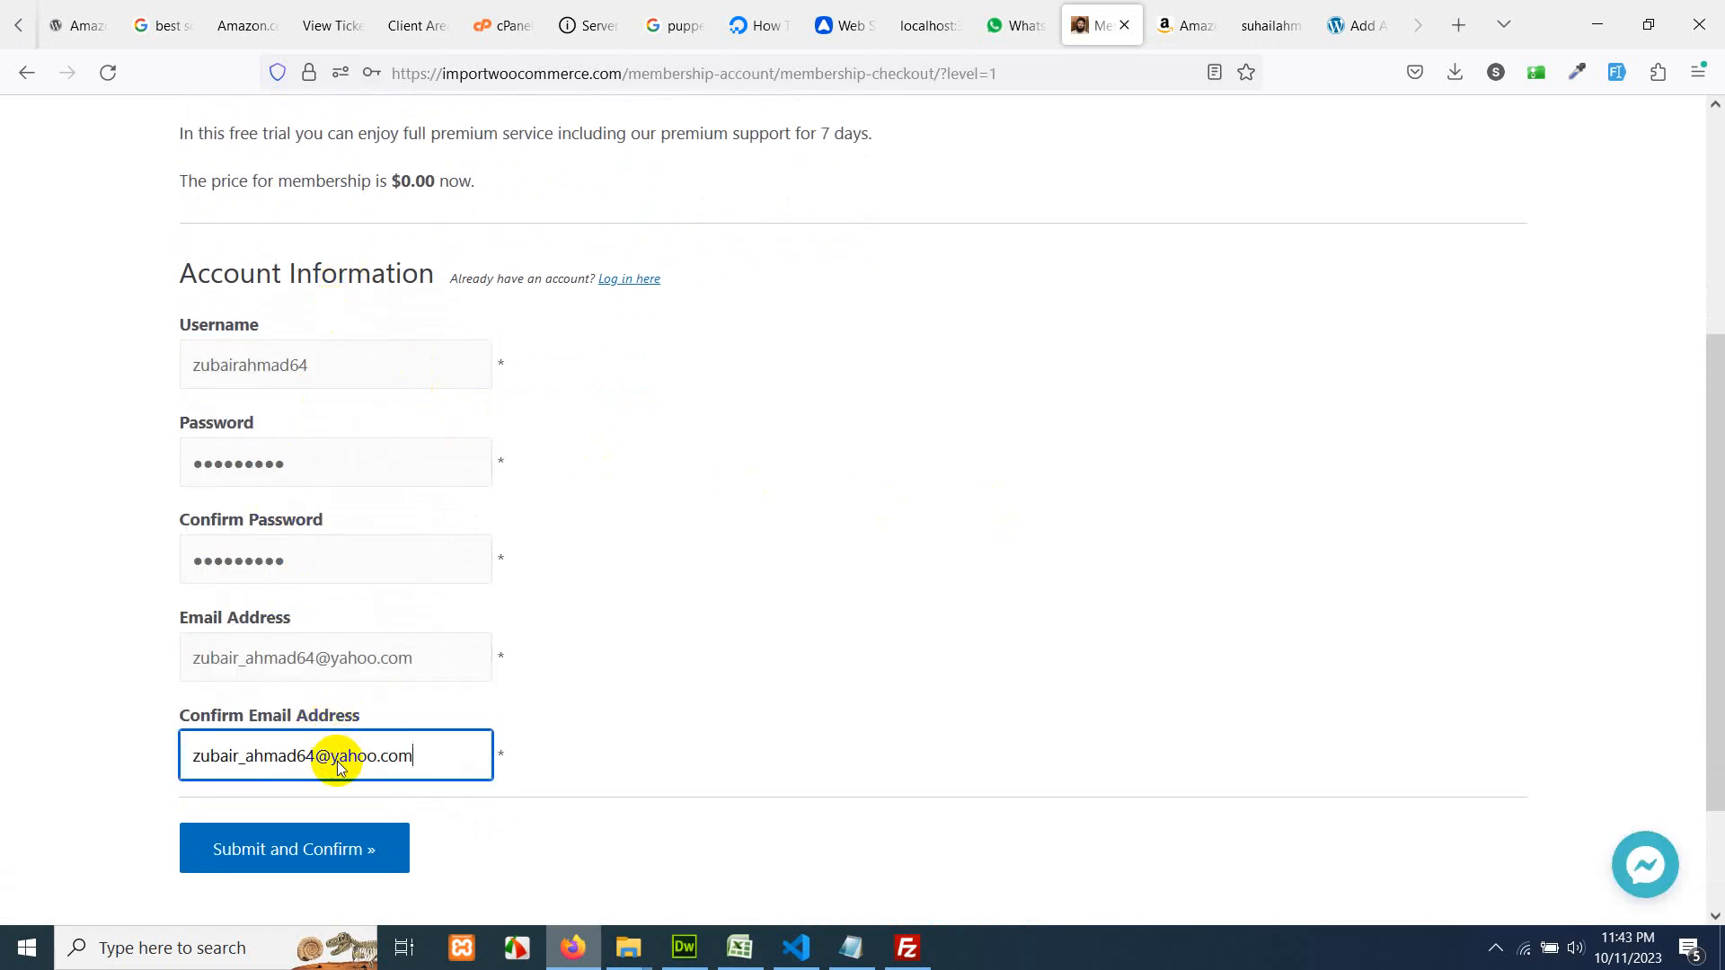
pyautogui.click(293, 848)
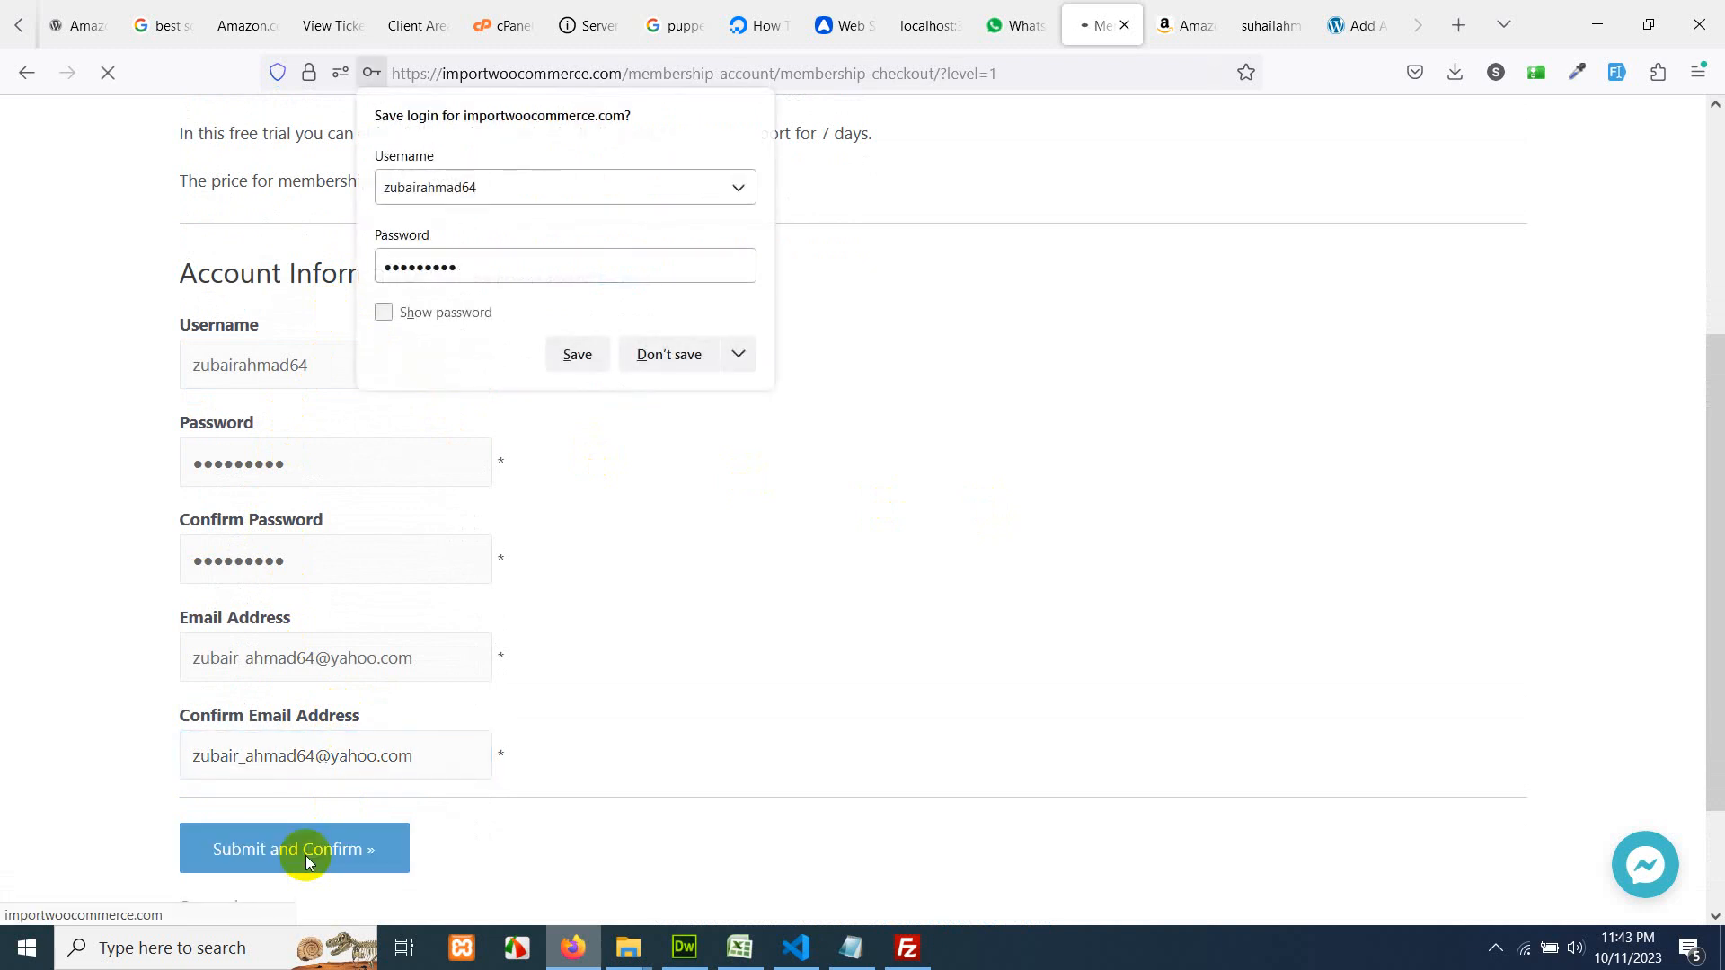
pyautogui.click(294, 848)
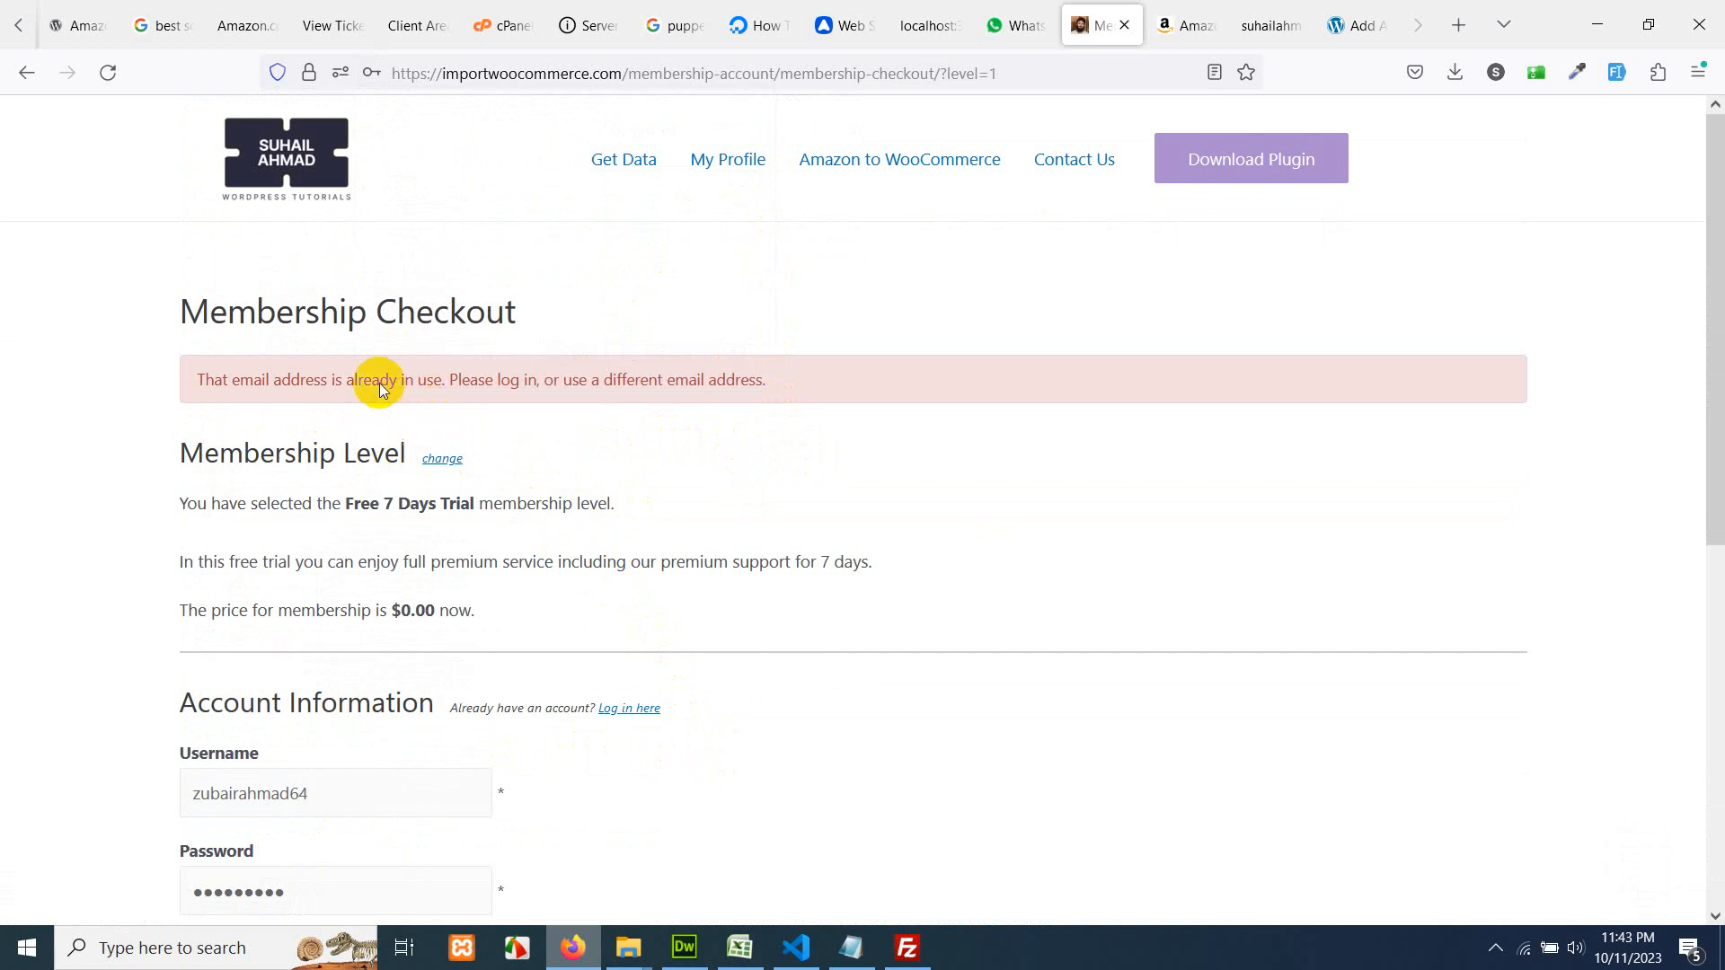
pyautogui.moveTo(521, 400)
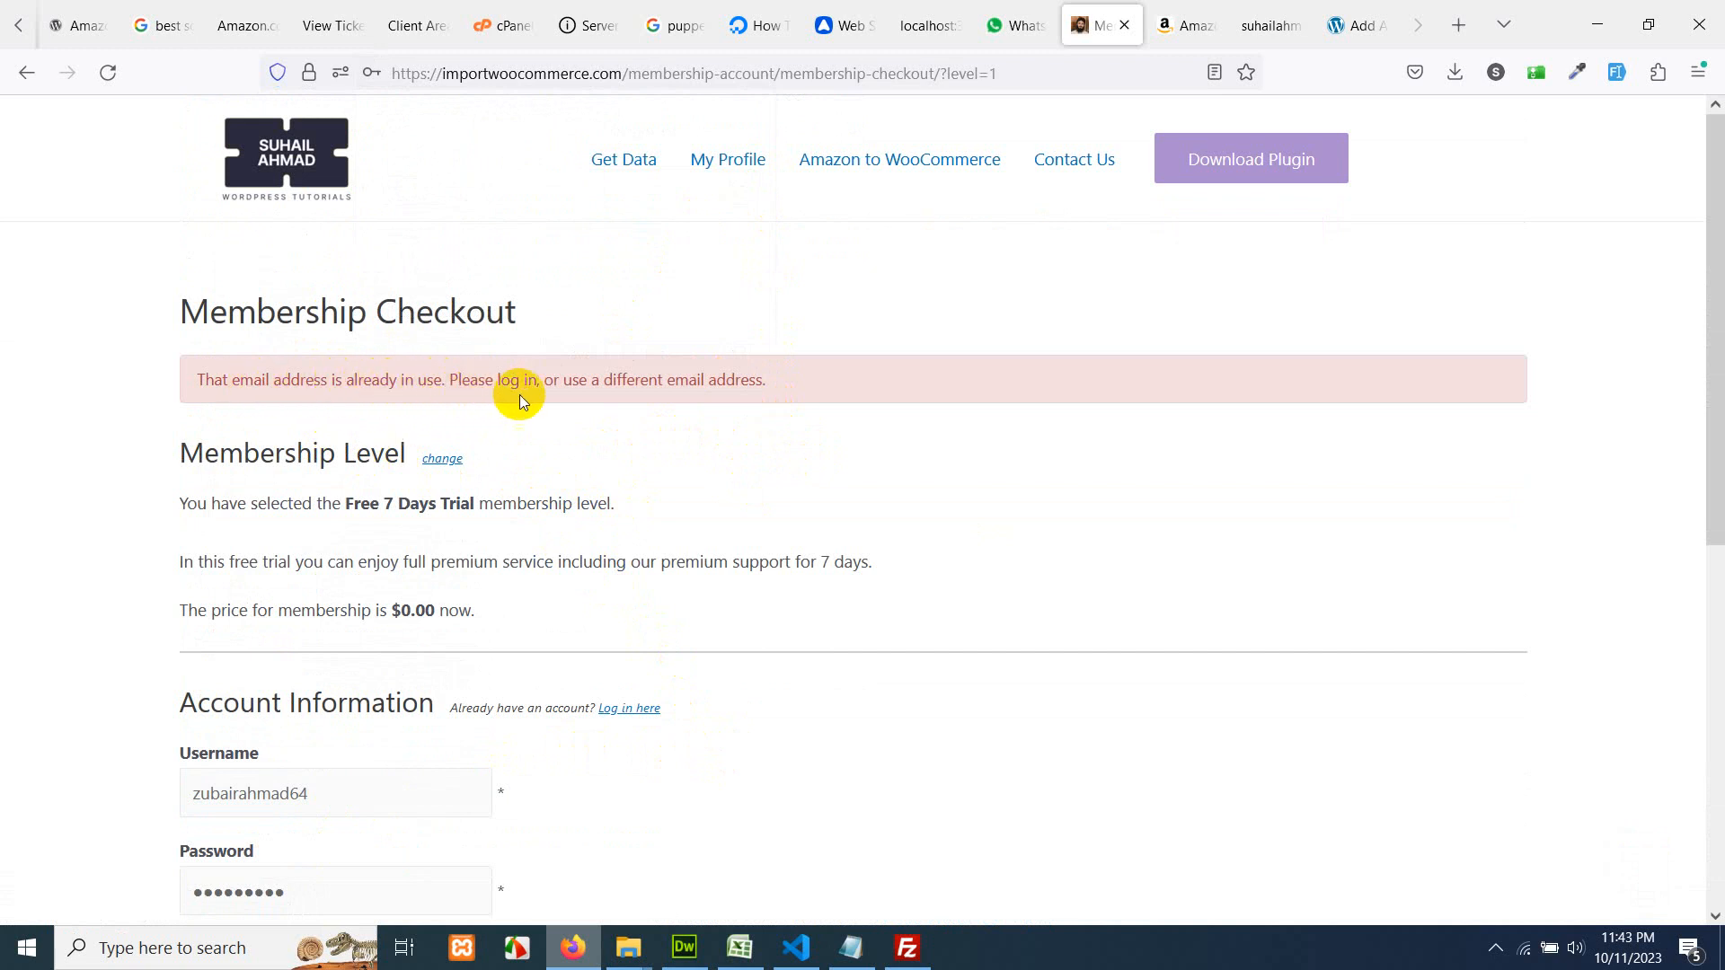
# Fix the duplicate email and resubmit to confirm the trial membership.
pyautogui.scroll(-3)
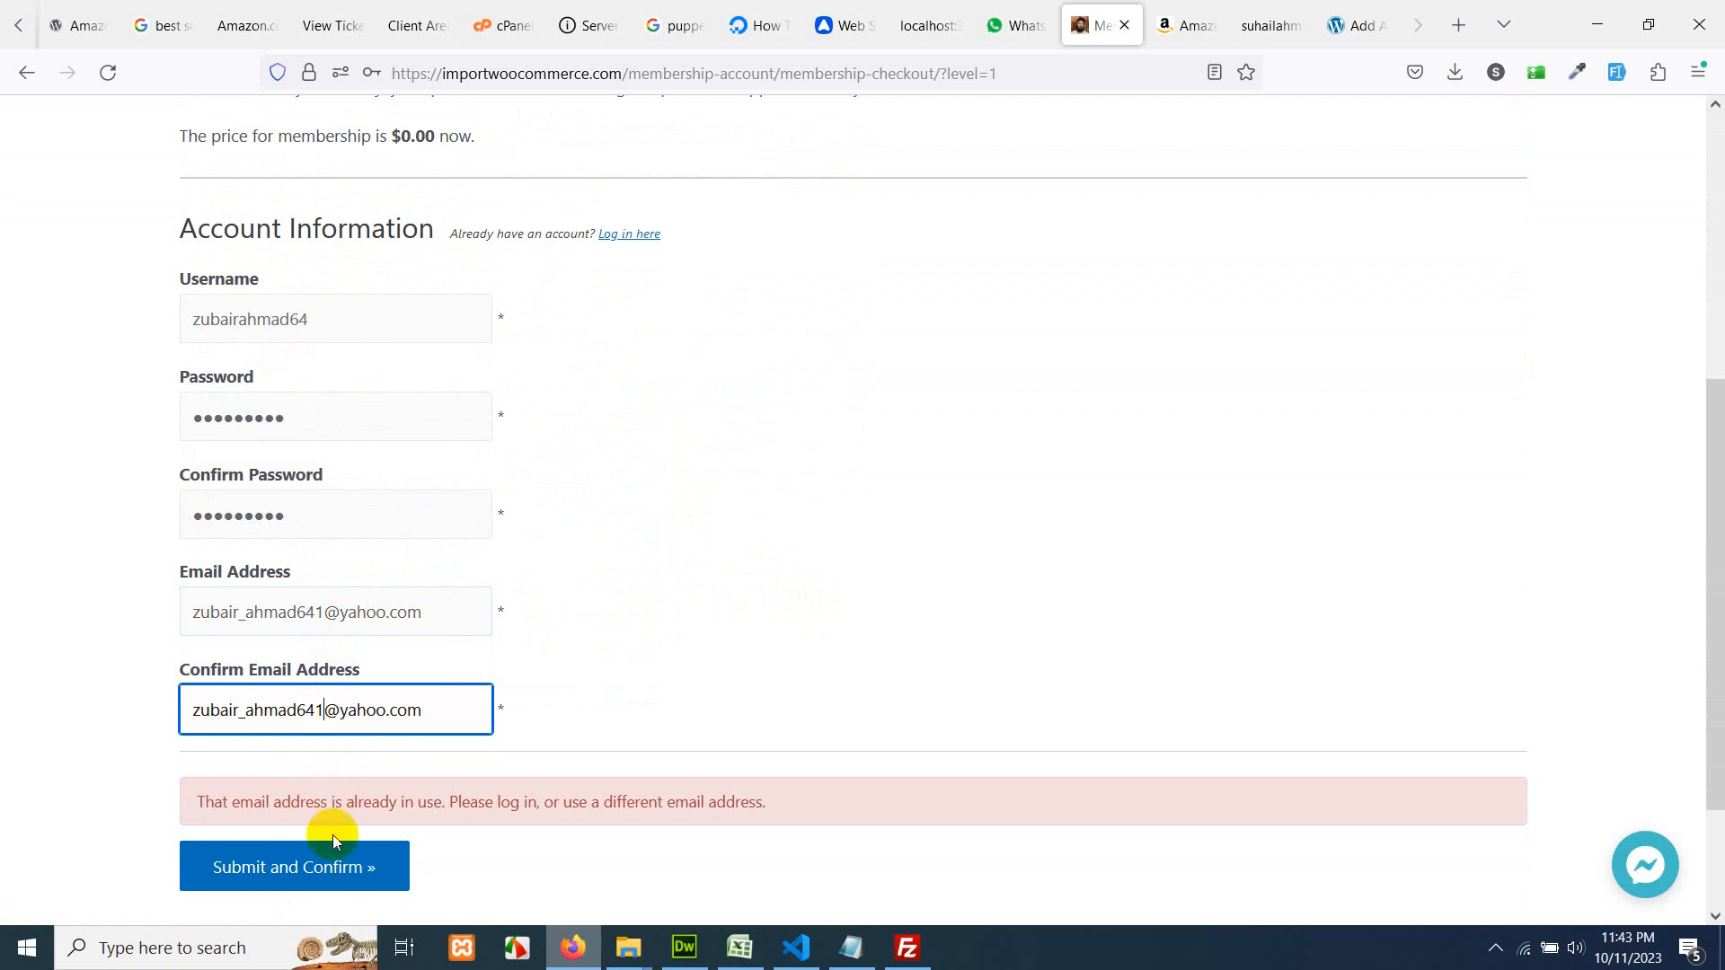
pyautogui.click(294, 866)
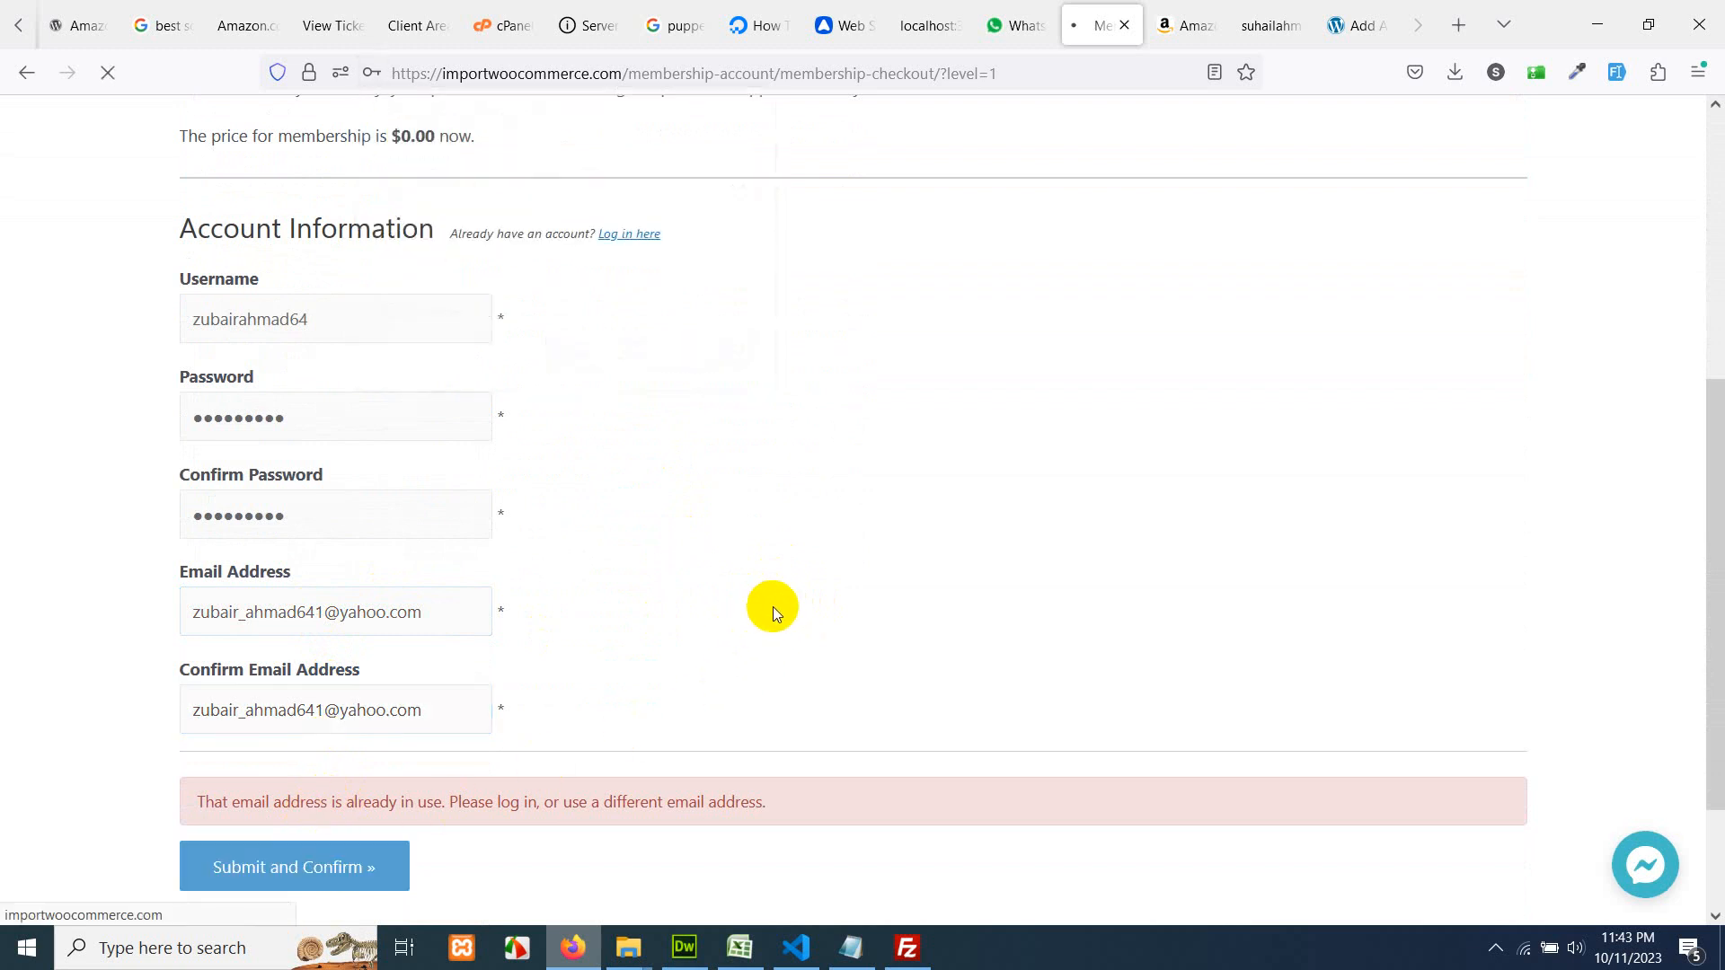
pyautogui.click(293, 866)
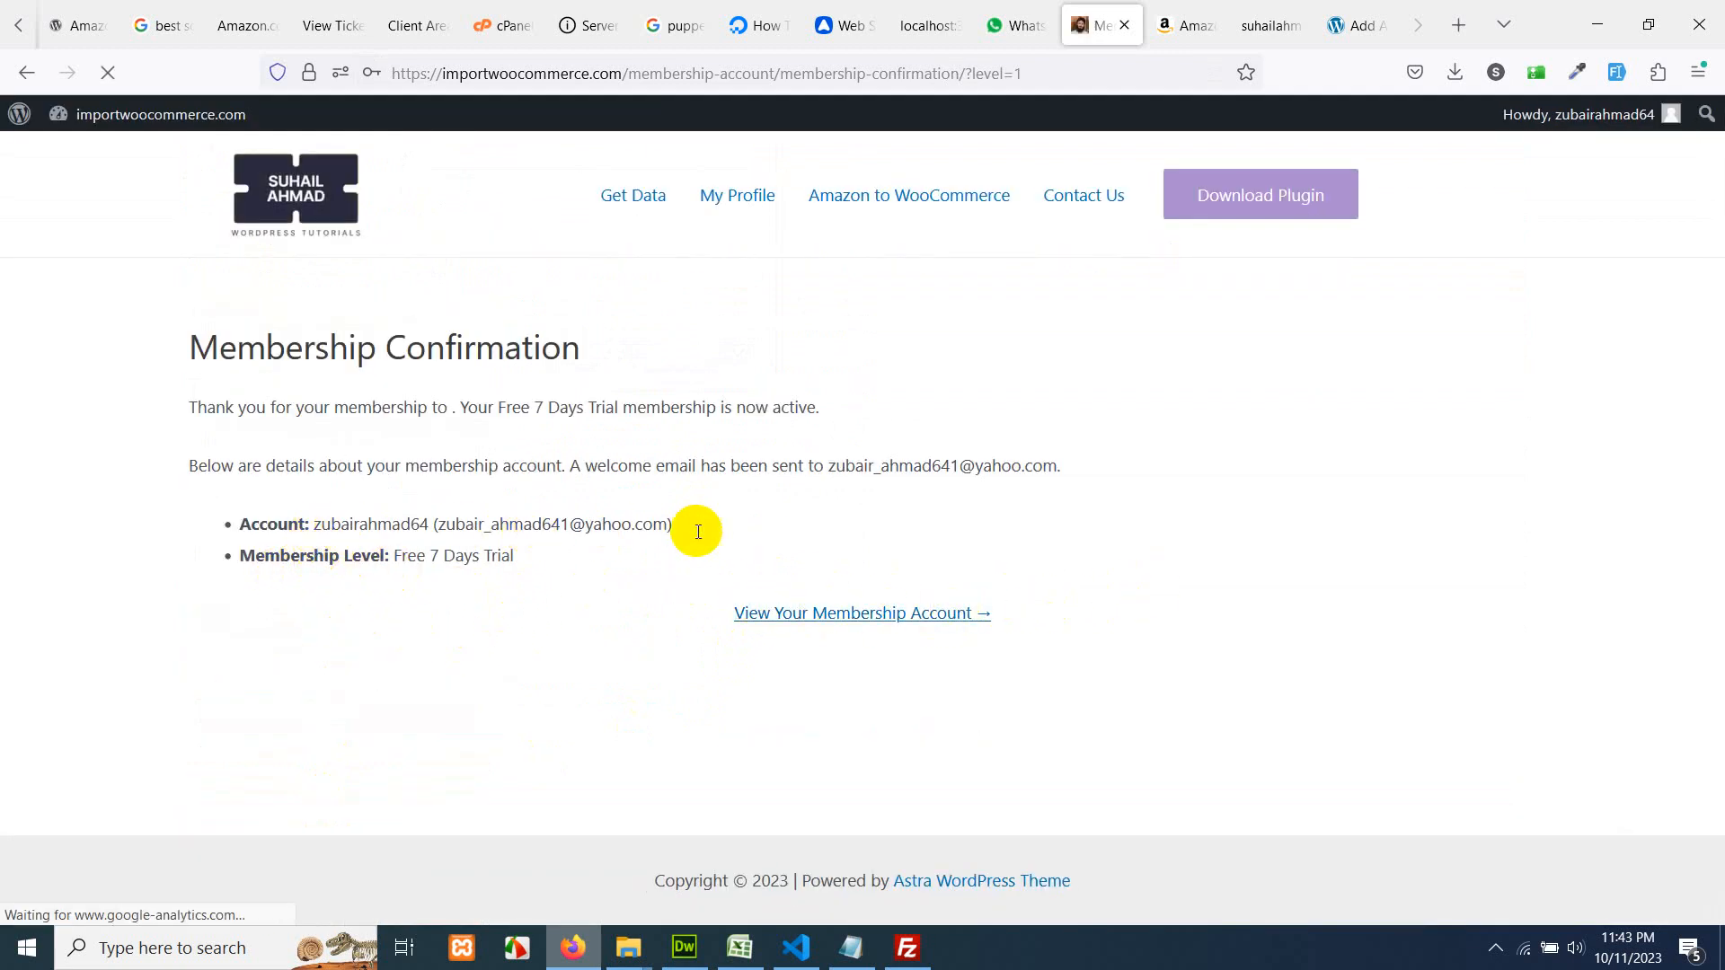
pyautogui.moveTo(1235, 341)
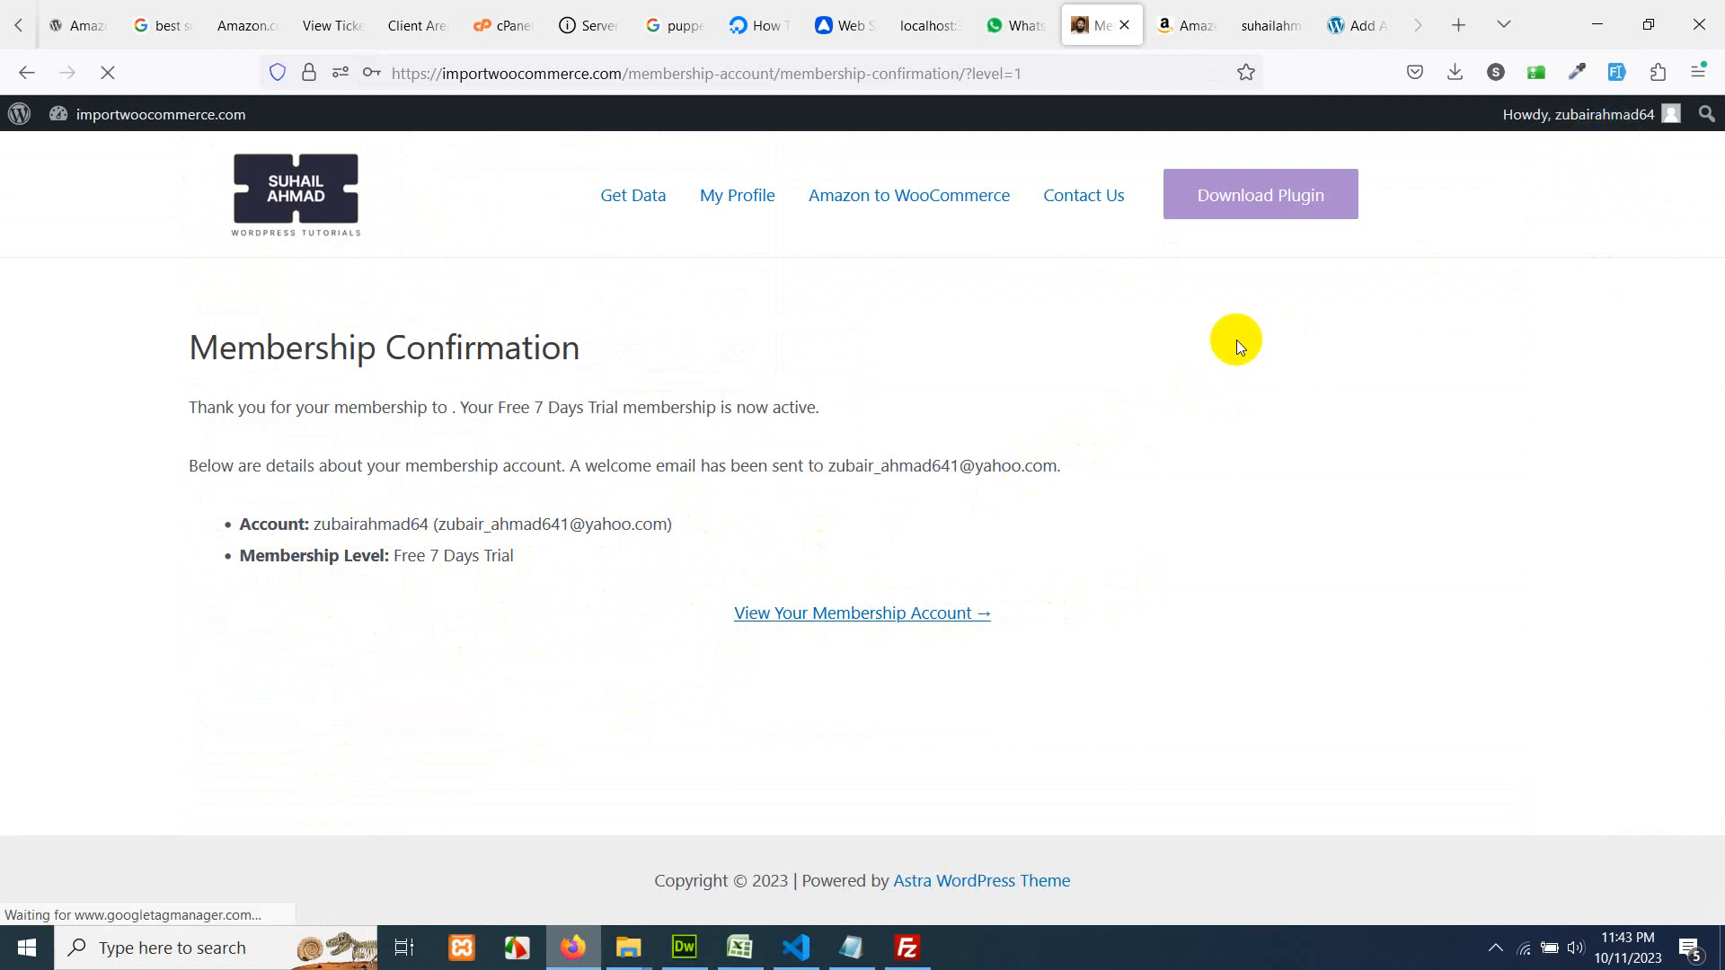
pyautogui.moveTo(1162, 477)
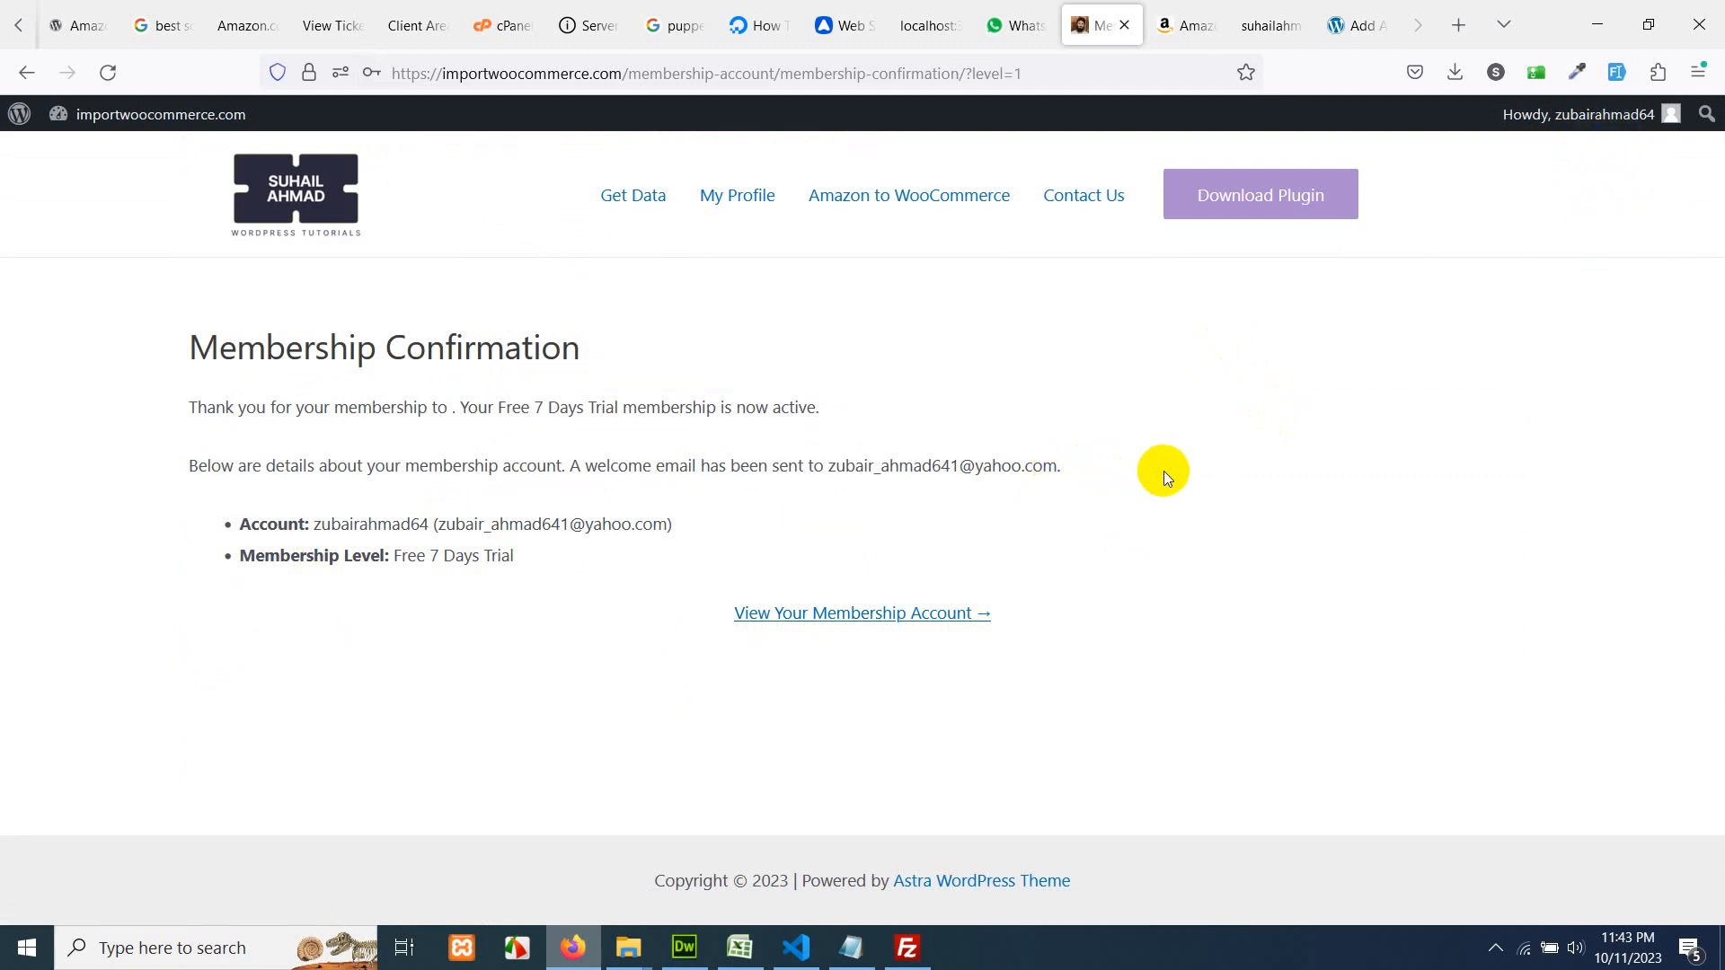
pyautogui.moveTo(1179, 471)
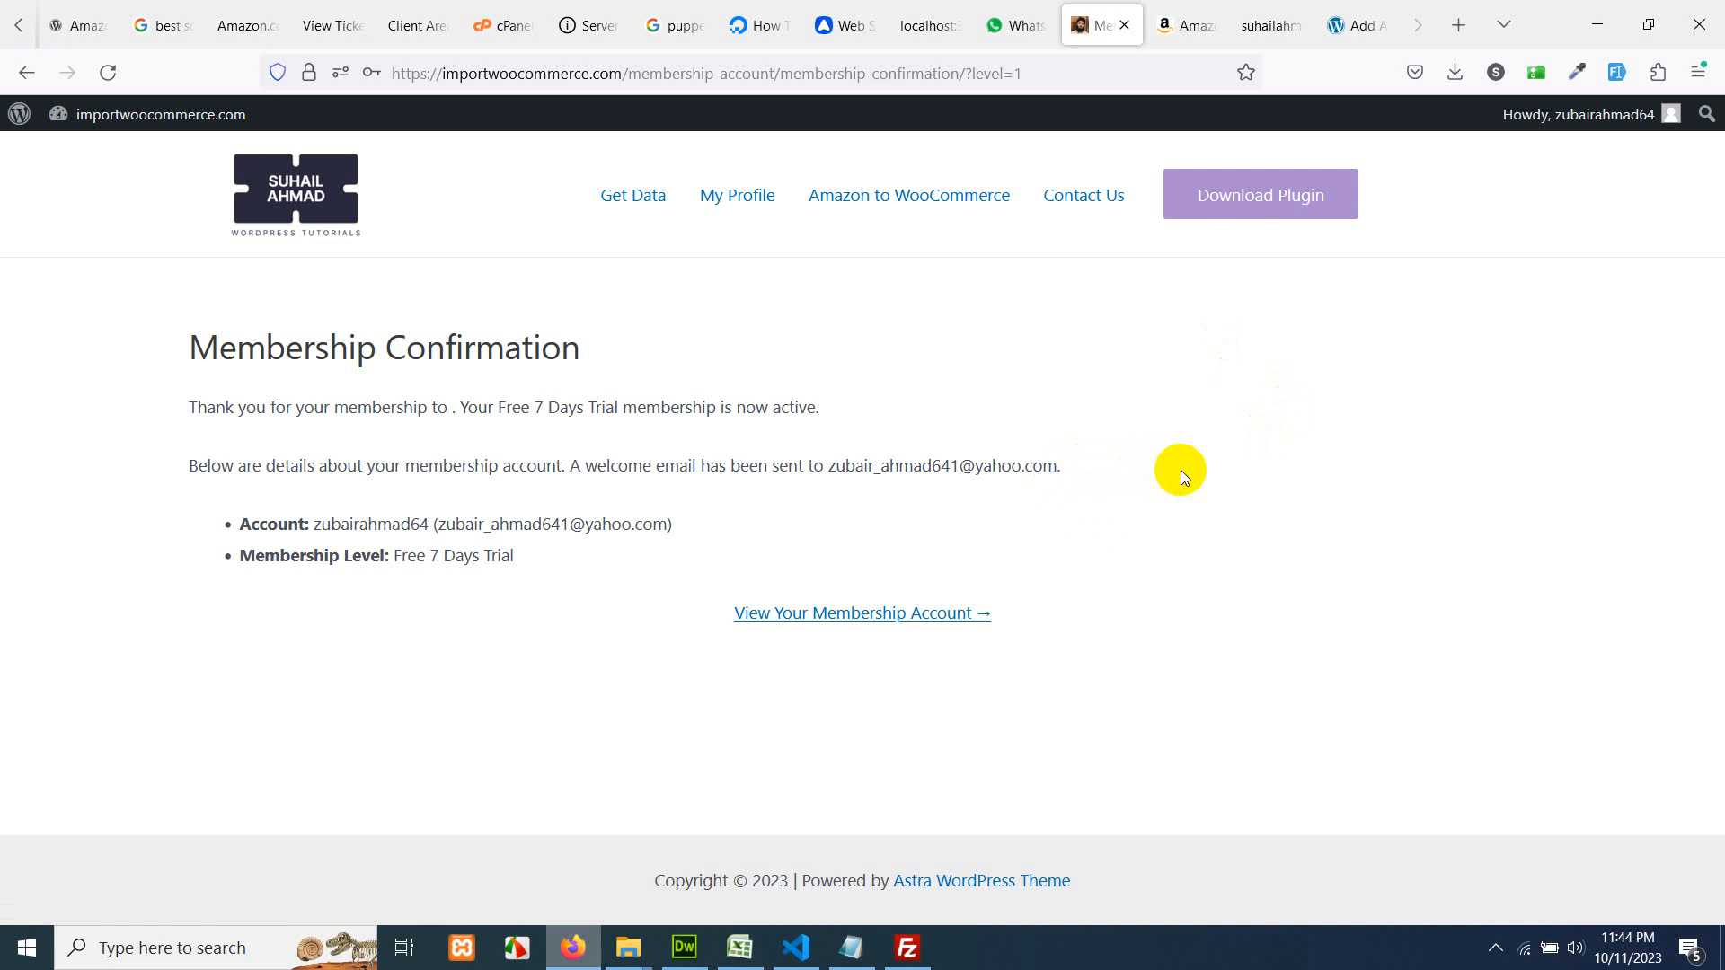
pyautogui.moveTo(635, 462)
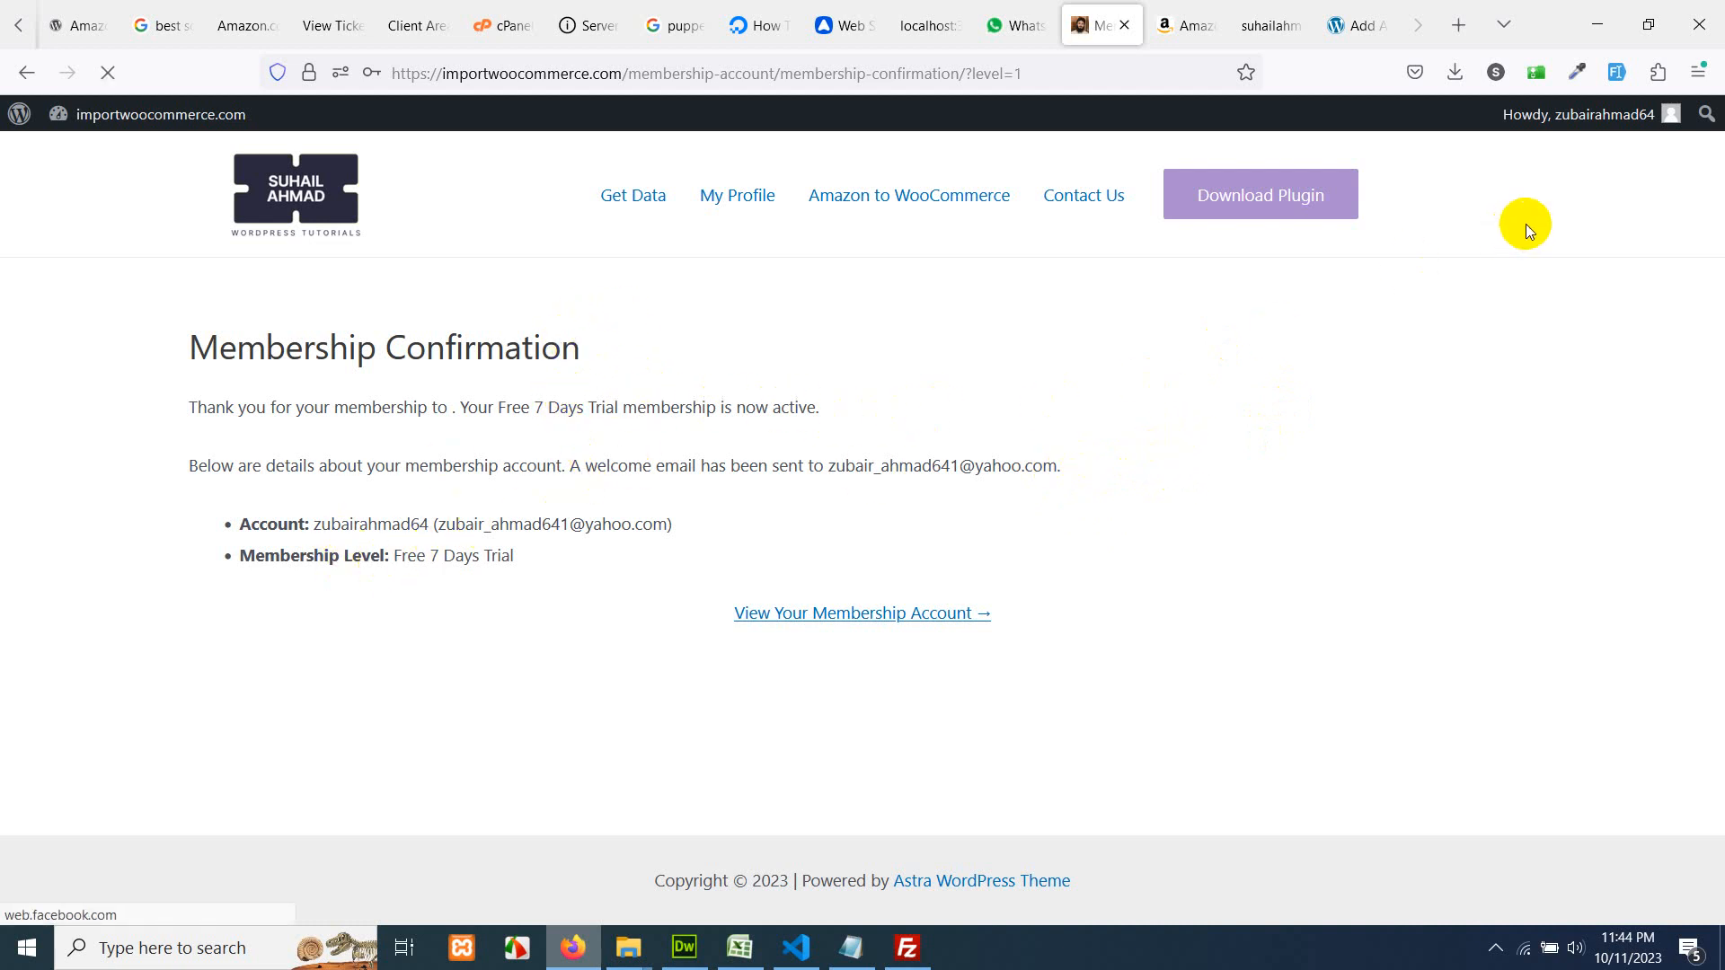
pyautogui.moveTo(736, 195)
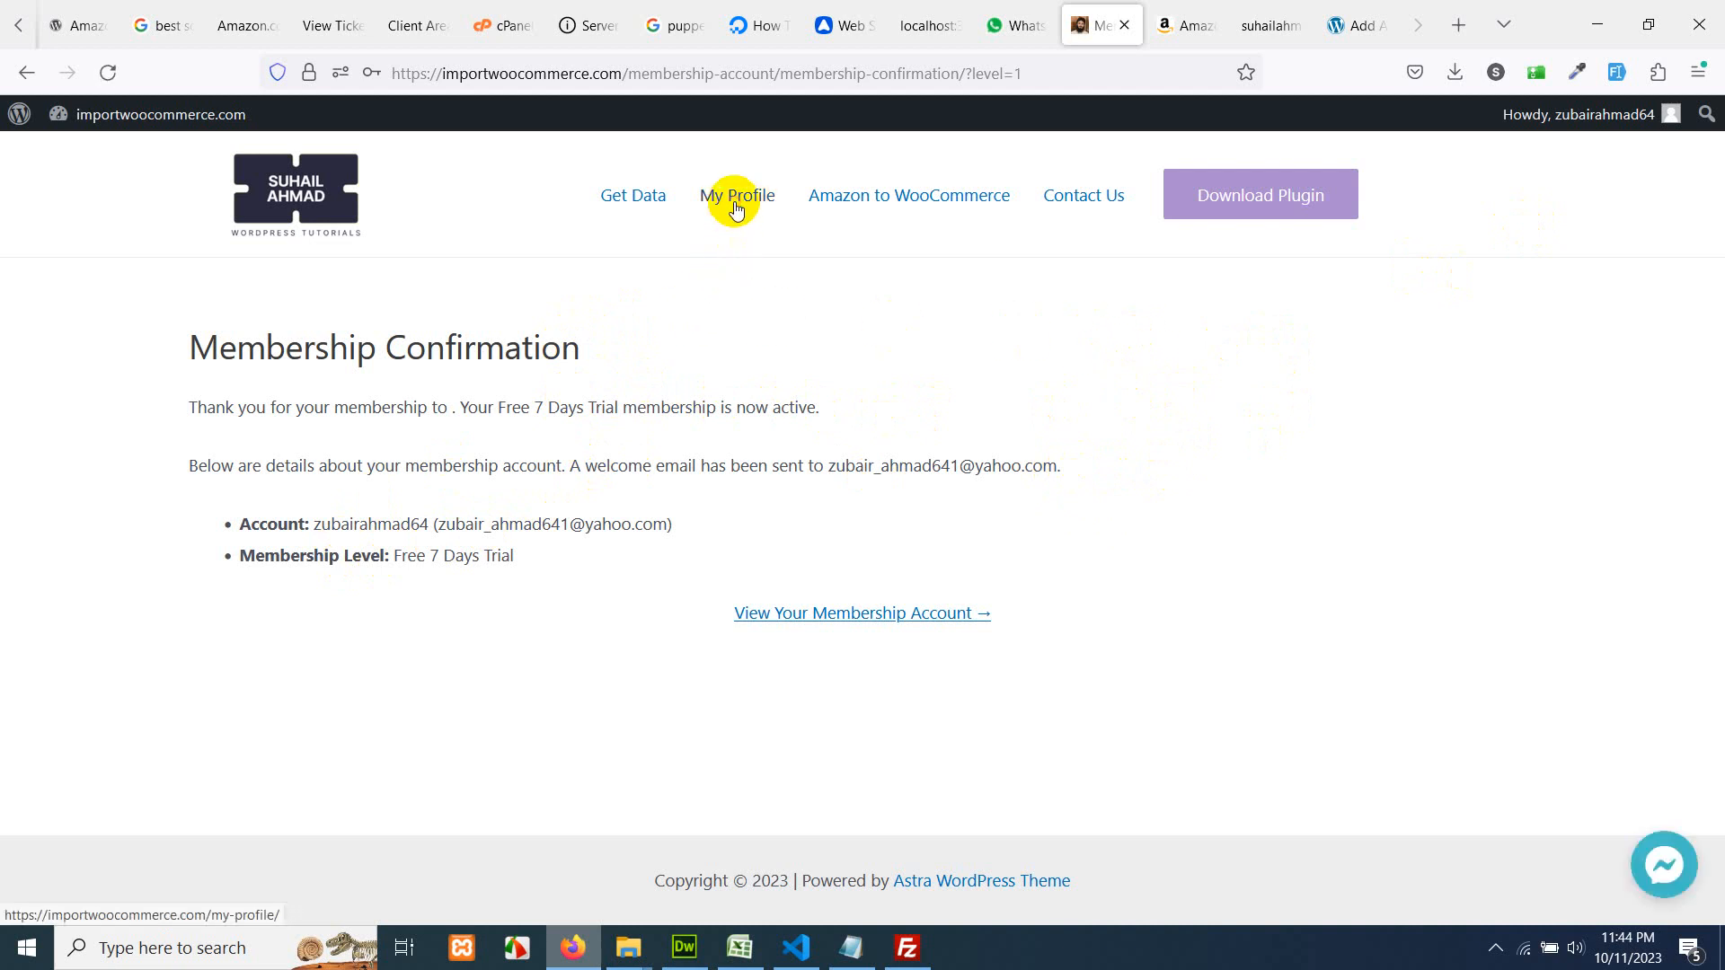
# Open the member's My Profile page on importwoocommerce.com.
pyautogui.click(736, 195)
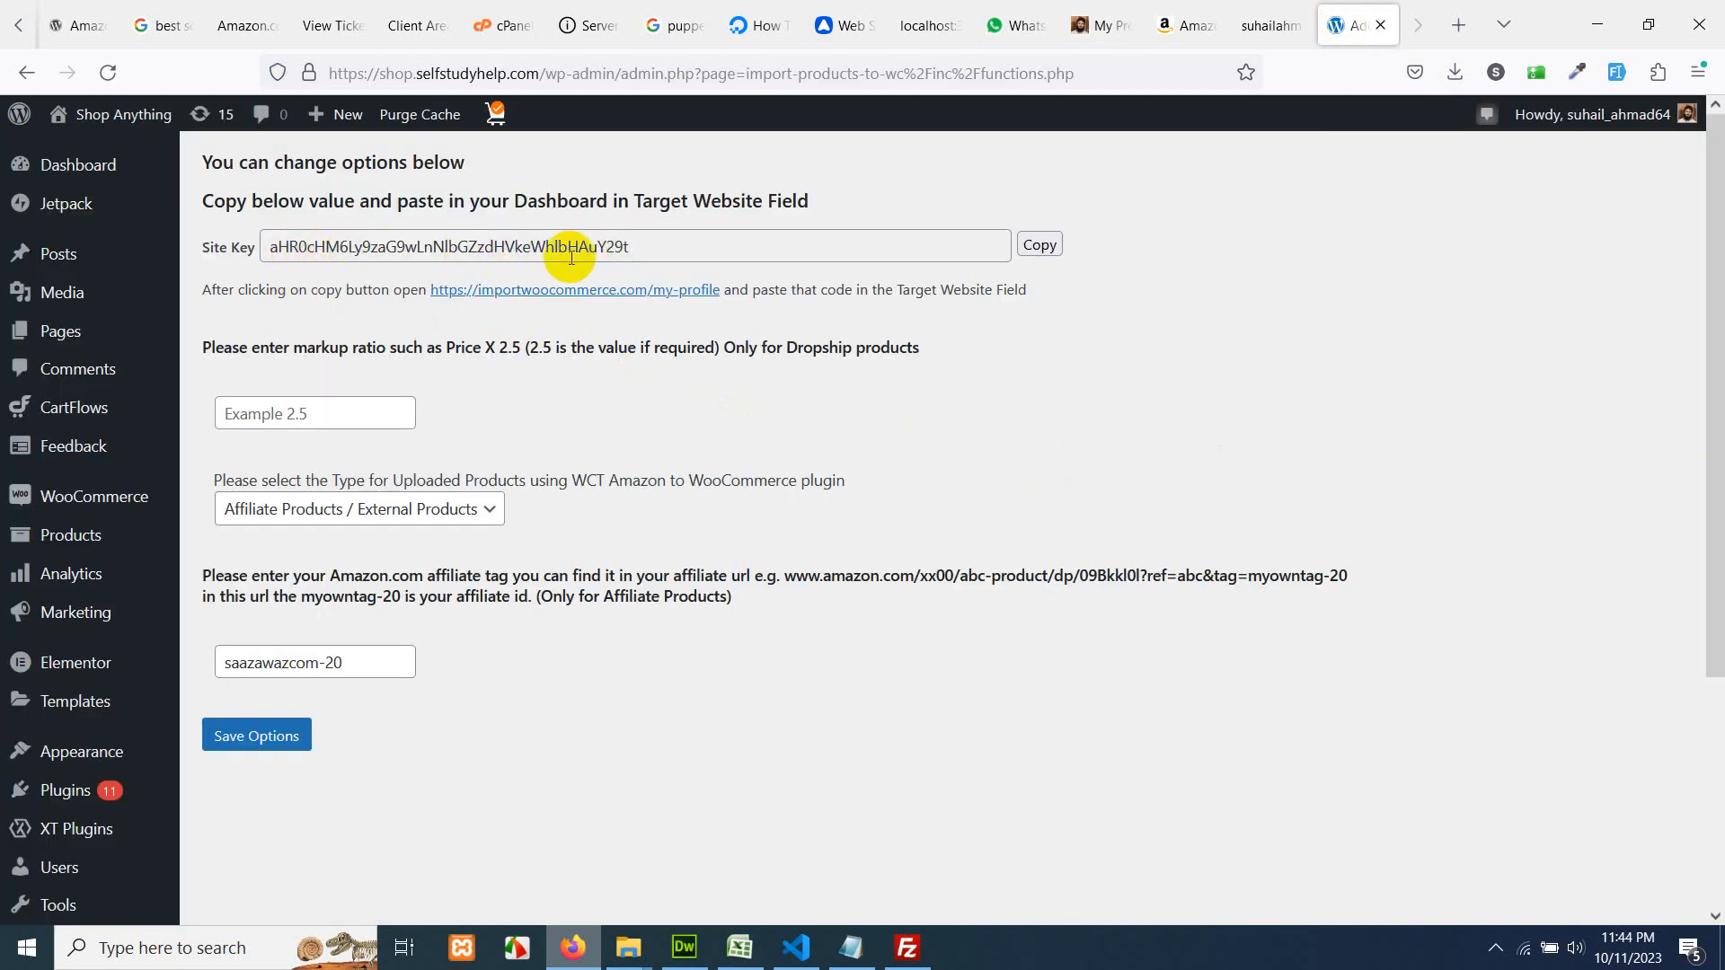
# Copy the WordPress import plugin's Site Key to the clipboard.
pyautogui.click(1038, 244)
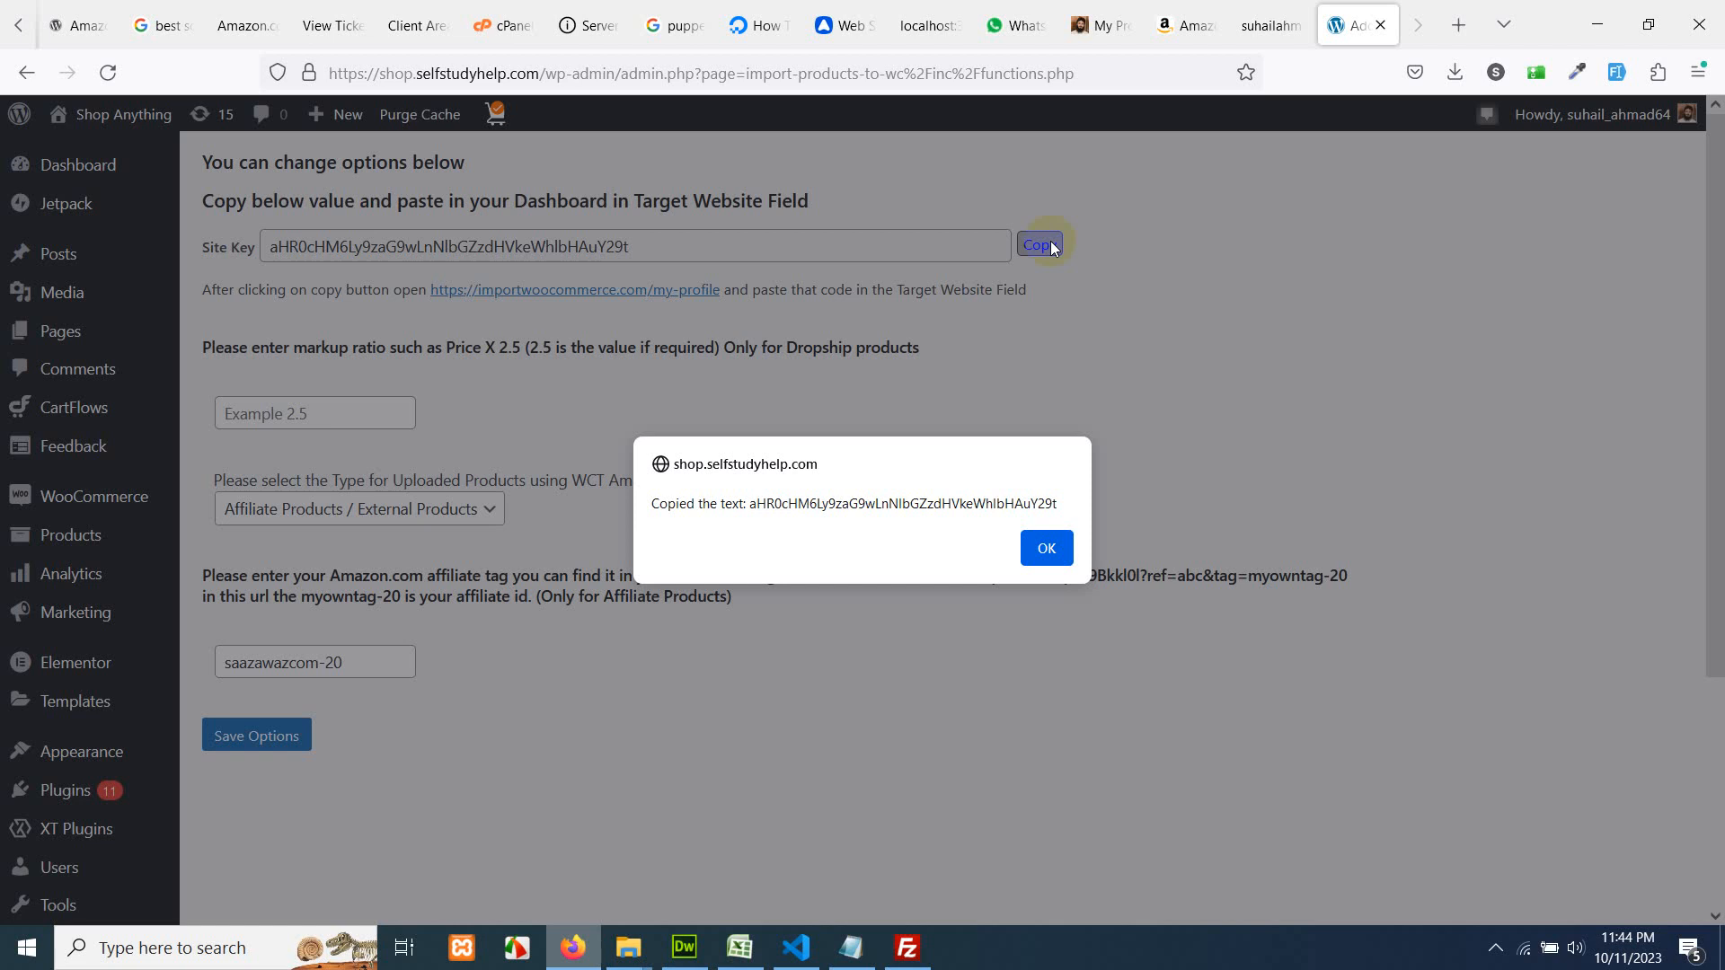
pyautogui.click(1044, 548)
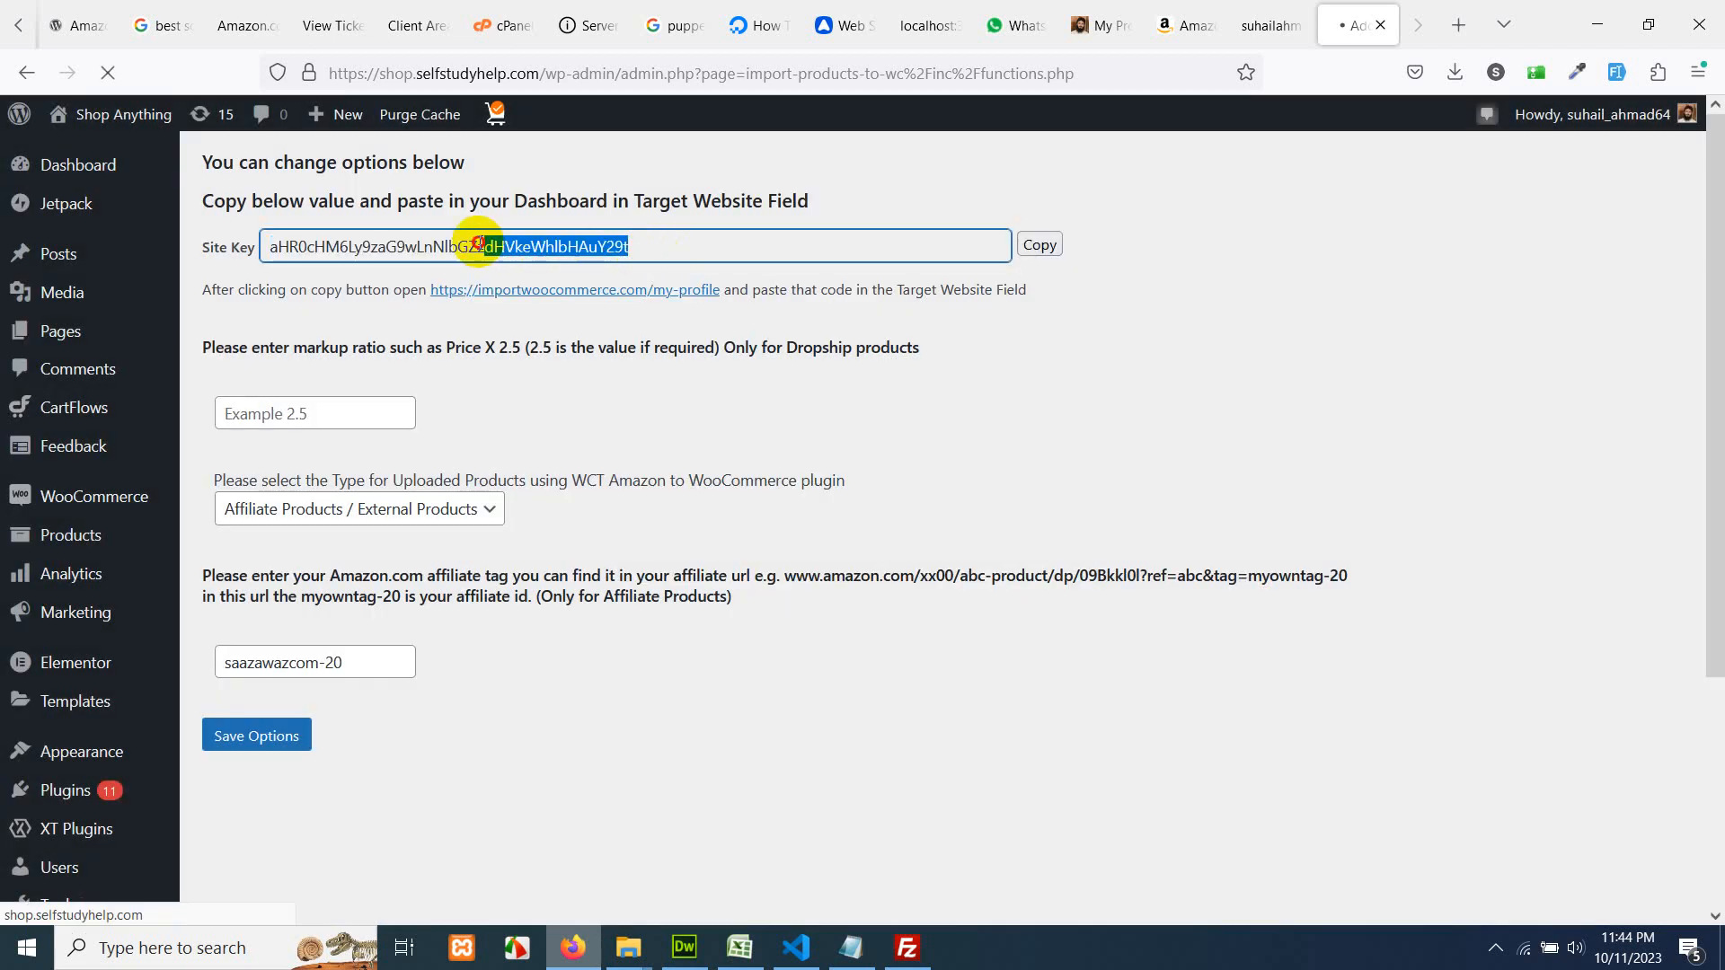
pyautogui.rightClick(479, 245)
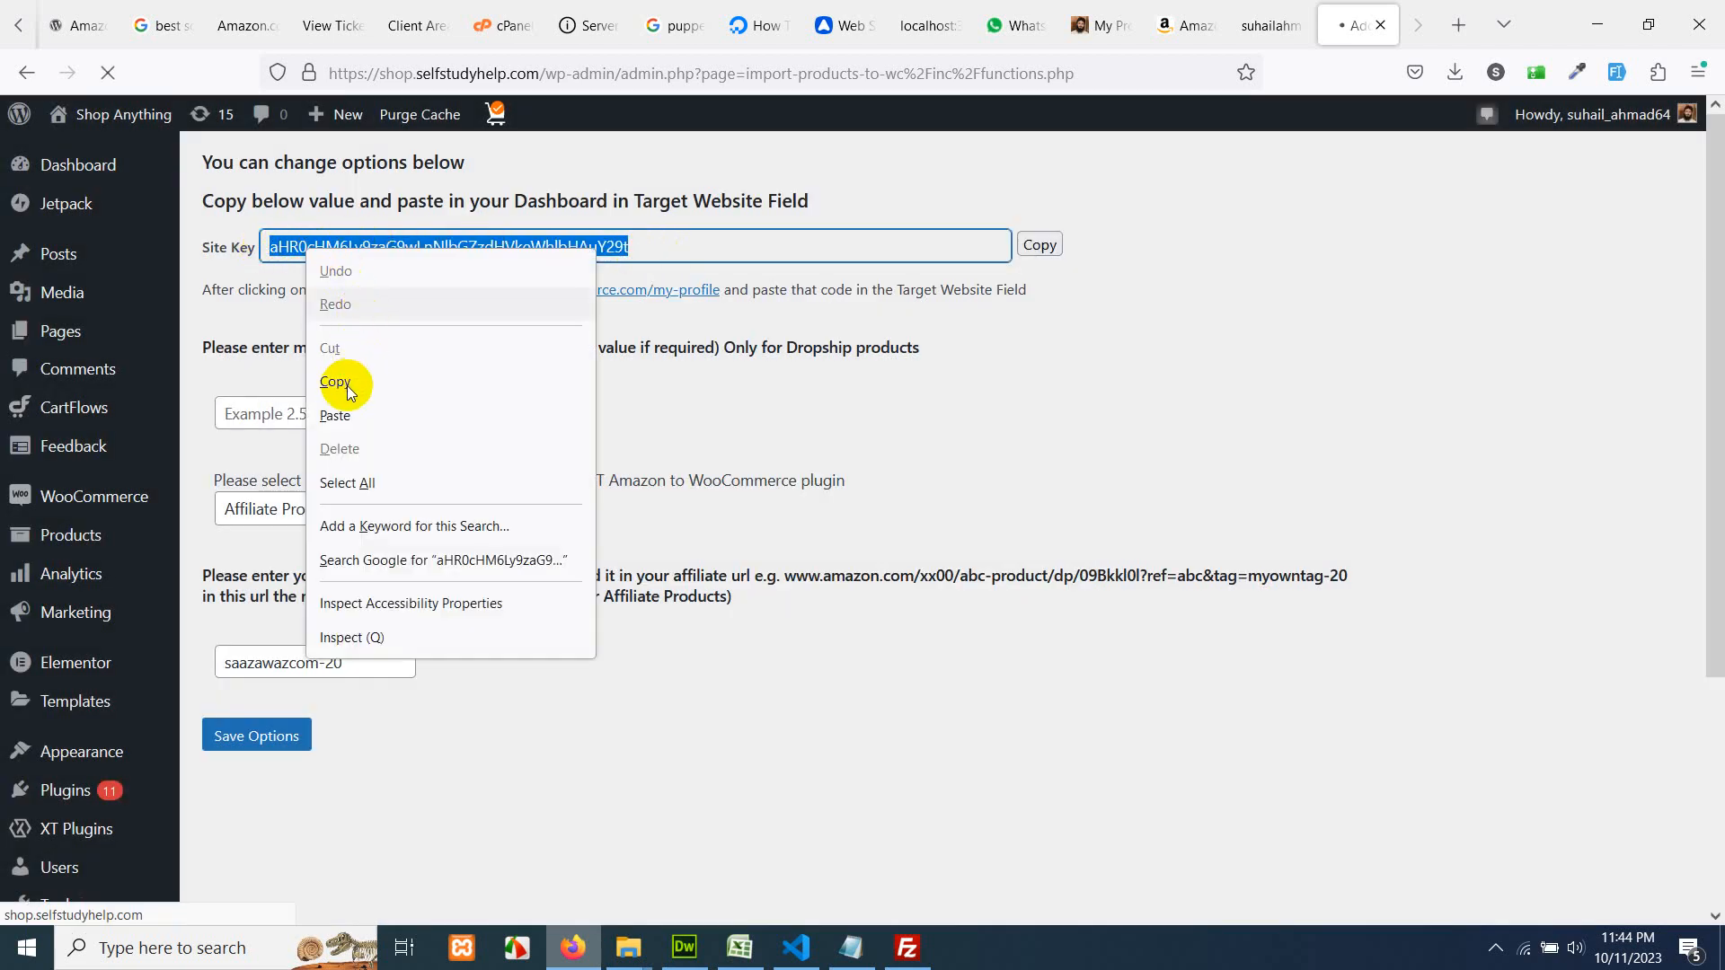
pyautogui.click(1088, 24)
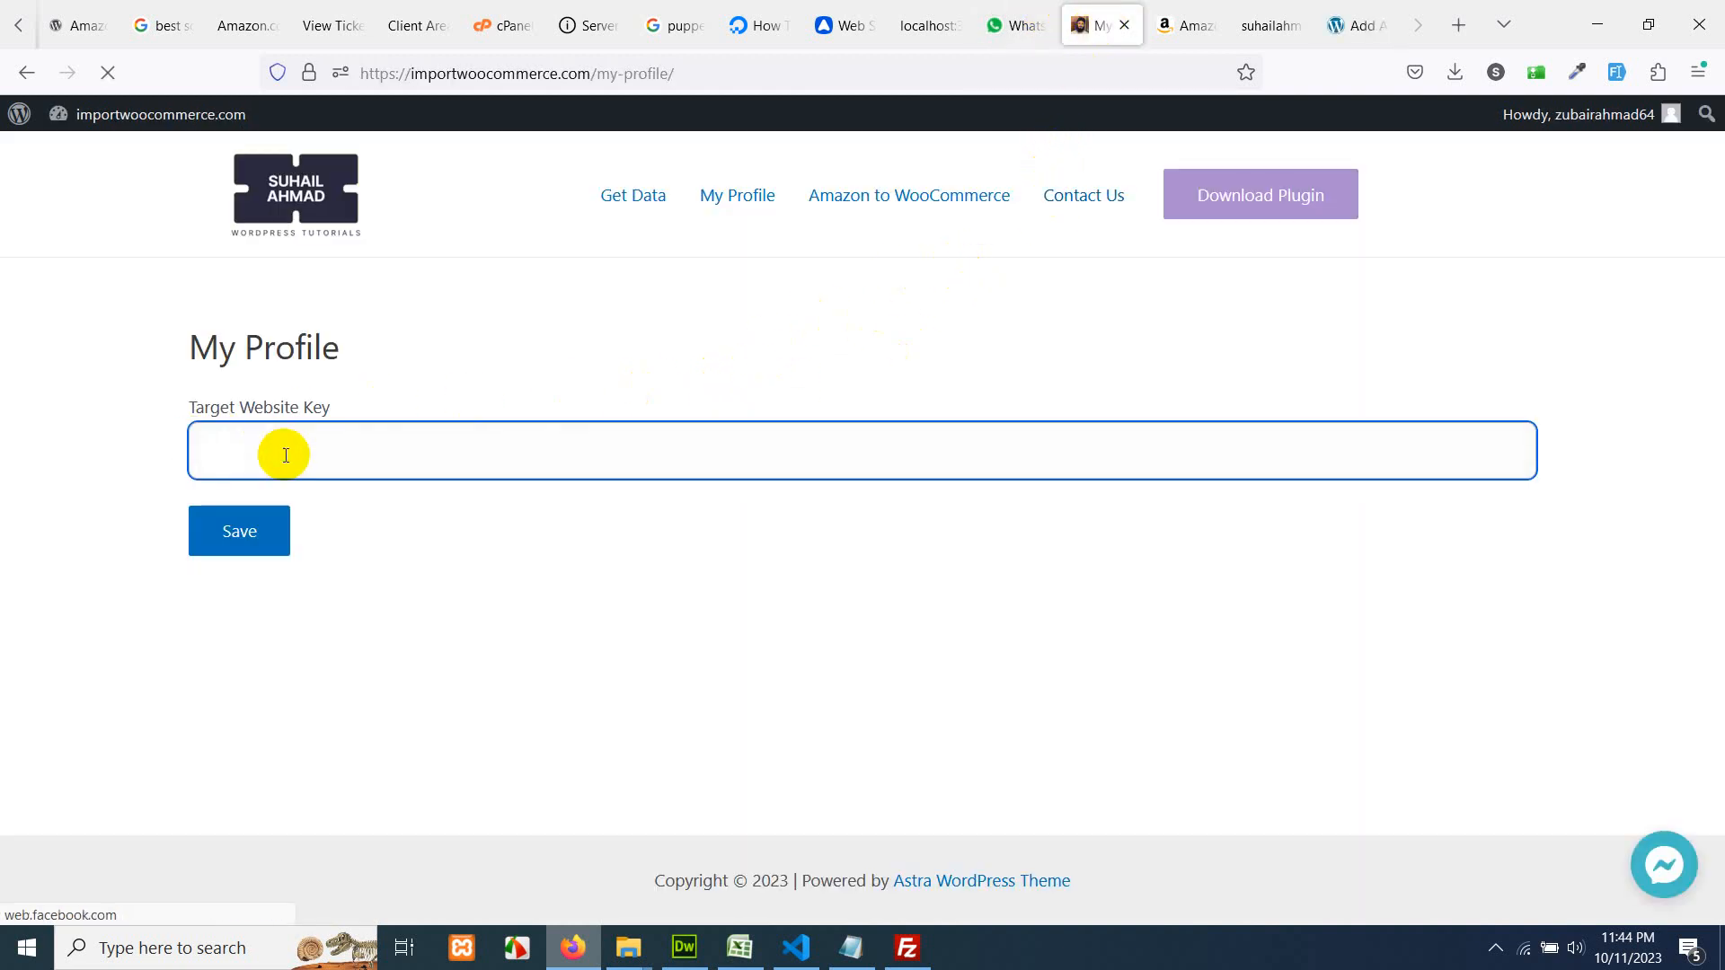
# Paste the site key into Target Website Key and save the profile.
pyautogui.rightClick(284, 451)
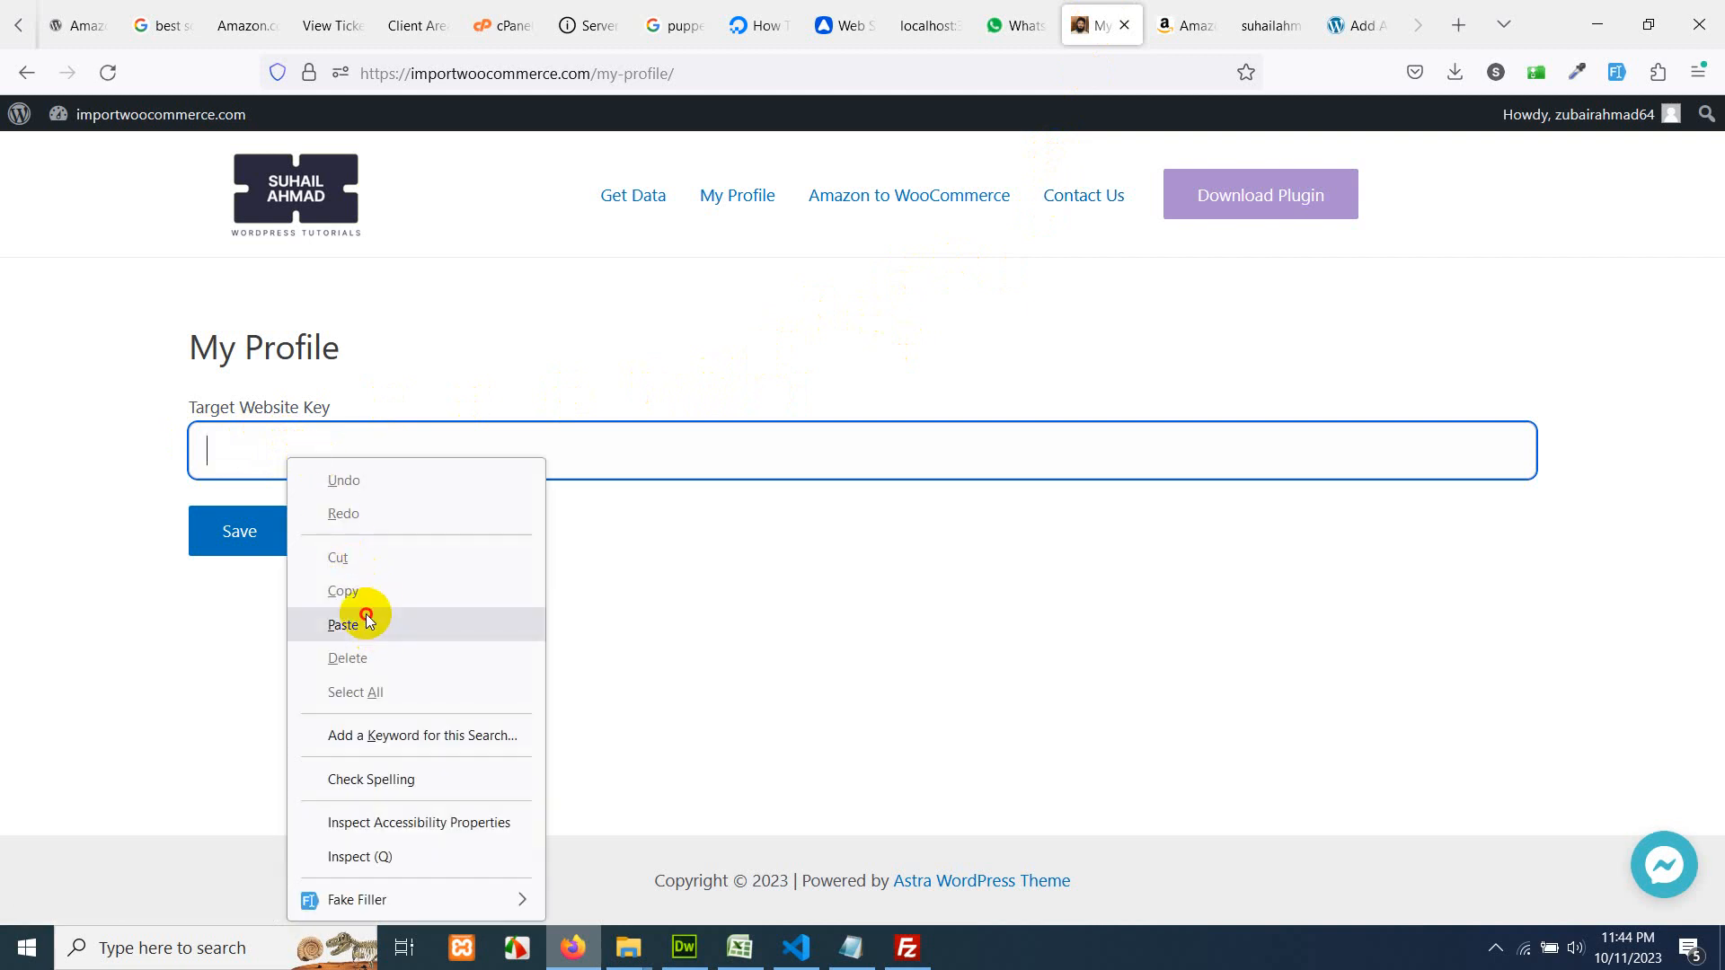
pyautogui.click(343, 623)
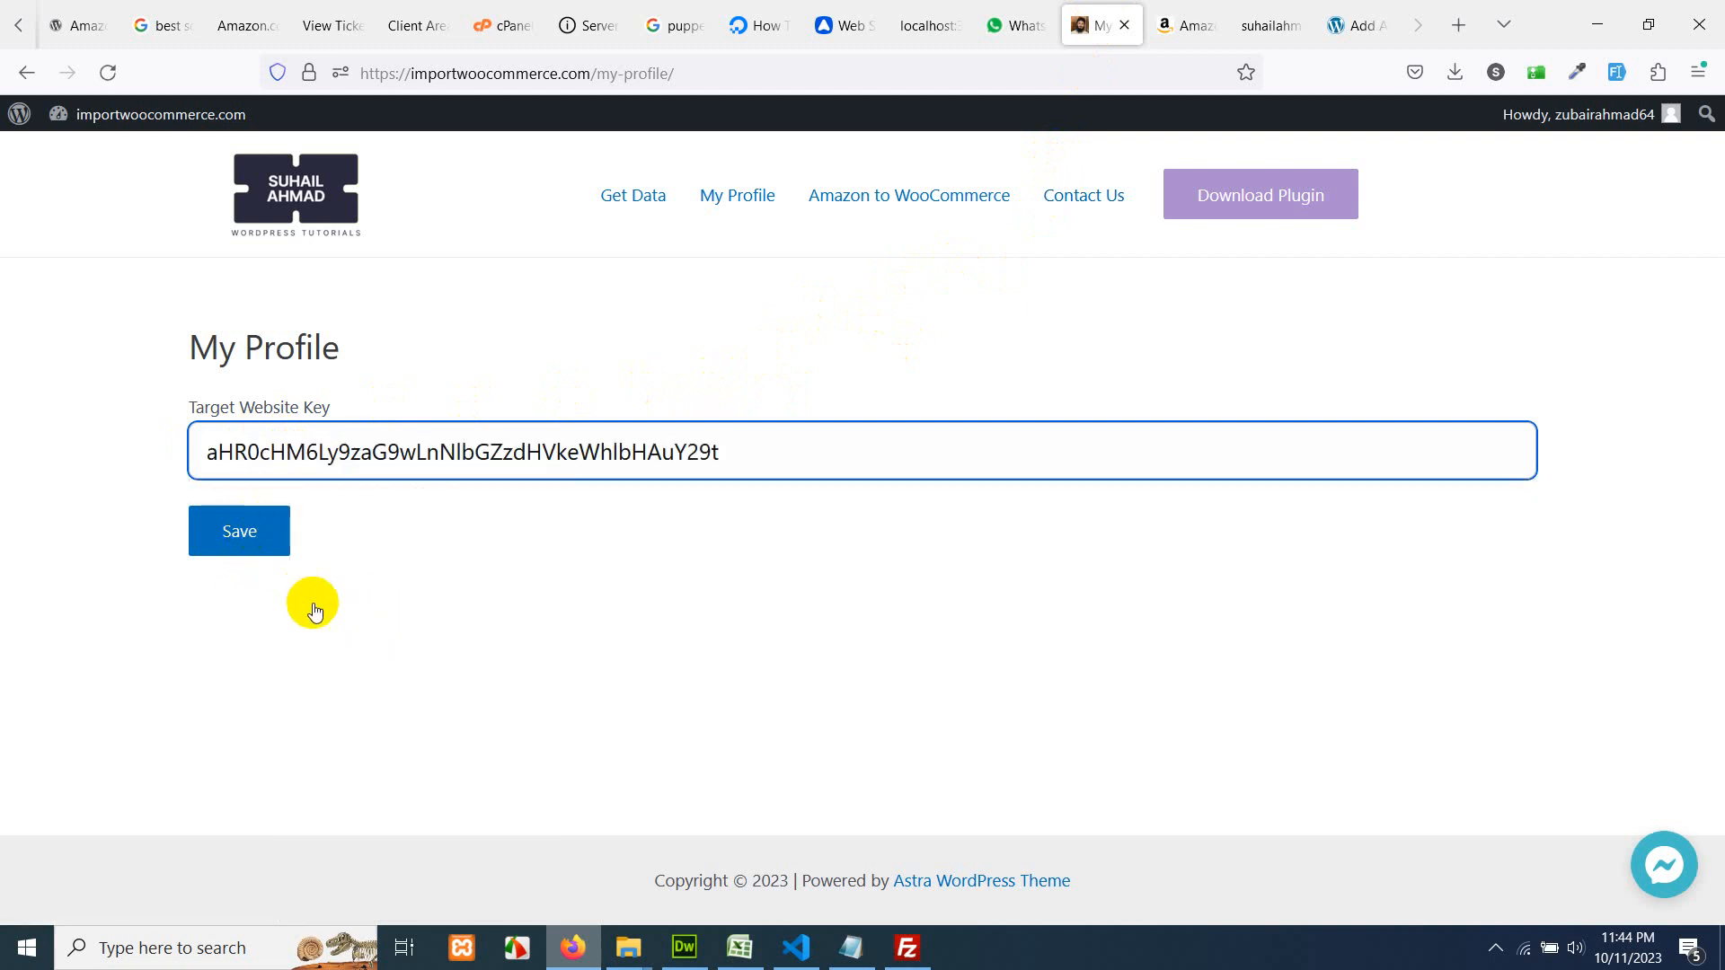
pyautogui.click(239, 531)
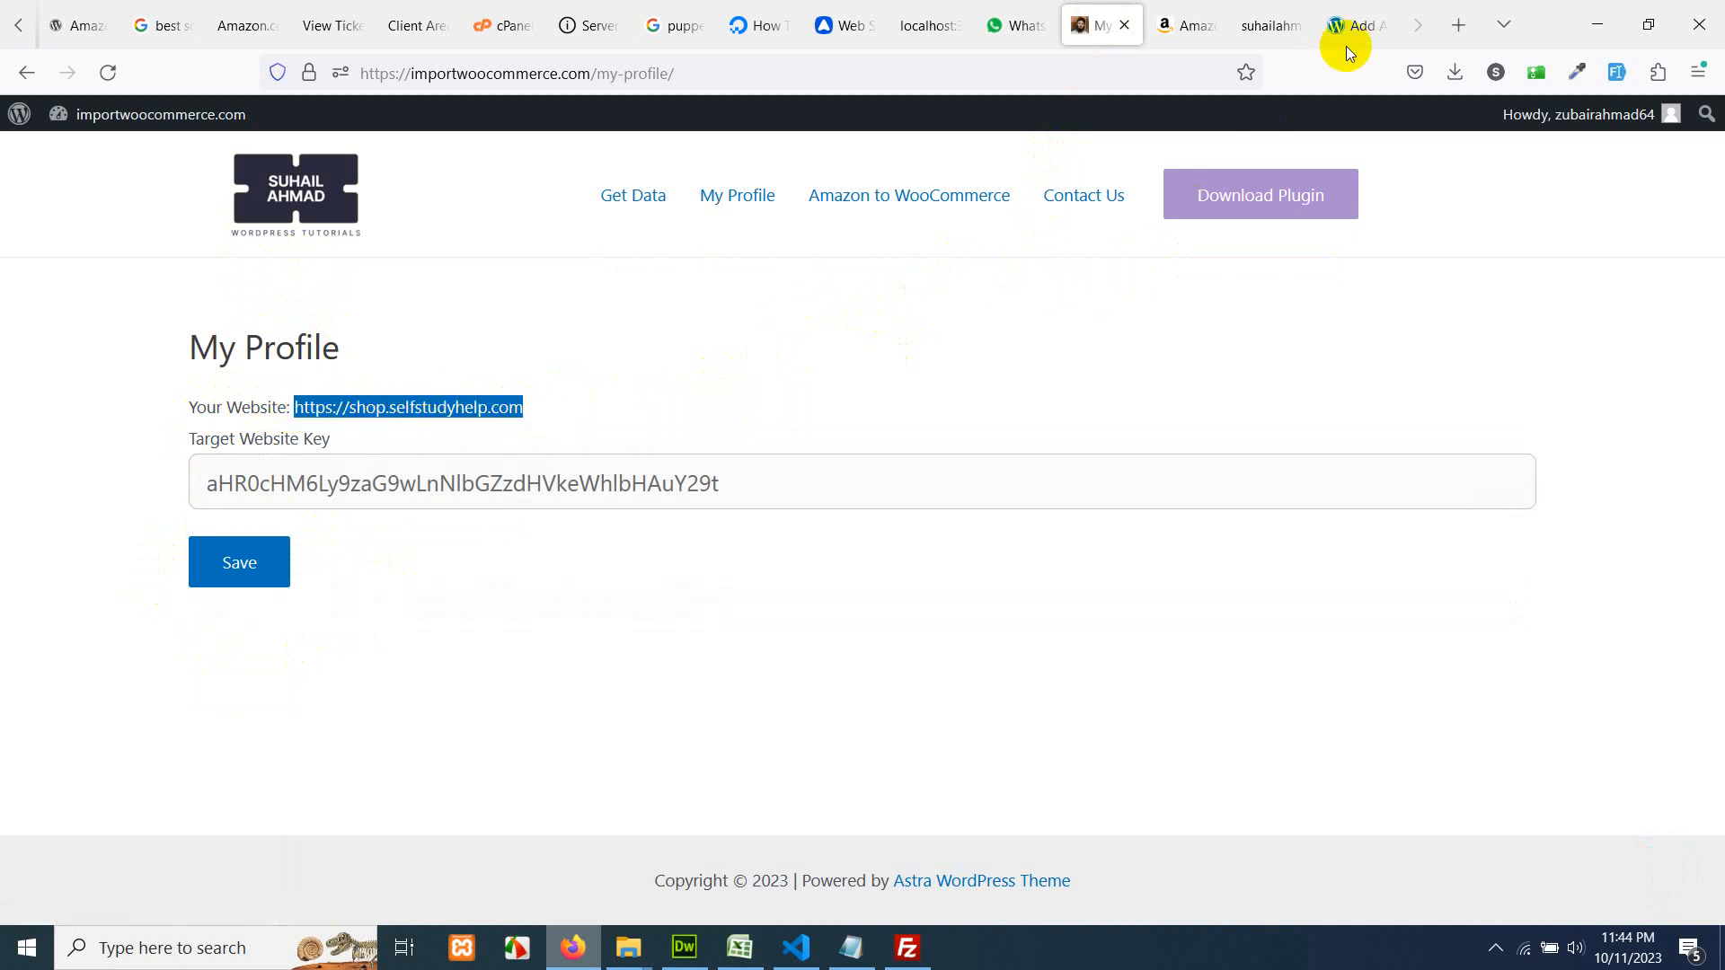
pyautogui.click(1348, 24)
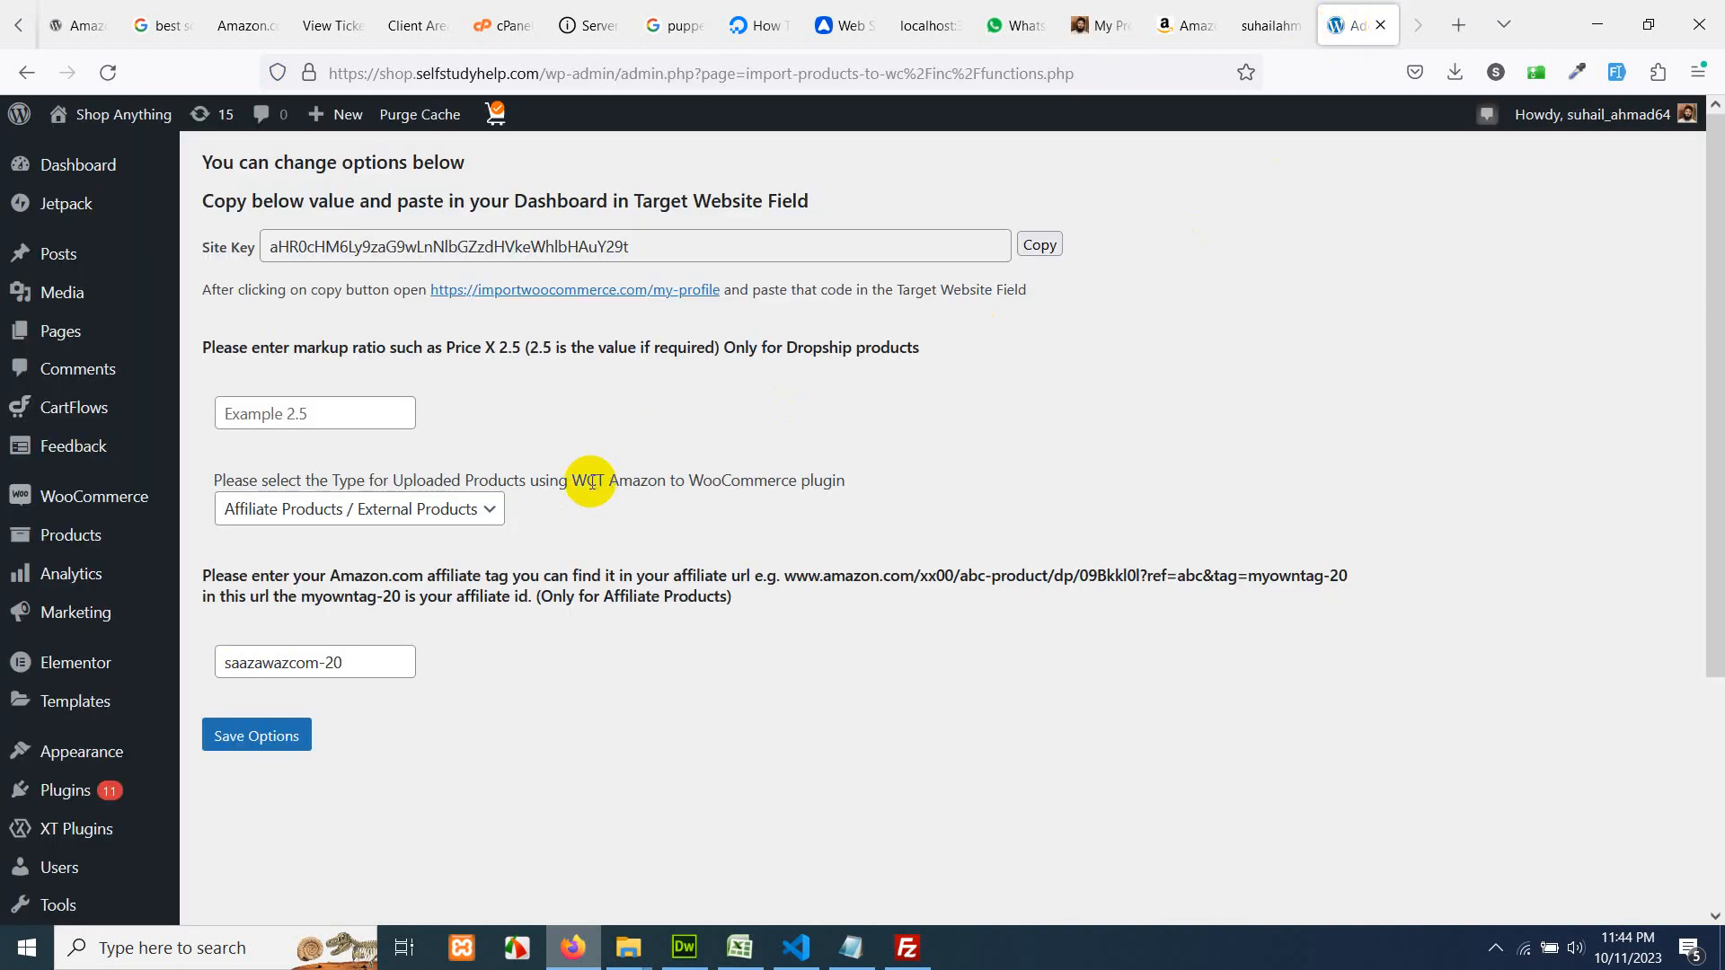
pyautogui.moveTo(952, 519)
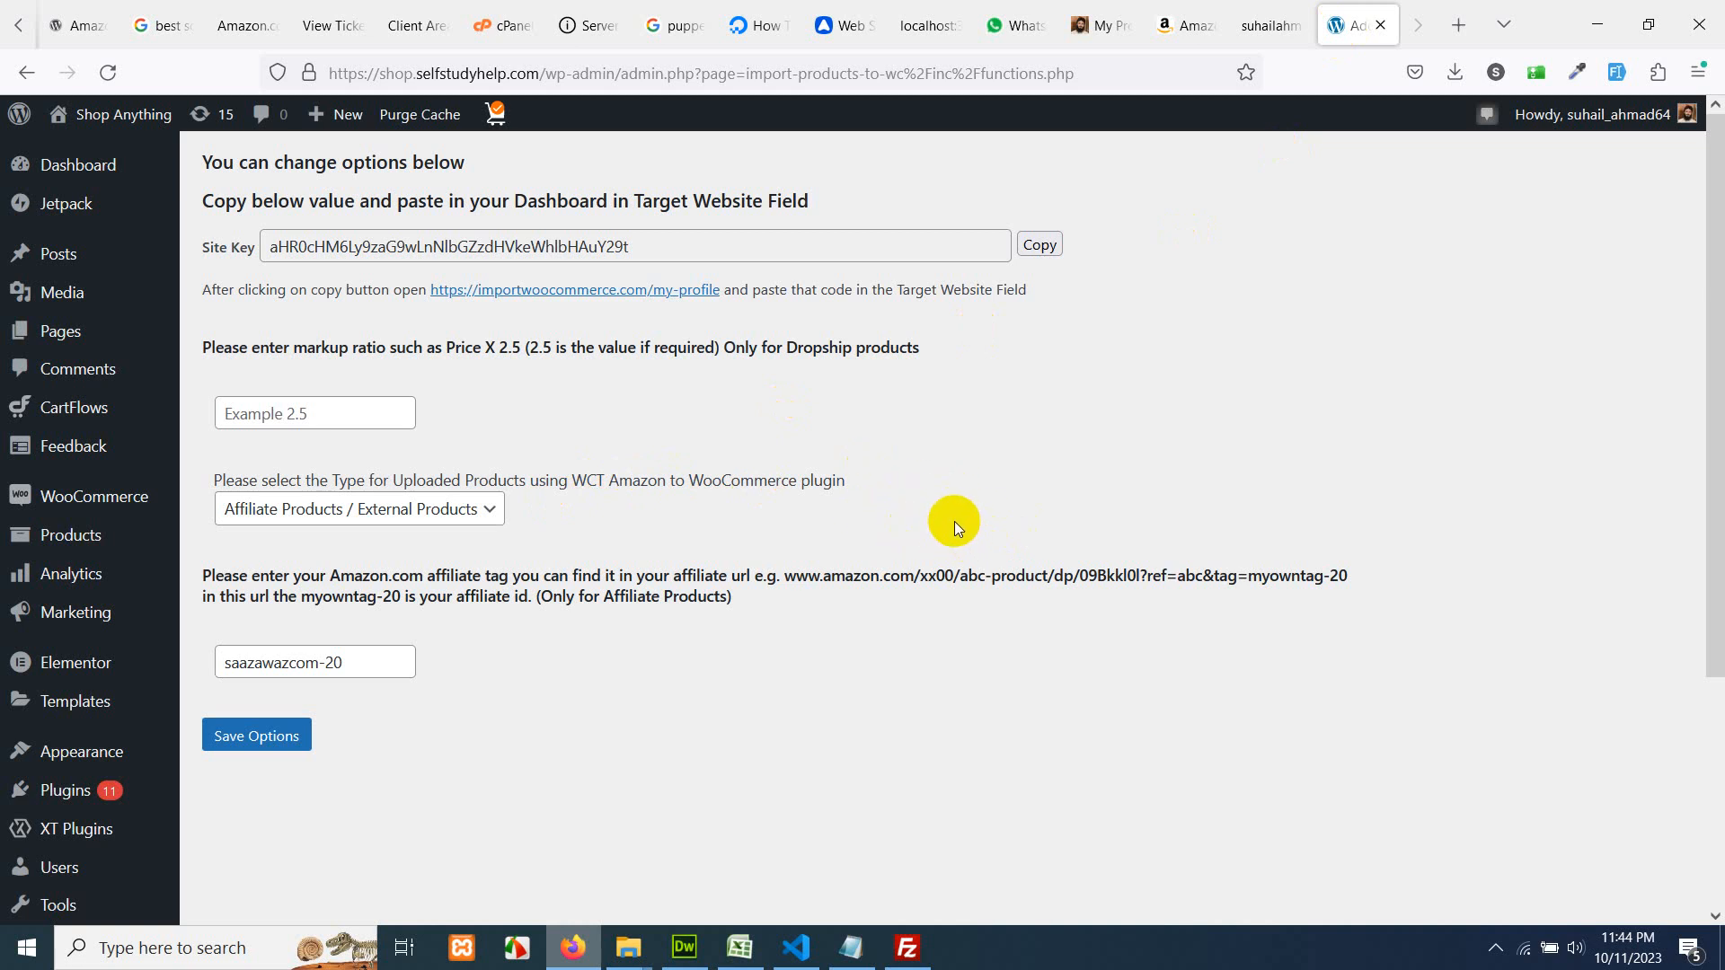
pyautogui.moveTo(556, 315)
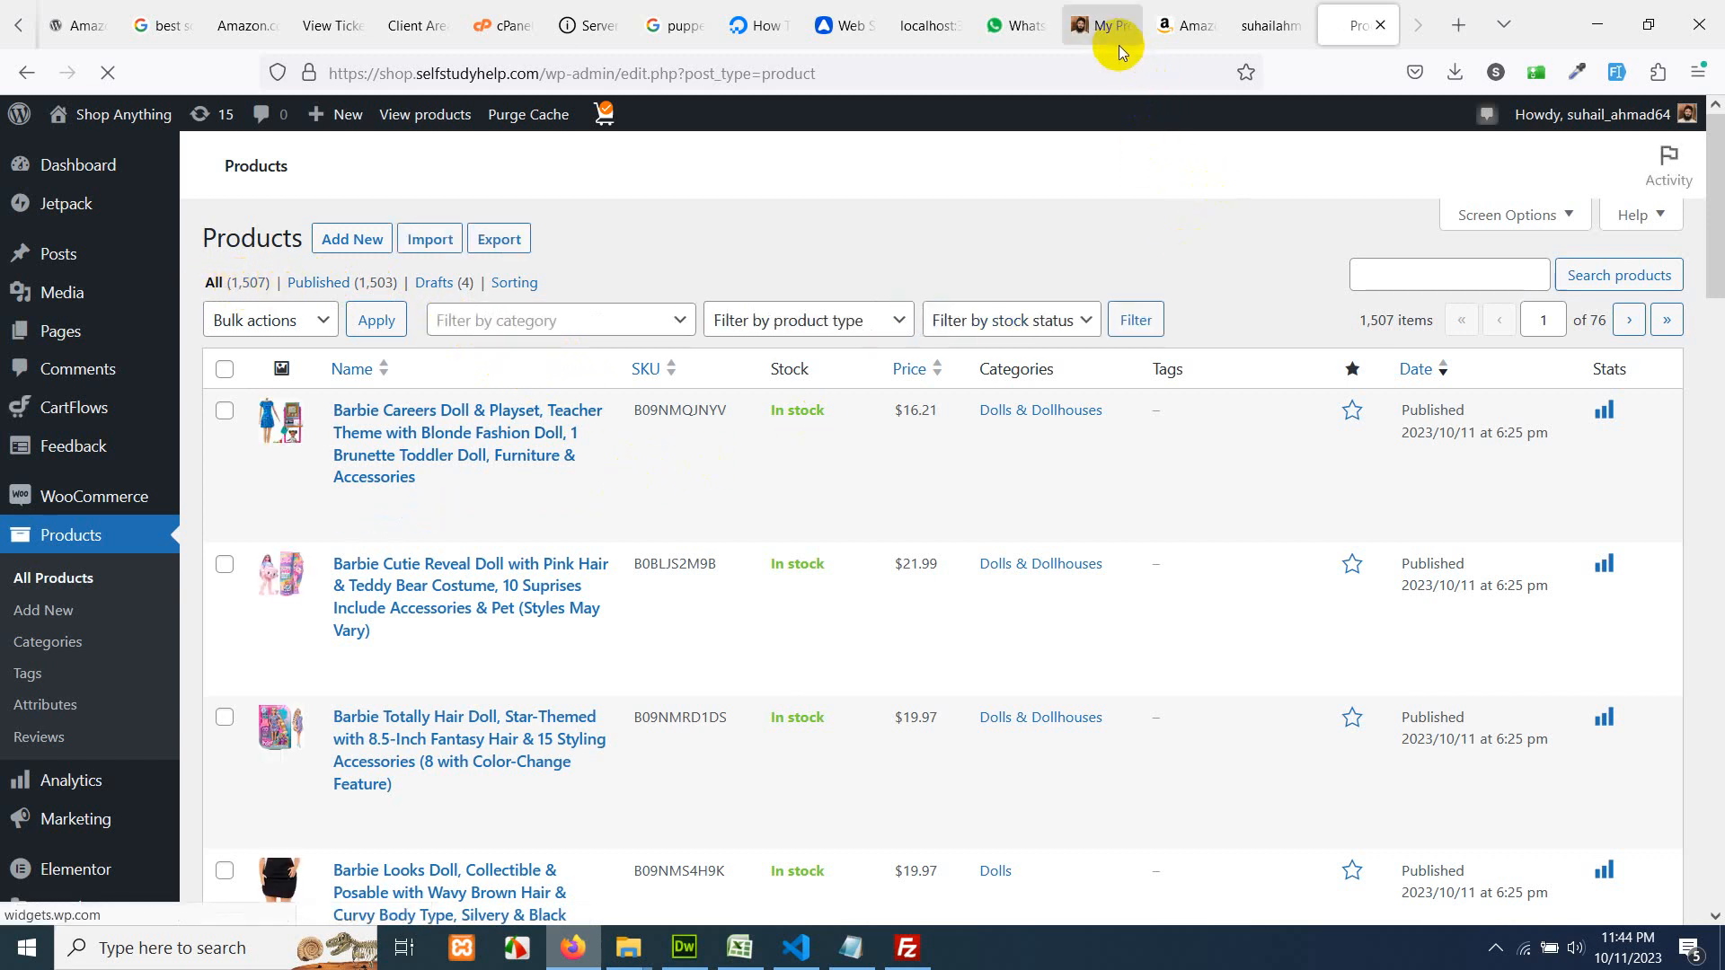
# Return to Amazon's led tv results after checking the 1,507-product list.
pyautogui.click(1184, 24)
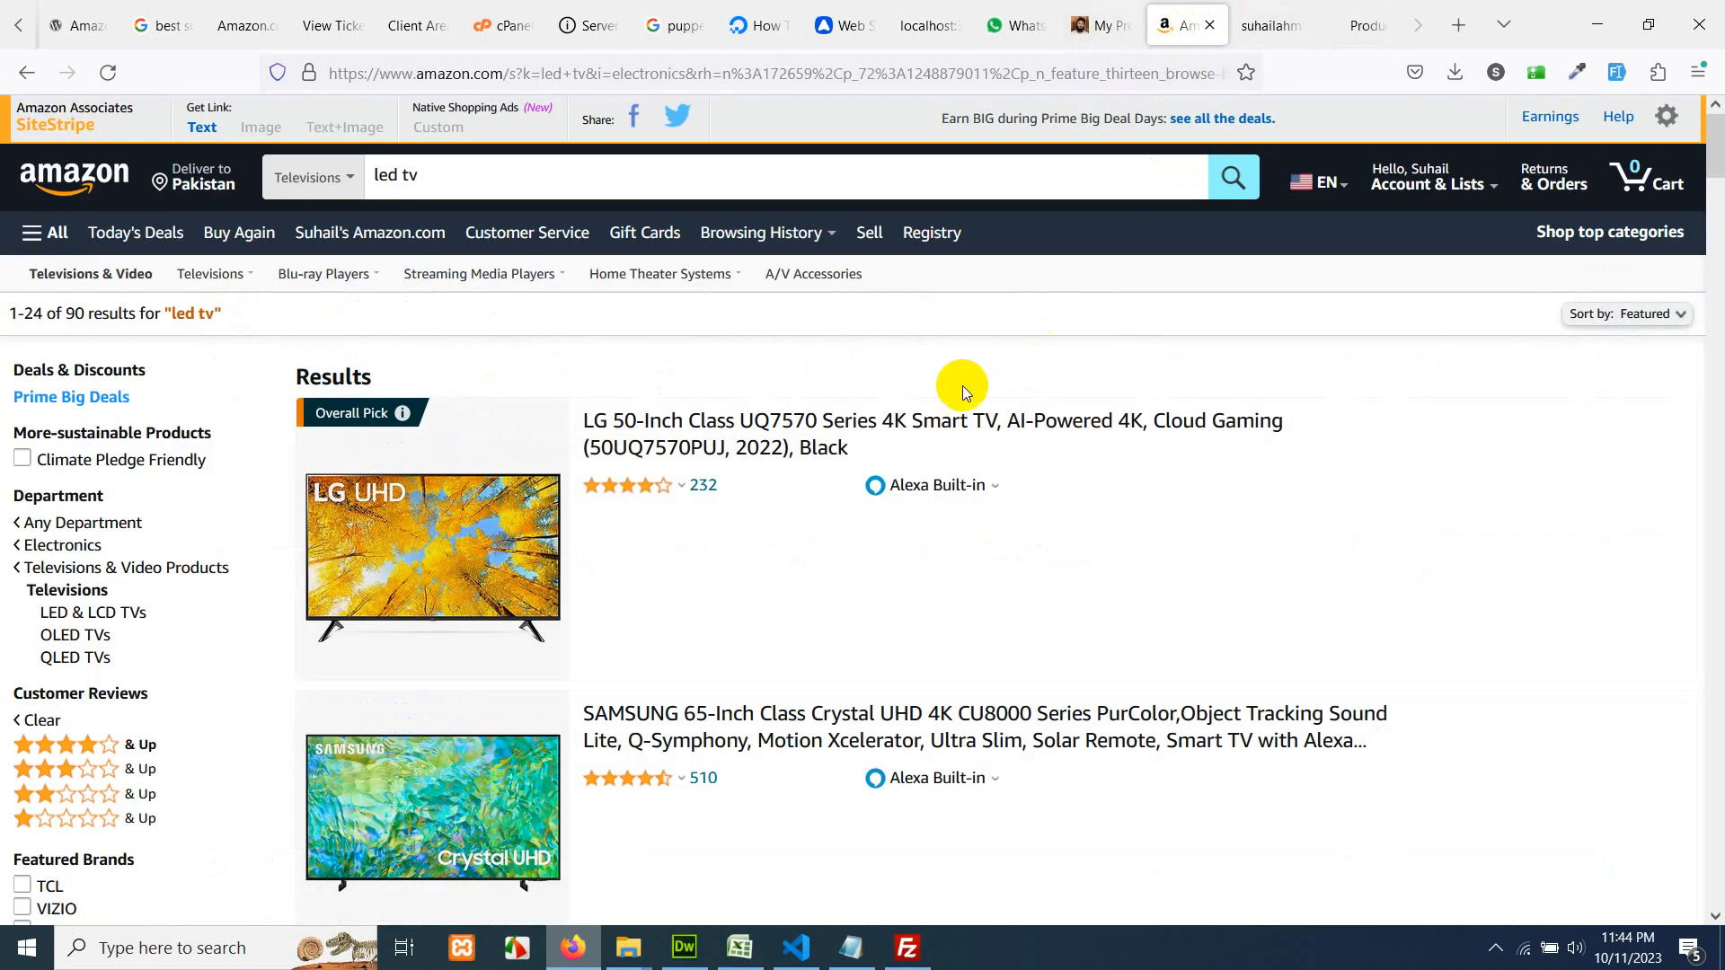
pyautogui.moveTo(382, 330)
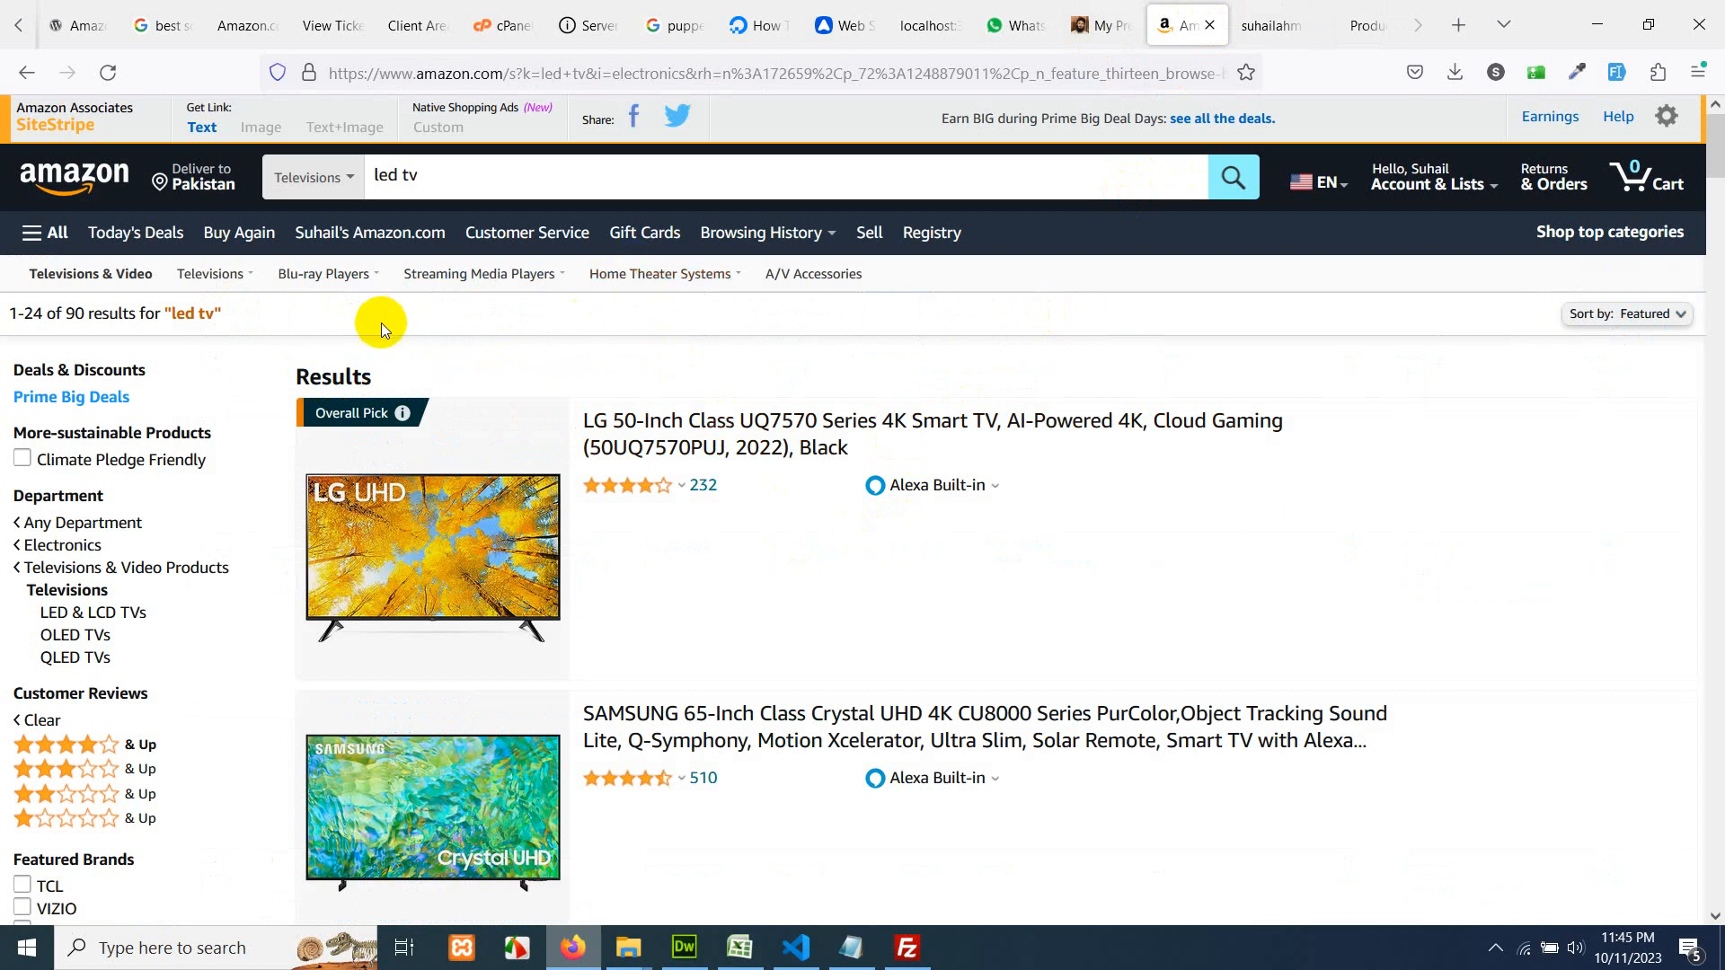
pyautogui.moveTo(653, 684)
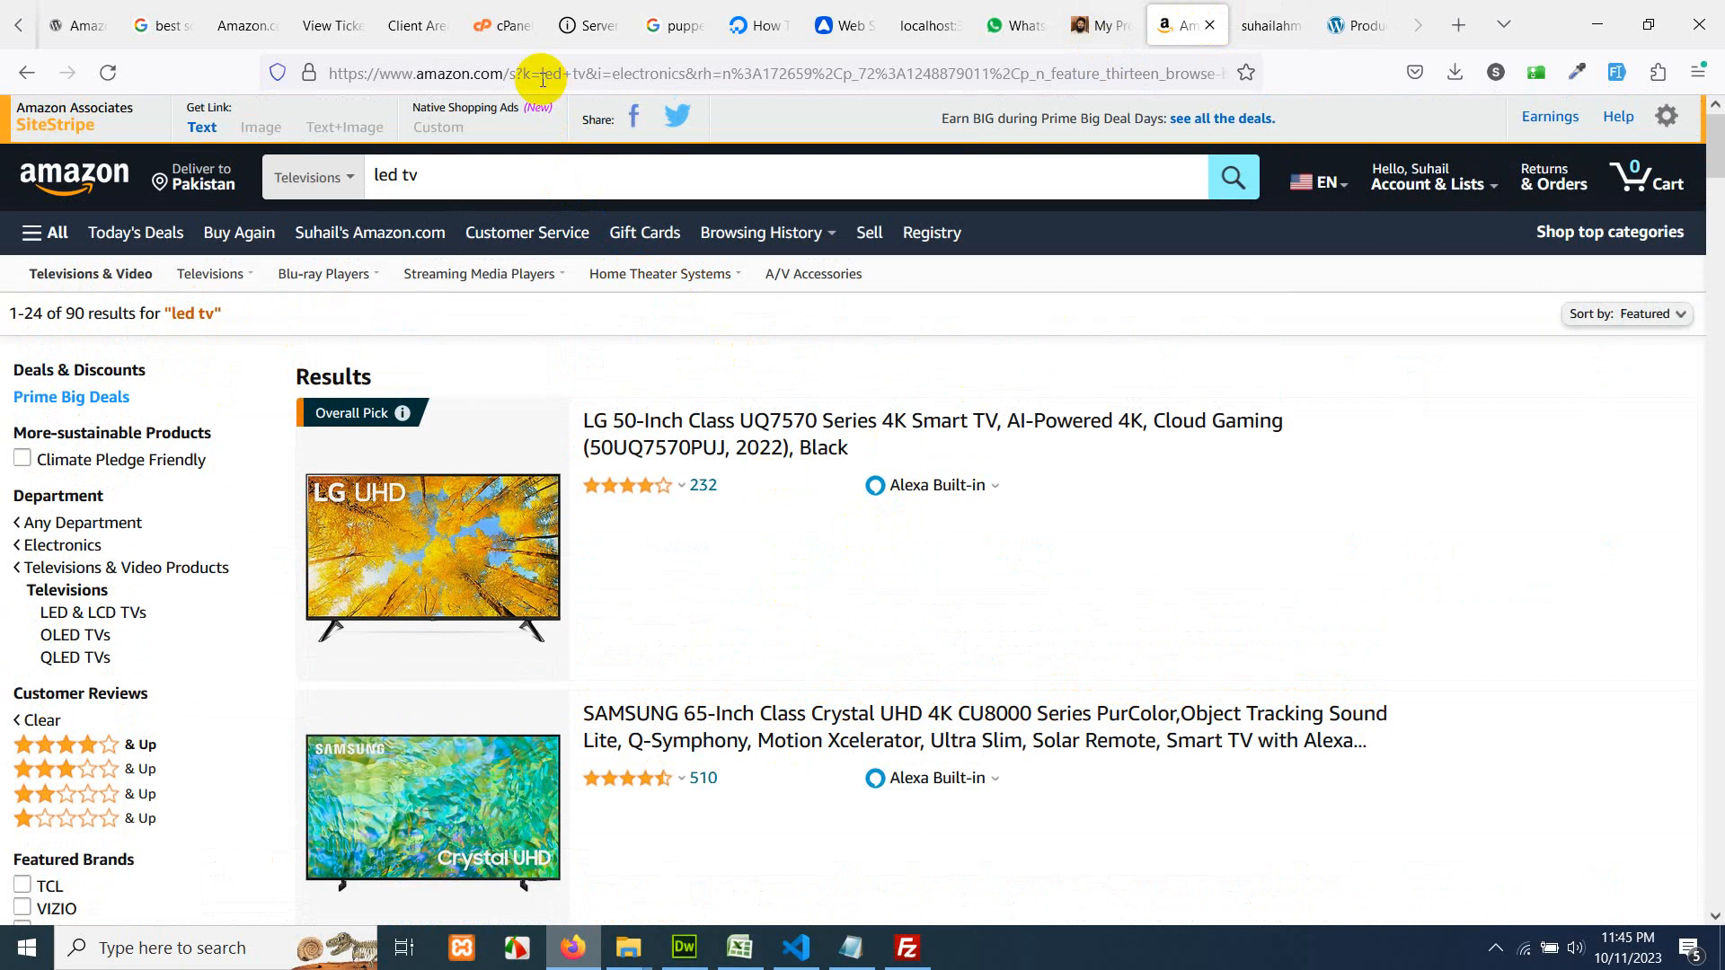
# Copy the Amazon led tv results URL and return to importwoocommerce.com.
pyautogui.click(540, 74)
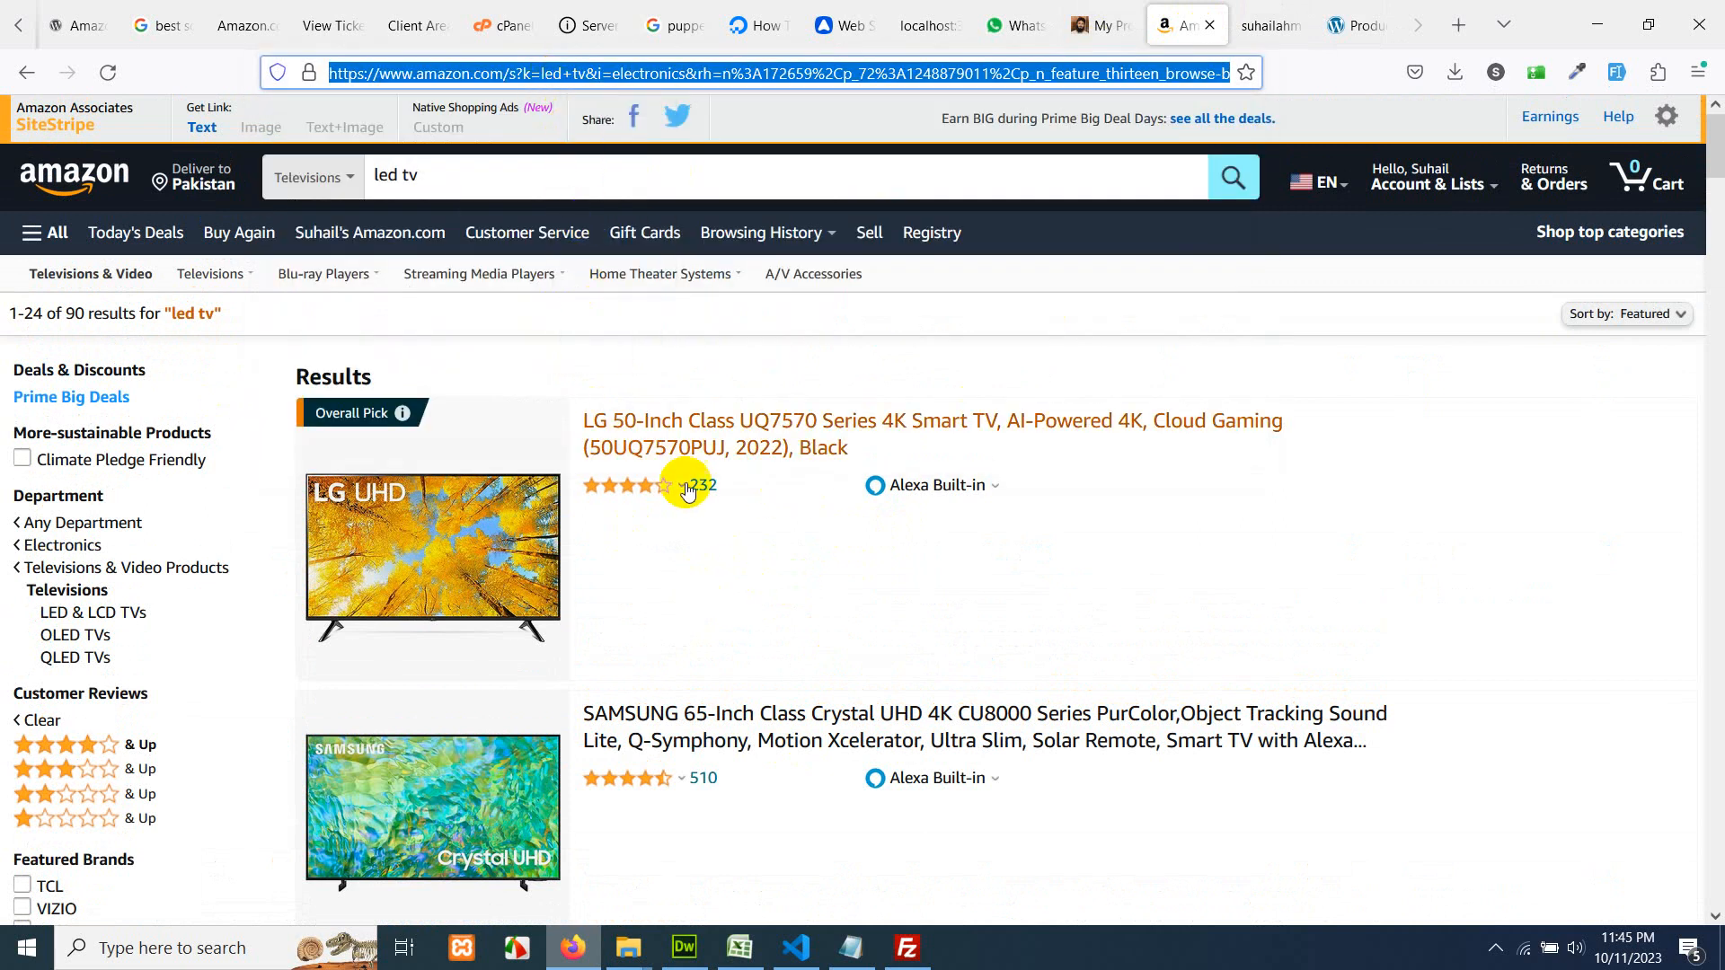
pyautogui.scroll(-3)
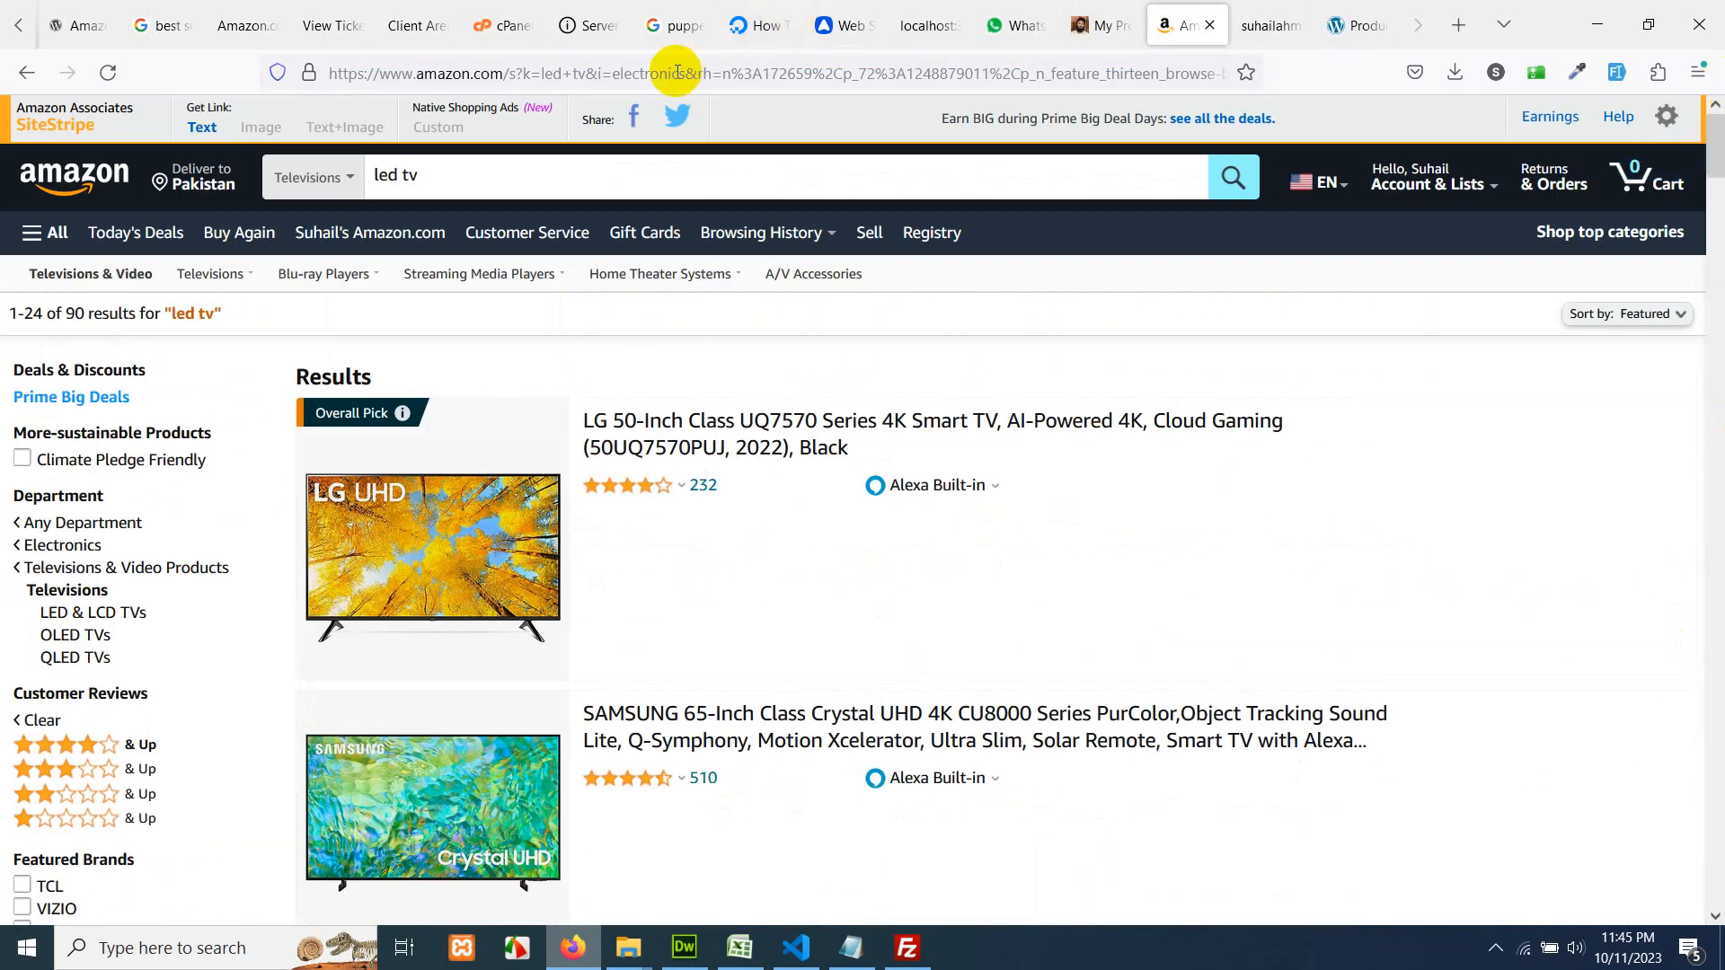
pyautogui.click(1097, 24)
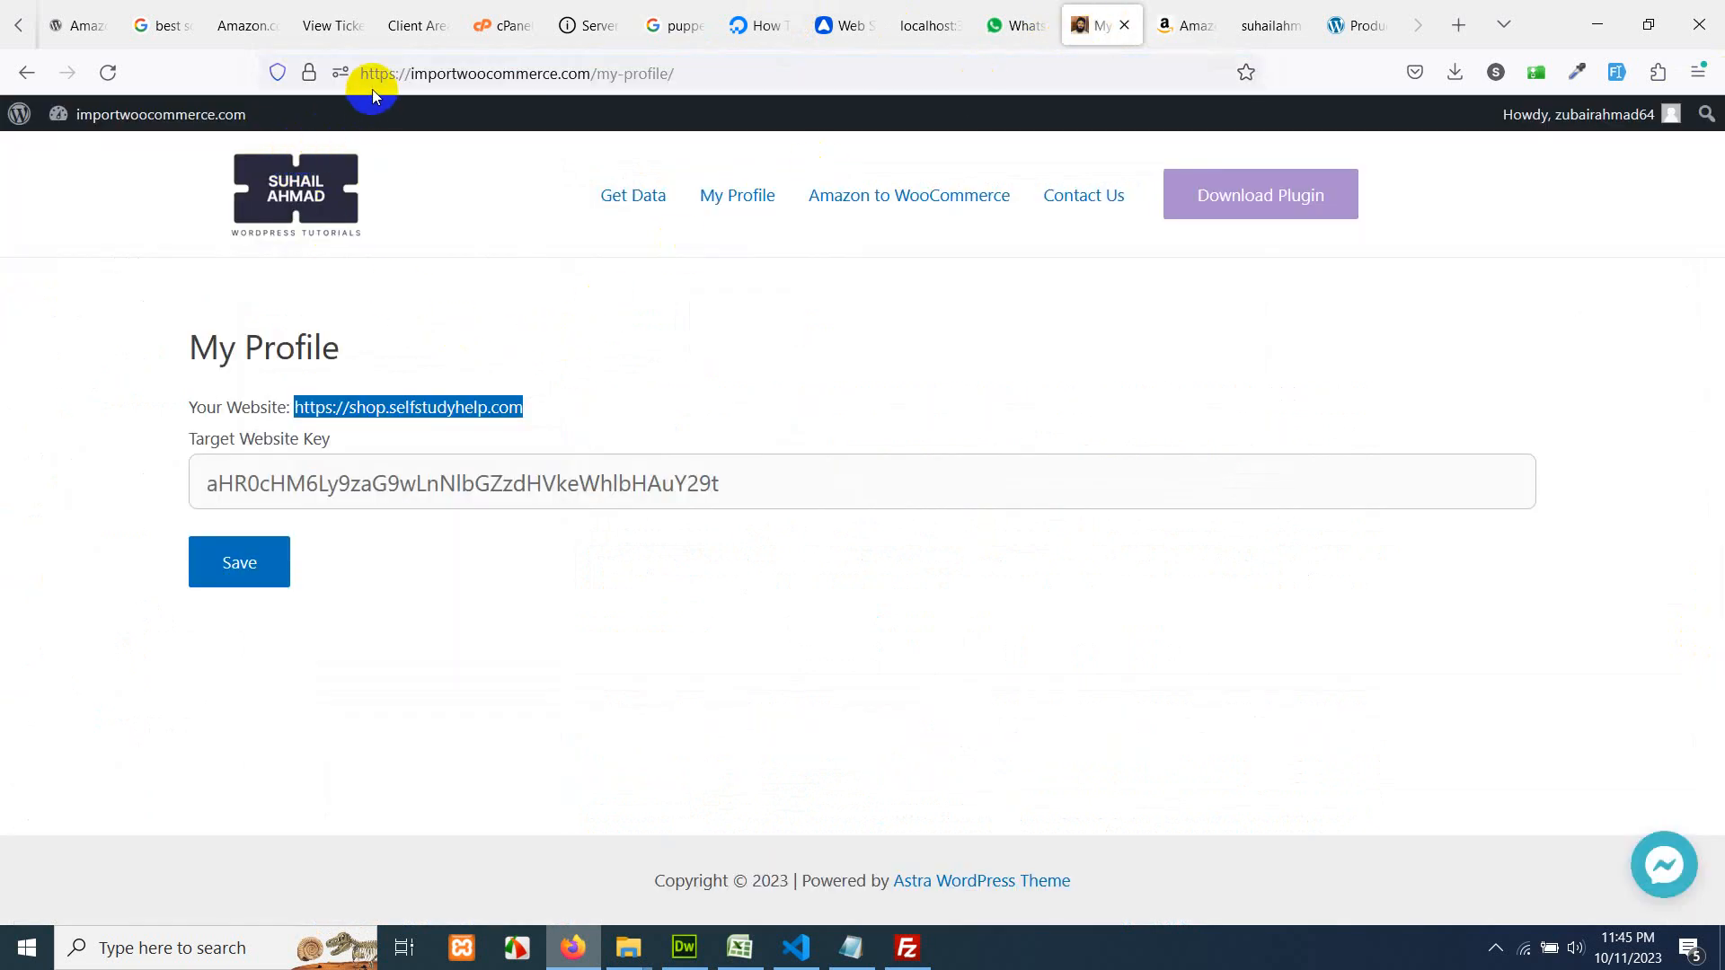
pyautogui.moveTo(632, 194)
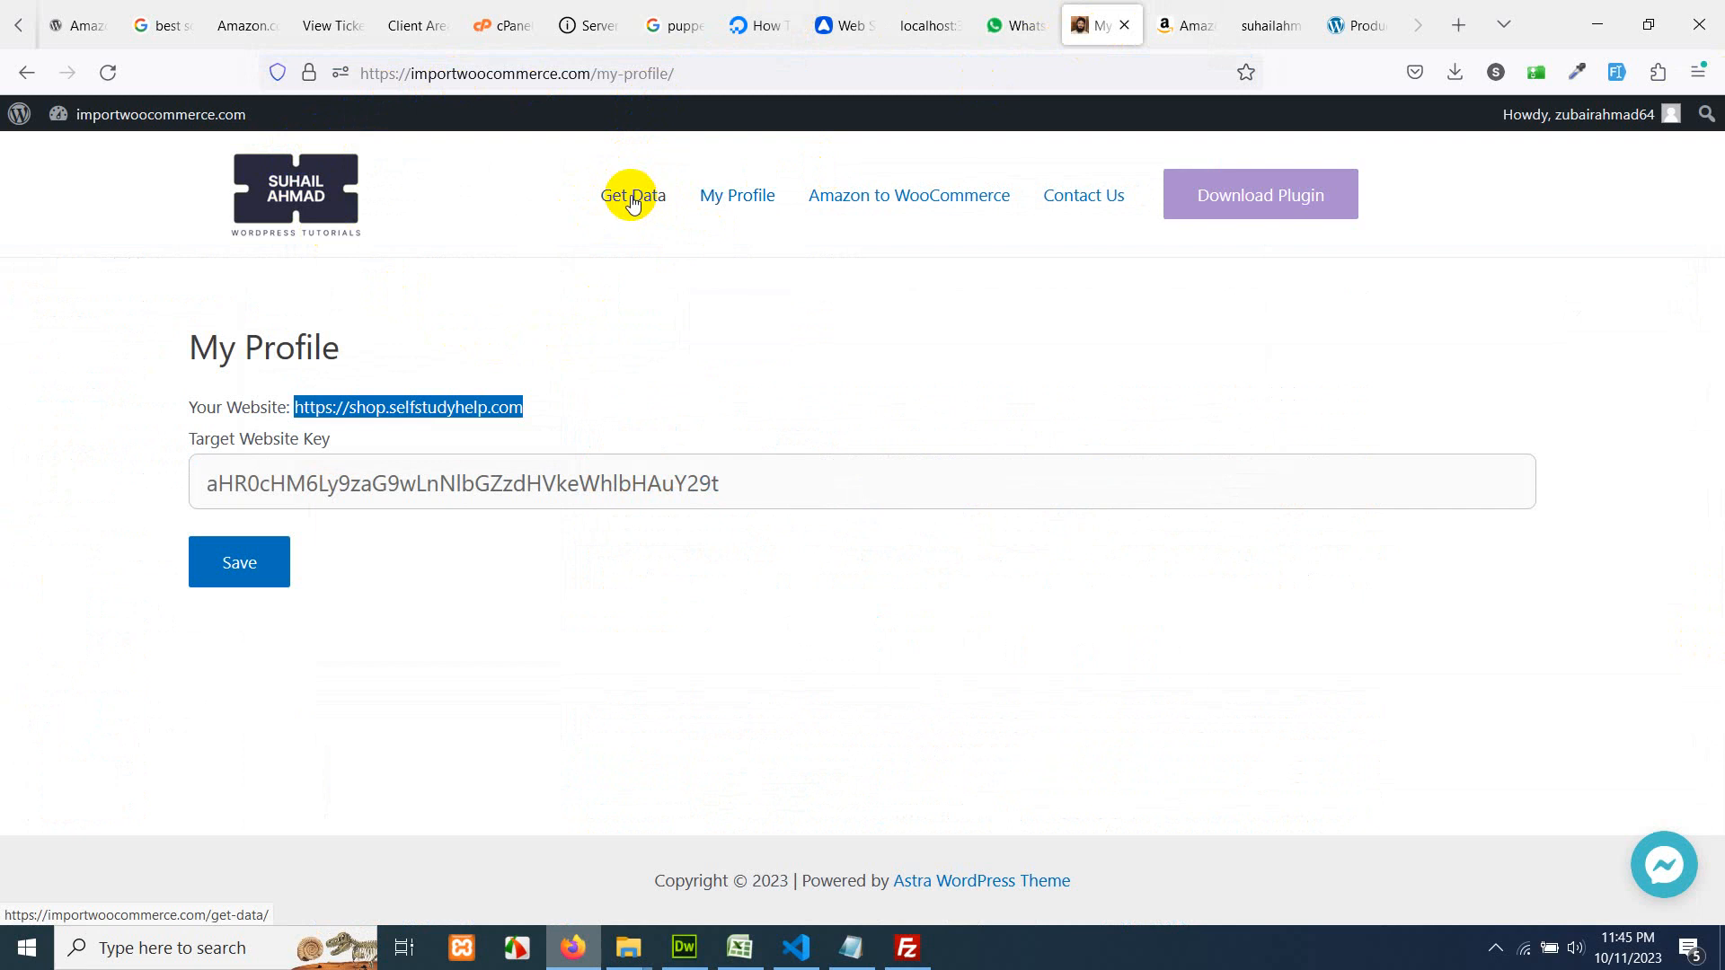
pyautogui.moveTo(383, 396)
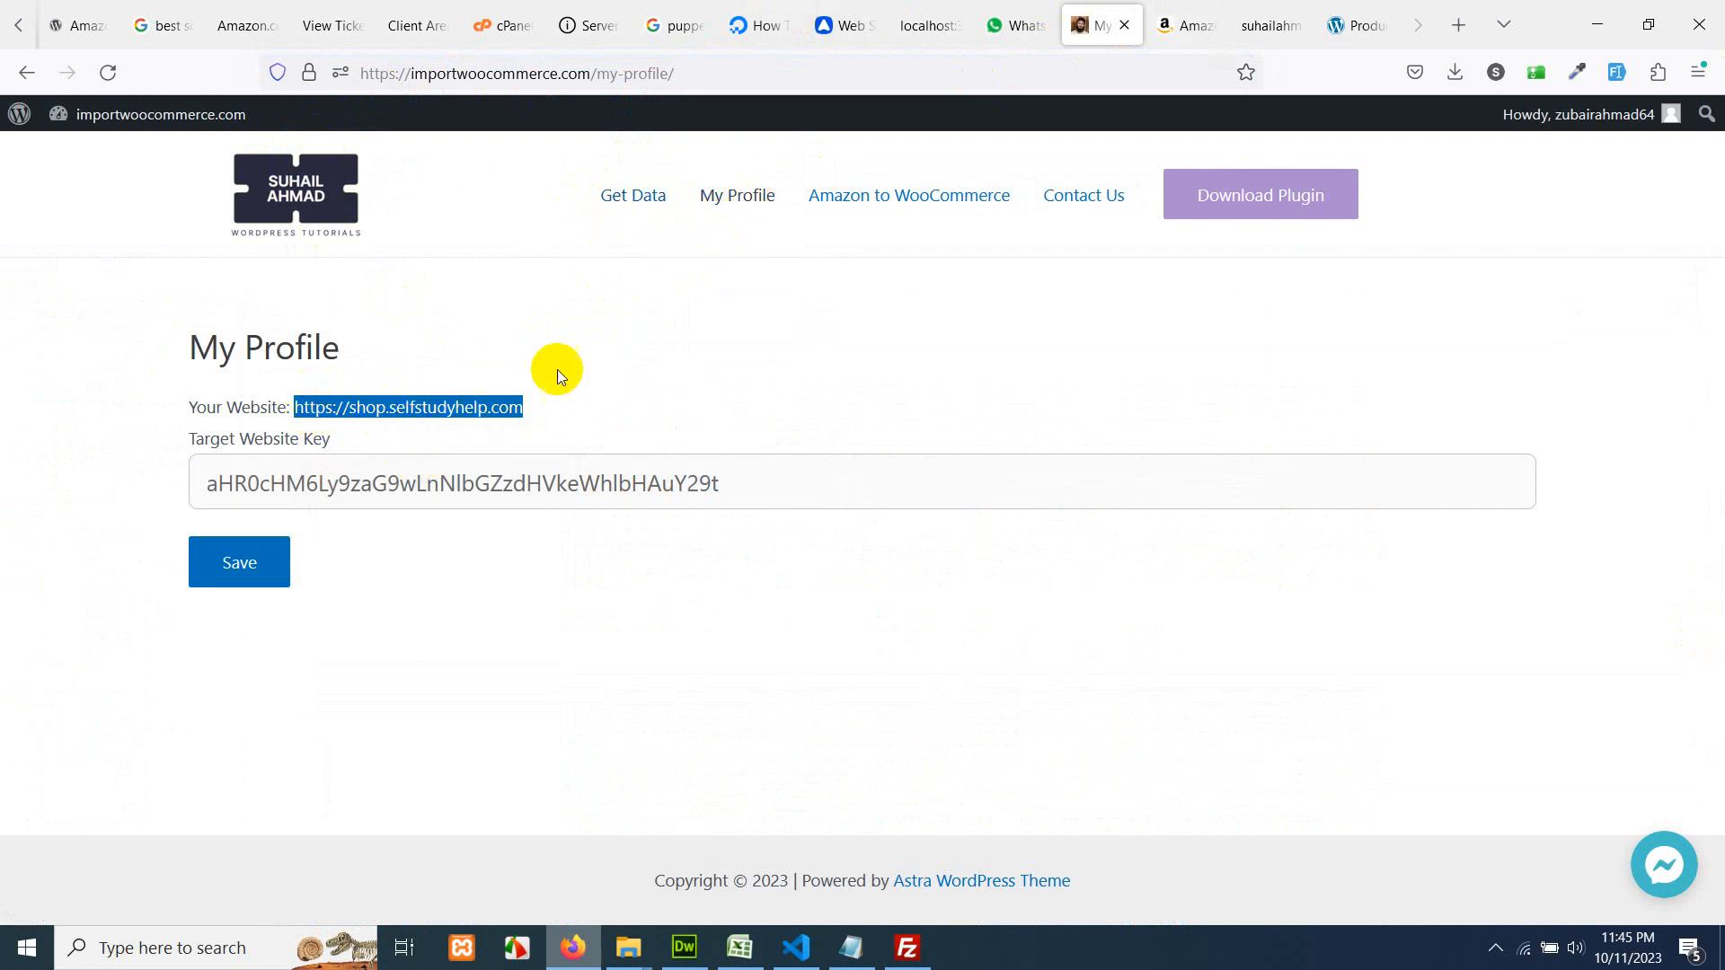
# Paste the Amazon led tv search URL into the Get Data search field.
pyautogui.click(632, 195)
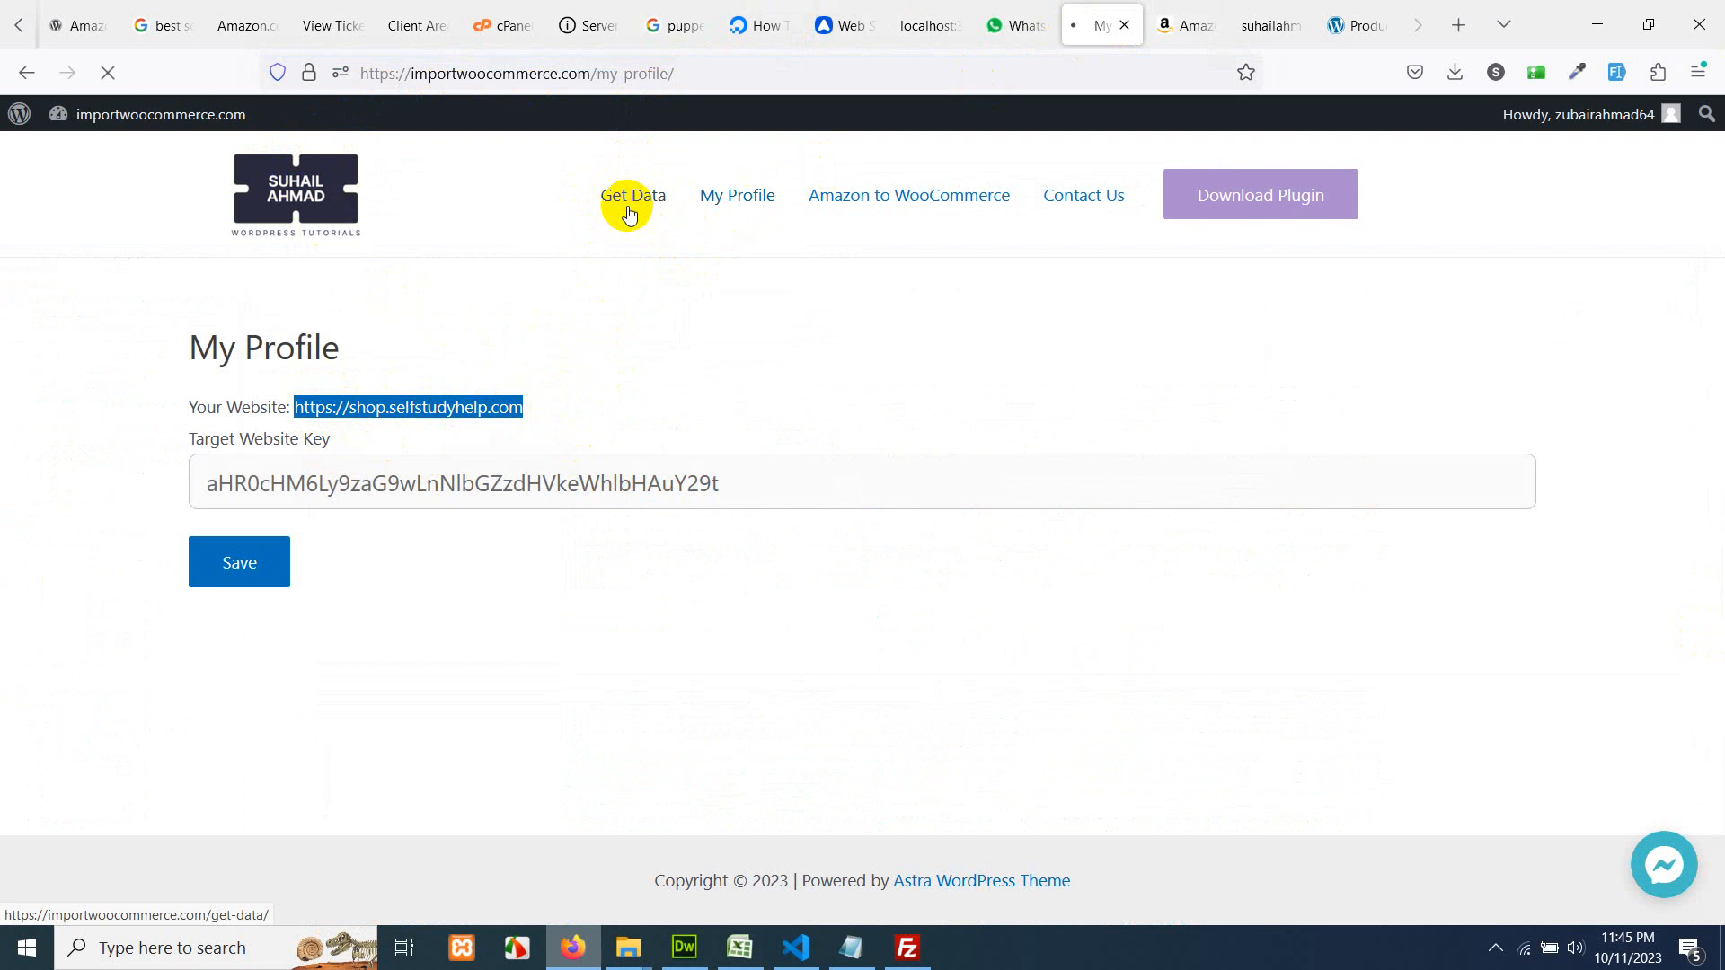
pyautogui.click(632, 195)
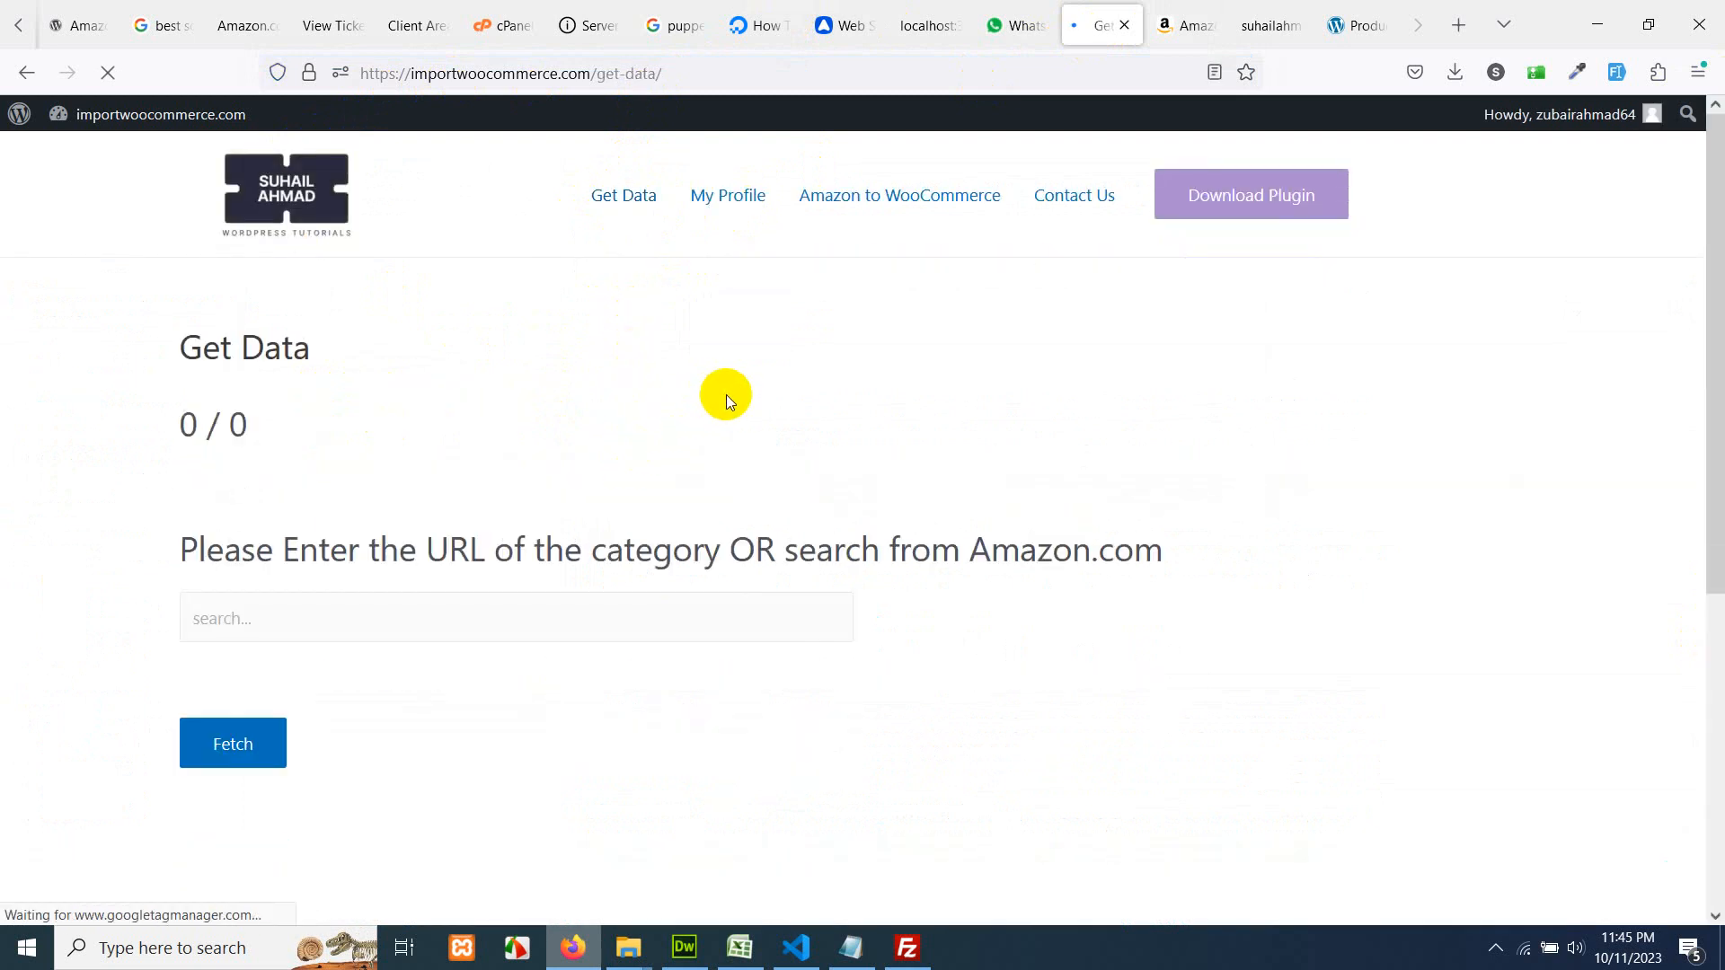
pyautogui.click(514, 617)
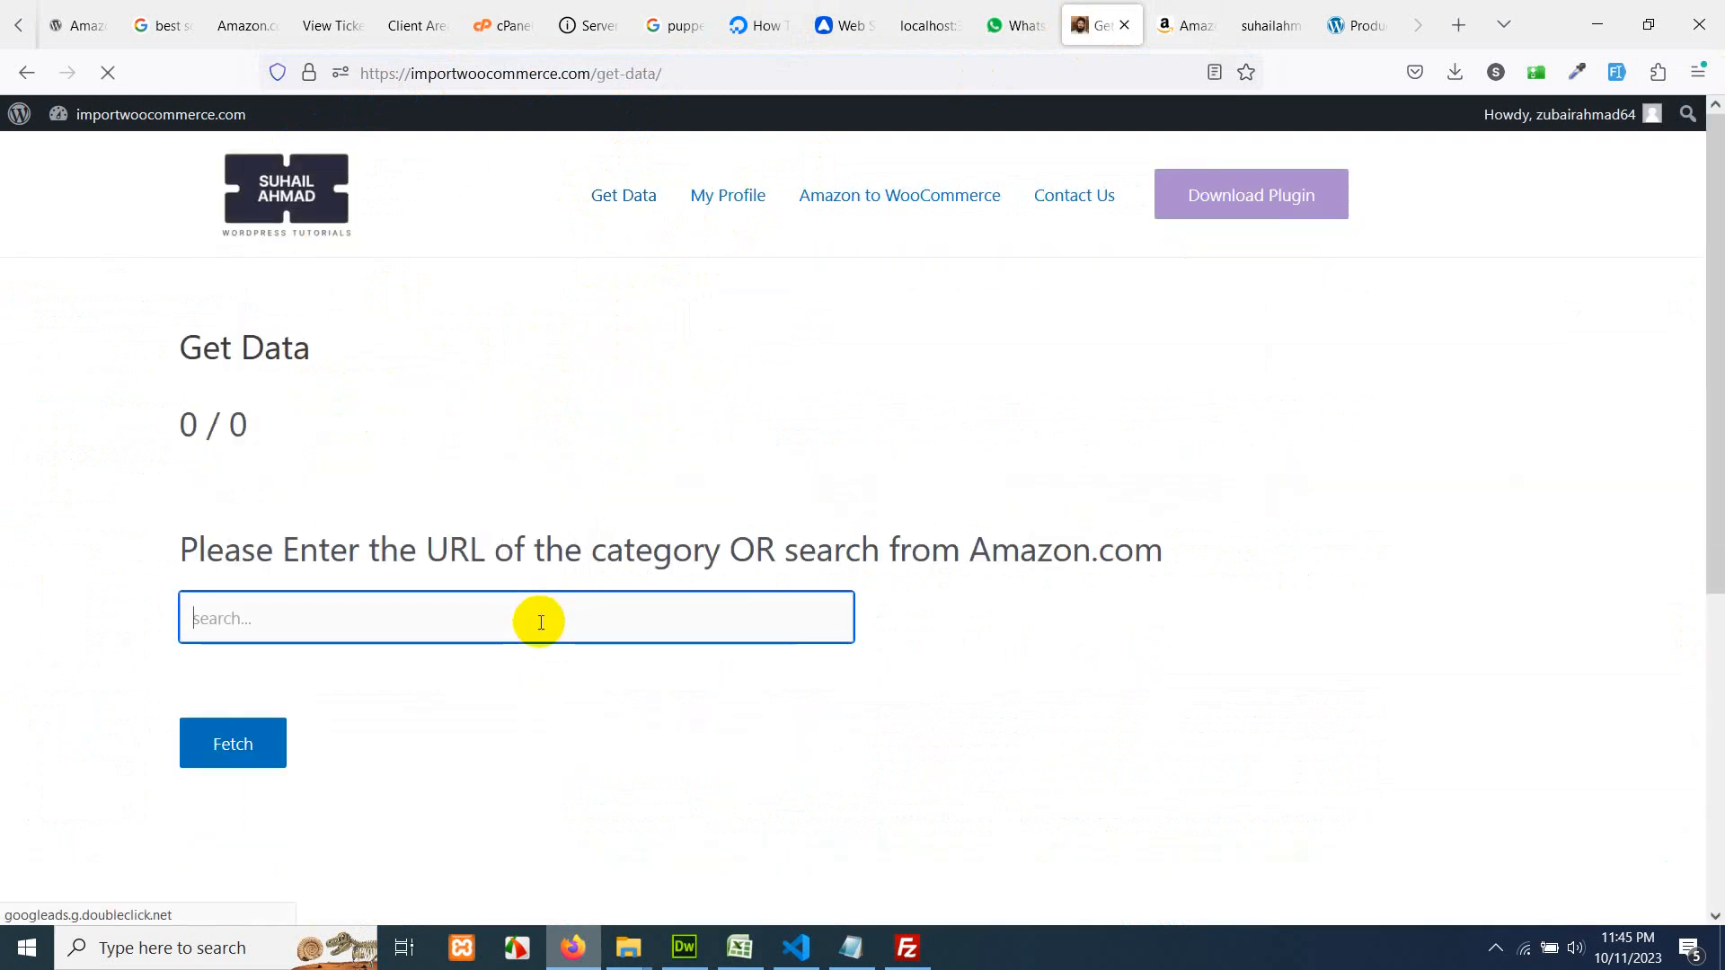
pyautogui.rightClick(517, 617)
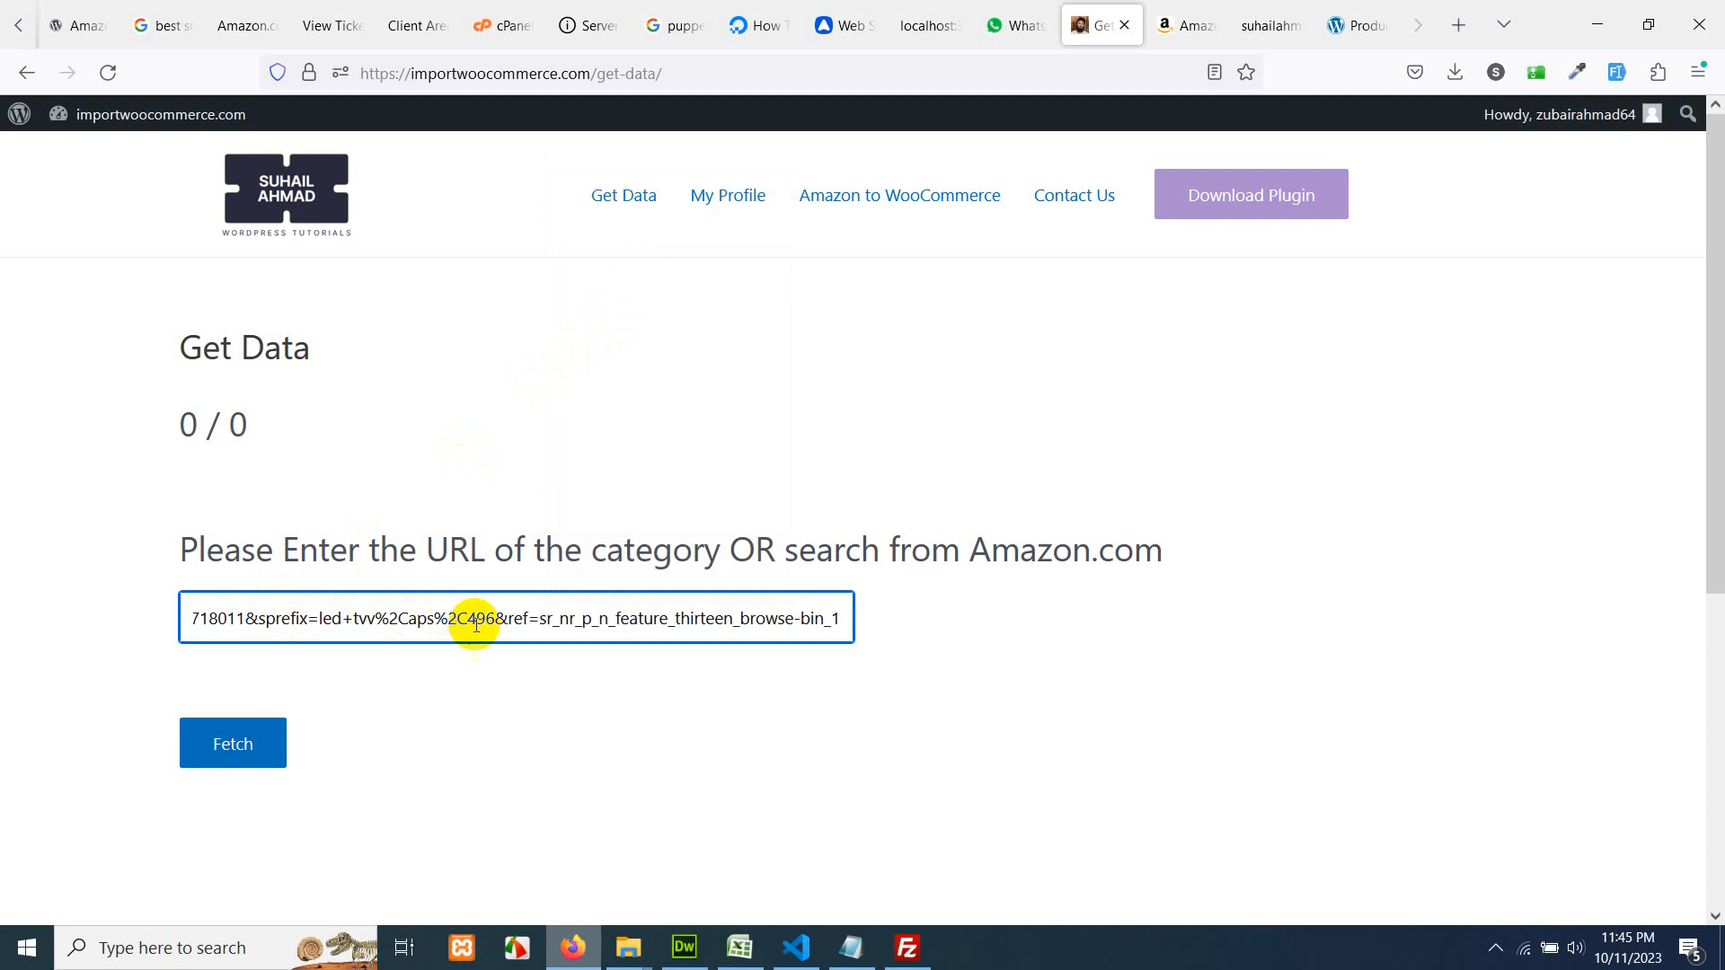
pyautogui.scroll(-3)
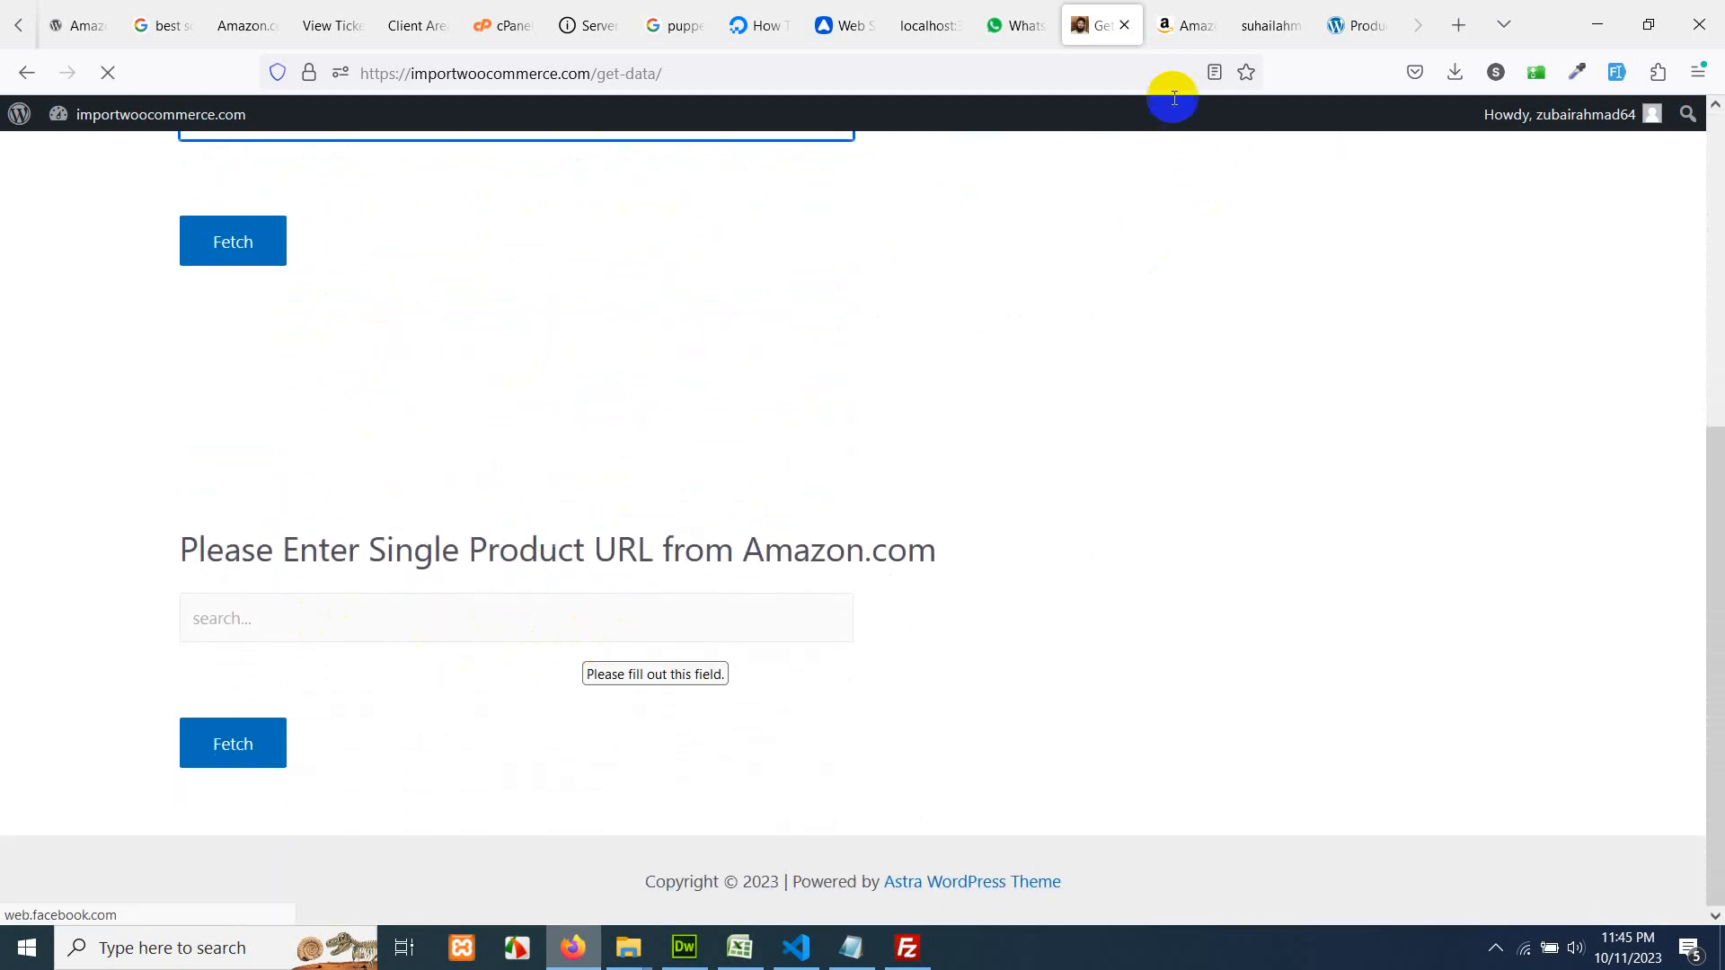
pyautogui.click(1186, 24)
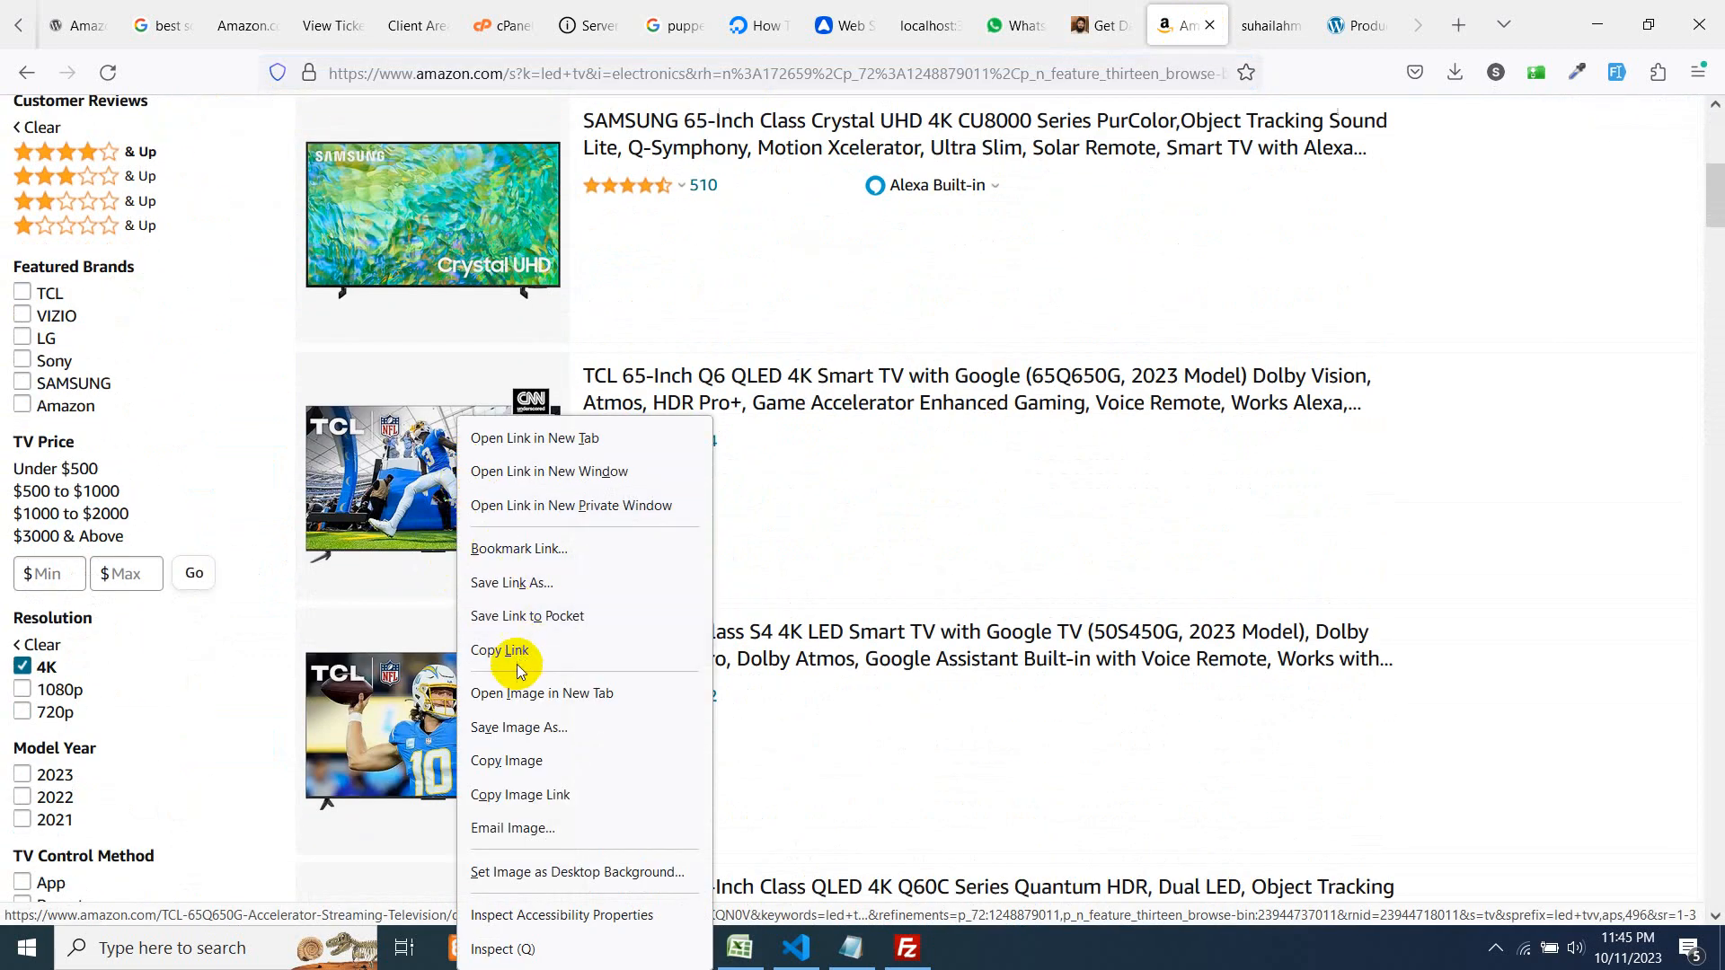
pyautogui.click(1100, 24)
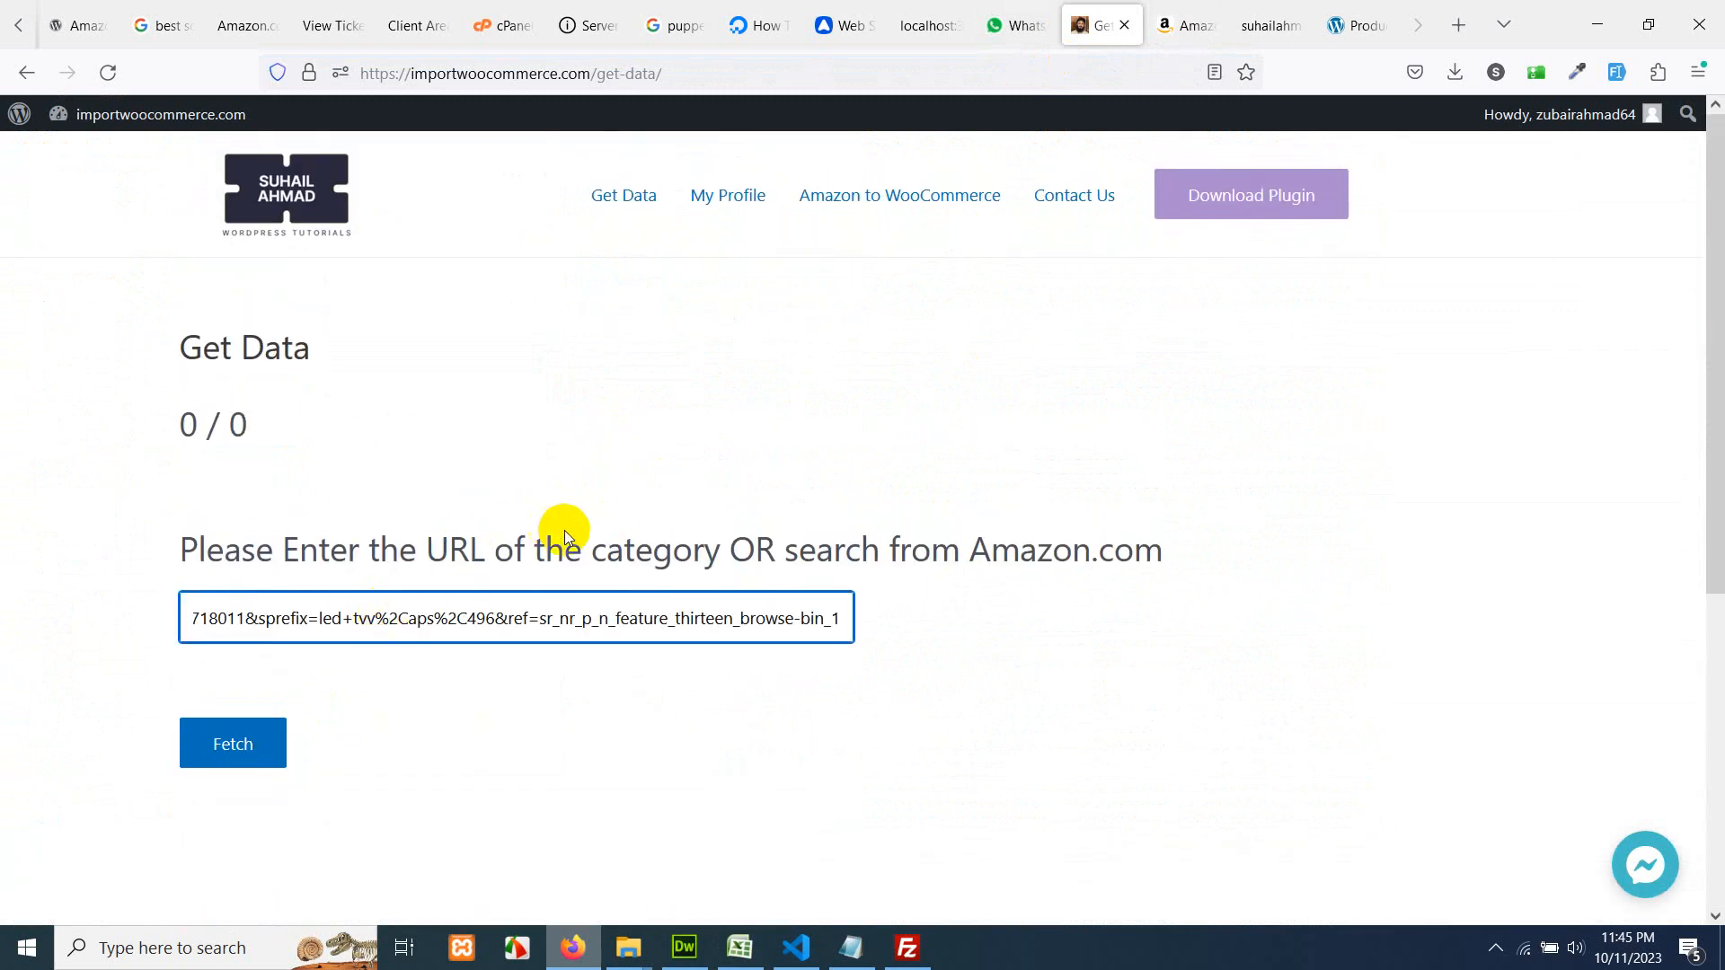
pyautogui.moveTo(539, 584)
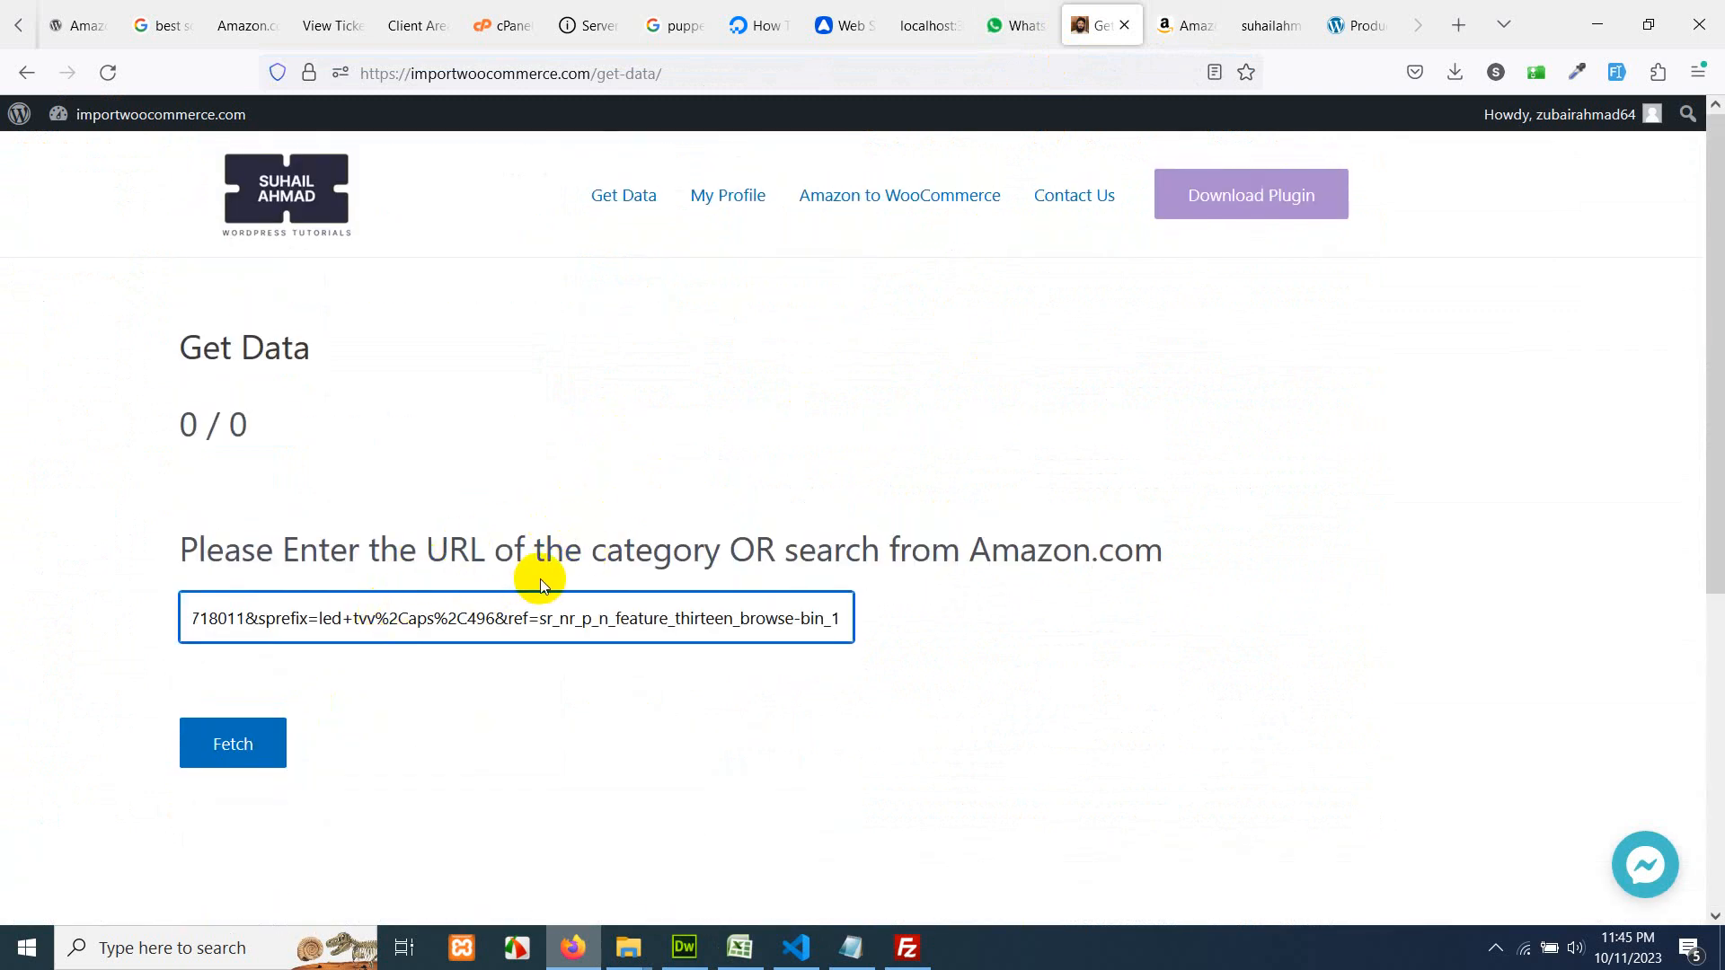
pyautogui.moveTo(222, 704)
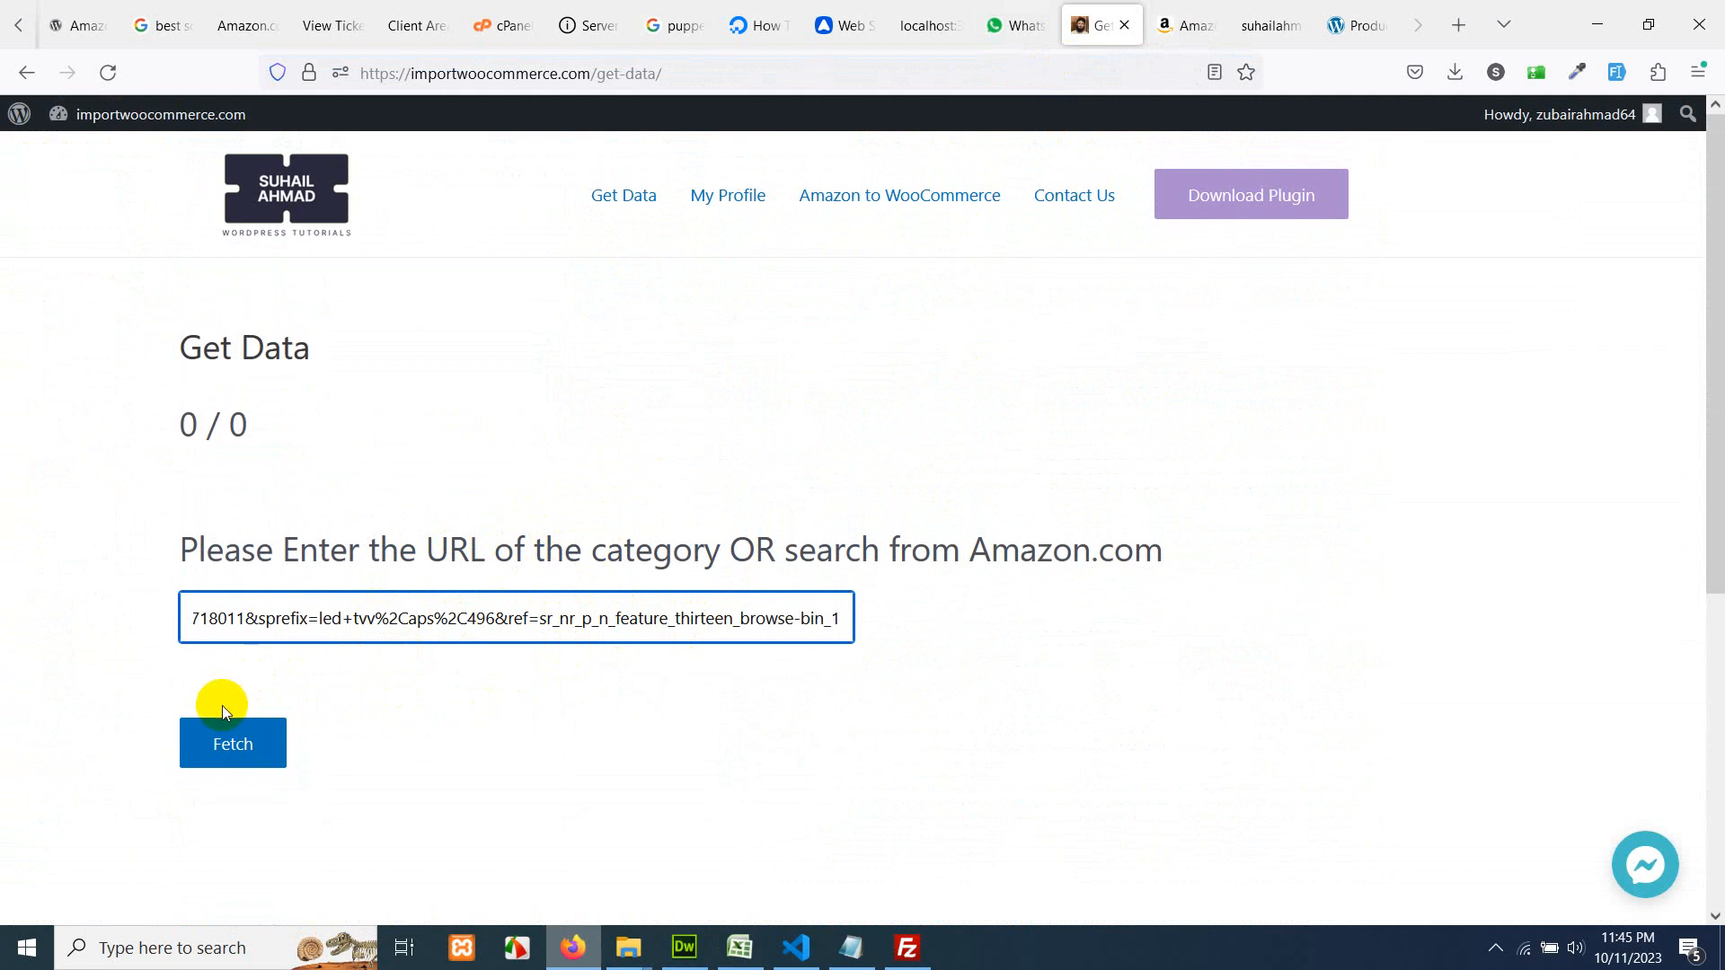
# Fetch the led tv search results until the counter reads 35 / 9.
pyautogui.click(232, 742)
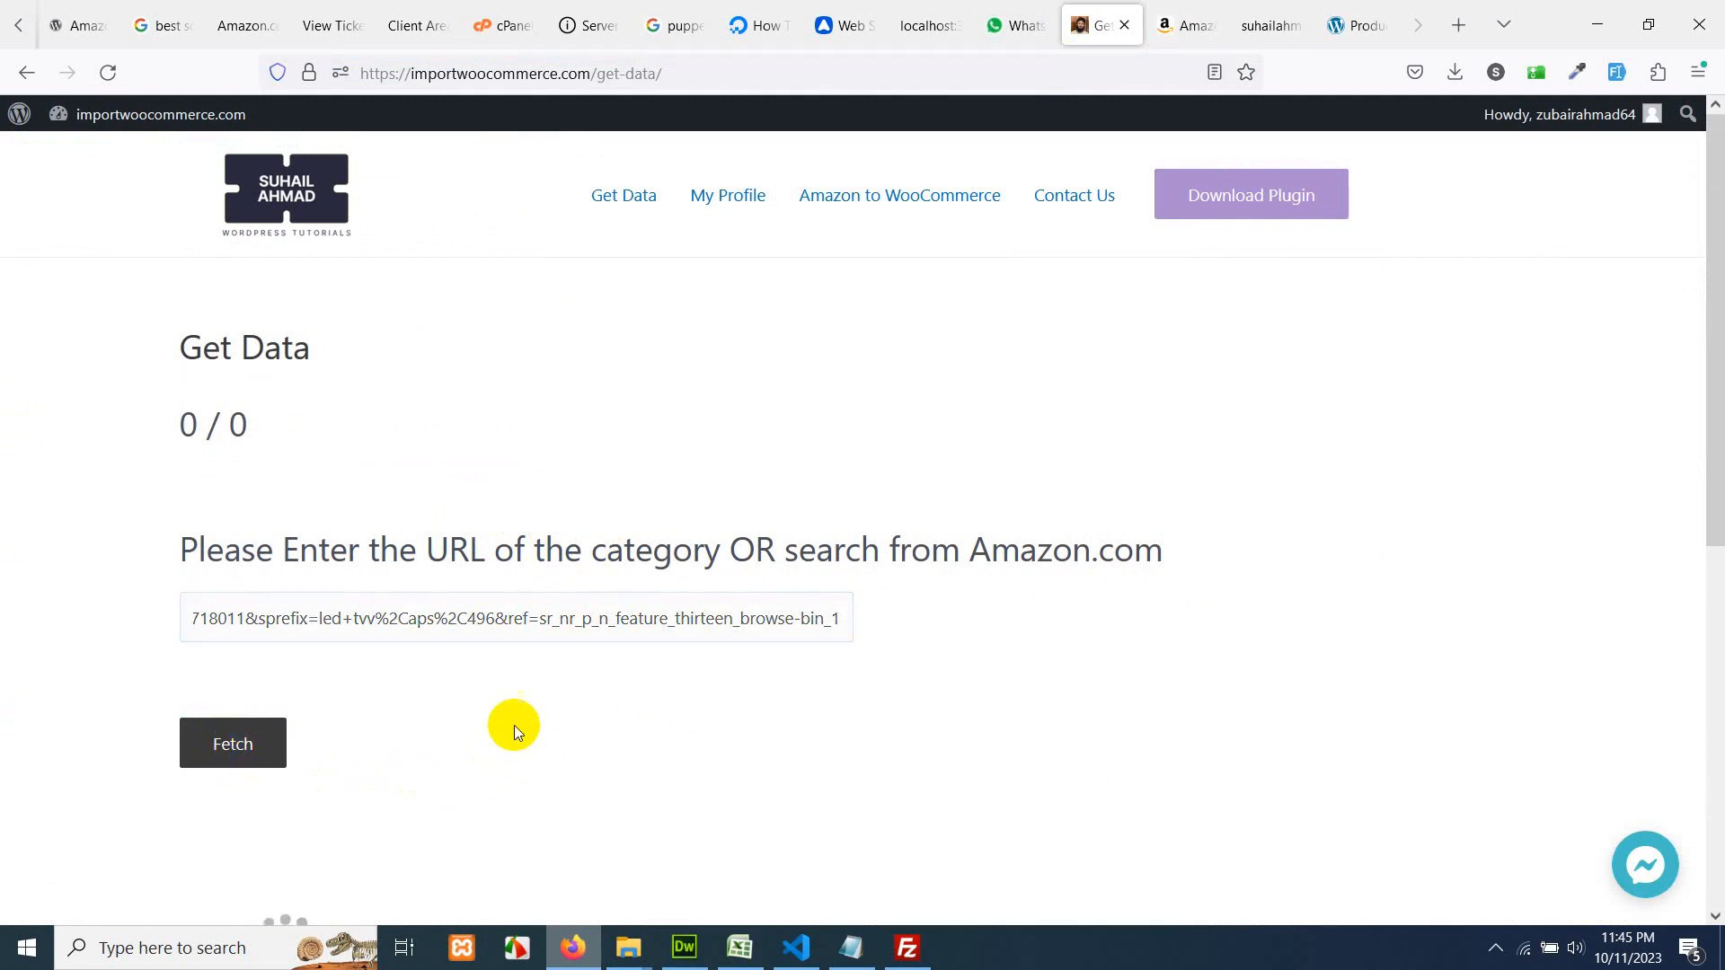
pyautogui.click(232, 743)
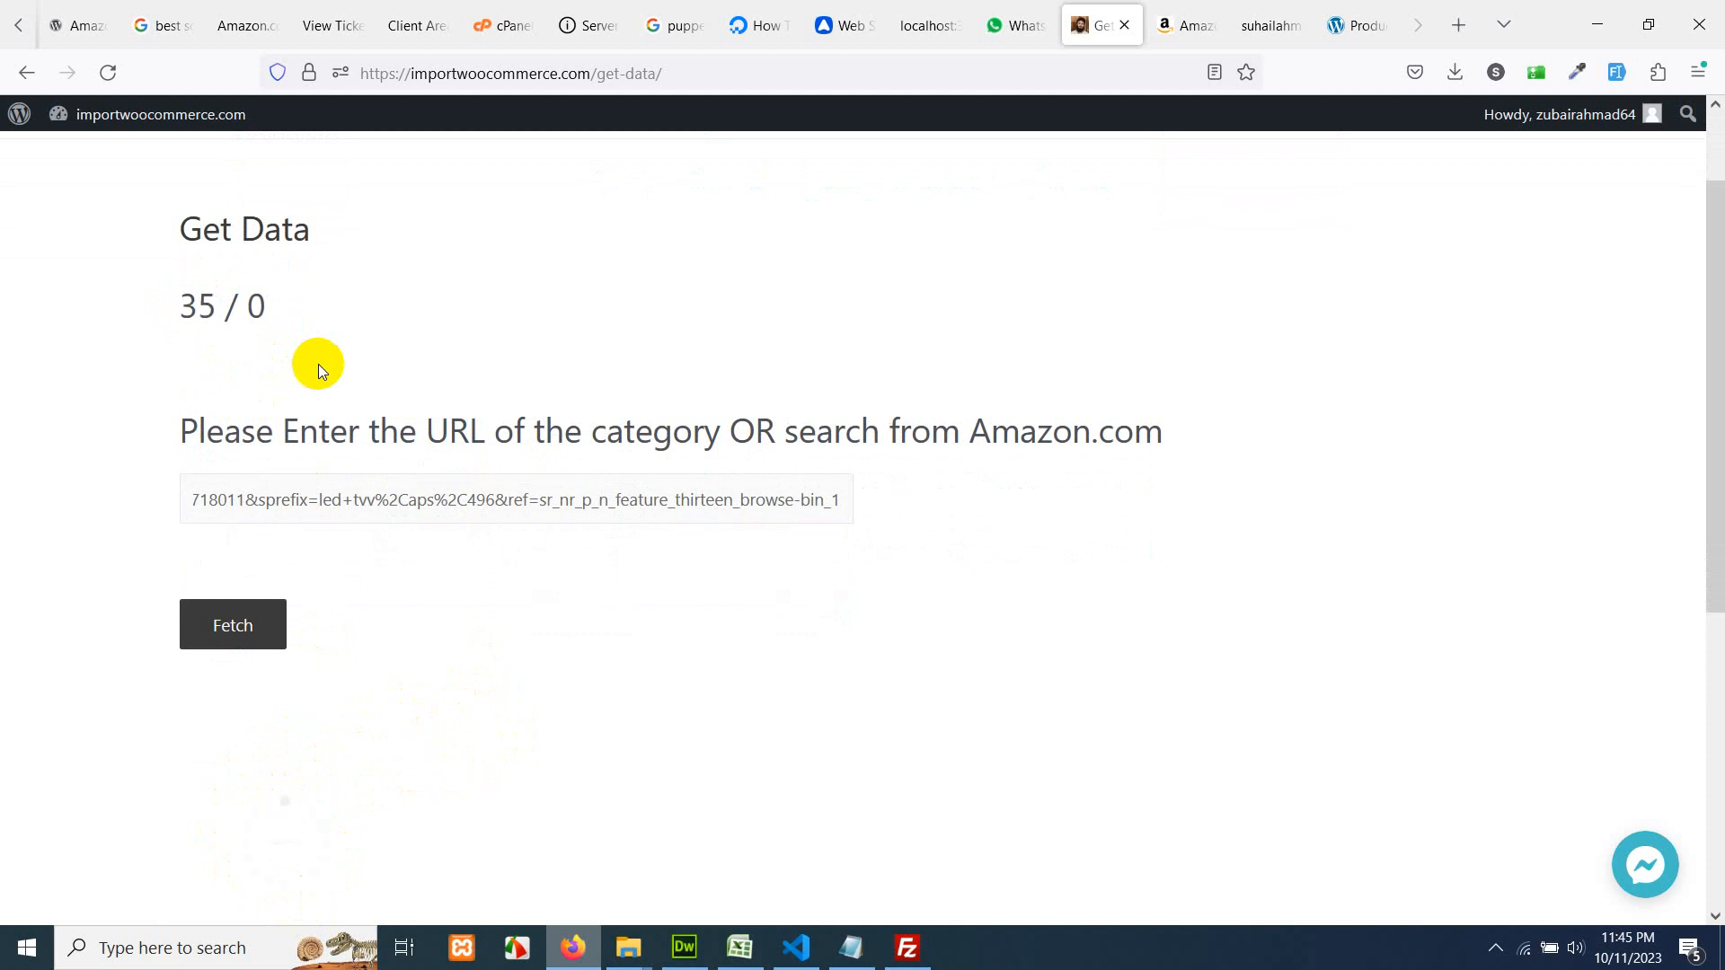
pyautogui.click(231, 623)
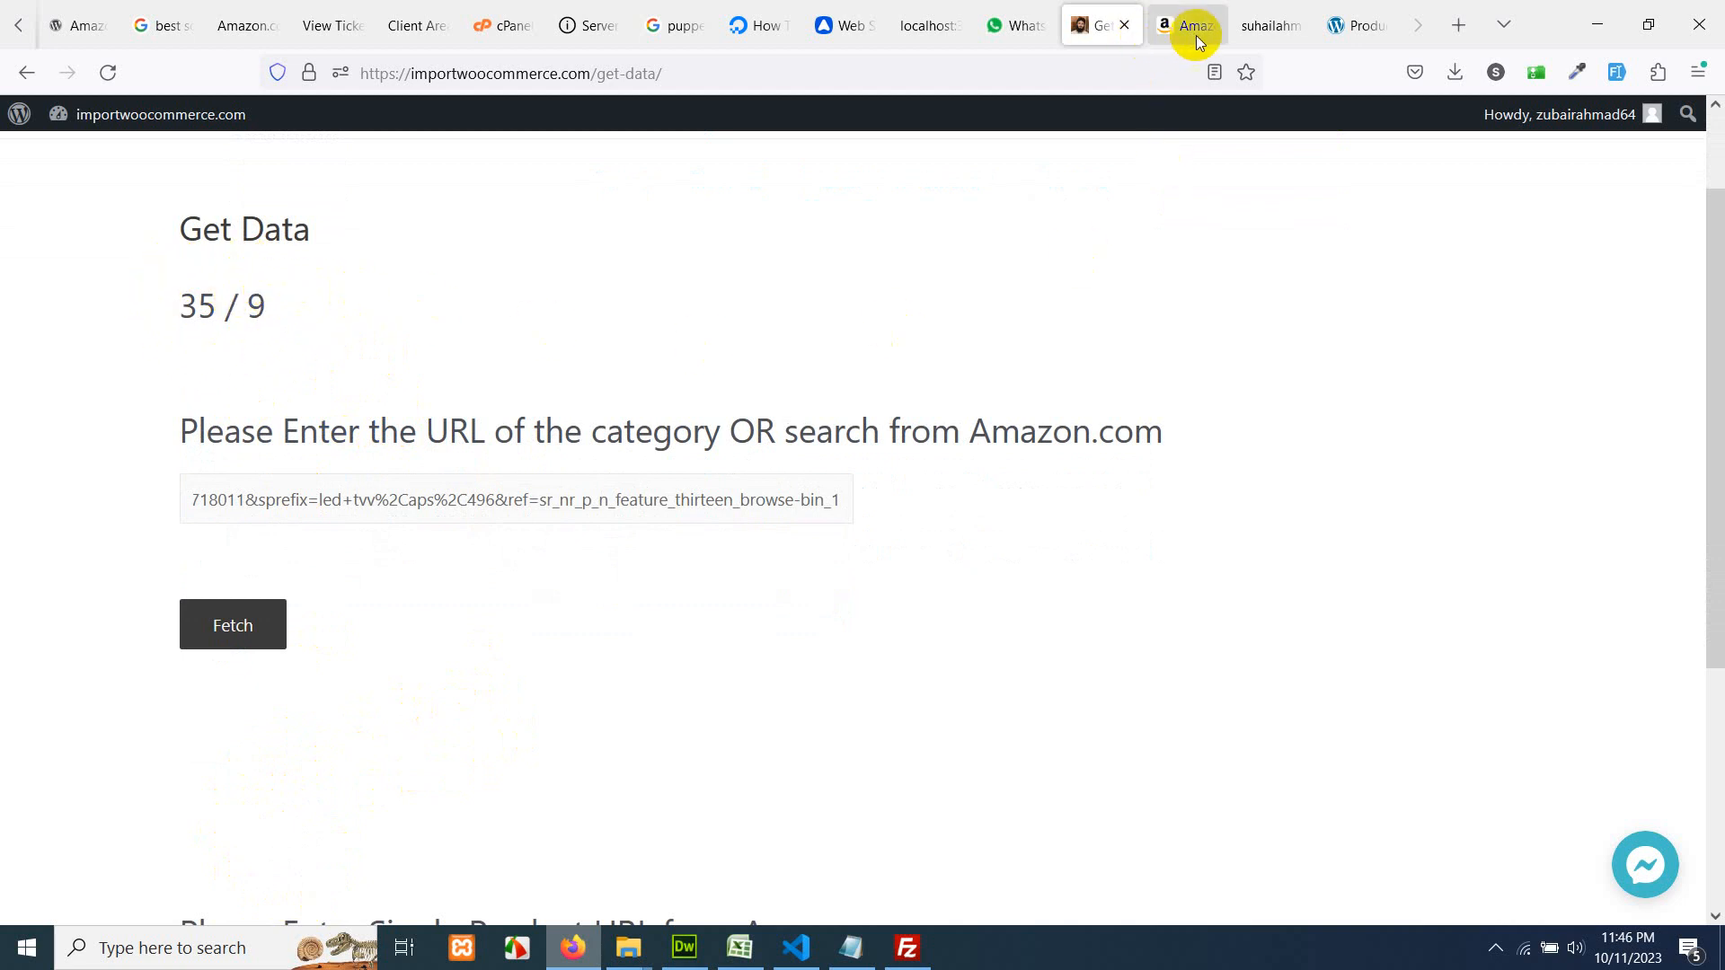
pyautogui.click(1357, 24)
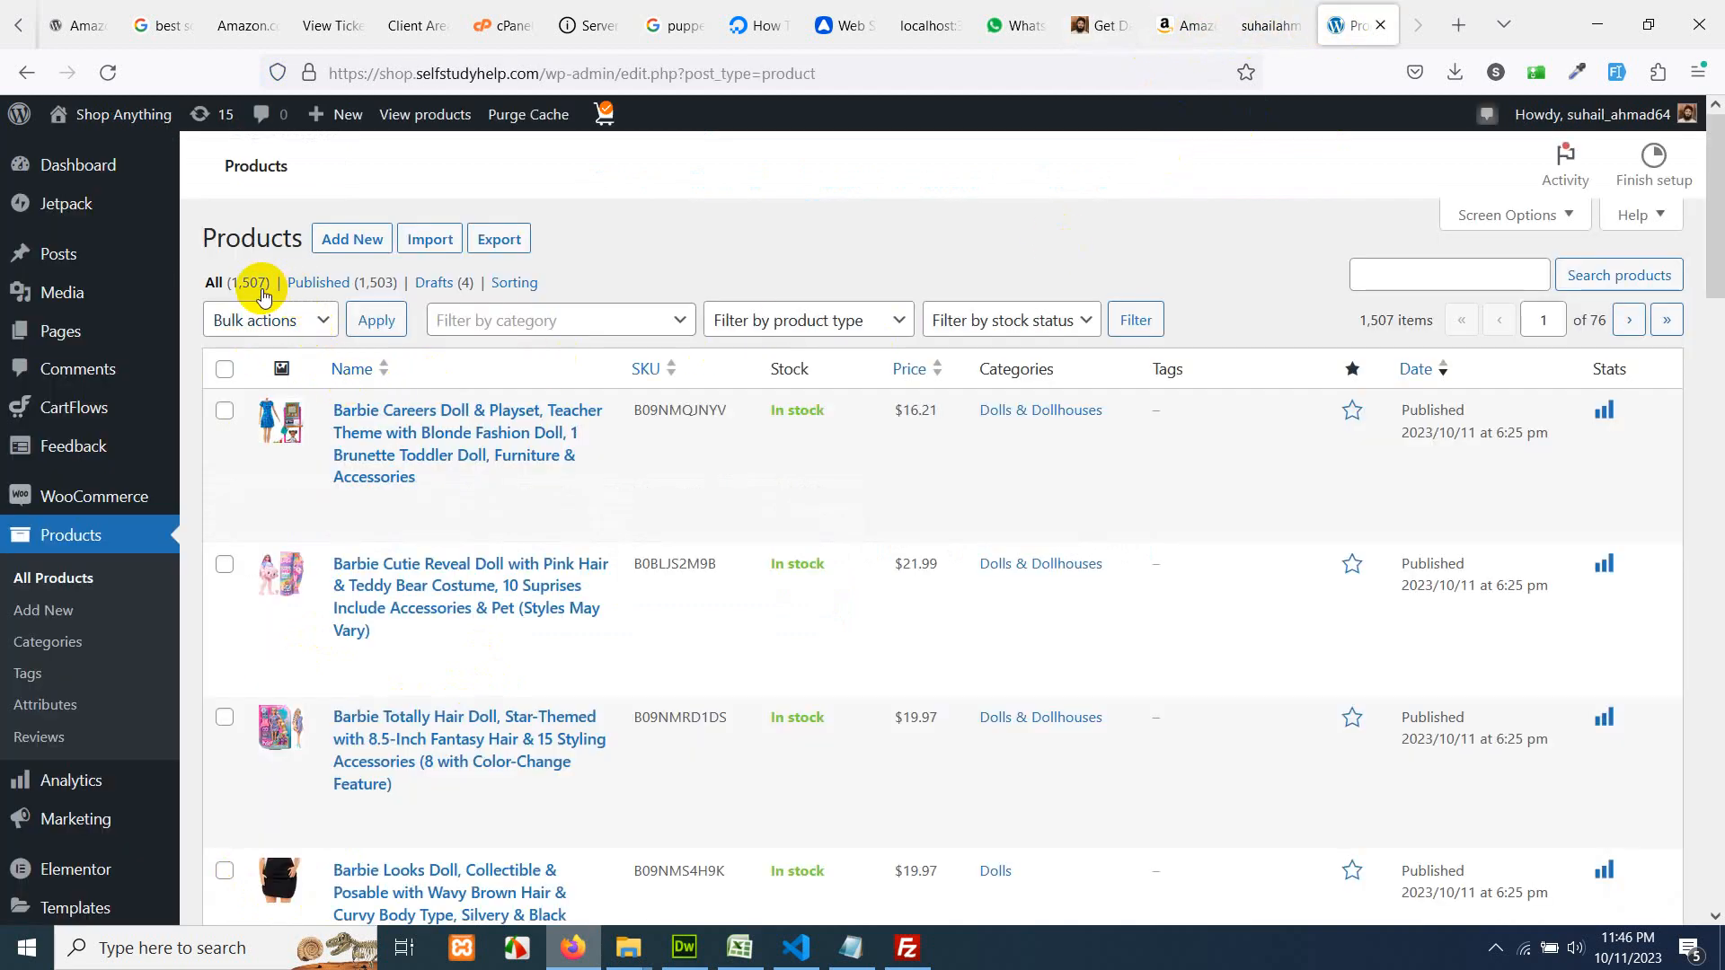
# Reload the 1,525-item product list and open the TCL 50-Inch S4 page.
pyautogui.click(214, 282)
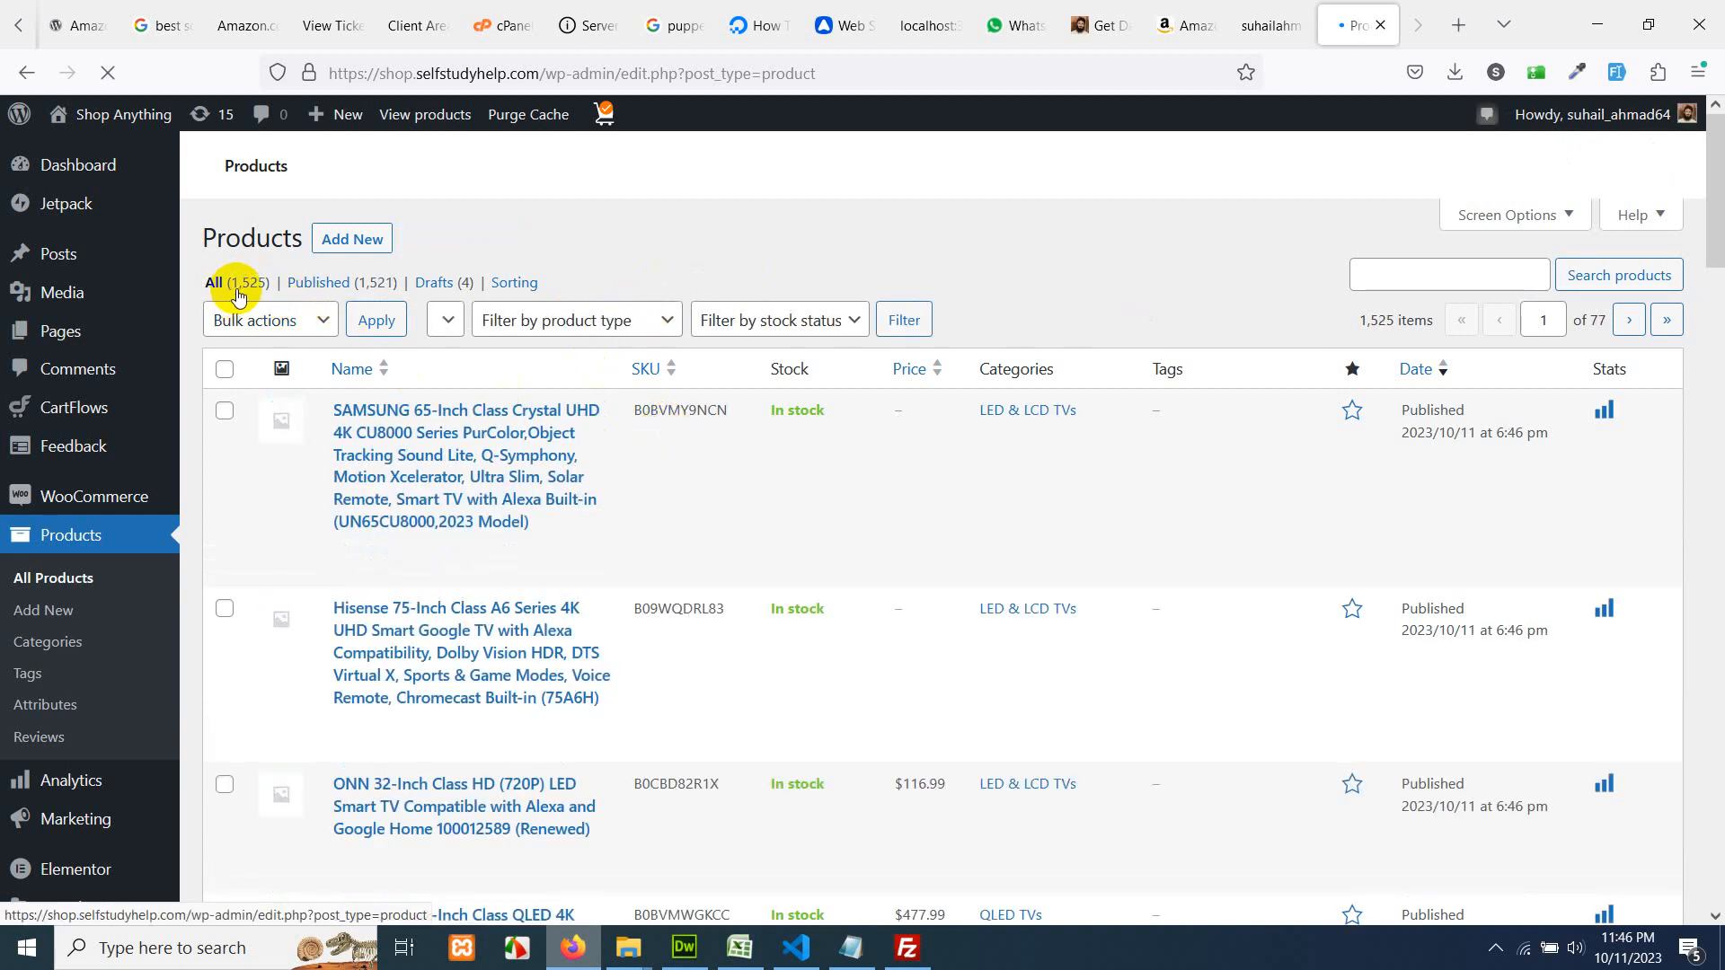
pyautogui.scroll(-3)
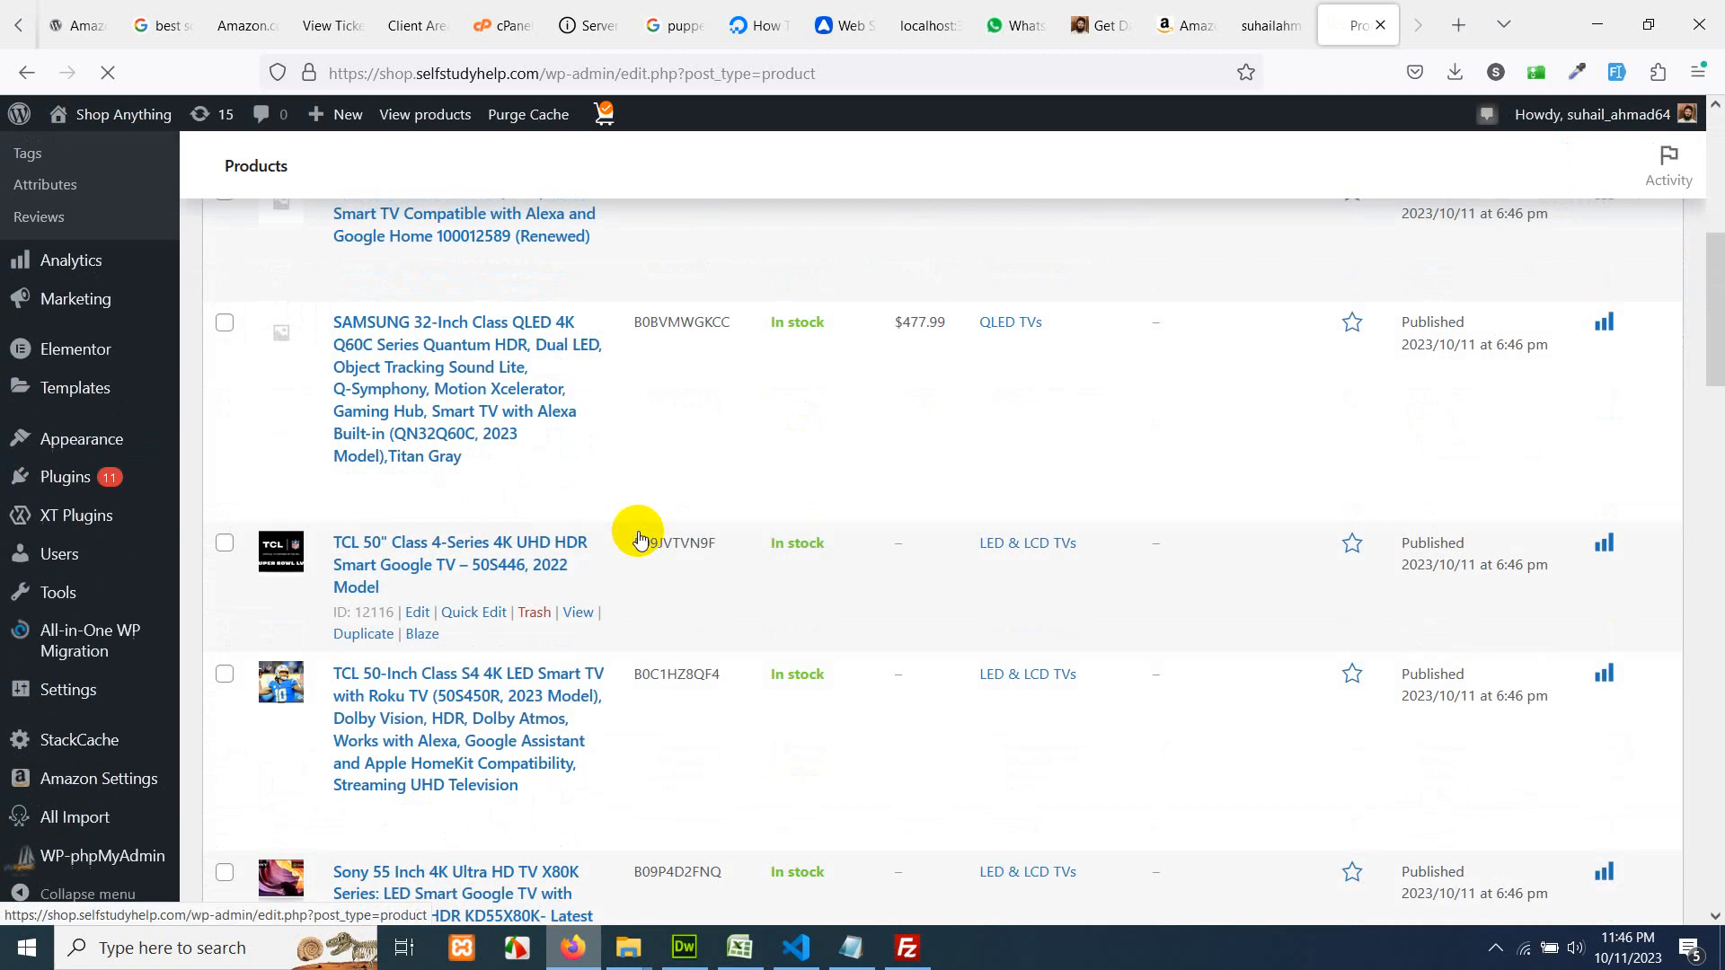
pyautogui.scroll(-3)
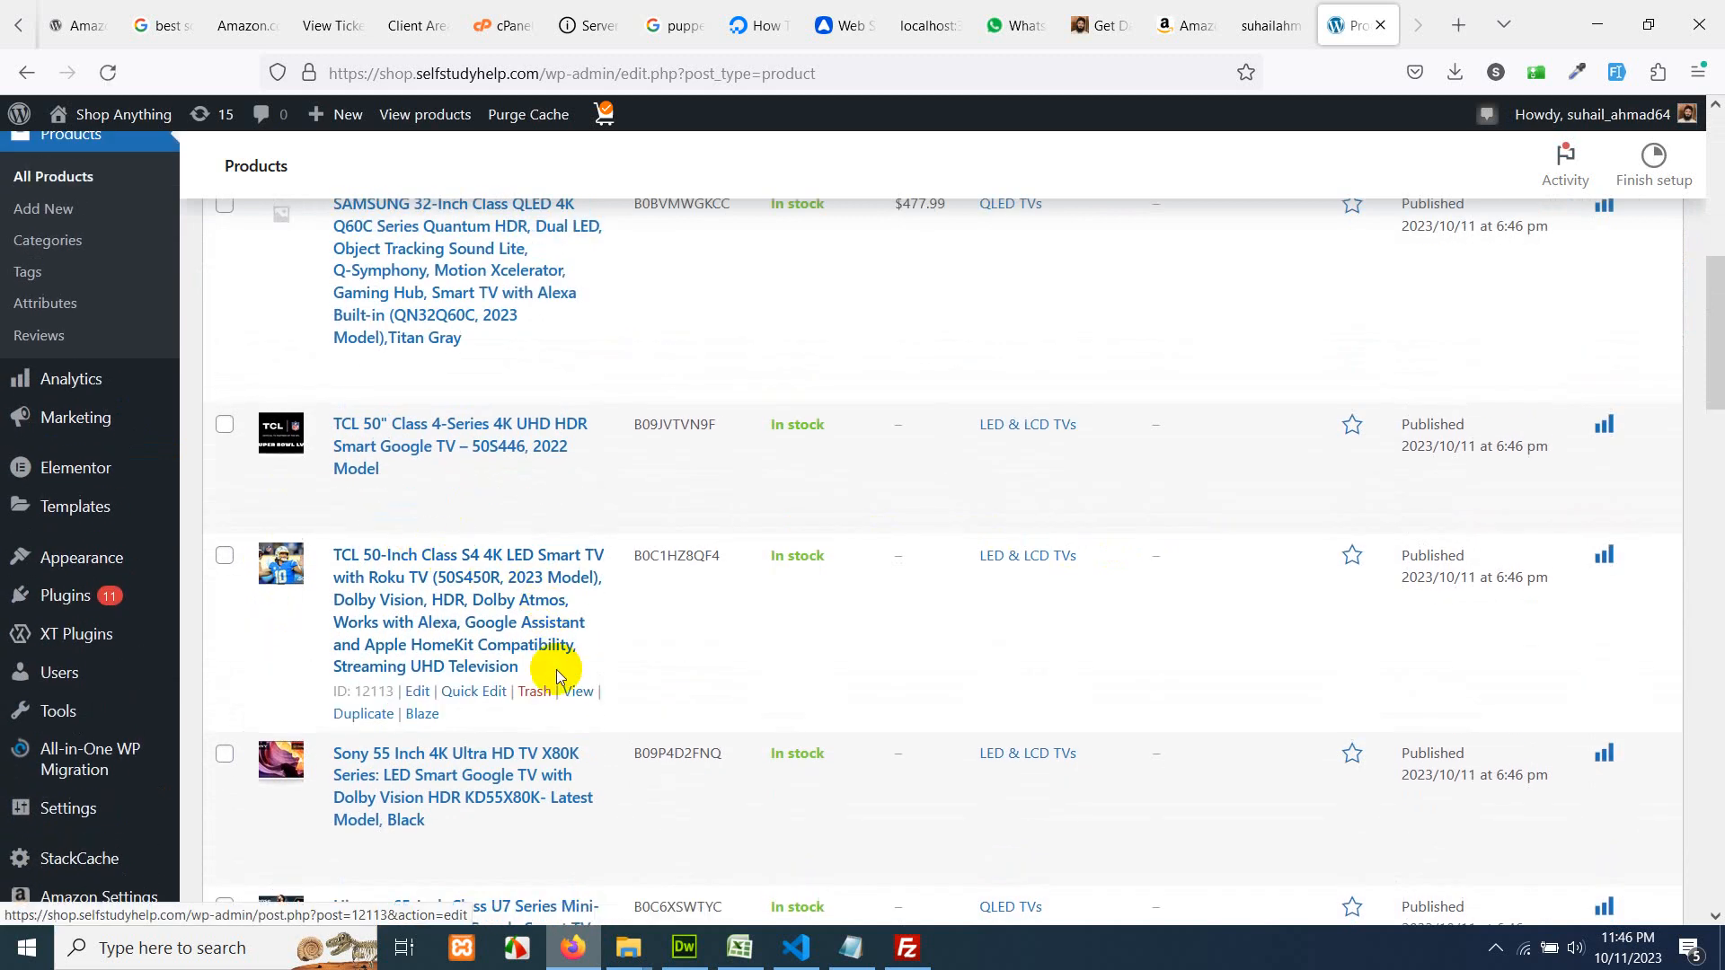
pyautogui.rightClick(577, 691)
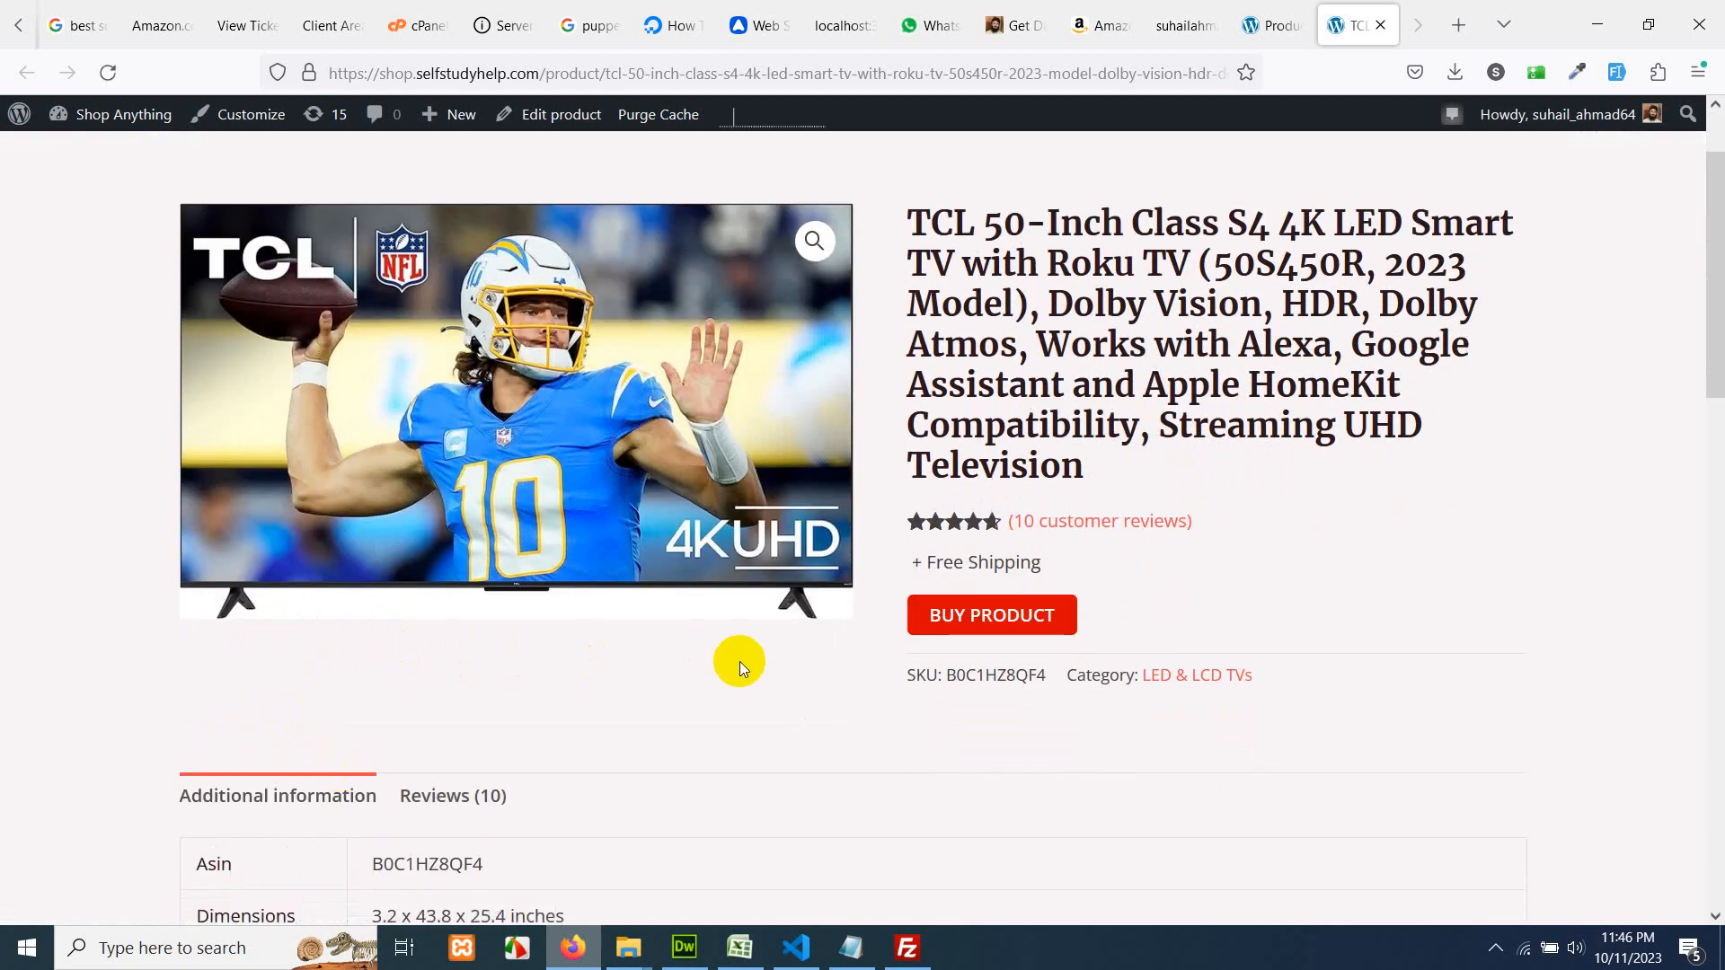
pyautogui.moveTo(606, 672)
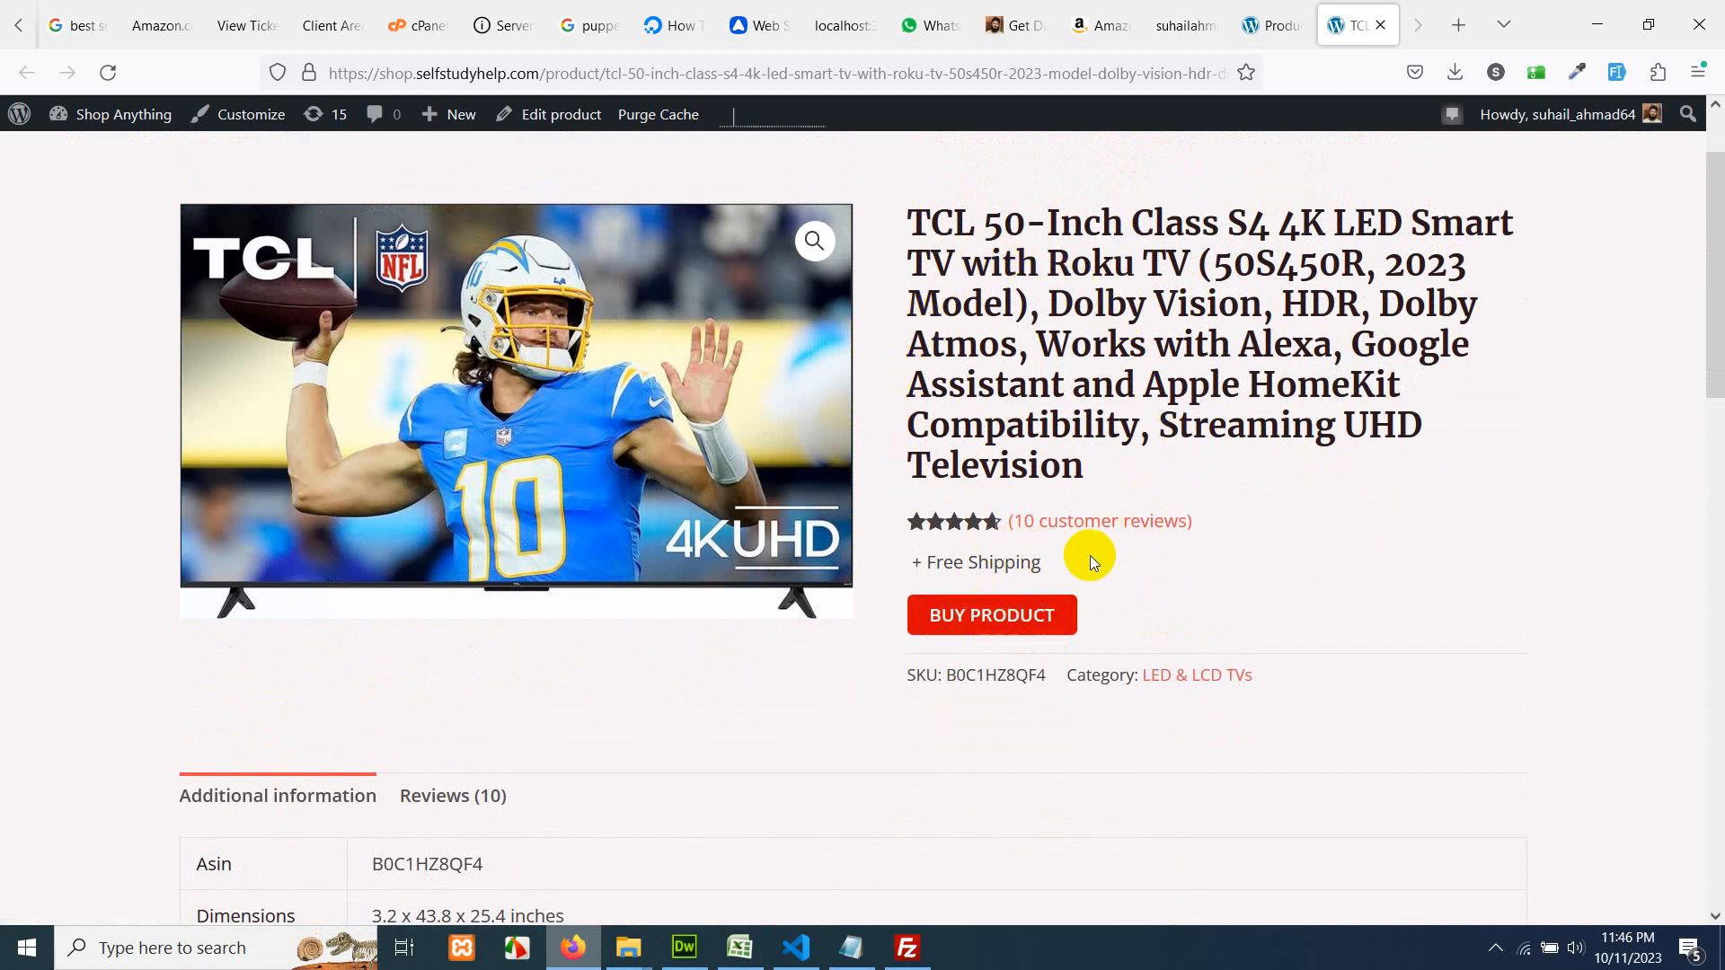
pyautogui.moveTo(1047, 503)
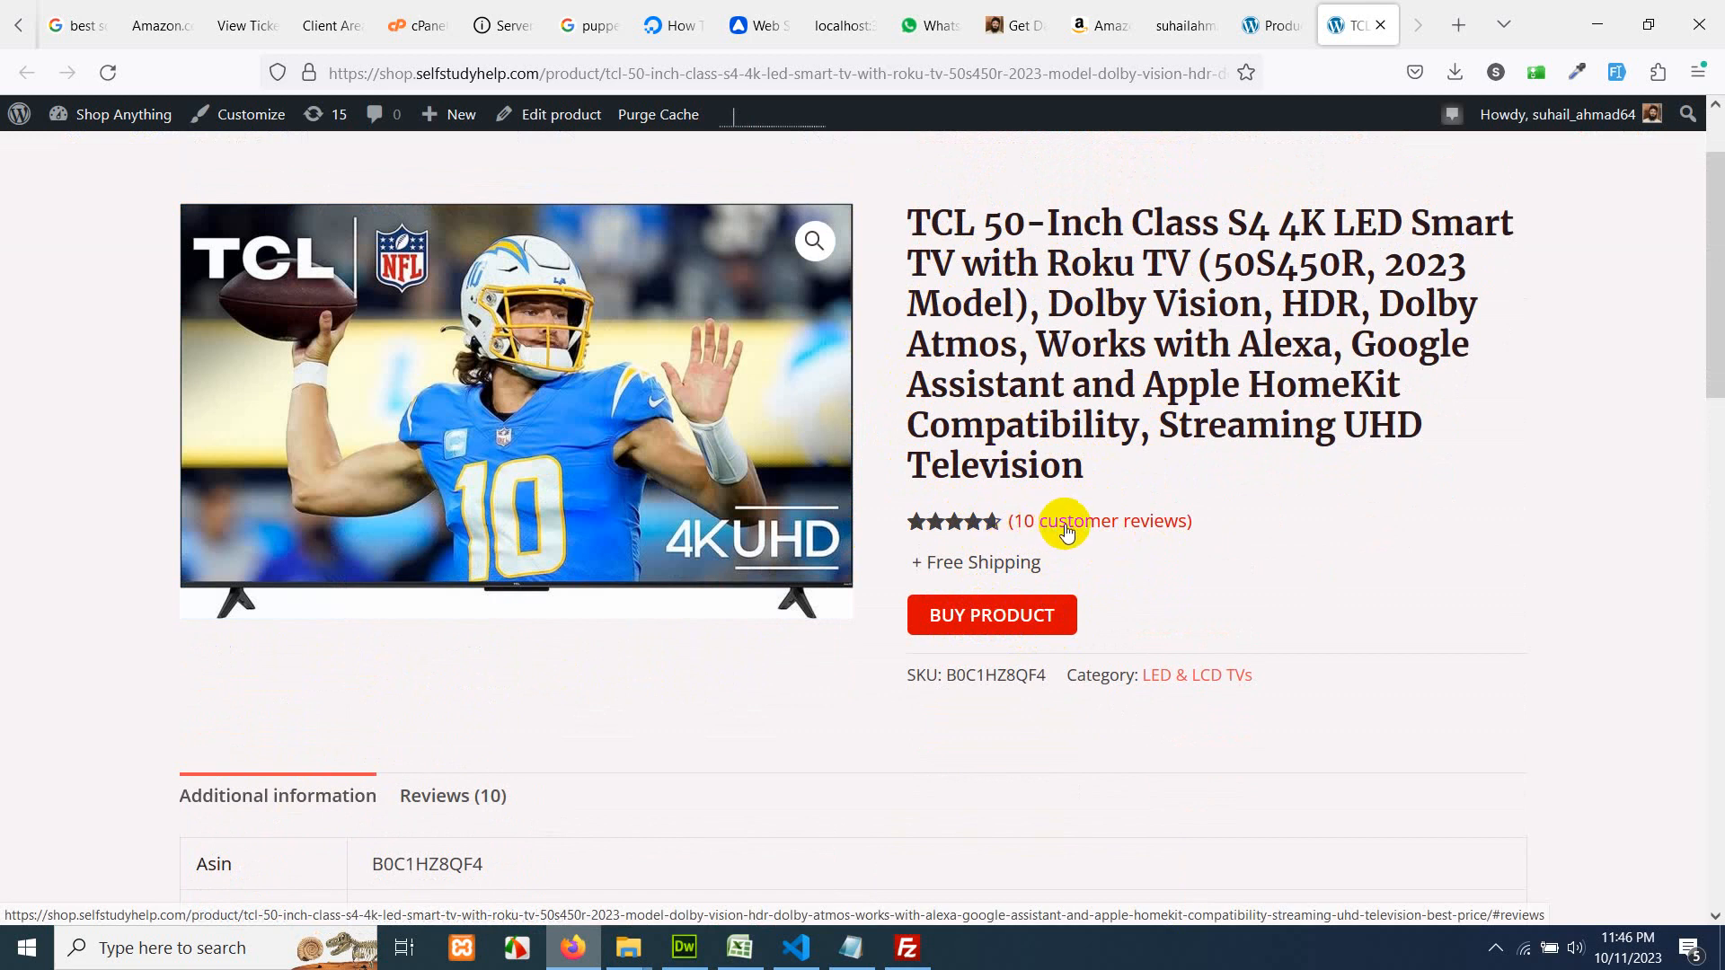
pyautogui.moveTo(972, 563)
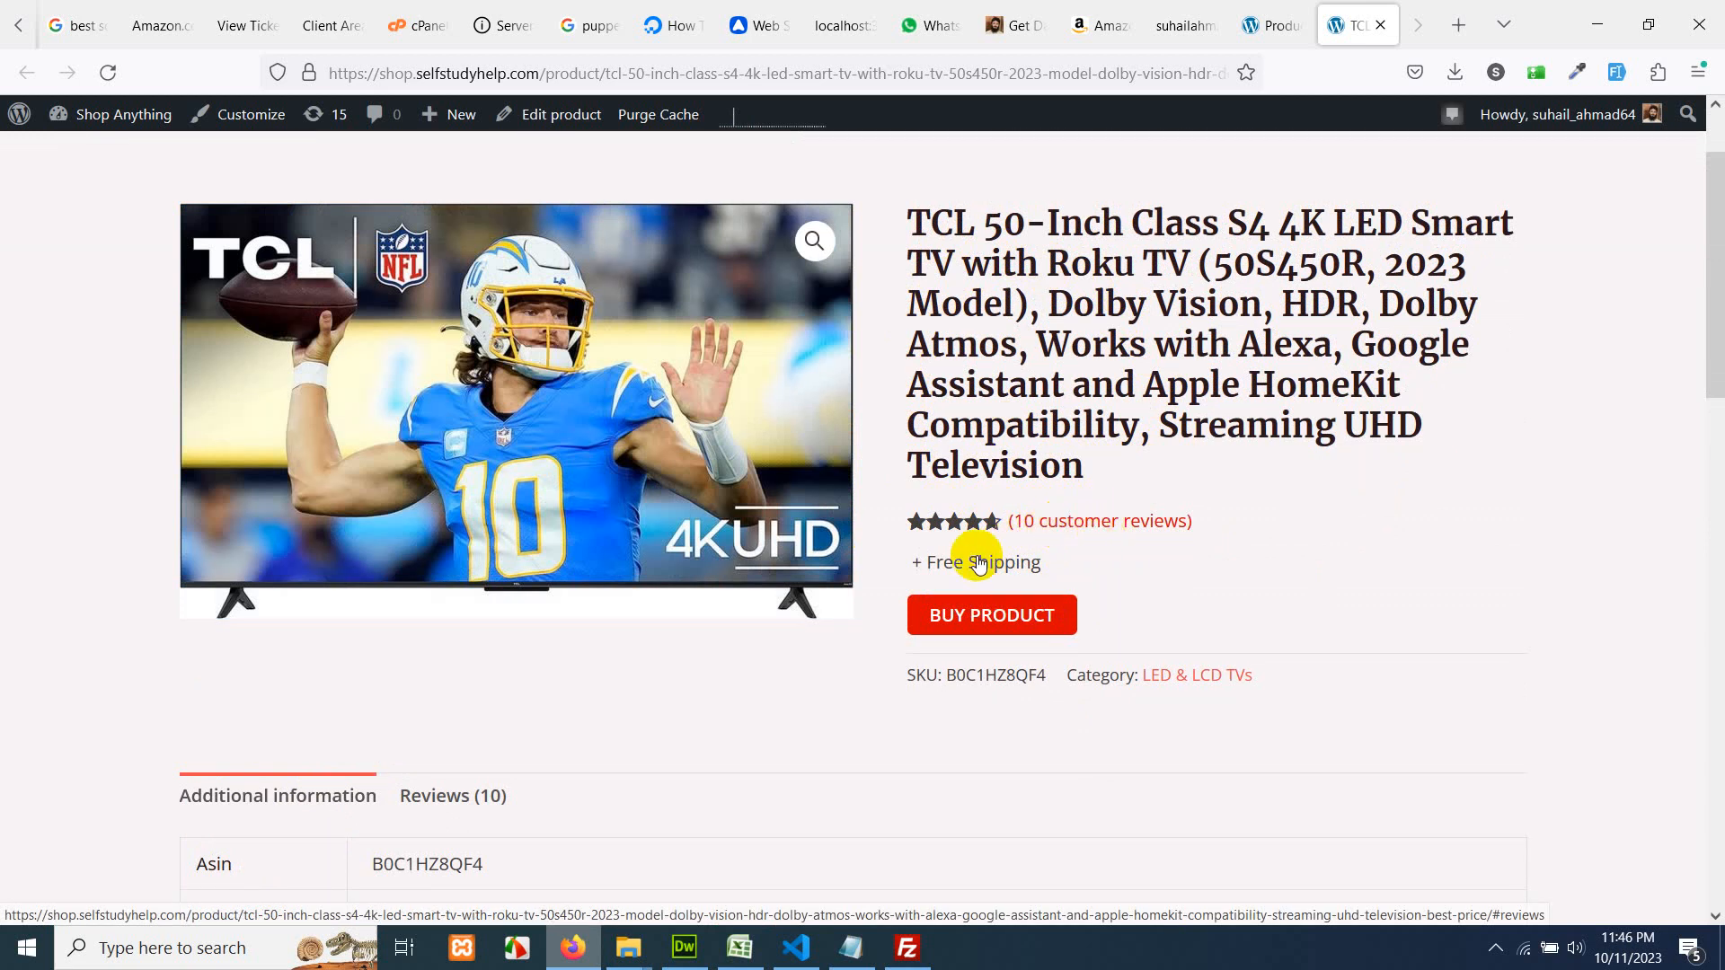
# Inspect the TCL TV's 10 imported reviews, selecting a review date and title.
pyautogui.scroll(-3)
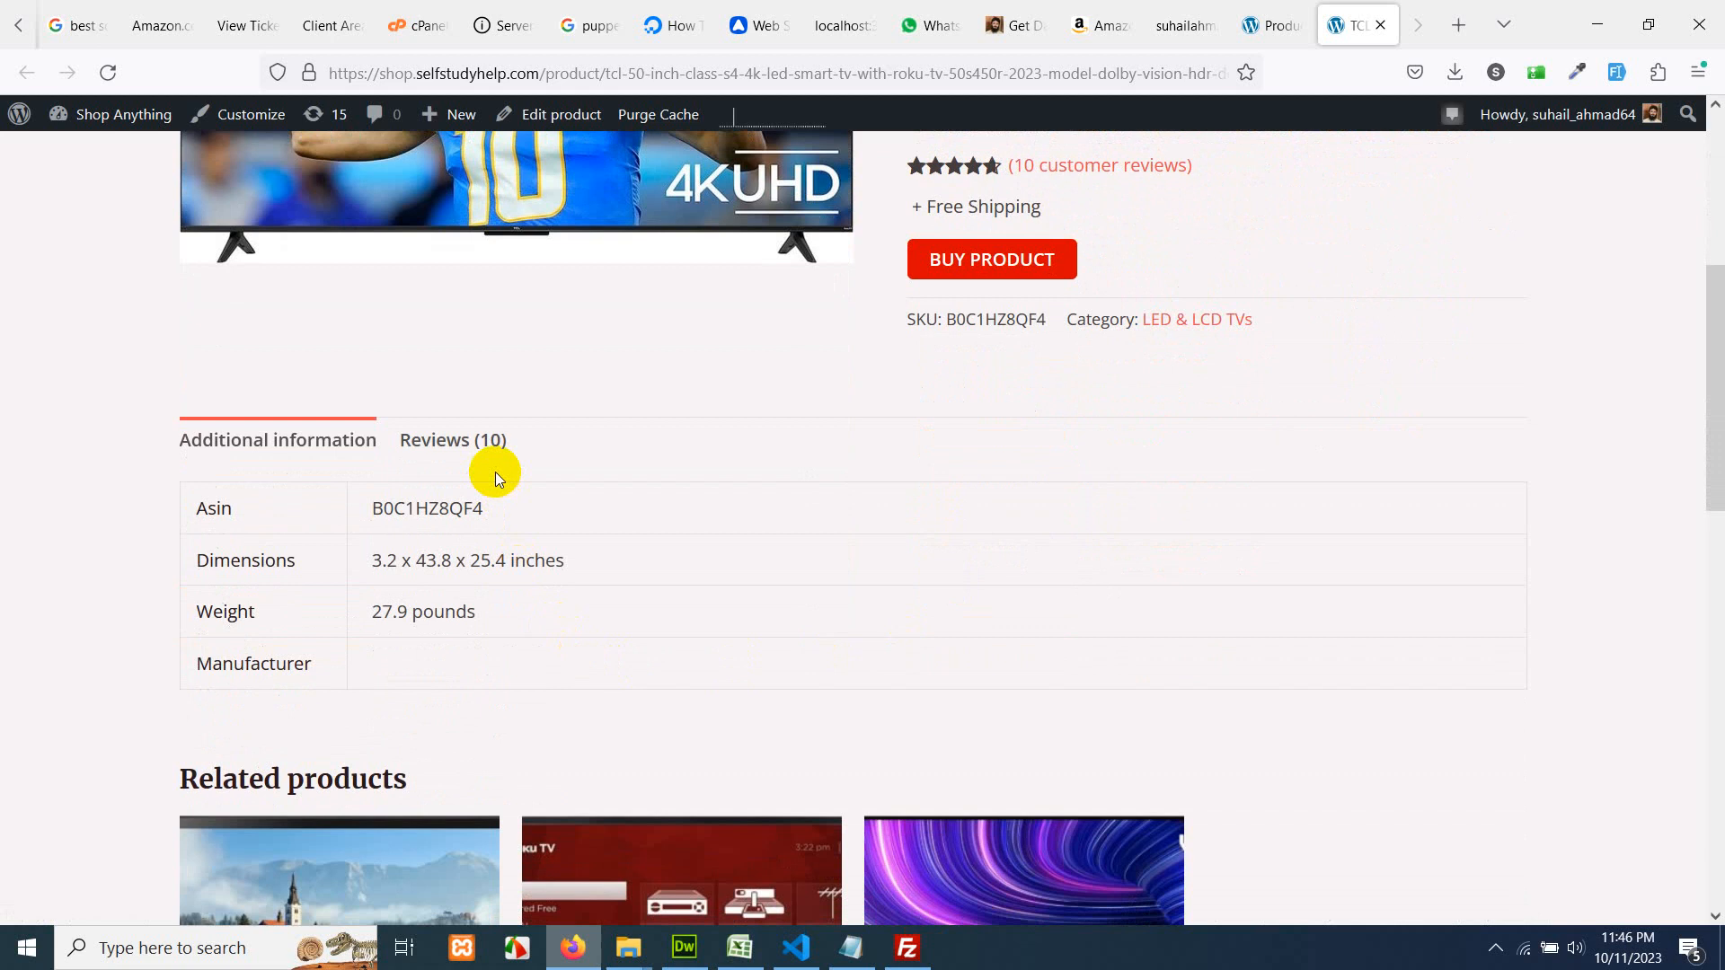
pyautogui.click(452, 439)
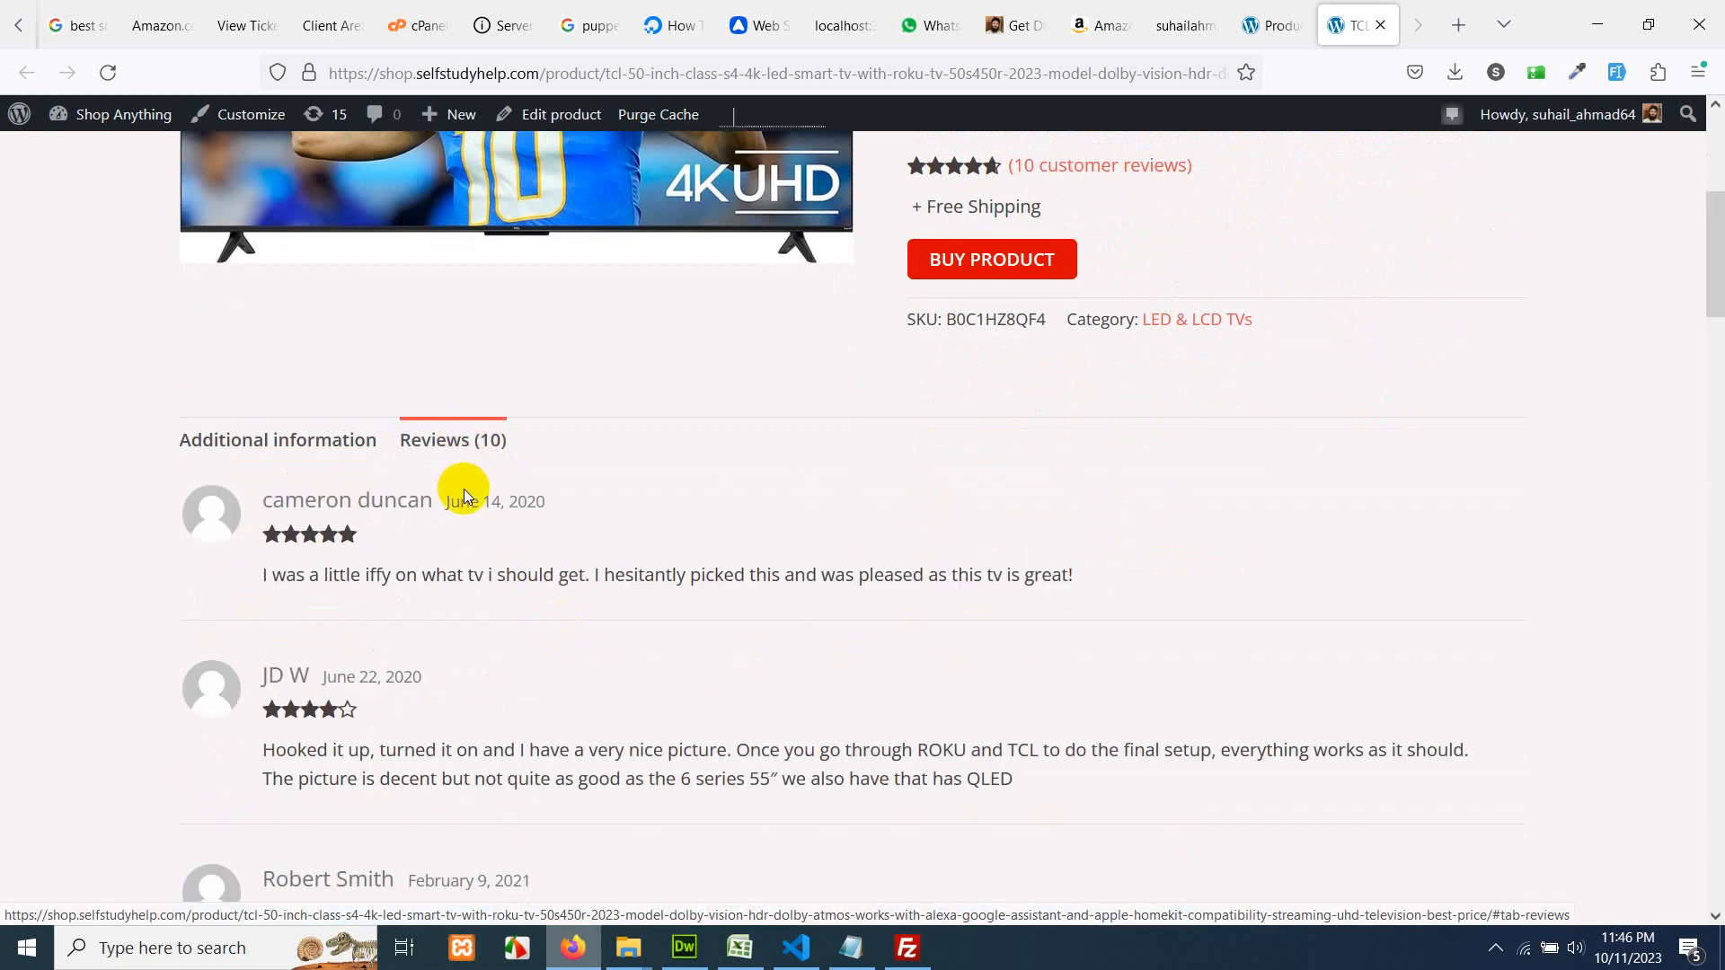
pyautogui.scroll(-3)
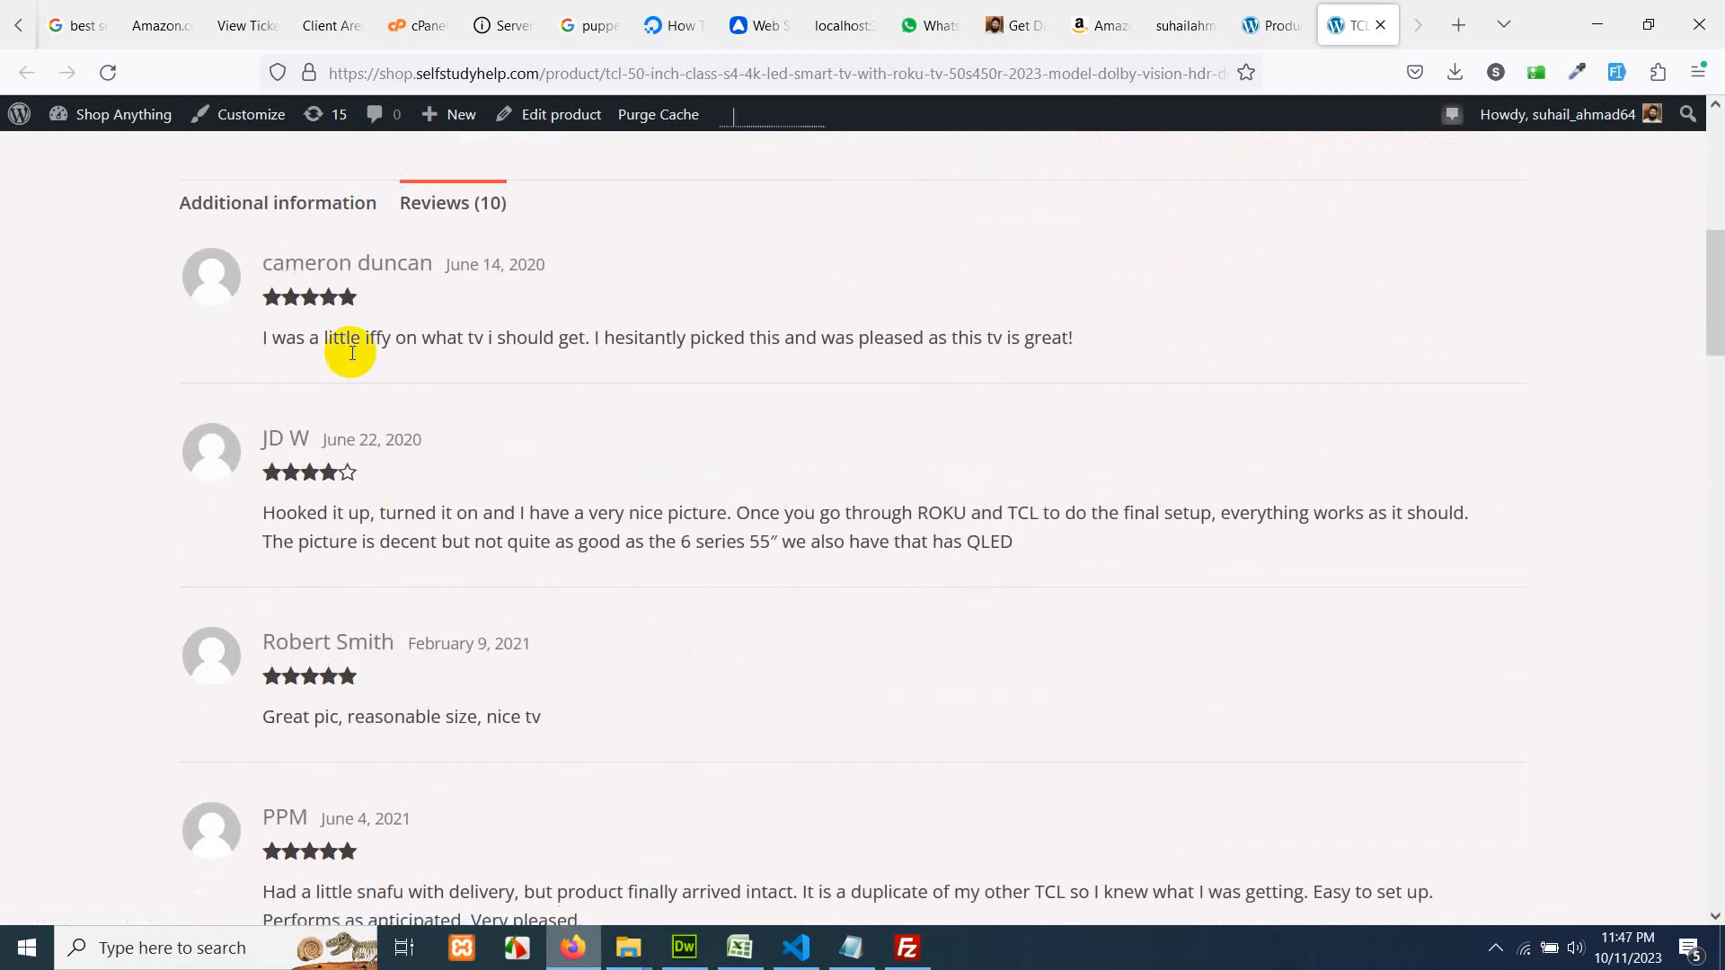
pyautogui.doubleClick(347, 263)
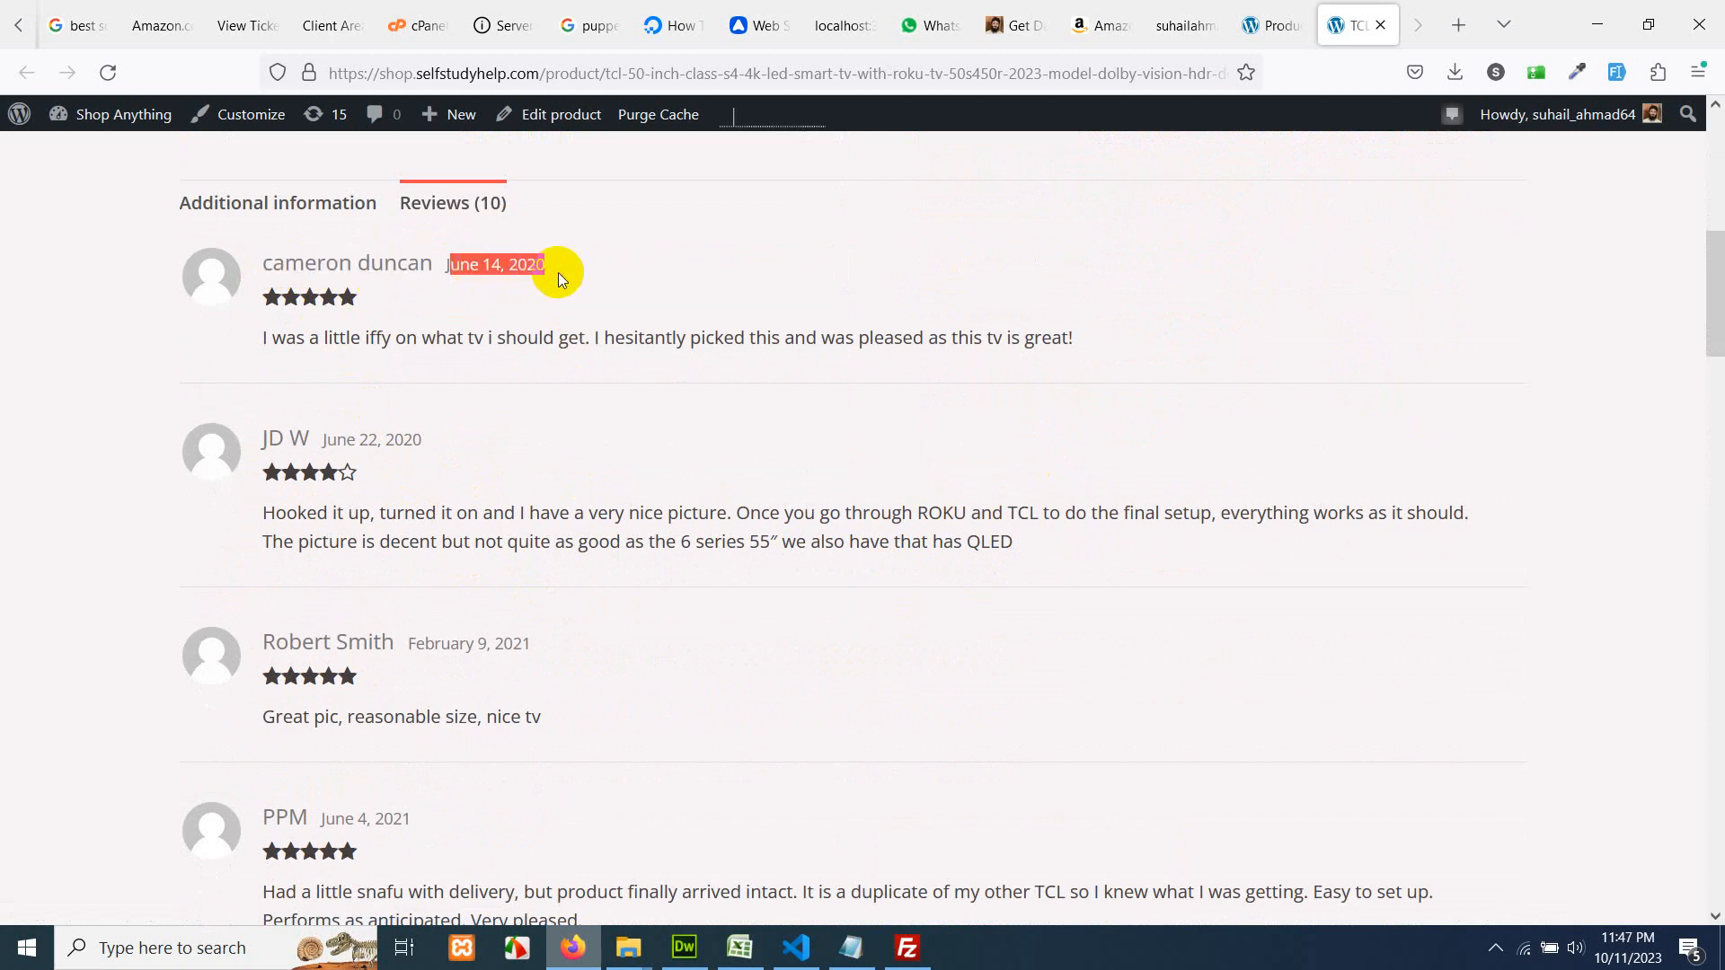
pyautogui.moveTo(886, 347)
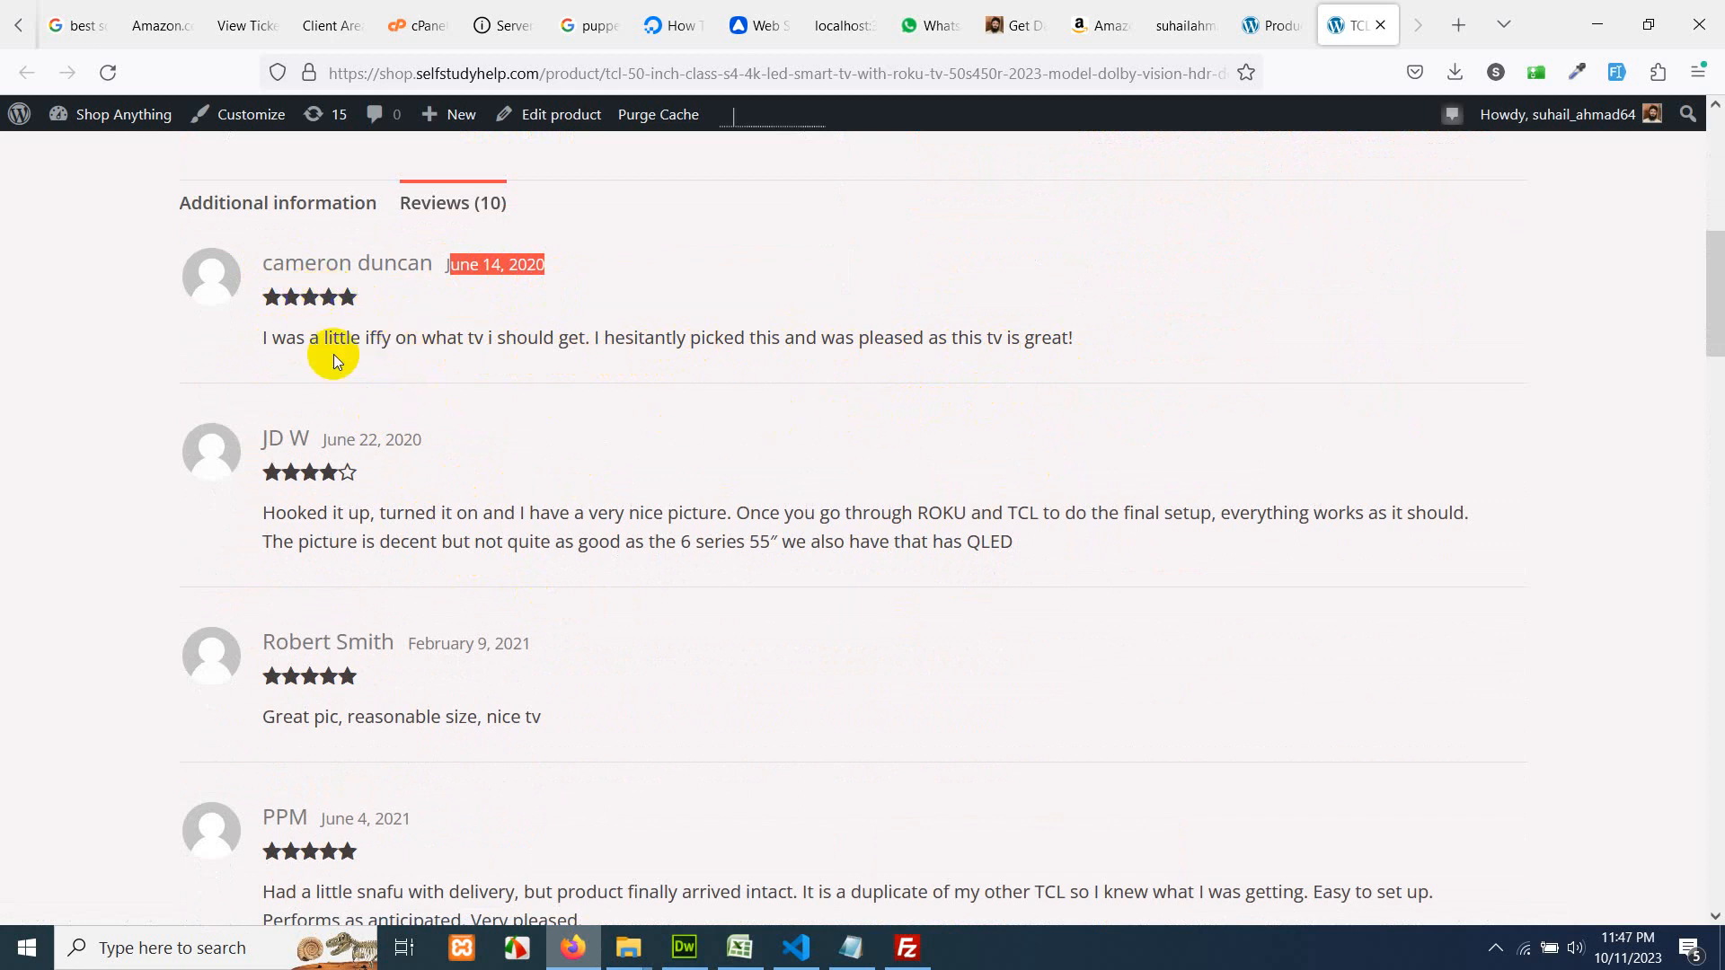
pyautogui.scroll(-3)
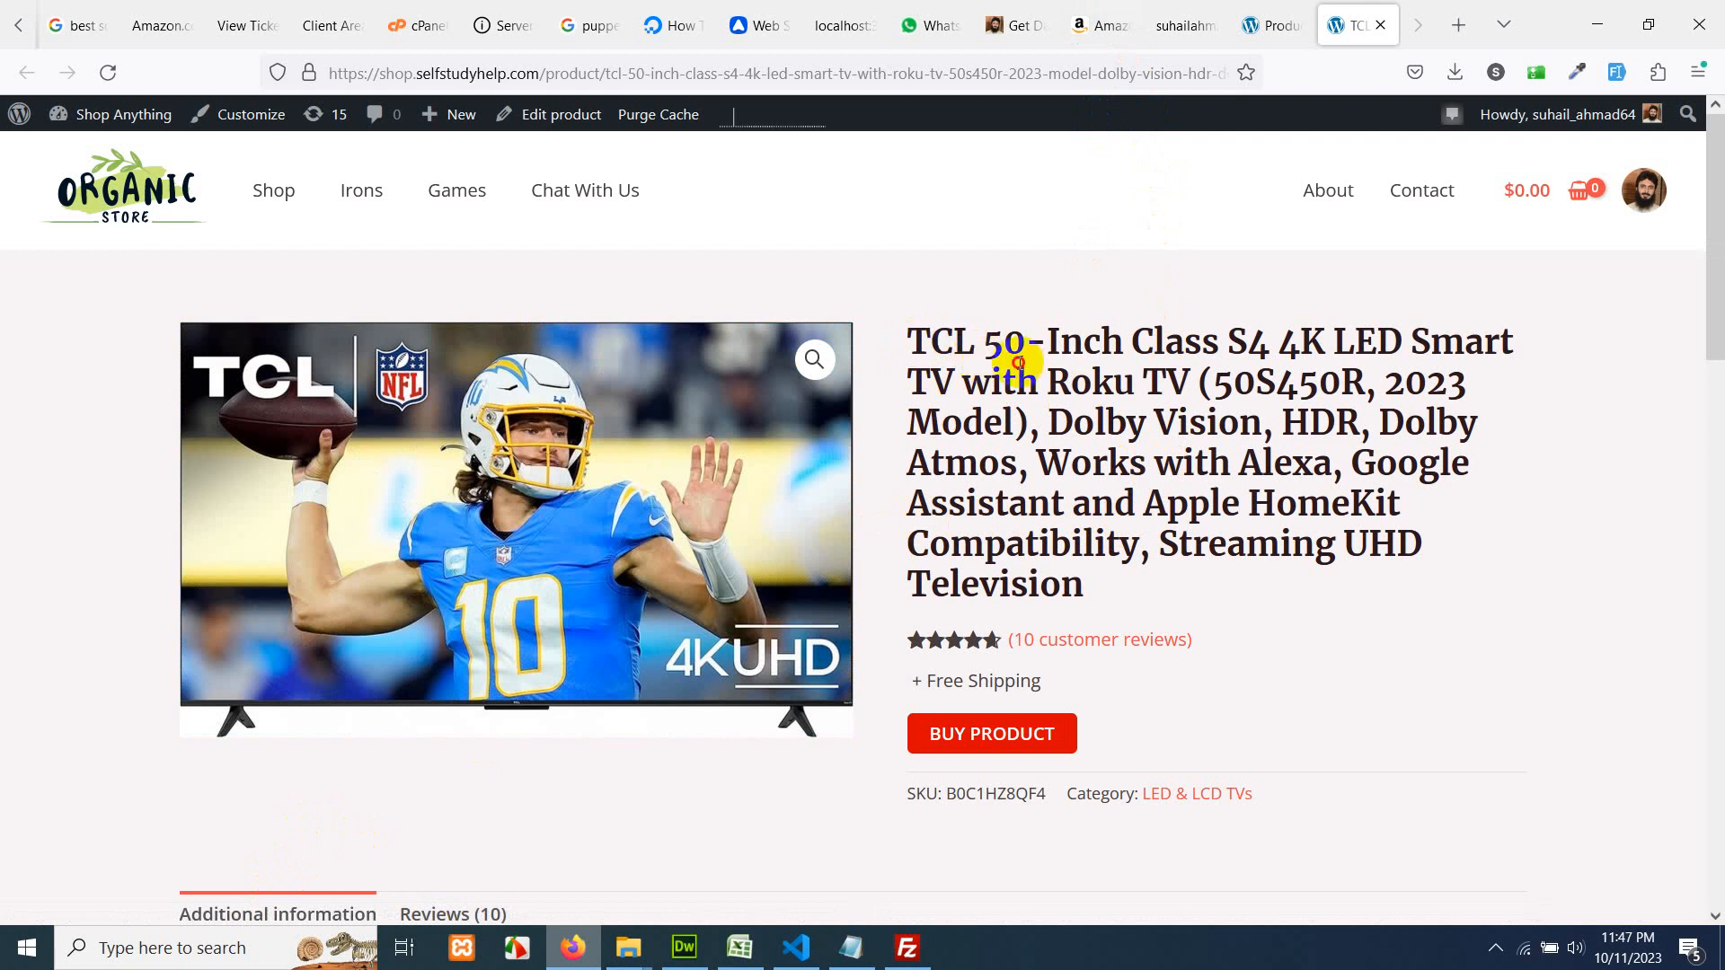
pyautogui.moveTo(908, 342); pyautogui.dragTo(1029, 385)
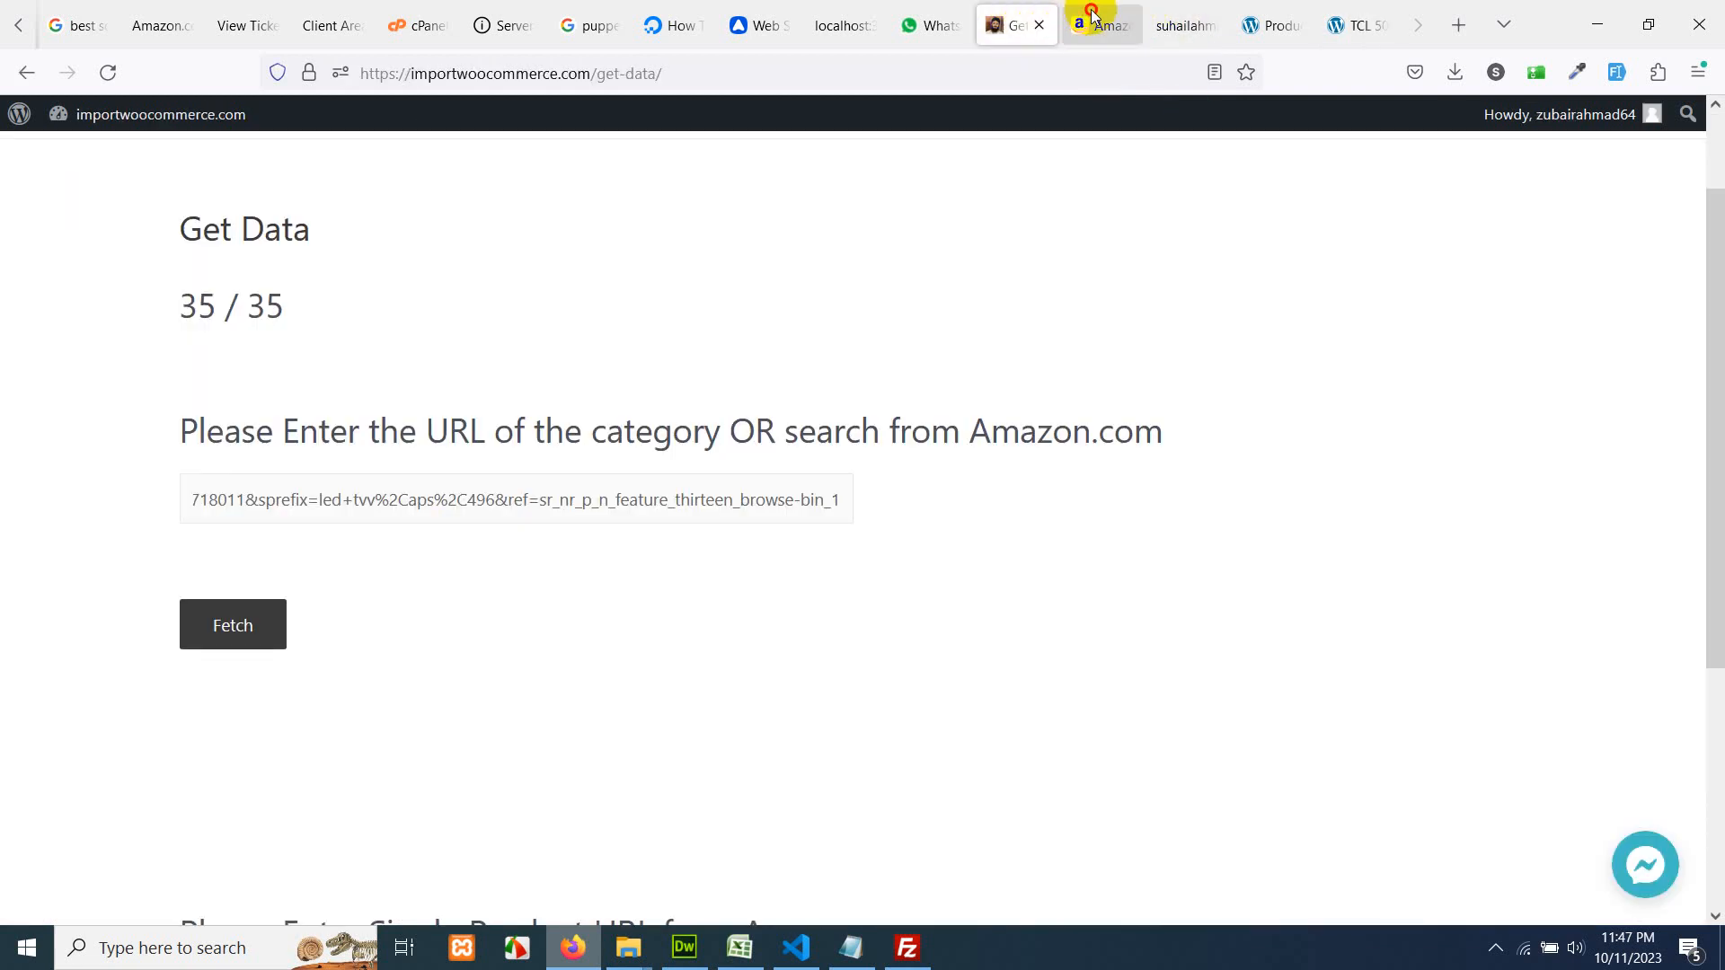
pyautogui.click(1099, 25)
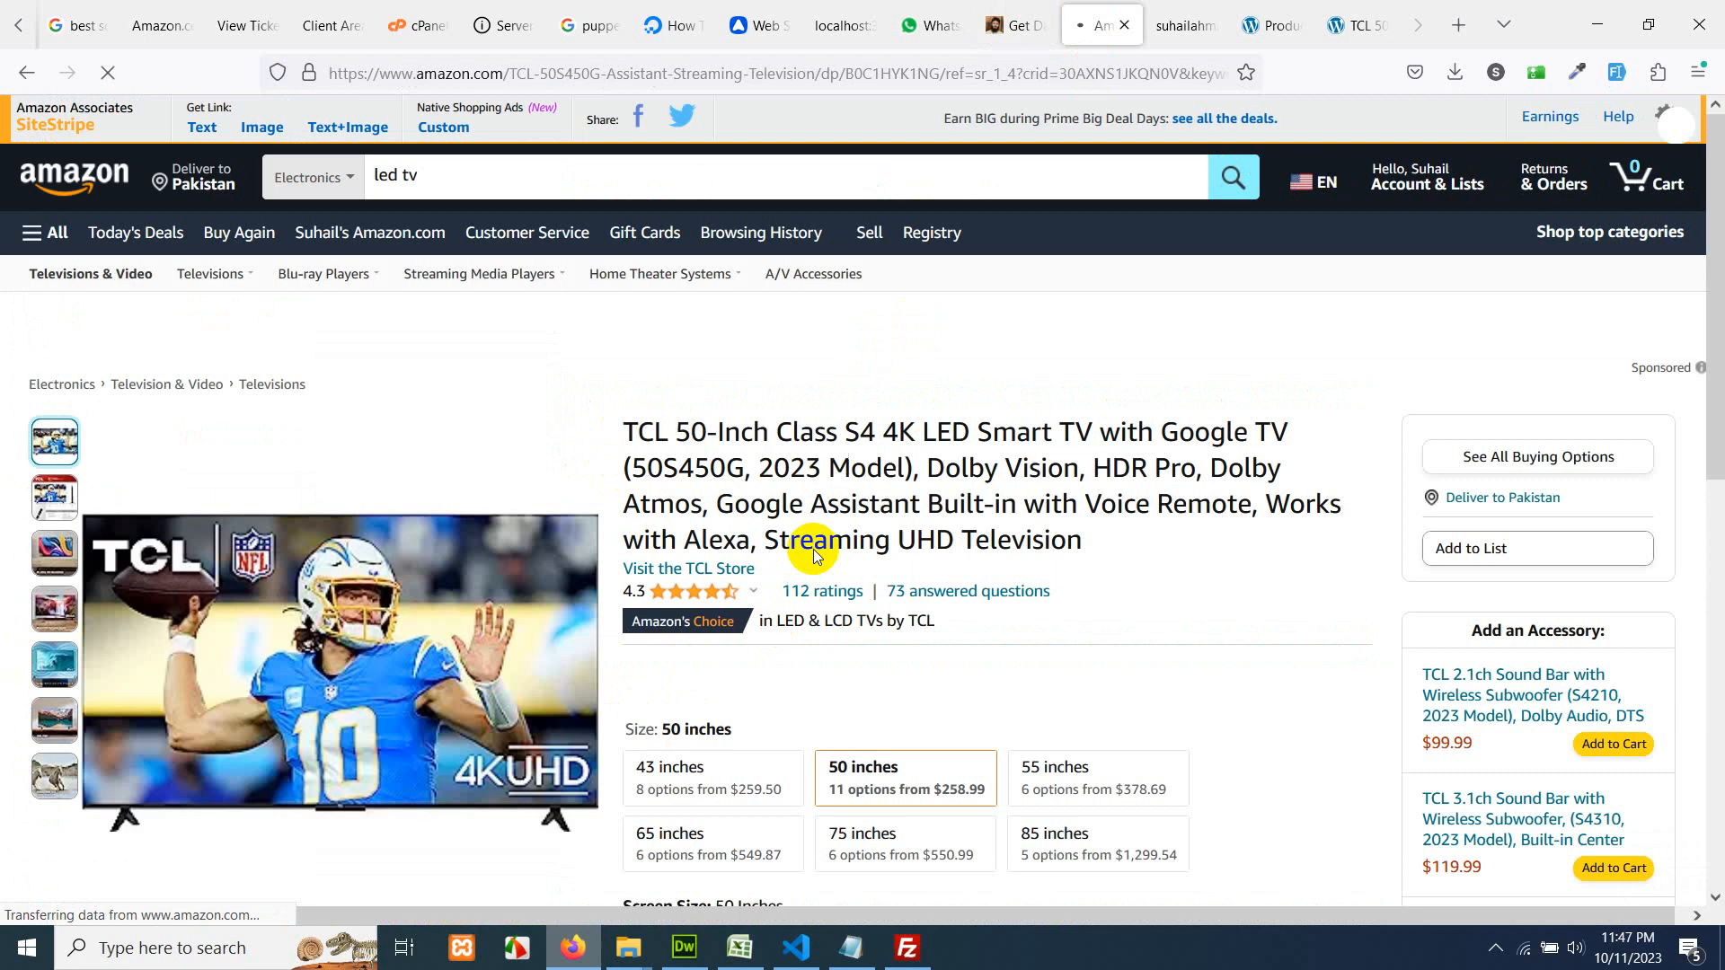
# Scroll the TCL 50-inch Google TV page on Amazon and open its full customer reviews.
pyautogui.scroll(-3)
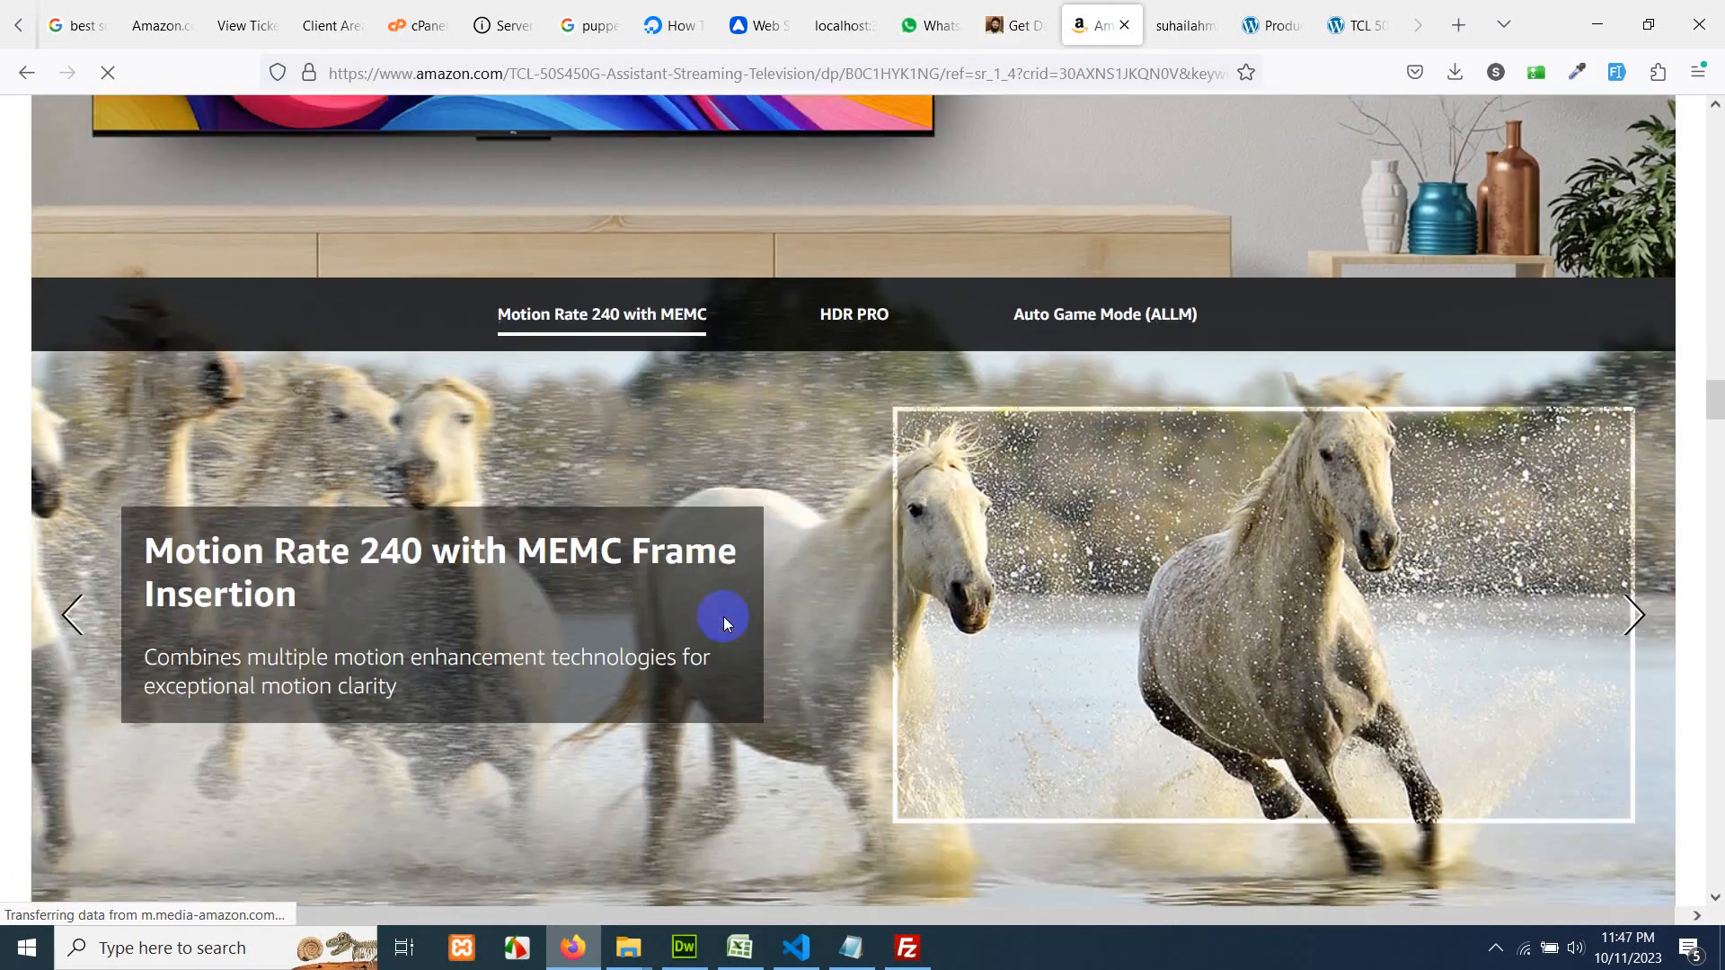
pyautogui.scroll(-3)
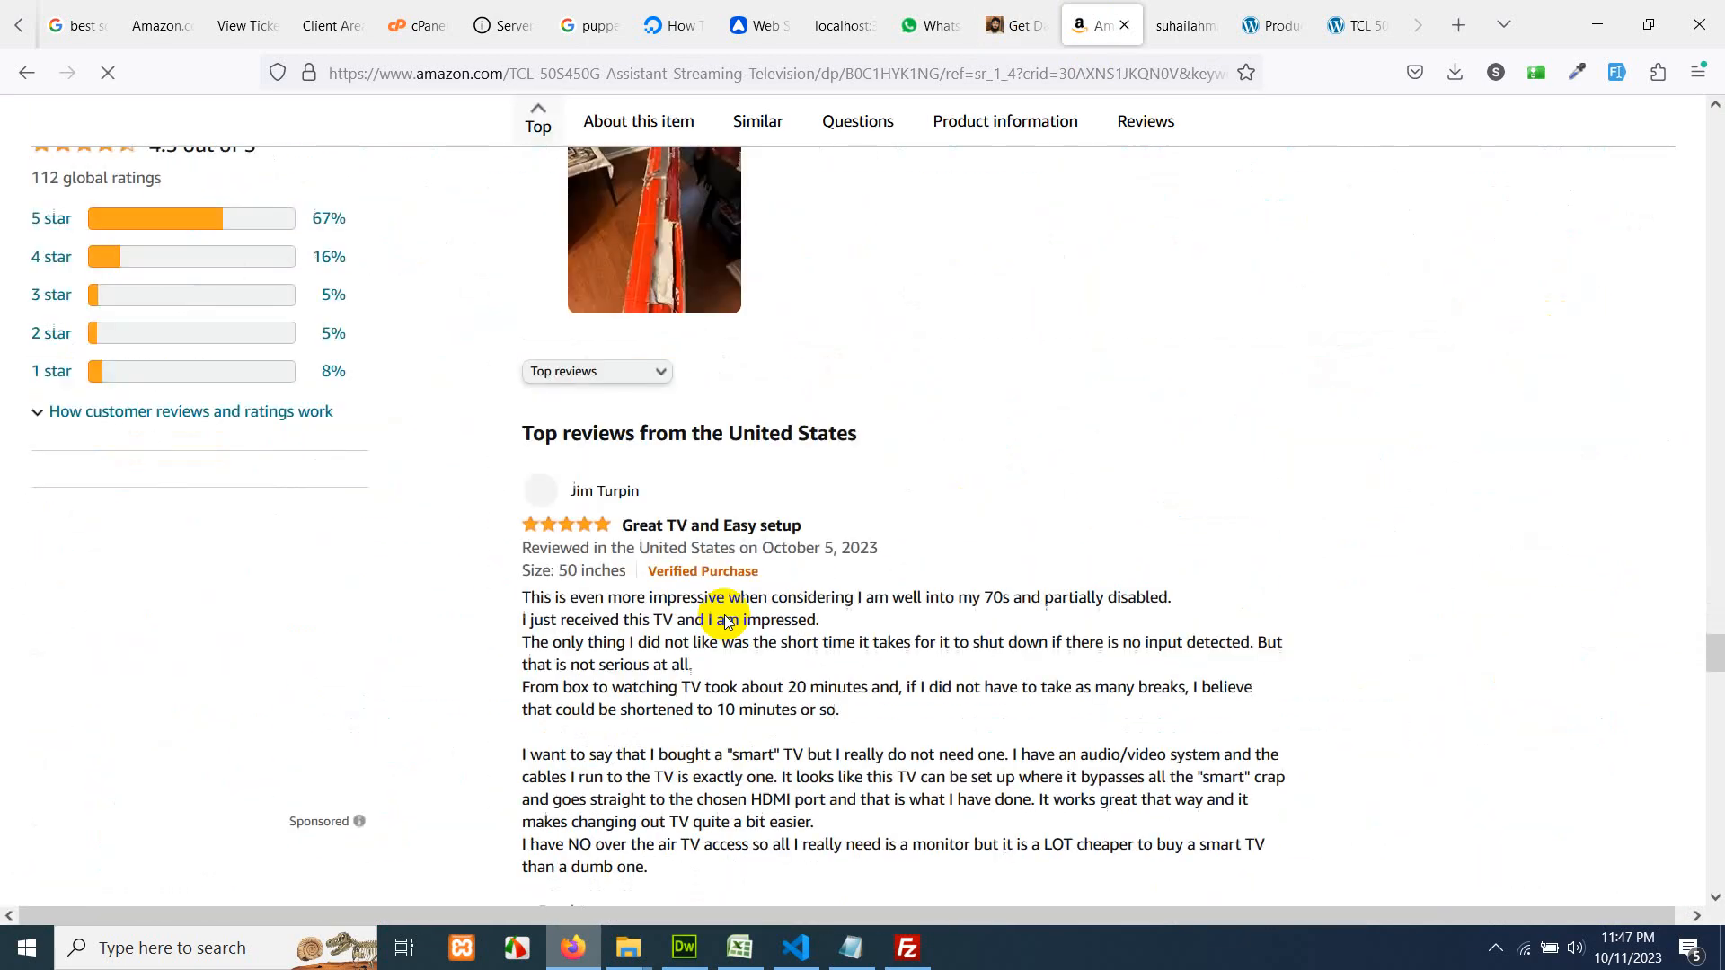
pyautogui.scroll(-3)
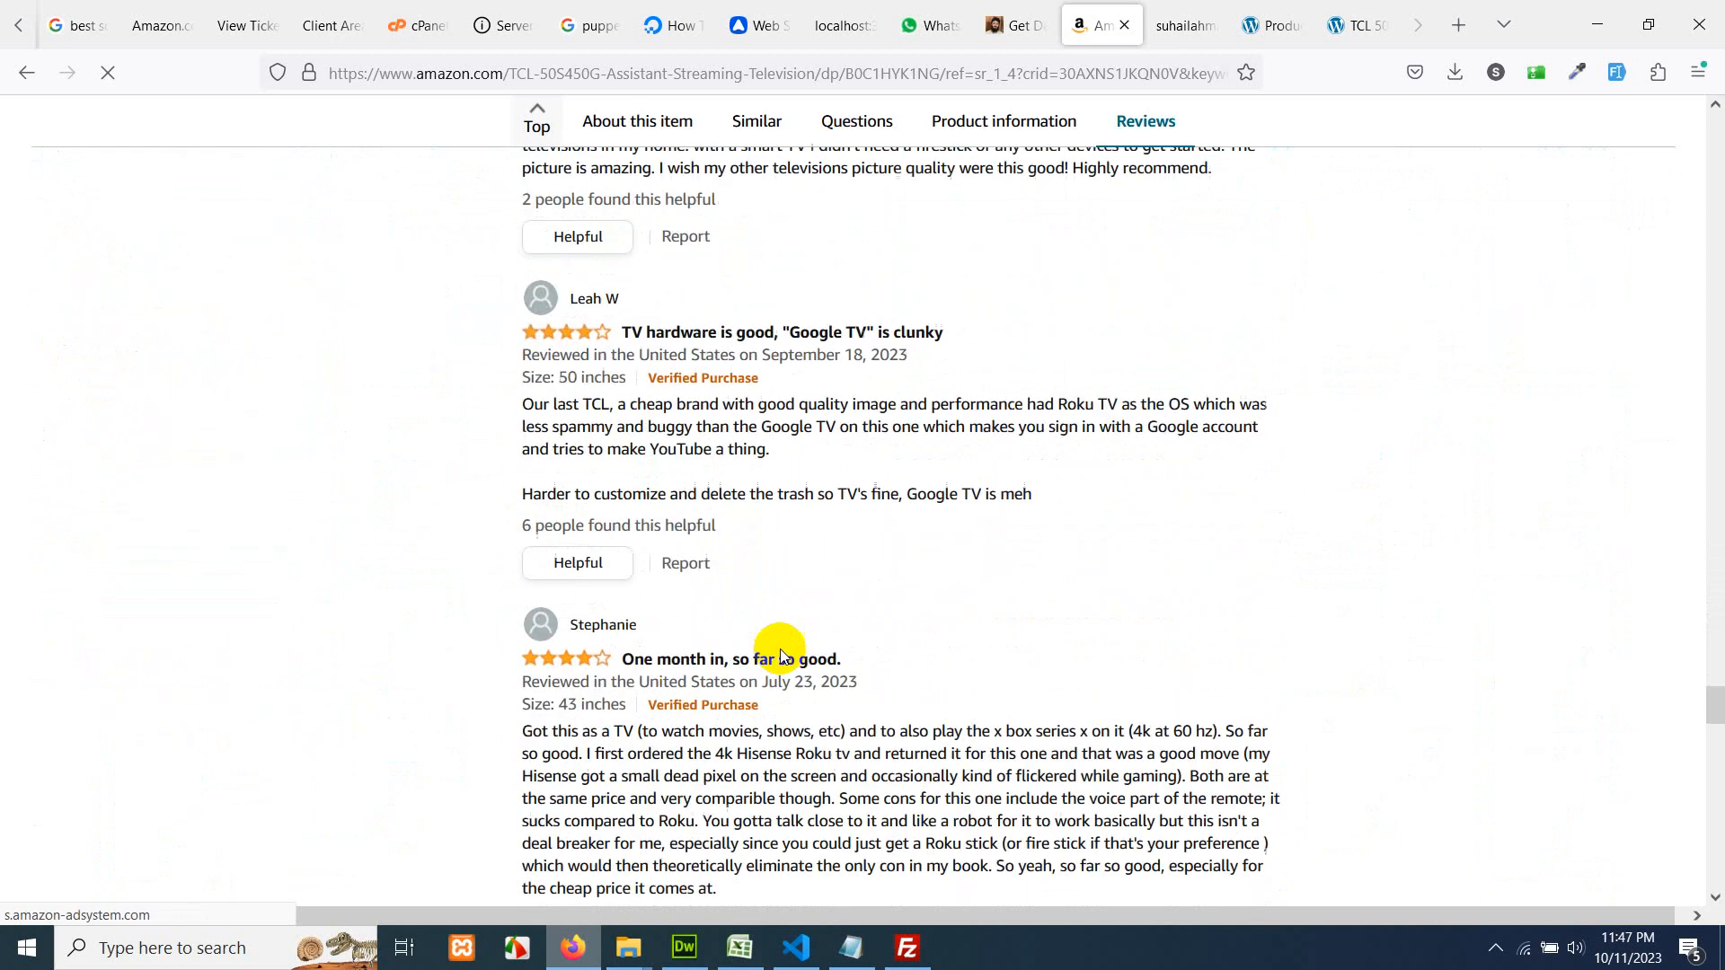
pyautogui.scroll(-3)
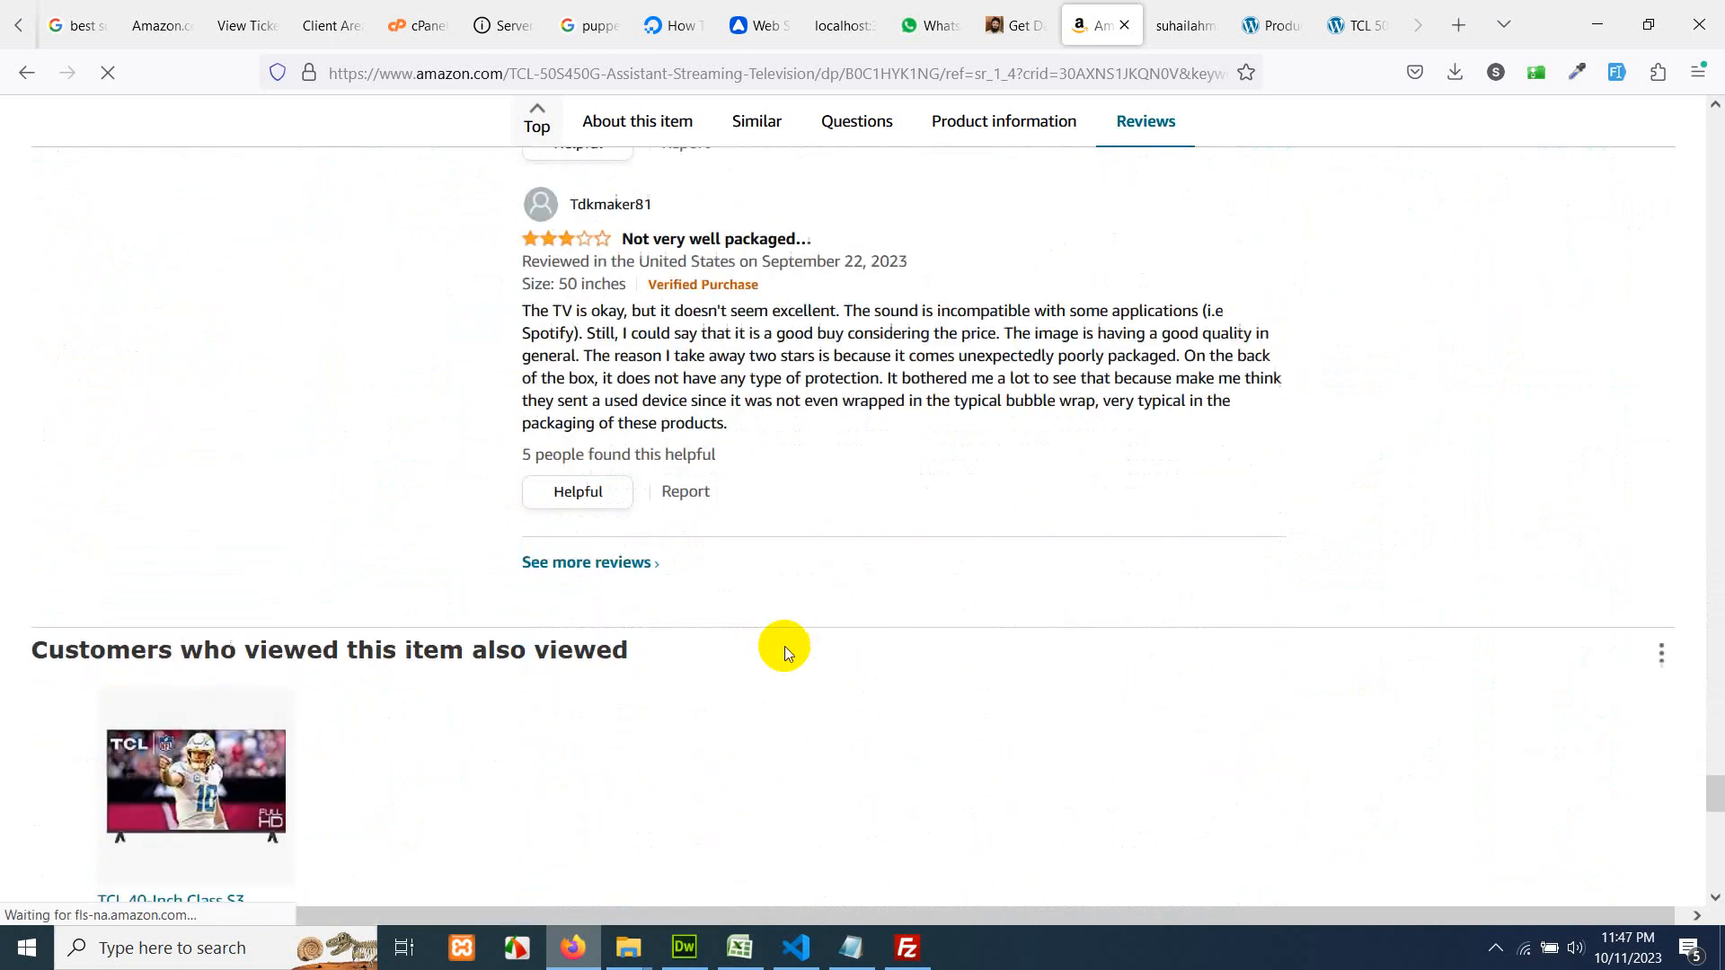
pyautogui.click(587, 563)
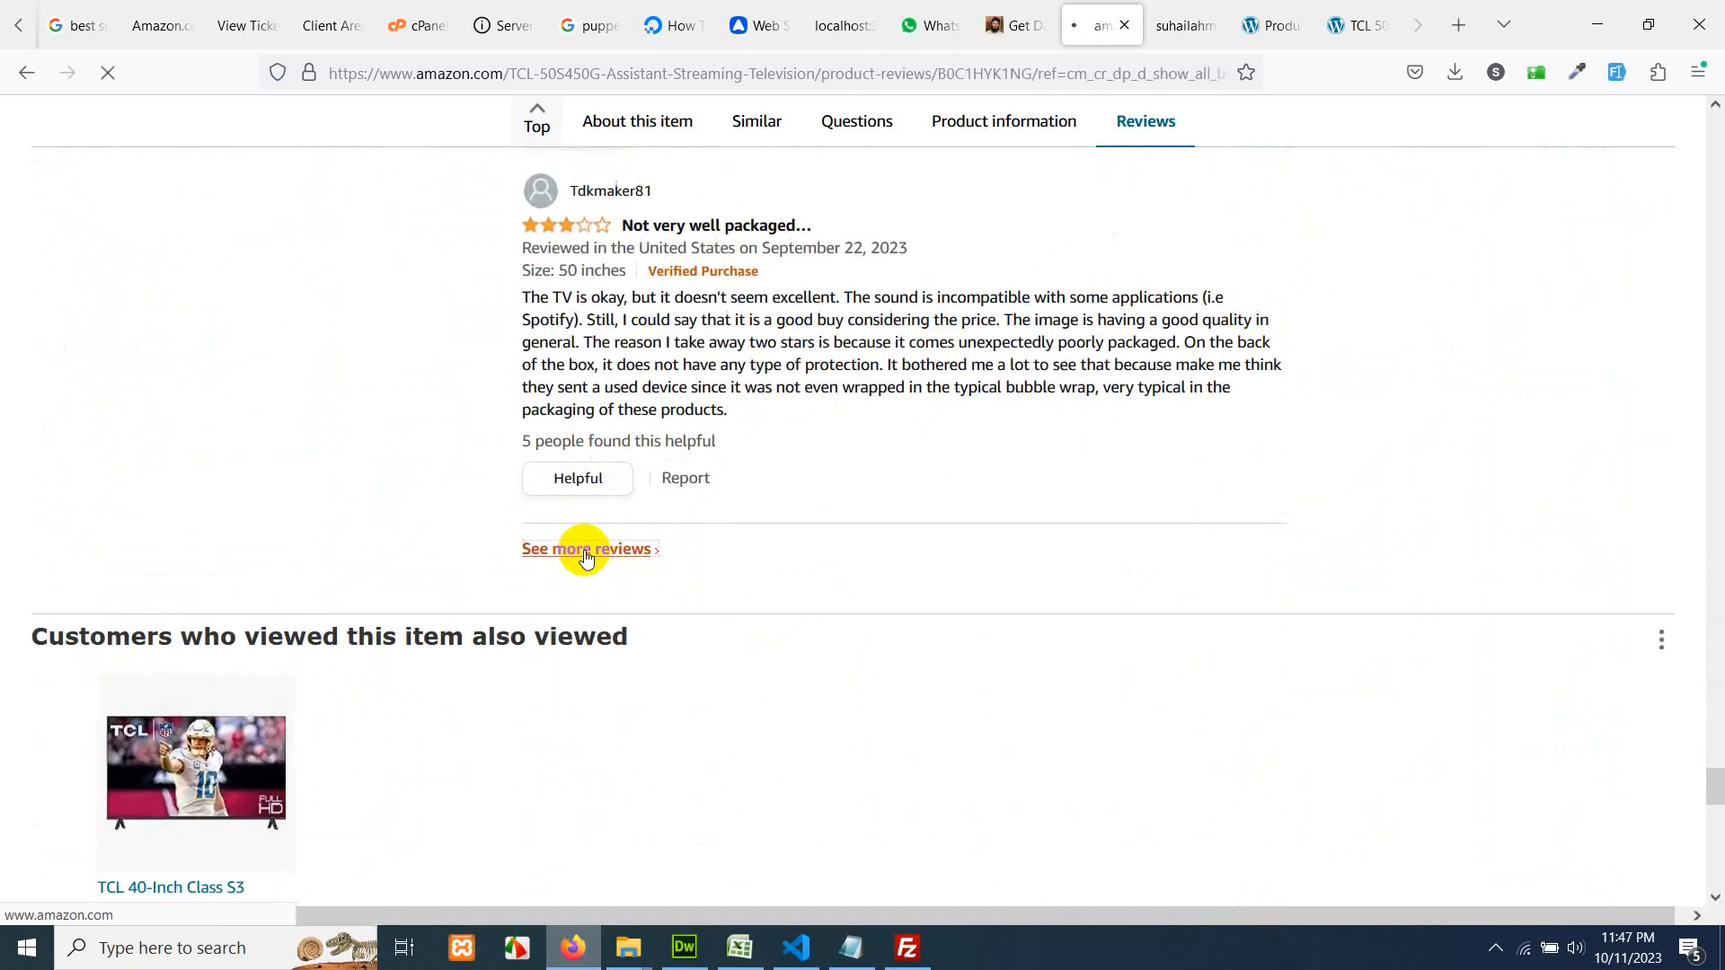
pyautogui.click(586, 548)
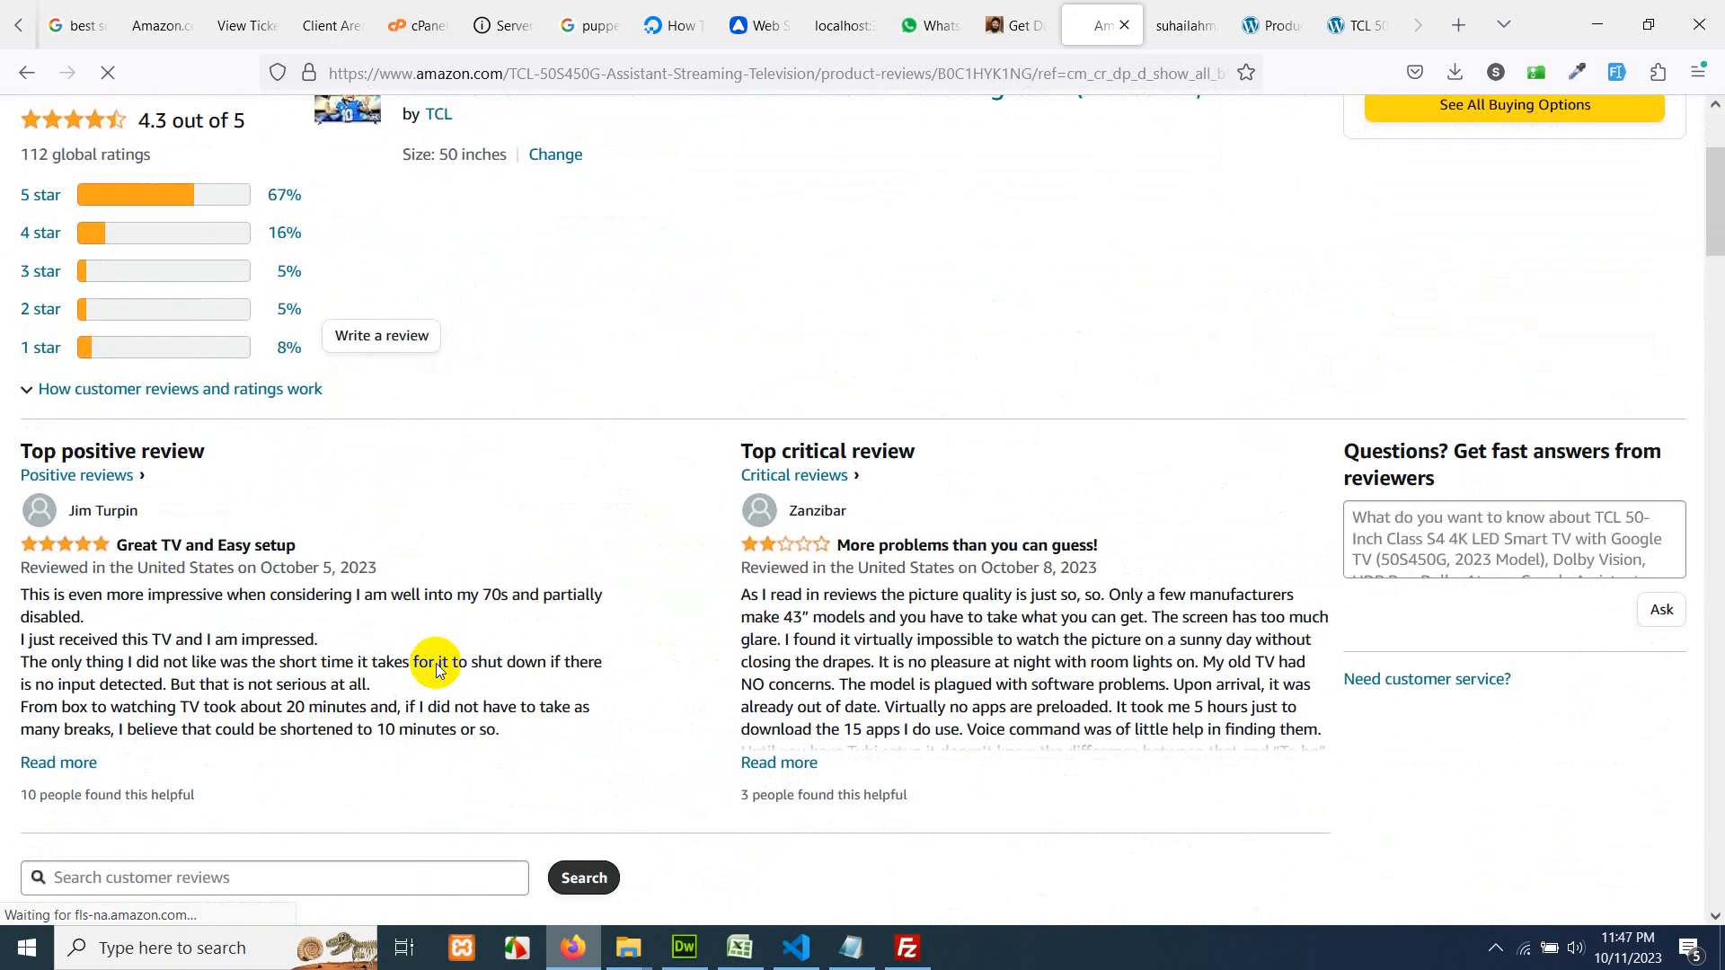
# Scroll through the 31 written reviews on Amazon's TCL review page.
pyautogui.scroll(-3)
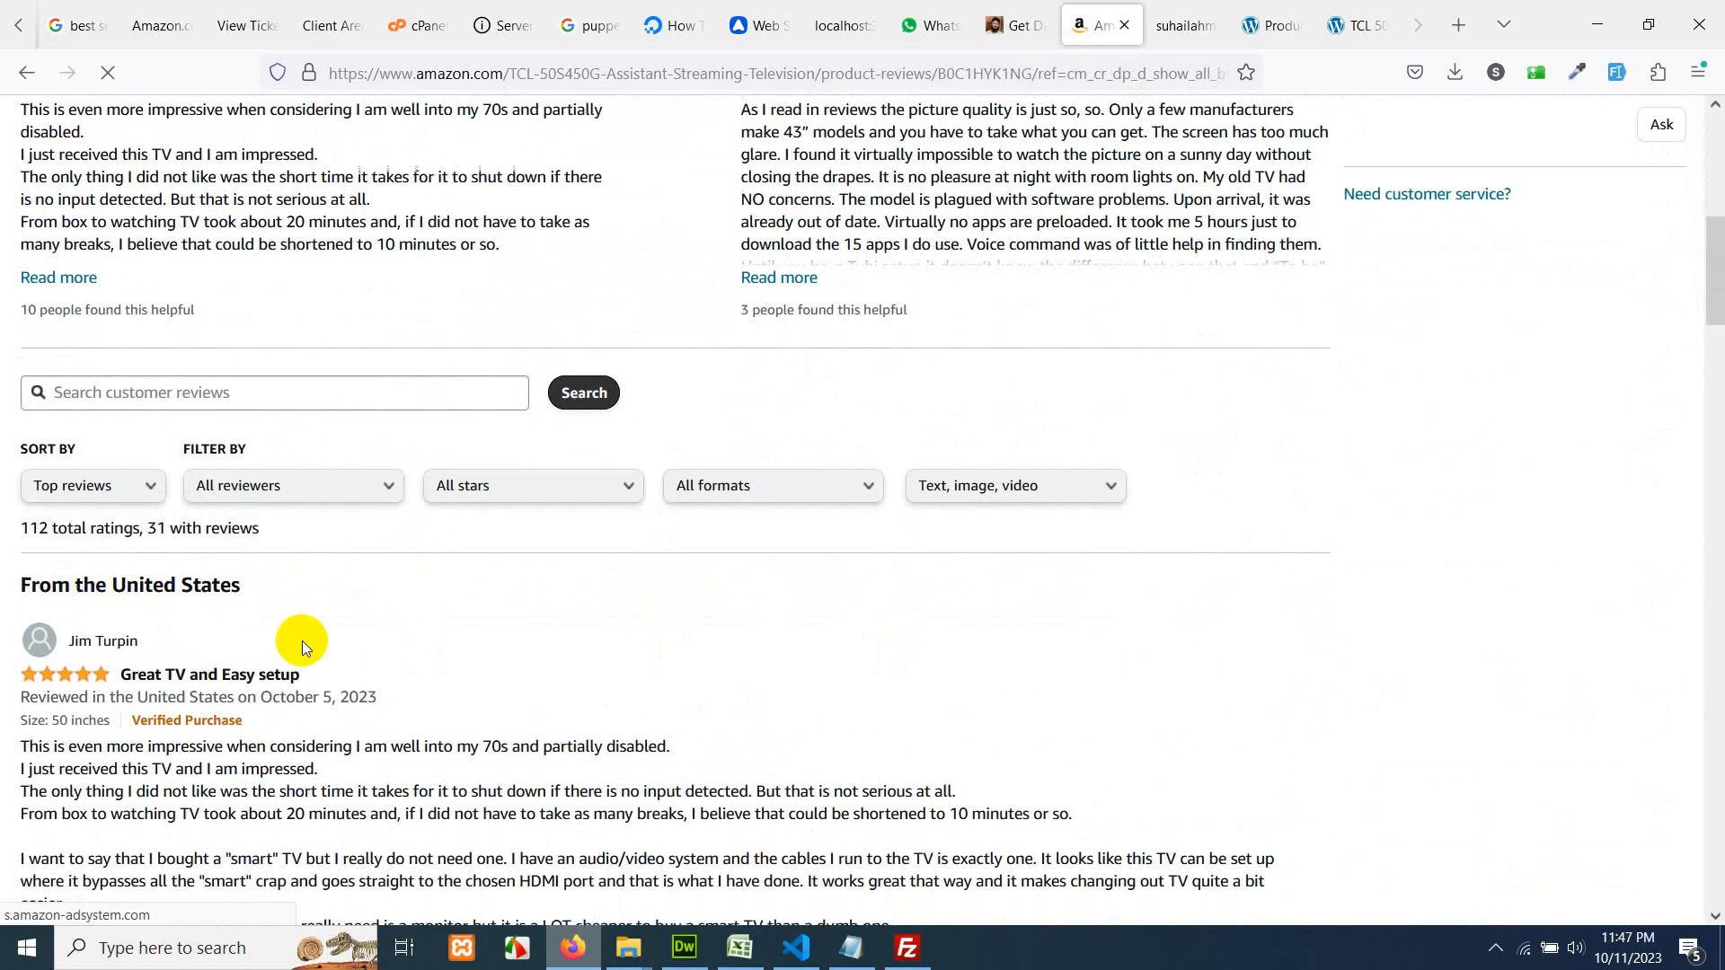
pyautogui.scroll(-3)
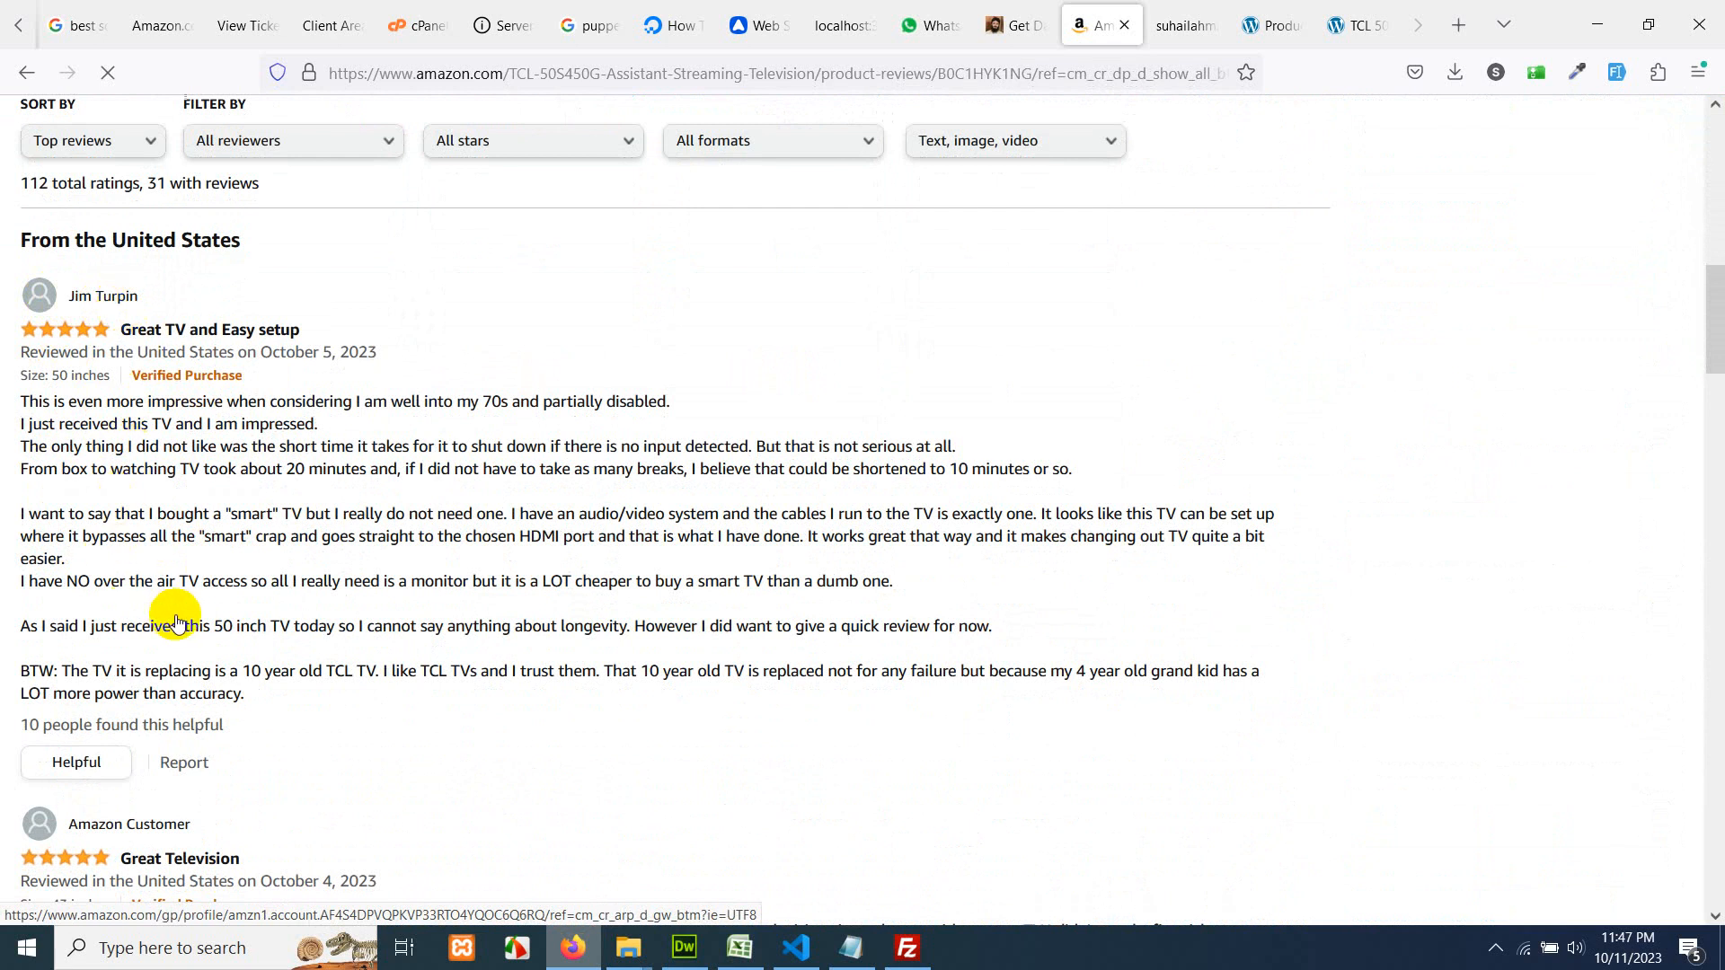
pyautogui.scroll(-3)
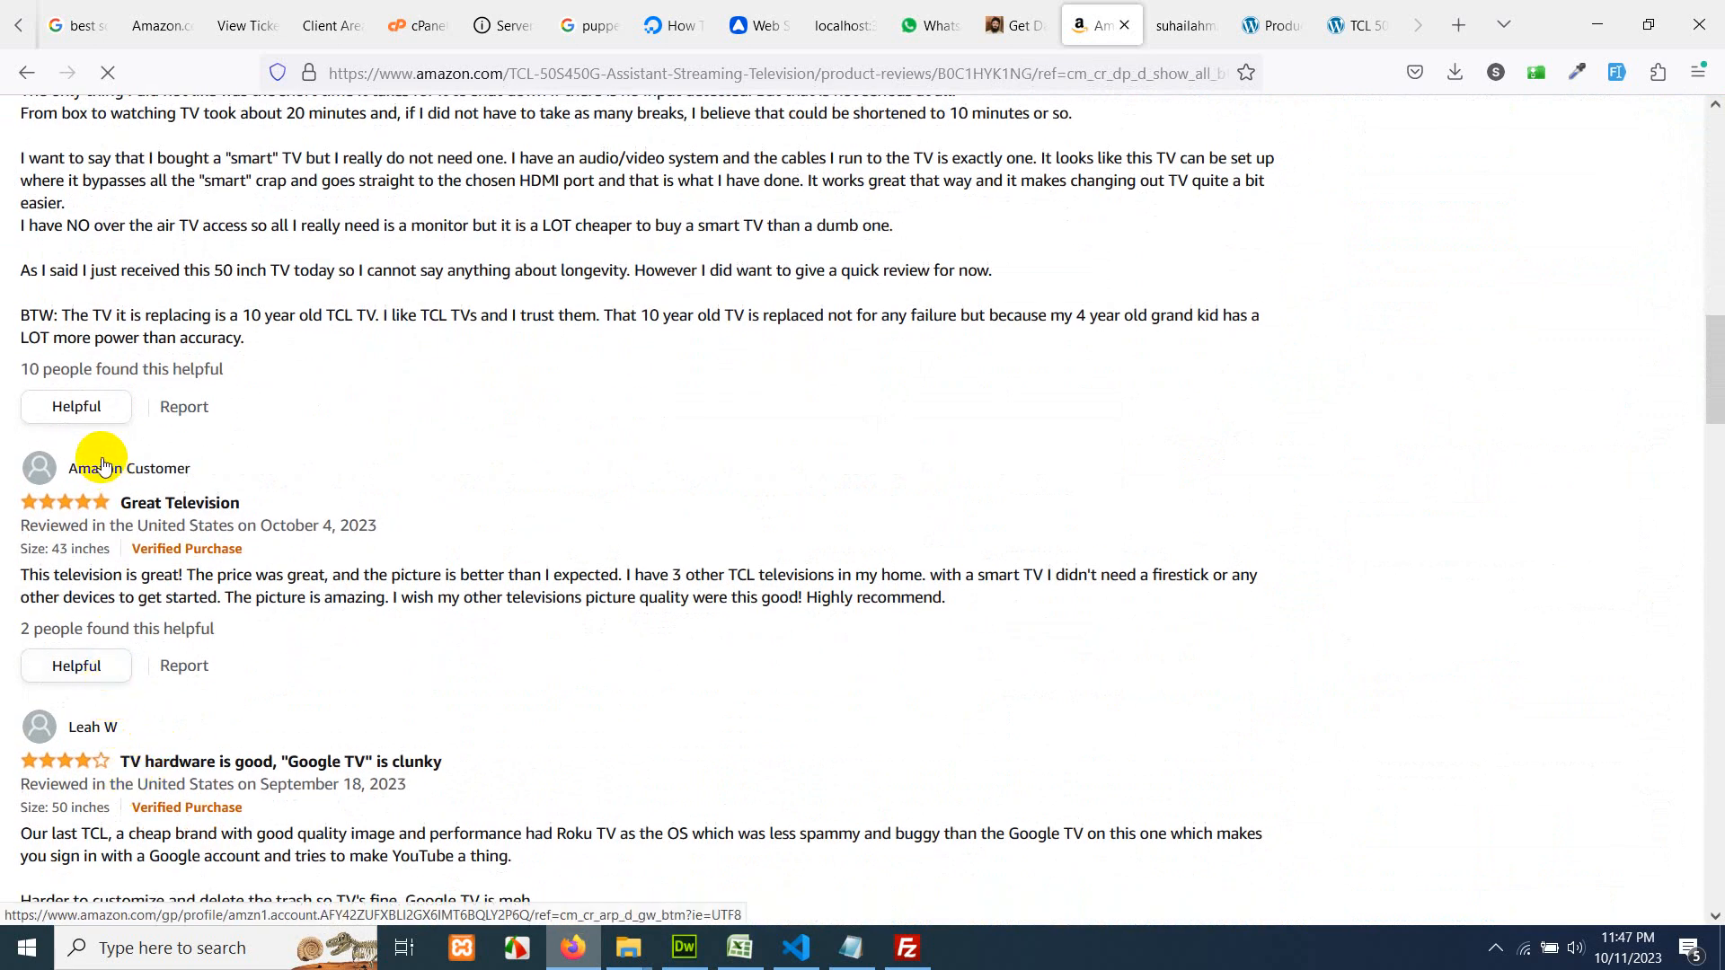
pyautogui.scroll(-3)
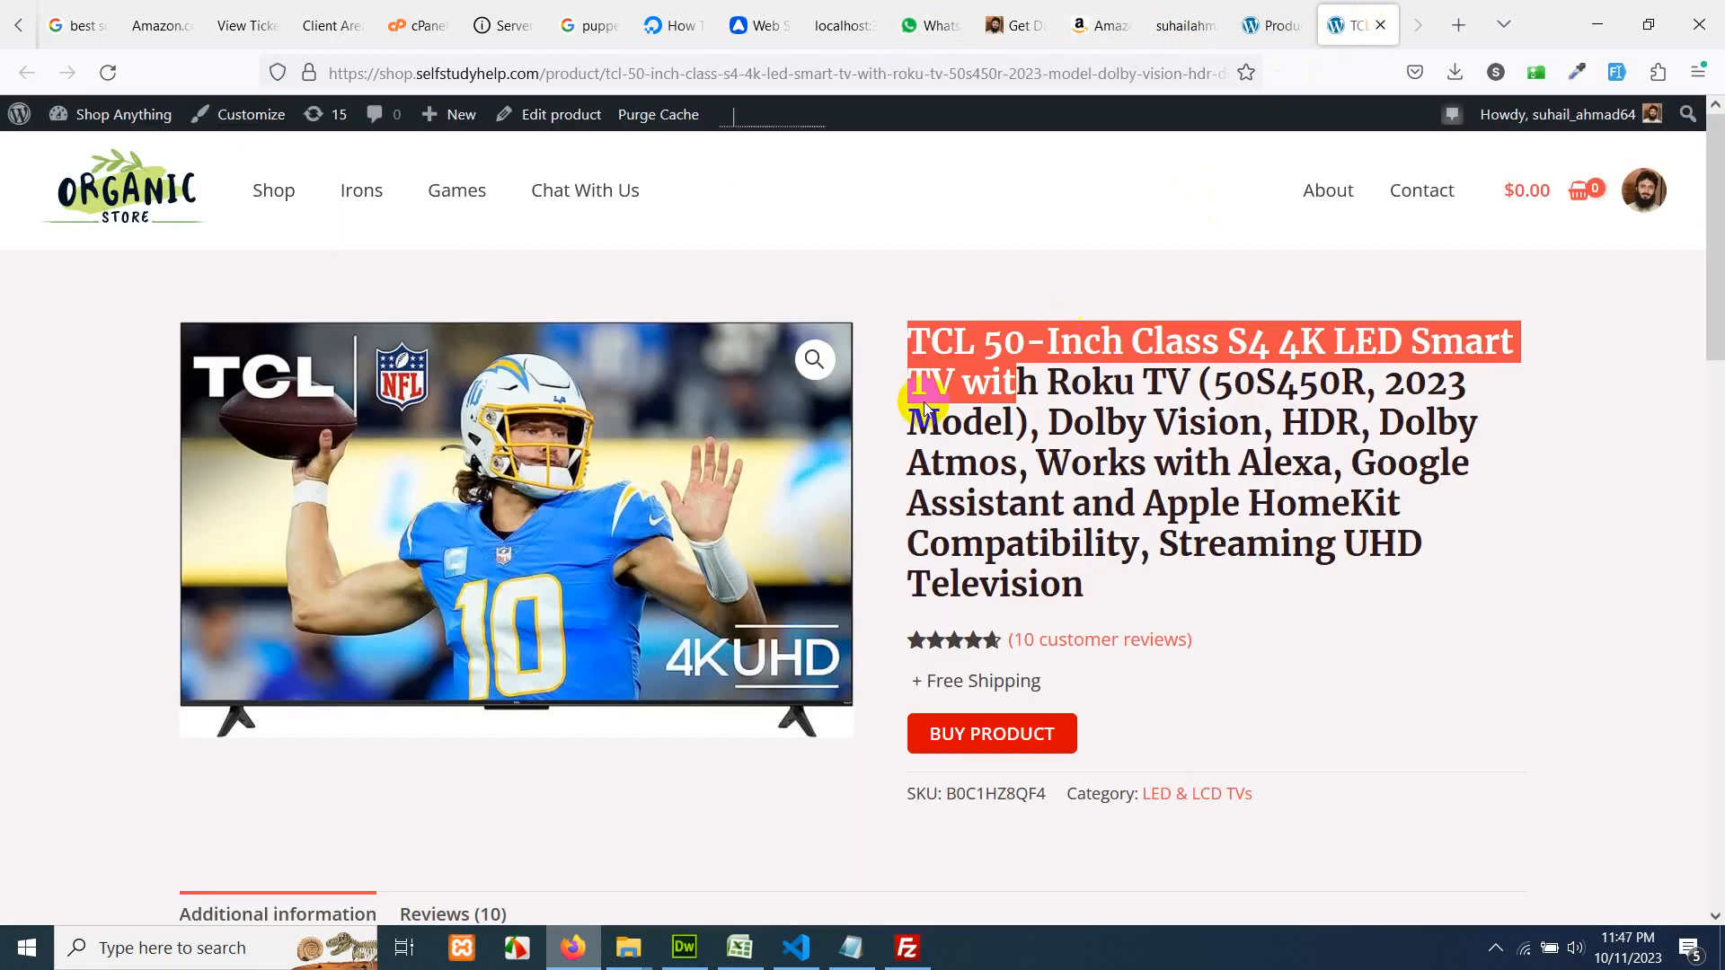
# Browse the store TCL listing's Reviews (10), then return to Amazon's review page.
pyautogui.scroll(-3)
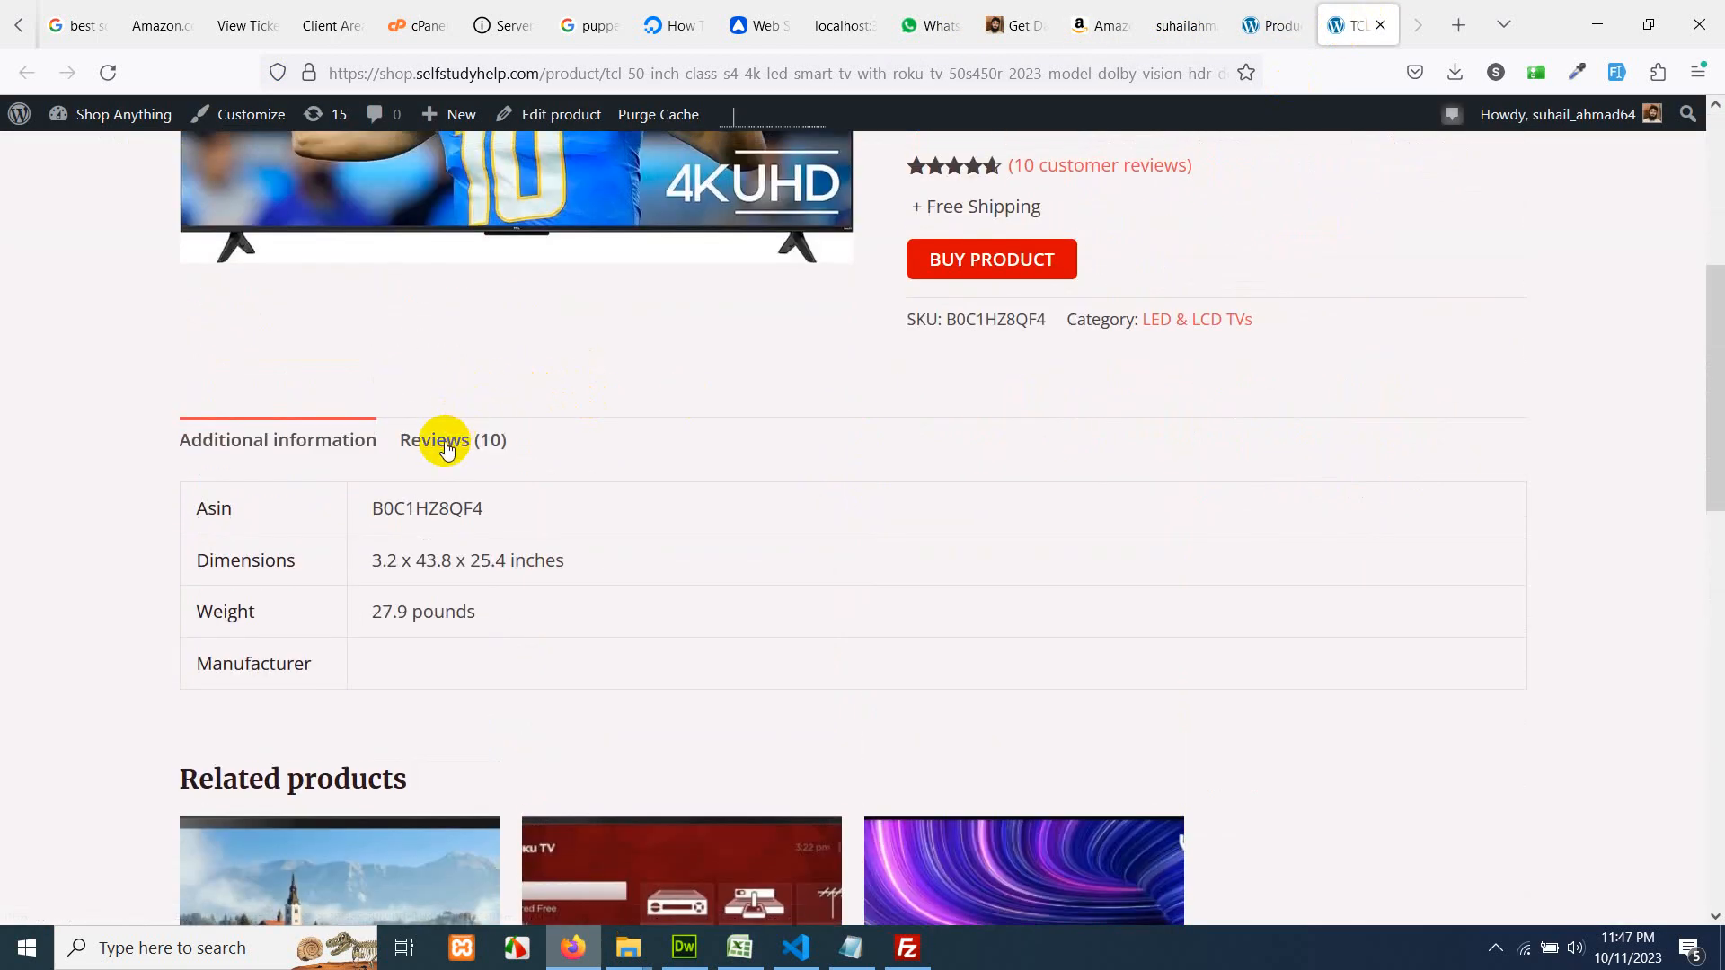
pyautogui.click(451, 440)
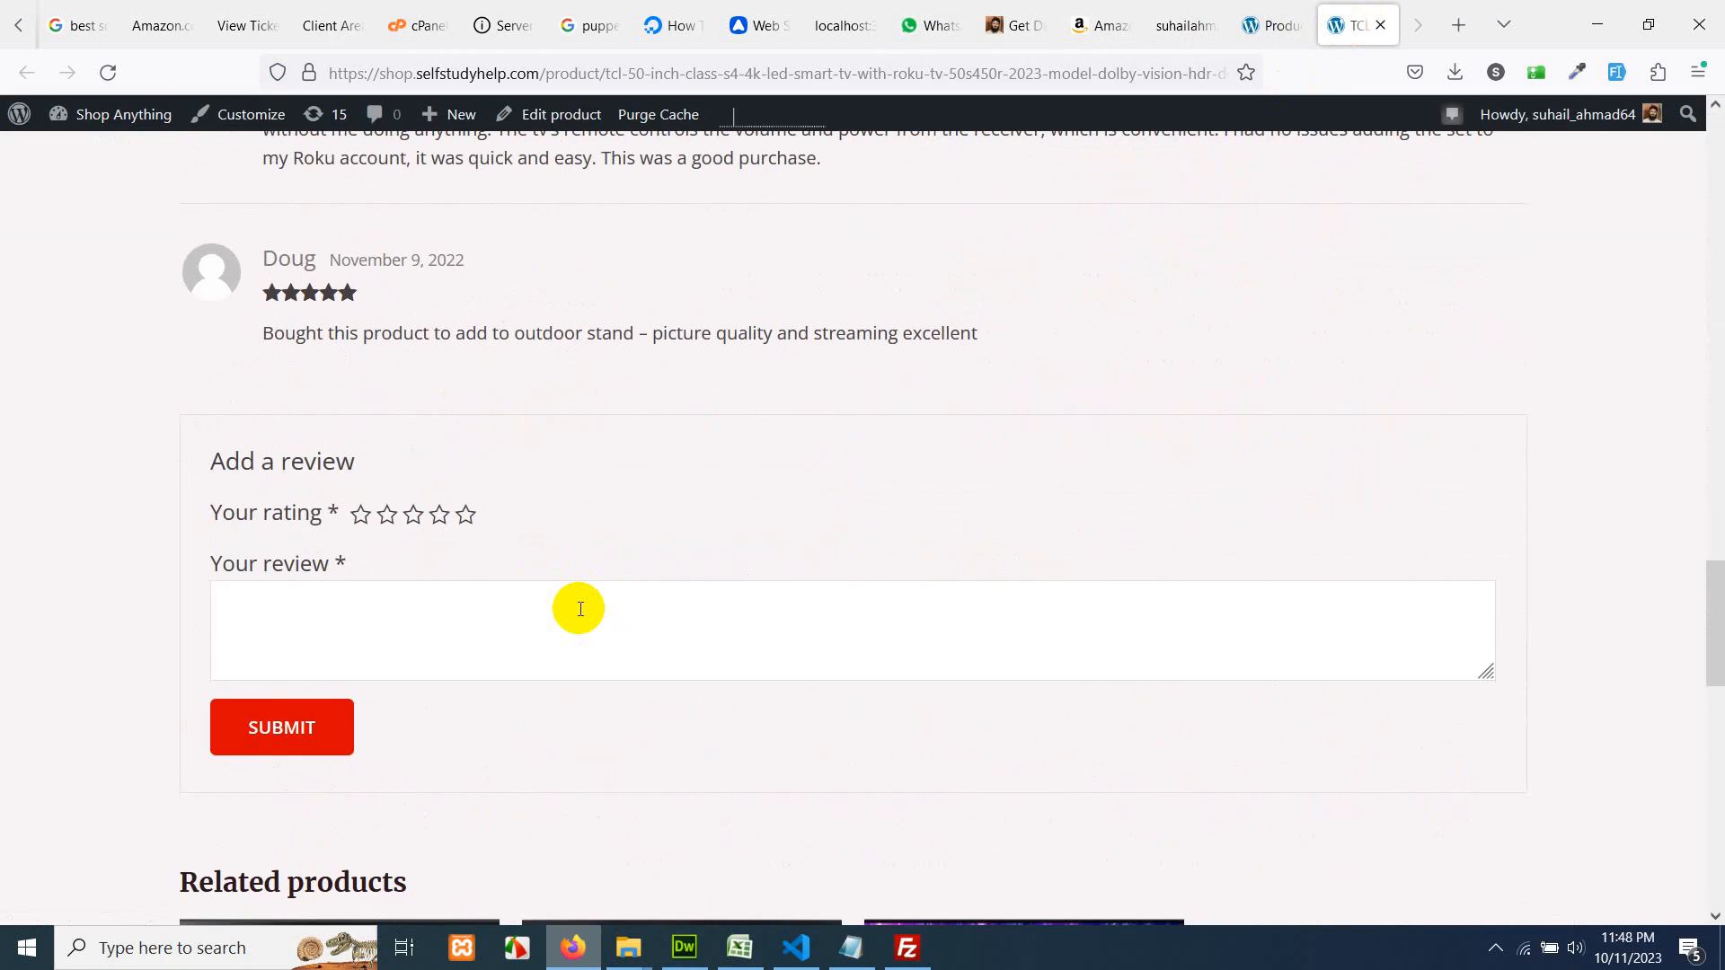
pyautogui.scroll(3)
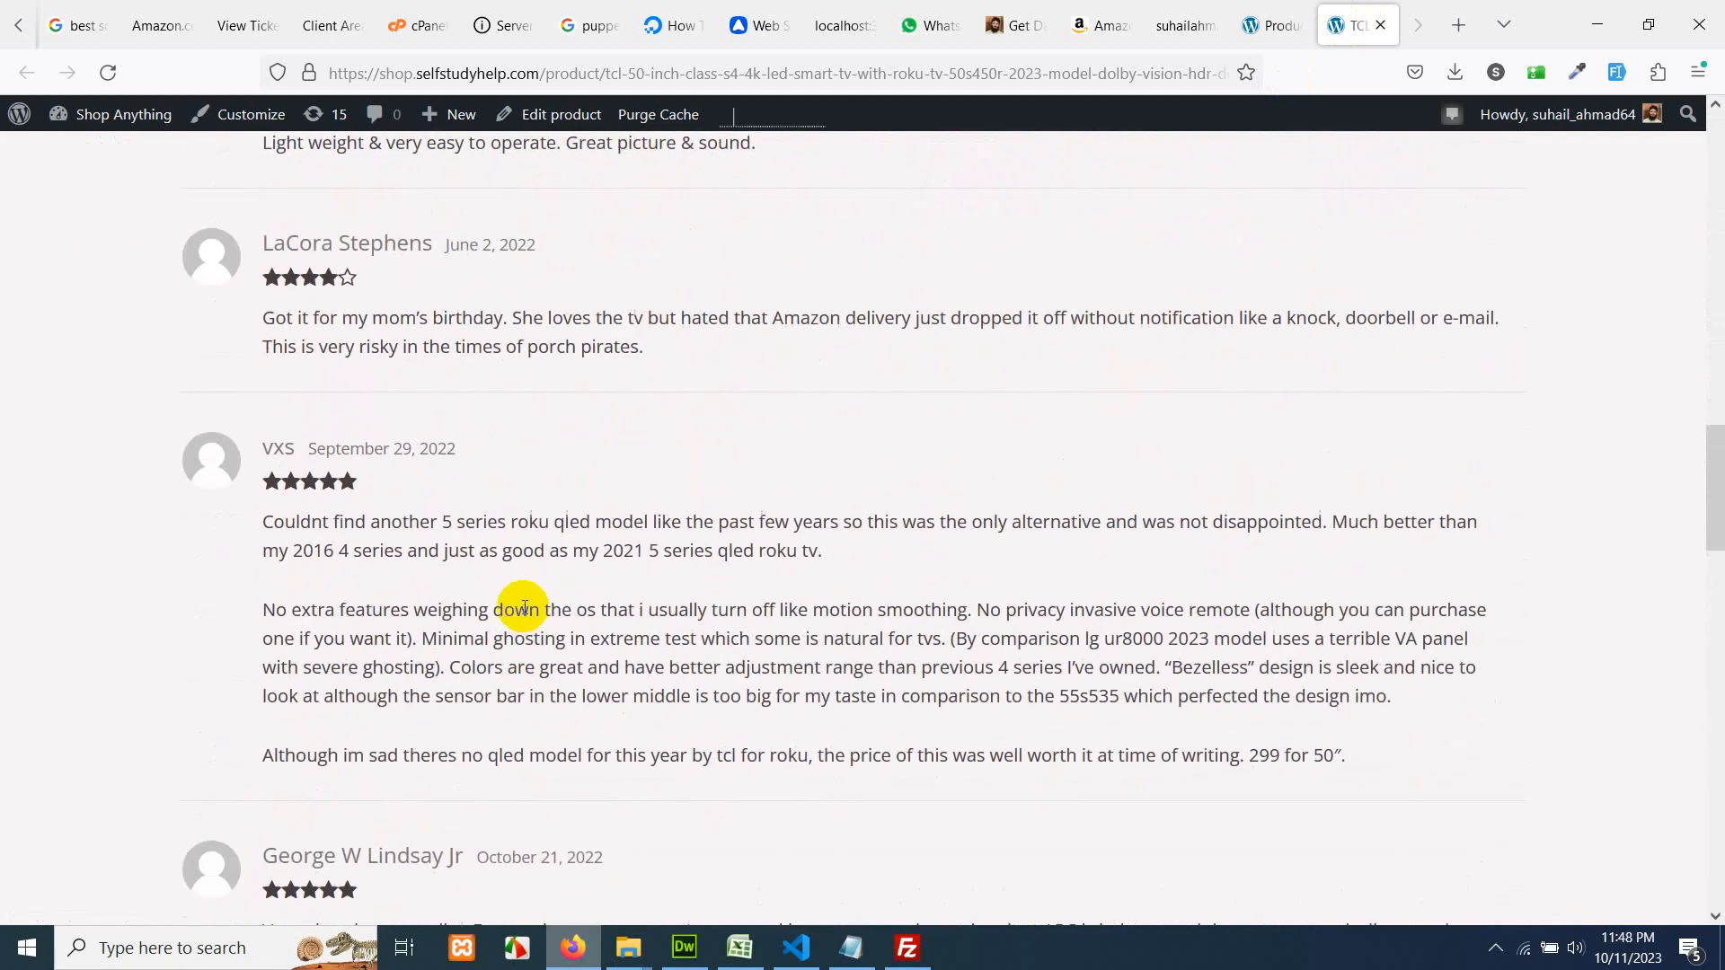
pyautogui.scroll(3)
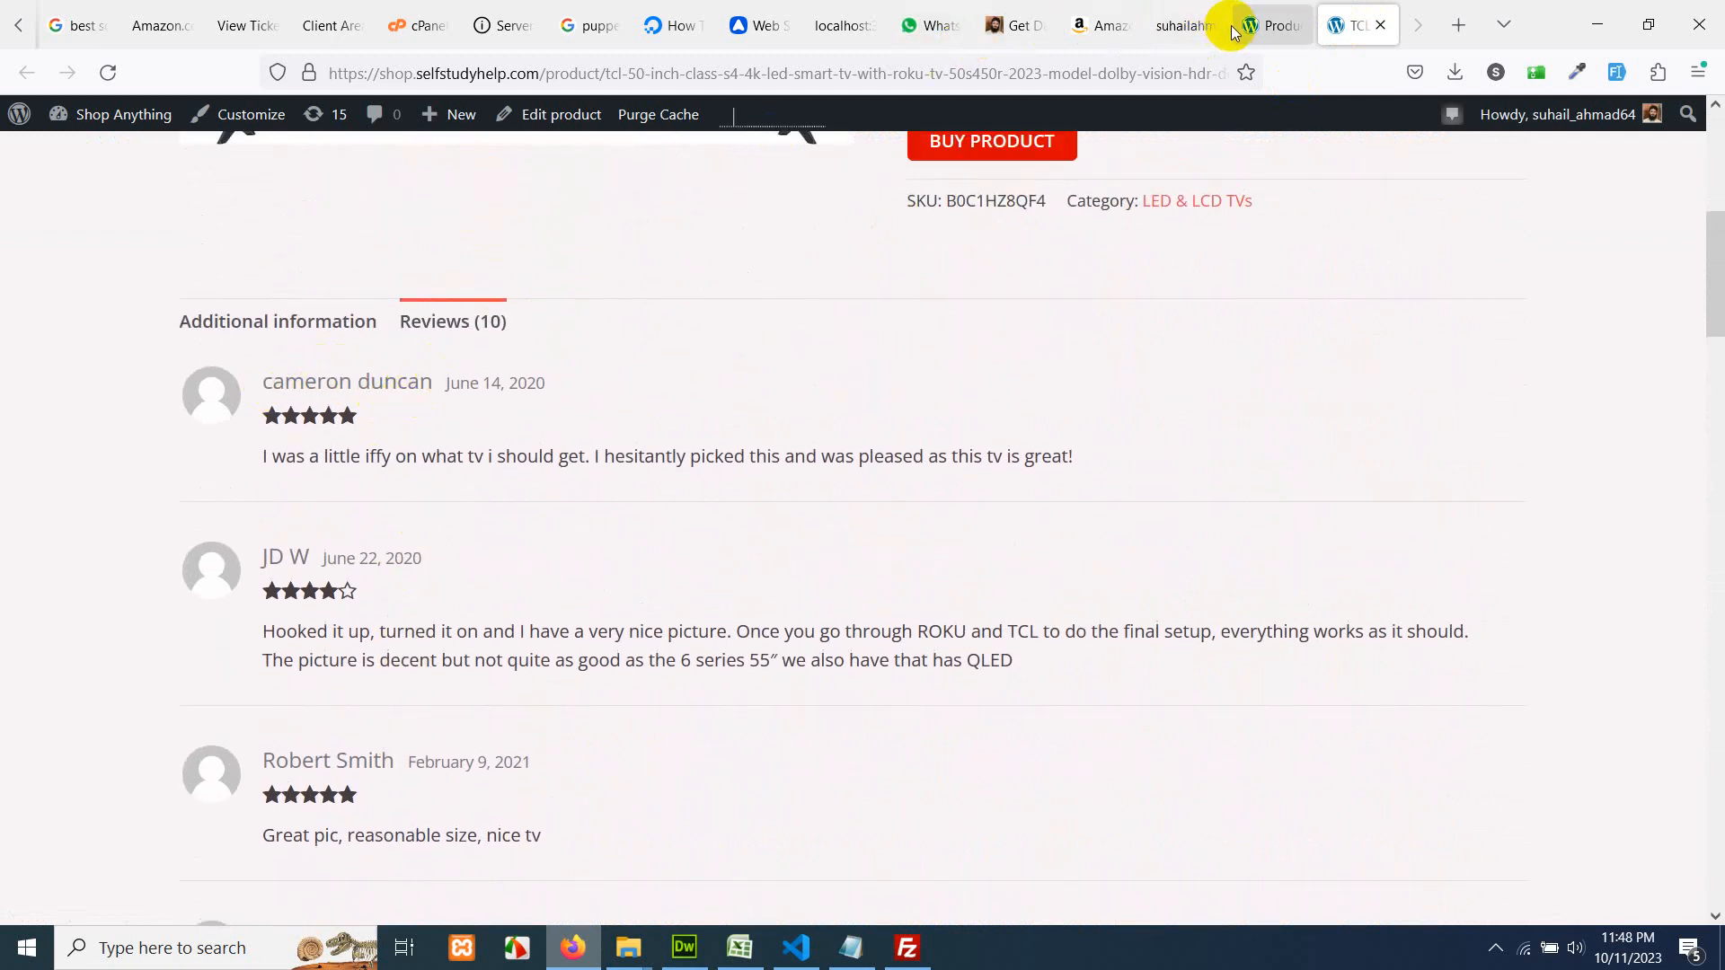
pyautogui.click(1098, 25)
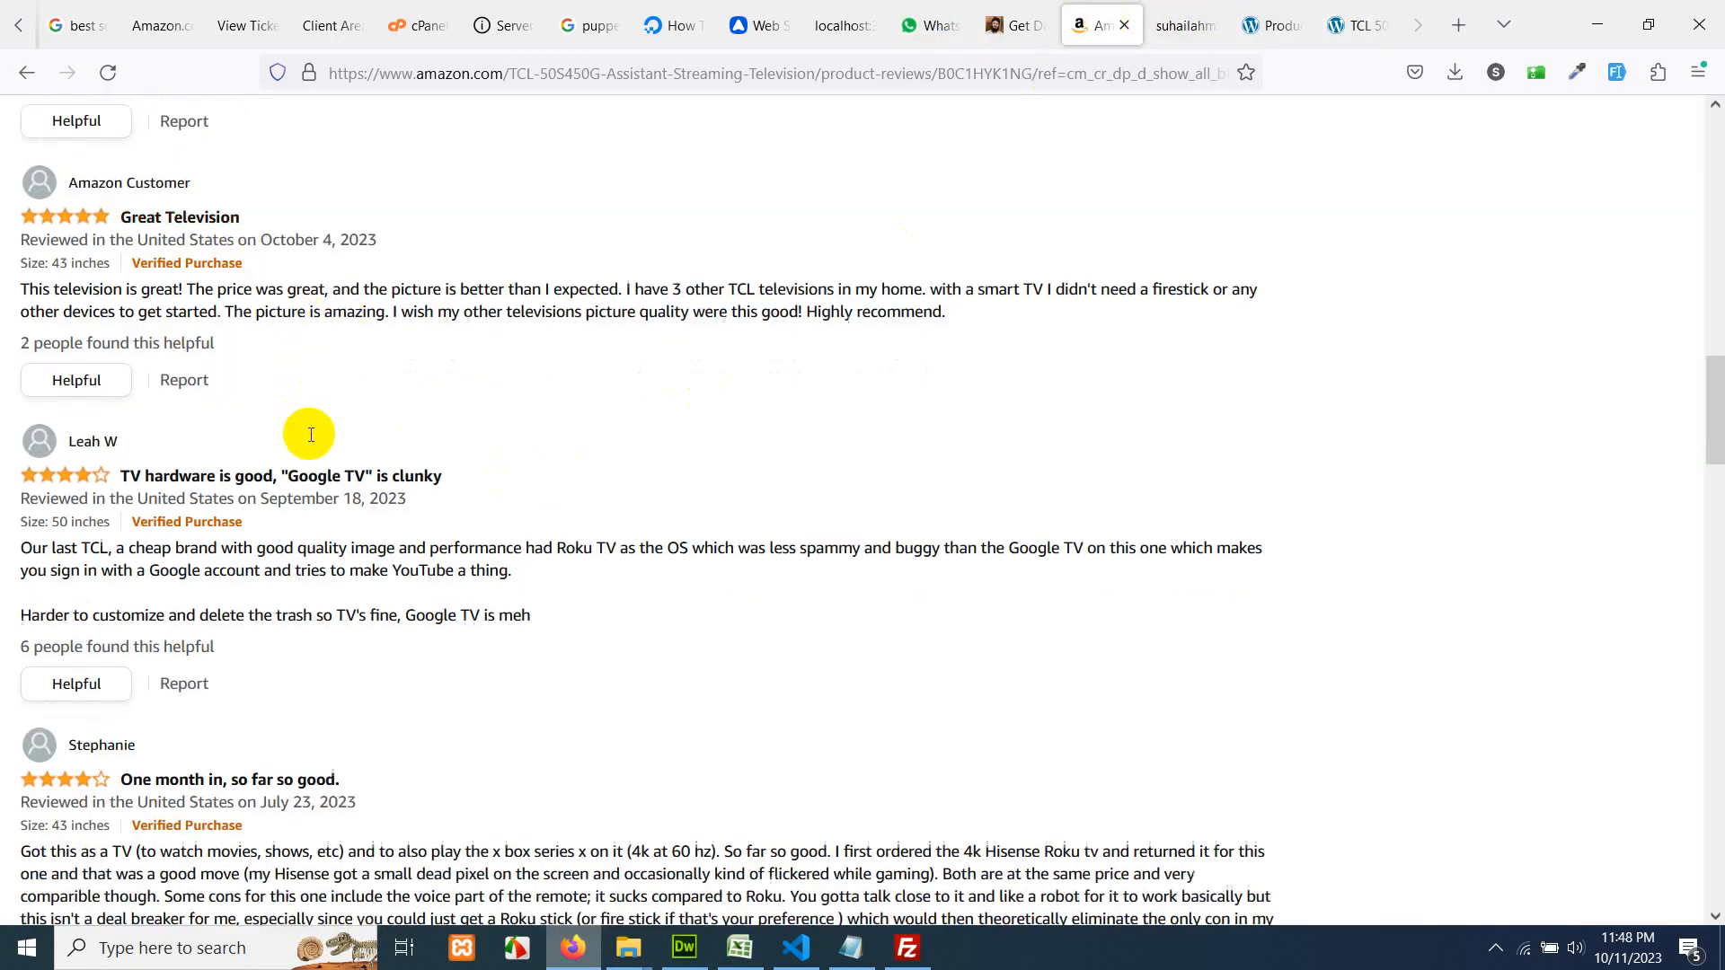
# Scroll Amazon's TCL reviews down to the Previous/Next page buttons.
pyautogui.click(231, 483)
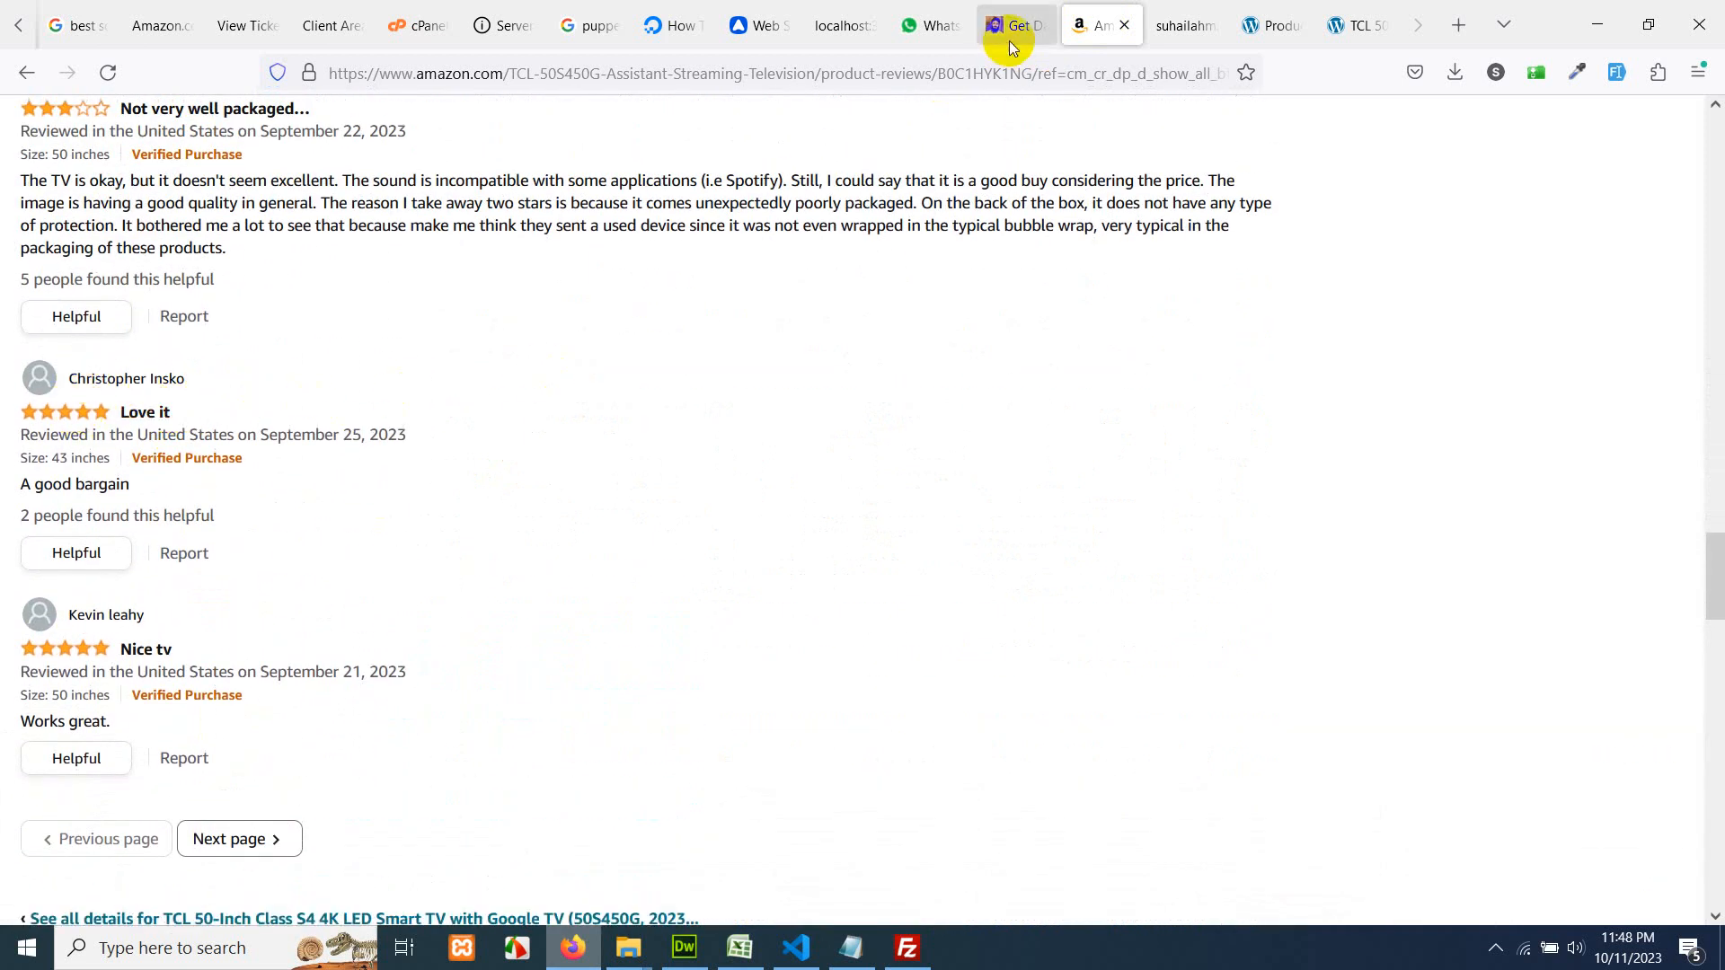
pyautogui.scroll(-3)
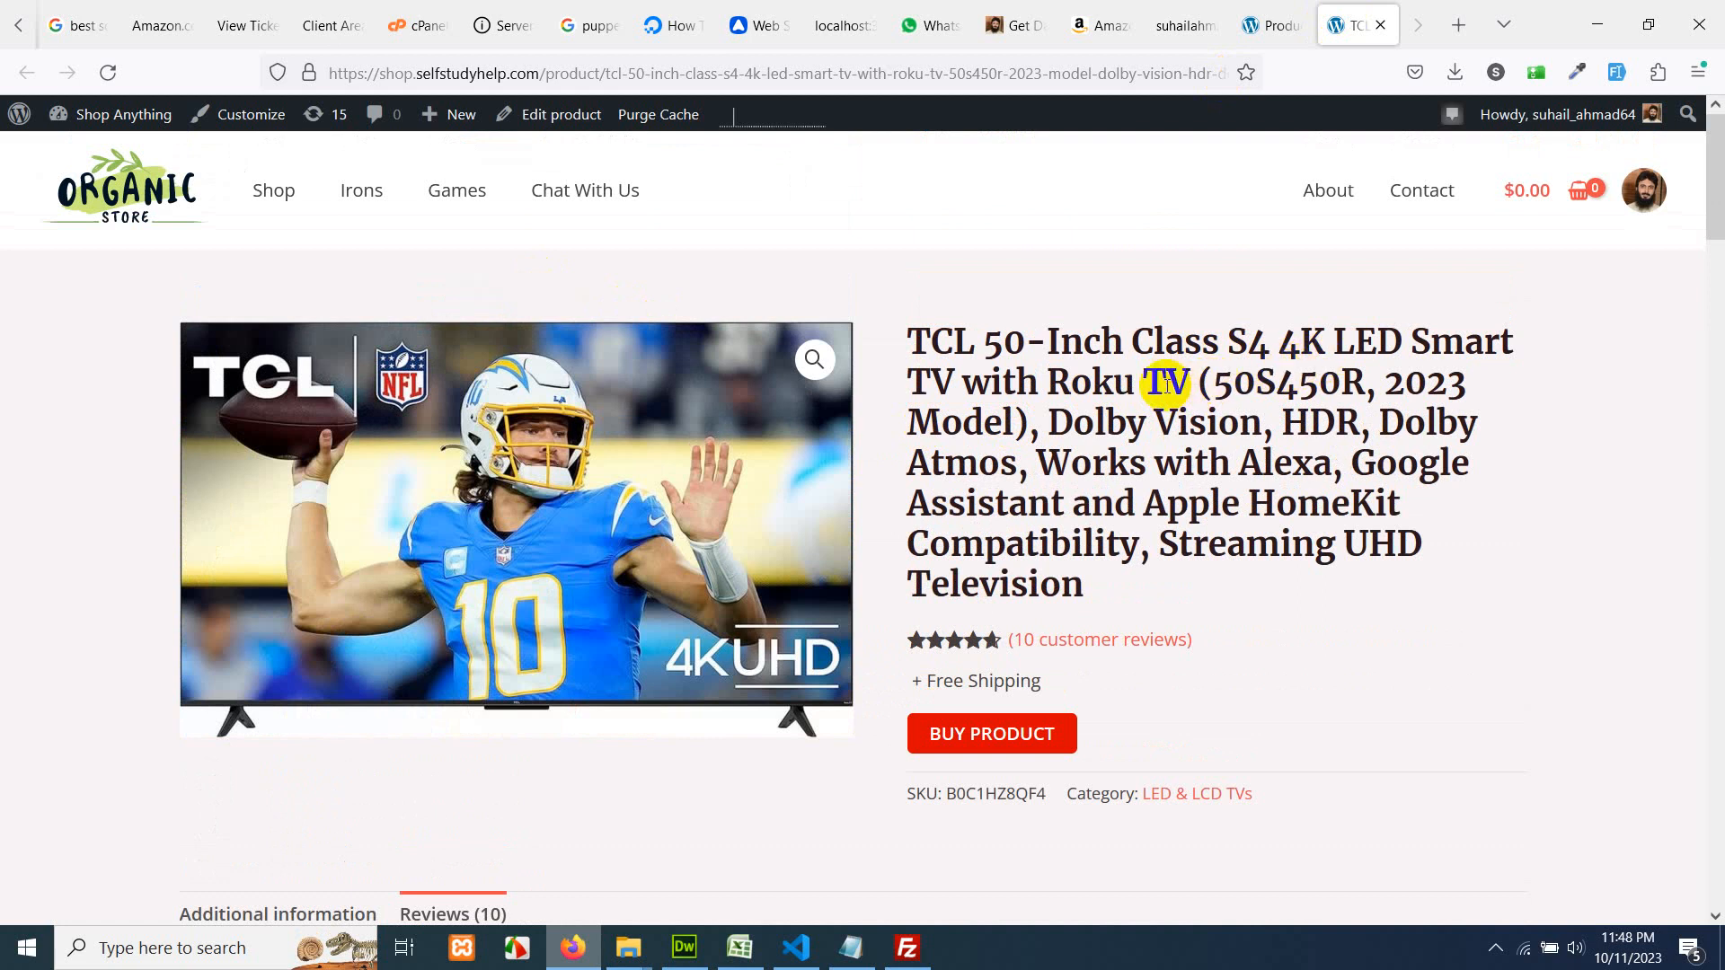
pyautogui.scroll(-3)
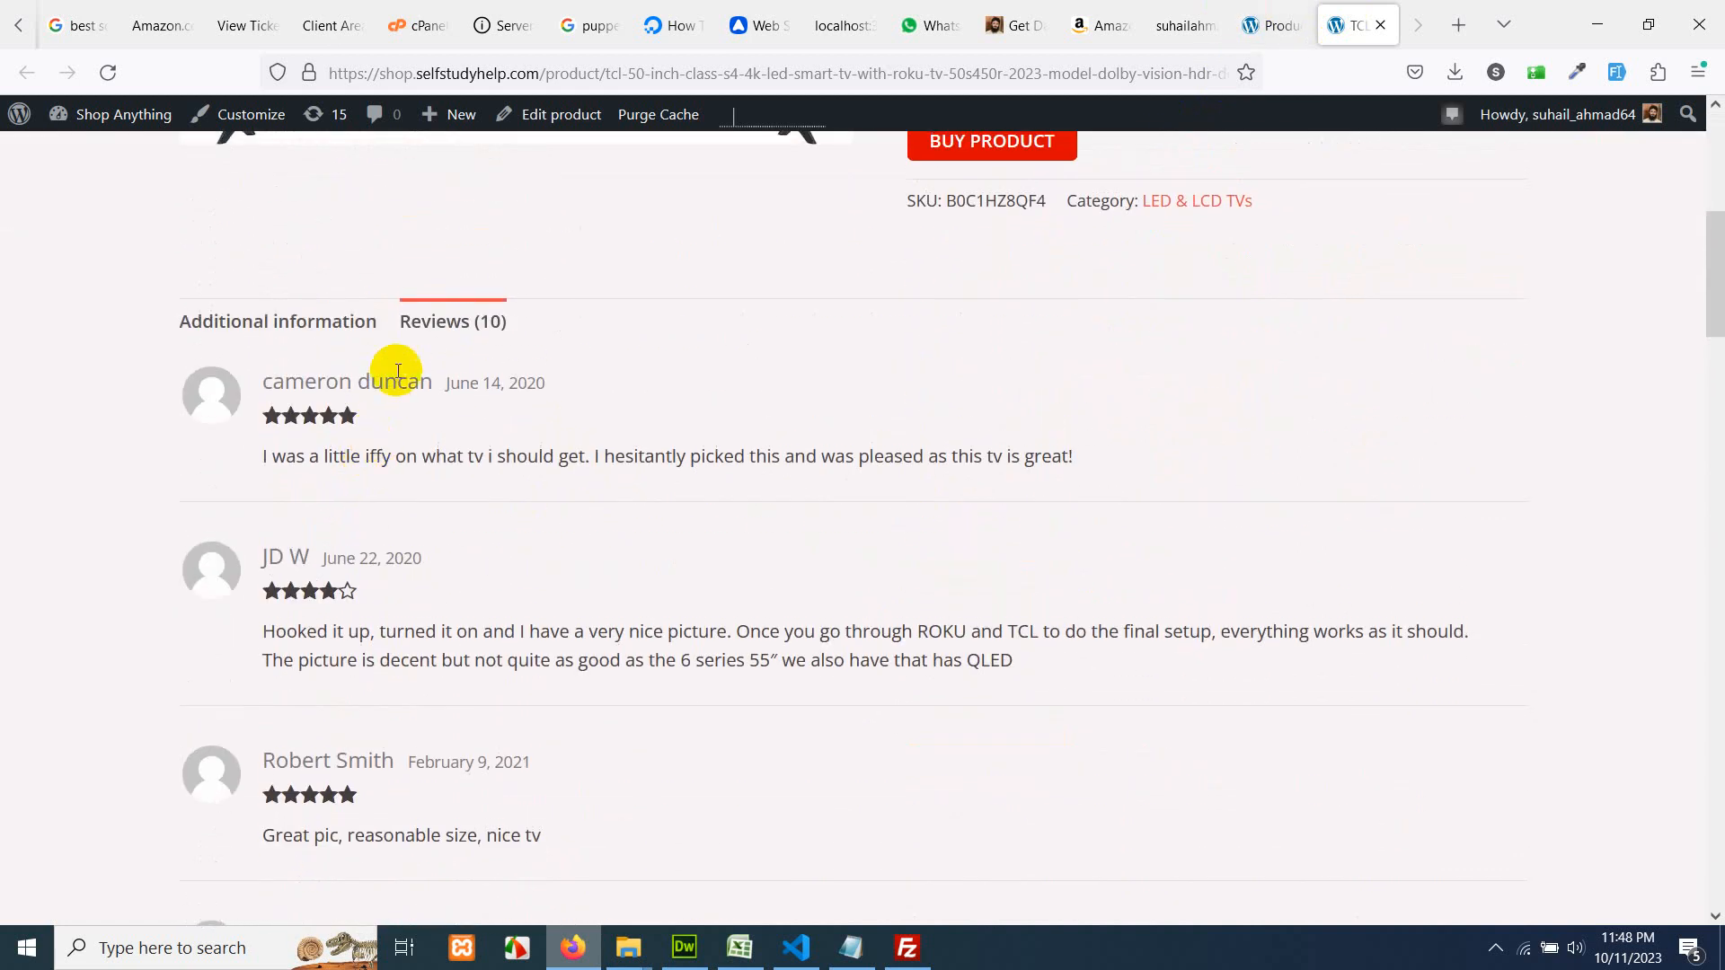
pyautogui.doubleClick(346, 382)
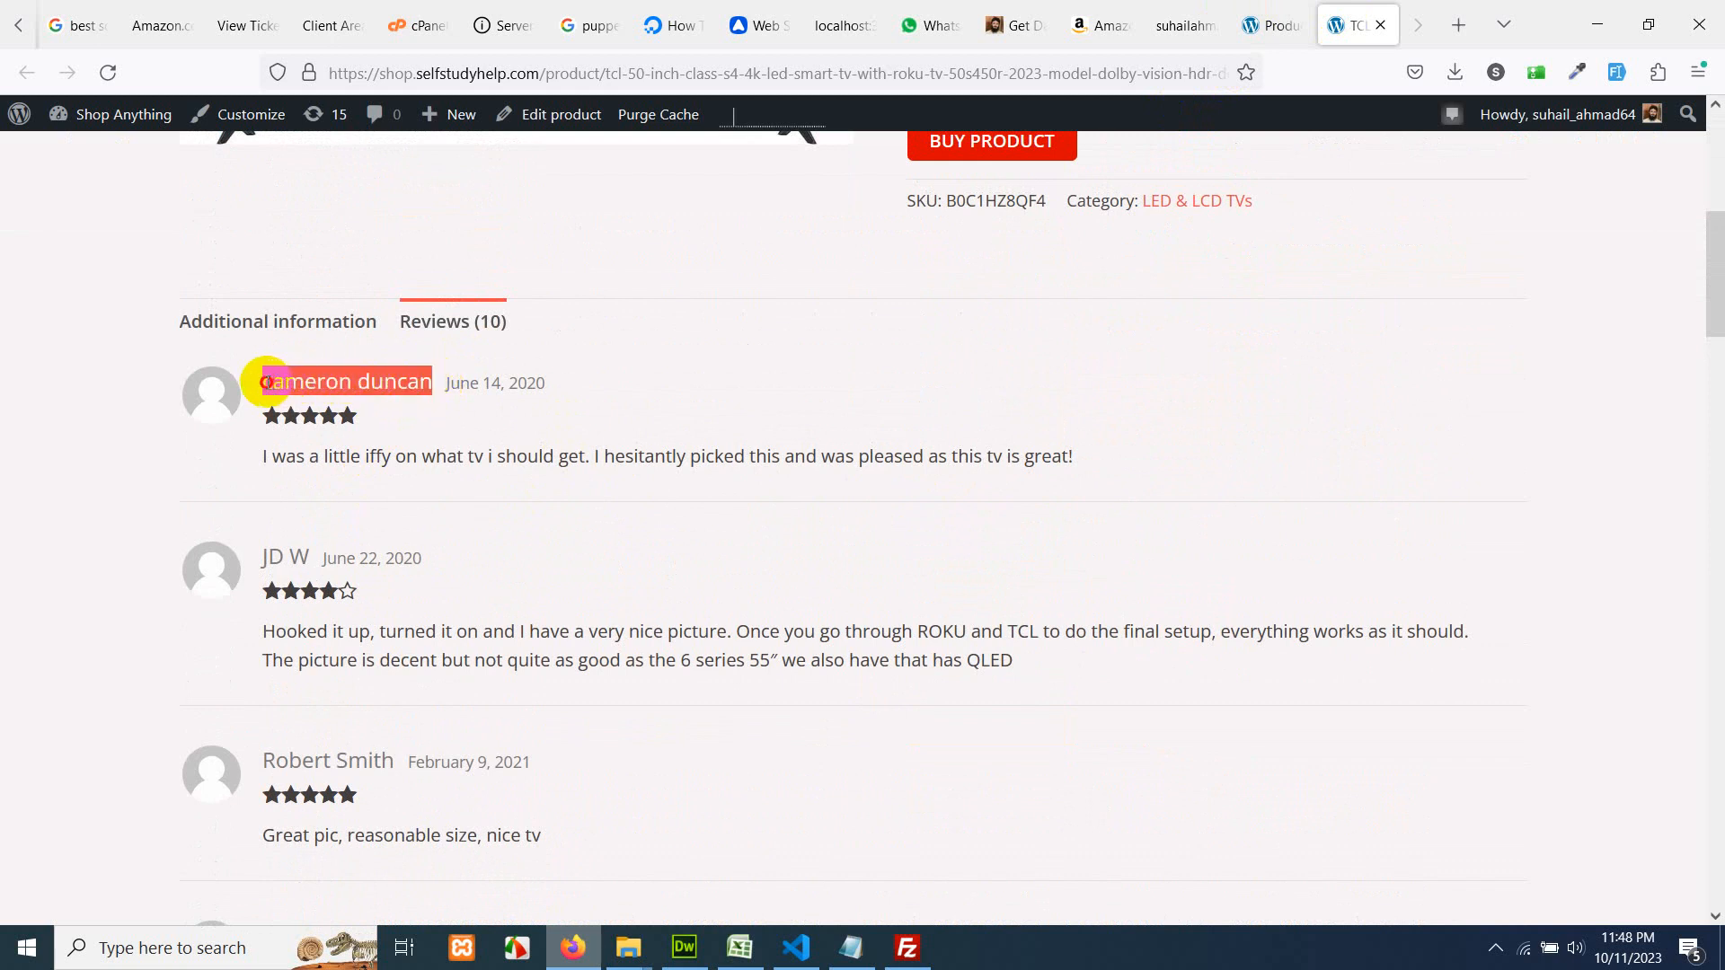
pyautogui.moveTo(1268, 26)
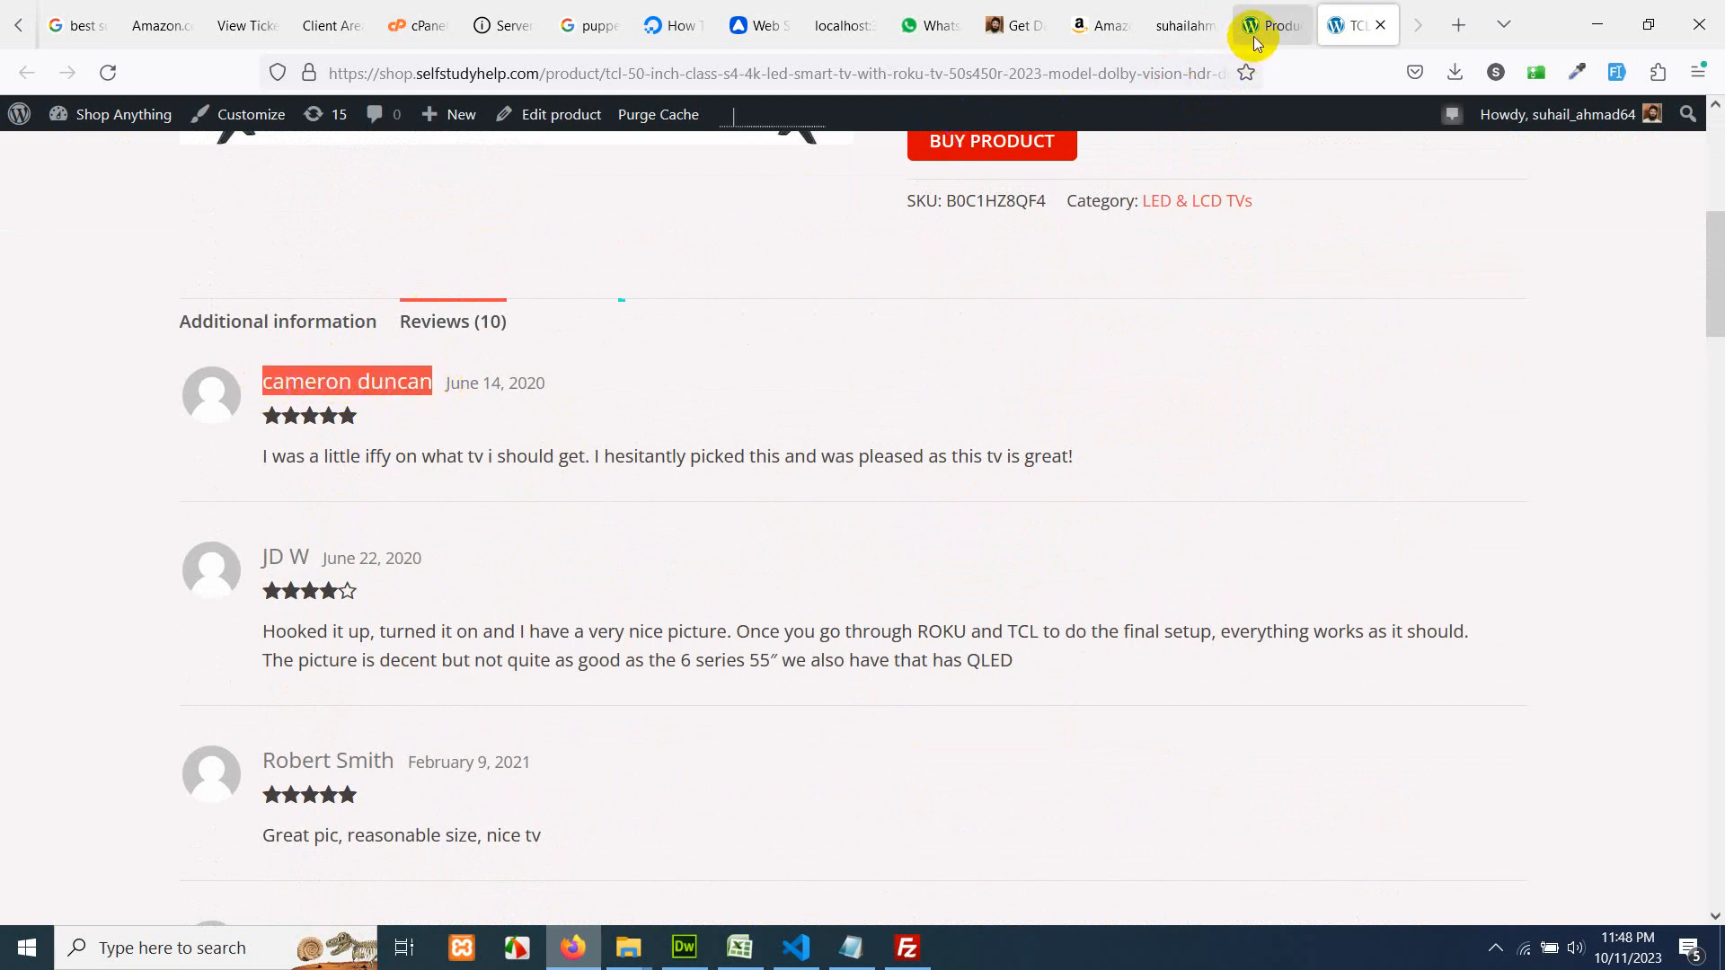
pyautogui.rightClick(345, 382)
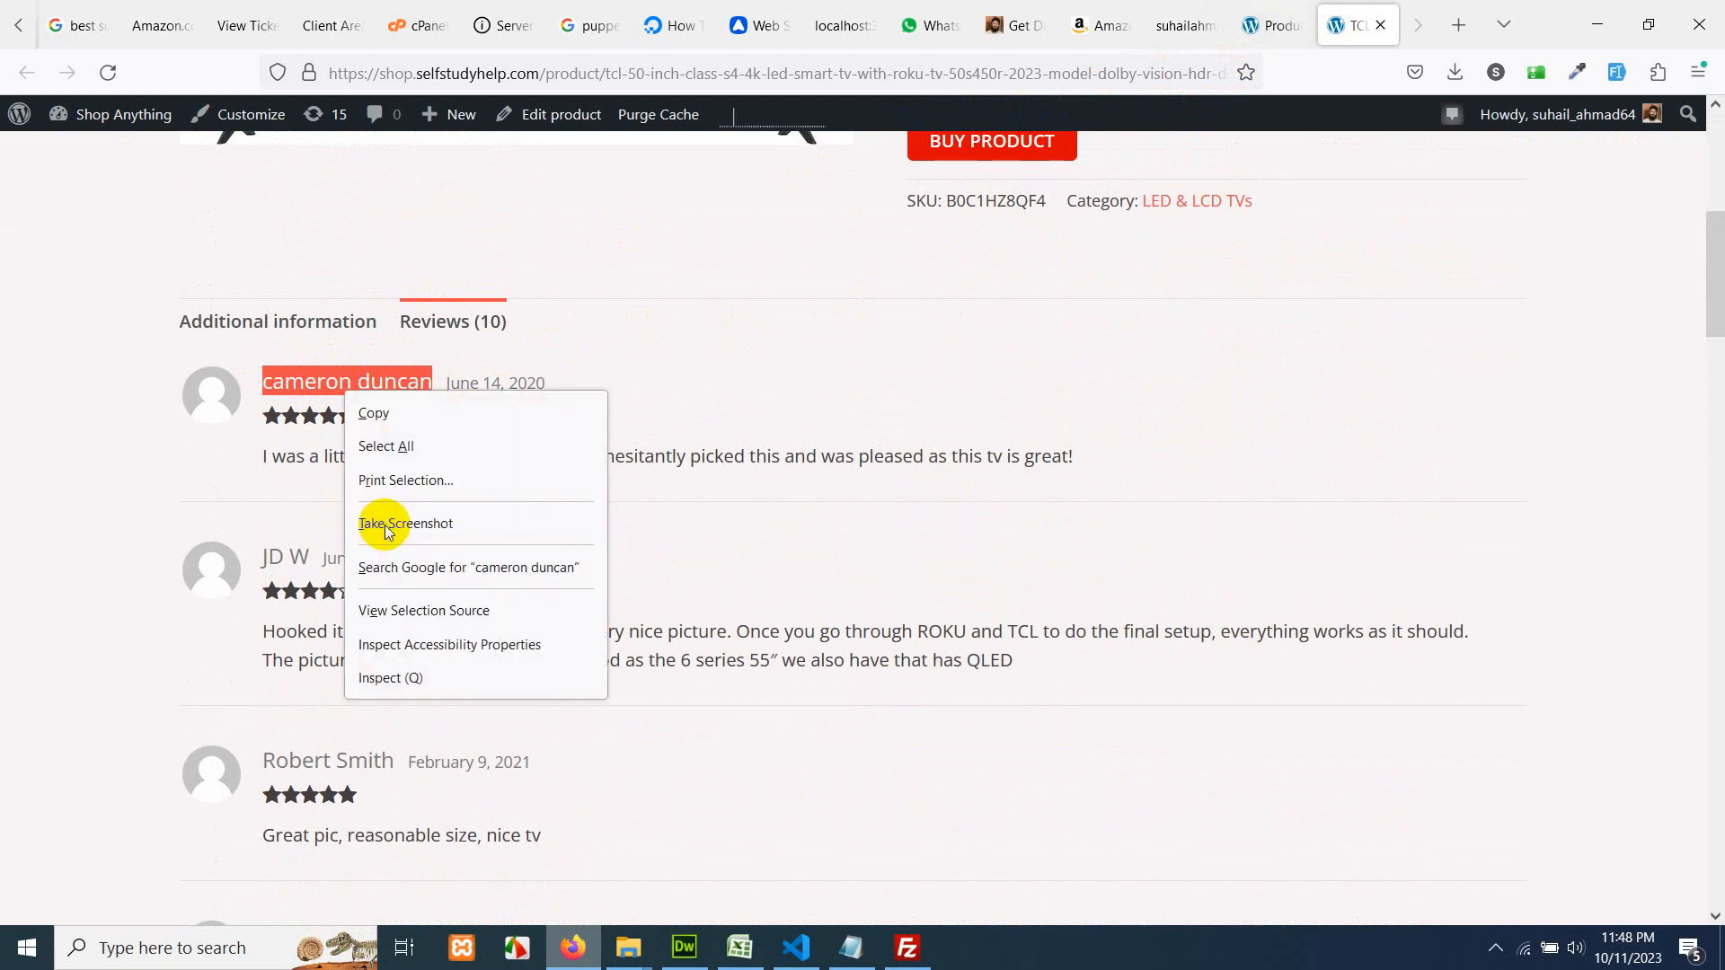
pyautogui.click(1100, 24)
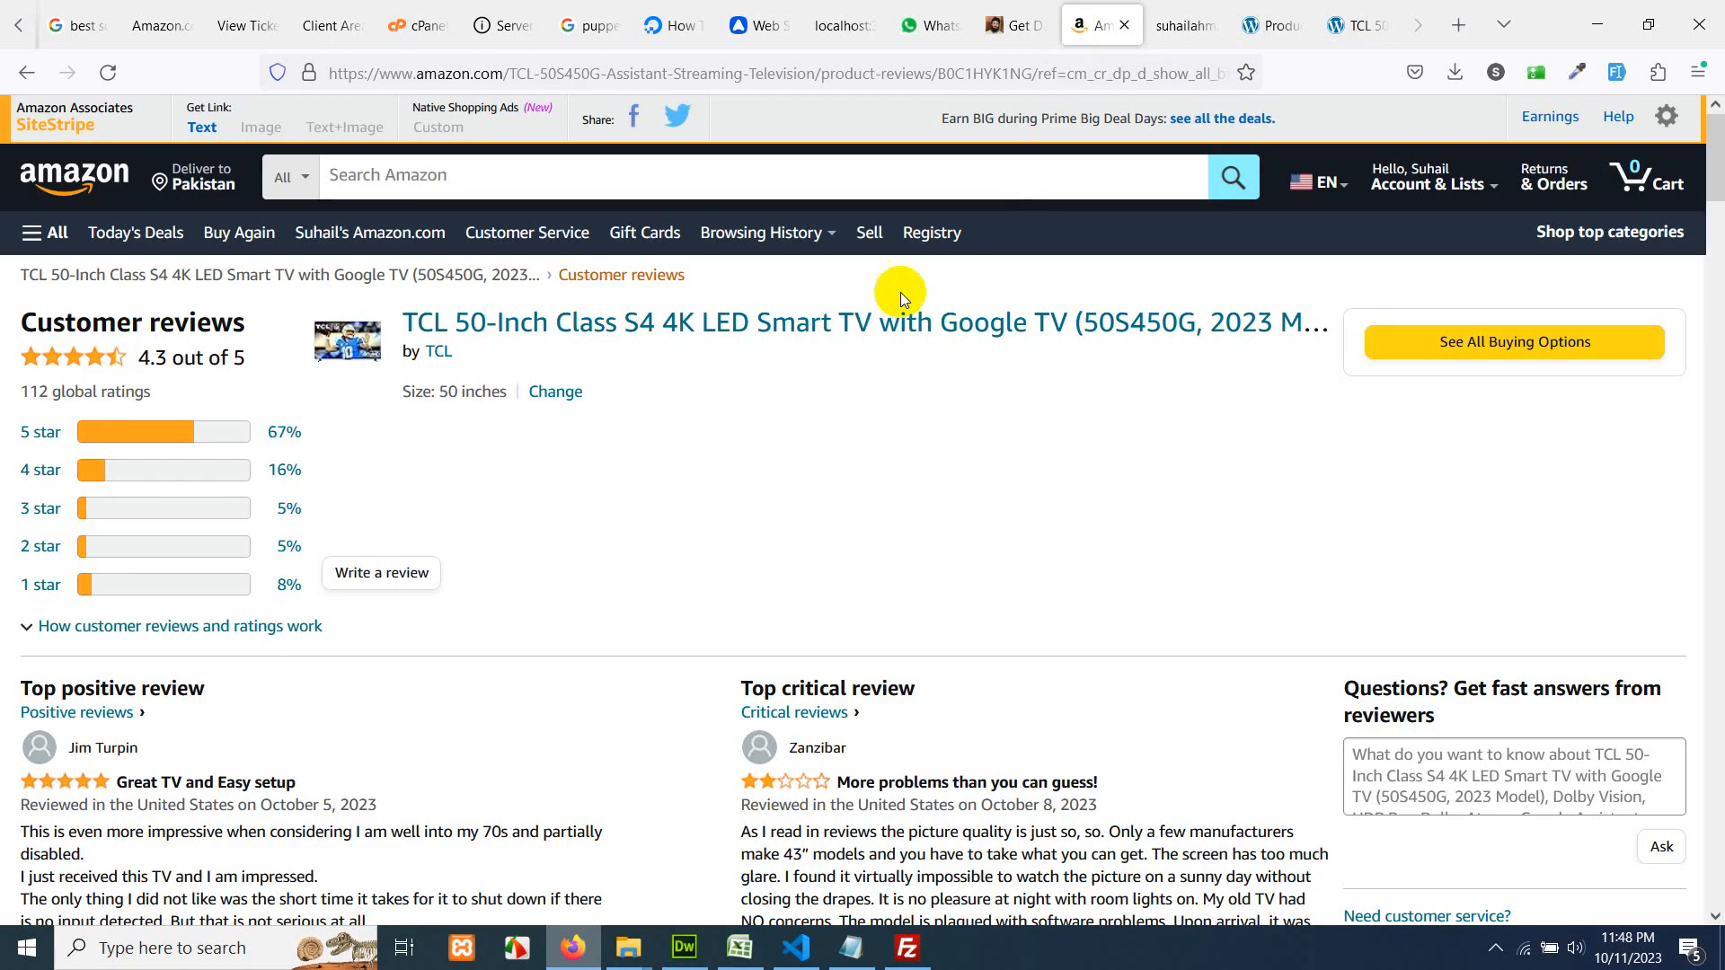
pyautogui.press('ctrl+f')
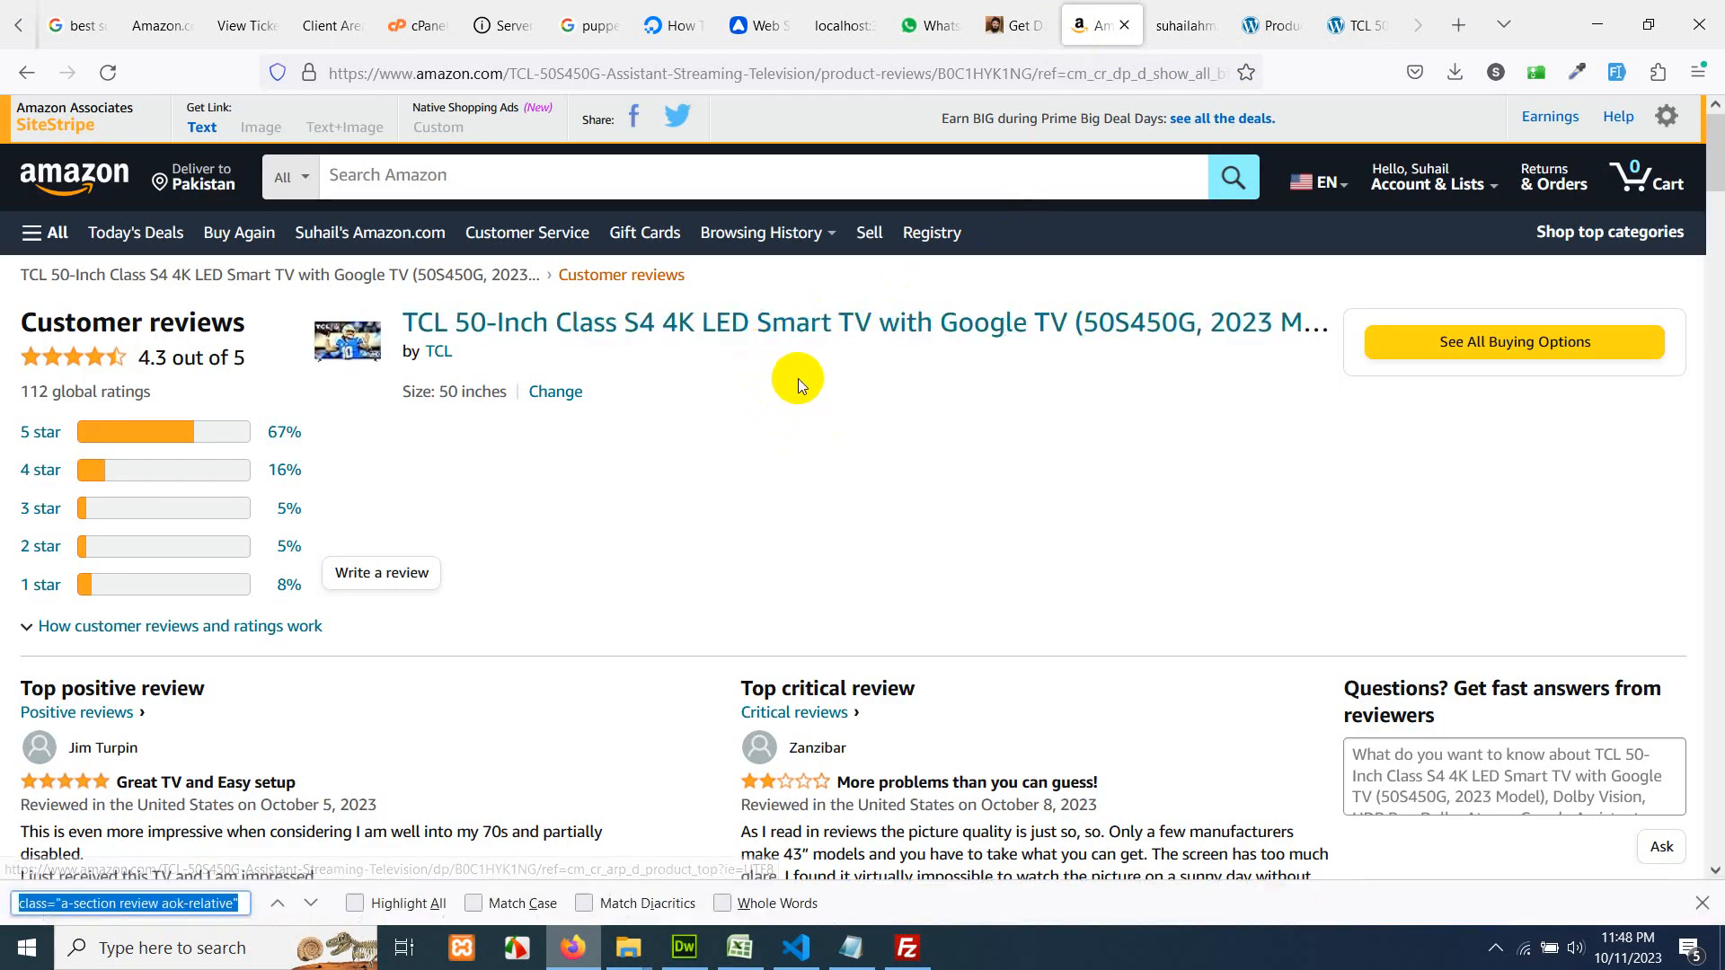
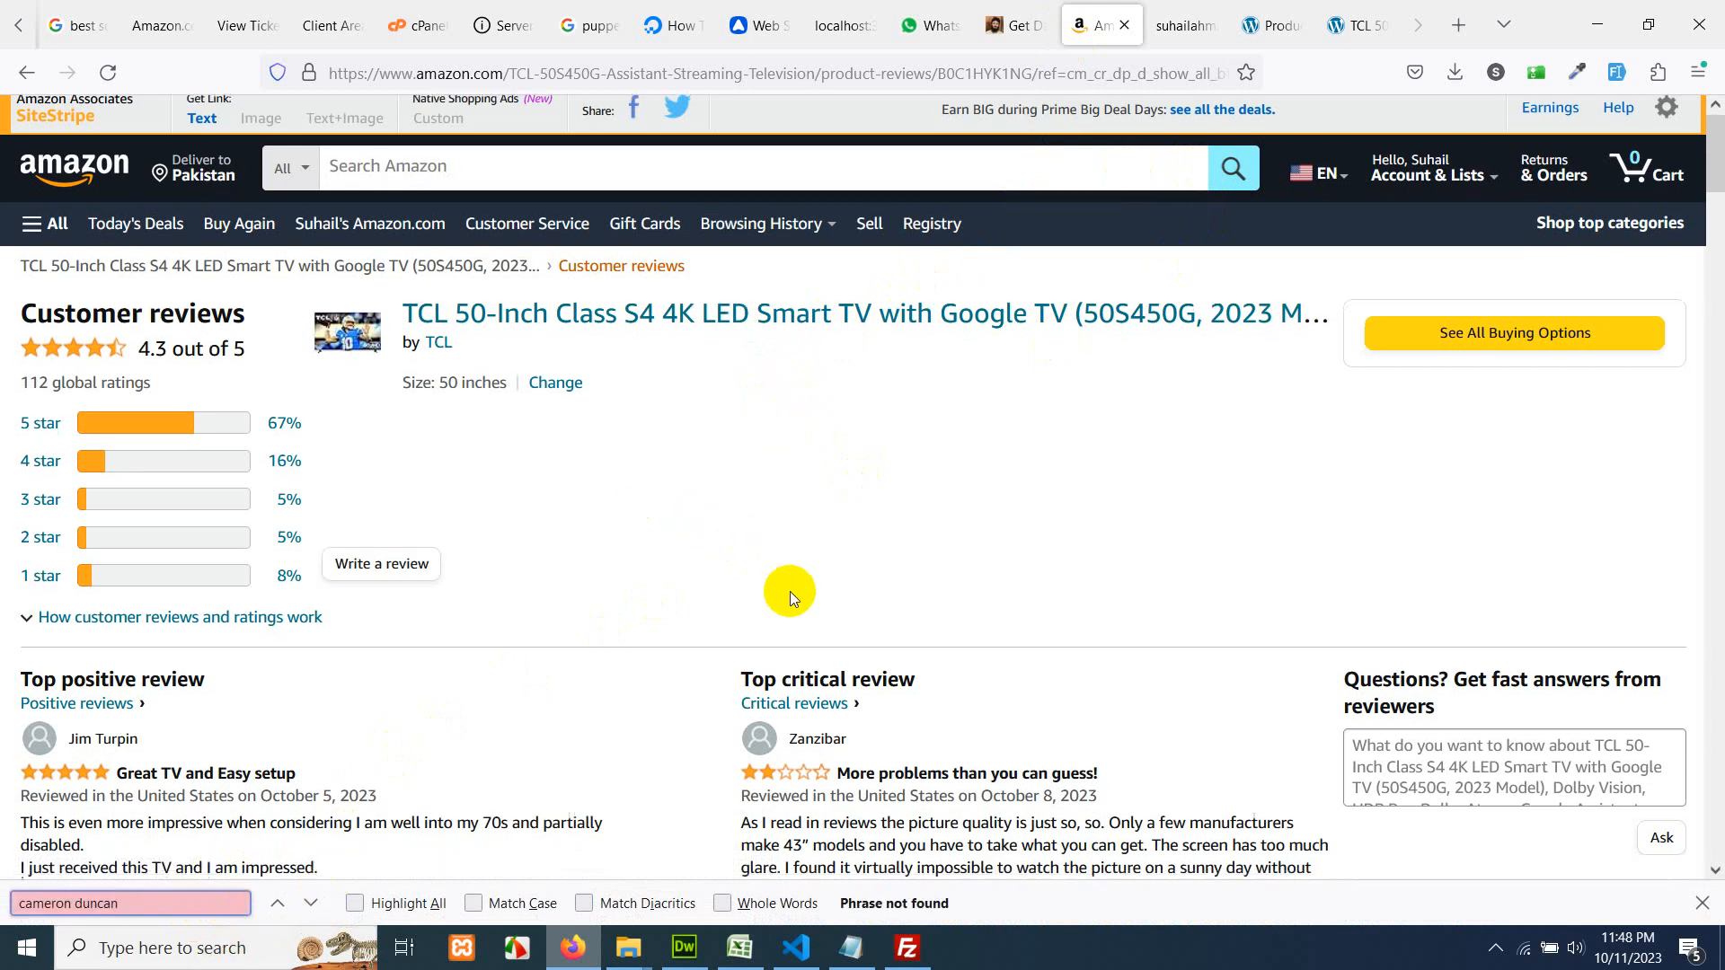
pyautogui.scroll(-3)
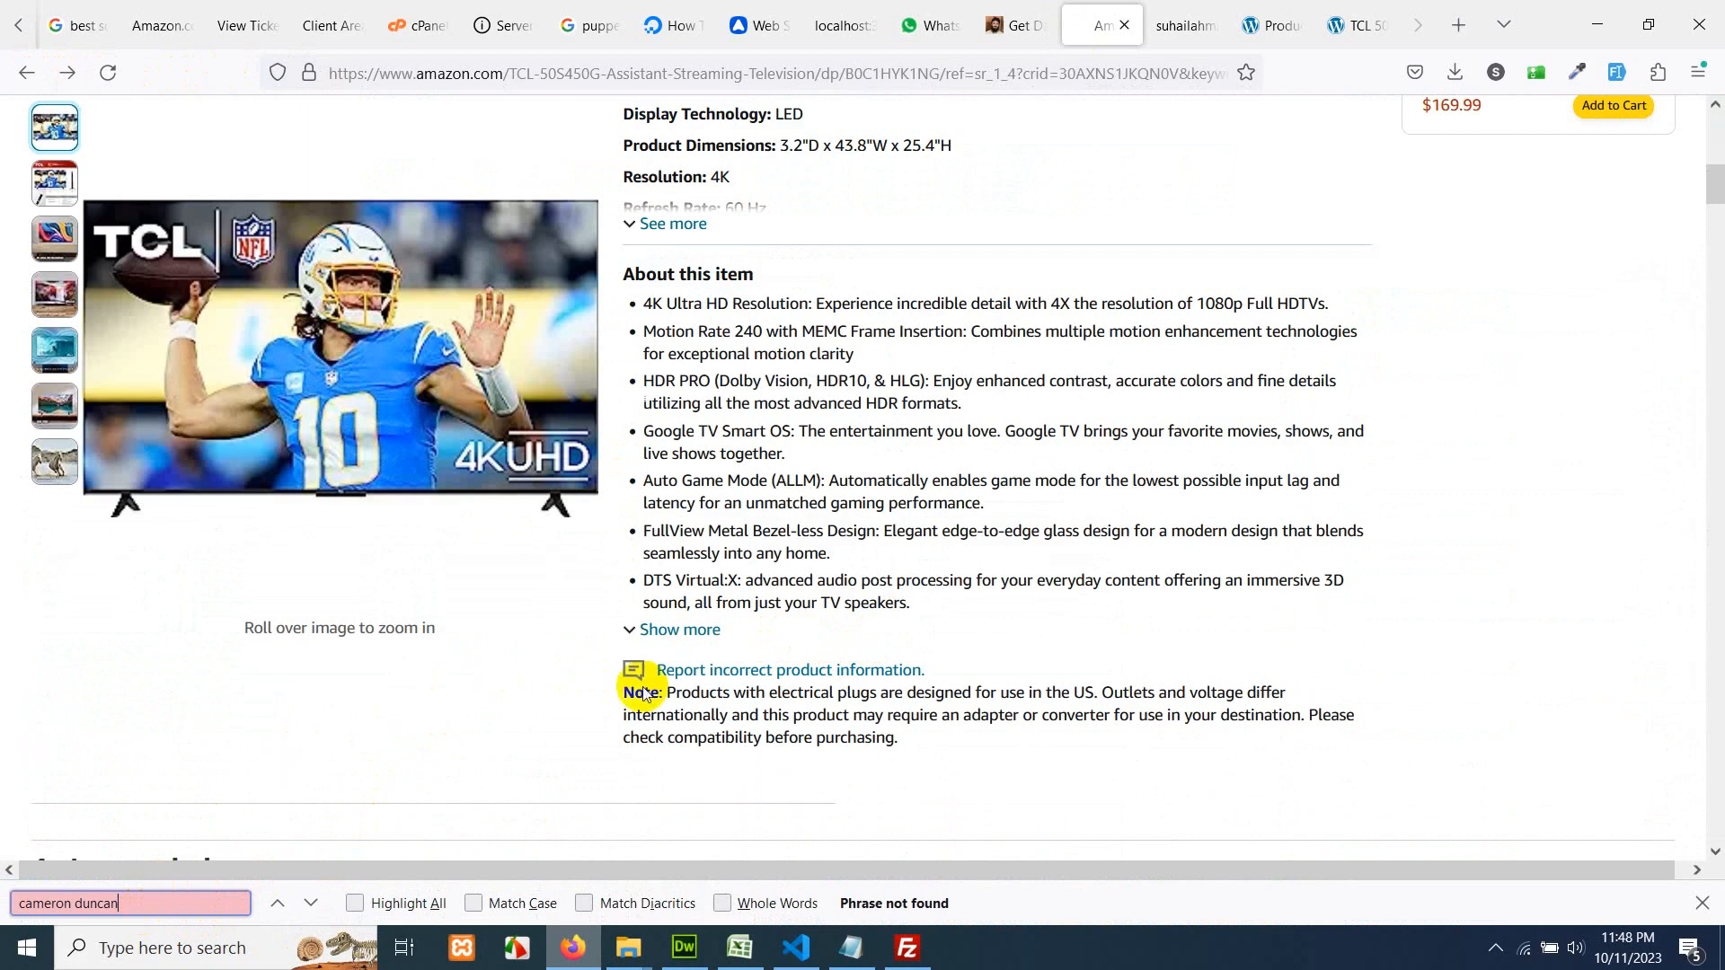
pyautogui.scroll(-3)
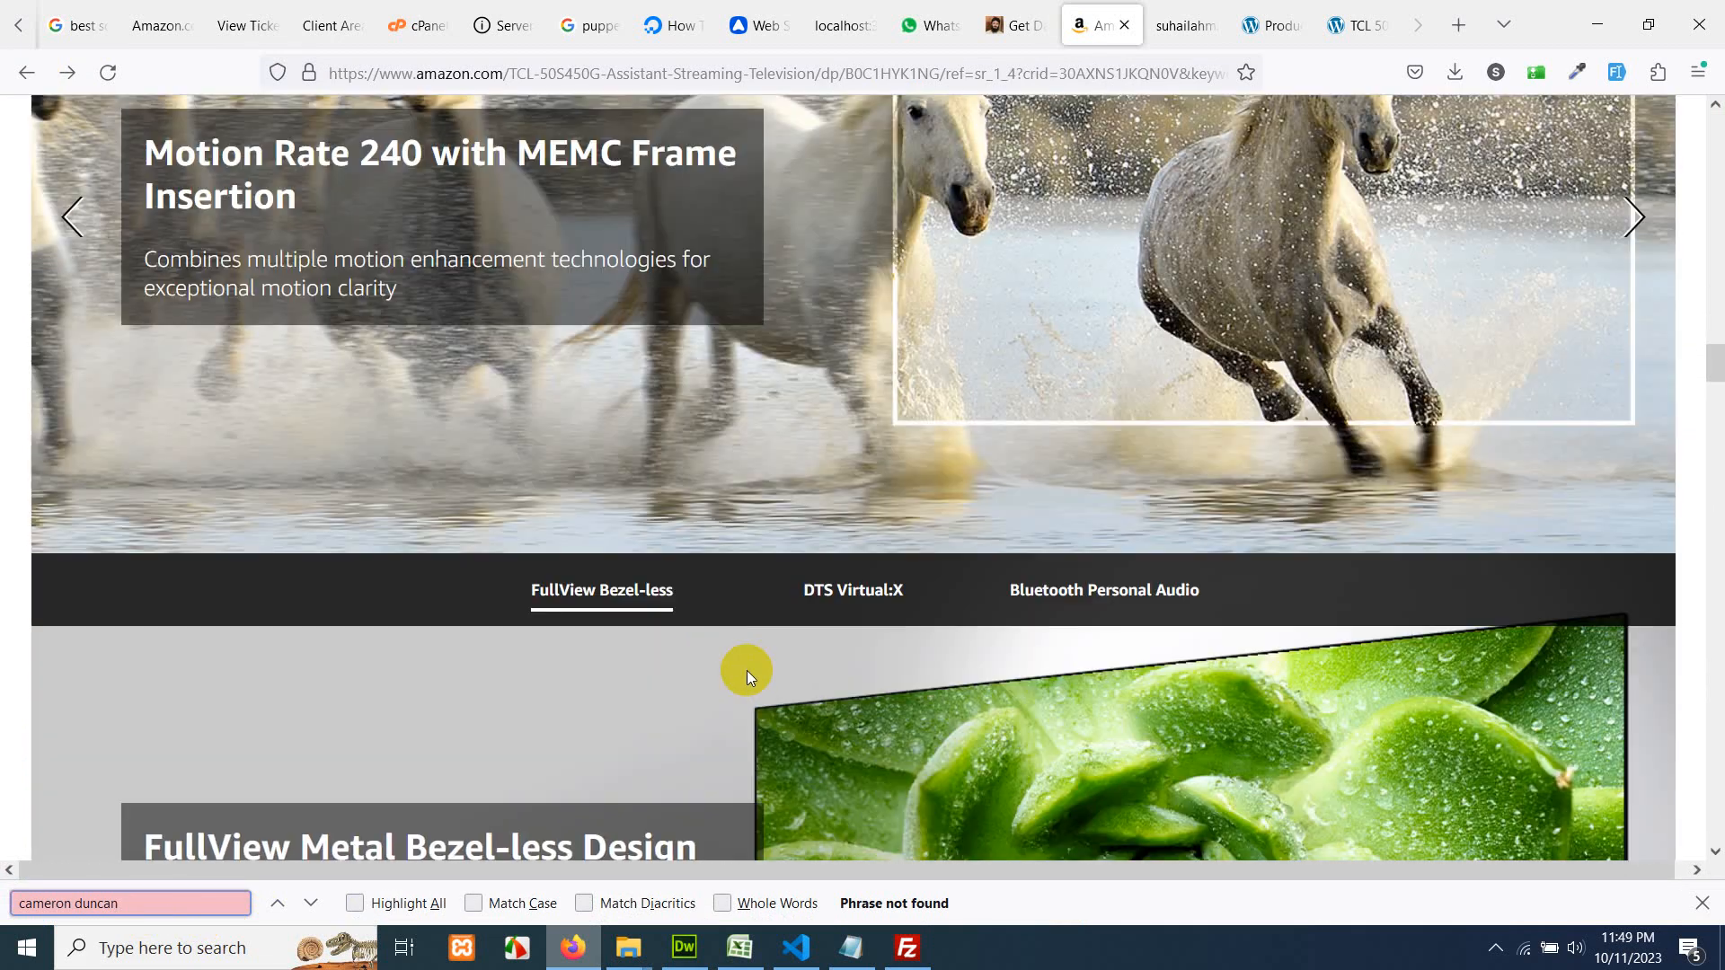
pyautogui.scroll(3)
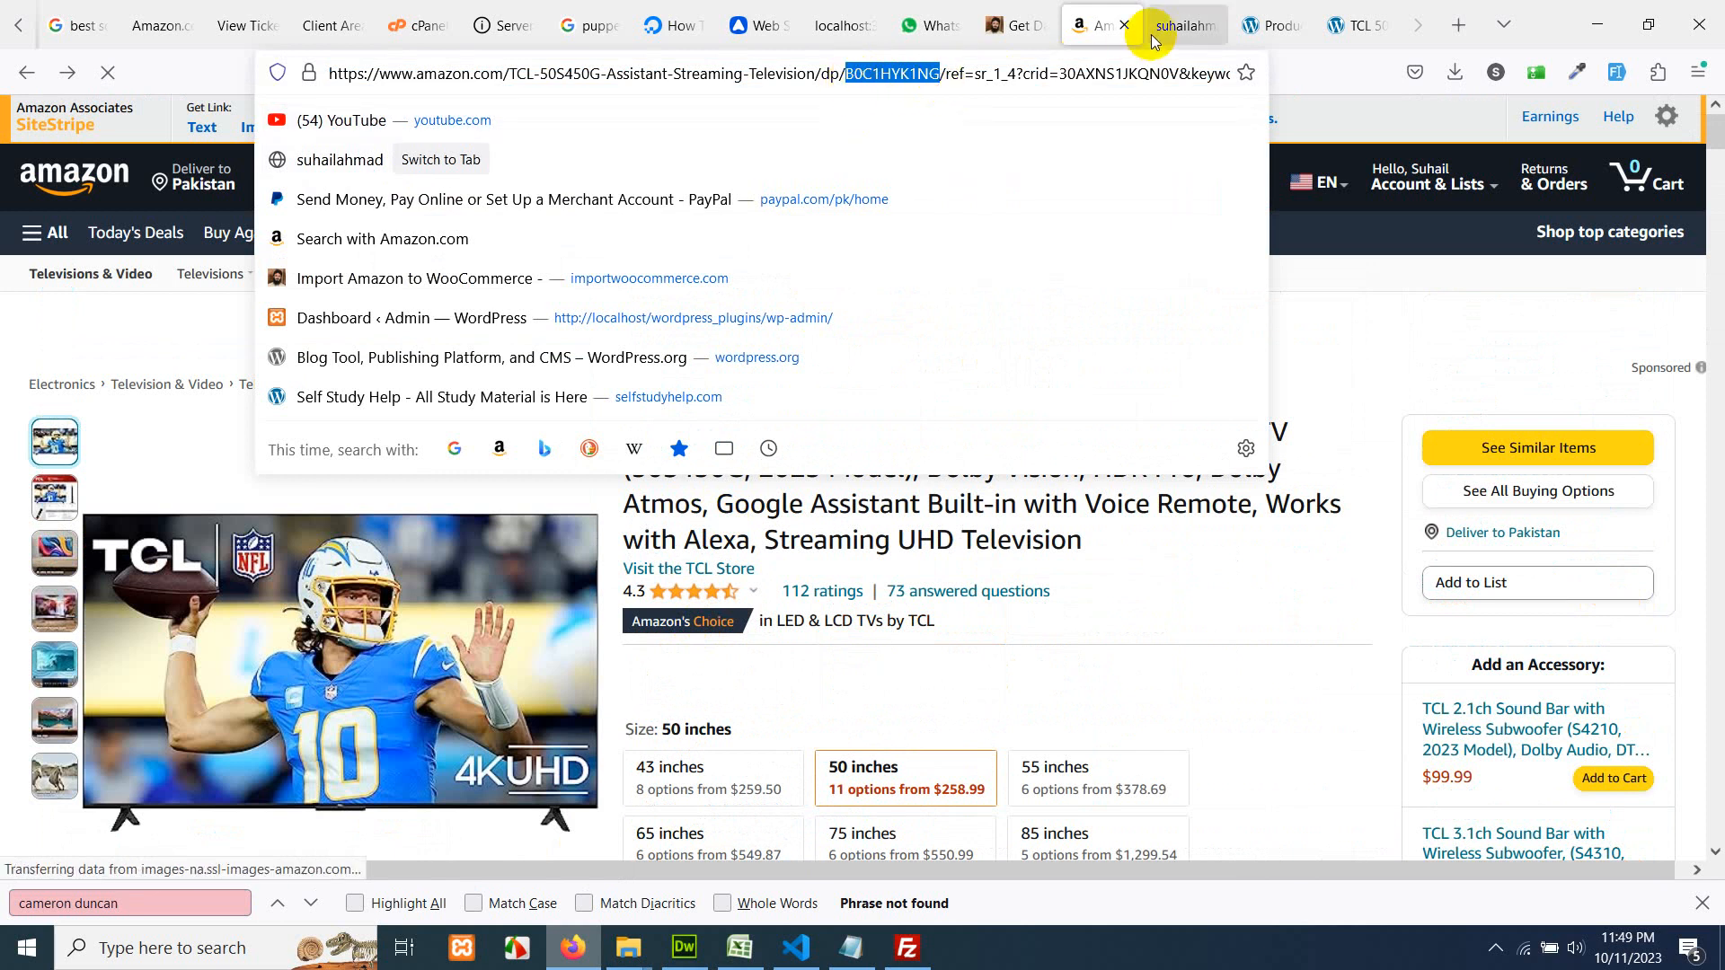
# Recheck the imported reviews on the store's TCL Roku TV product page.
pyautogui.click(1355, 24)
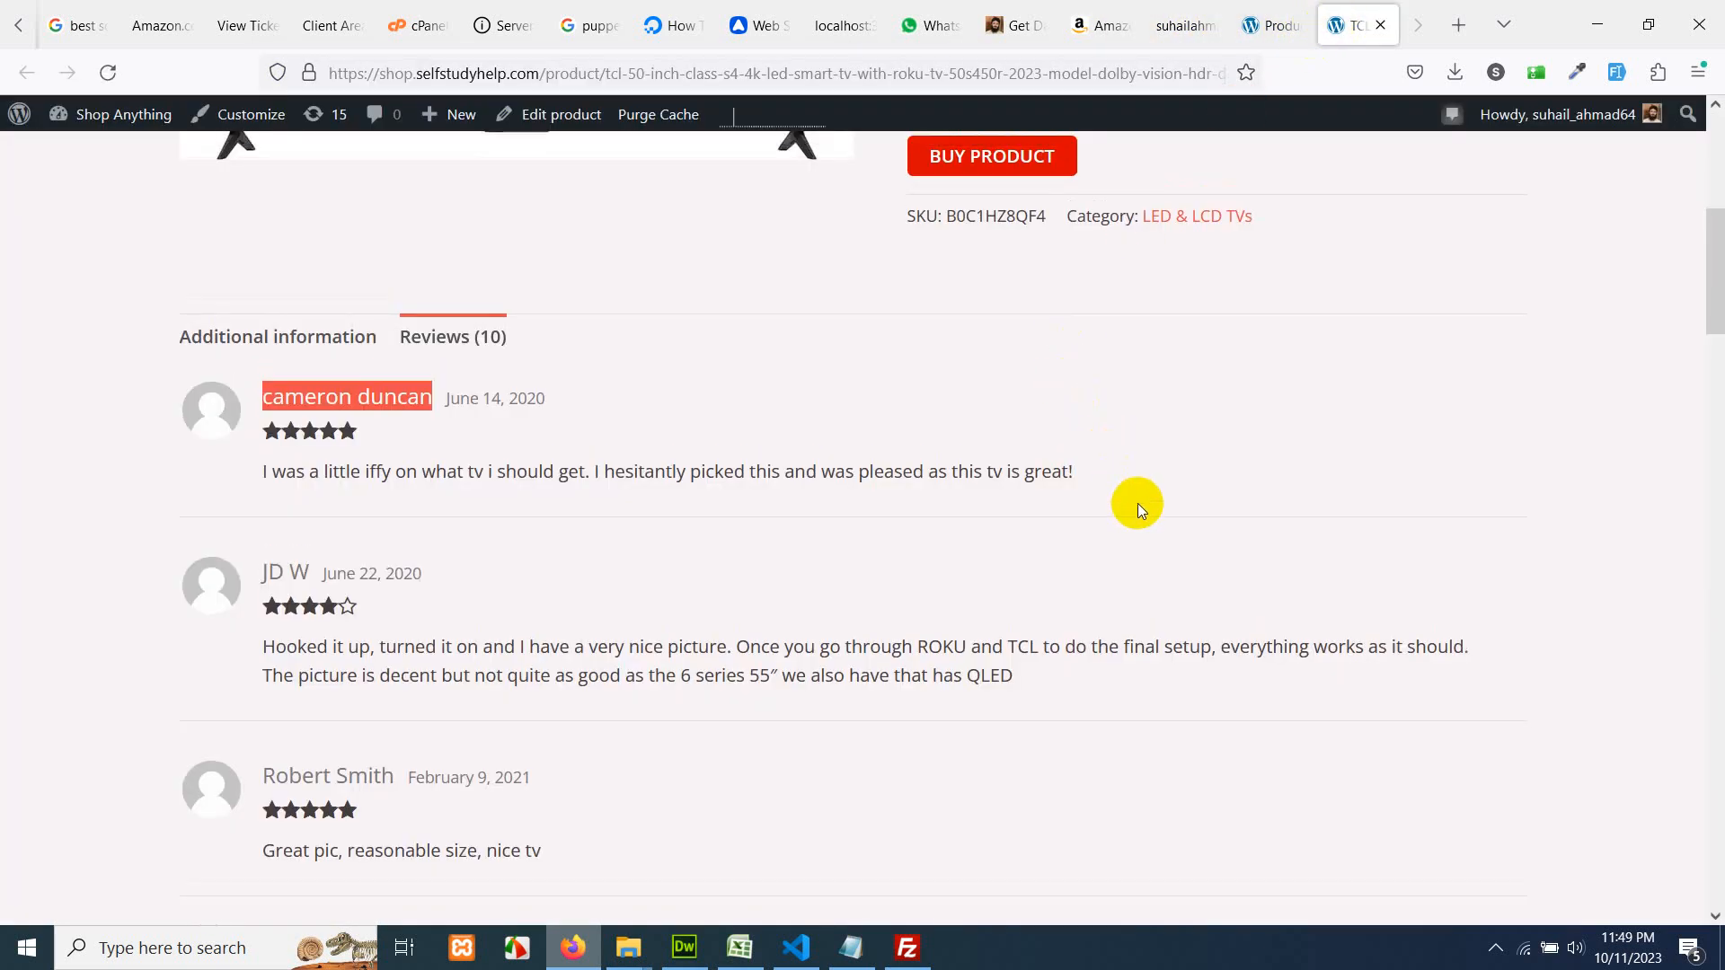
pyautogui.scroll(3)
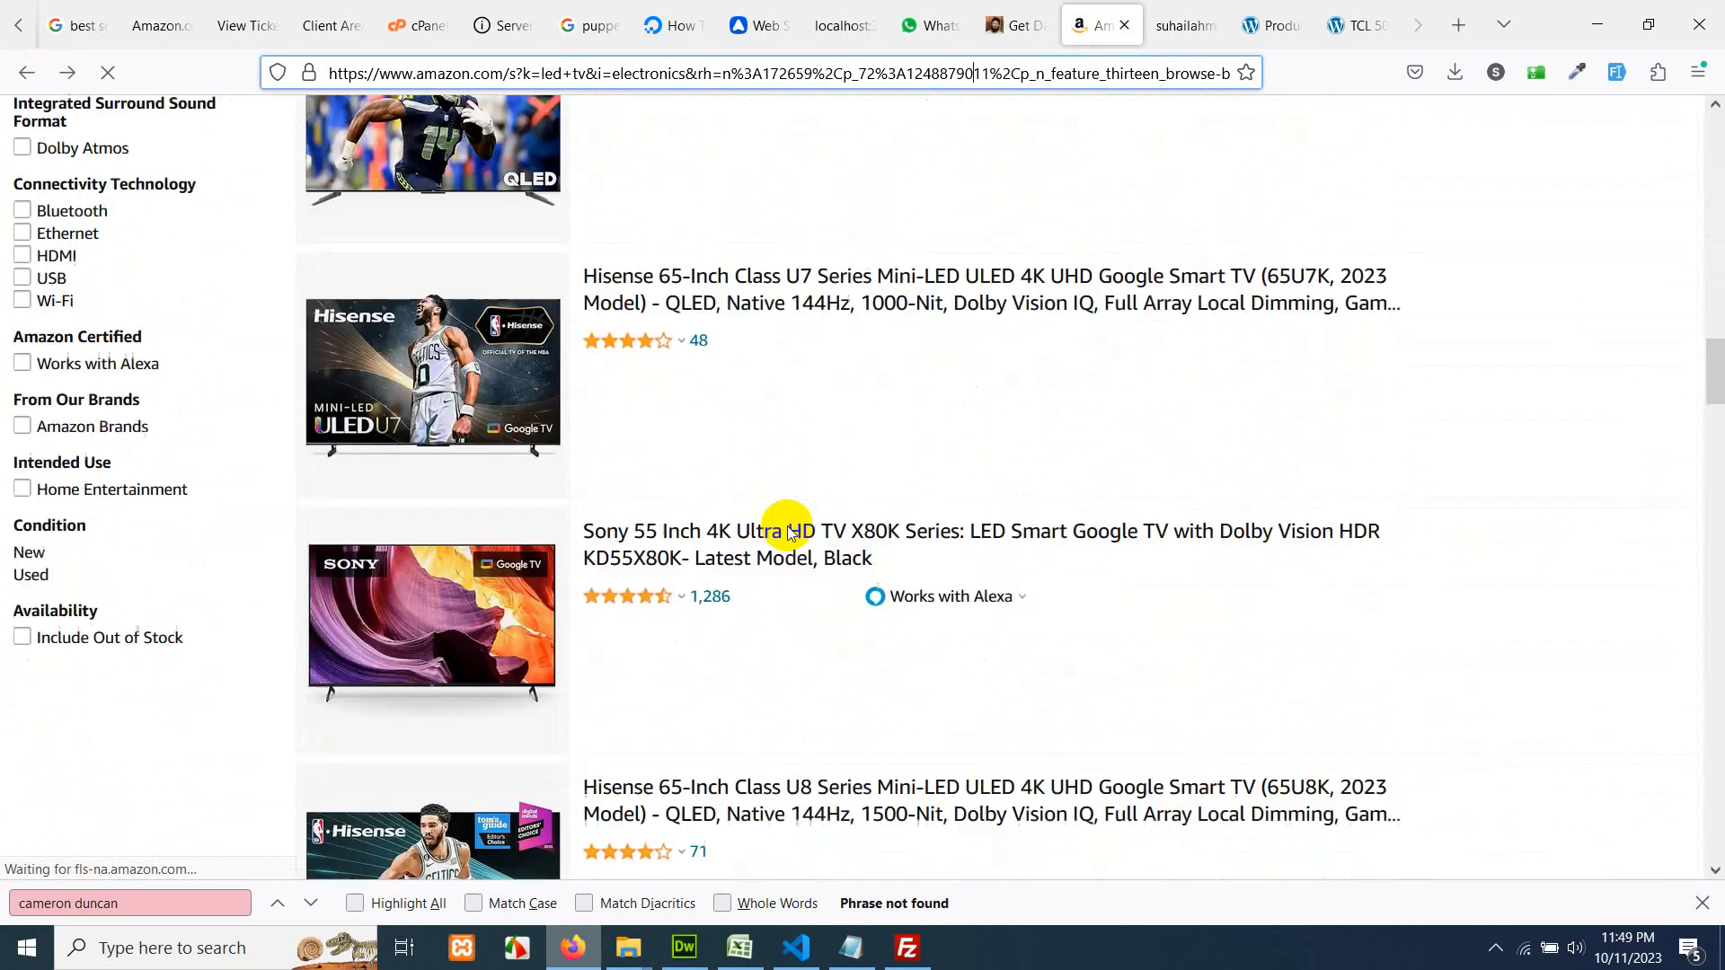
# Open the TCL 50S450R Roku TV listing from the led tv results and scroll through it.
pyautogui.scroll(-3)
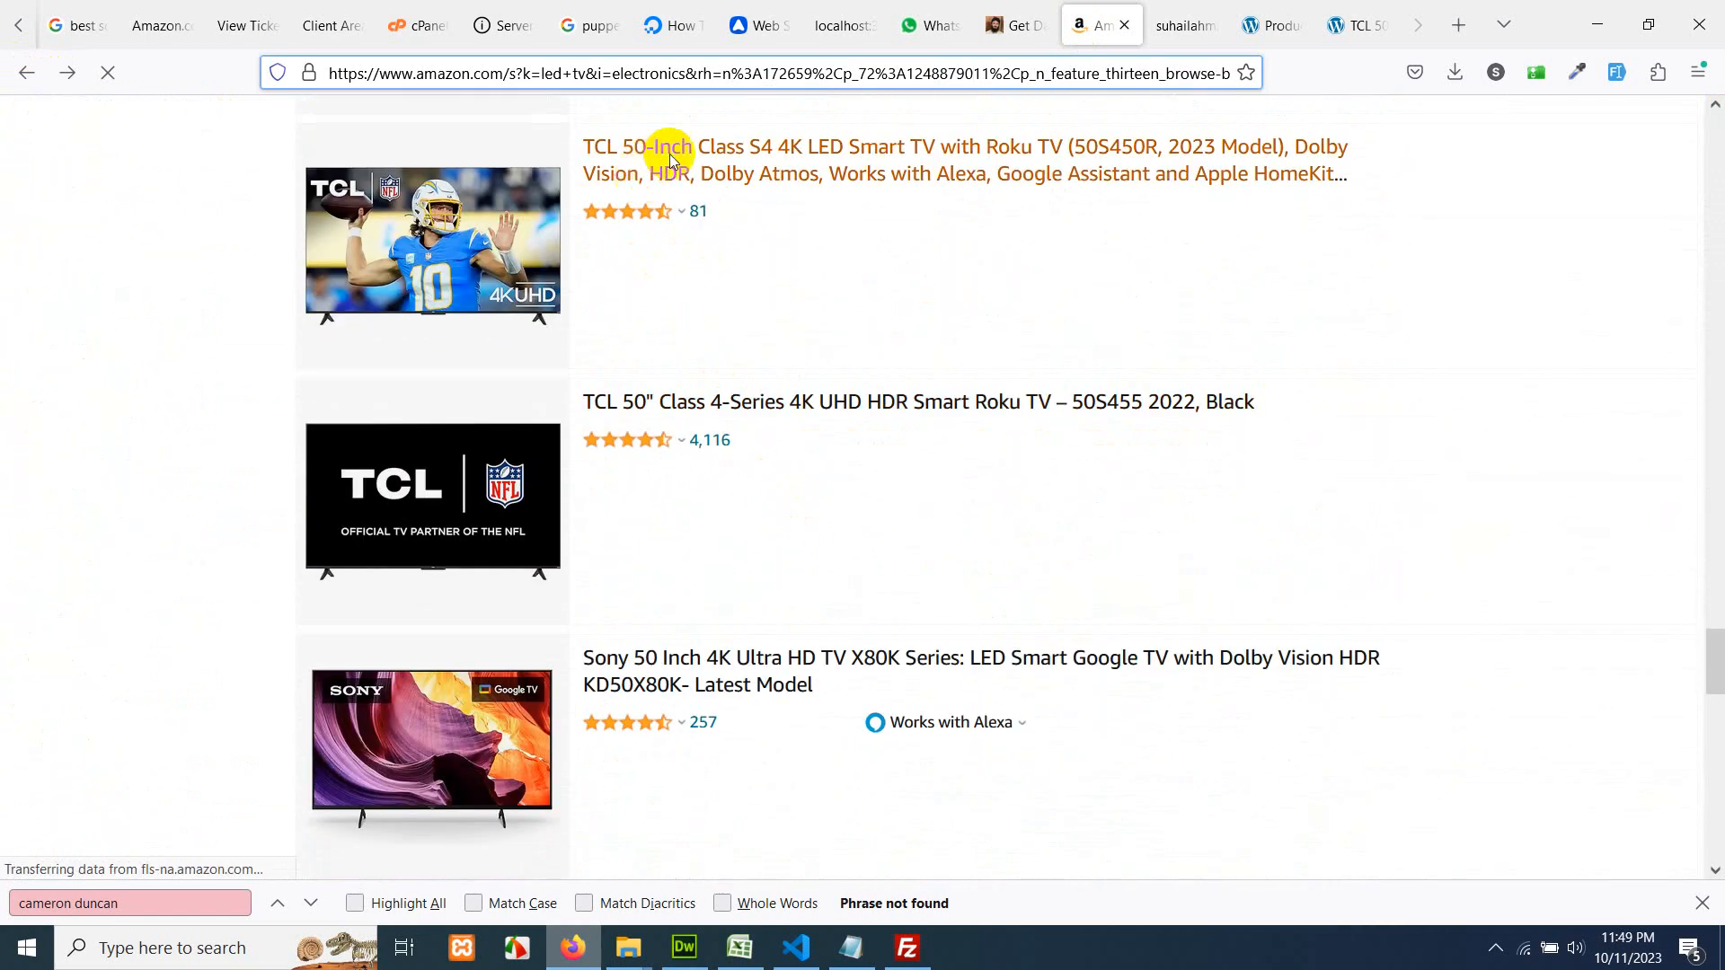
pyautogui.moveTo(1285, 178)
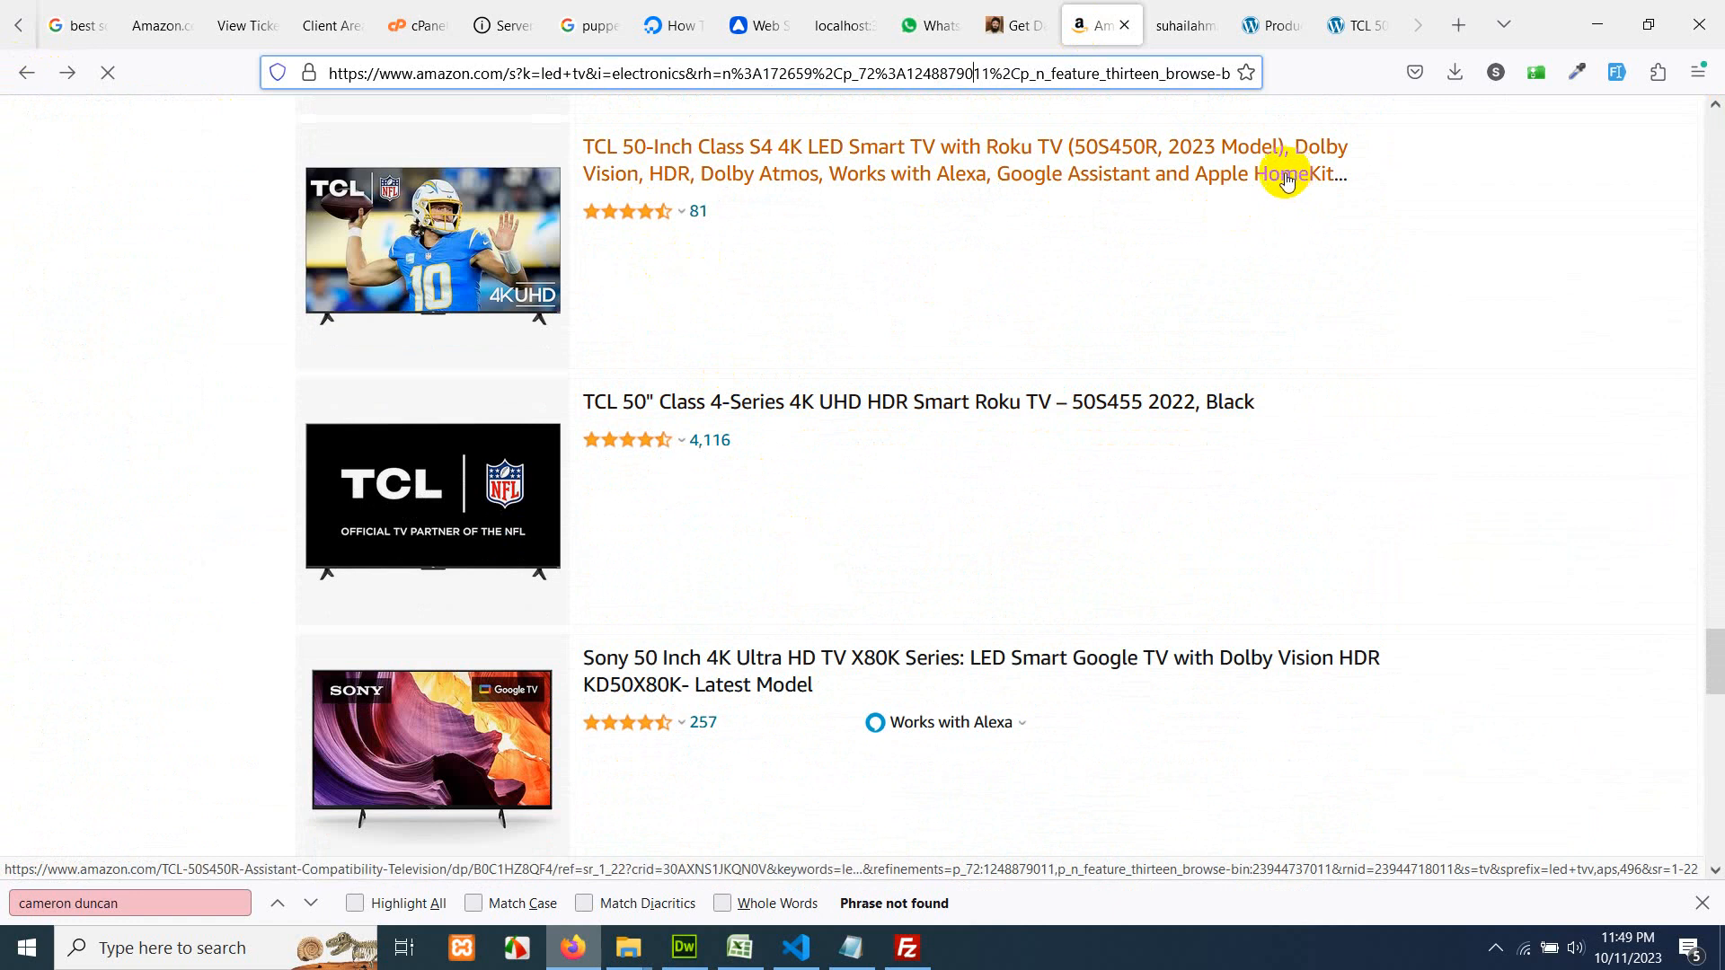
pyautogui.click(107, 73)
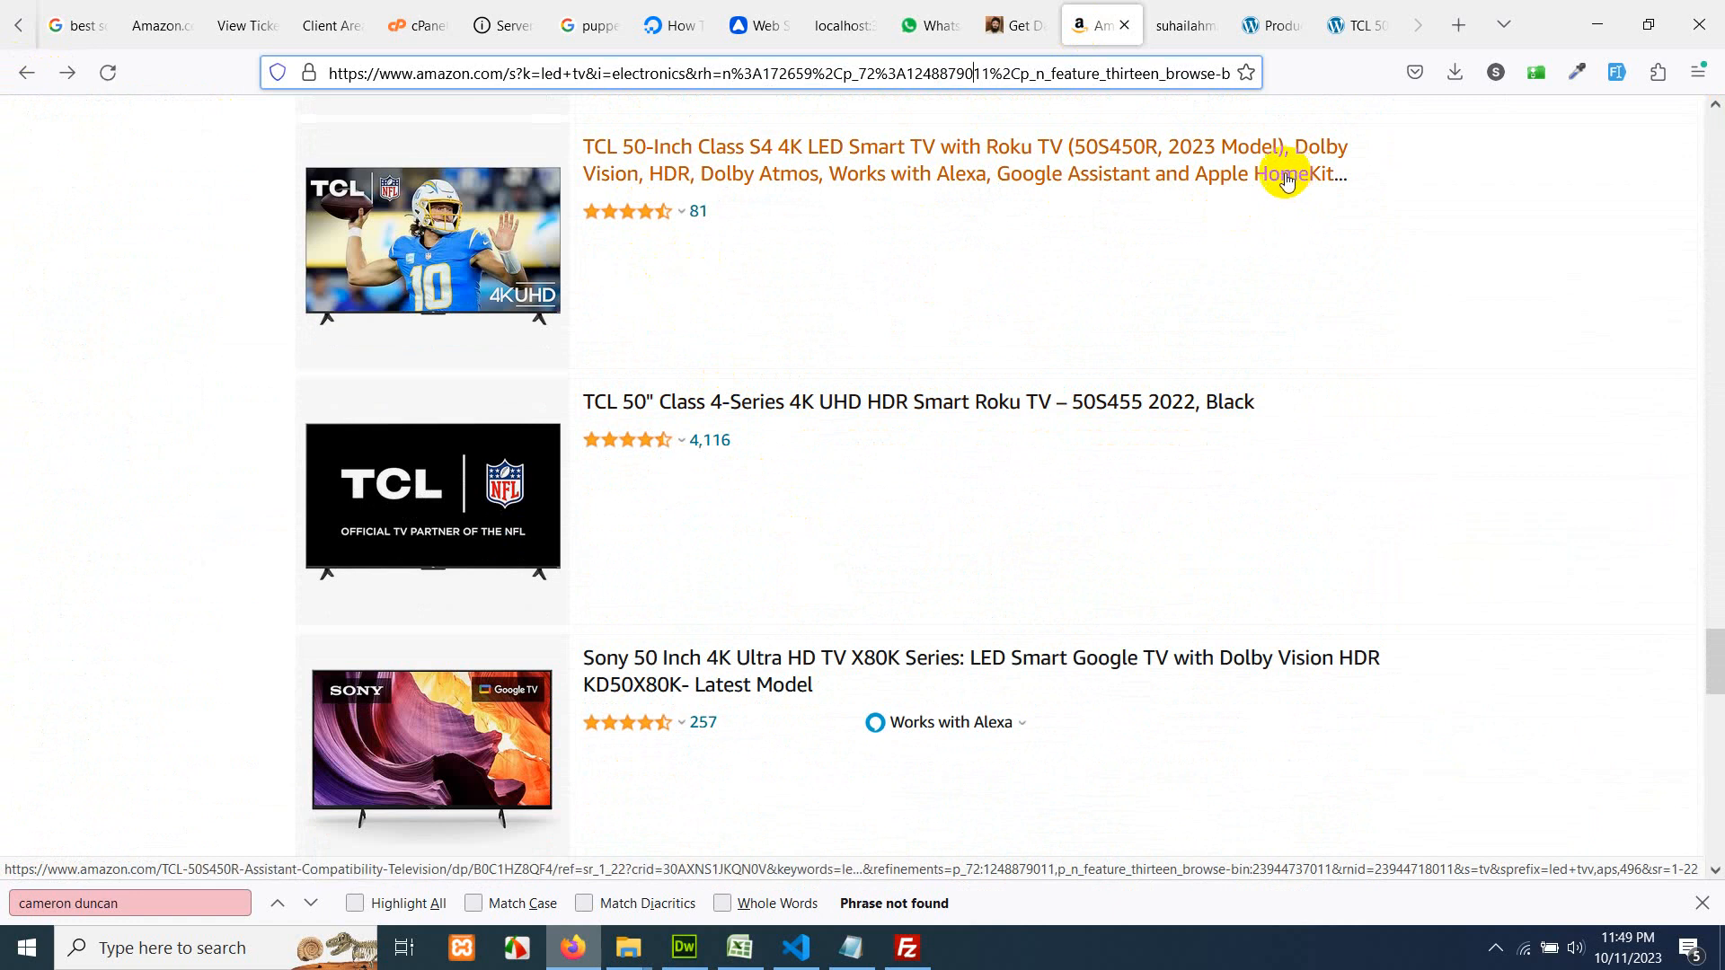
pyautogui.scroll(-3)
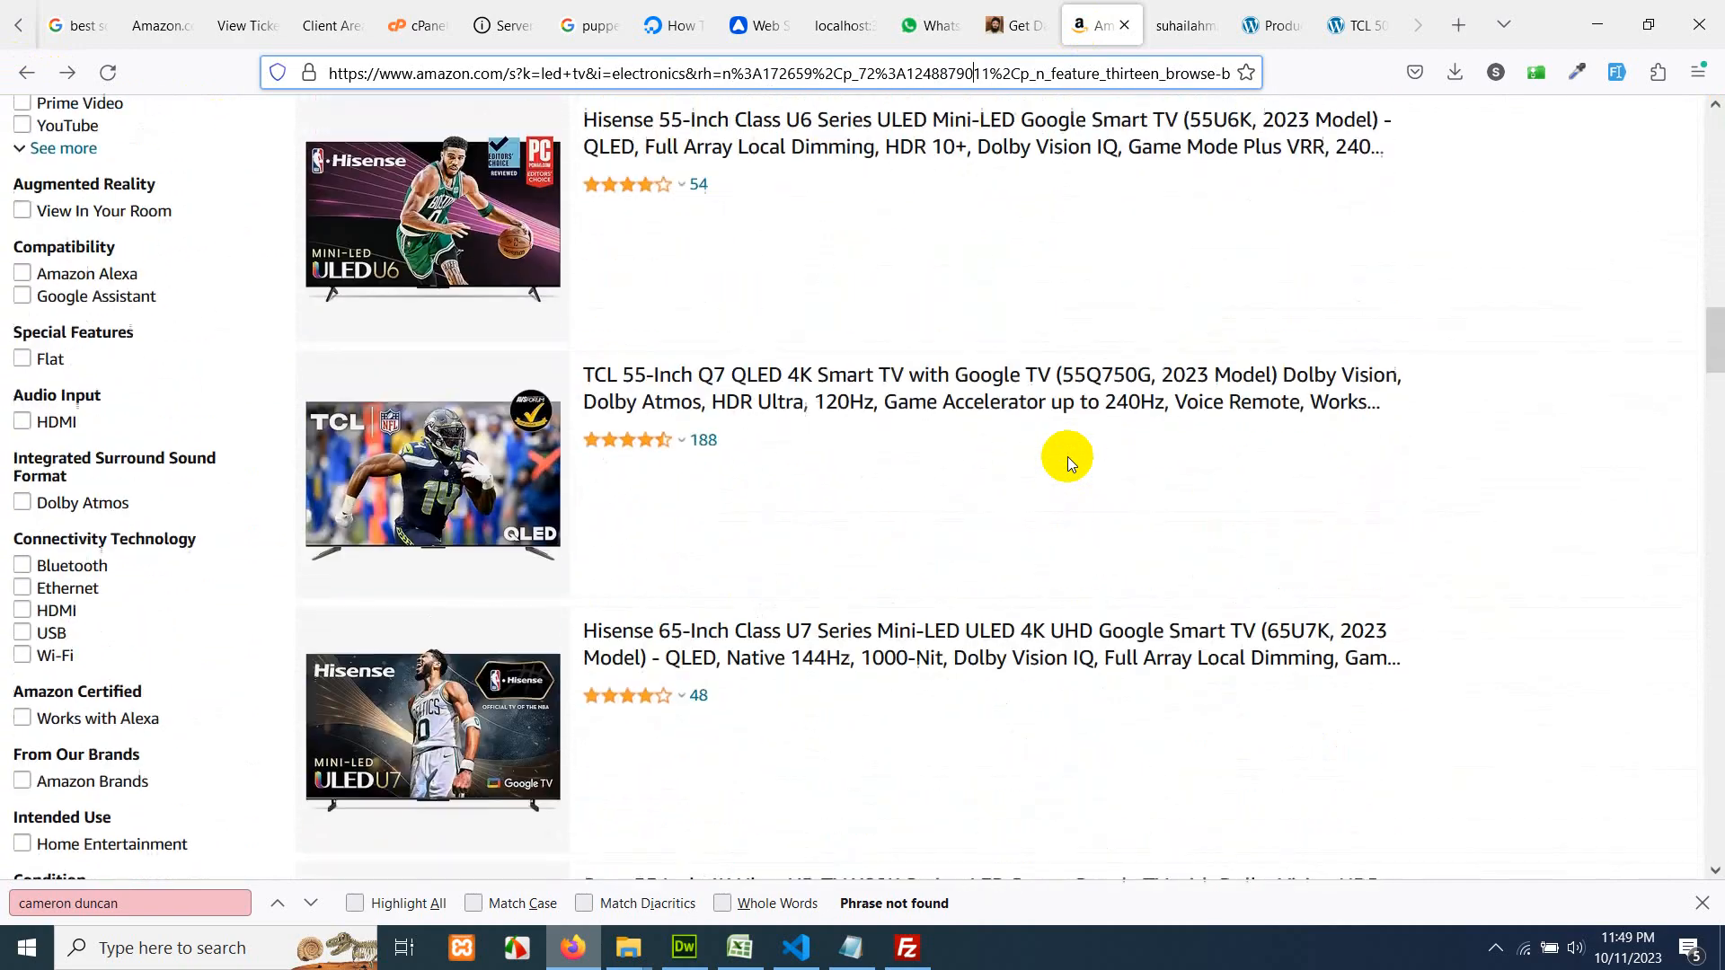
pyautogui.click(44, 680)
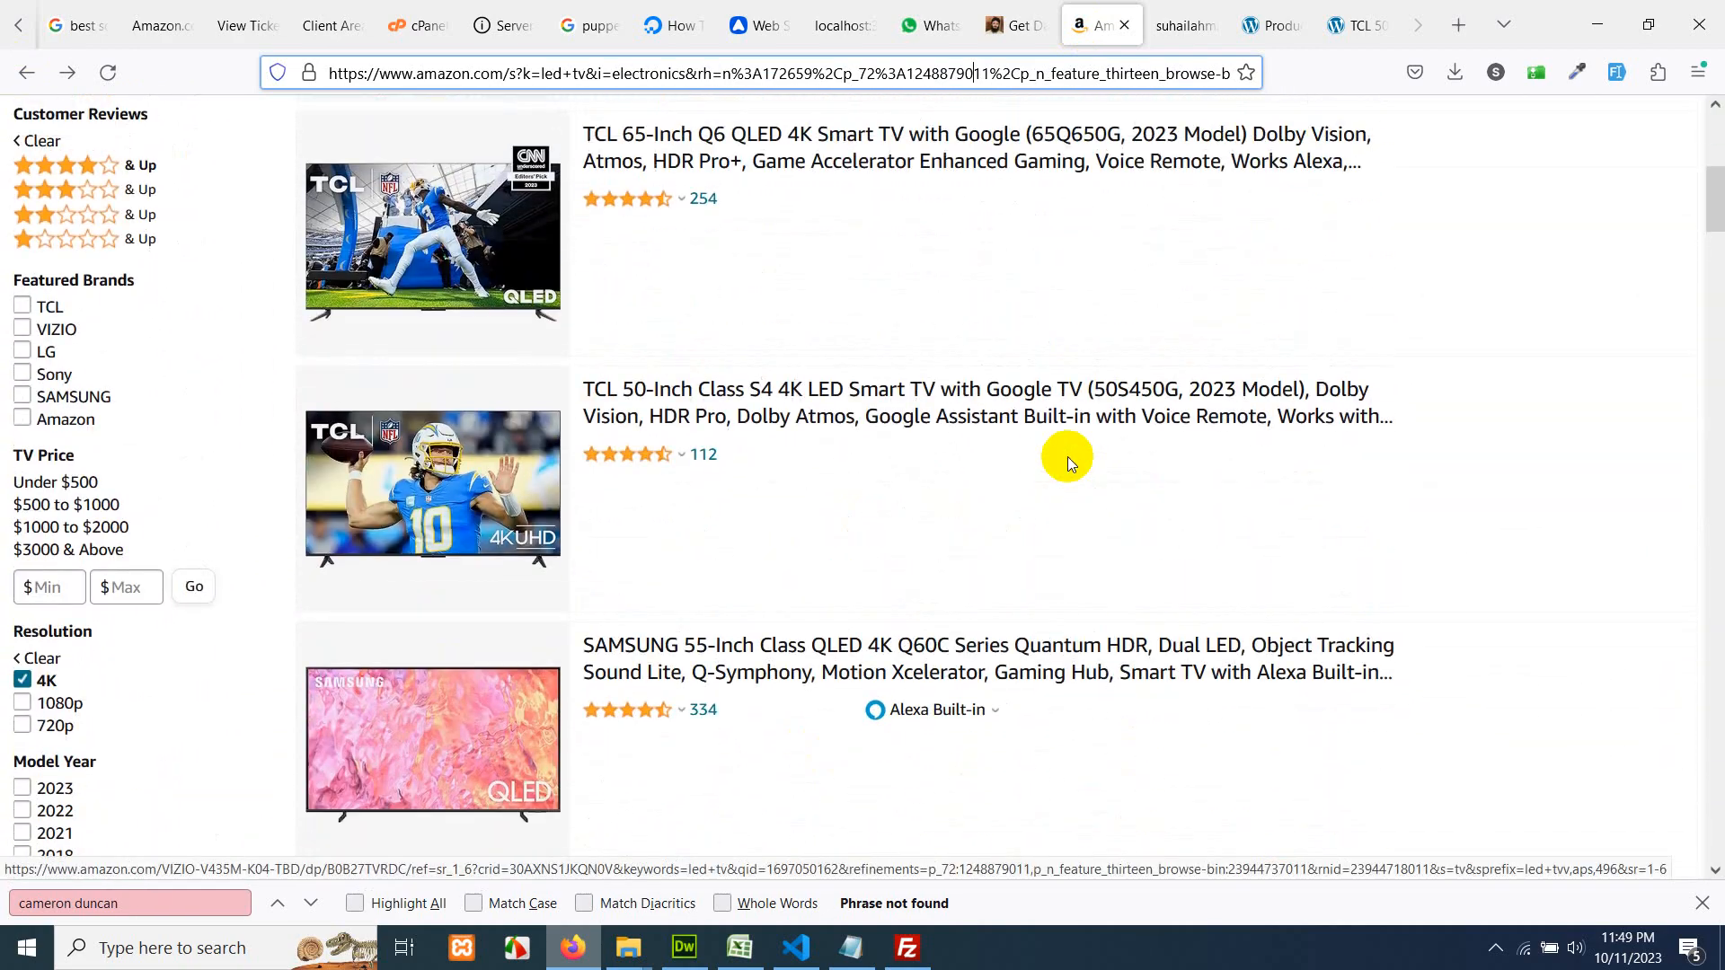
pyautogui.moveTo(994, 394)
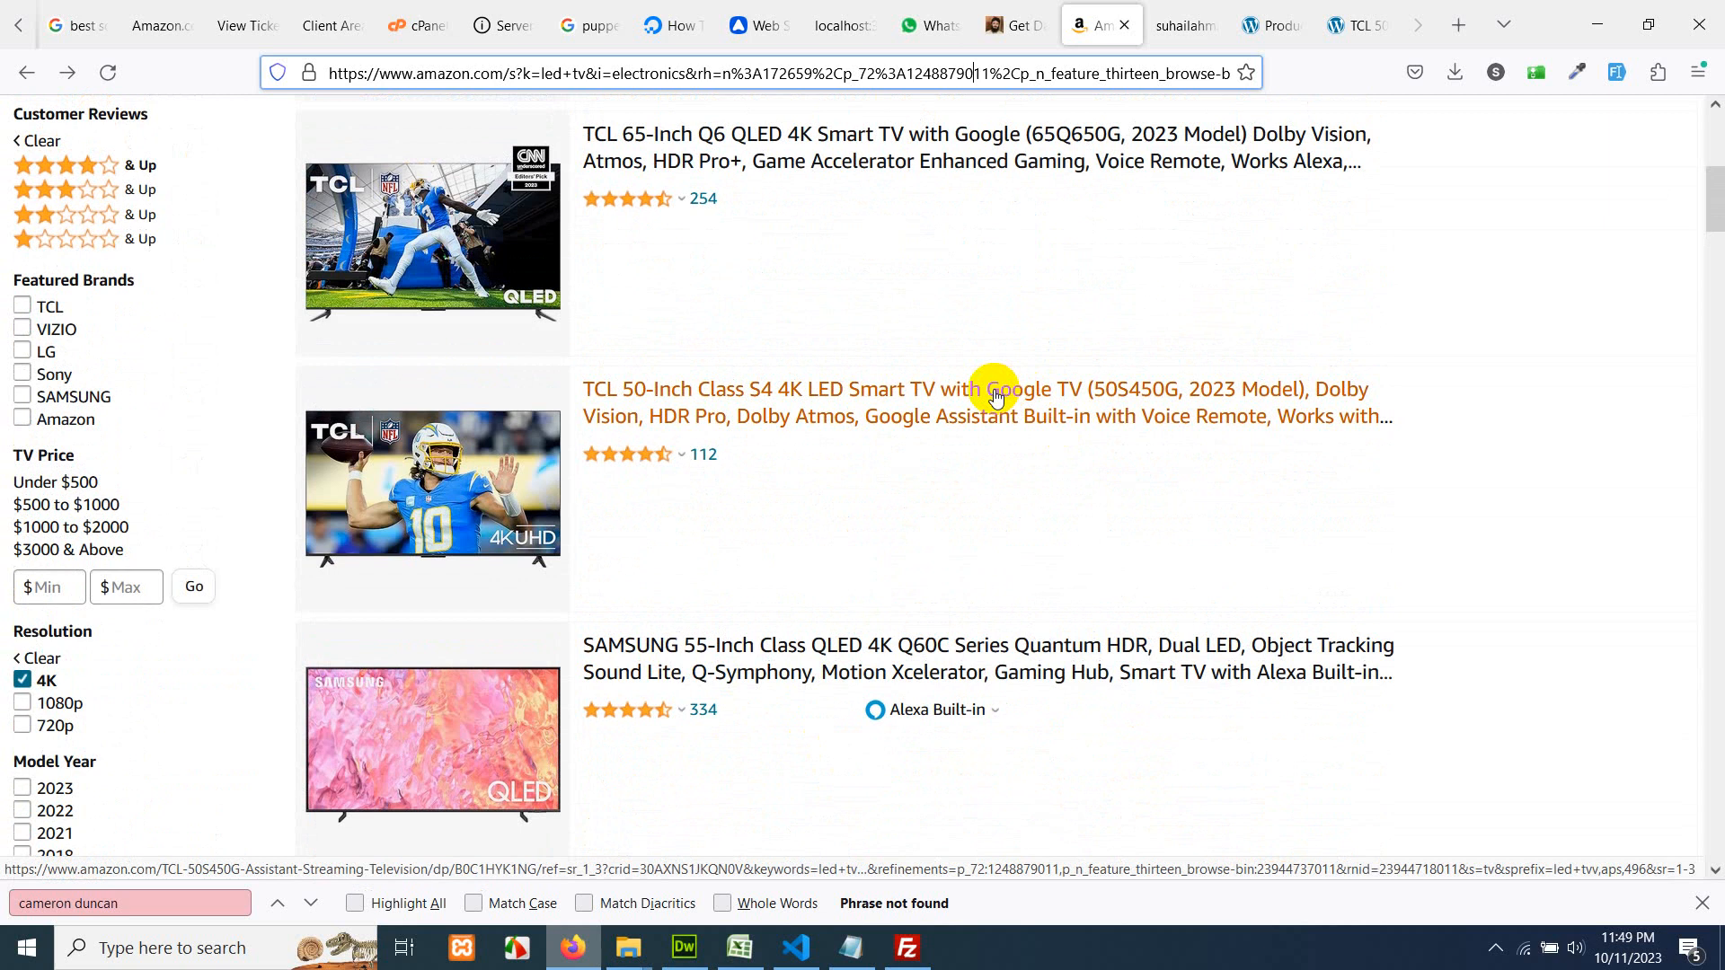
pyautogui.moveTo(957, 398)
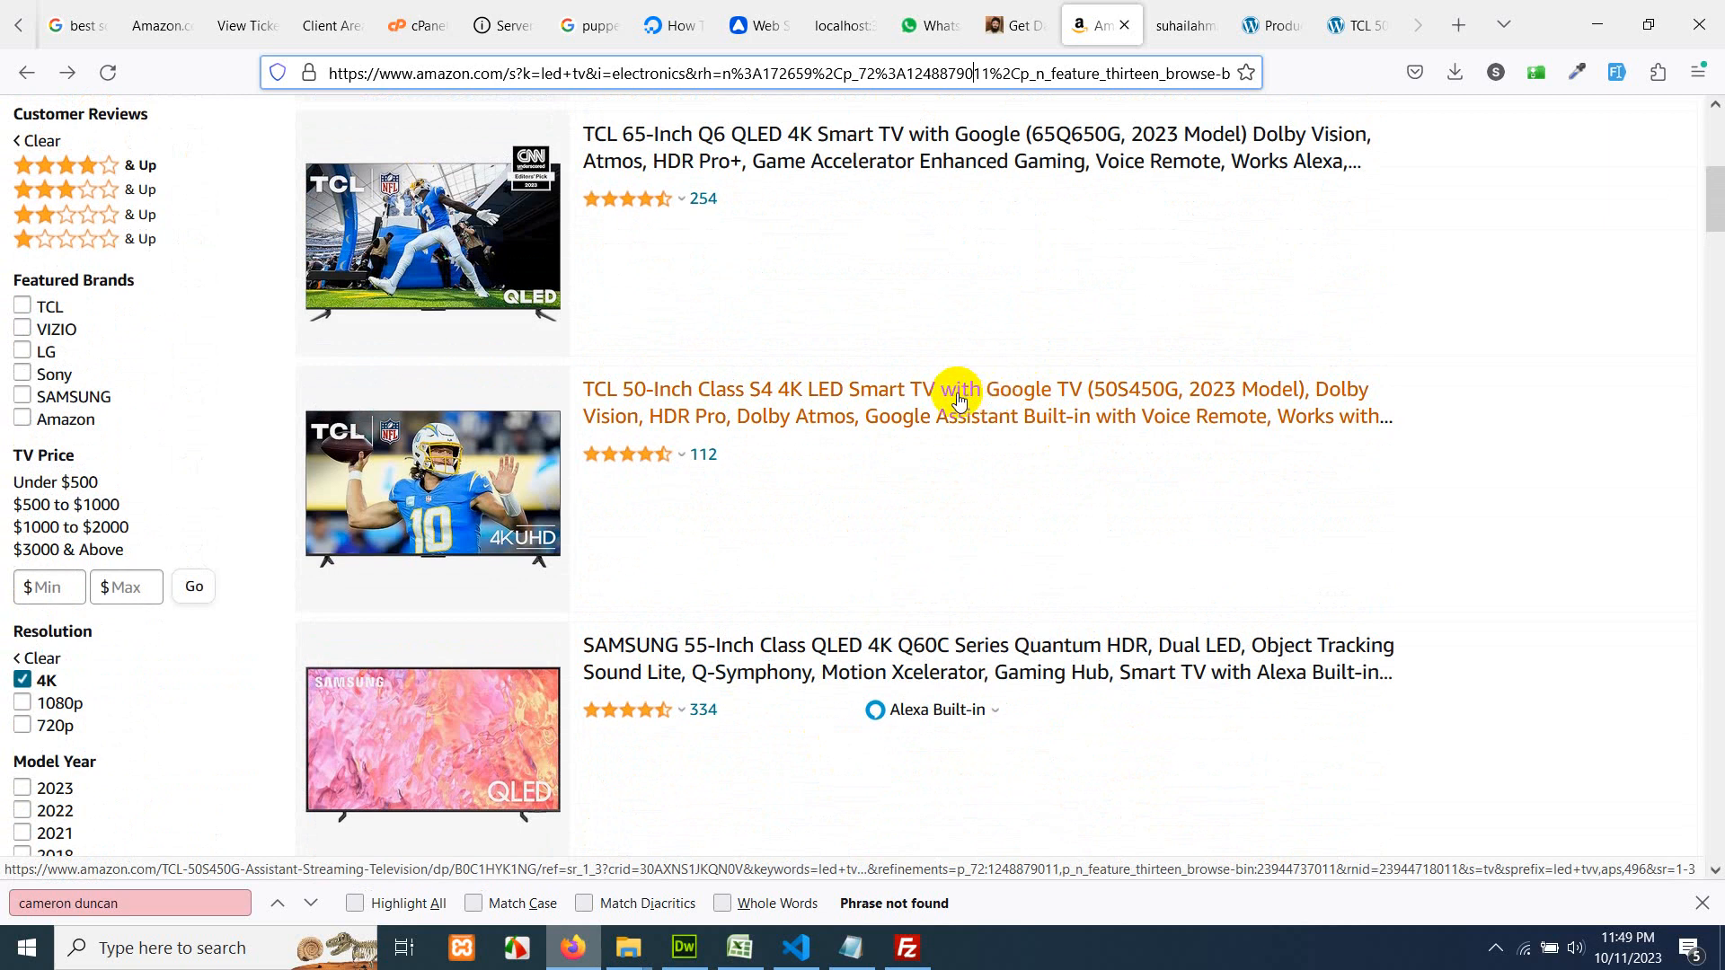
pyautogui.scroll(-3)
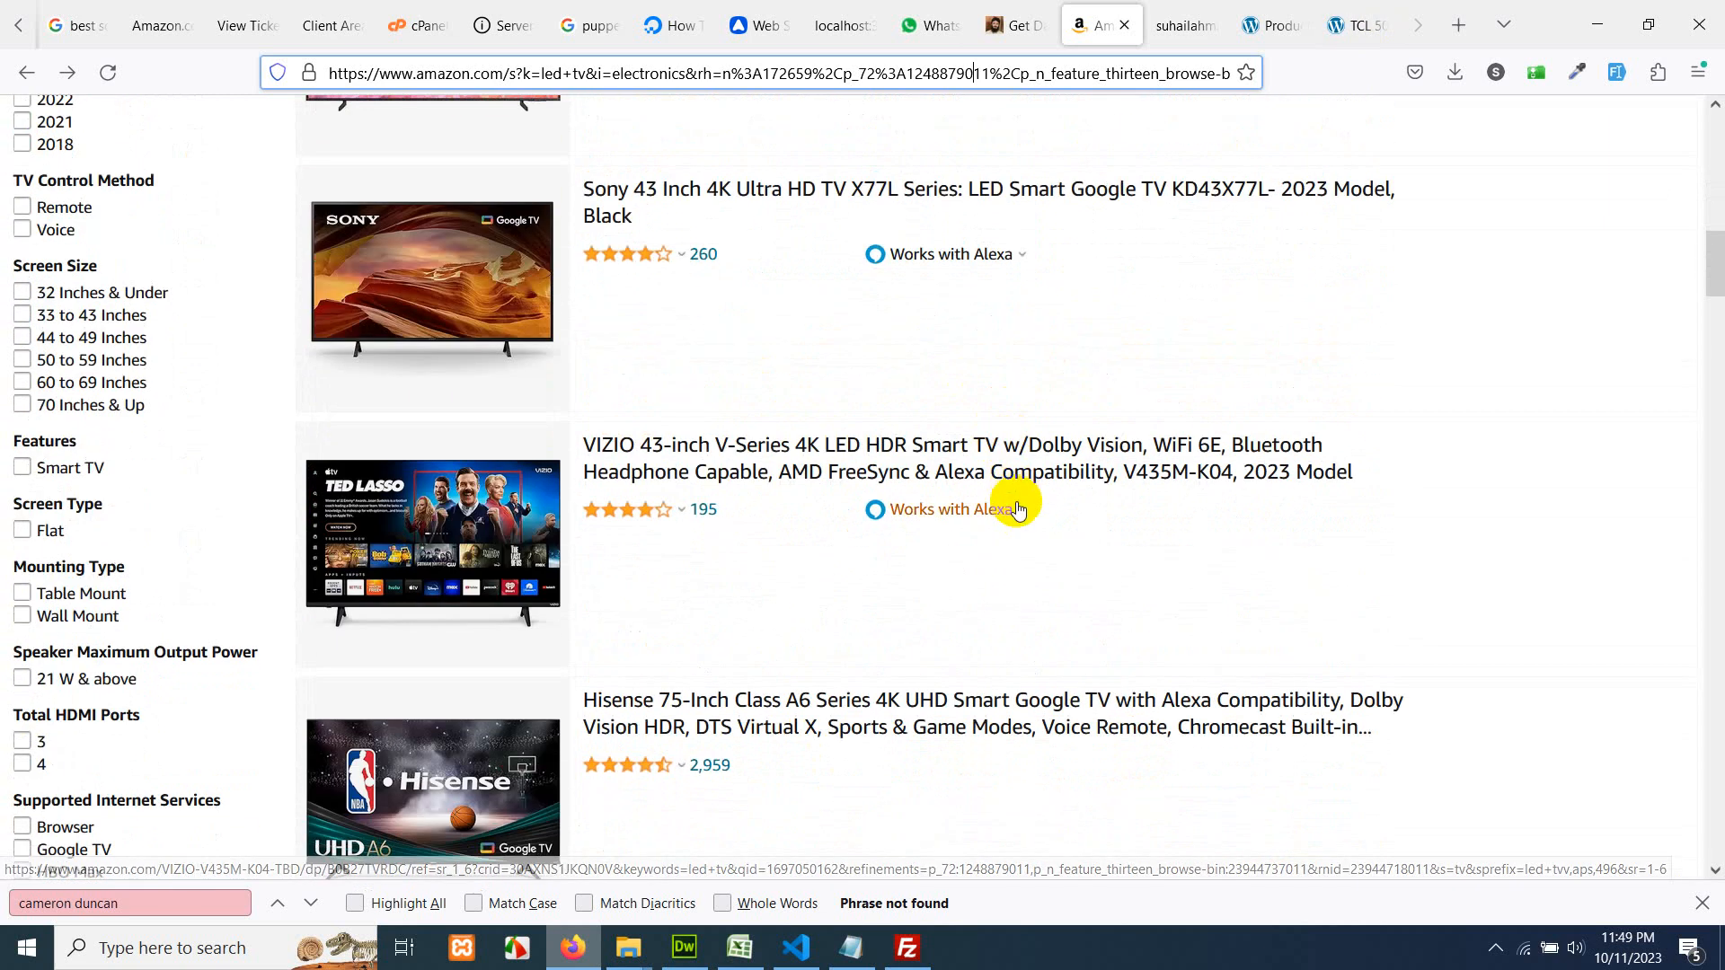
pyautogui.scroll(-3)
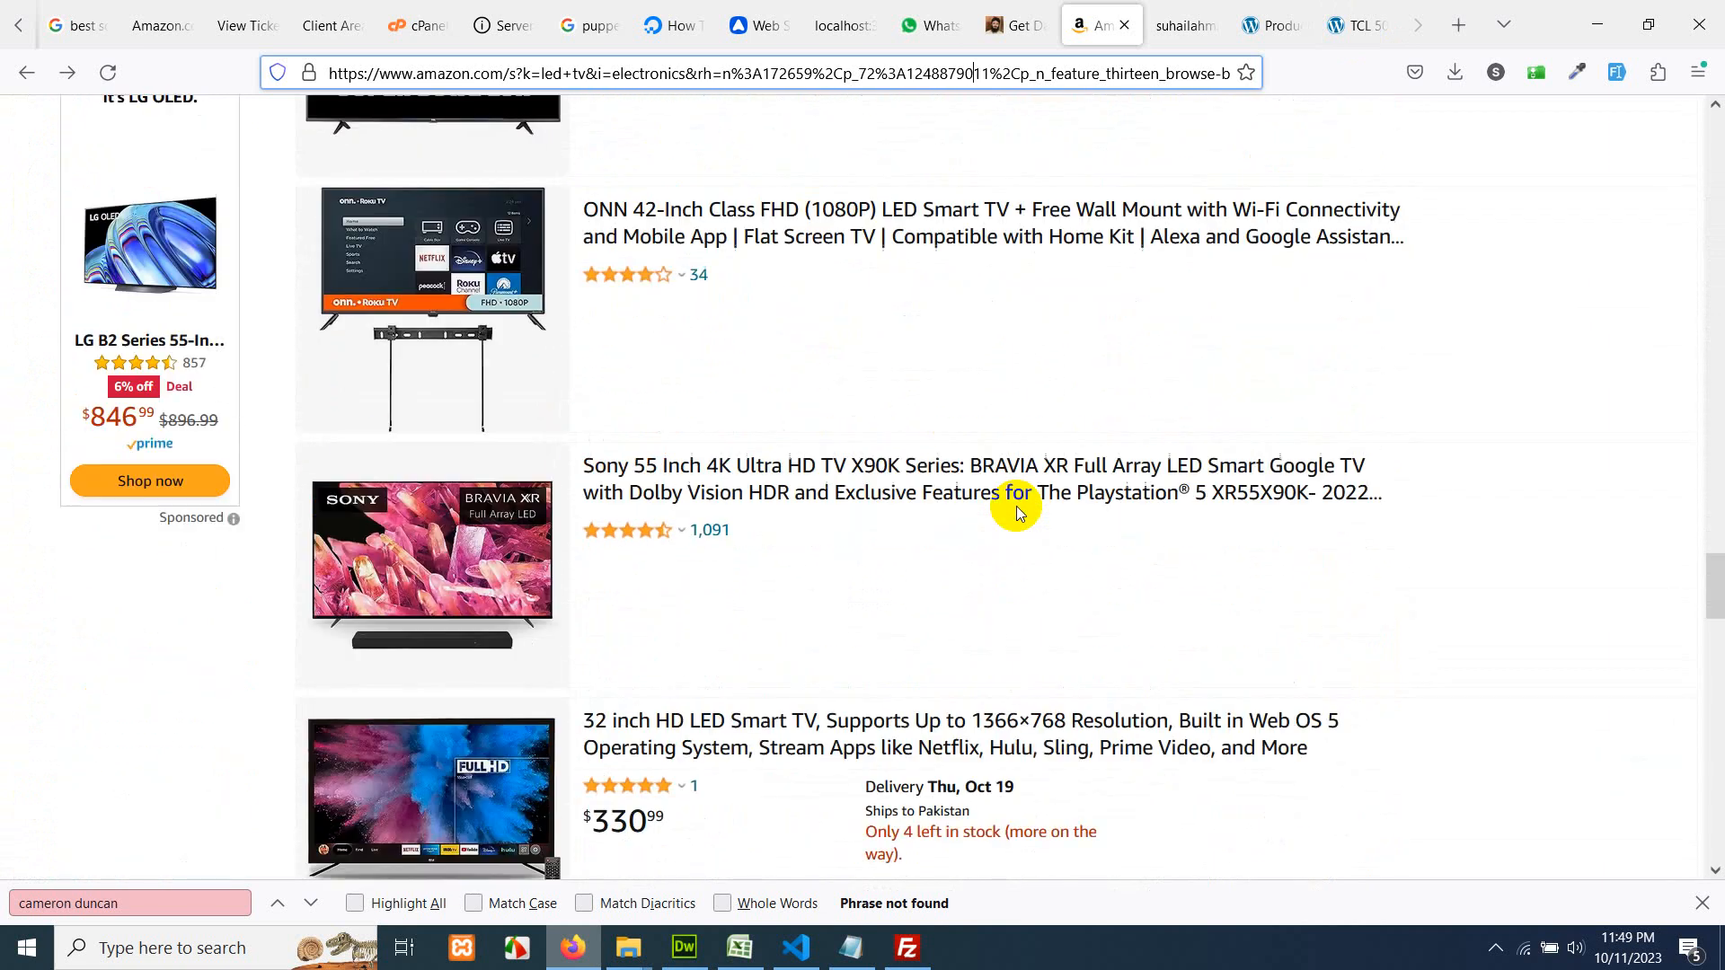
pyautogui.scroll(-3)
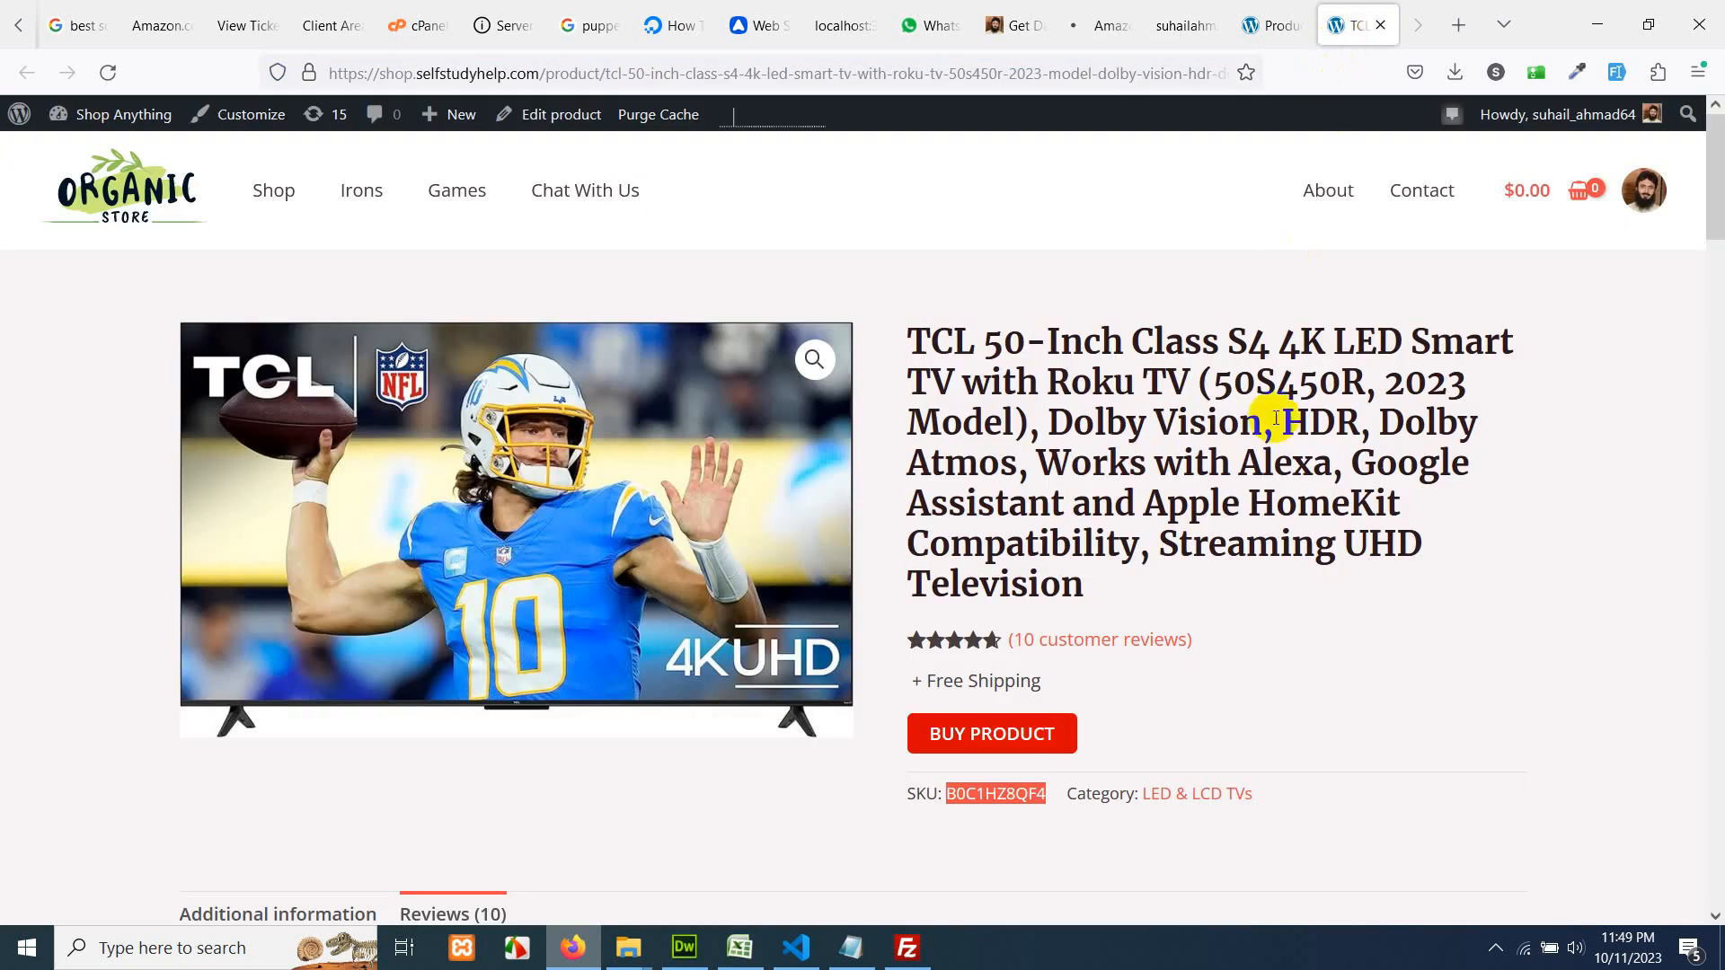
pyautogui.moveTo(1076, 761)
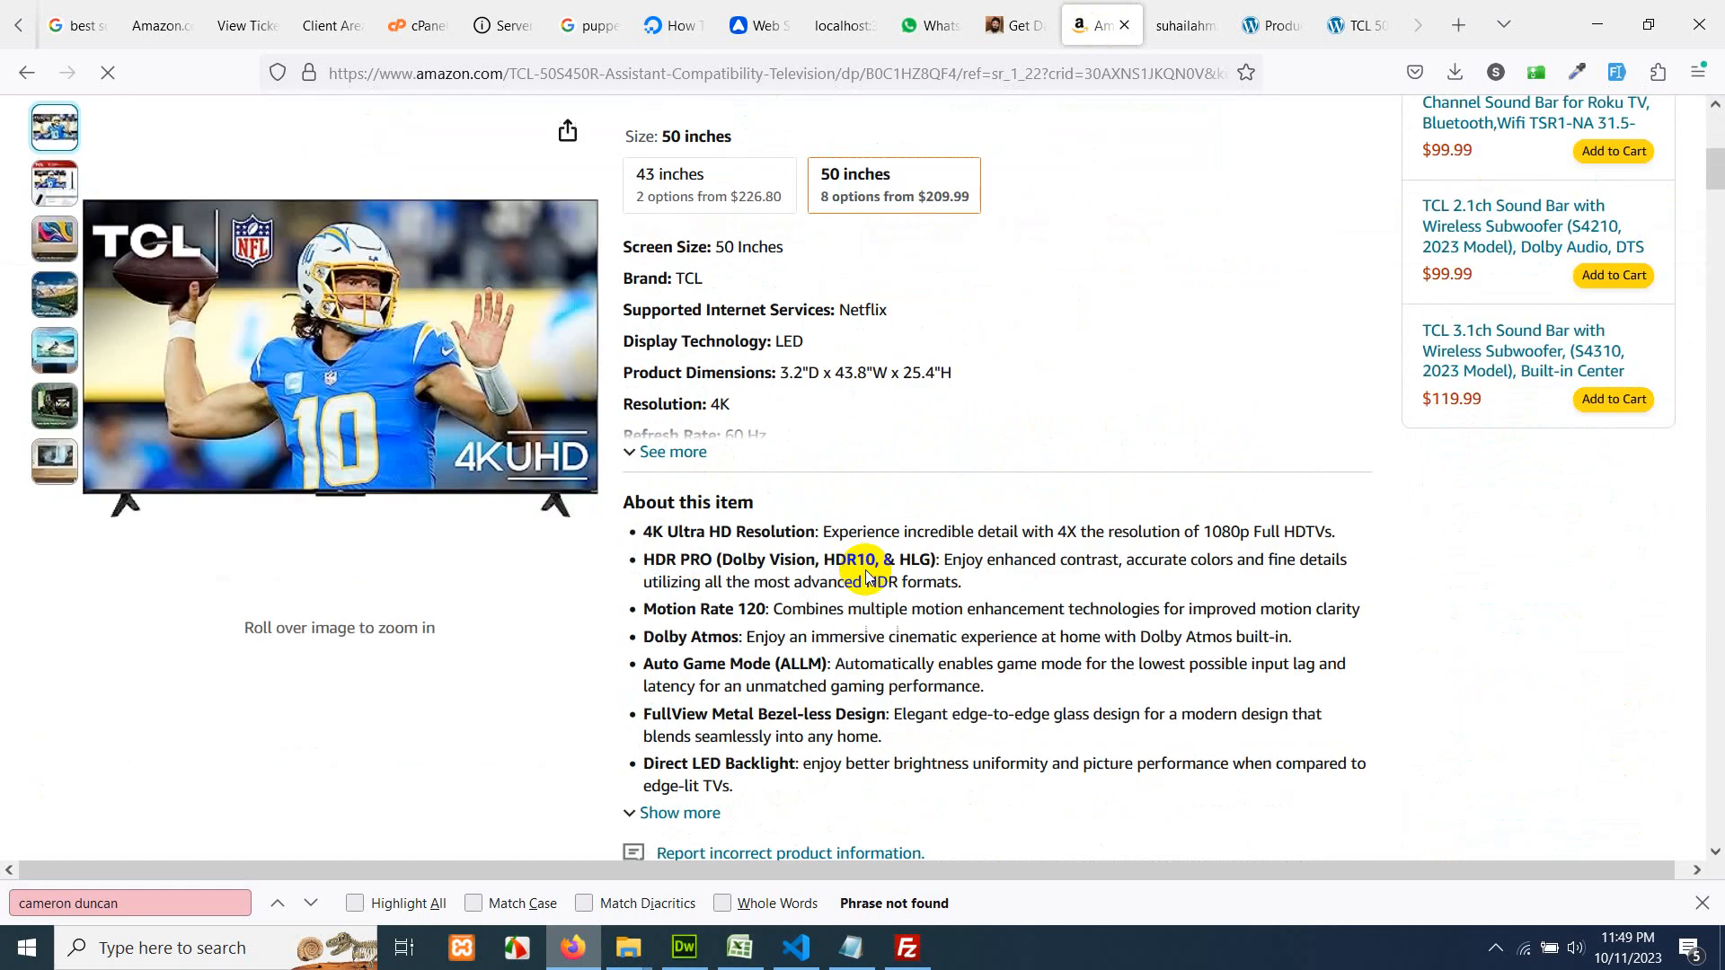
pyautogui.scroll(-3)
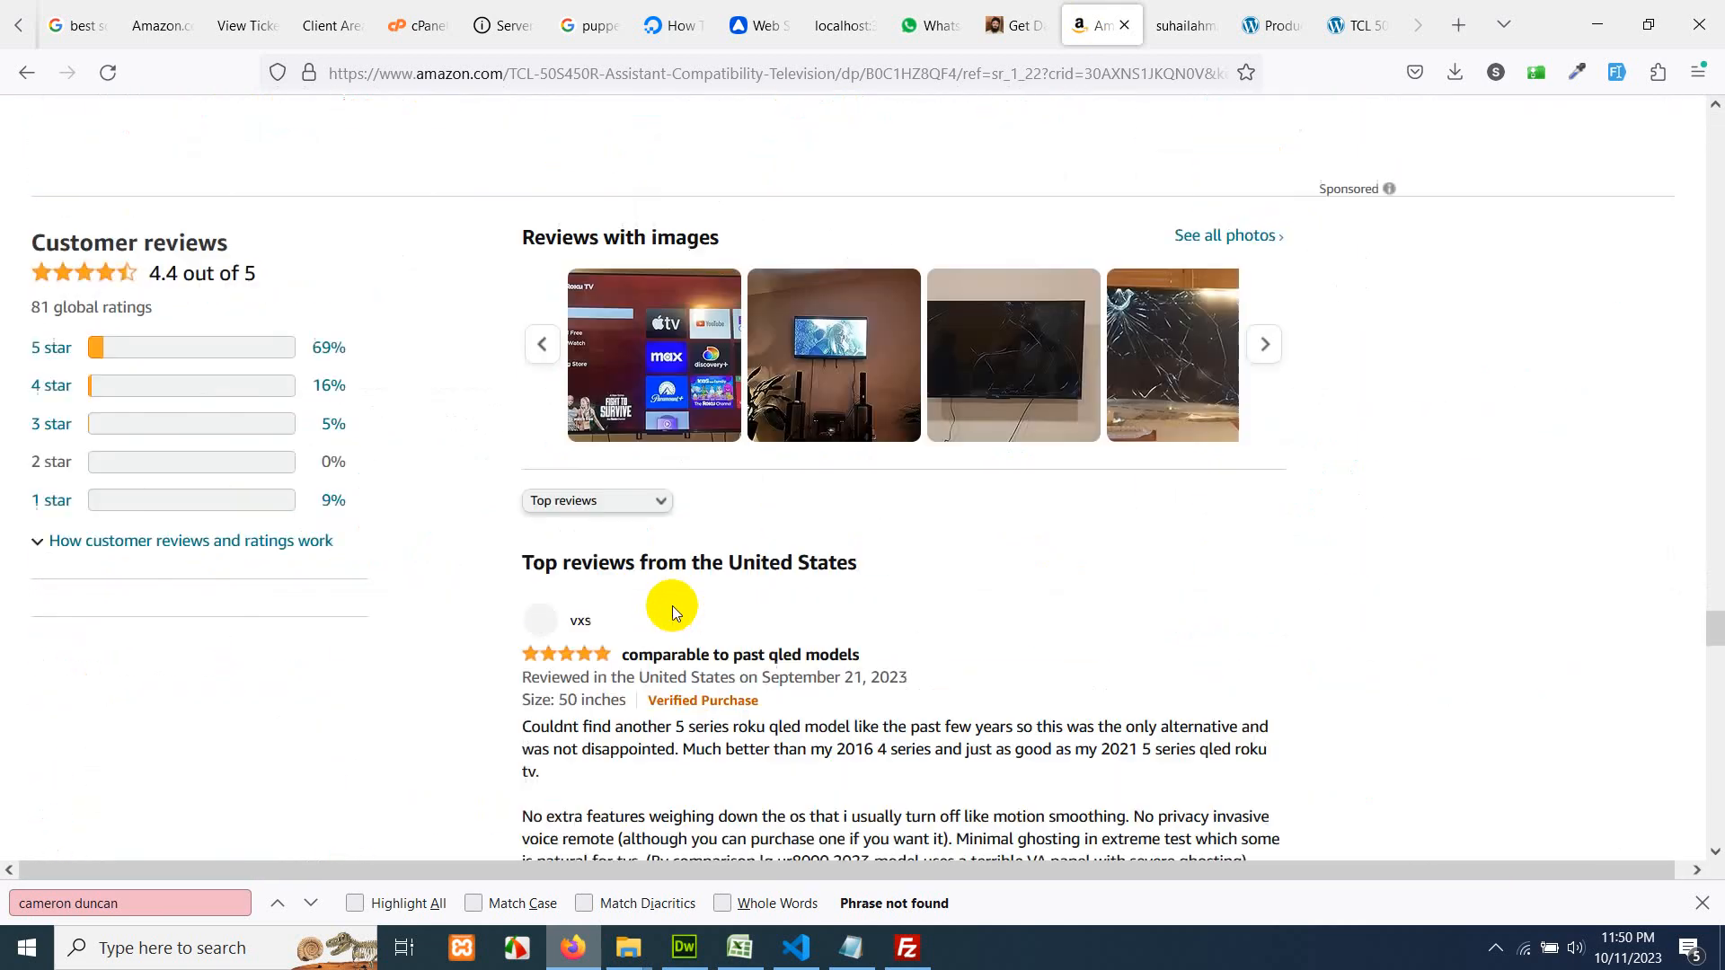
pyautogui.scroll(-3)
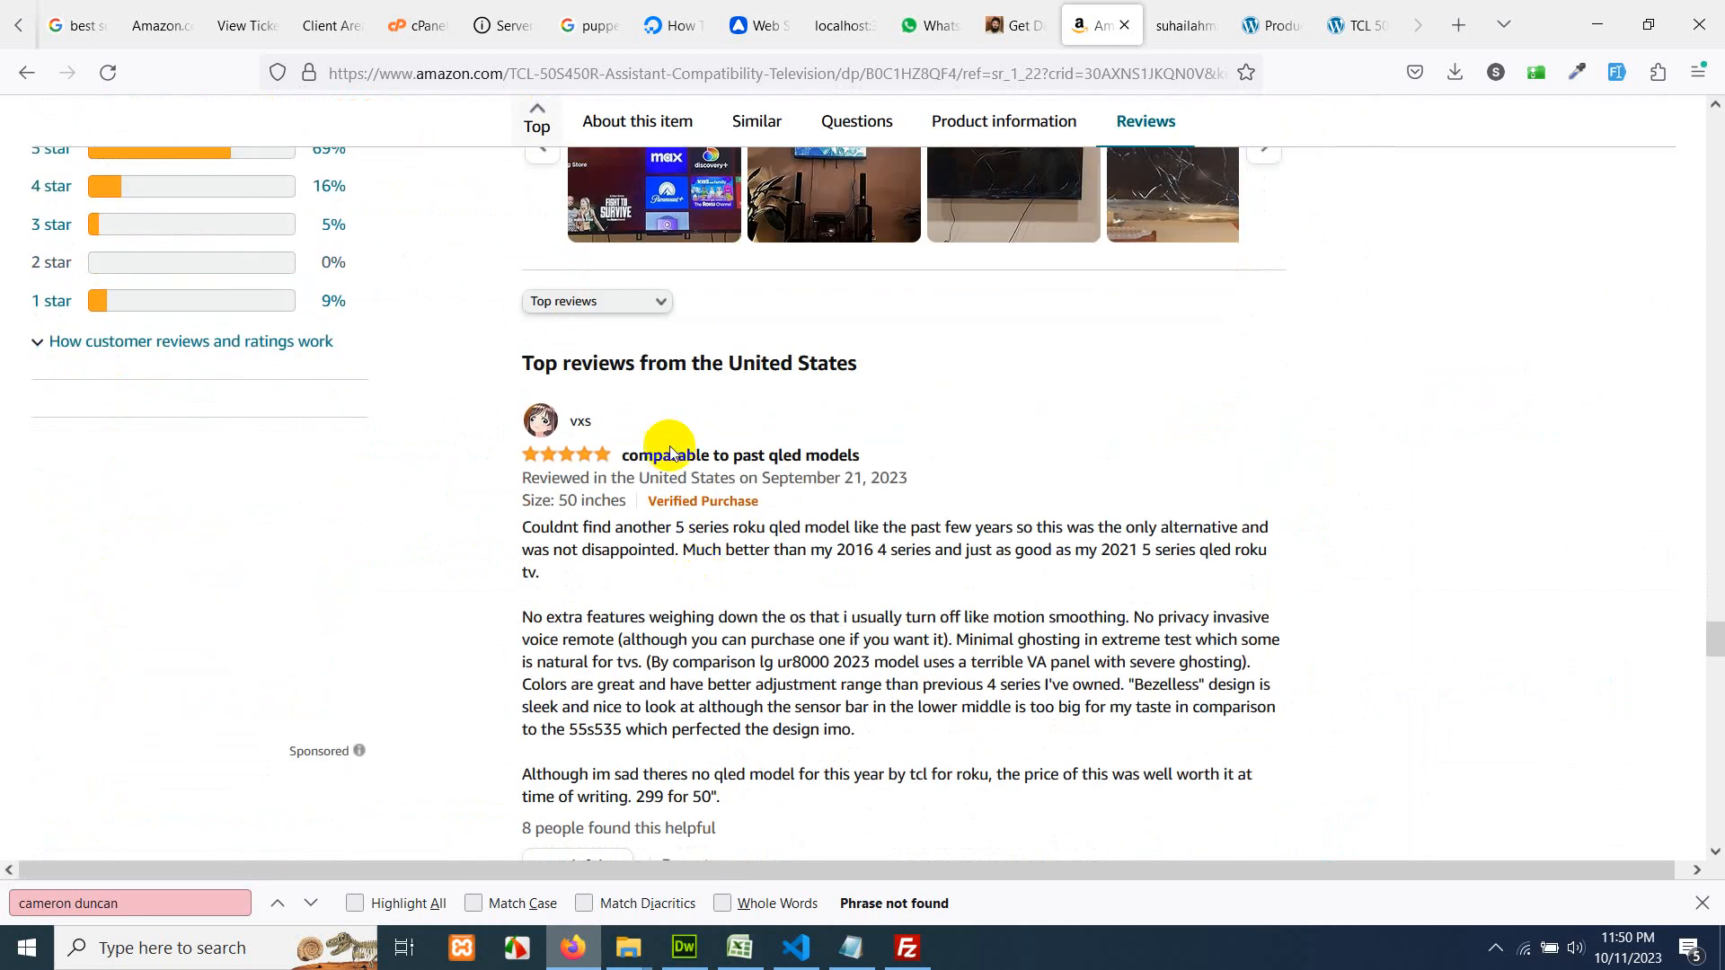
pyautogui.moveTo(779, 511)
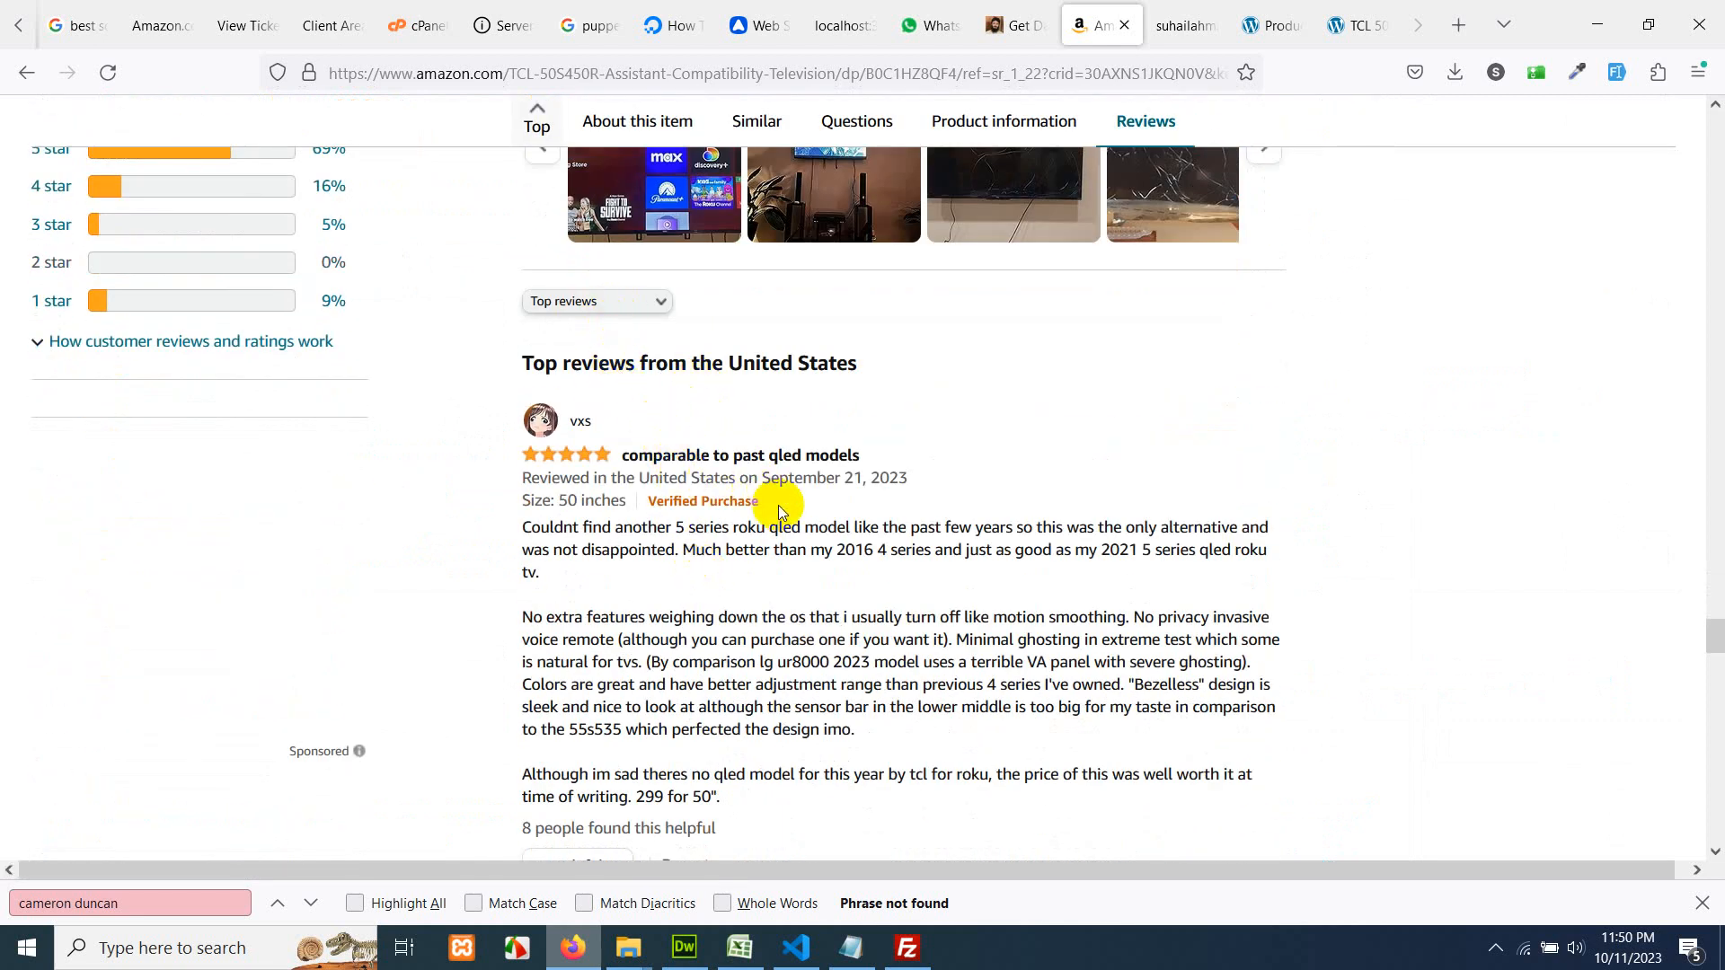
pyautogui.scroll(-3)
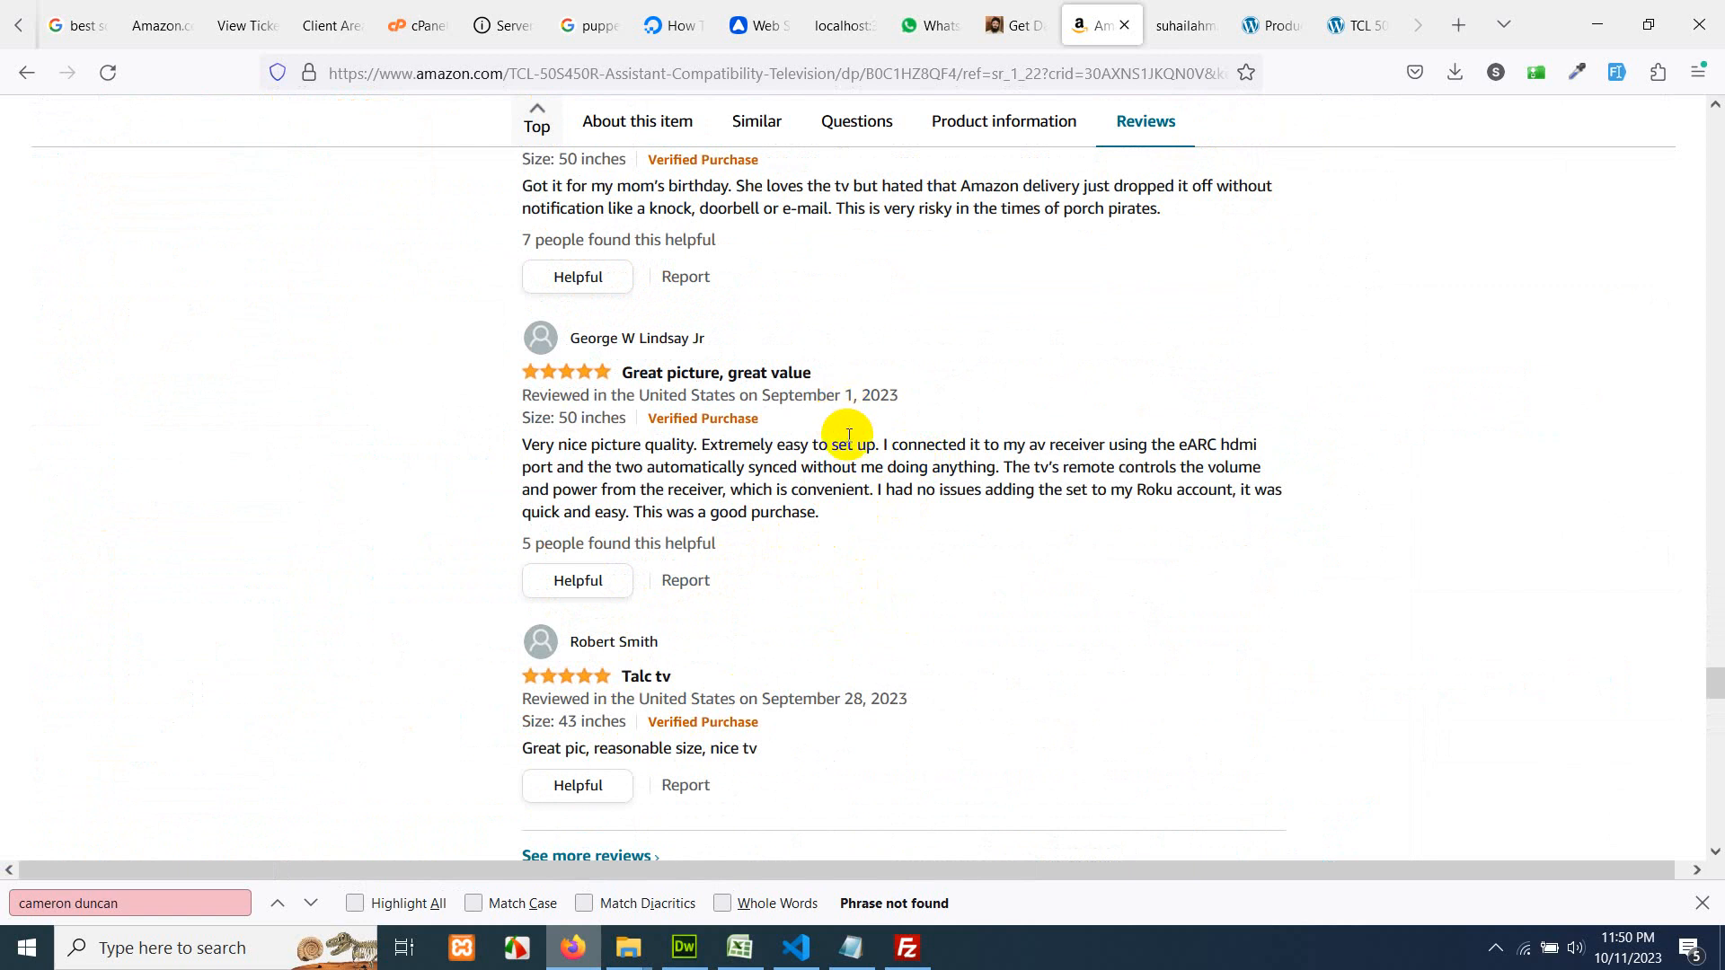
pyautogui.moveTo(849, 443)
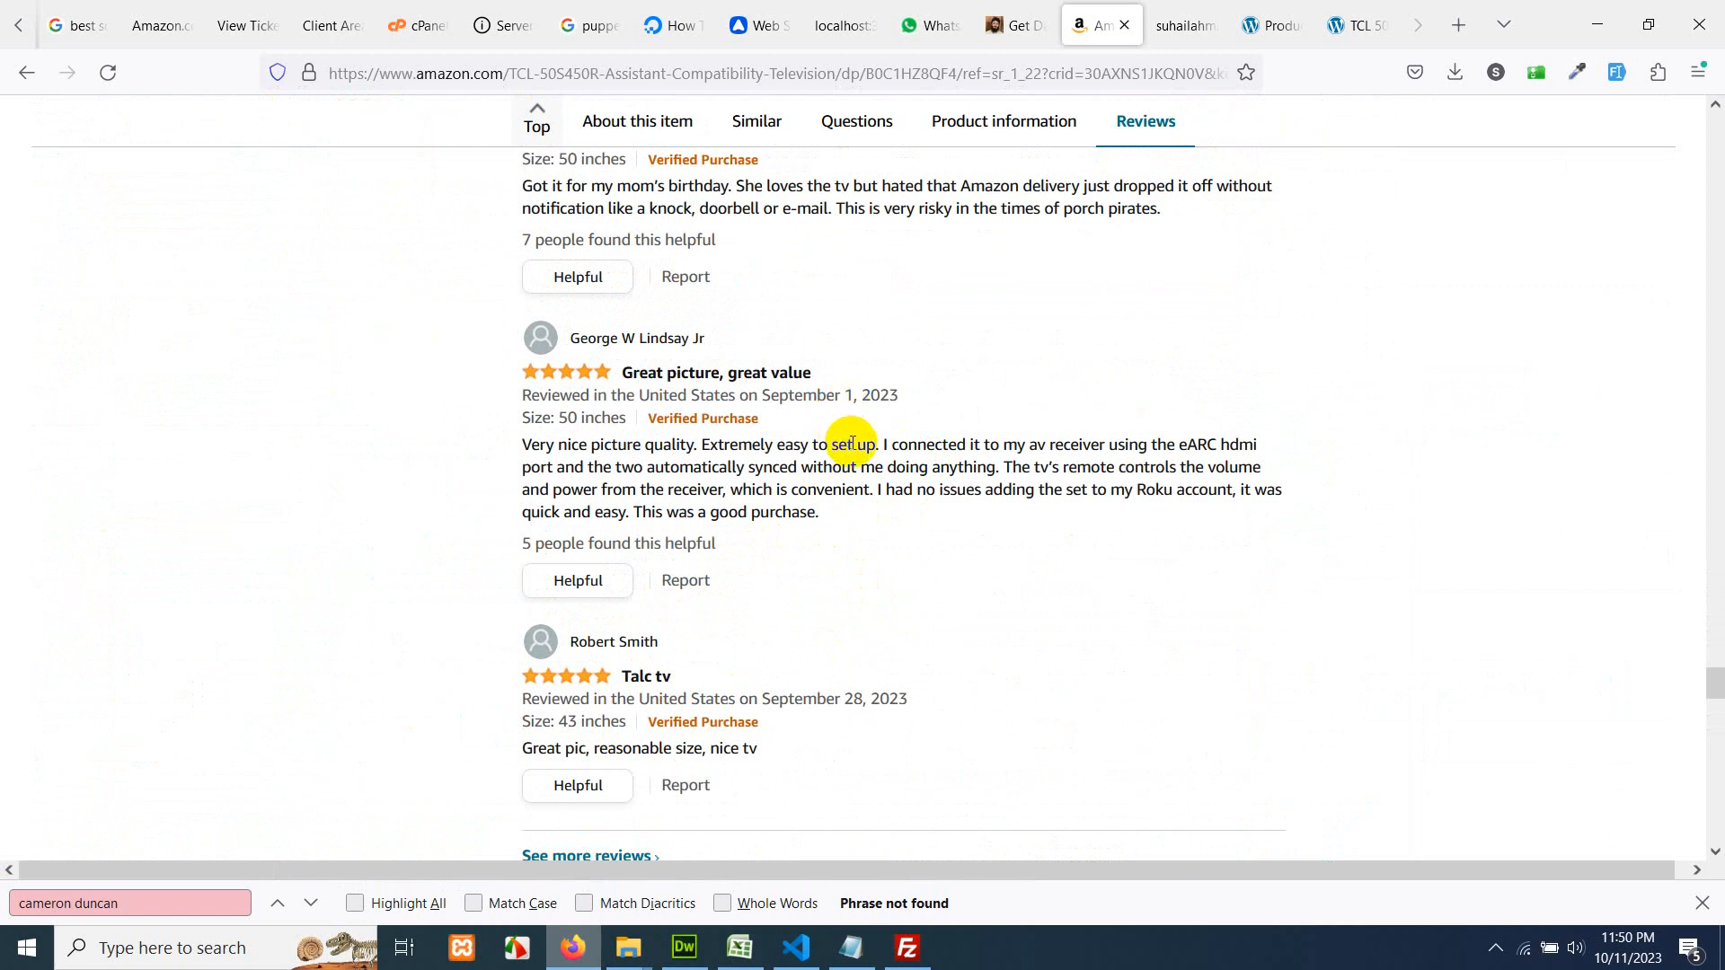
pyautogui.moveTo(906, 407)
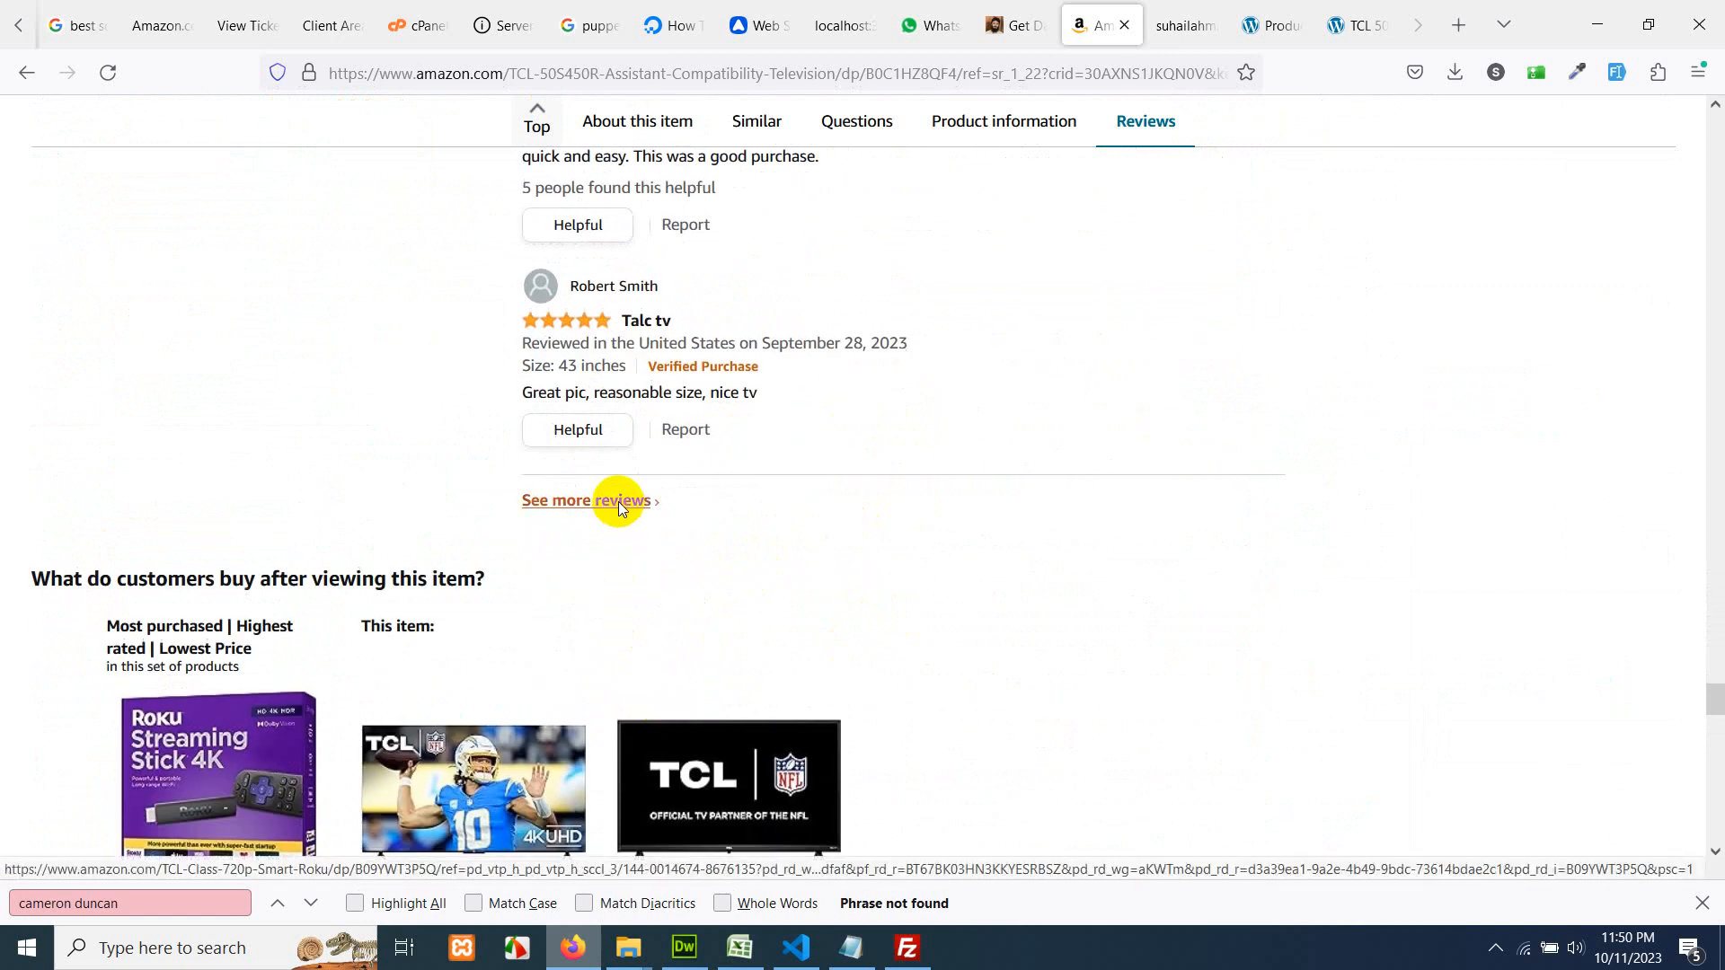
pyautogui.click(585, 501)
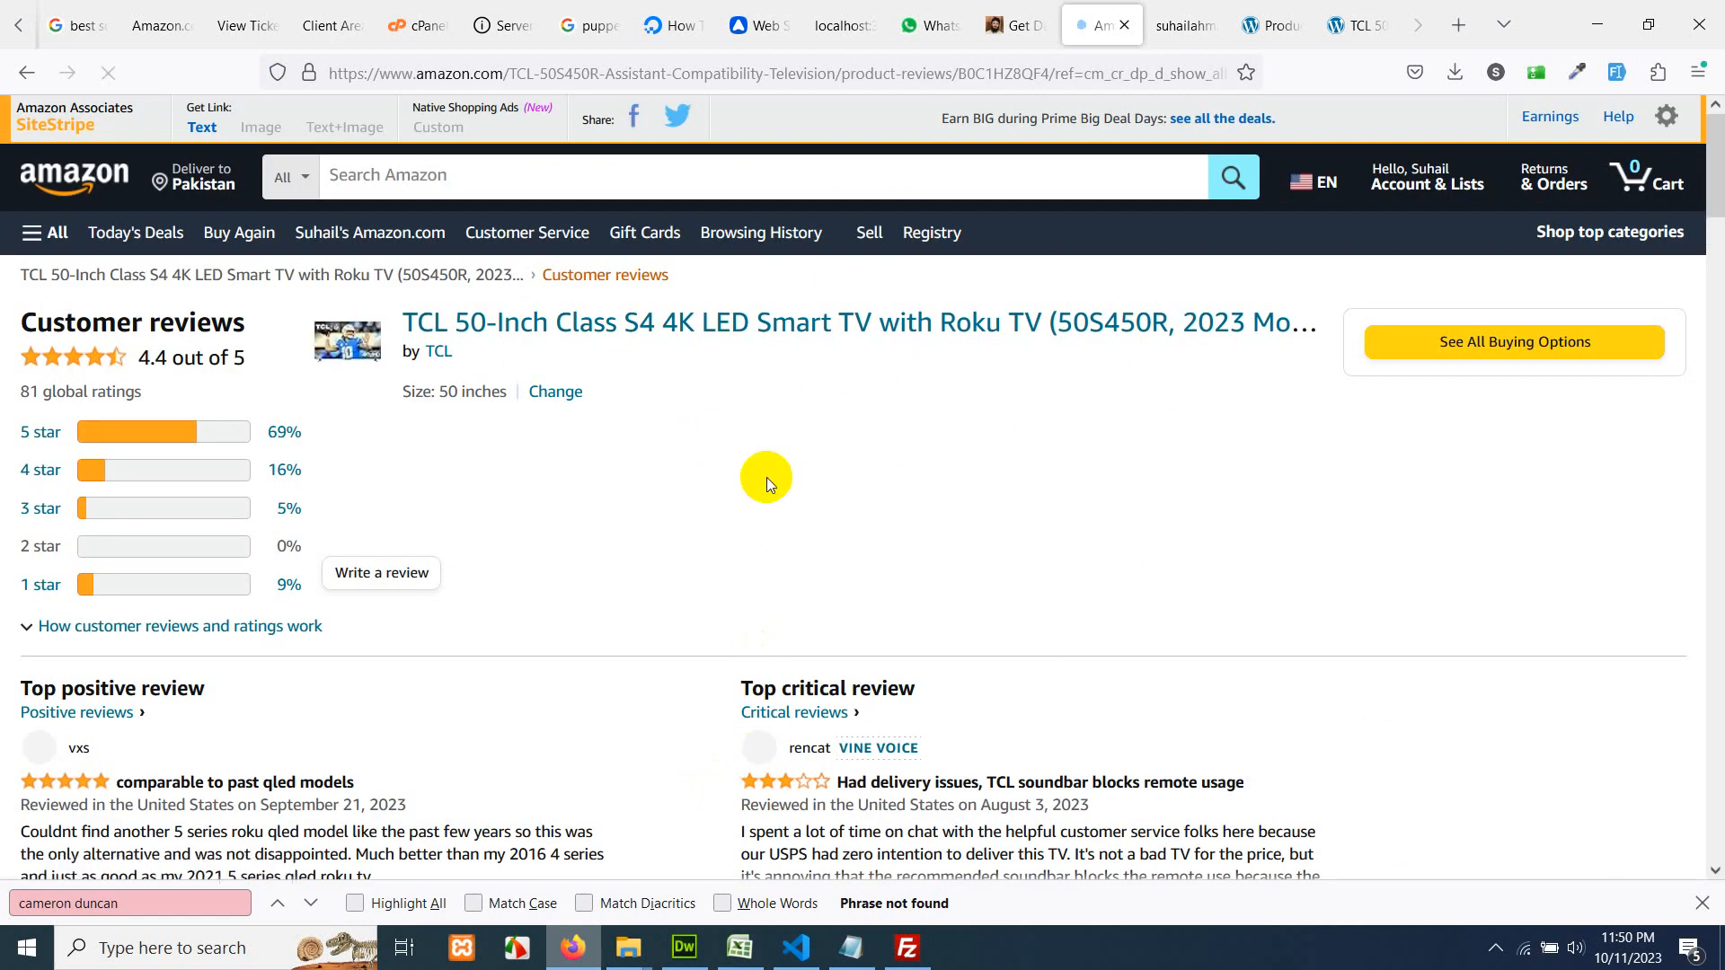
pyautogui.scroll(-3)
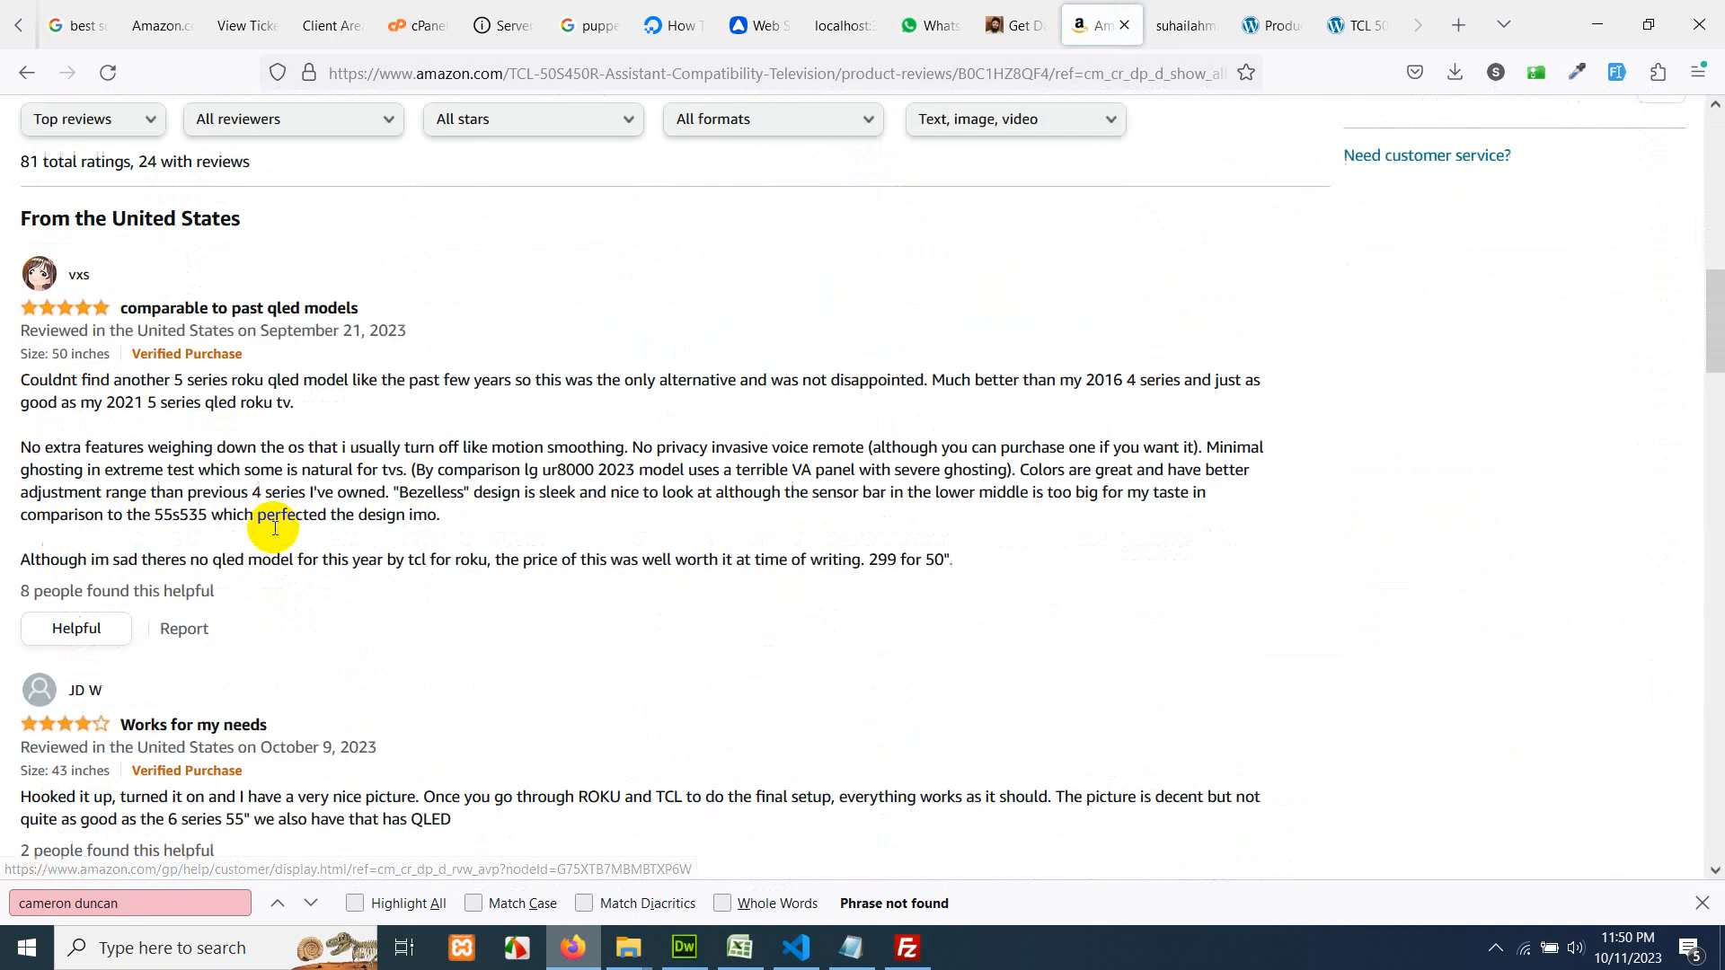
pyautogui.scroll(-3)
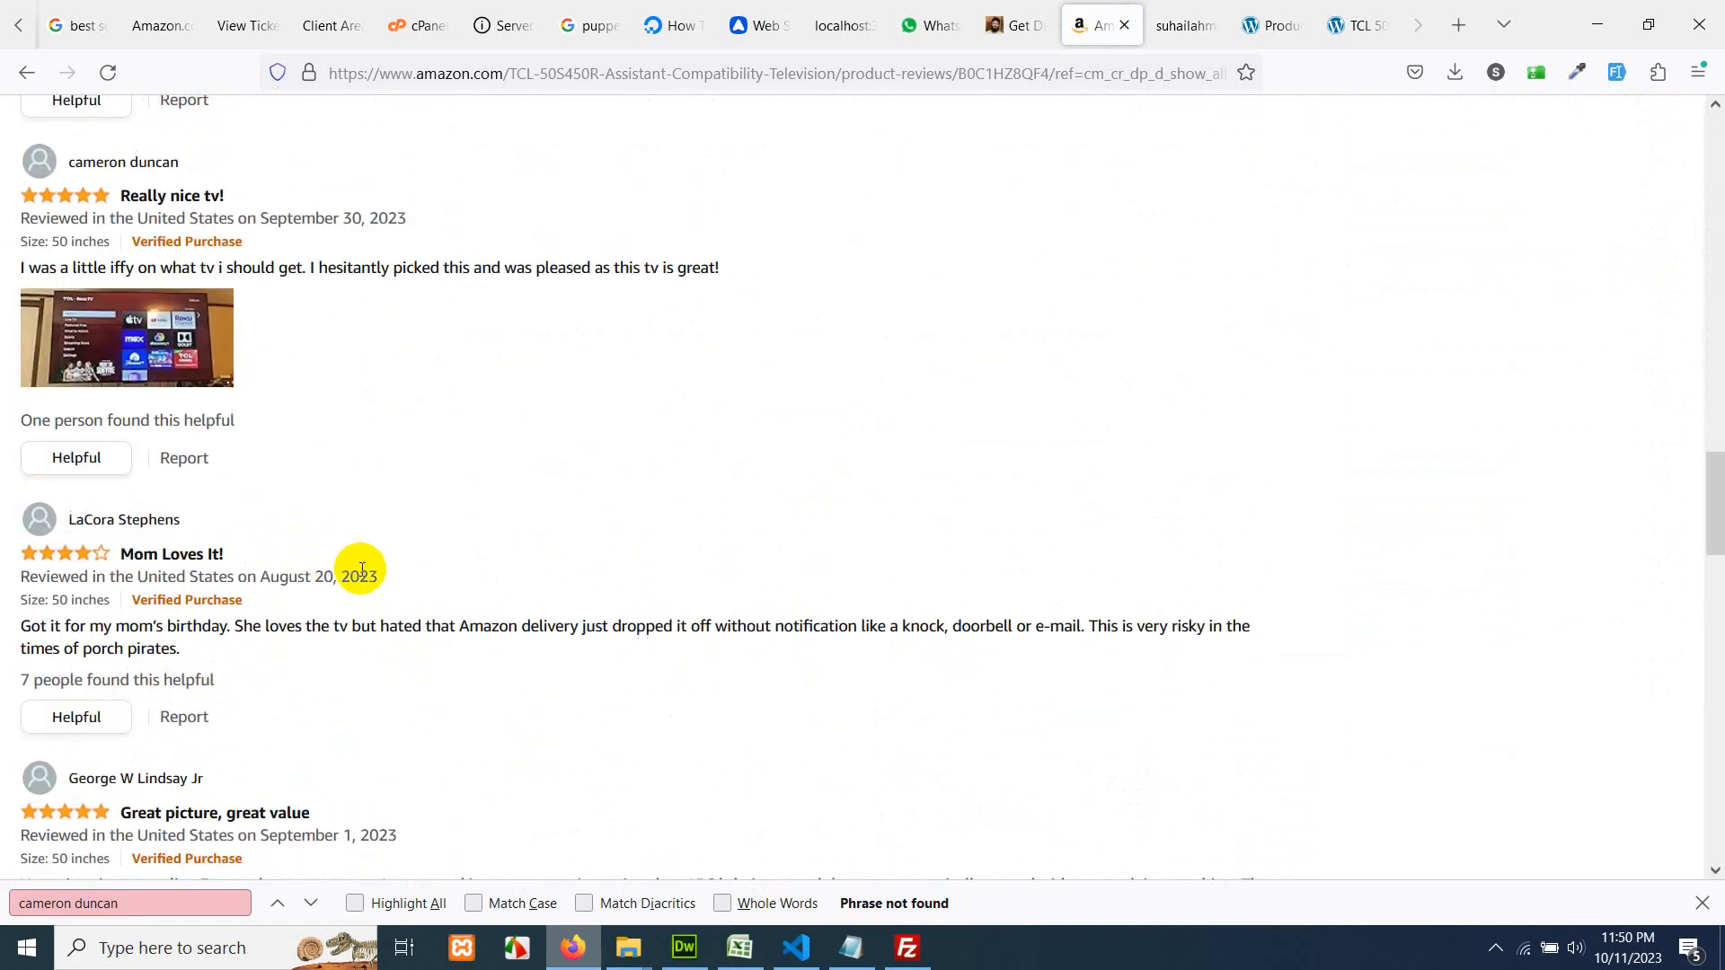
pyautogui.scroll(-3)
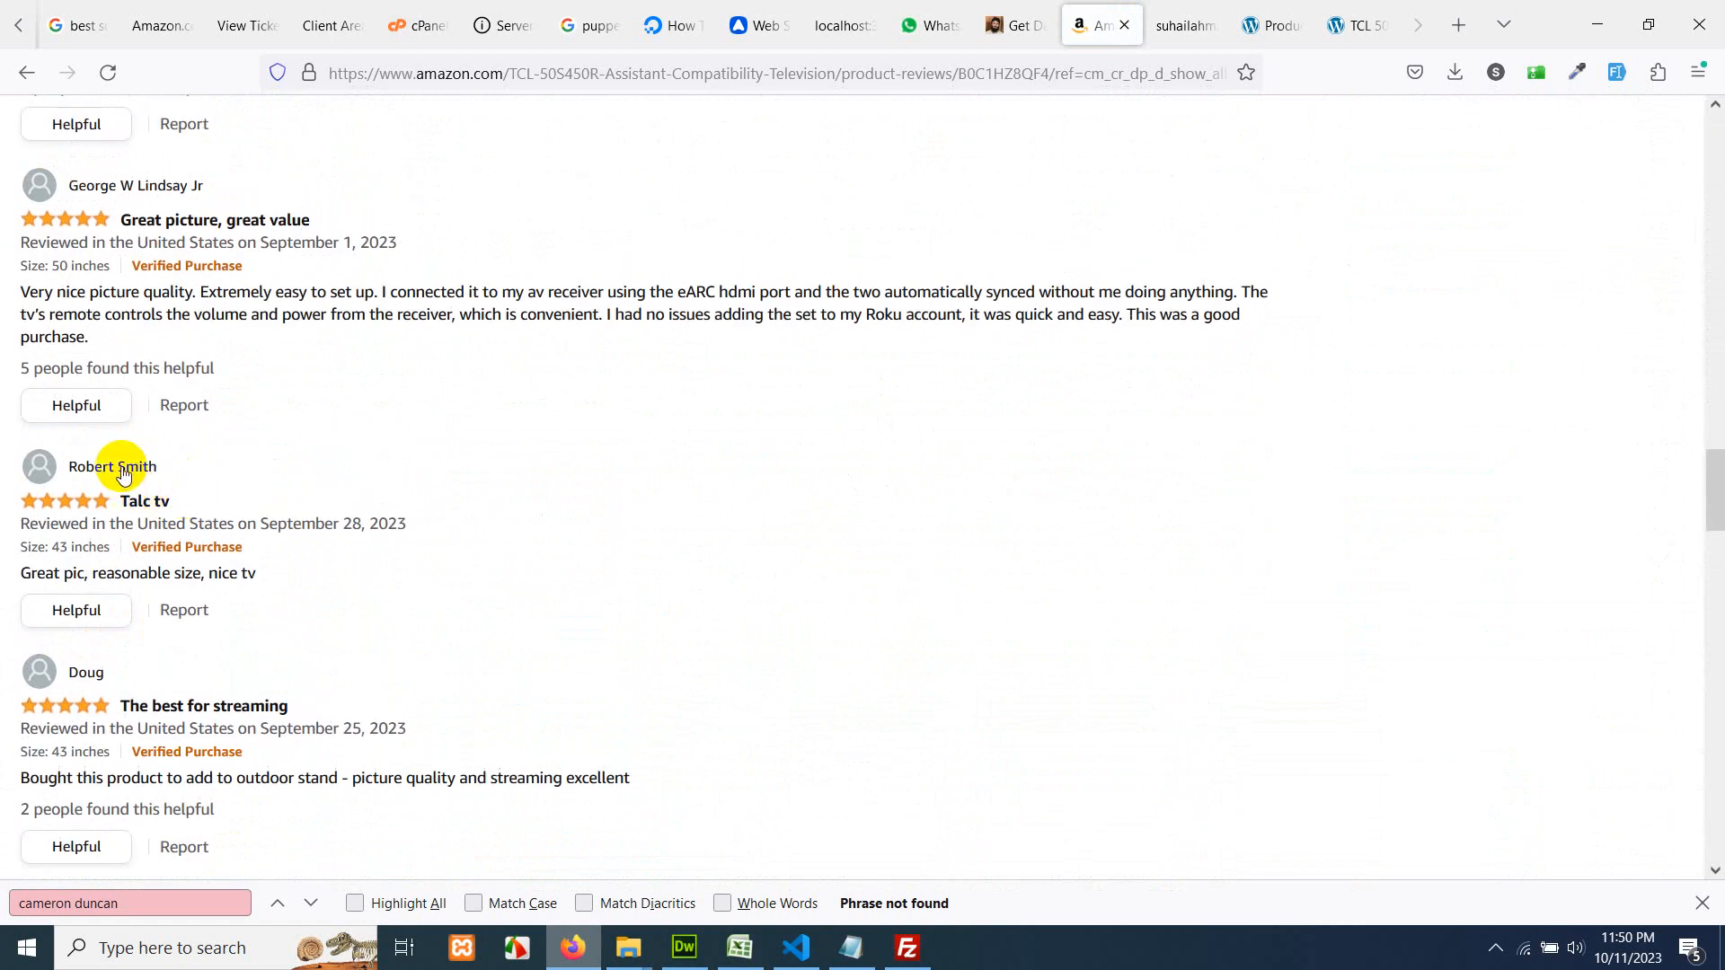
pyautogui.scroll(-3)
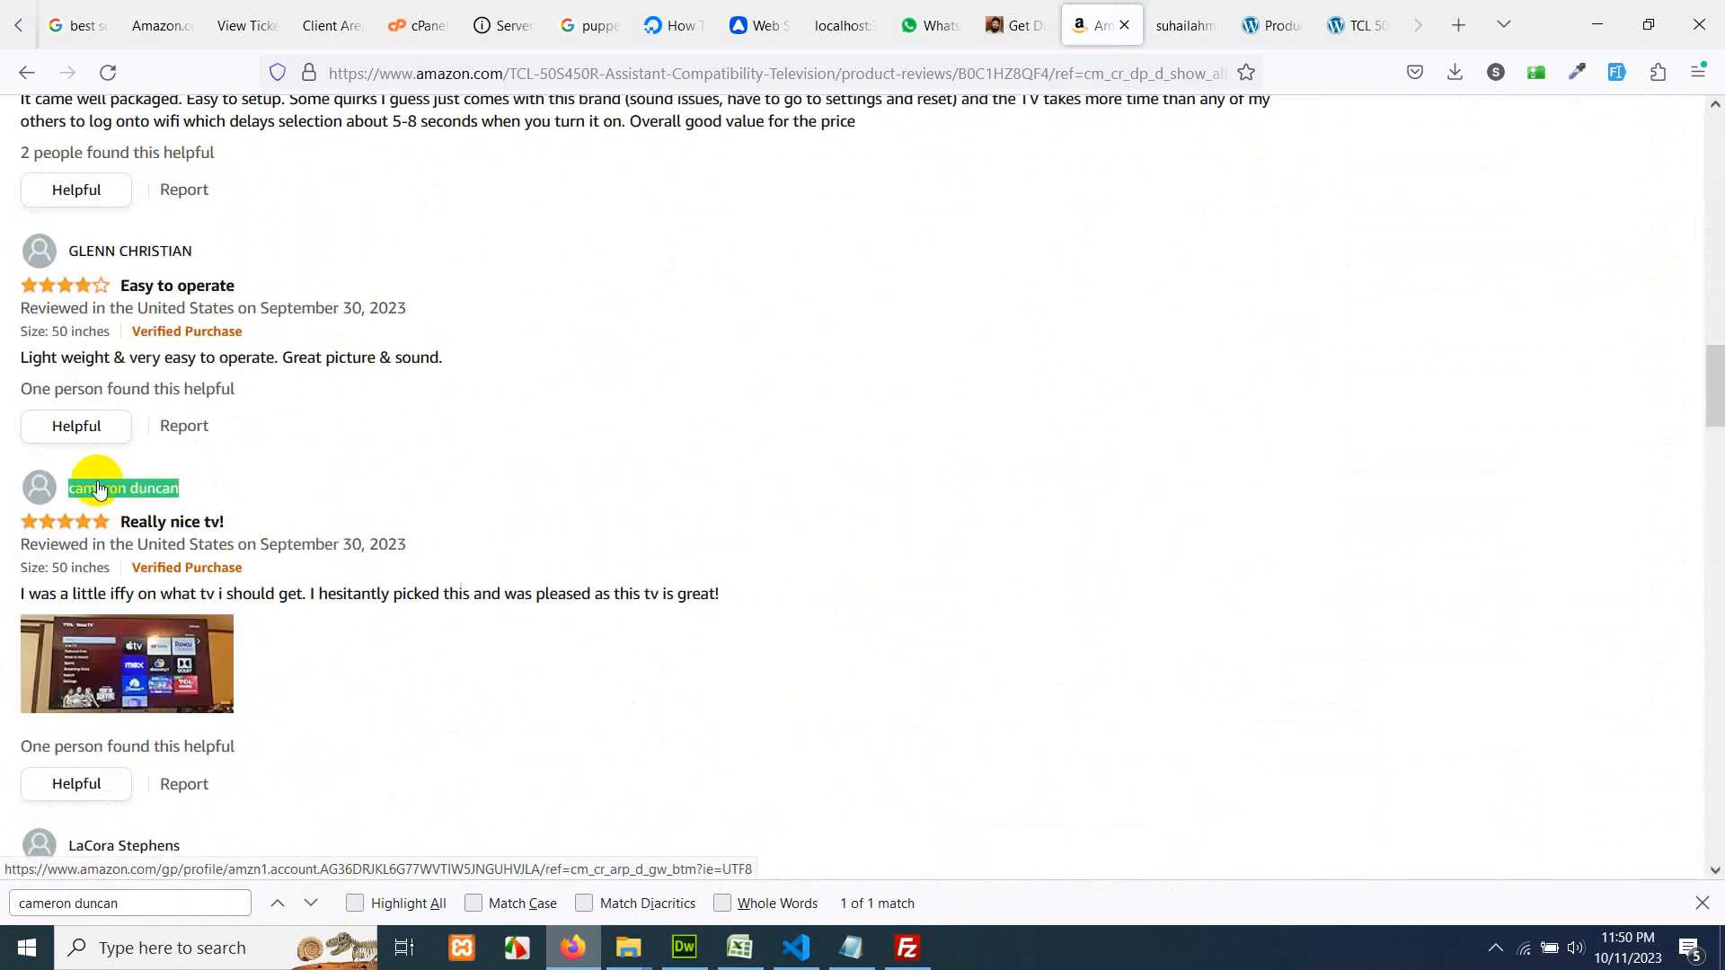
pyautogui.moveTo(734, 240)
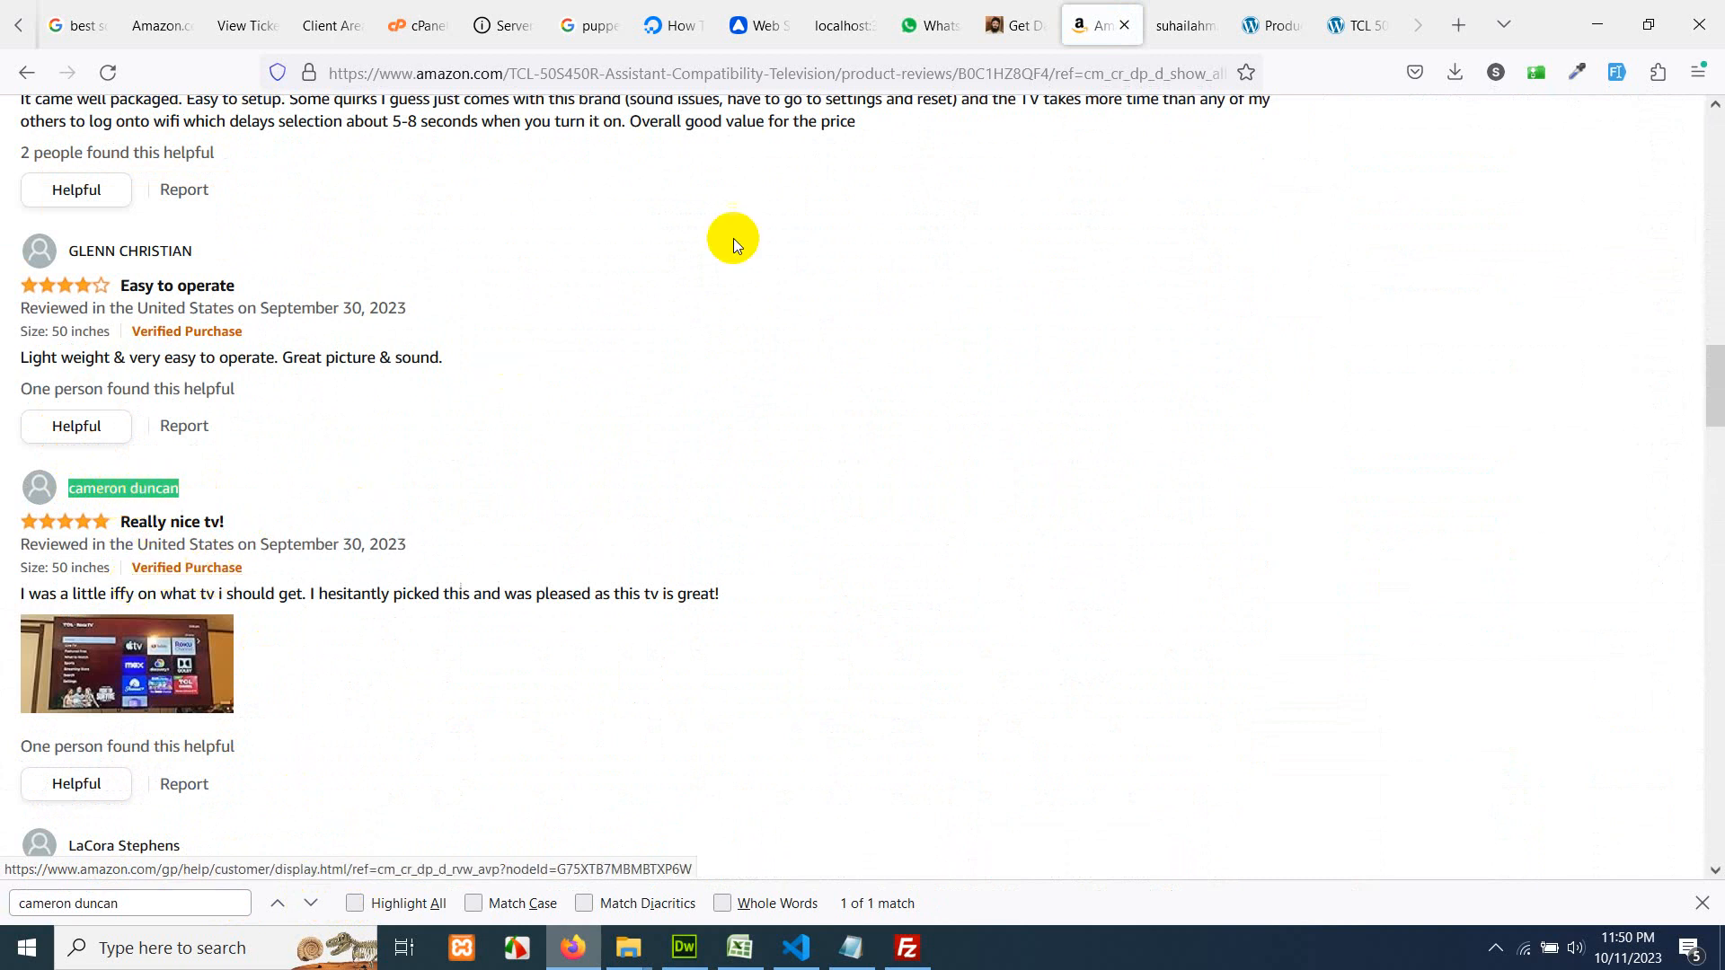
# Browse the store's imported TCL listing with its 10 reviews.
pyautogui.click(1357, 24)
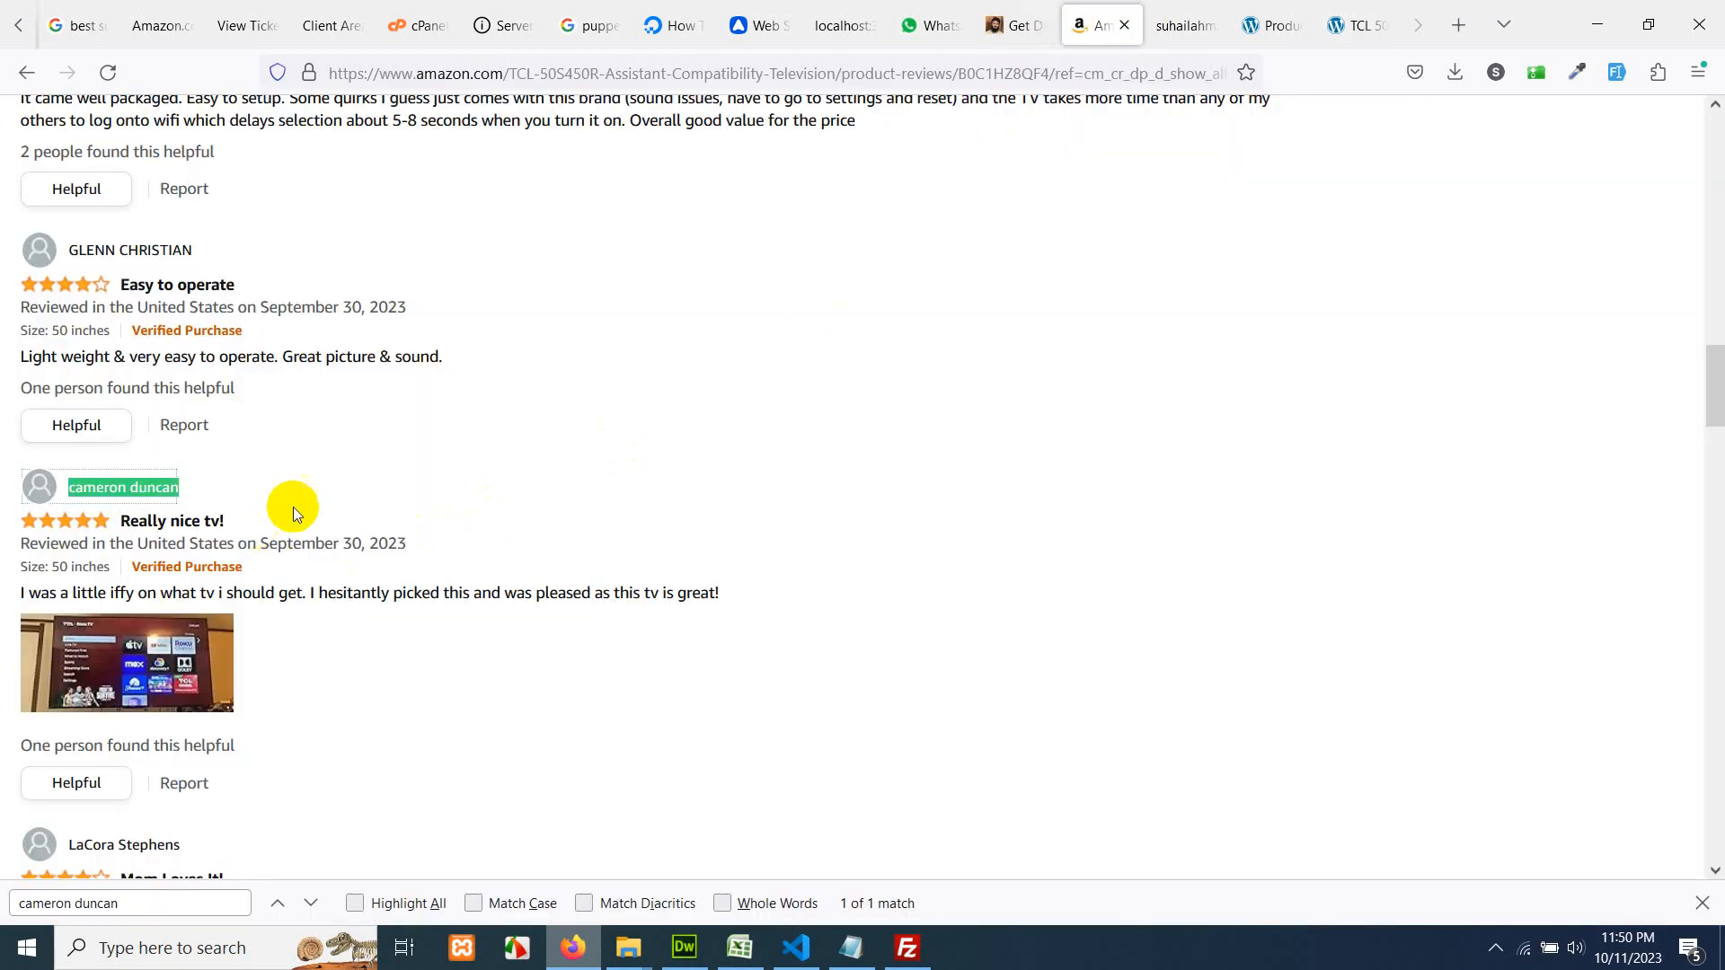
pyautogui.scroll(-3)
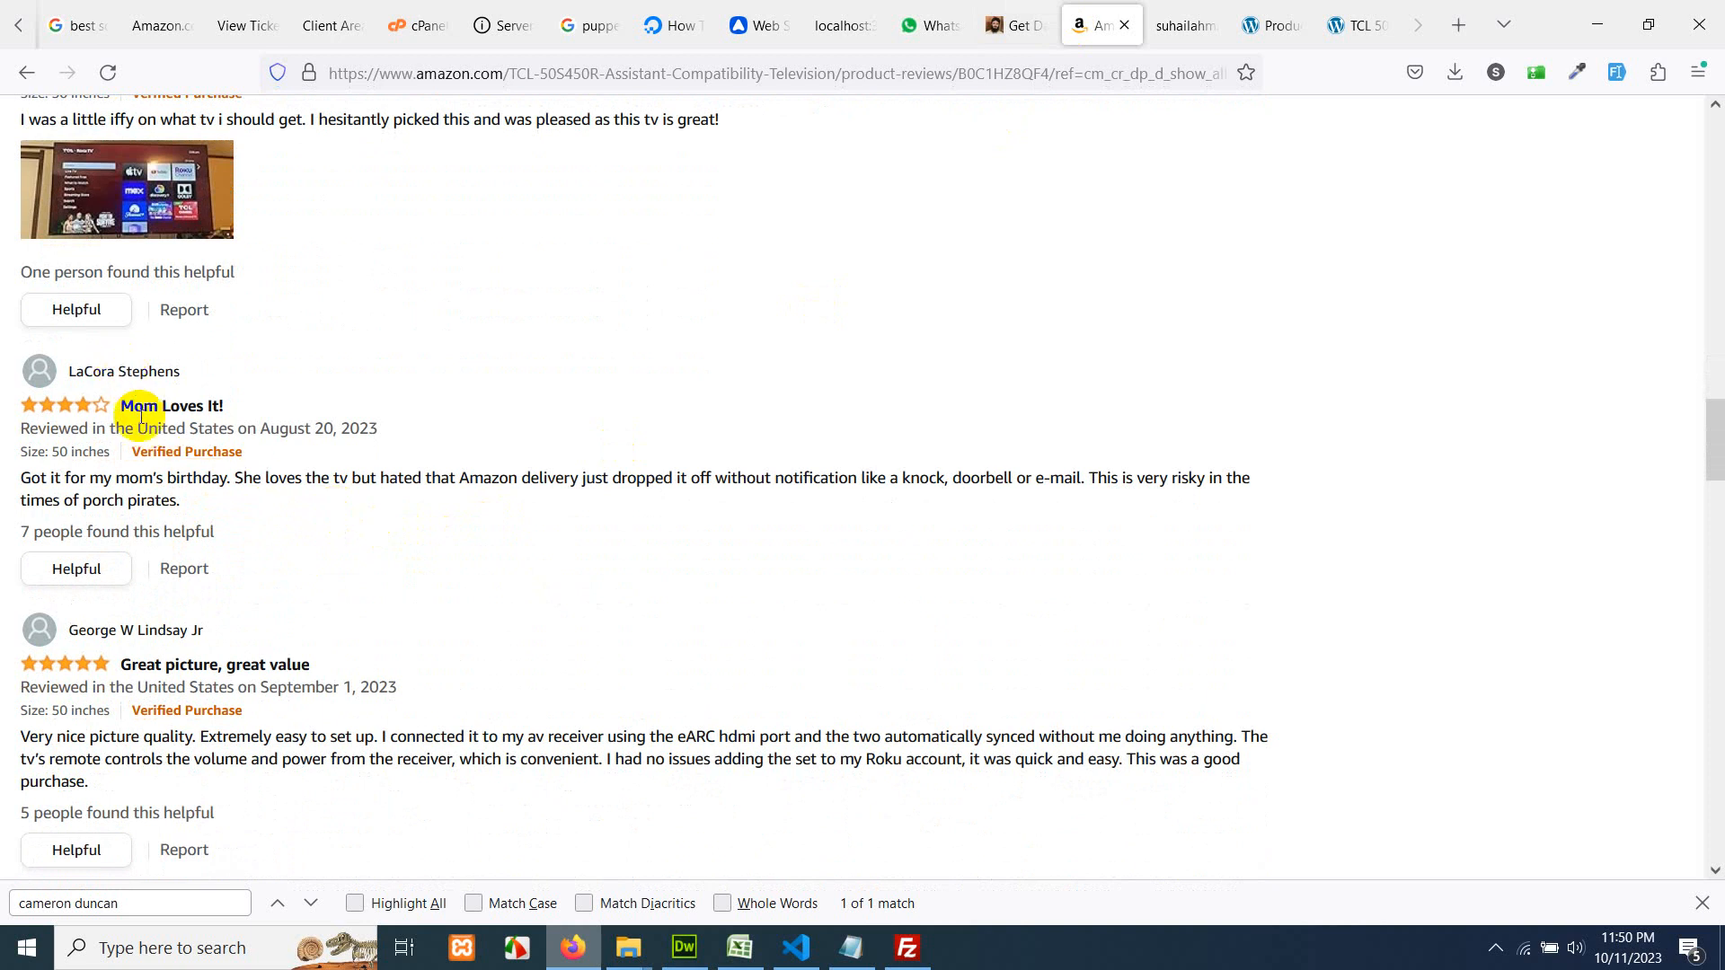
pyautogui.scroll(-3)
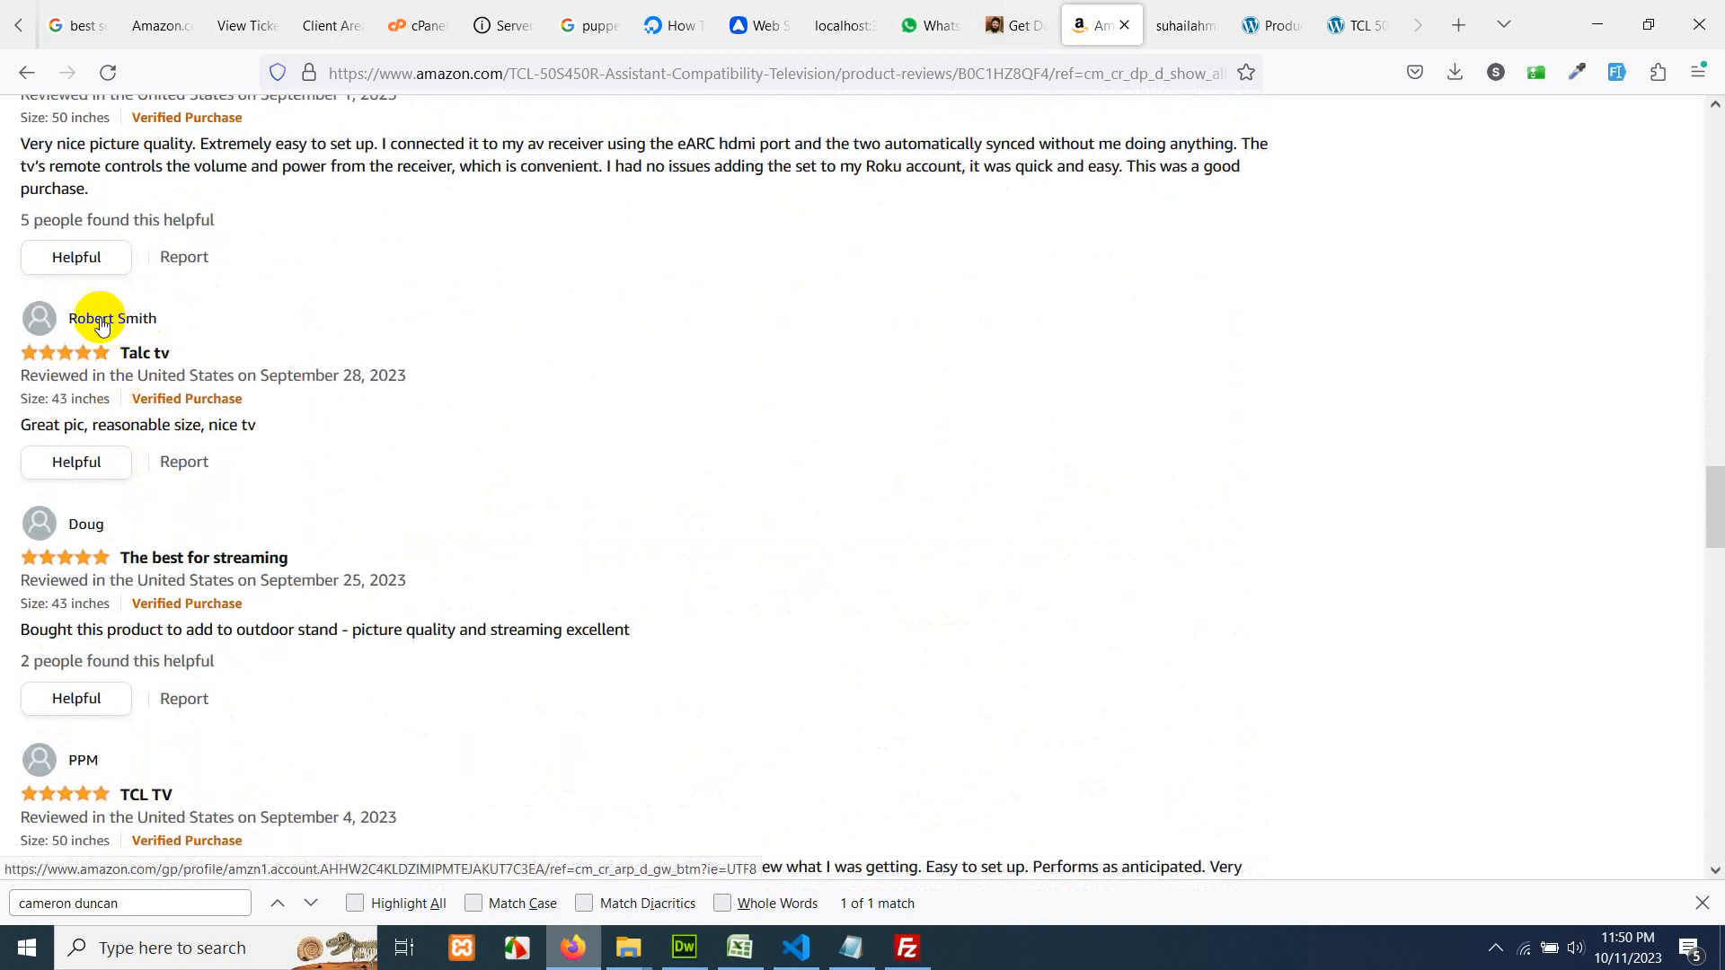
pyautogui.scroll(-3)
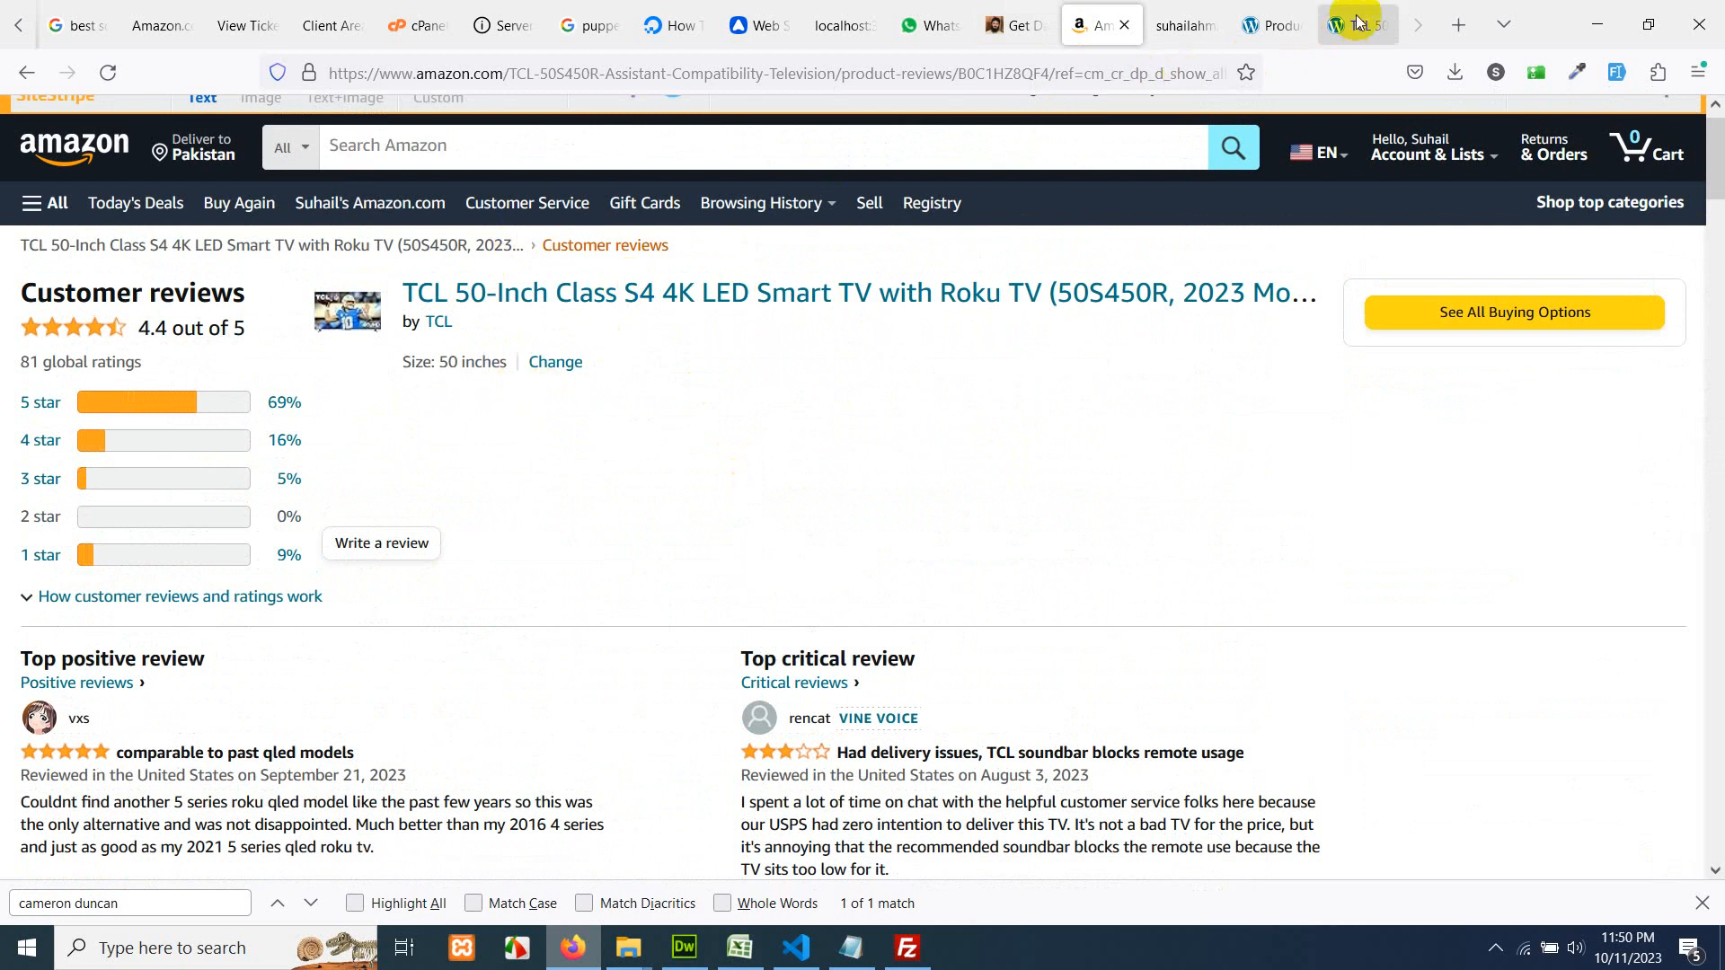
pyautogui.click(1357, 24)
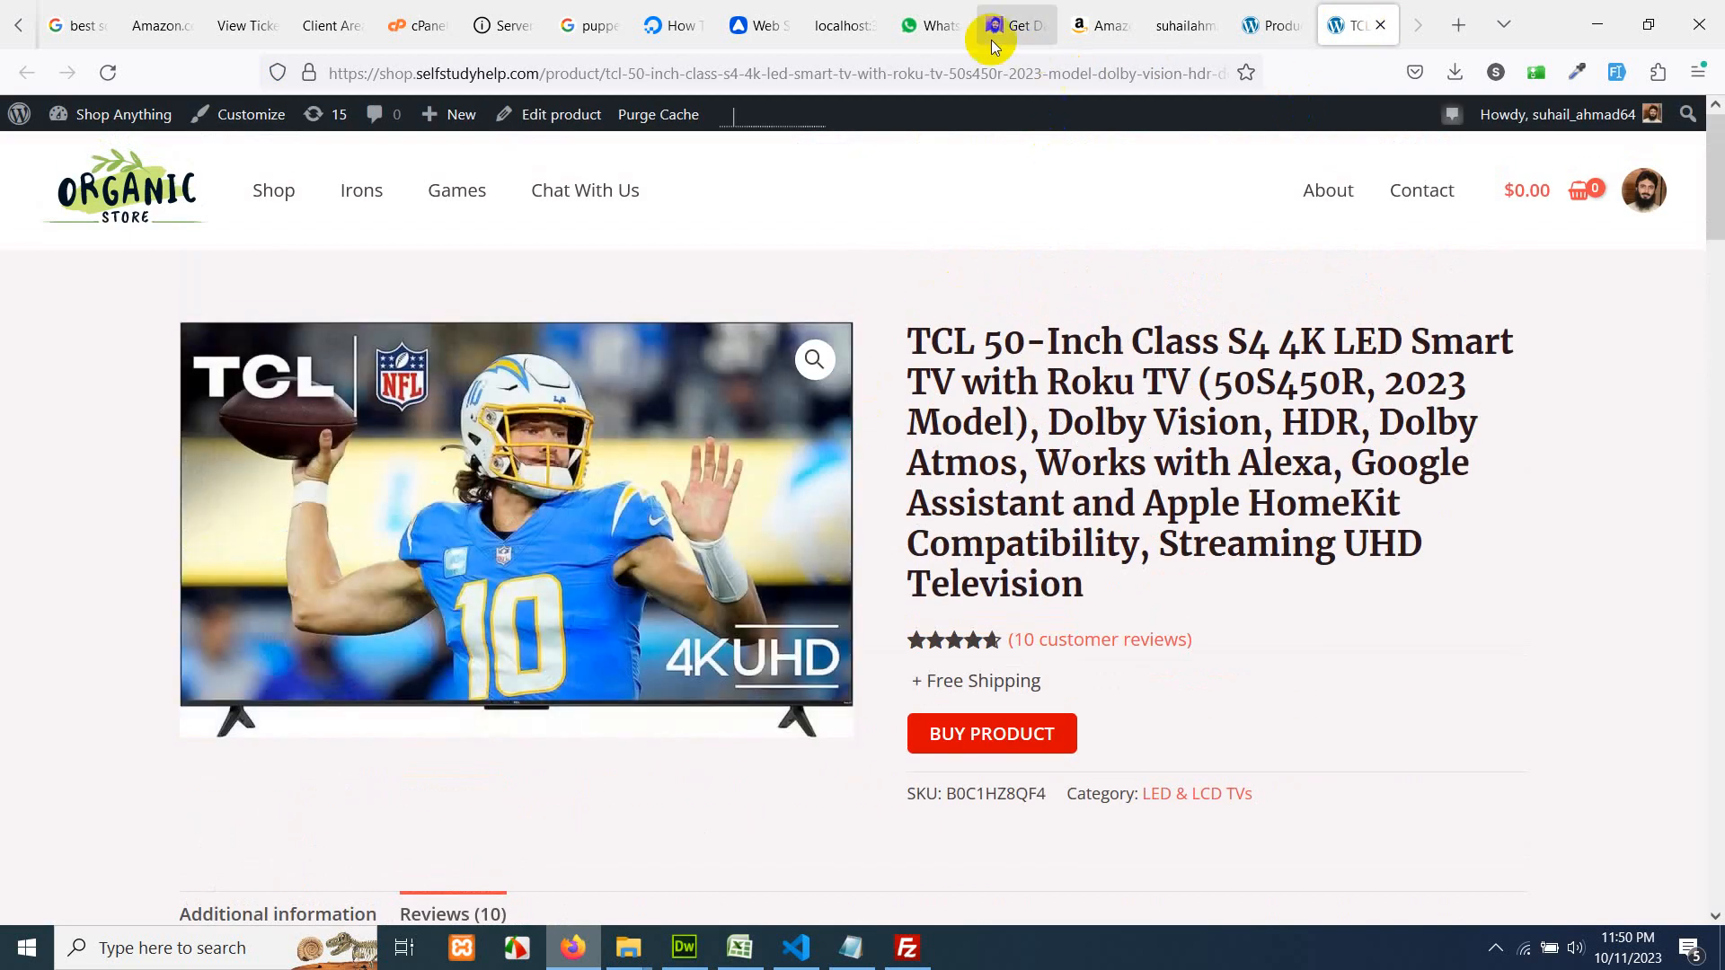
# Glance at the Get Data page, then scroll Amazon's TCL reviews page again.
pyautogui.click(1006, 25)
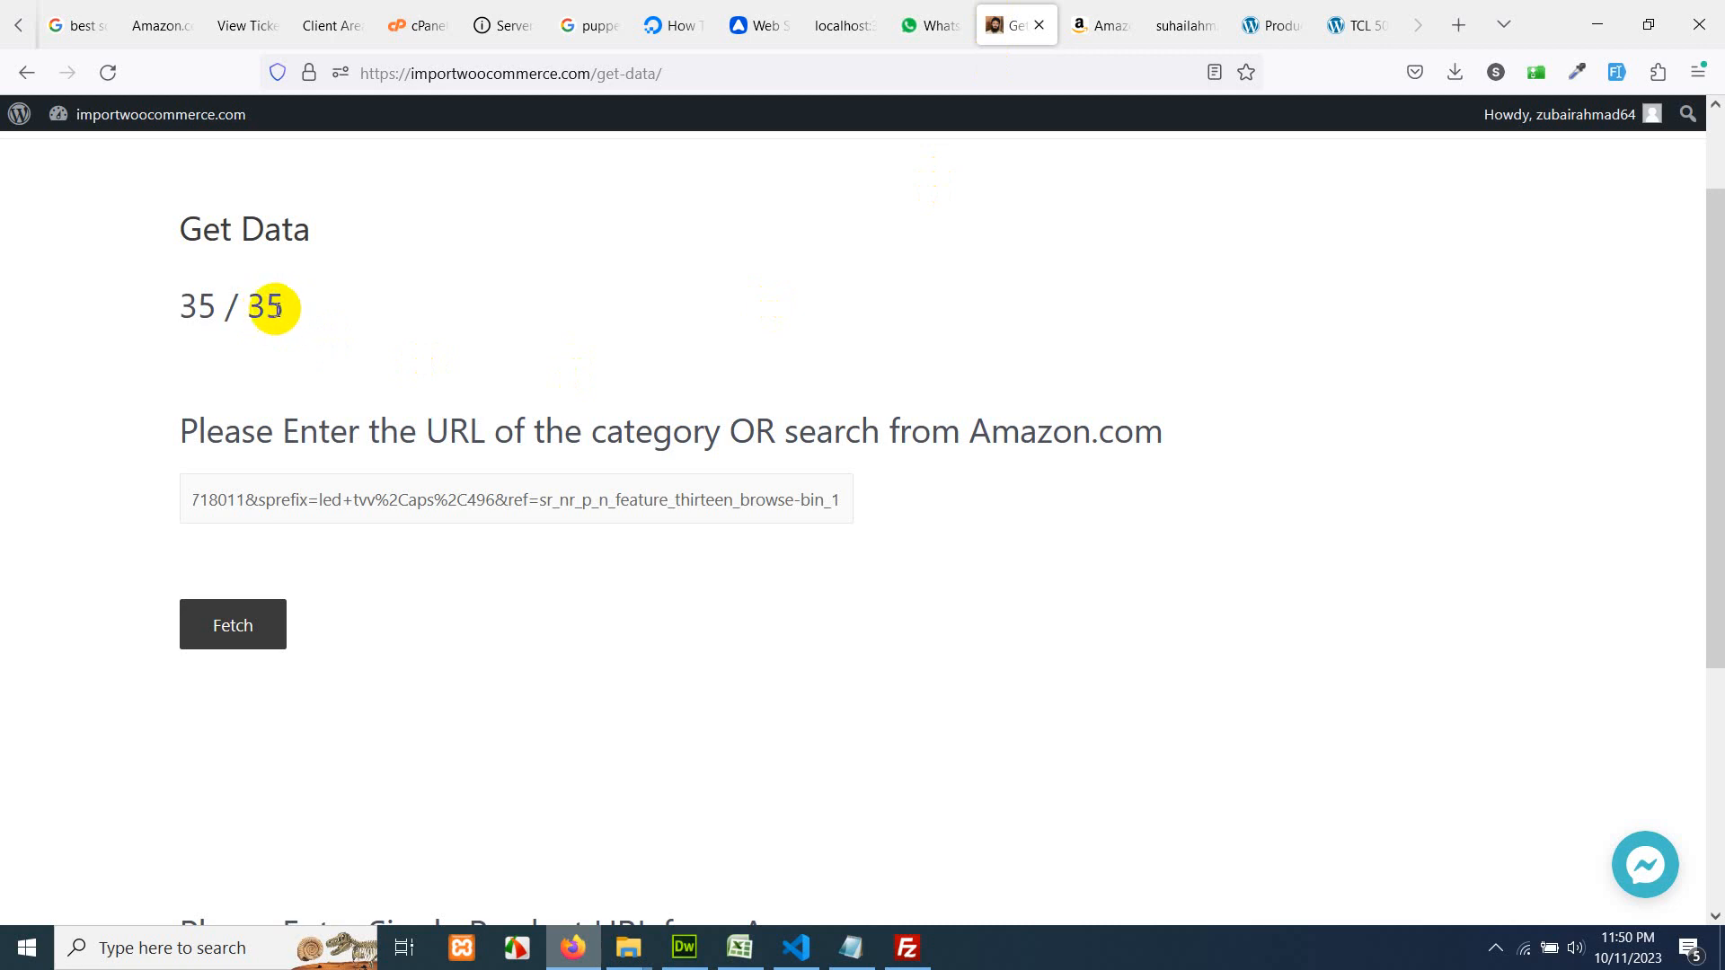
pyautogui.click(1100, 24)
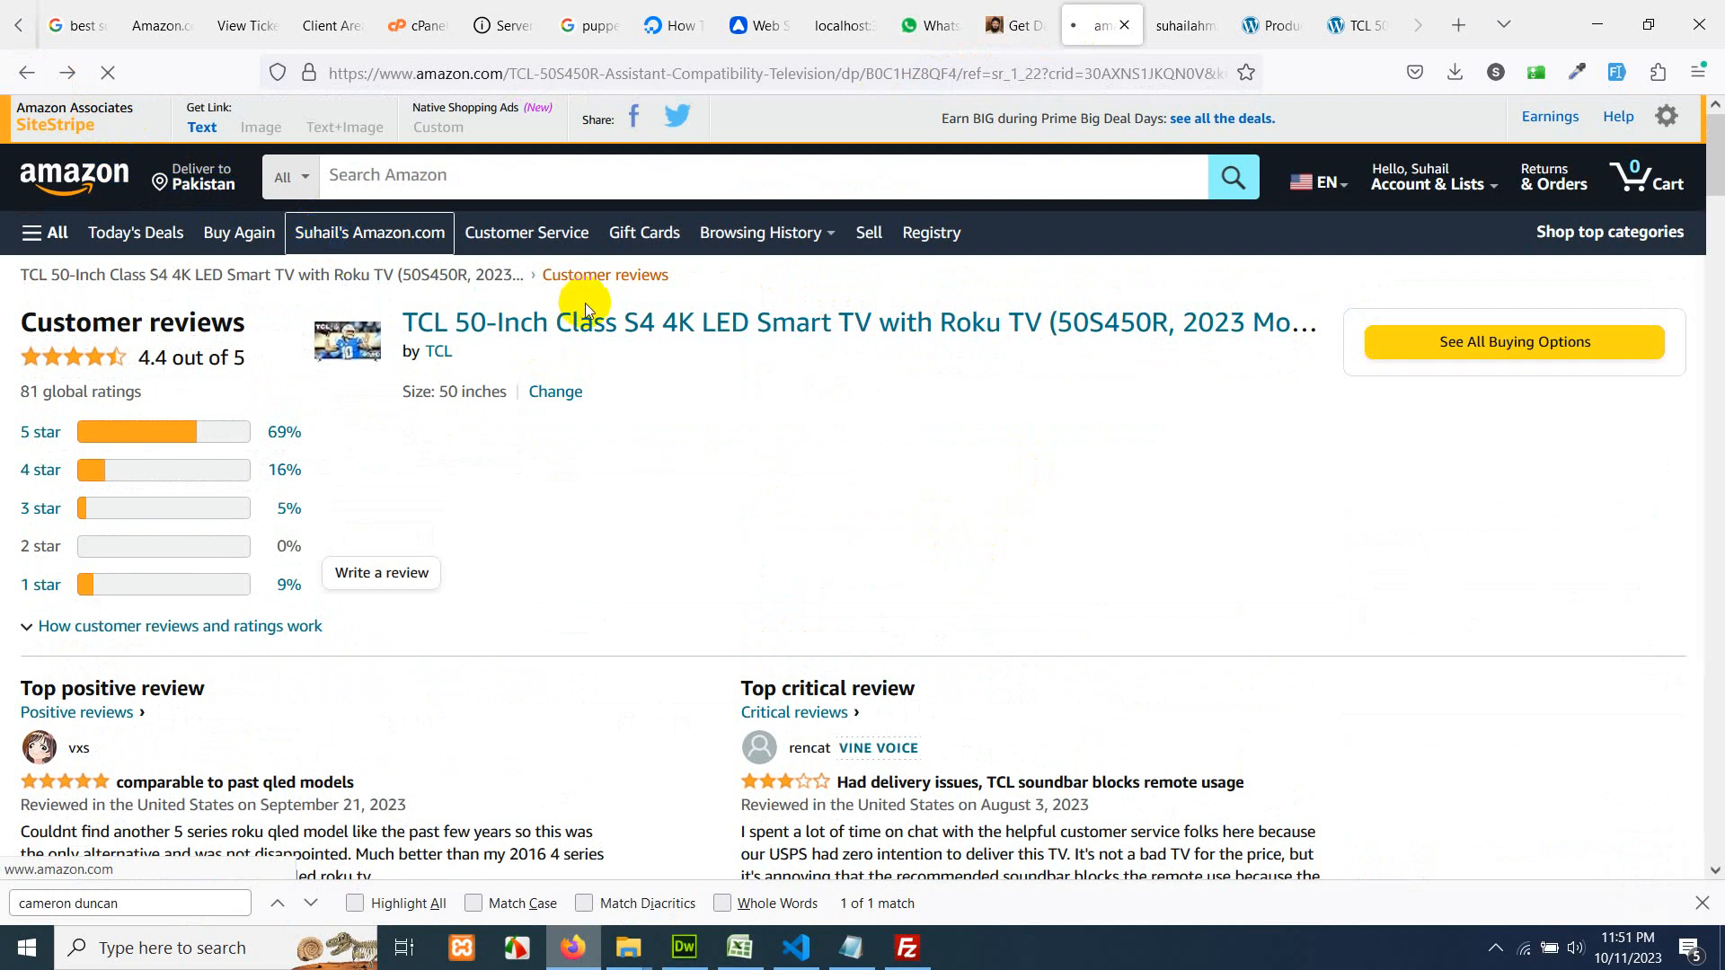
pyautogui.scroll(-3)
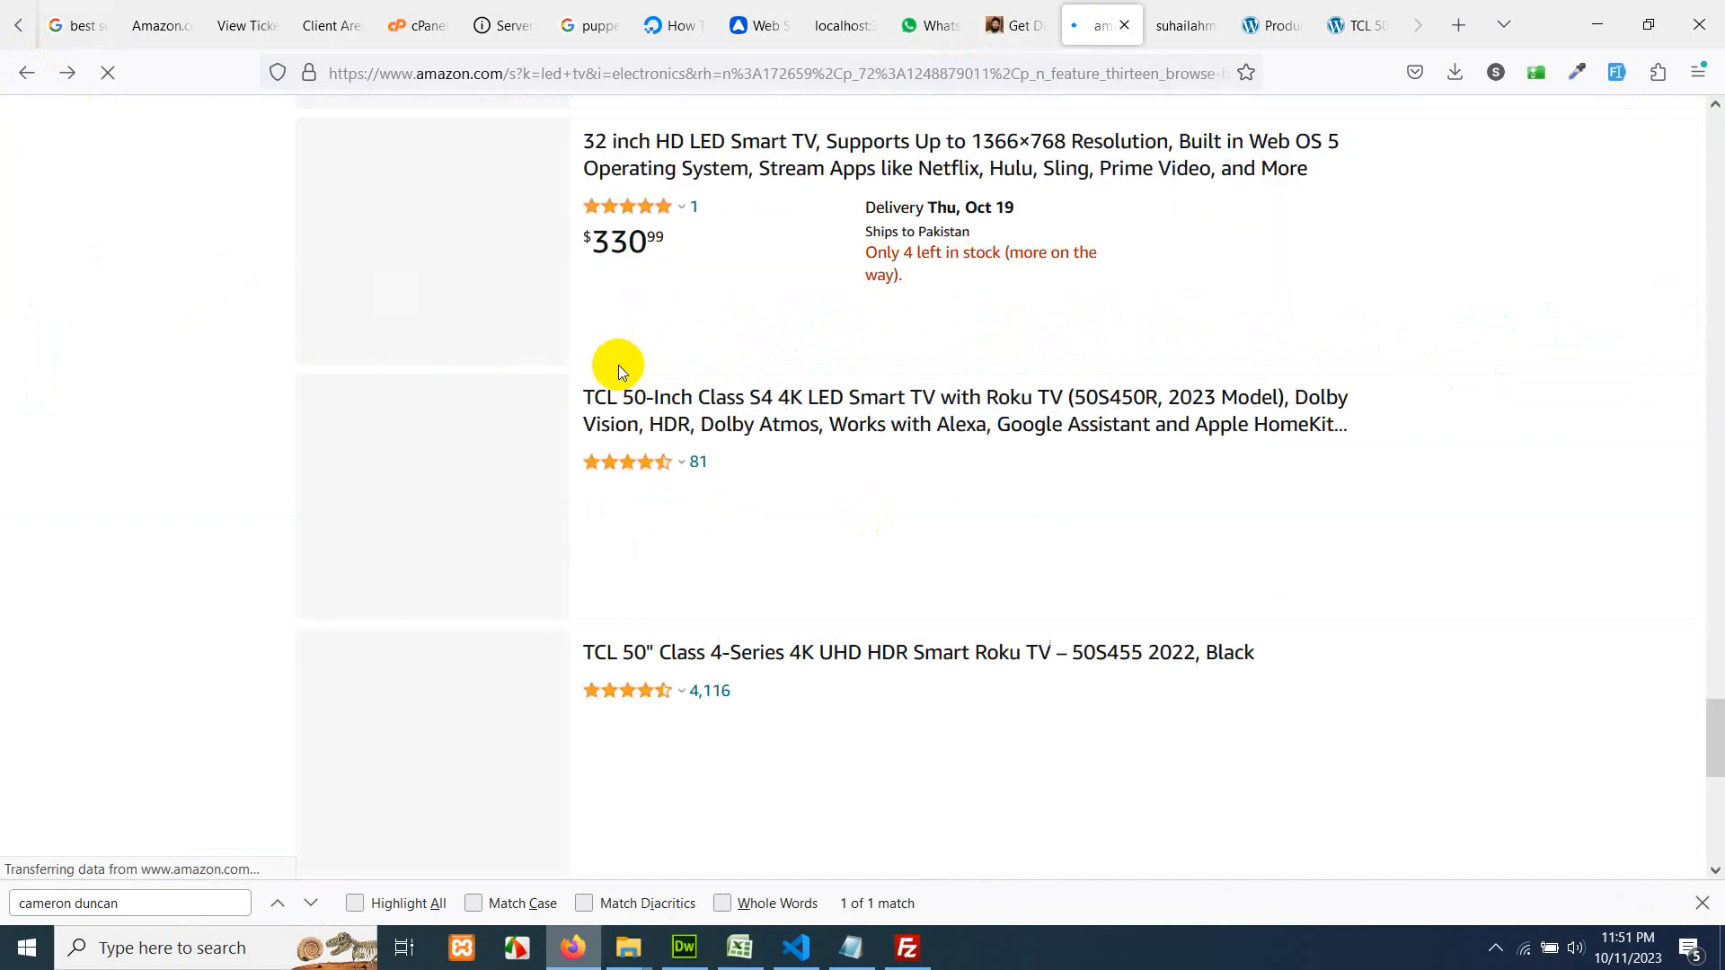
pyautogui.scroll(-3)
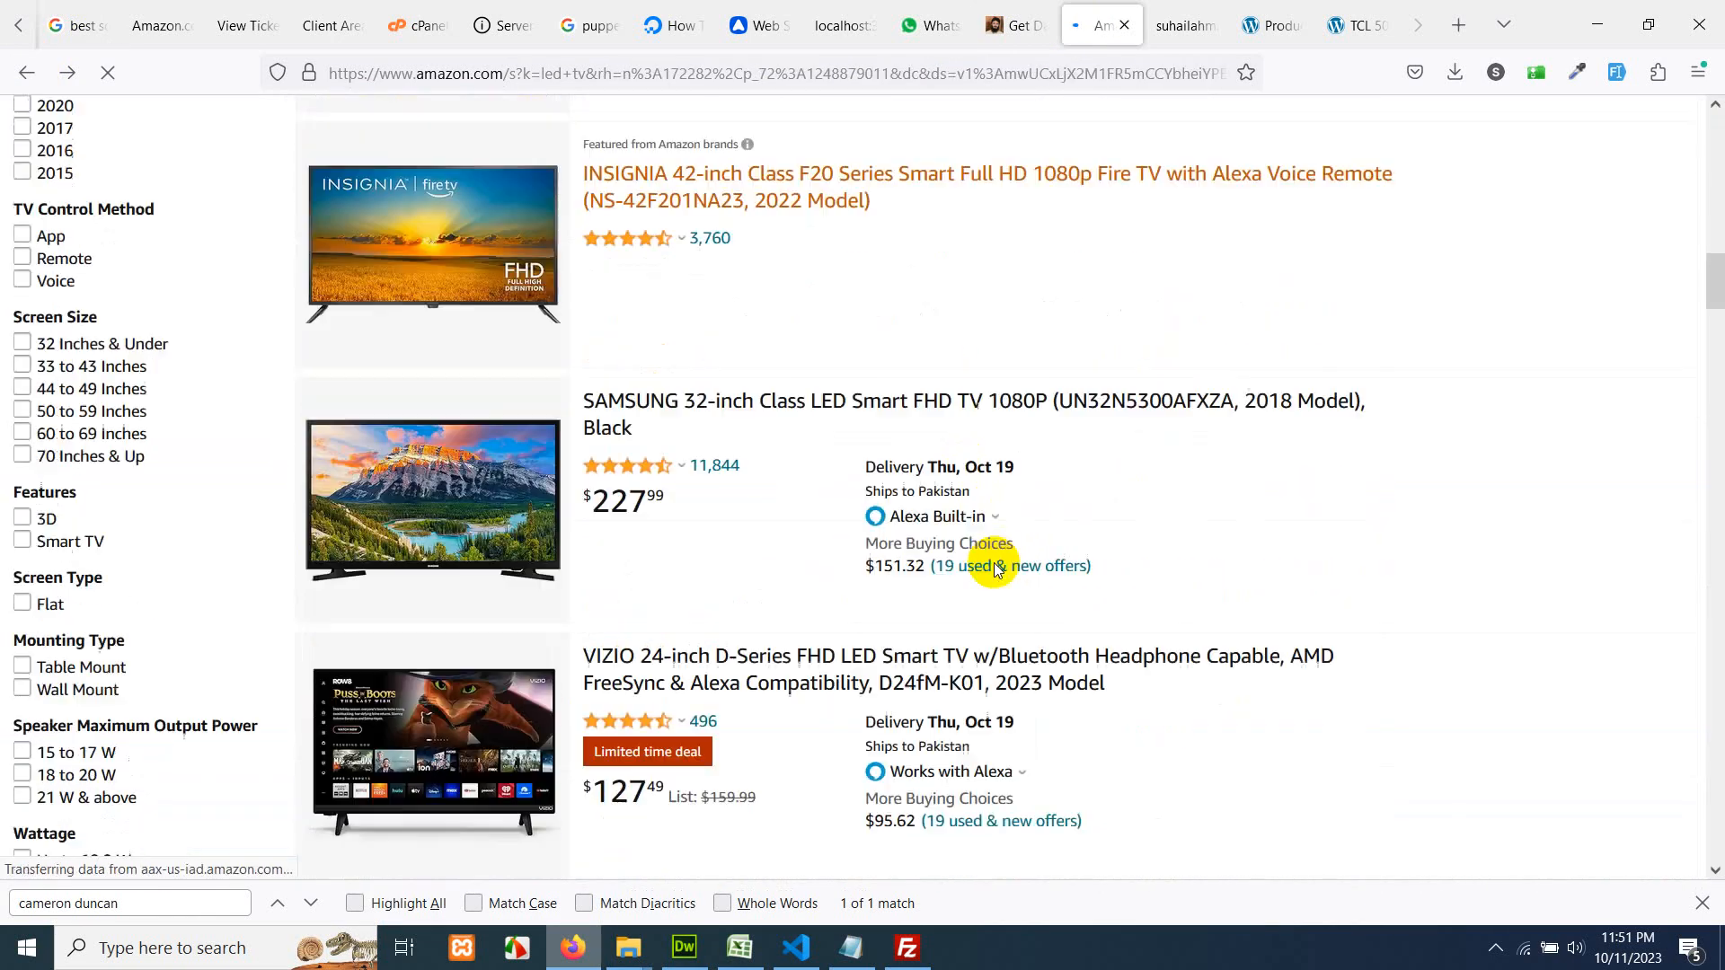
pyautogui.scroll(-3)
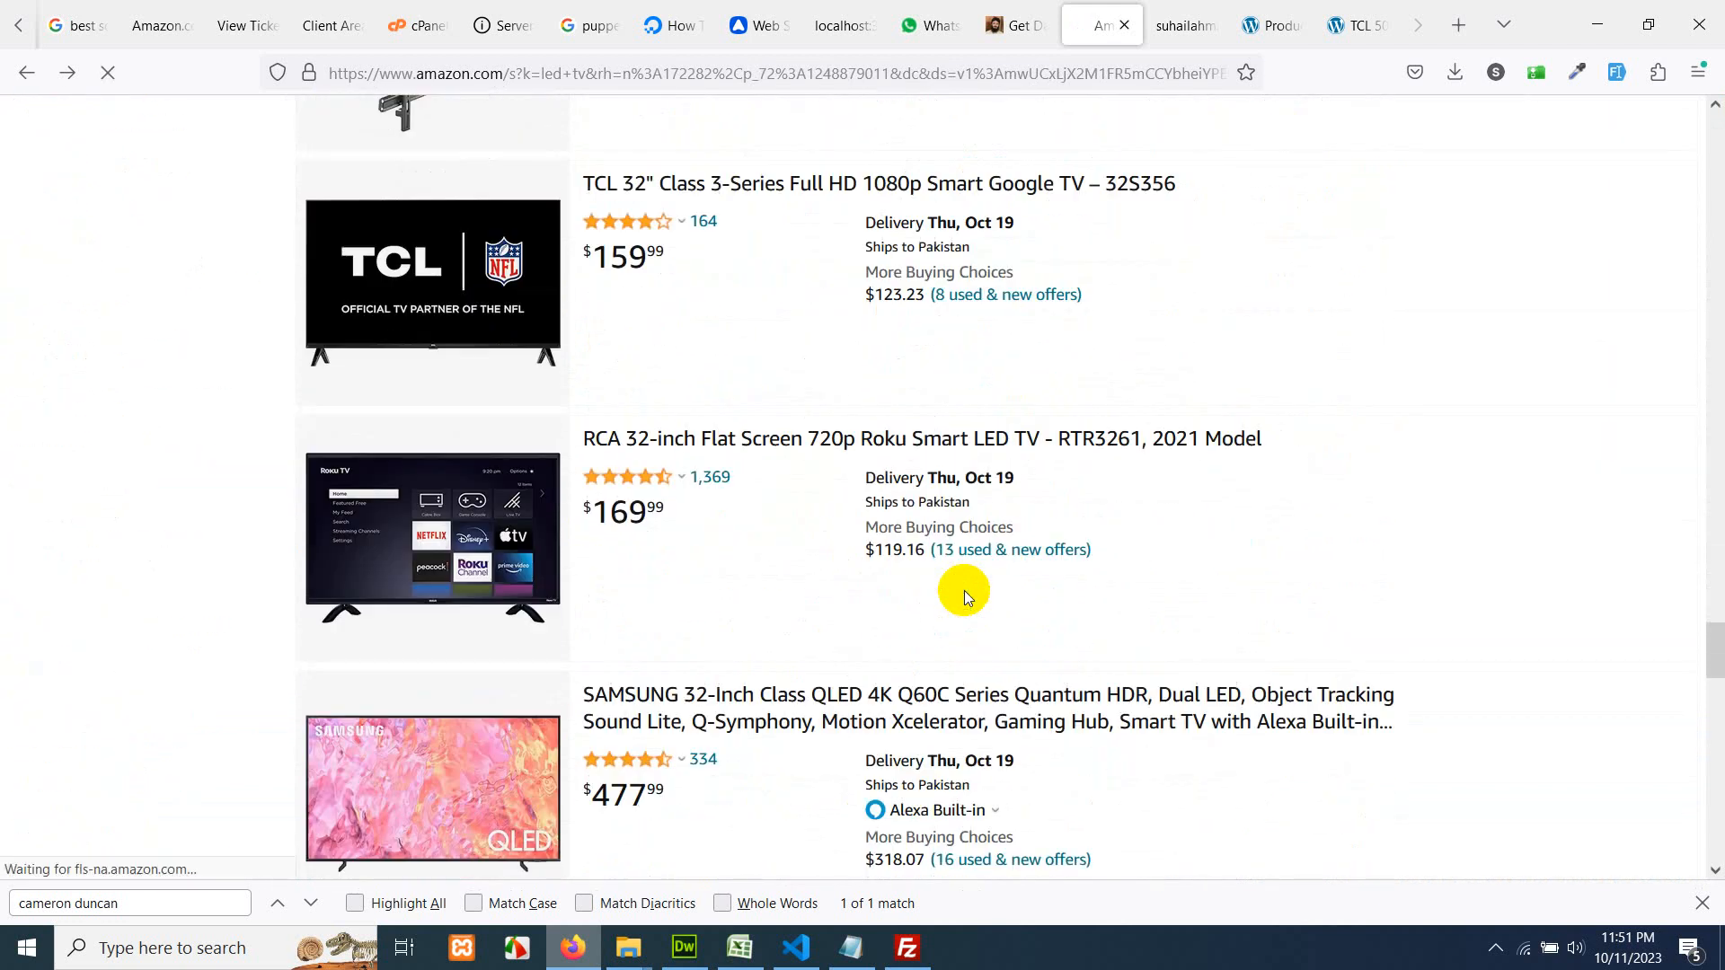
pyautogui.scroll(-3)
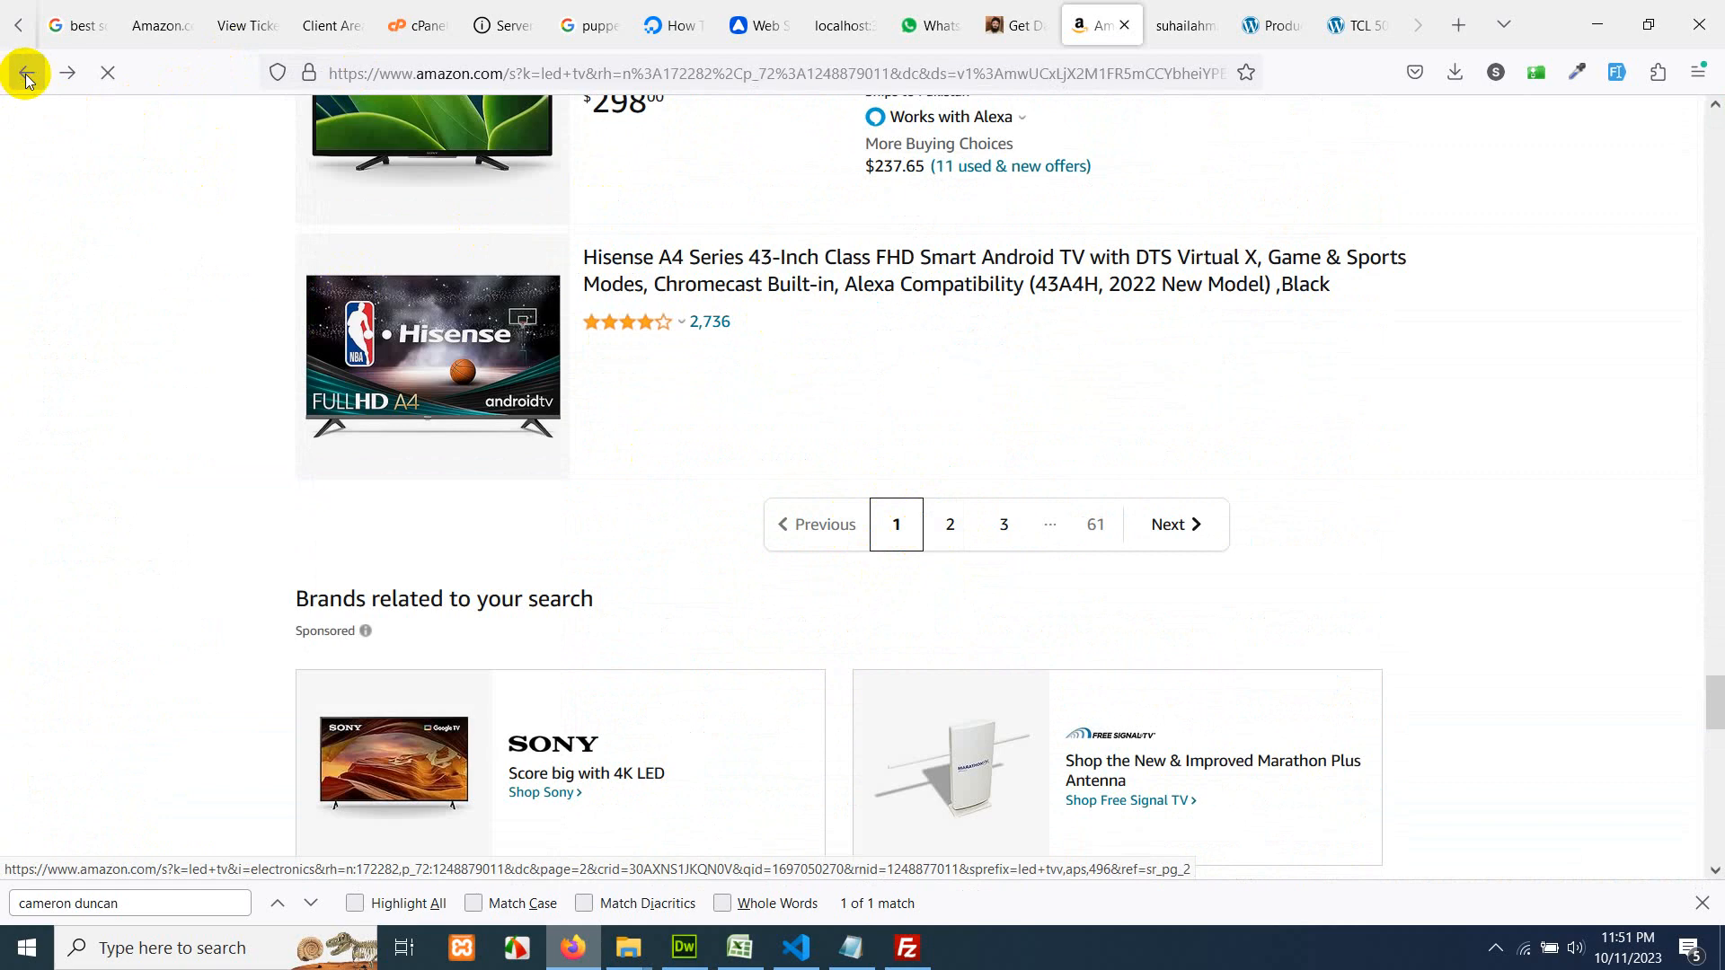
# Go back to the led tv results, open page 2, and select the Get Data URL field.
pyautogui.click(24, 72)
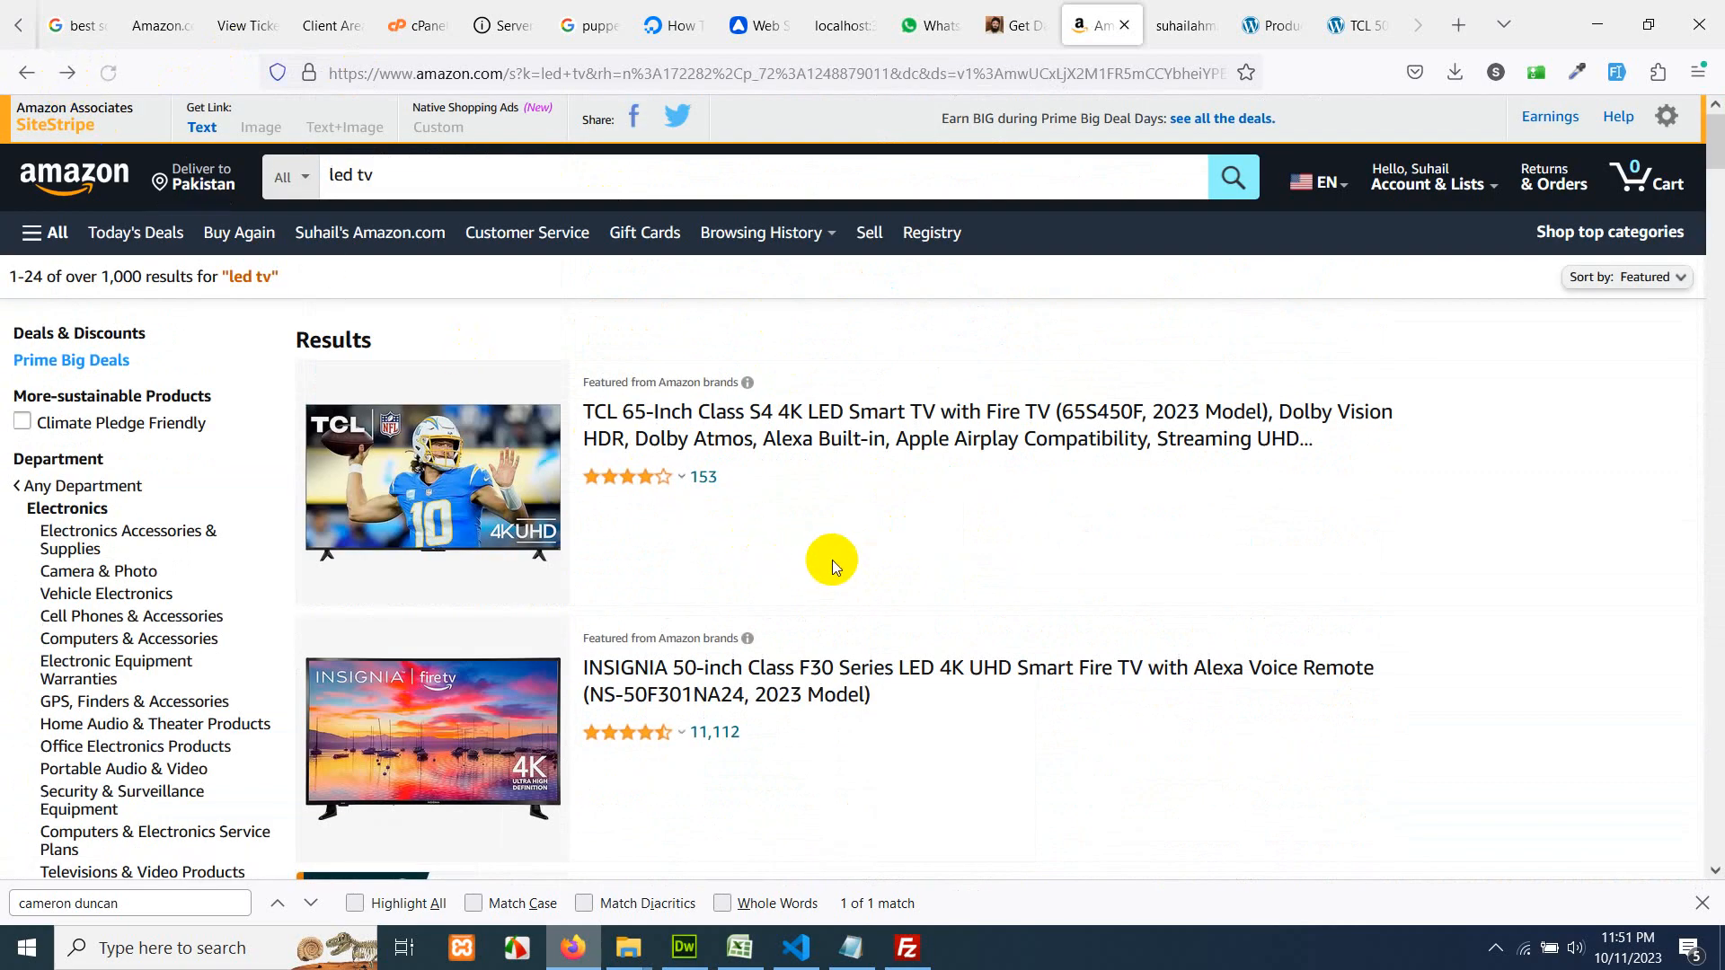
pyautogui.scroll(-3)
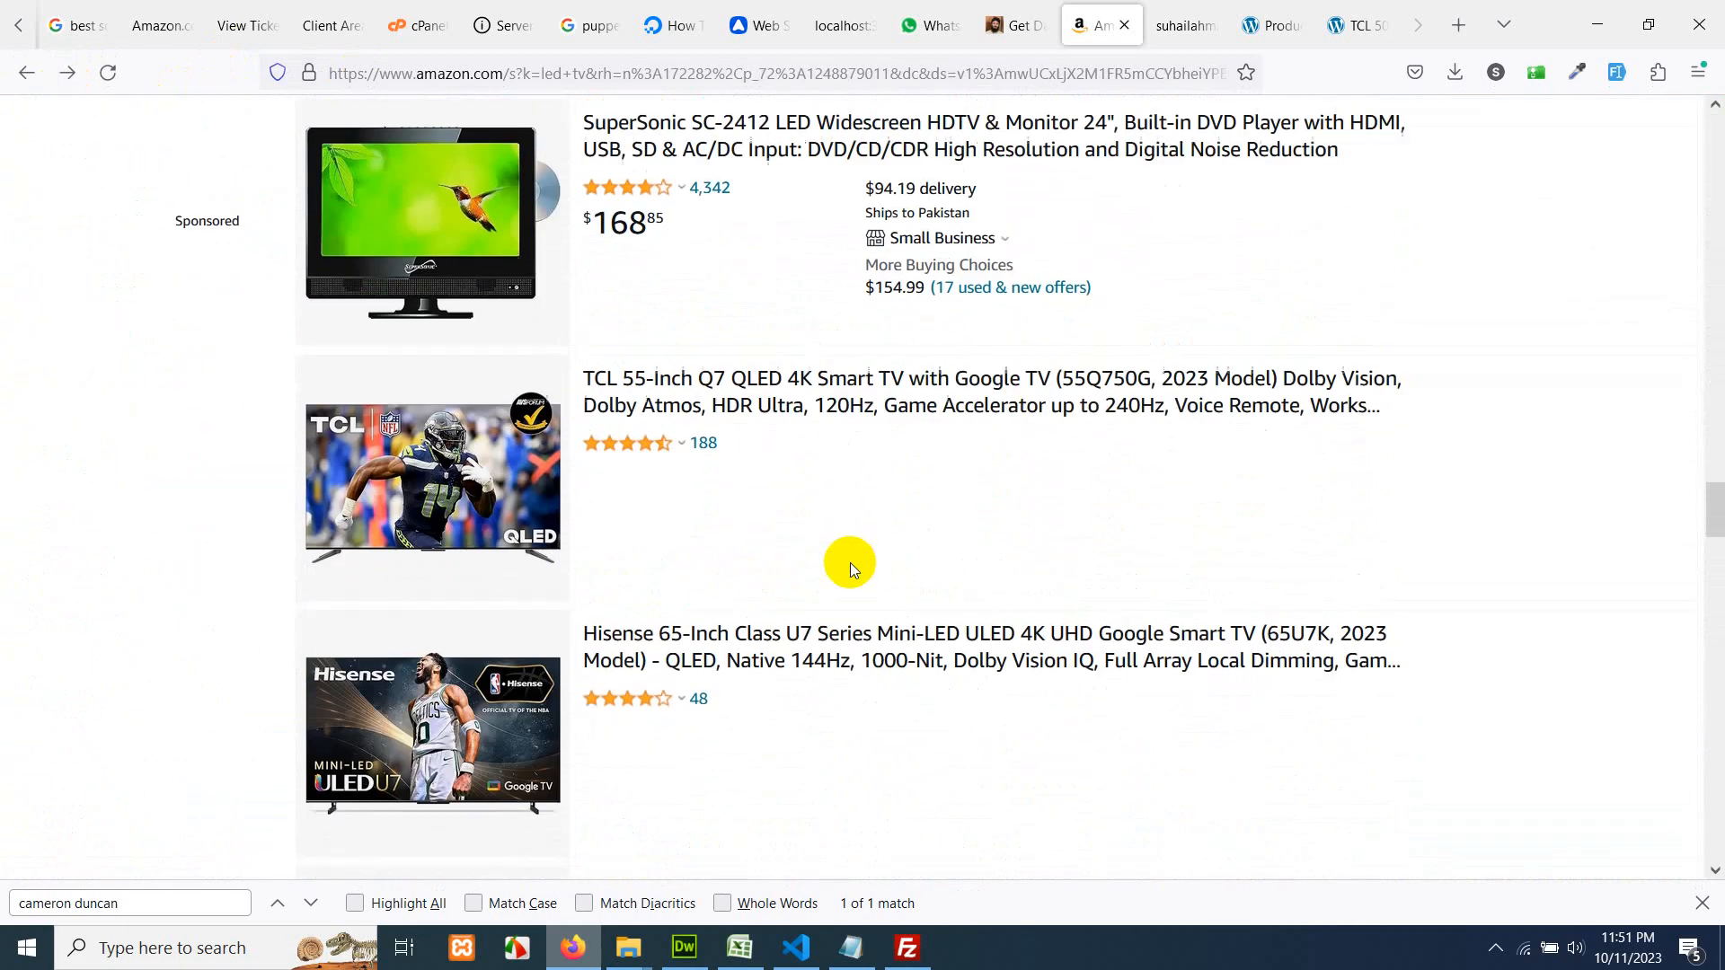
pyautogui.scroll(-3)
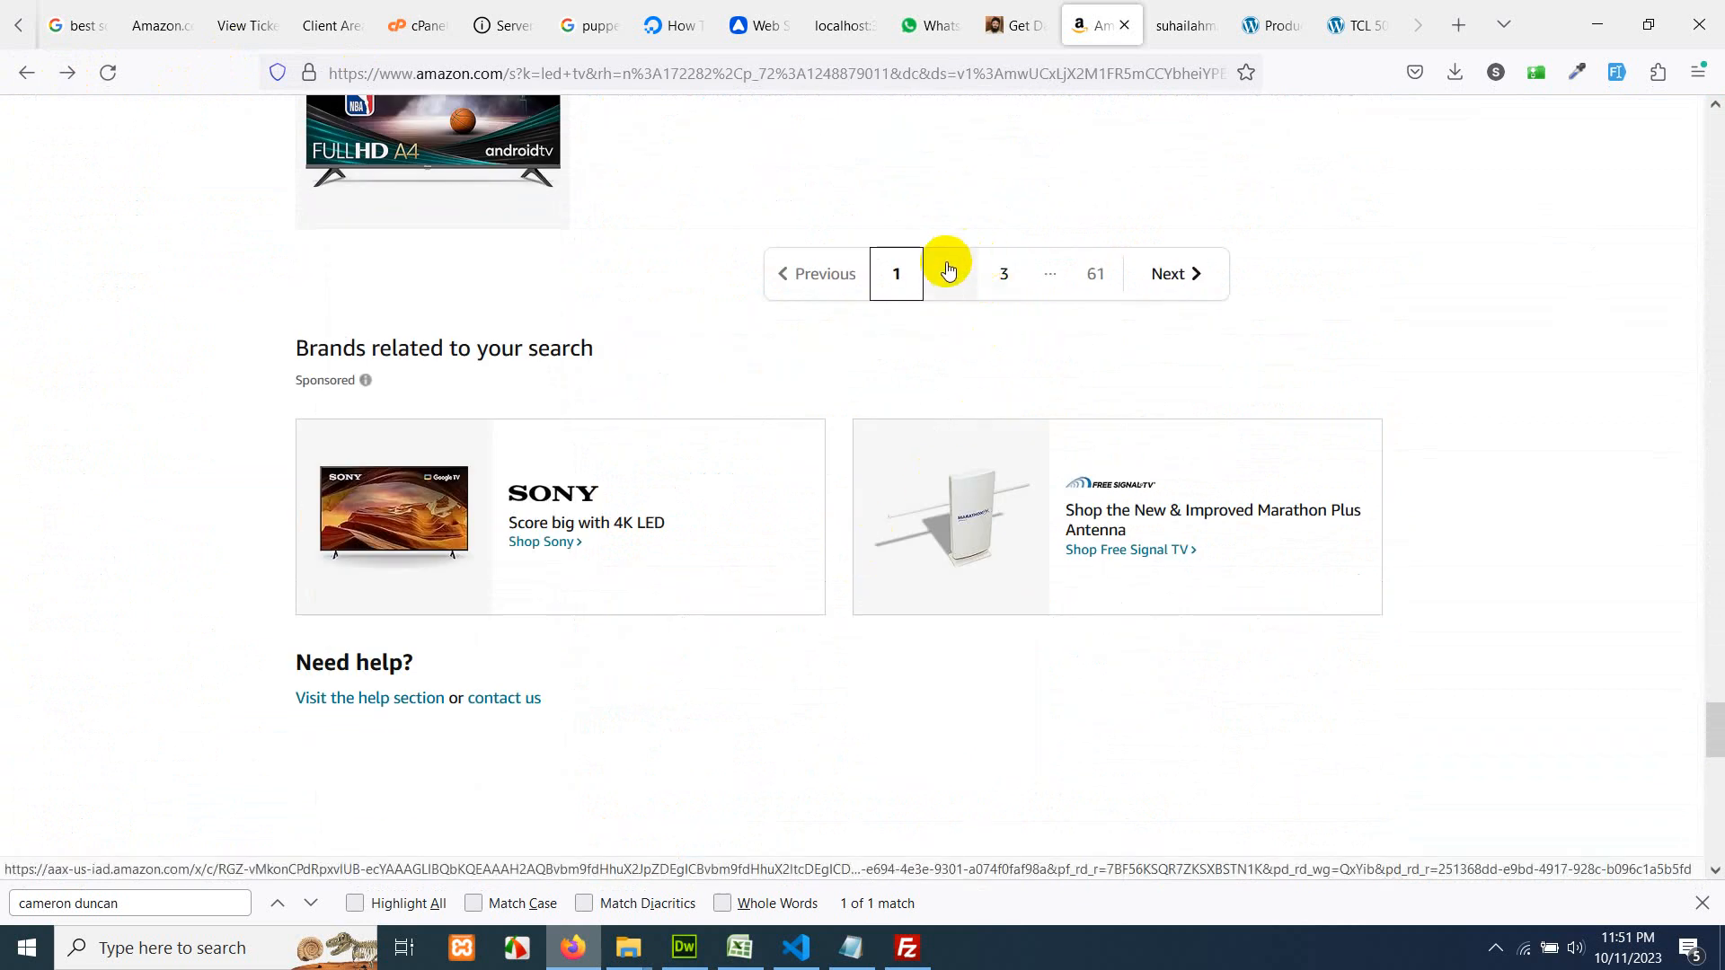
pyautogui.click(949, 274)
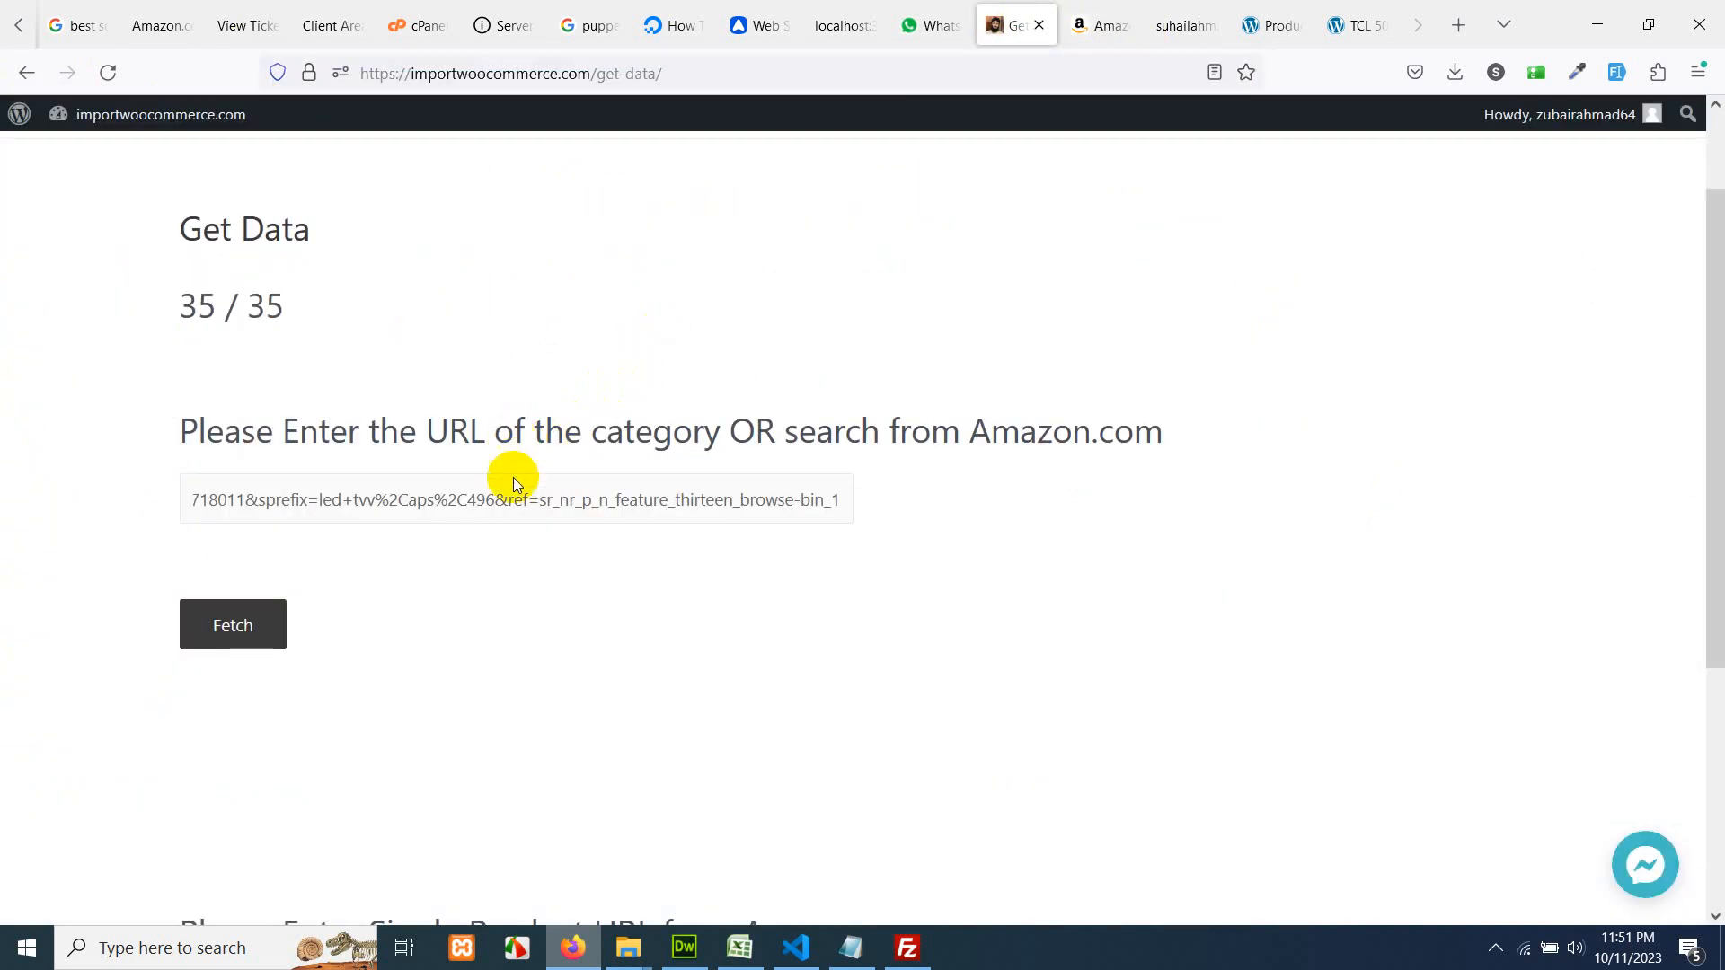
pyautogui.tripleClick(495, 500)
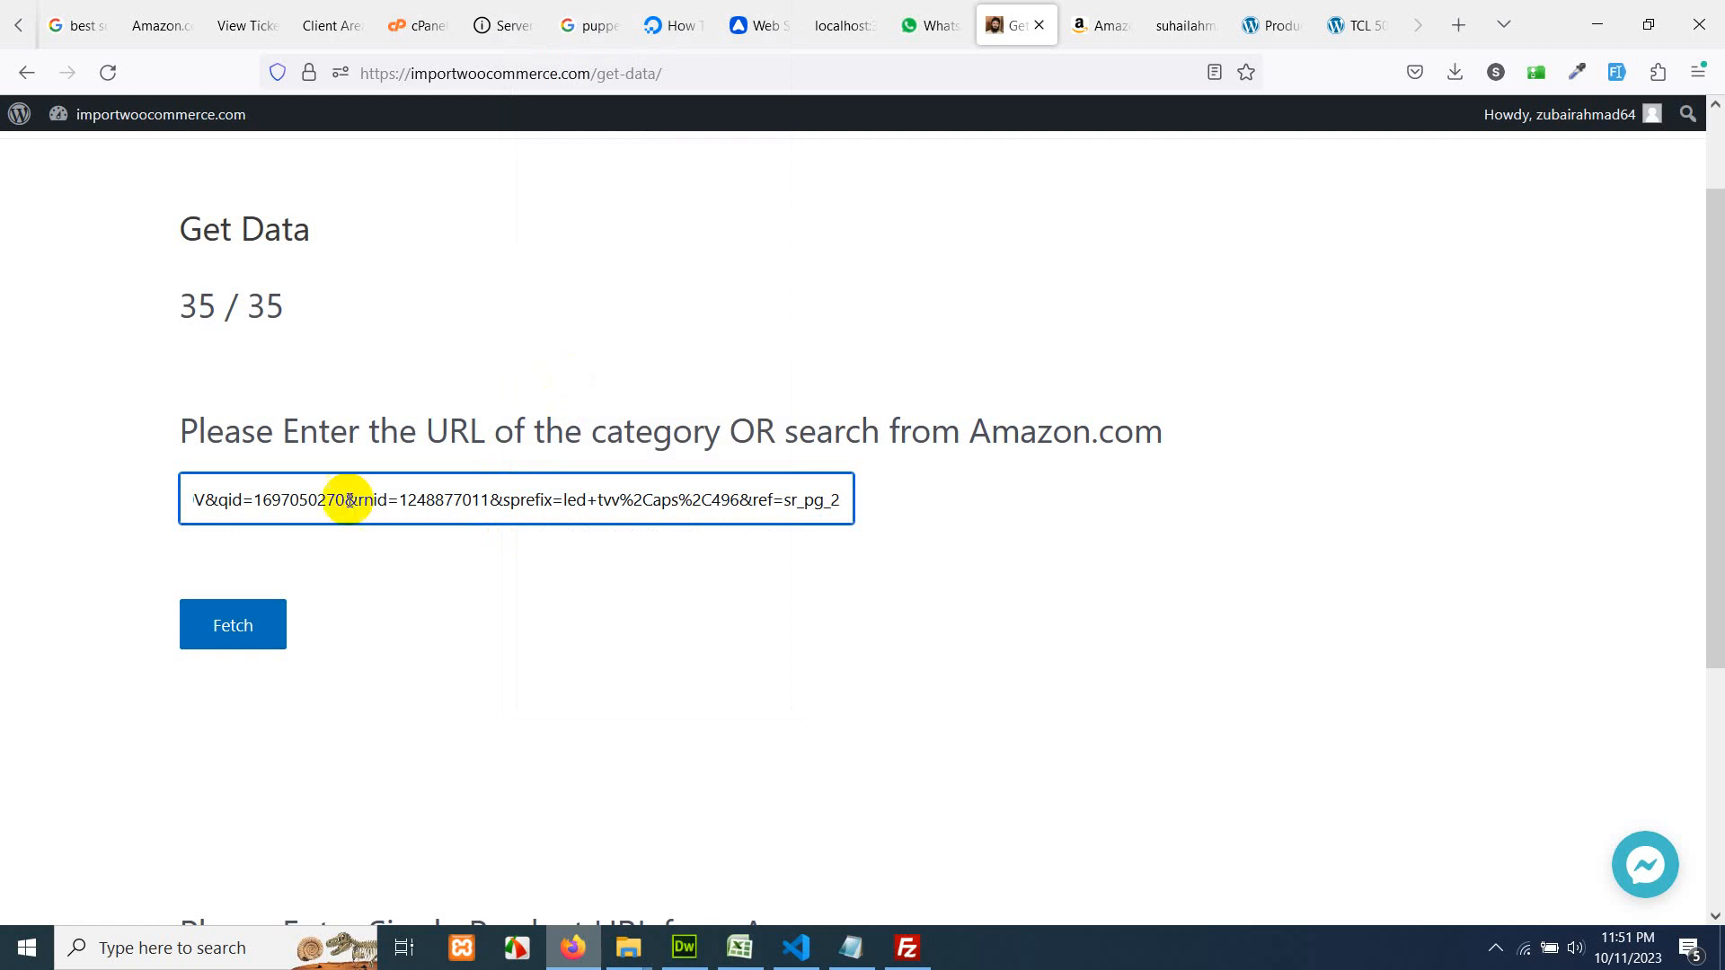
# Fetch products from the page 2 URL until the counter reads 69 / 36.
pyautogui.click(232, 623)
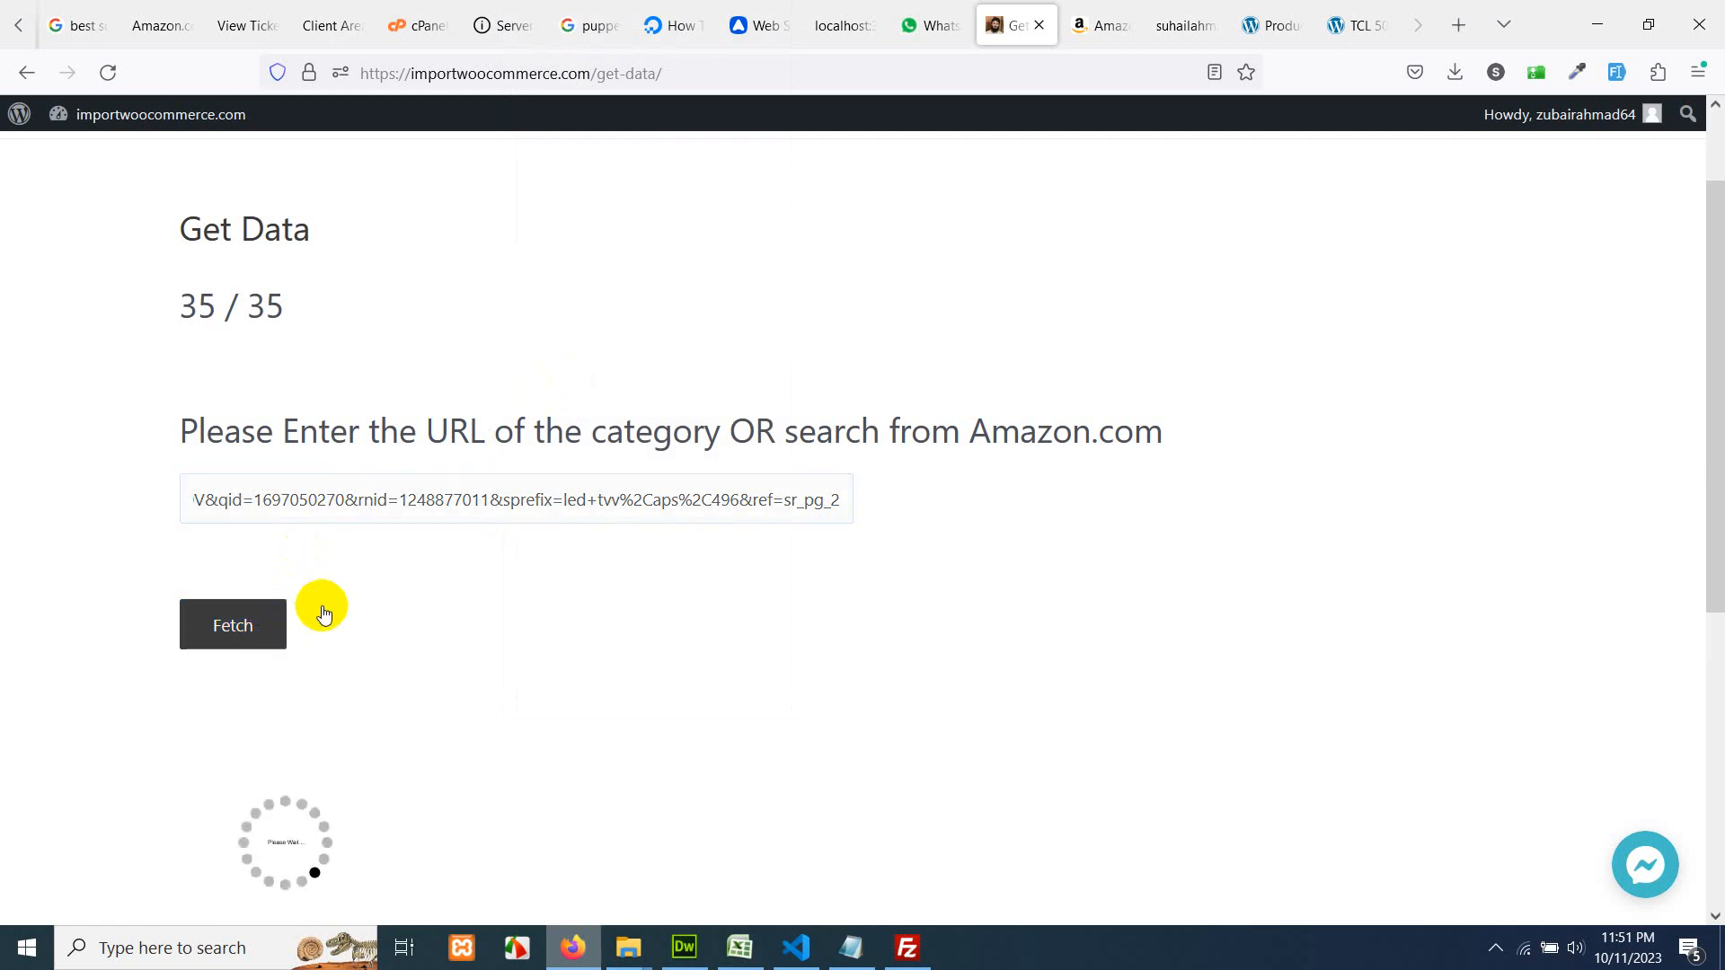
pyautogui.moveTo(591, 583)
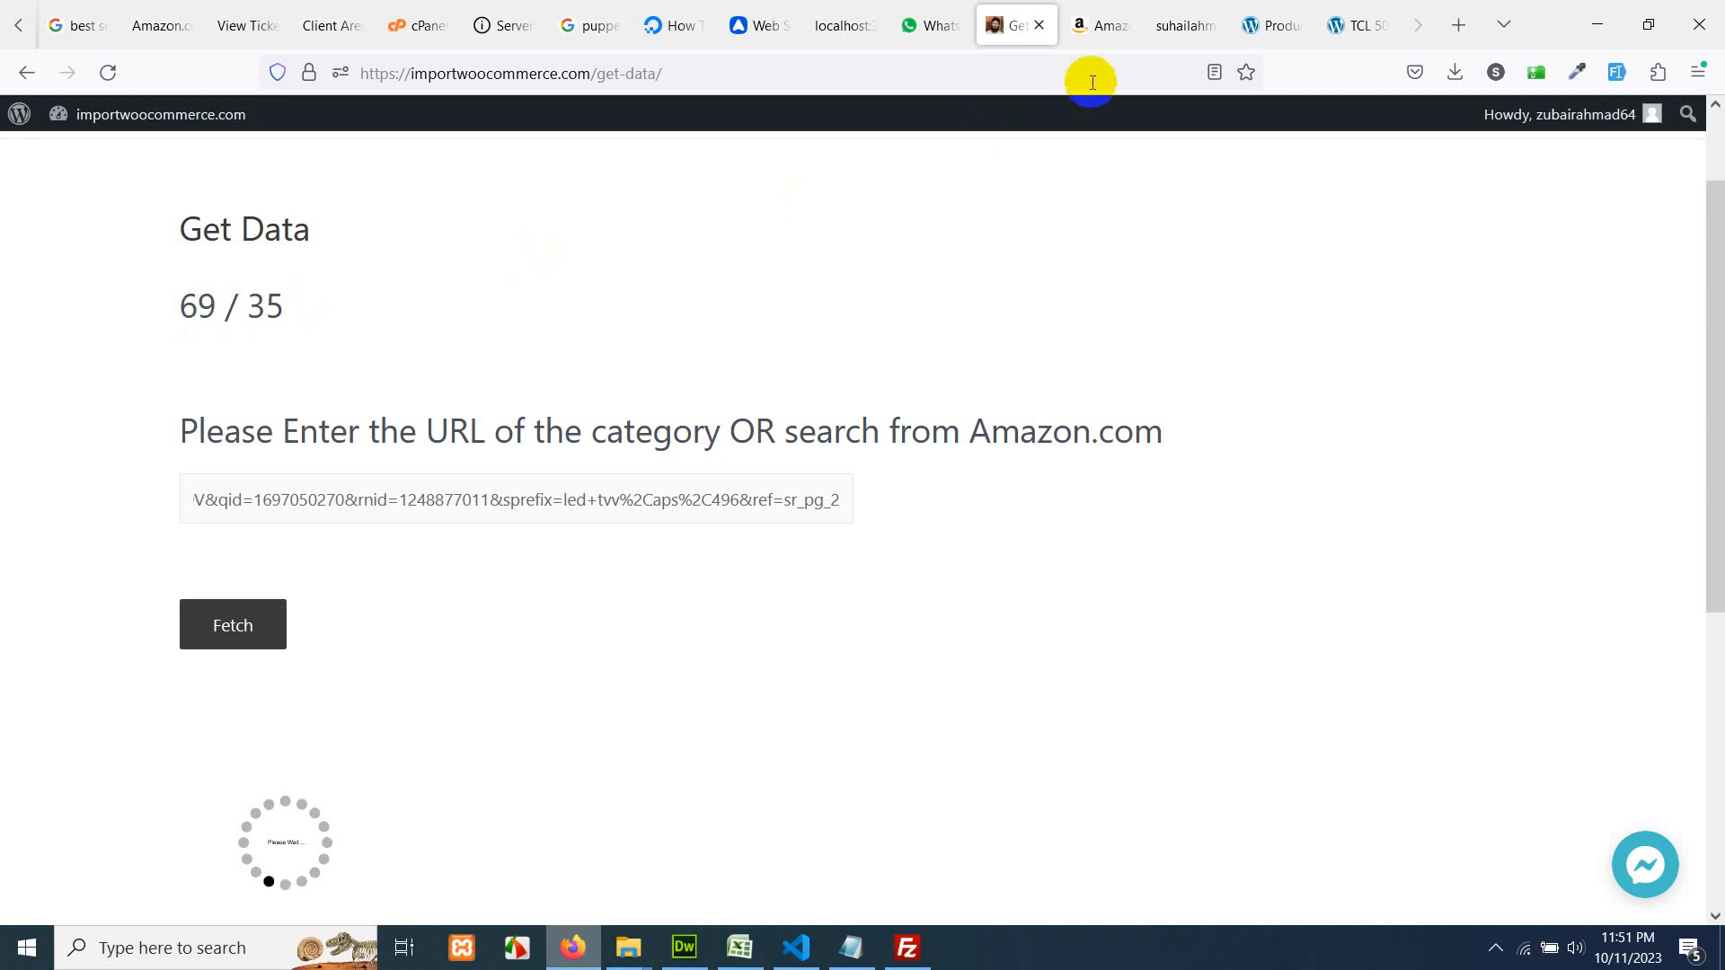
pyautogui.moveTo(1264, 24)
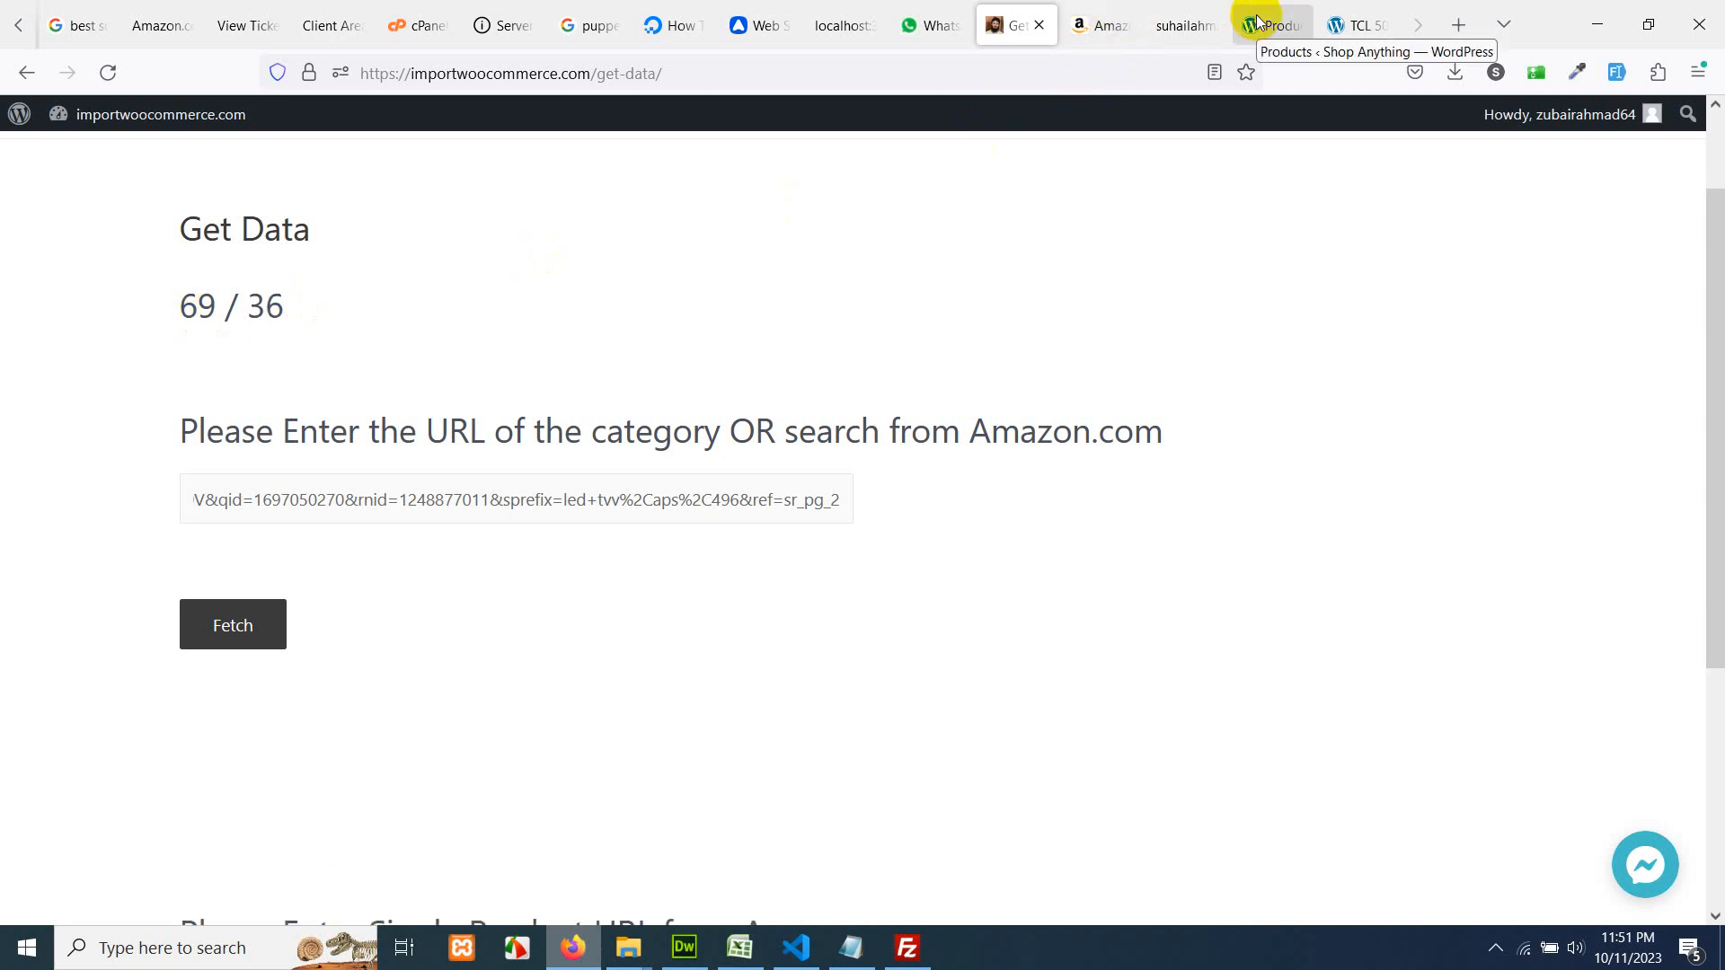
pyautogui.click(1268, 24)
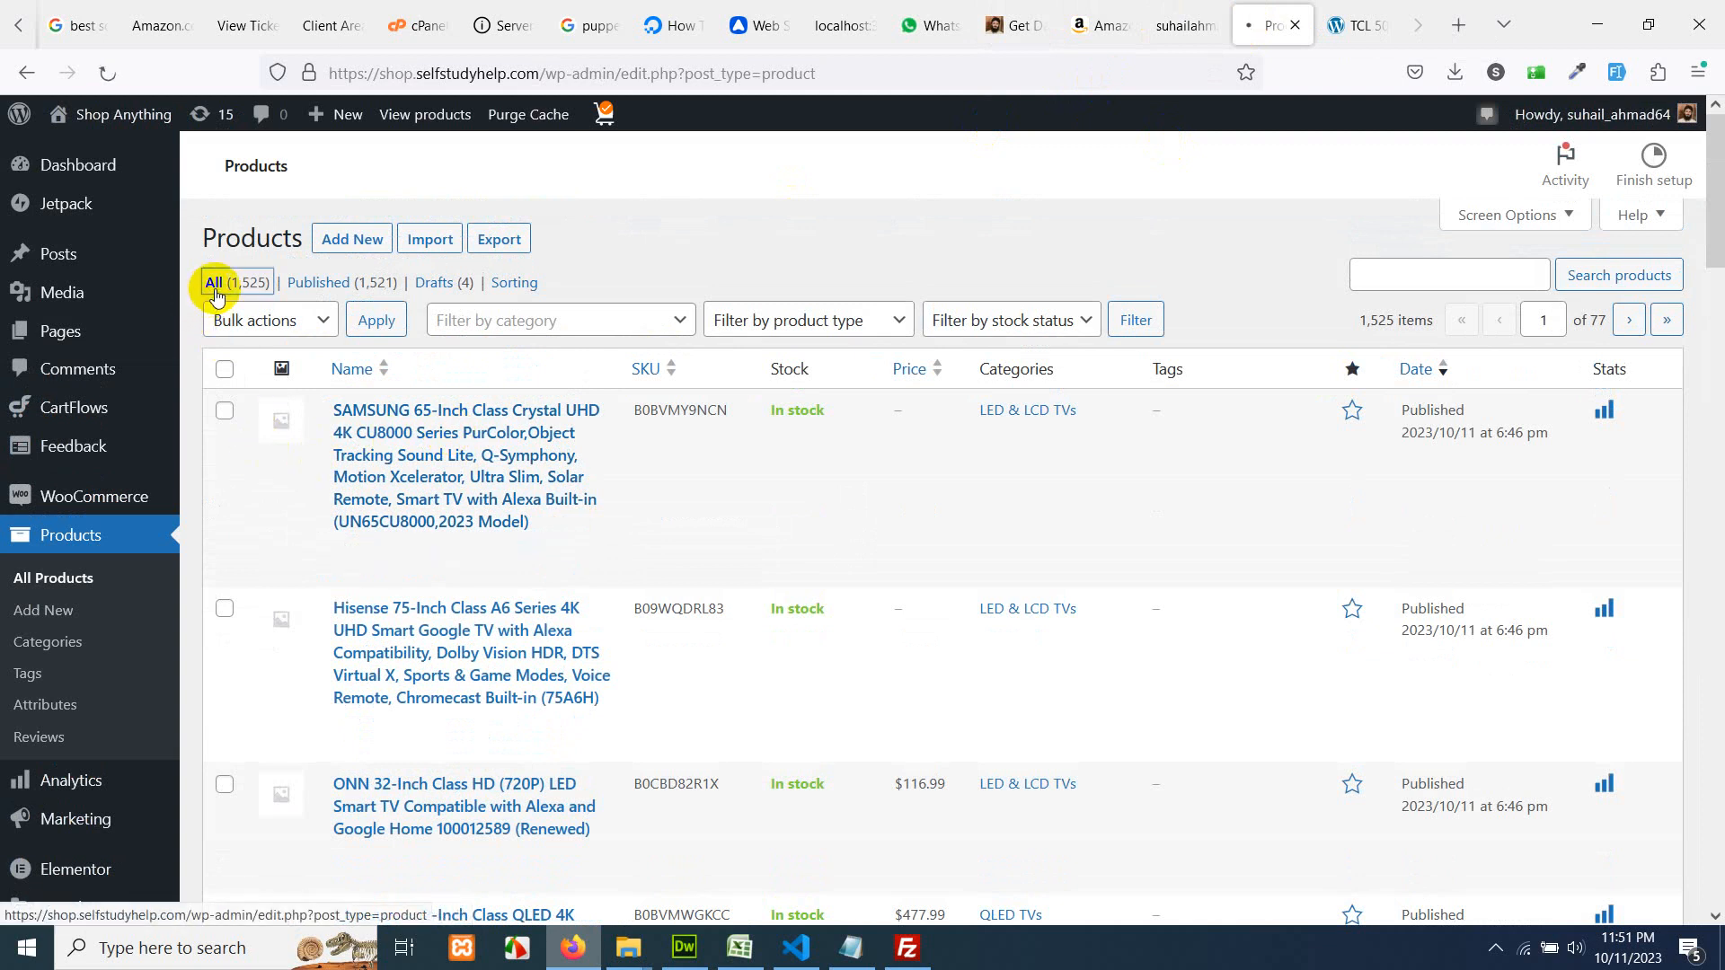
# Reload the All products list to confirm 1,540 items with the Samsung remote on top.
pyautogui.click(215, 283)
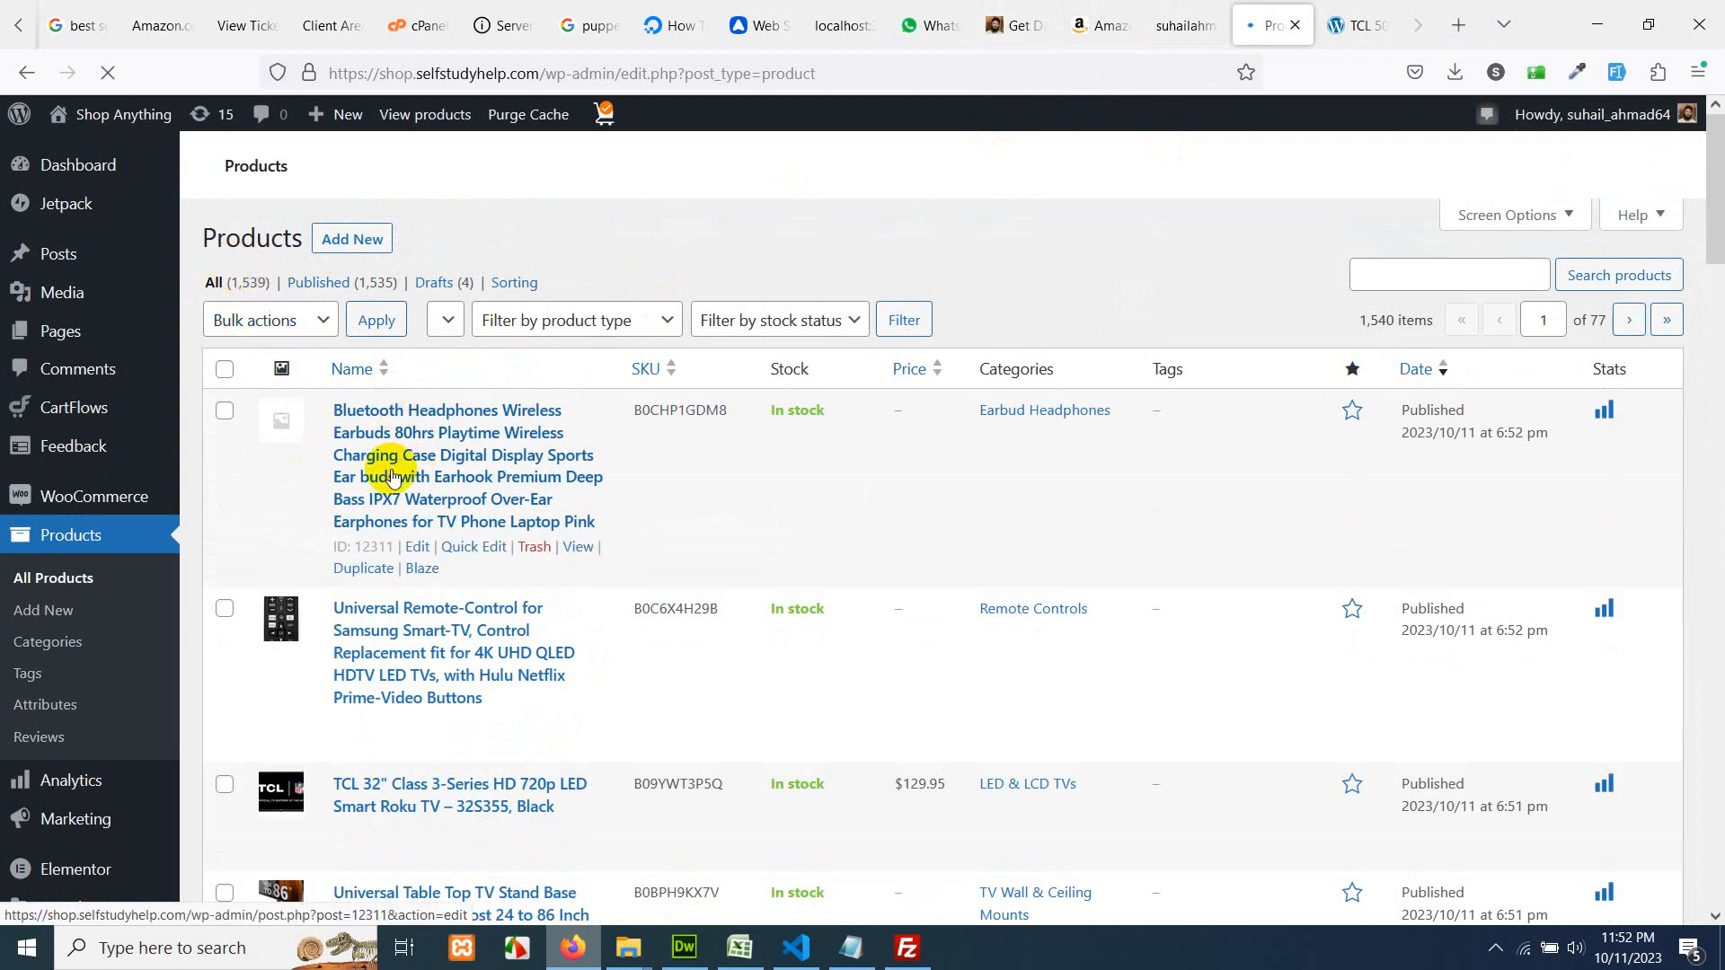
pyautogui.scroll(-3)
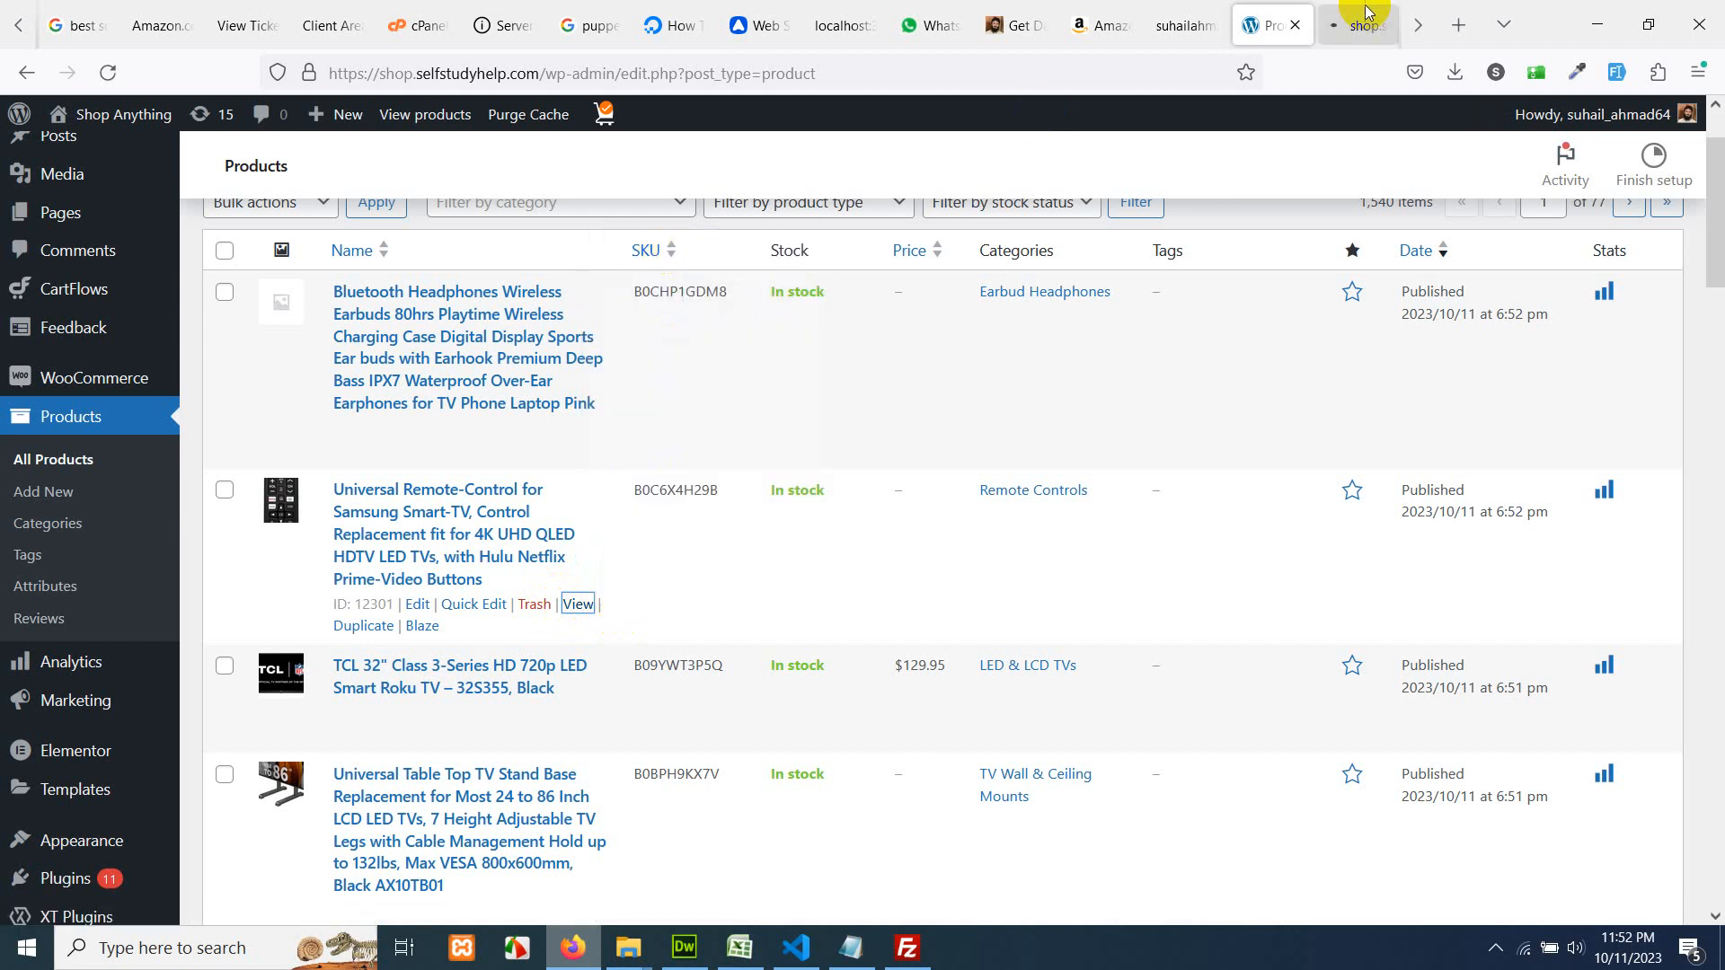
# View the Samsung universal remote's storefront page and browse its 10 customer reviews.
pyautogui.click(577, 603)
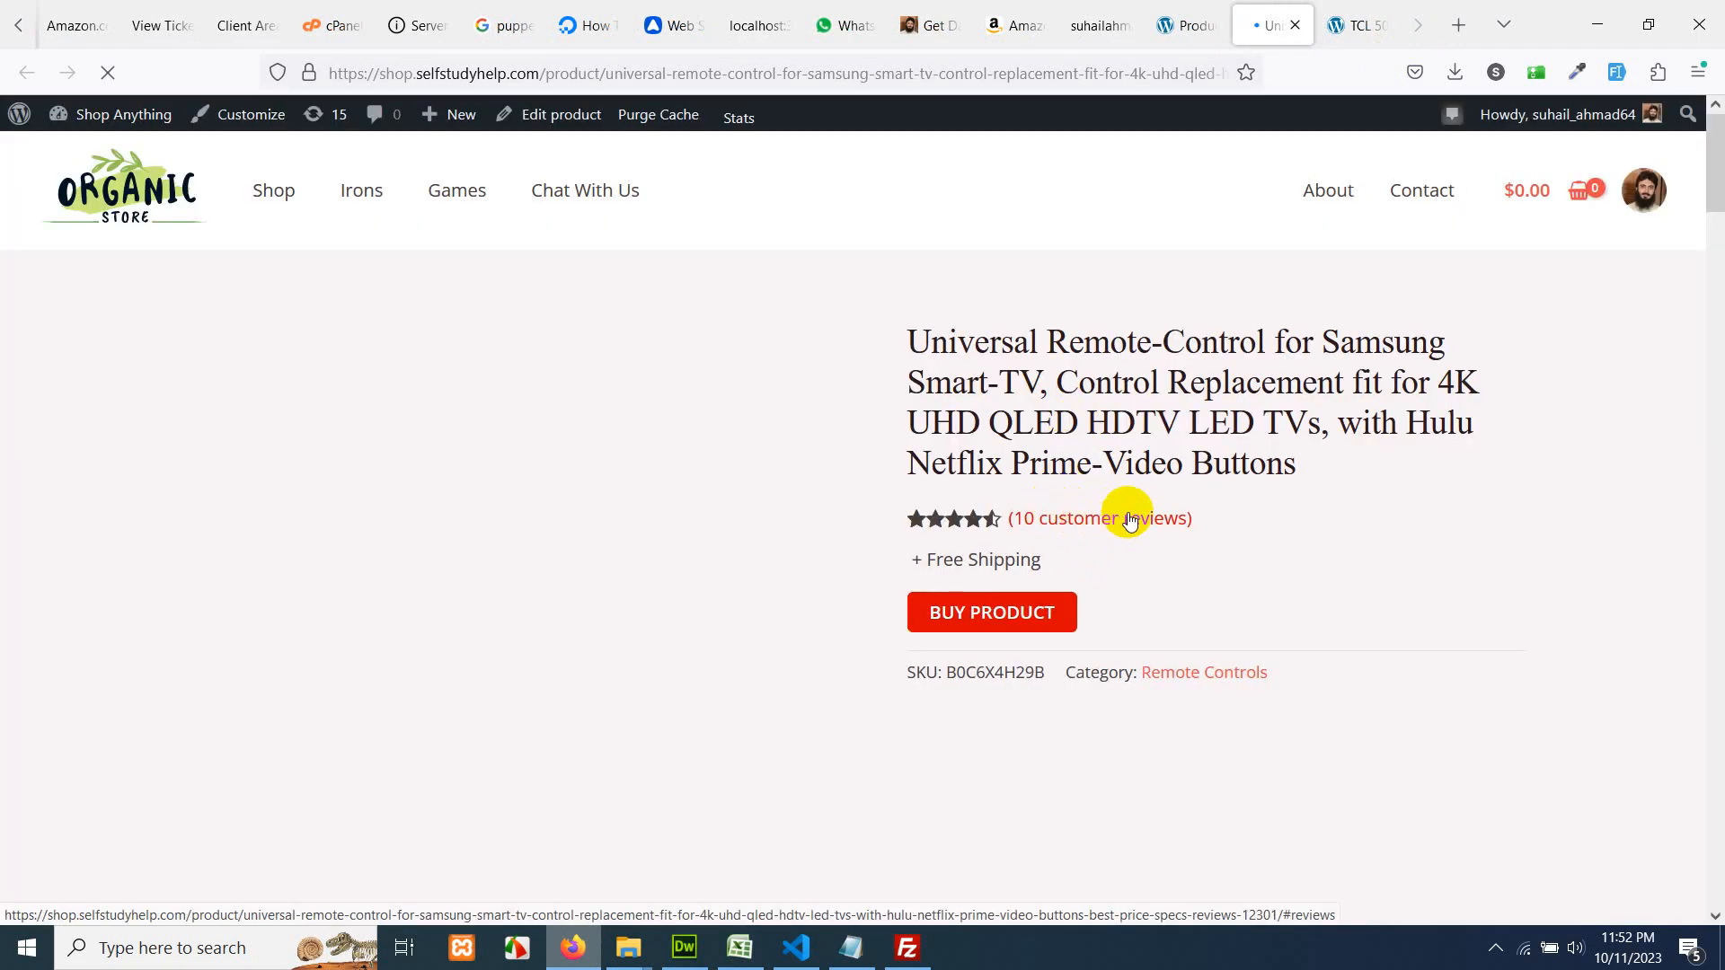
pyautogui.scroll(-3)
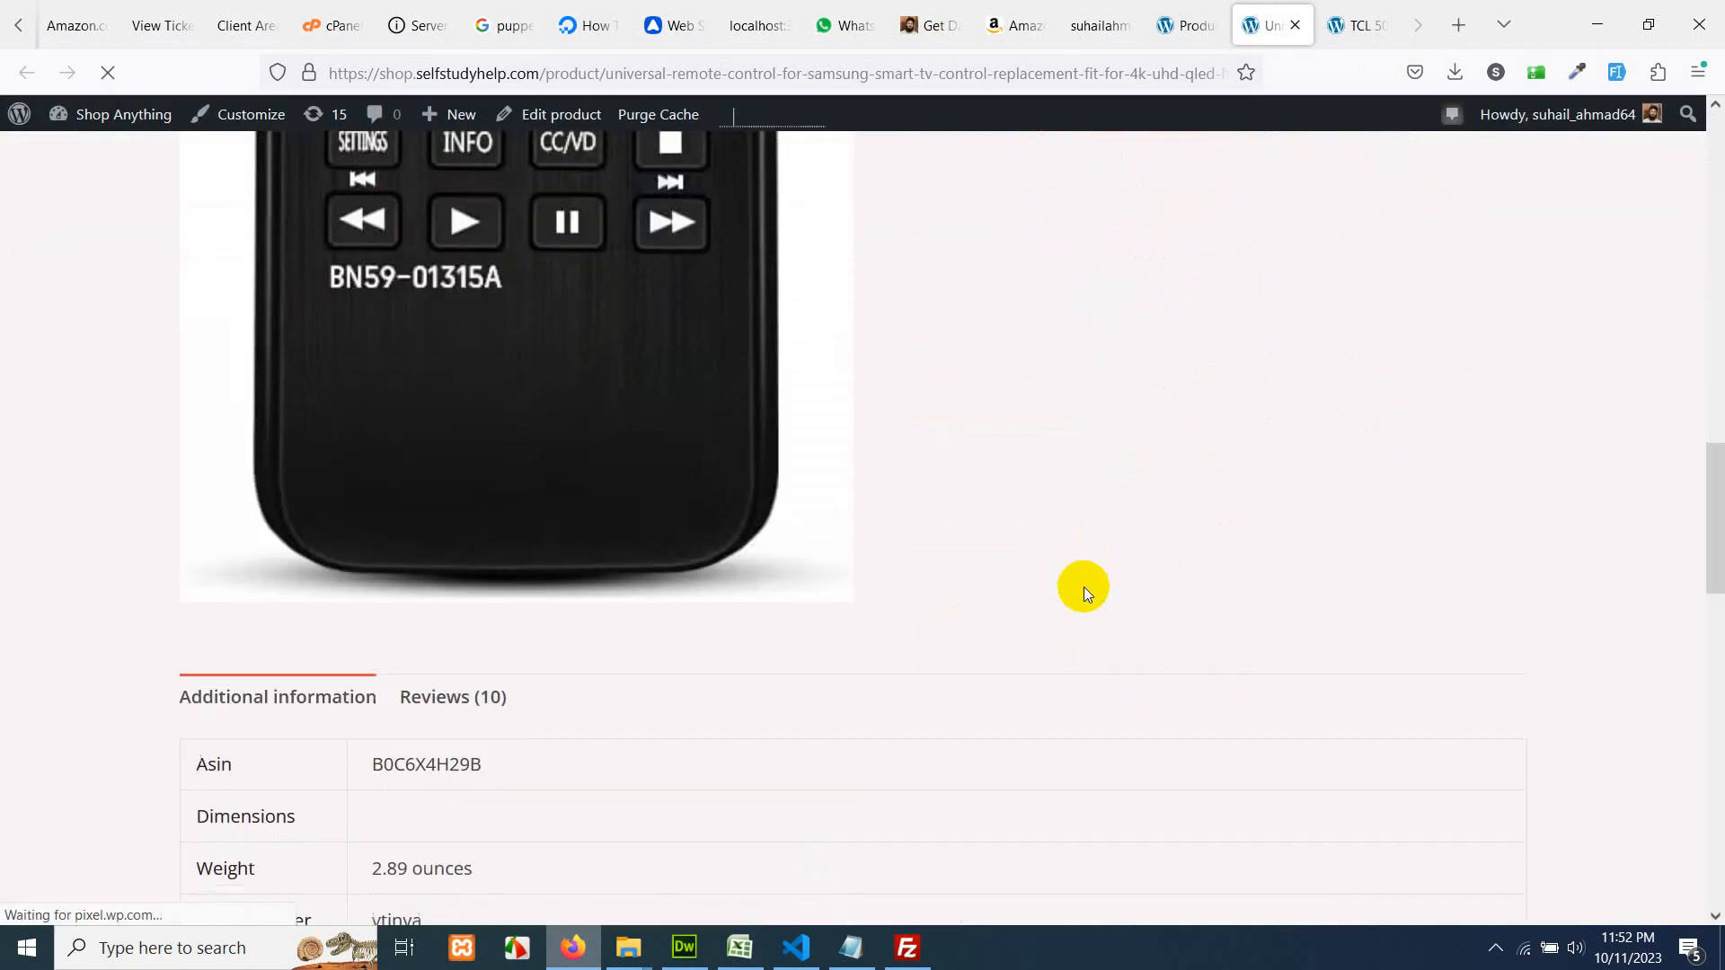
pyautogui.click(451, 696)
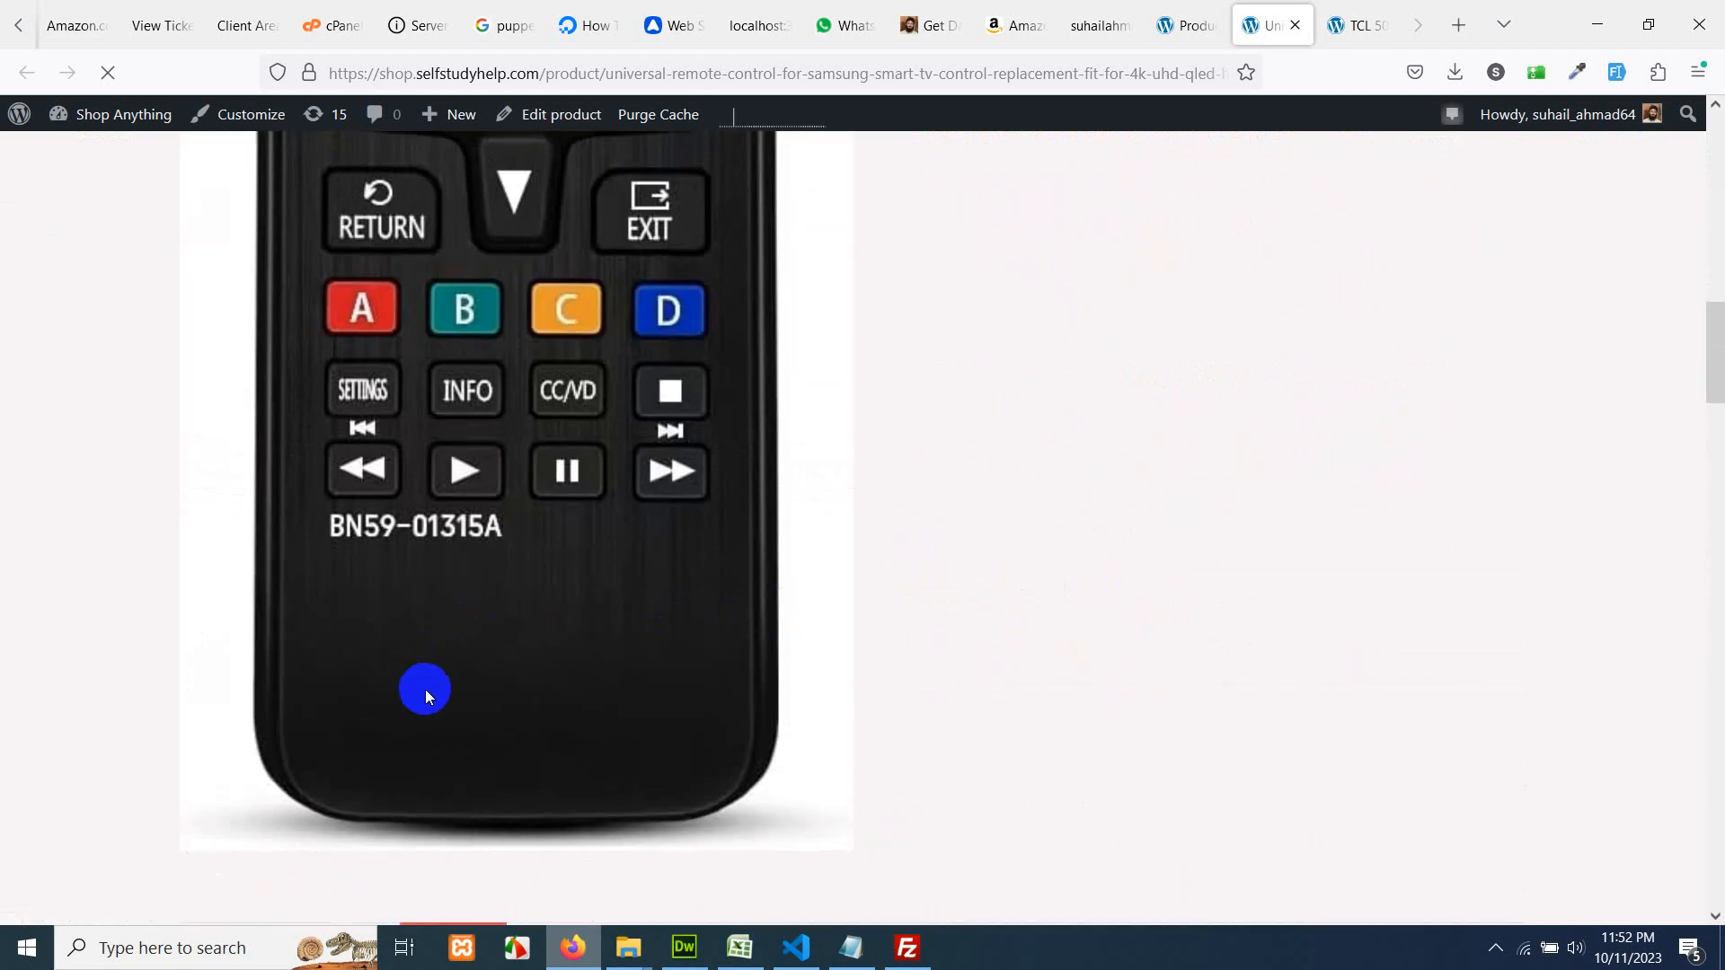
pyautogui.scroll(-3)
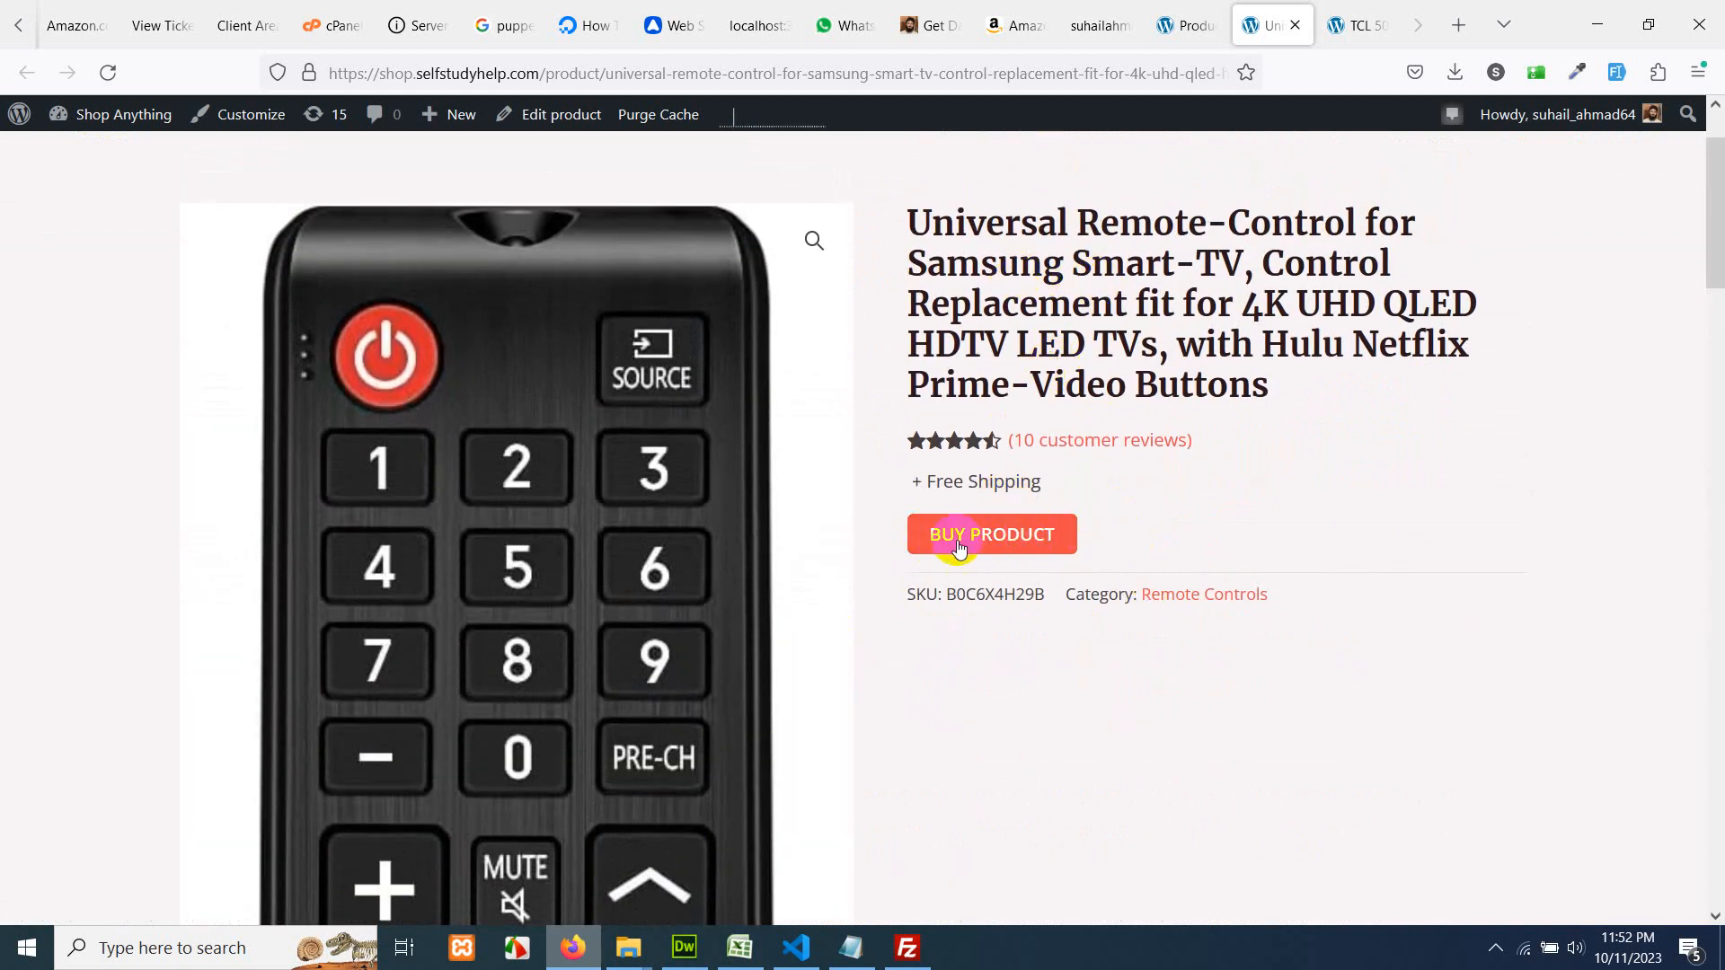
pyautogui.moveTo(1280, 611)
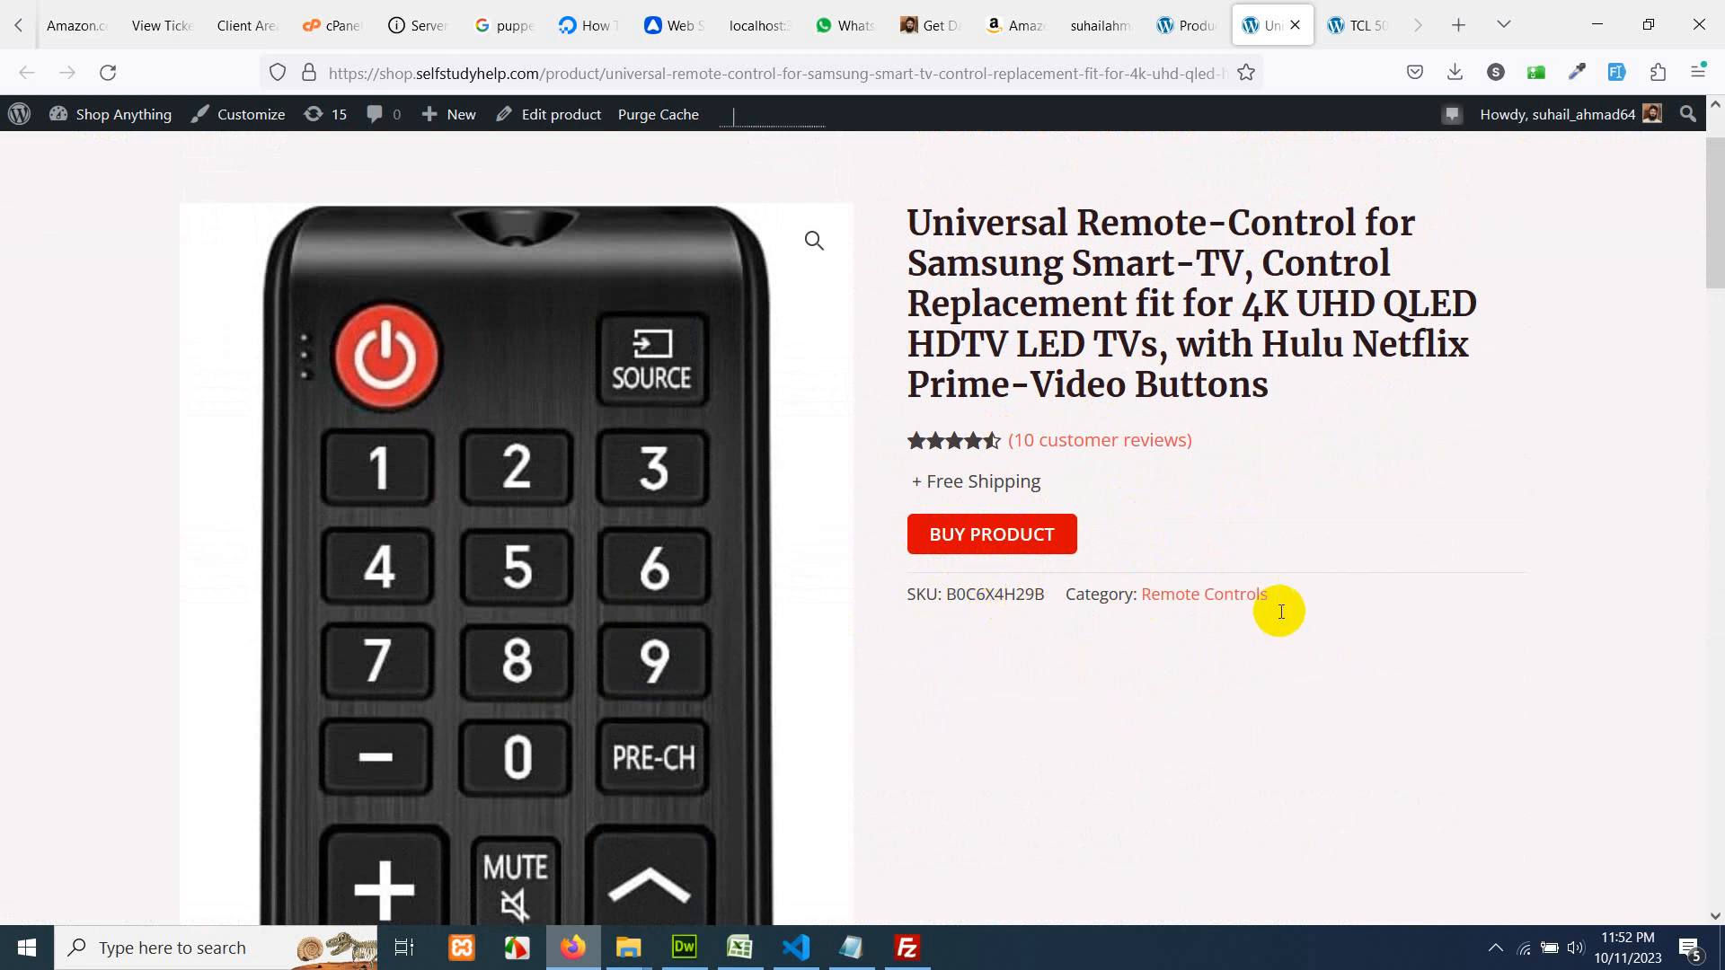